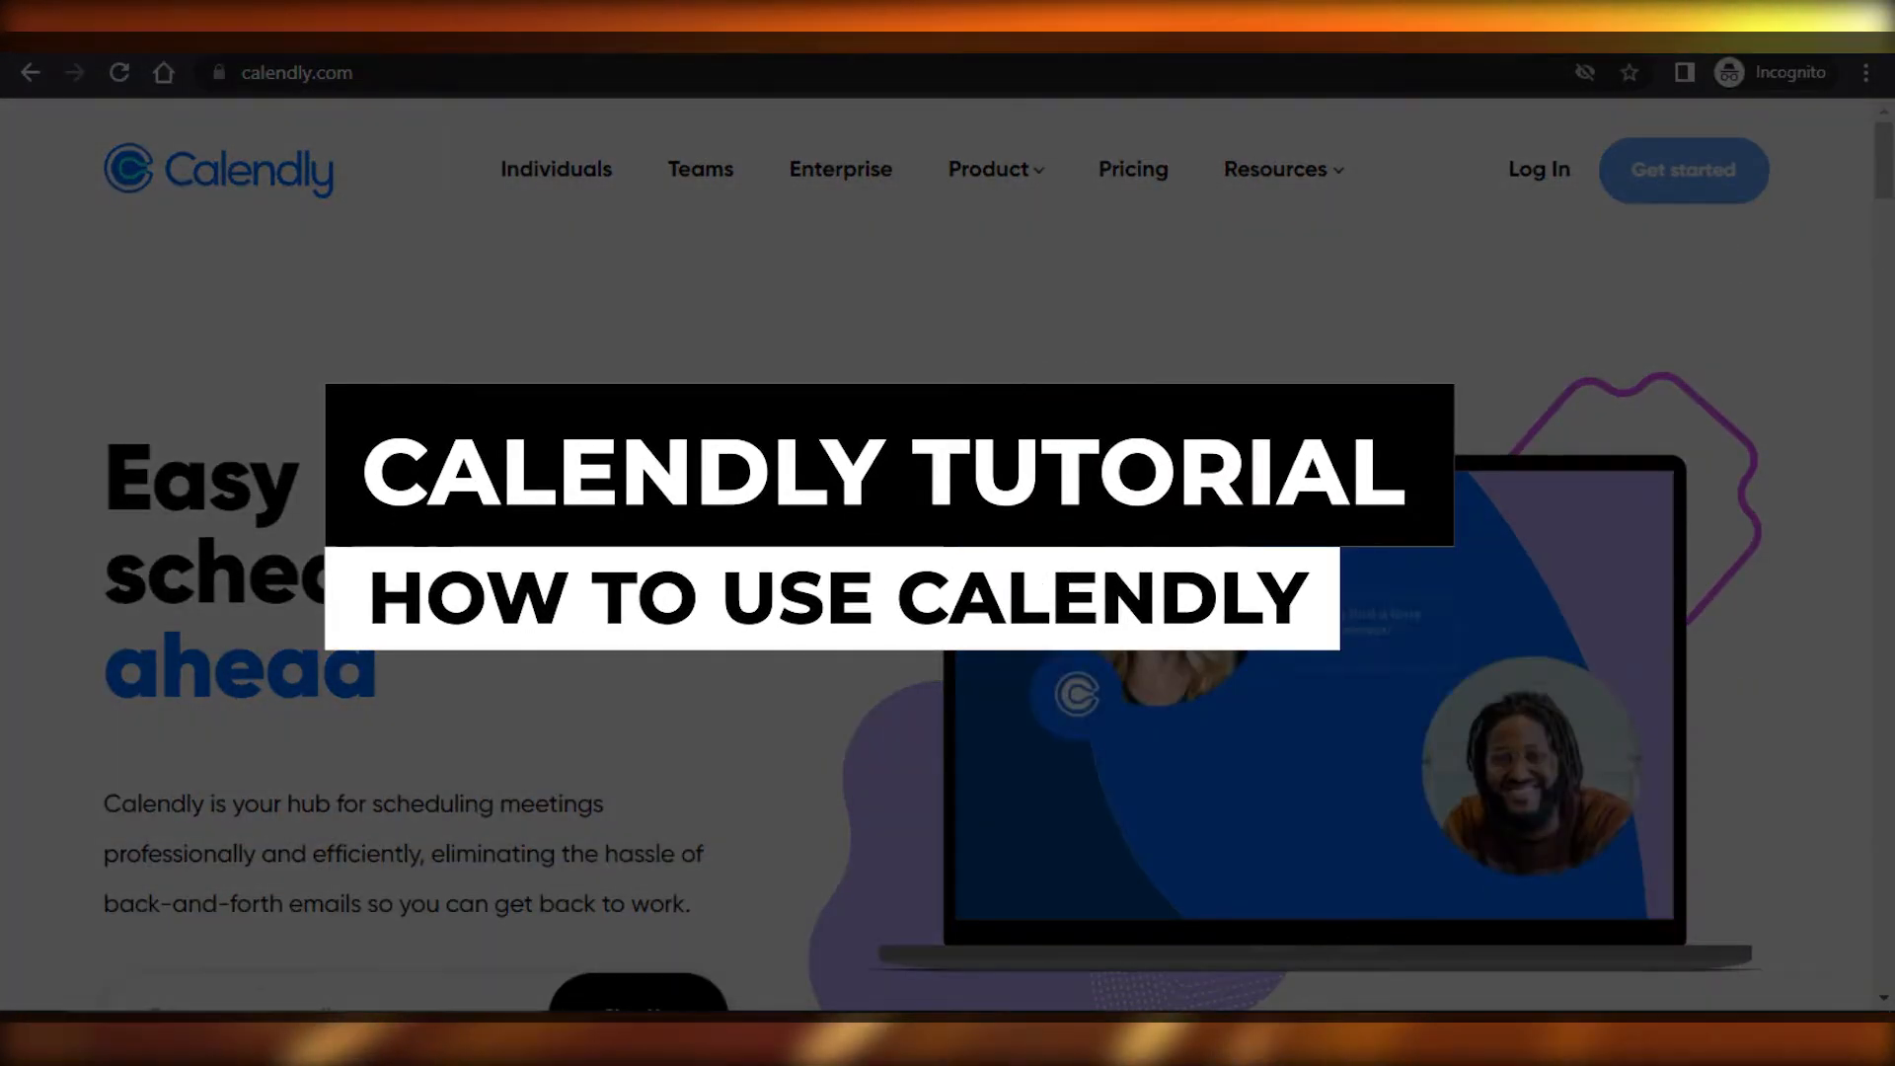
# Scroll through the Calendly landing page before signing up
pyautogui.scroll(-3)
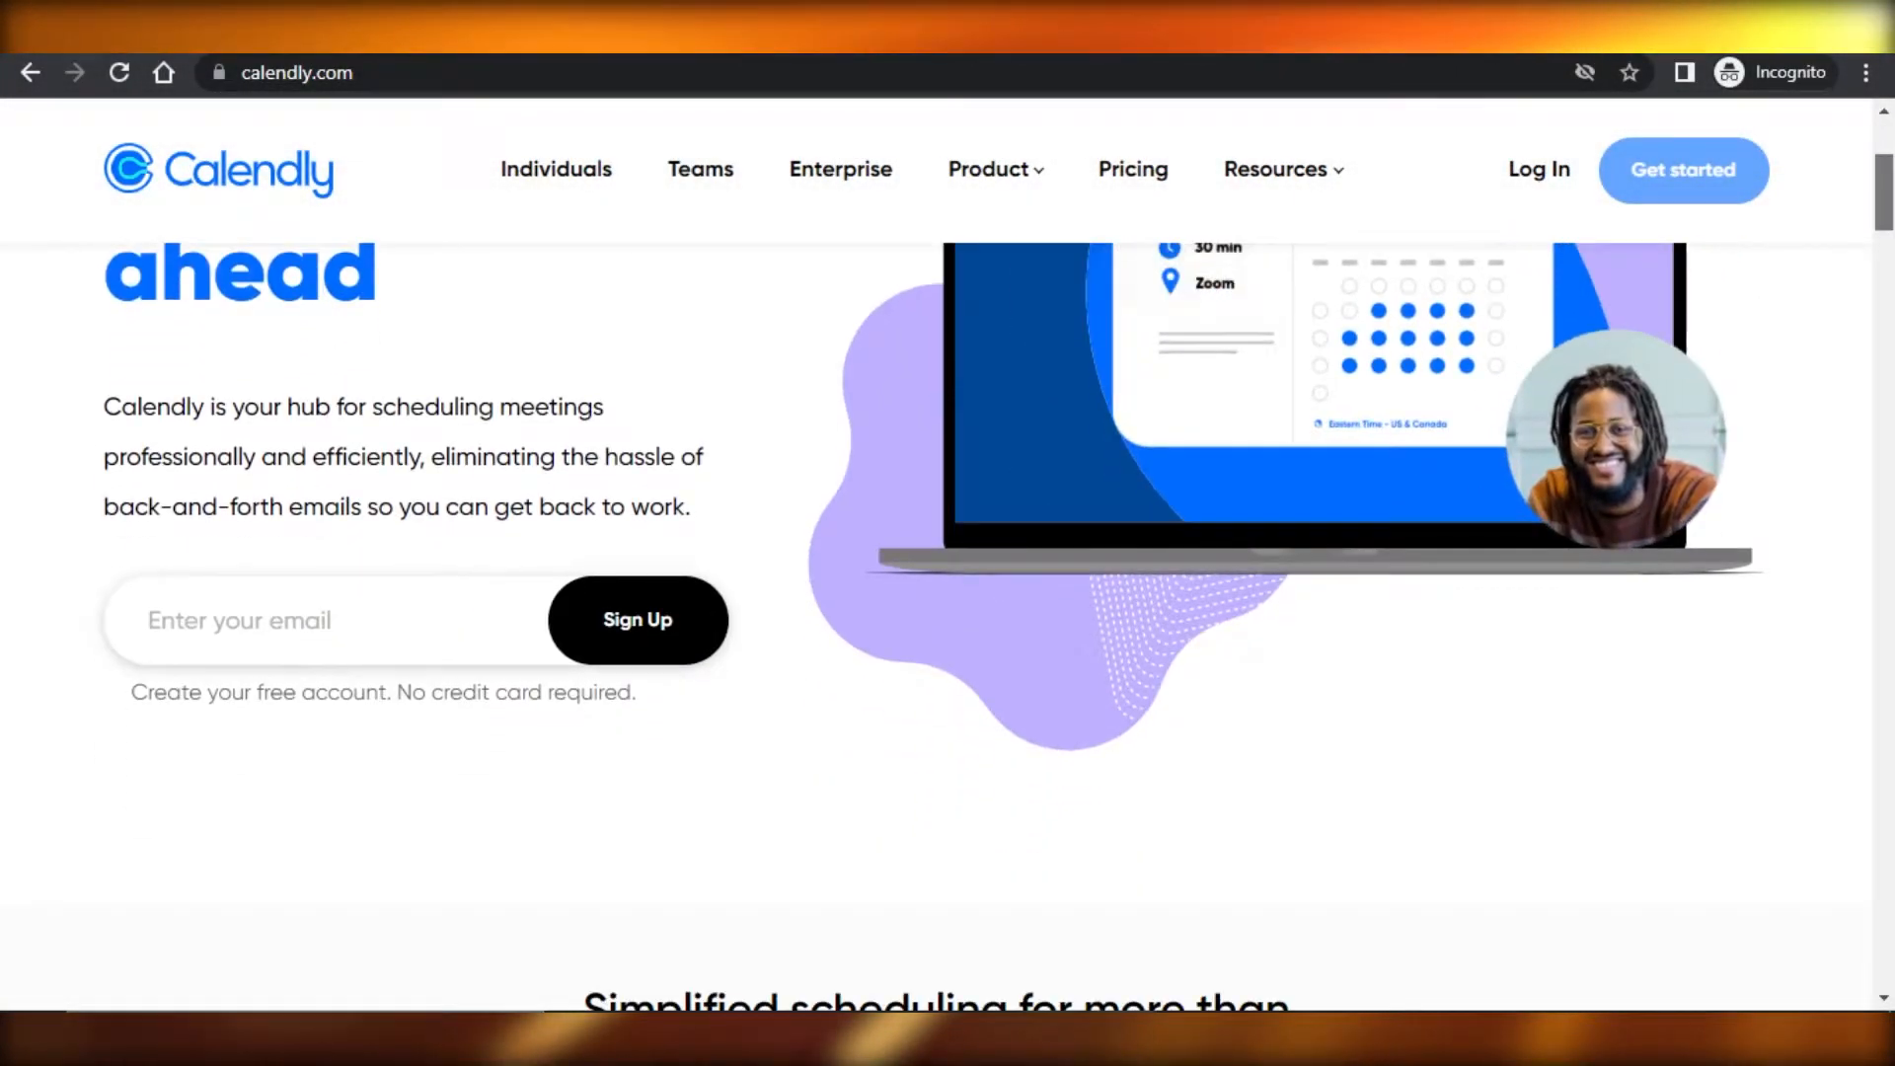
pyautogui.scroll(-3)
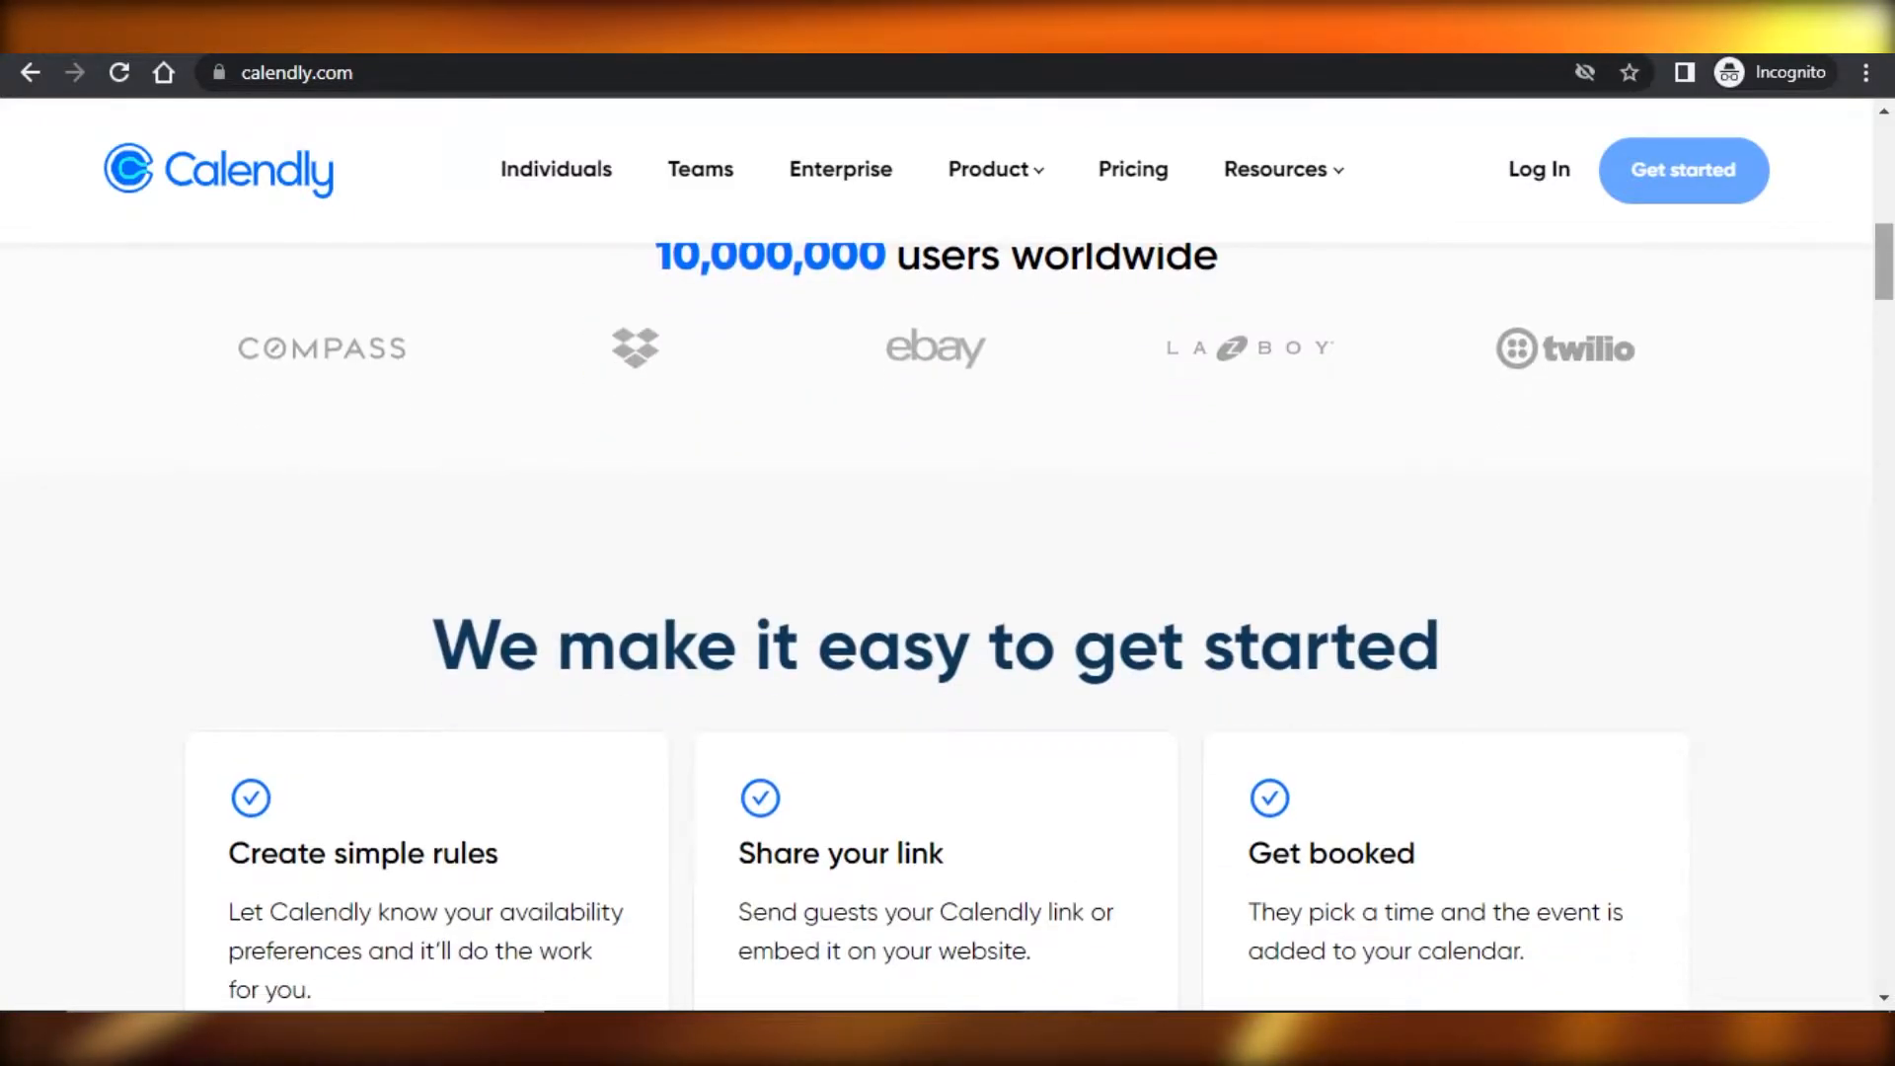
pyautogui.scroll(-3)
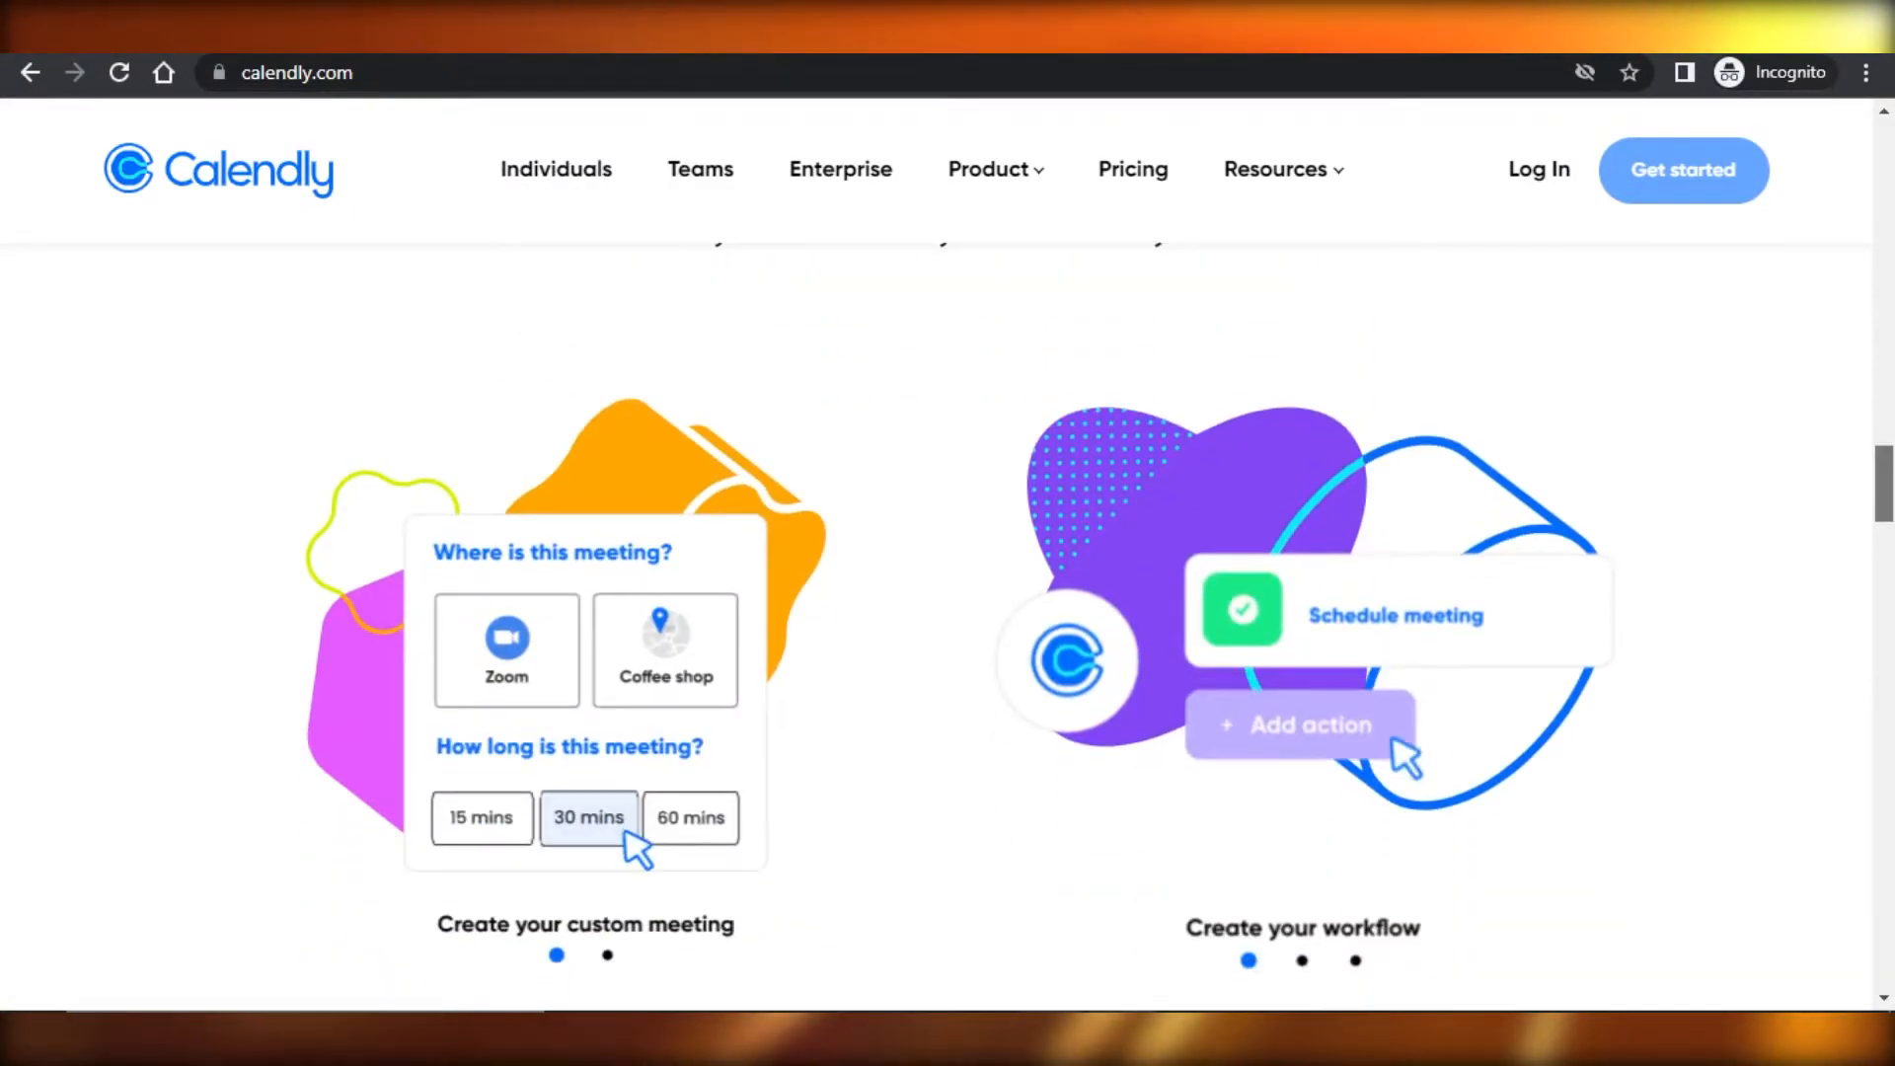
pyautogui.scroll(-3)
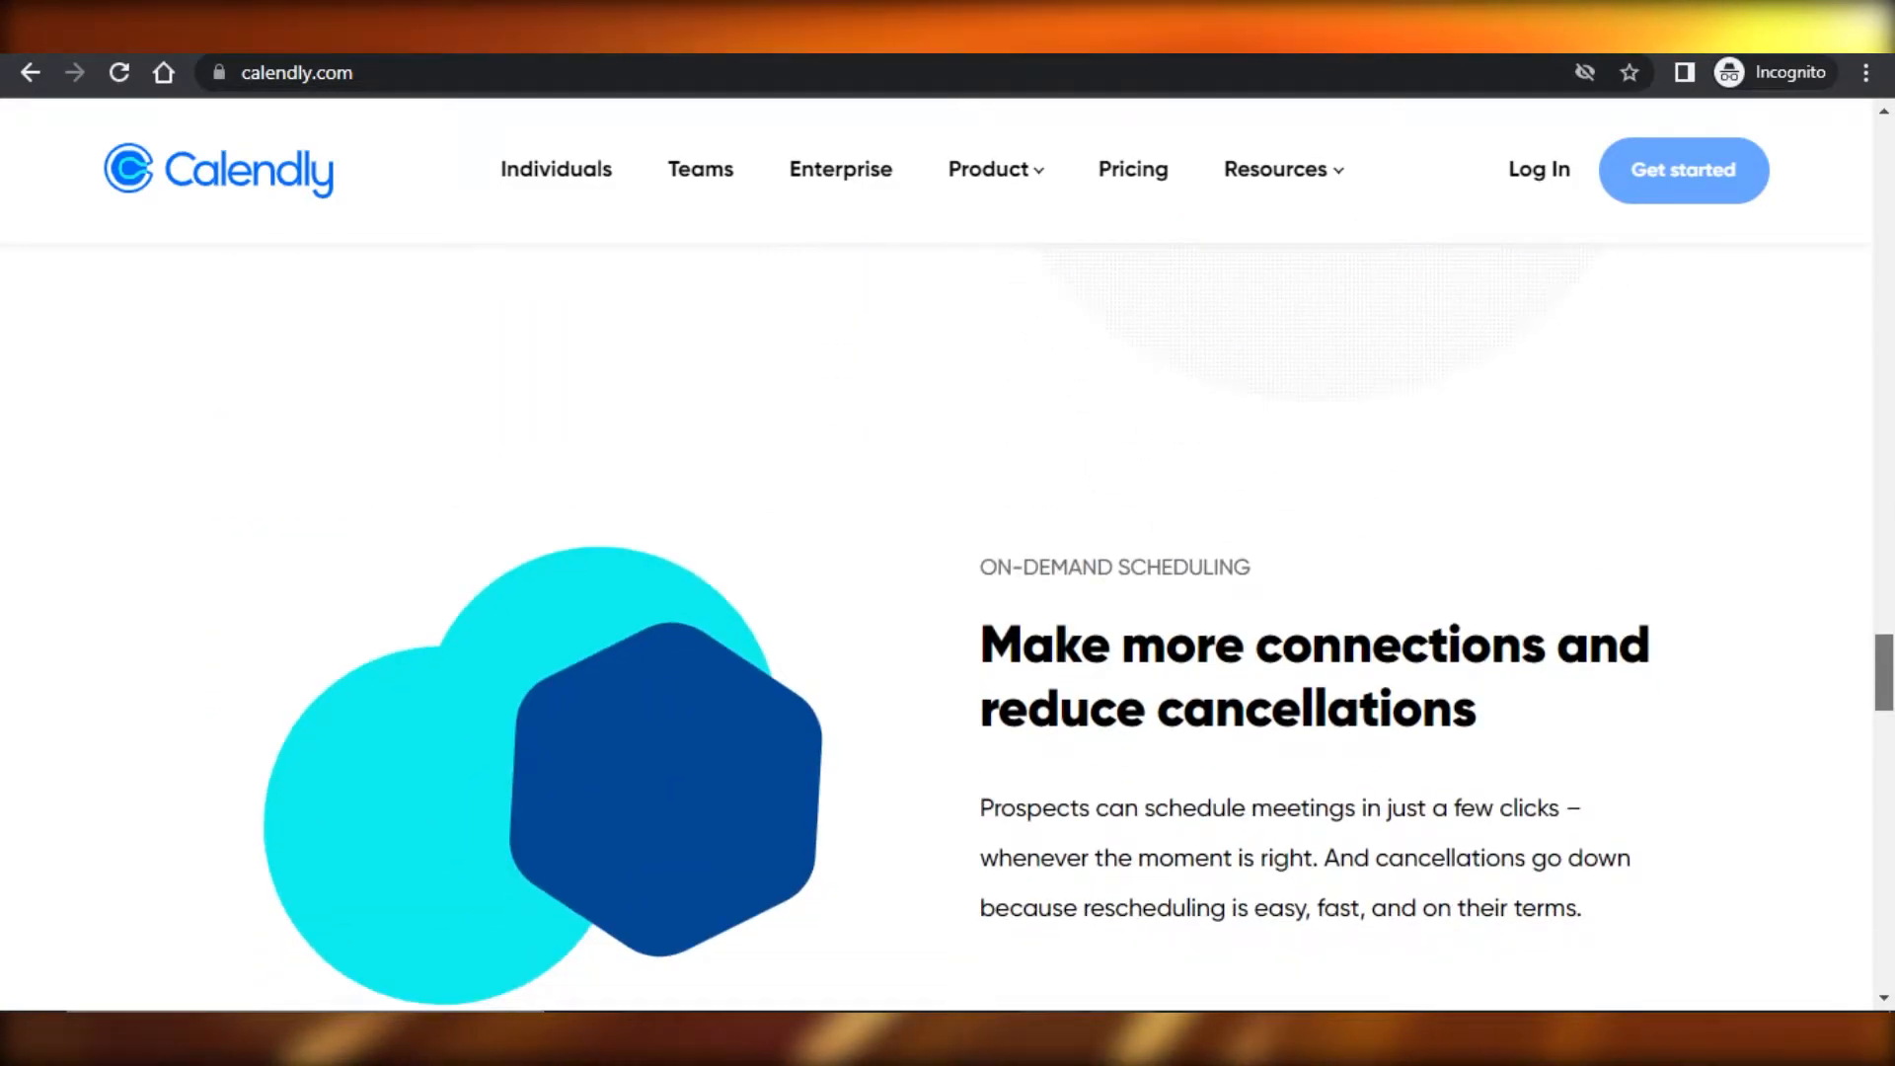
pyautogui.scroll(3)
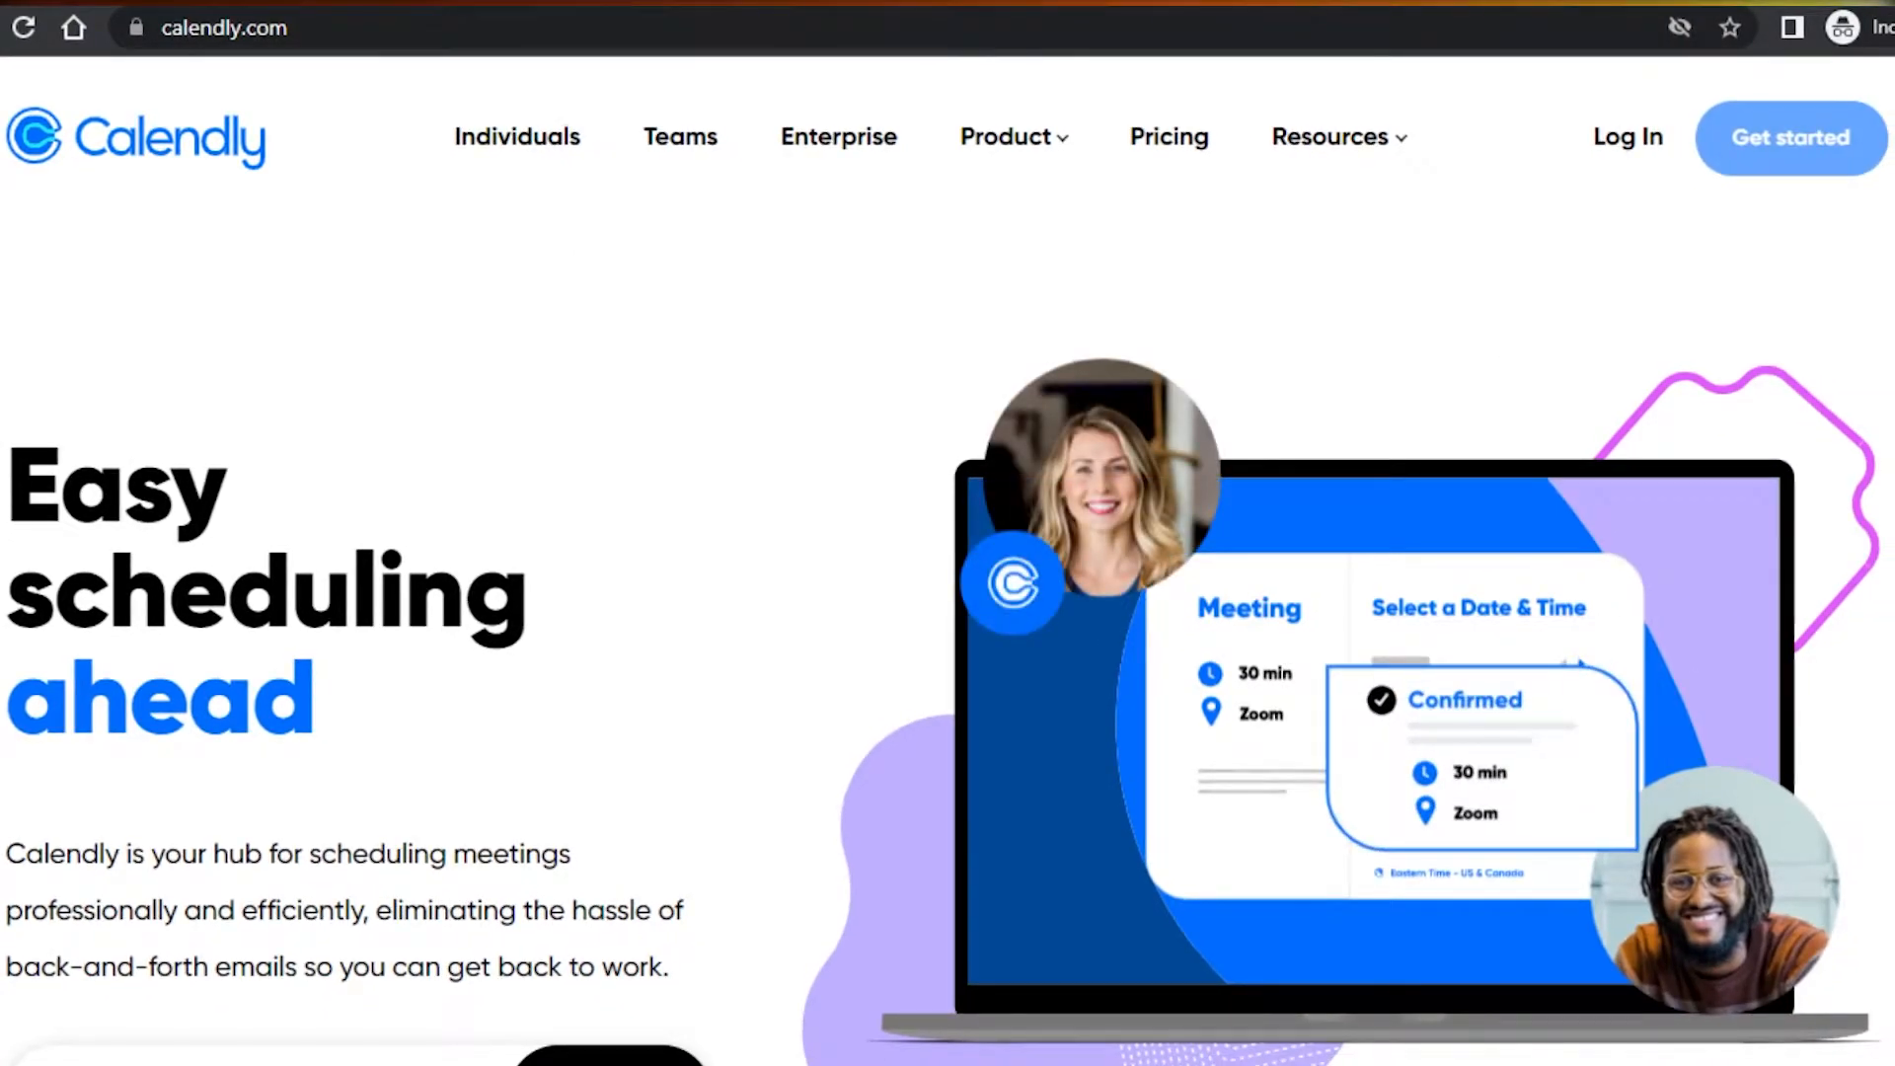
pyautogui.scroll(-3)
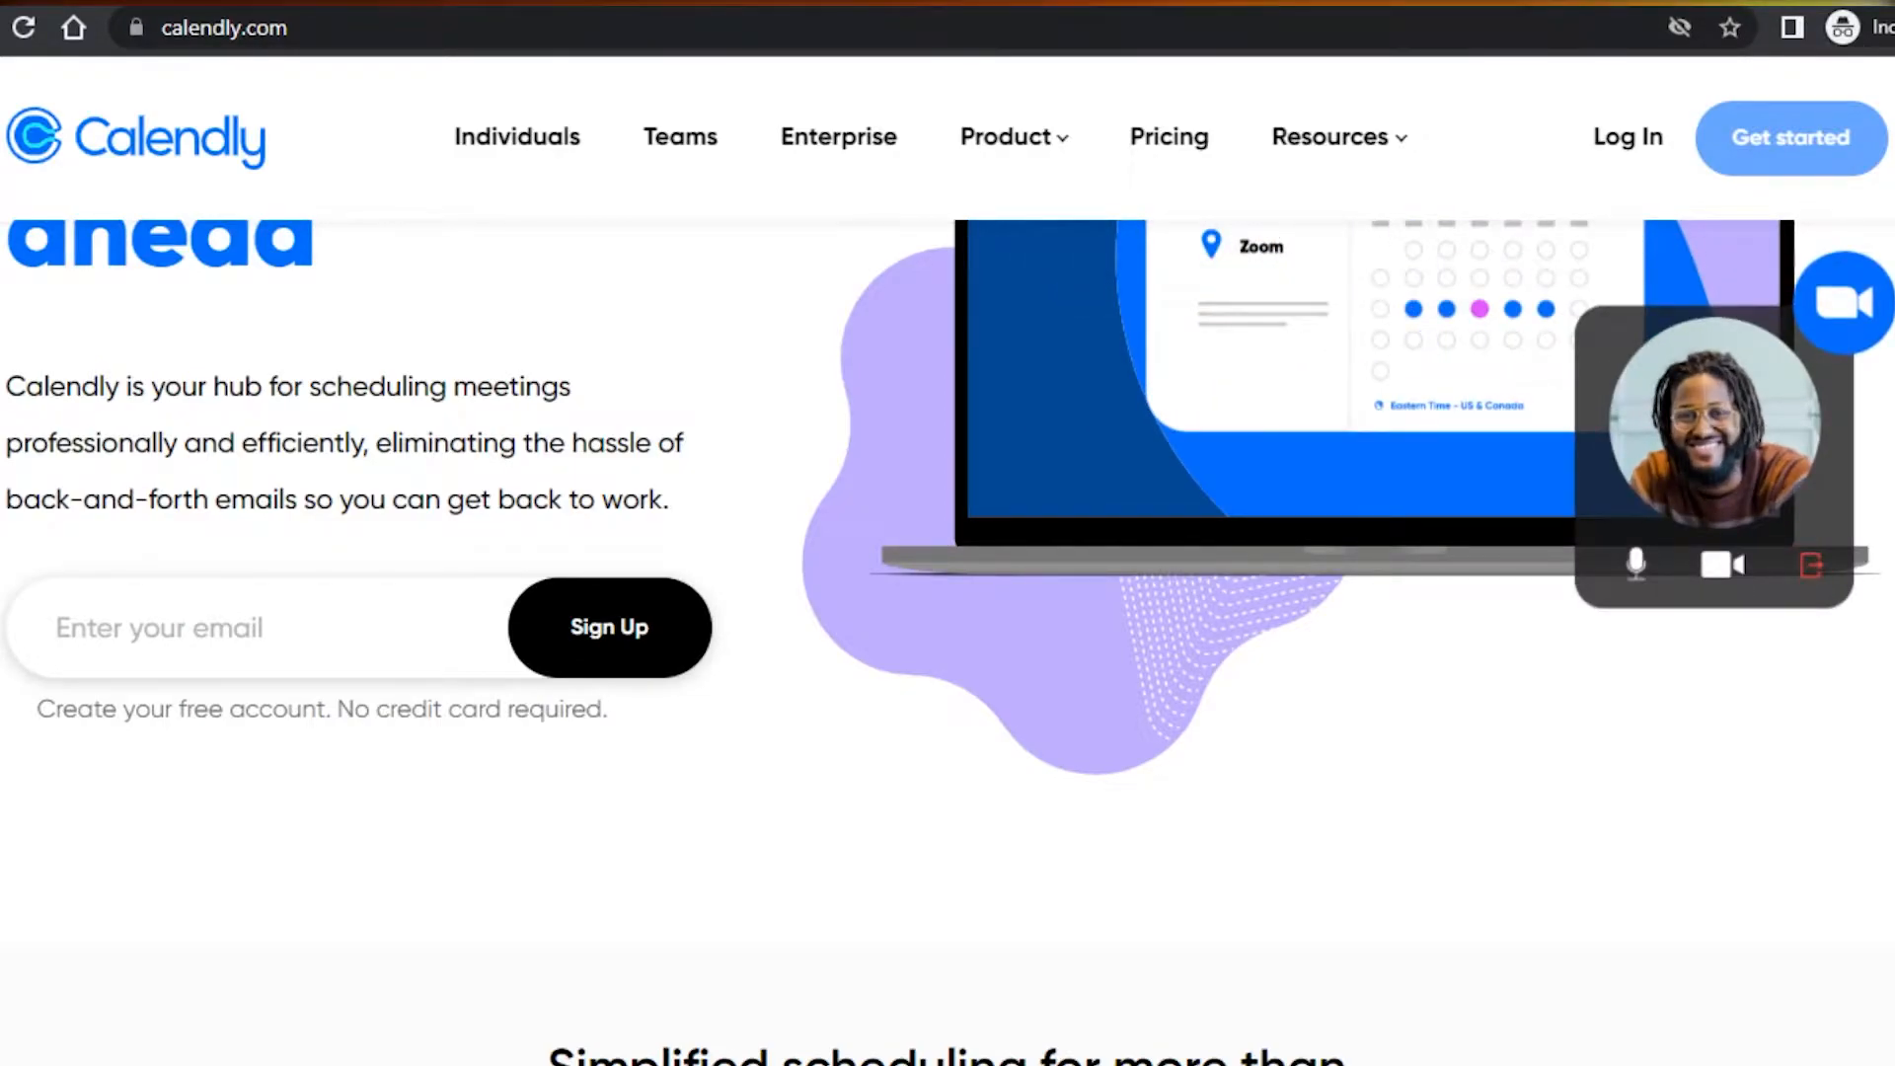
pyautogui.scroll(-3)
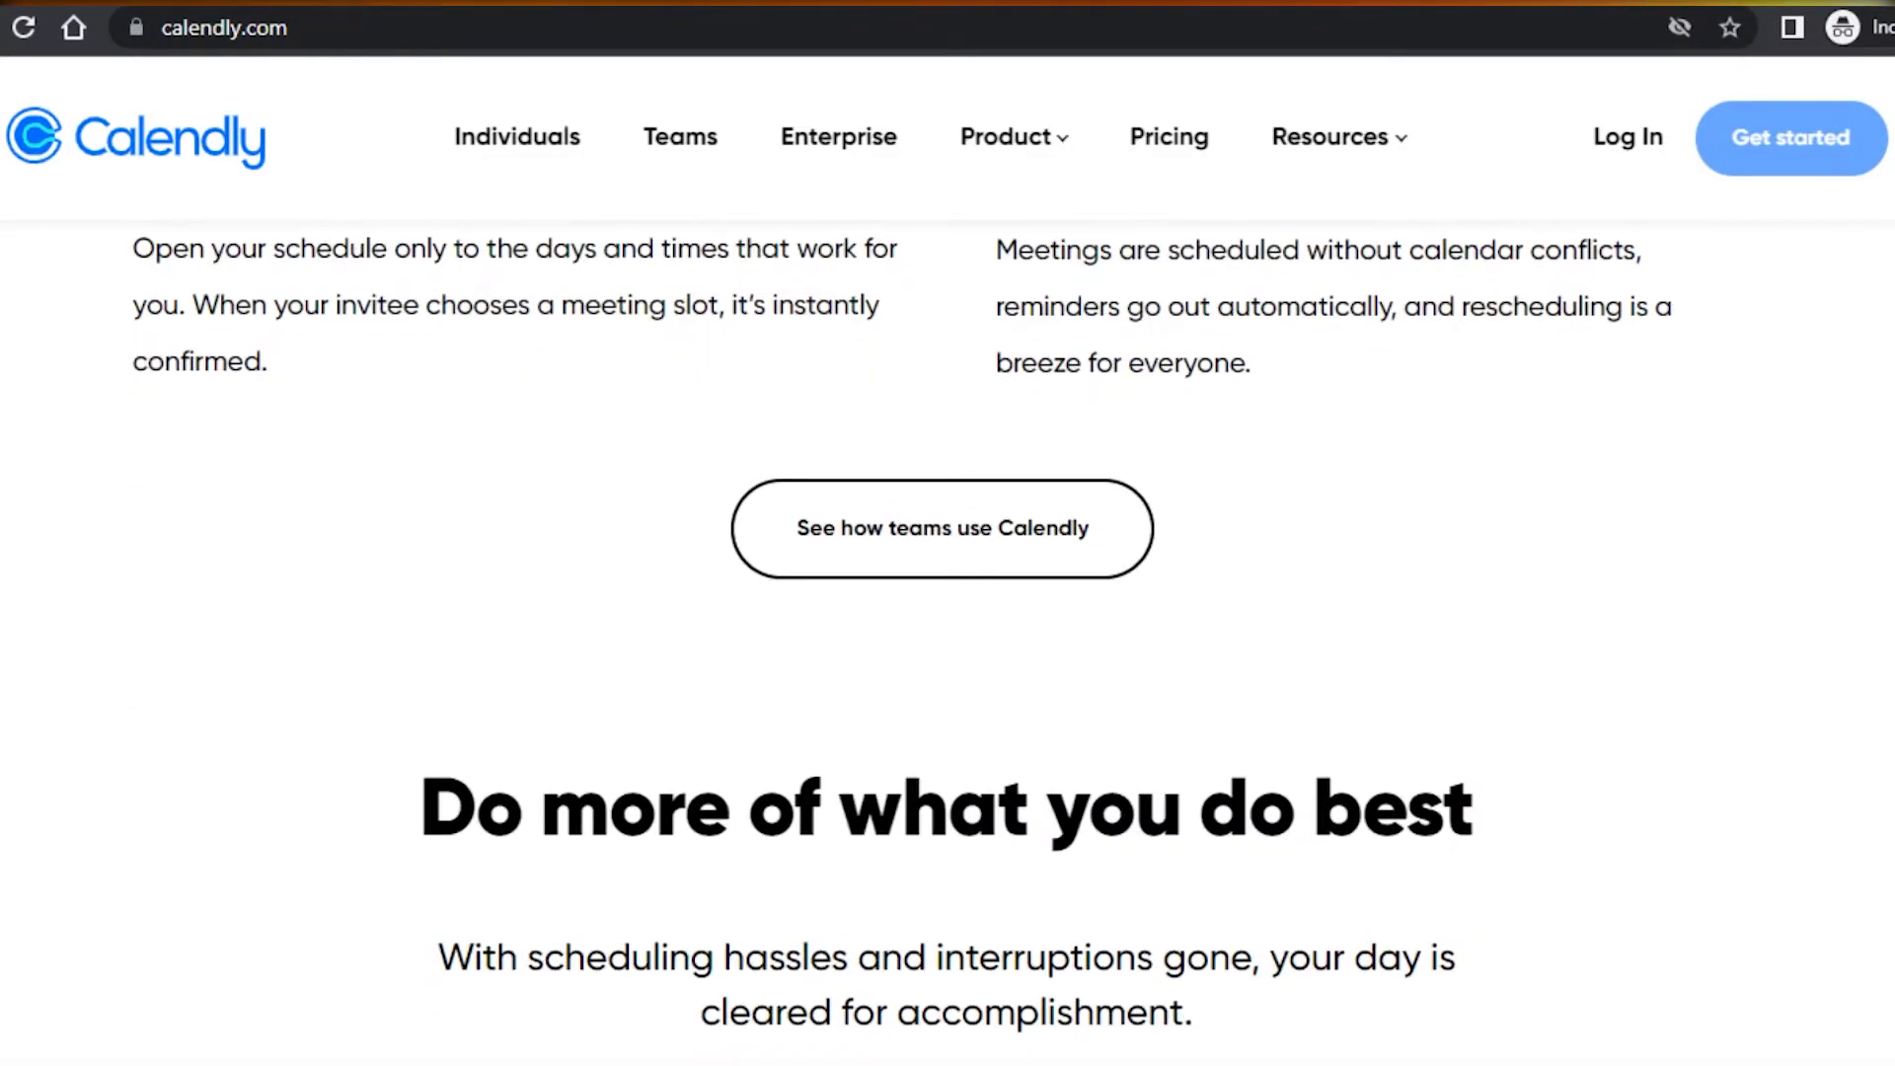
pyautogui.scroll(3)
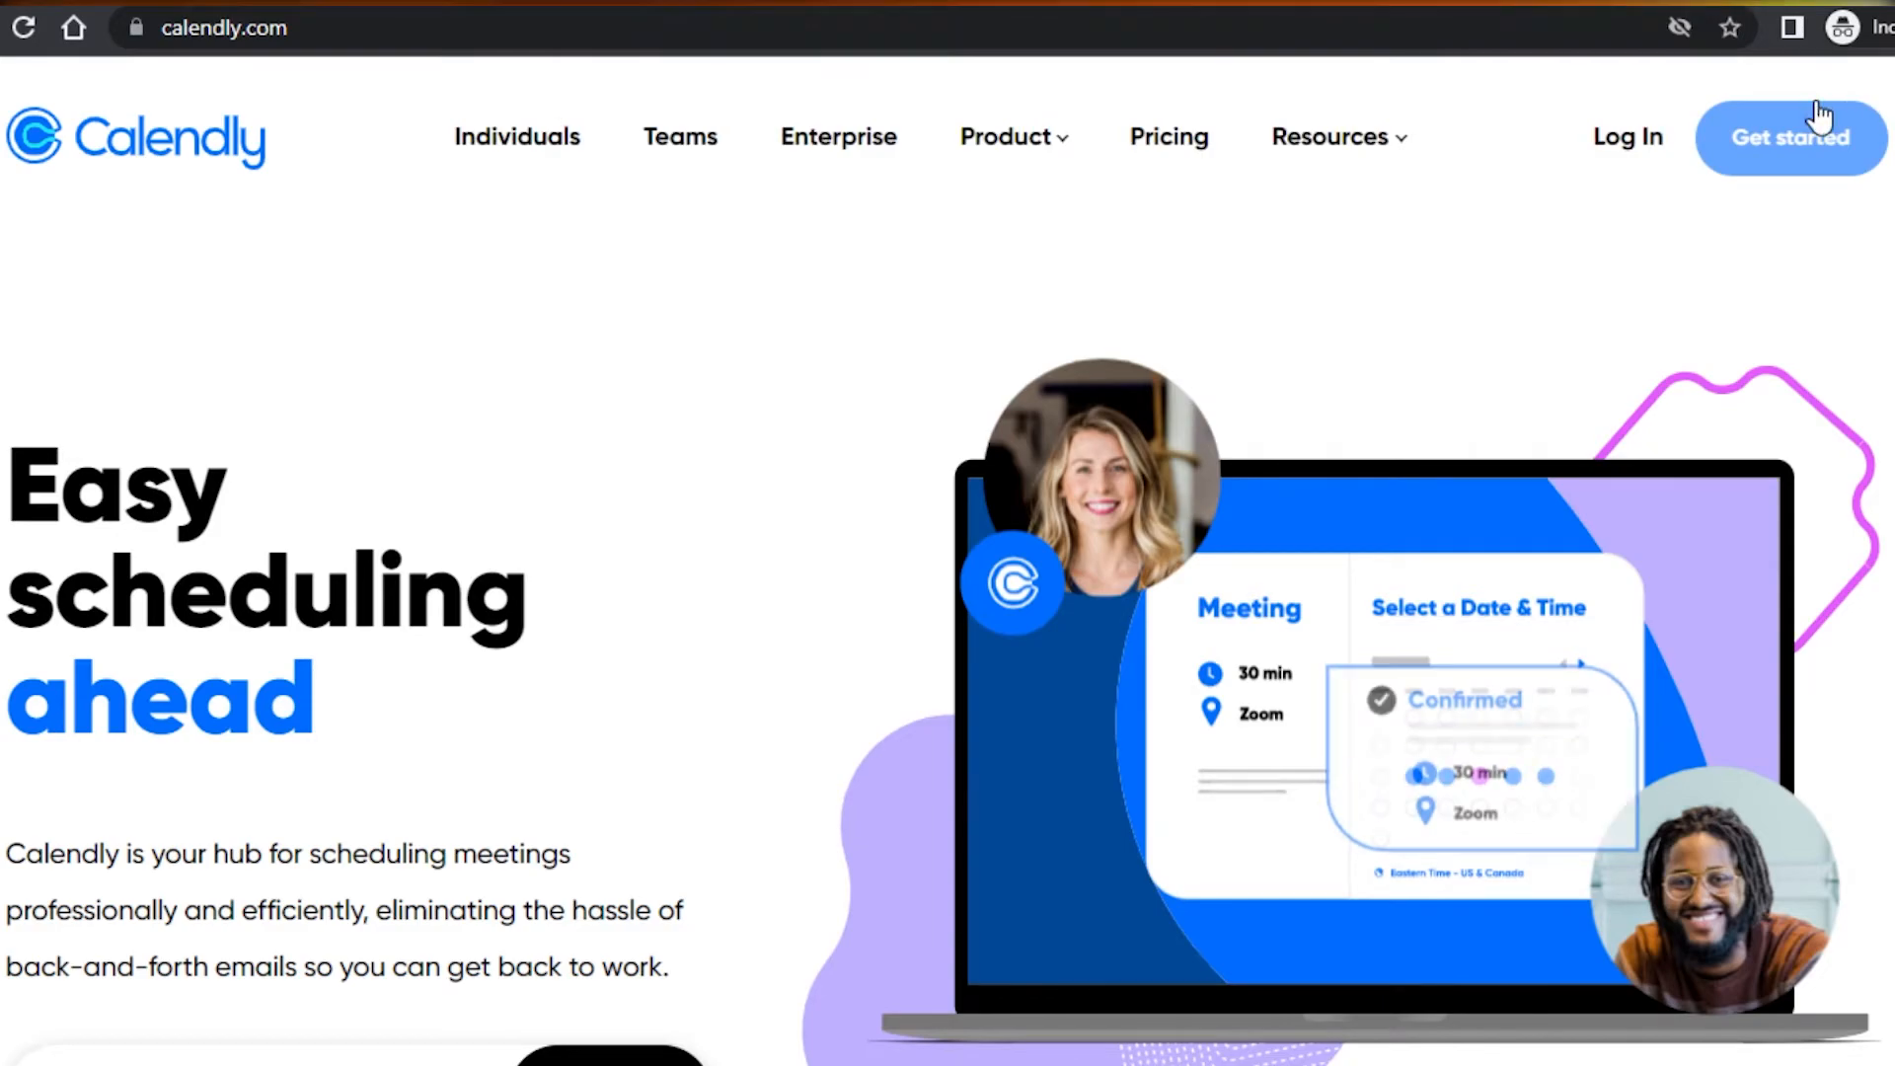
pyautogui.click(1791, 136)
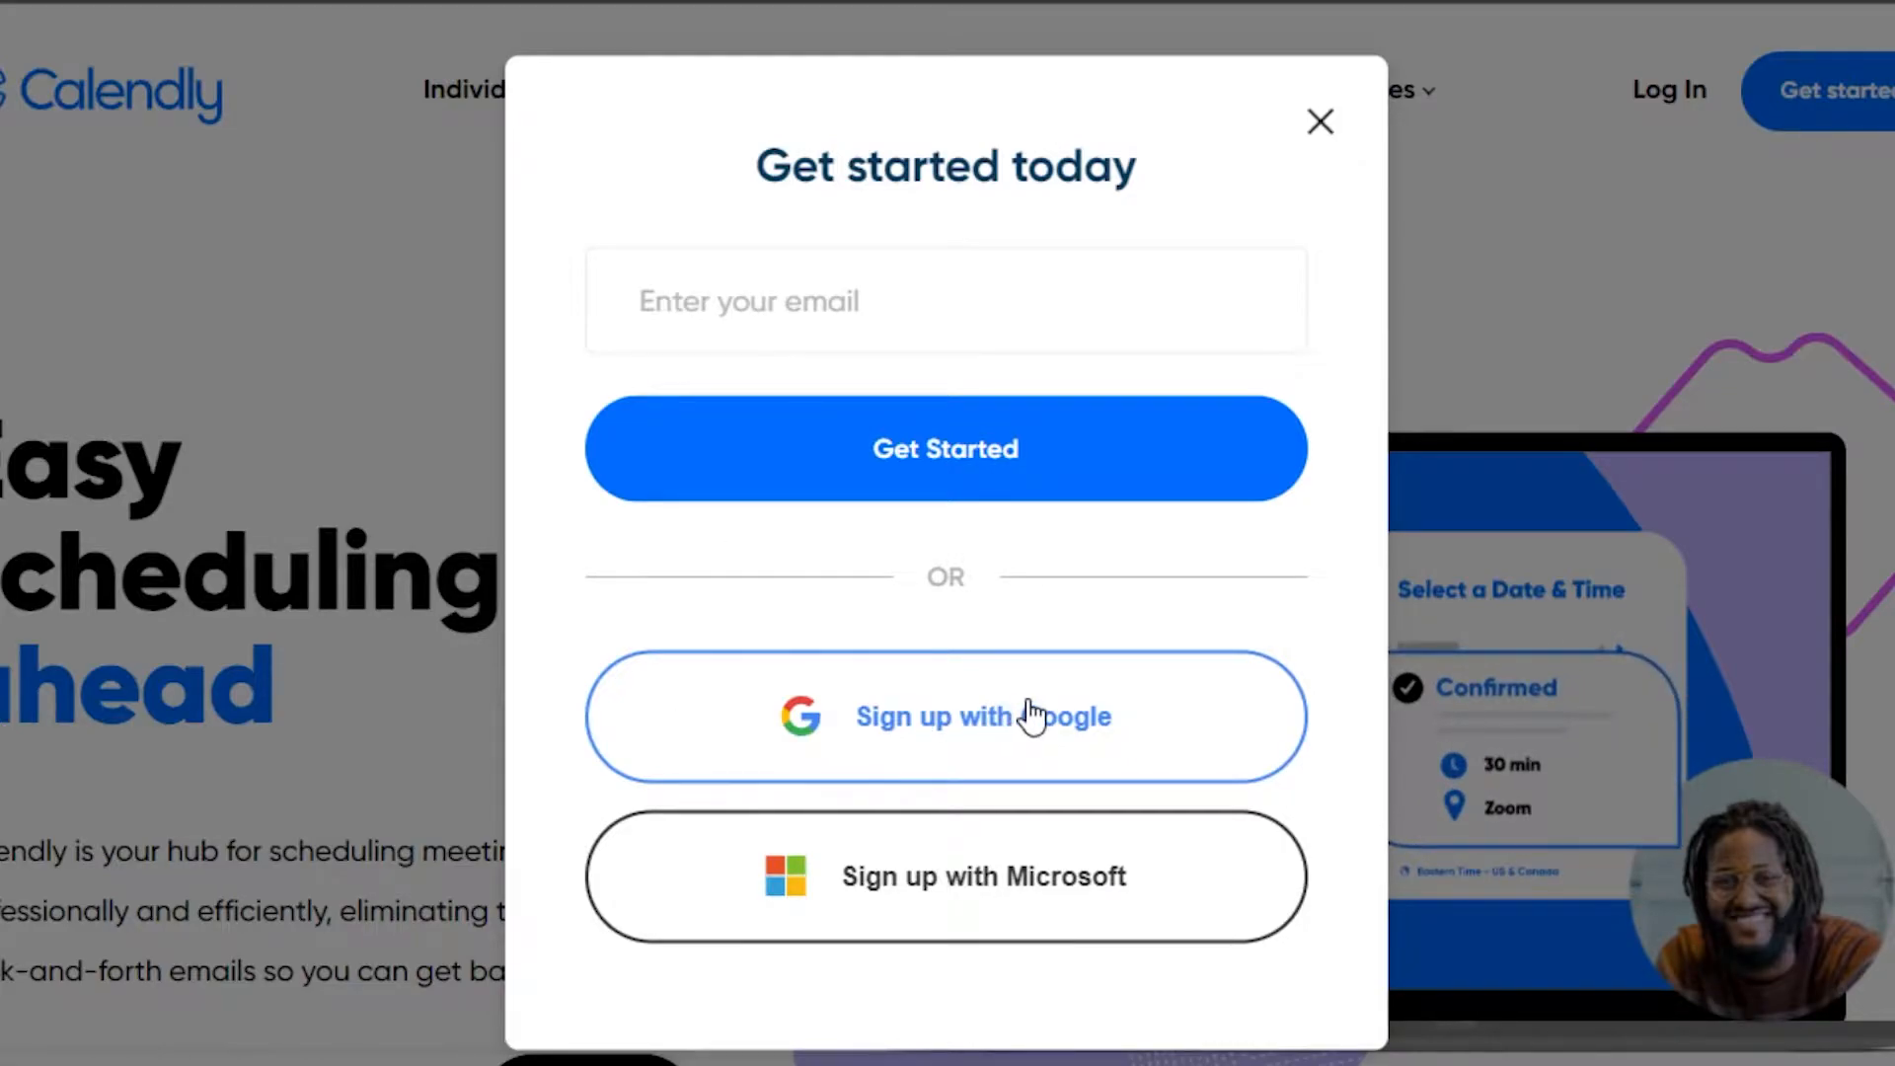
pyautogui.moveTo(977, 865)
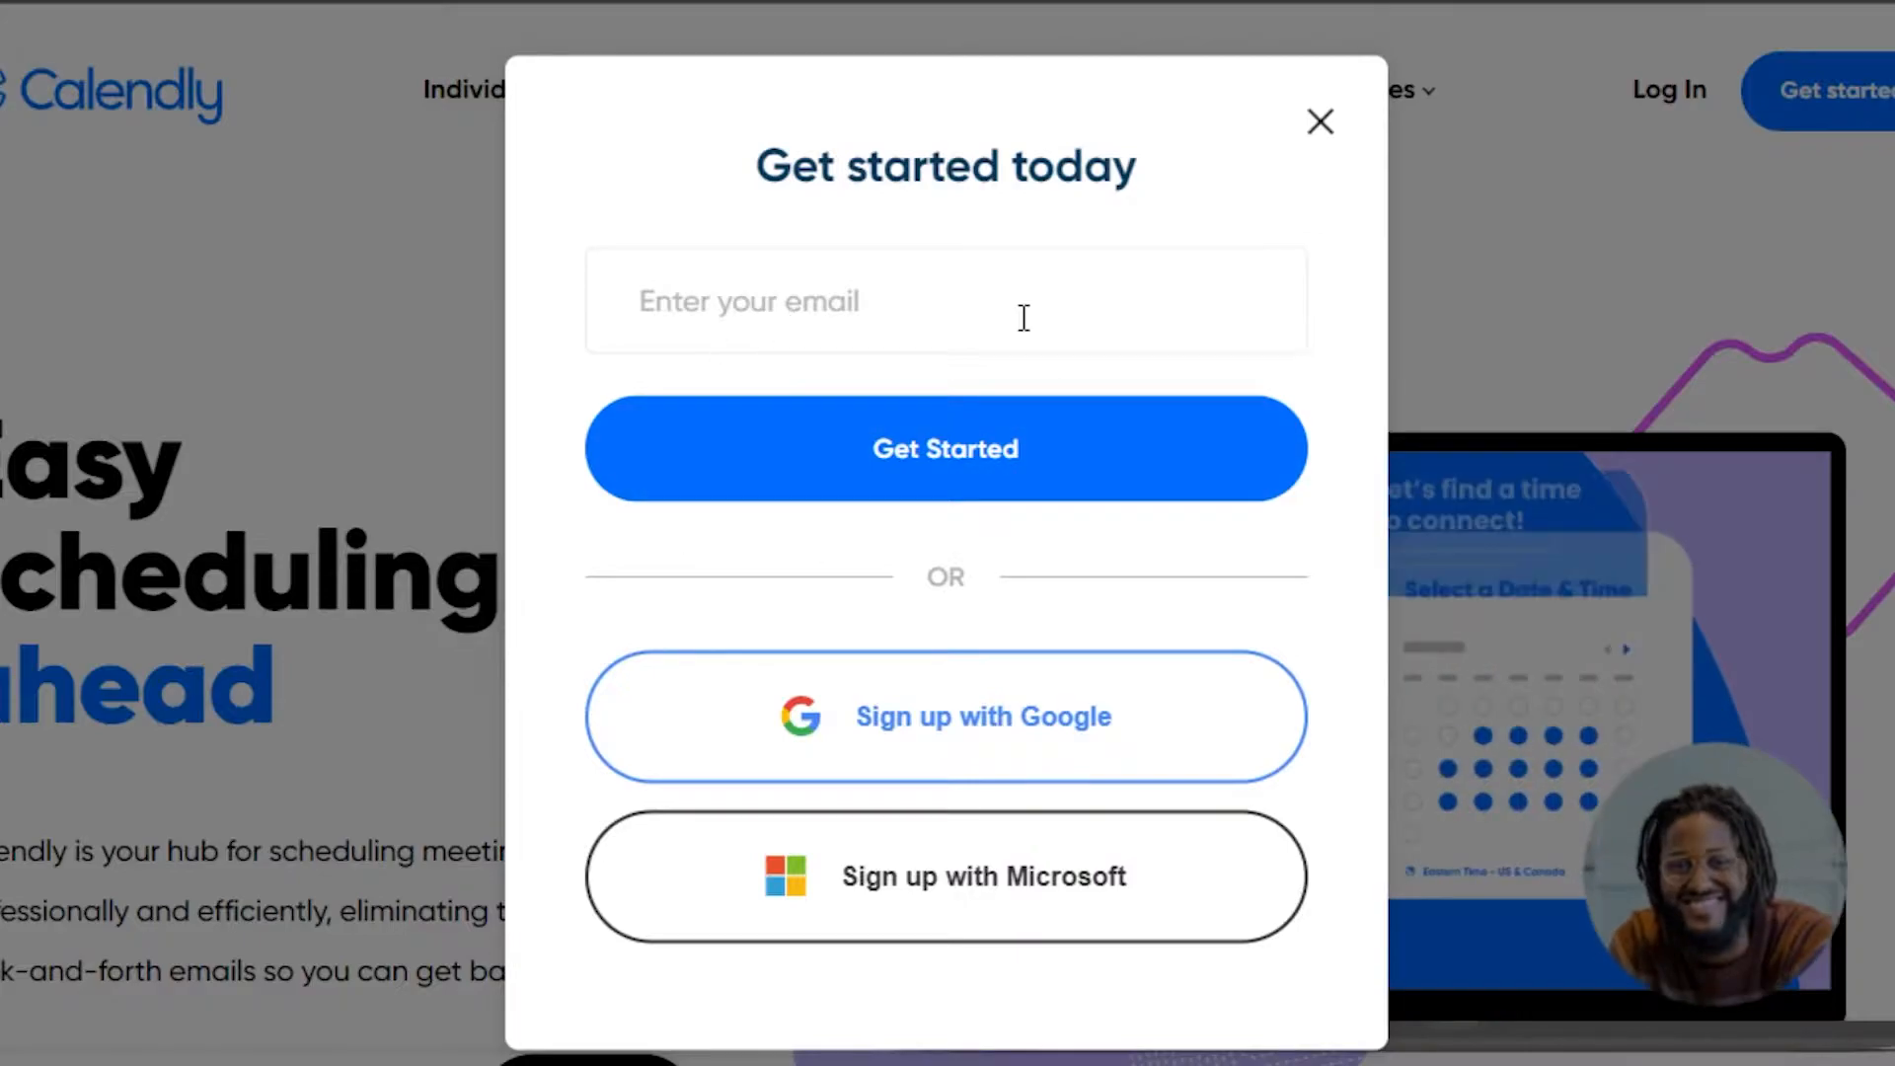
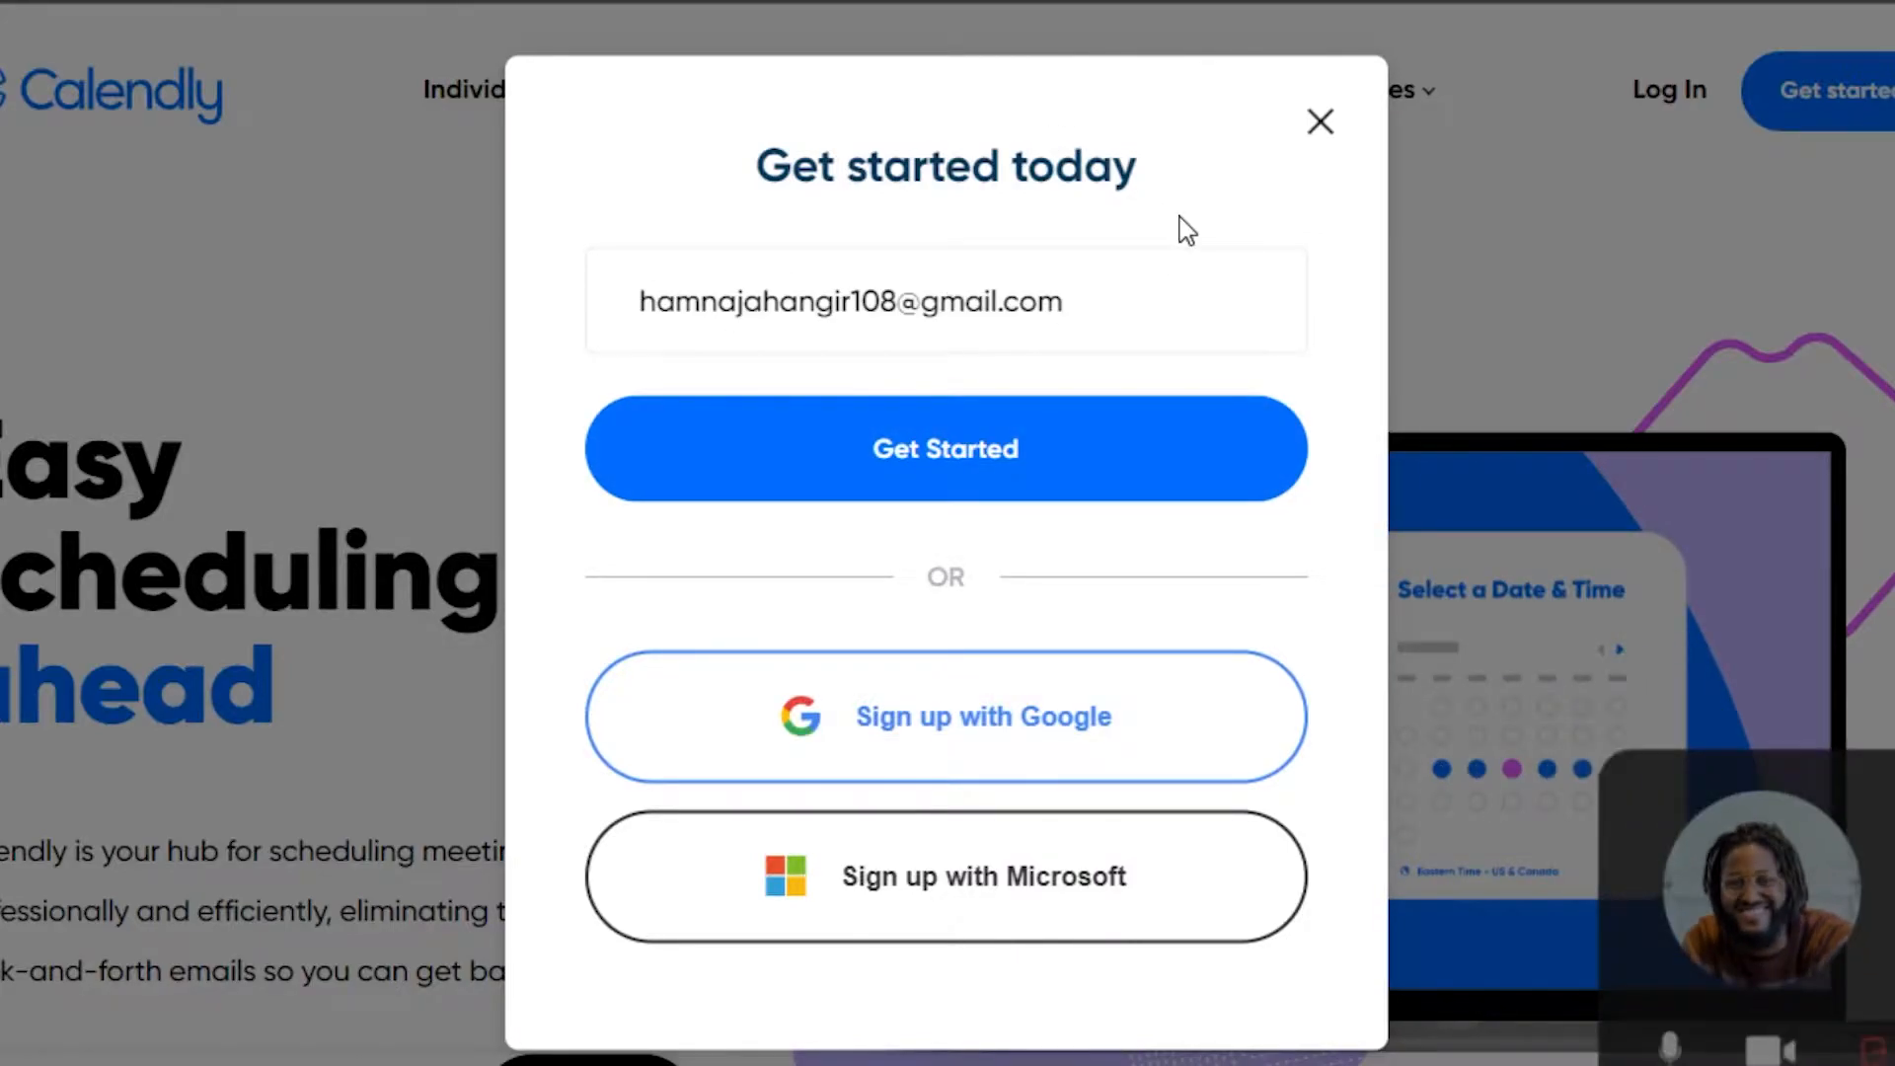
pyautogui.click(946, 448)
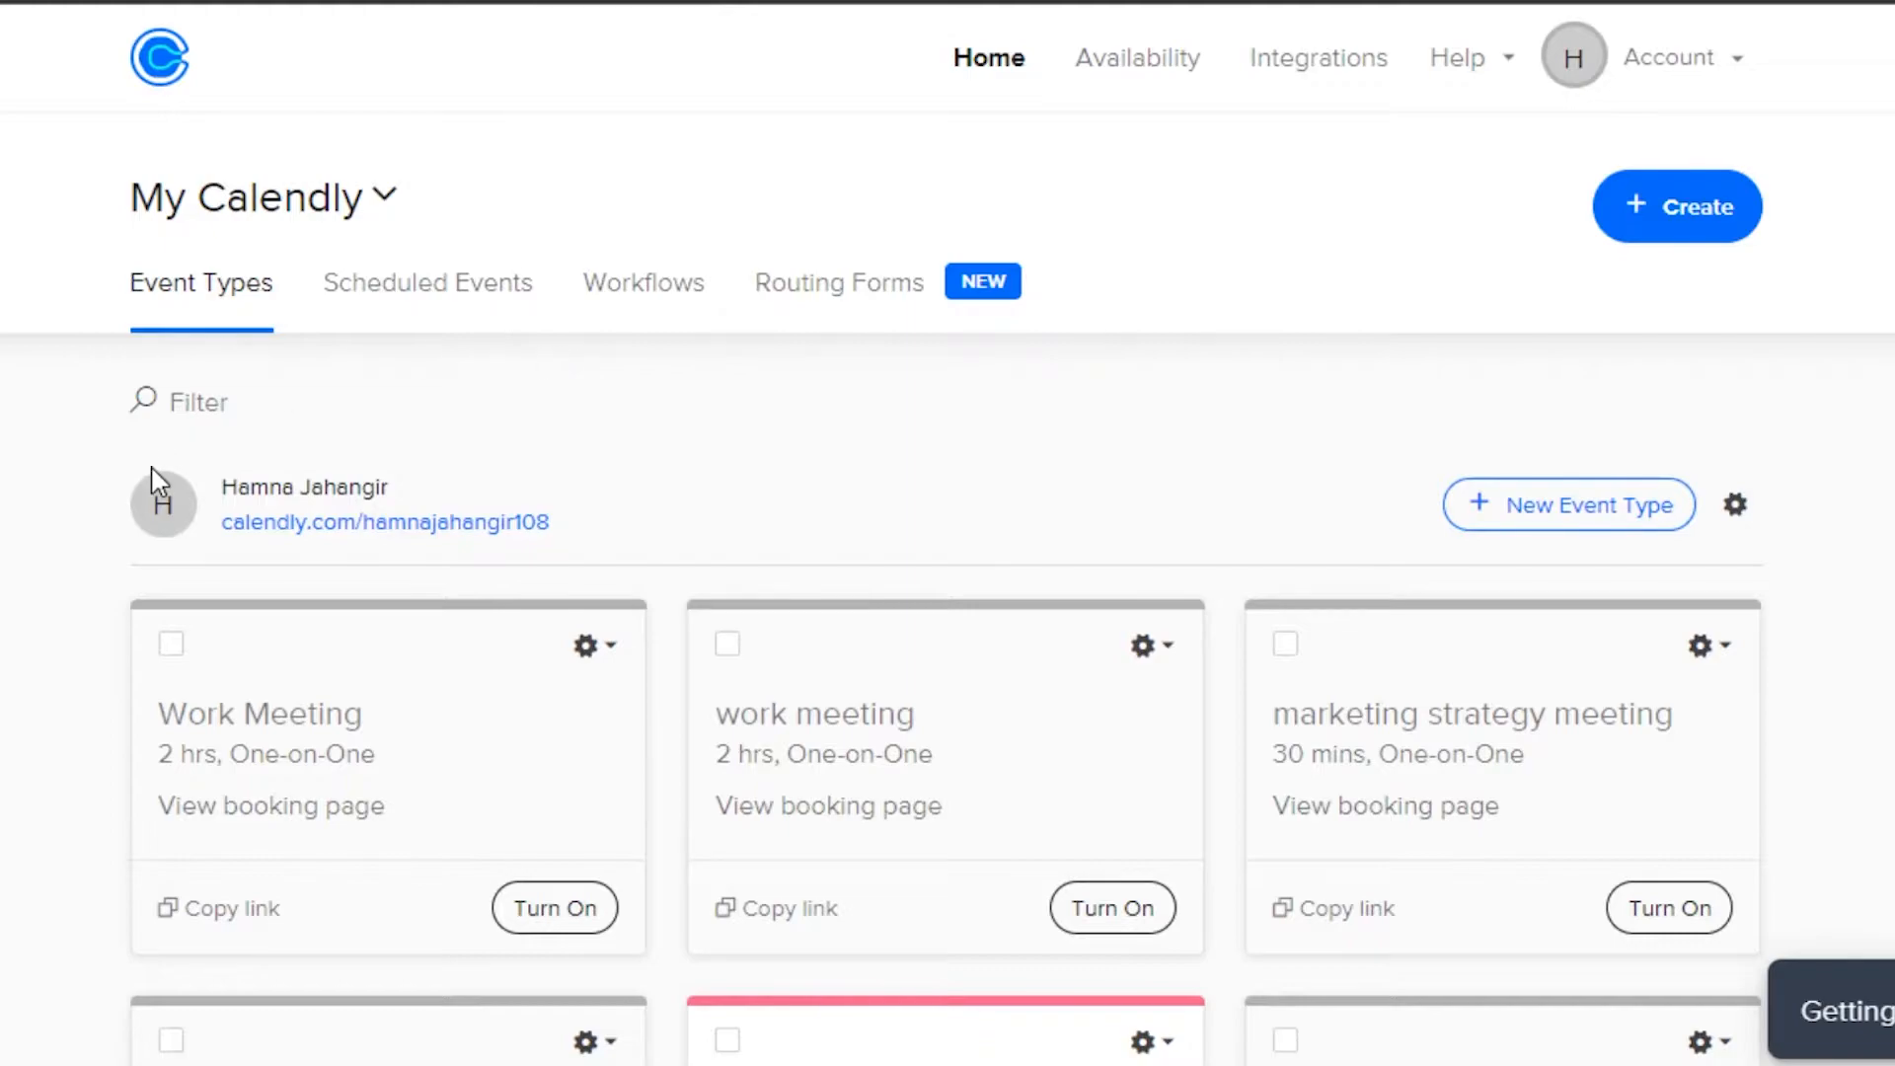
pyautogui.moveTo(336, 244)
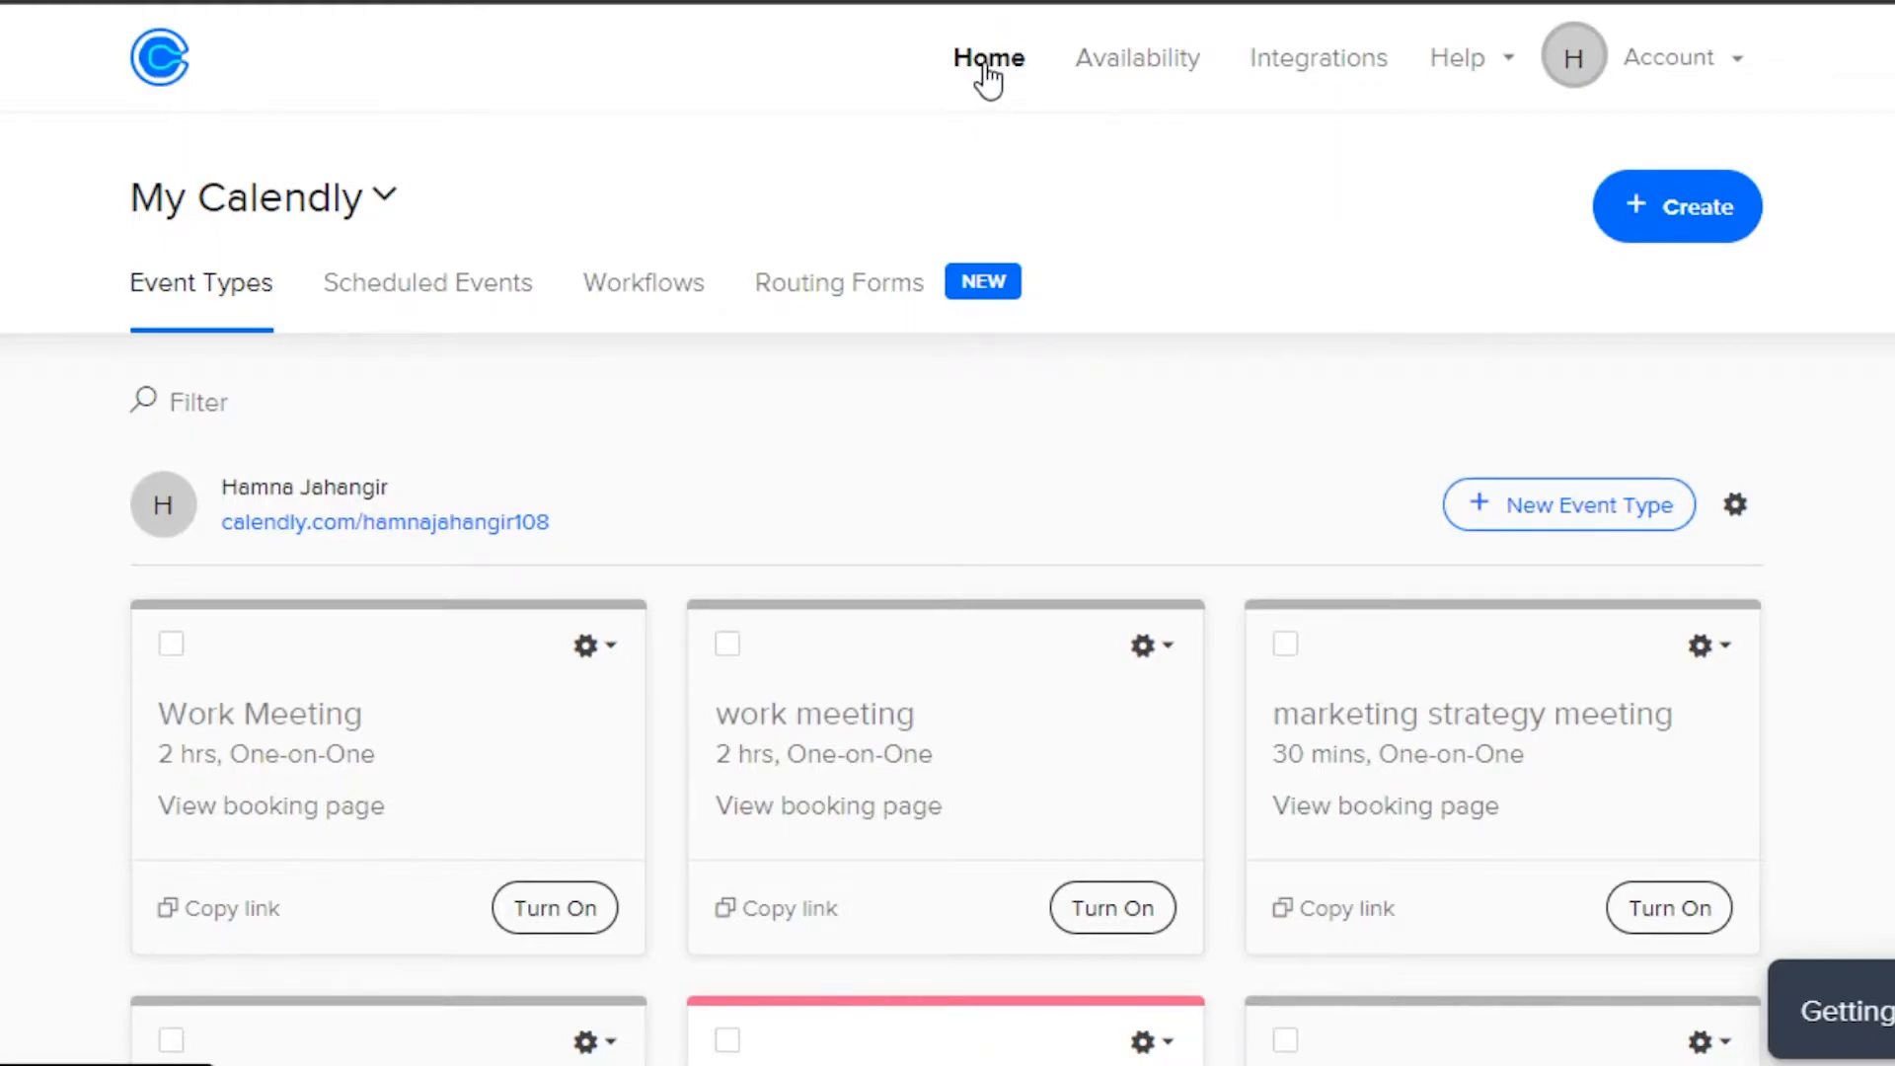
pyautogui.moveTo(898, 594)
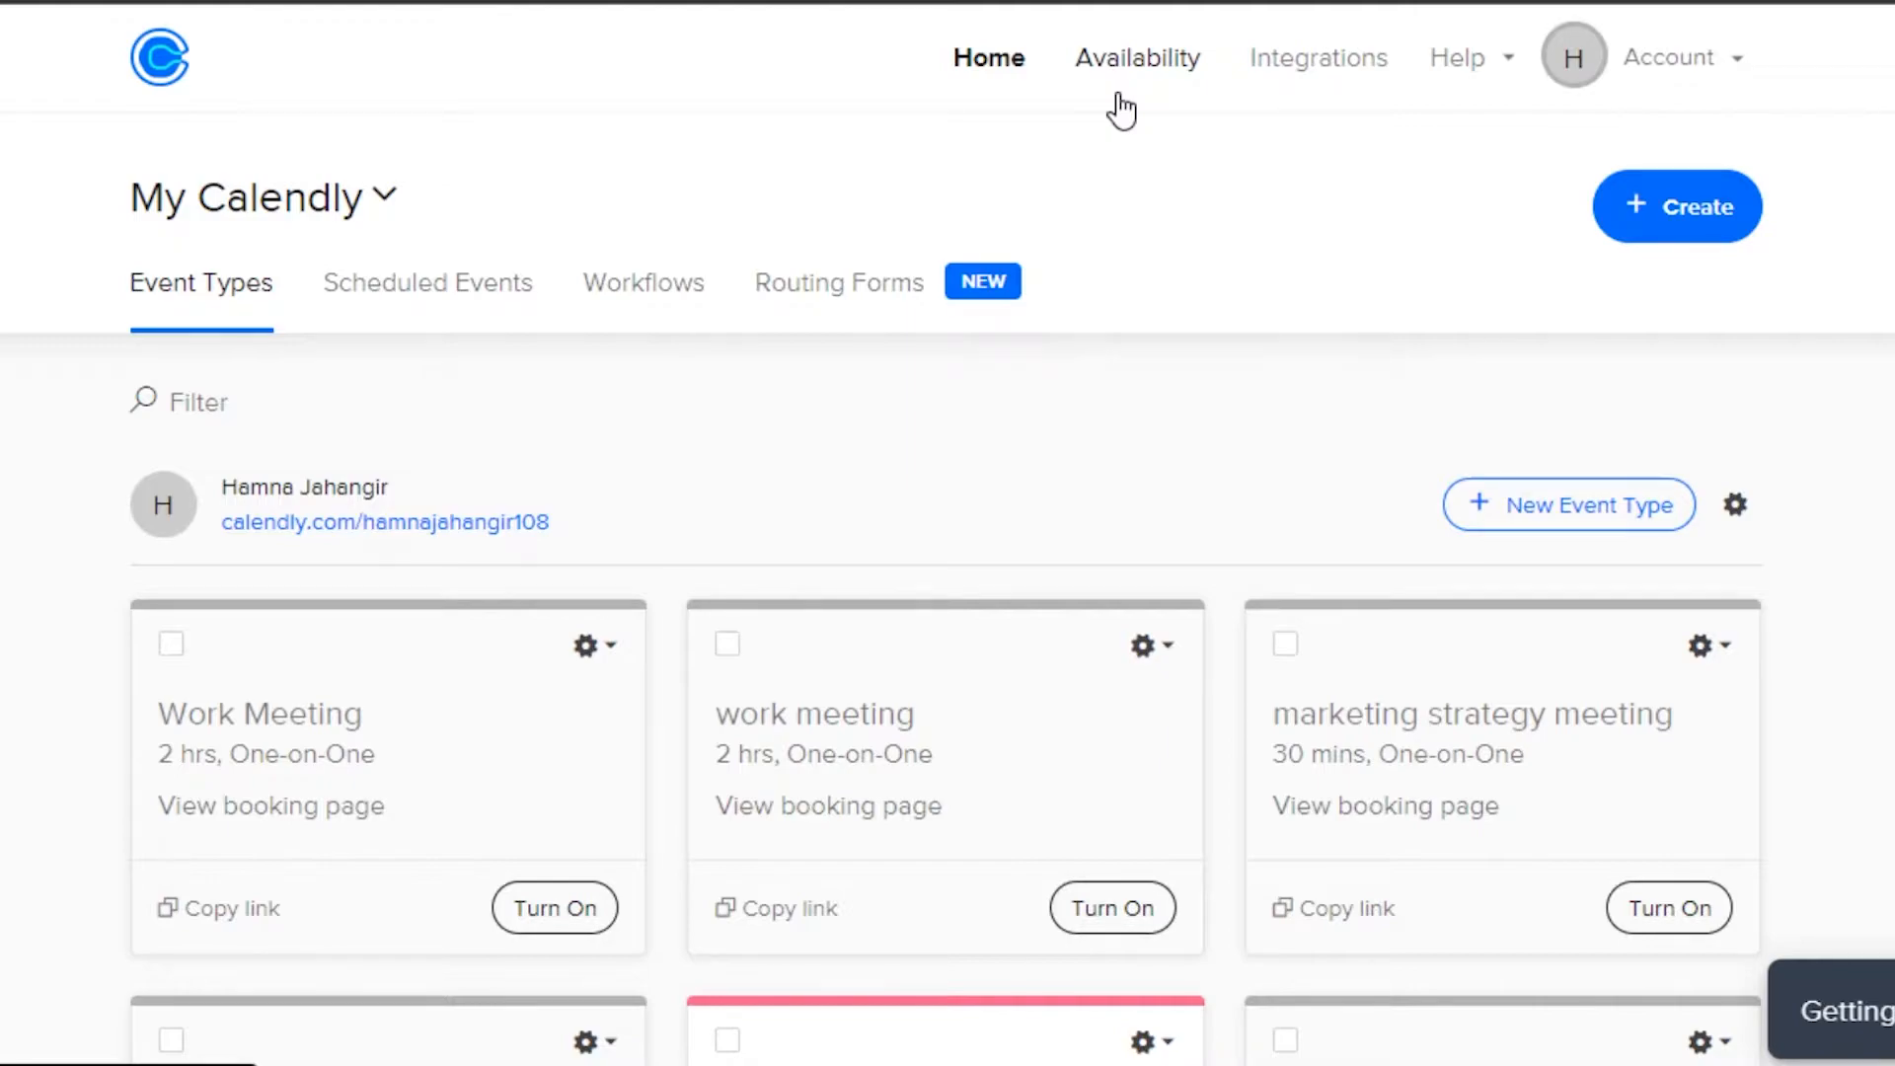
pyautogui.moveTo(1281, 91)
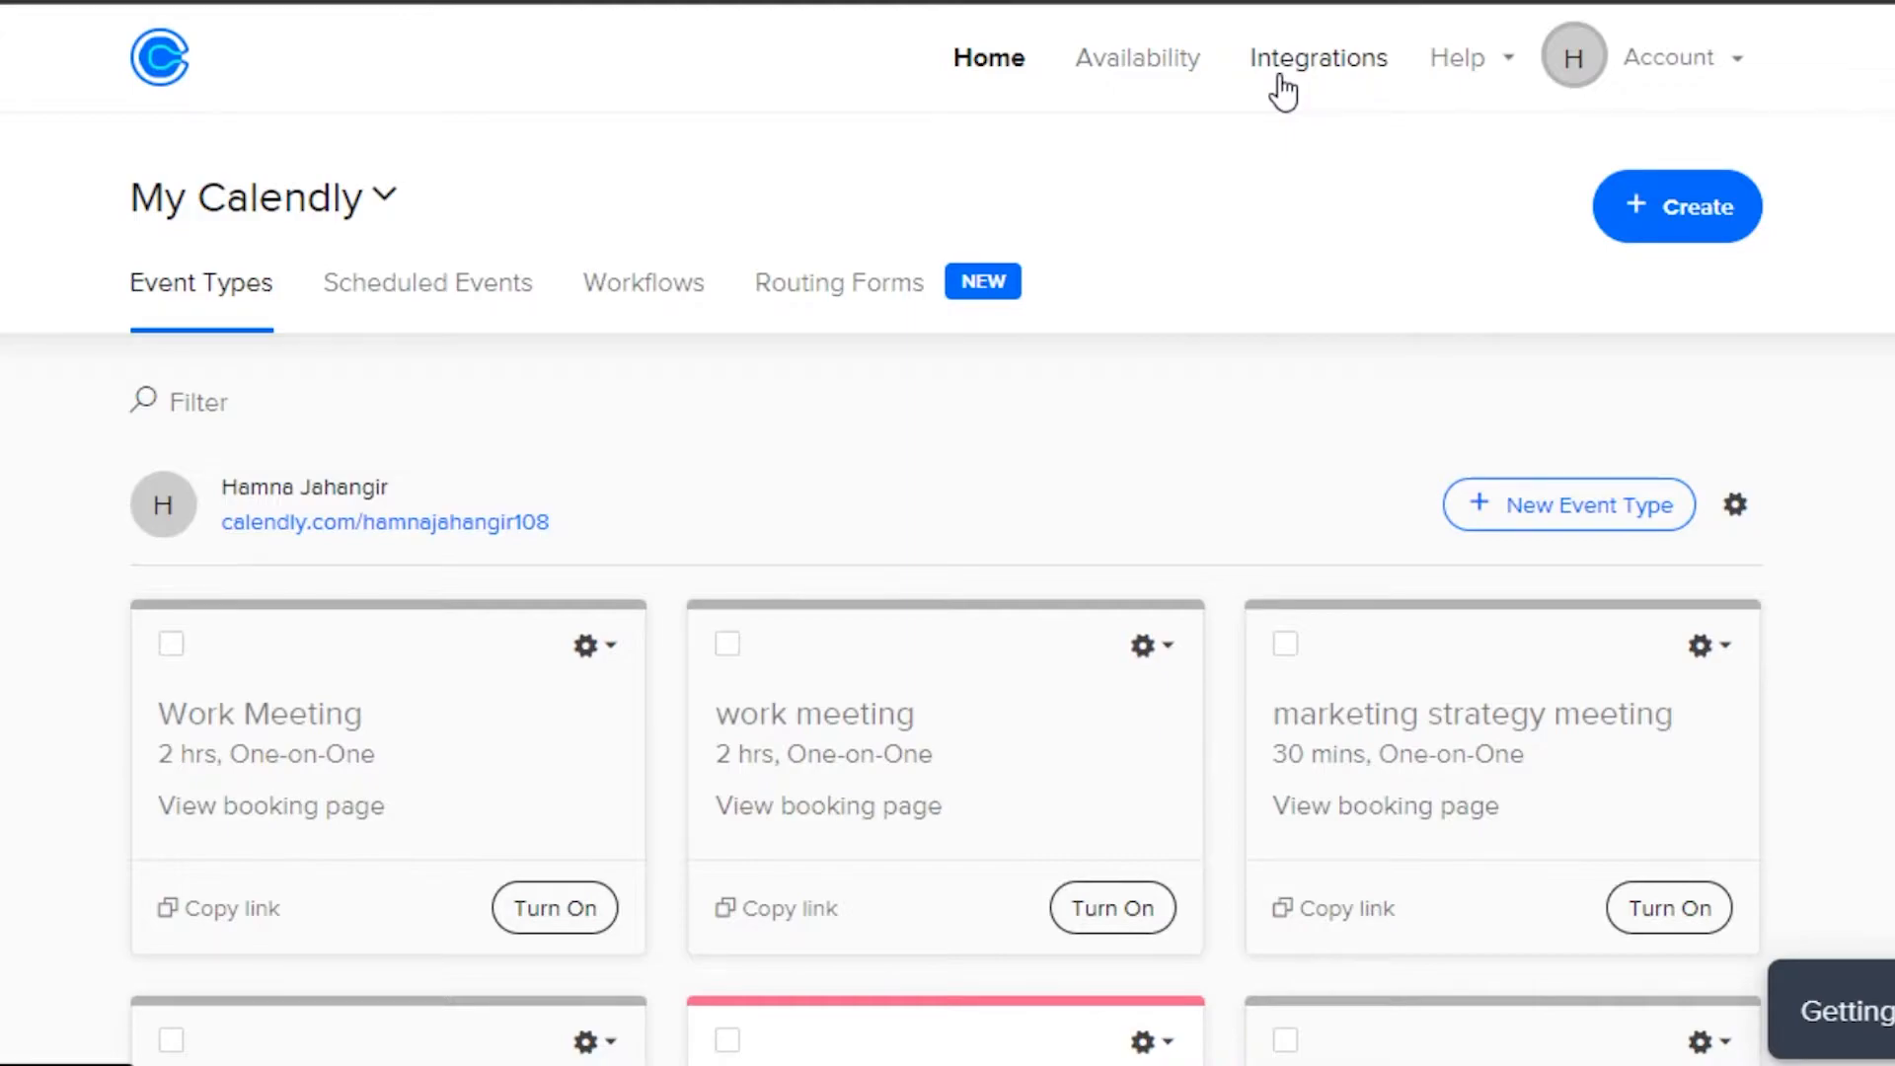
# Show the account menu with its settings, billing and logout options
pyautogui.click(1678, 55)
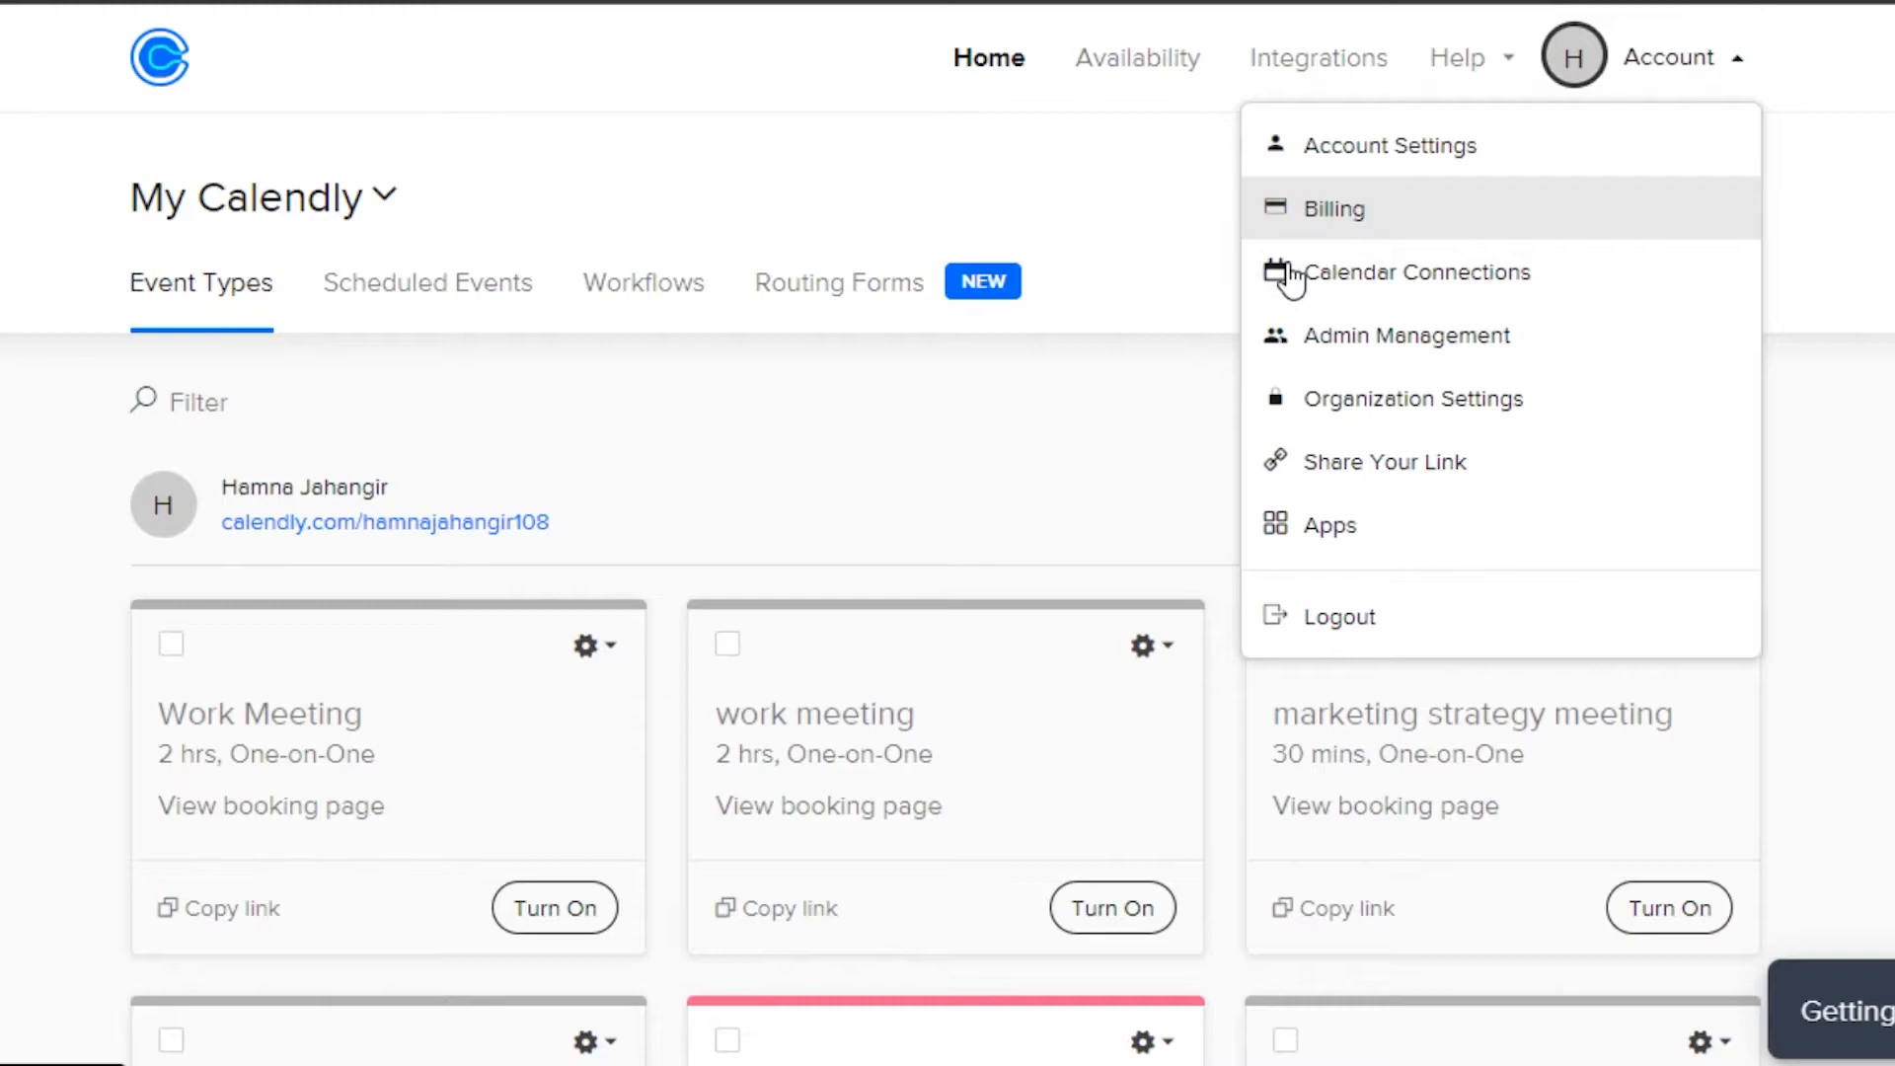
pyautogui.moveTo(1408, 336)
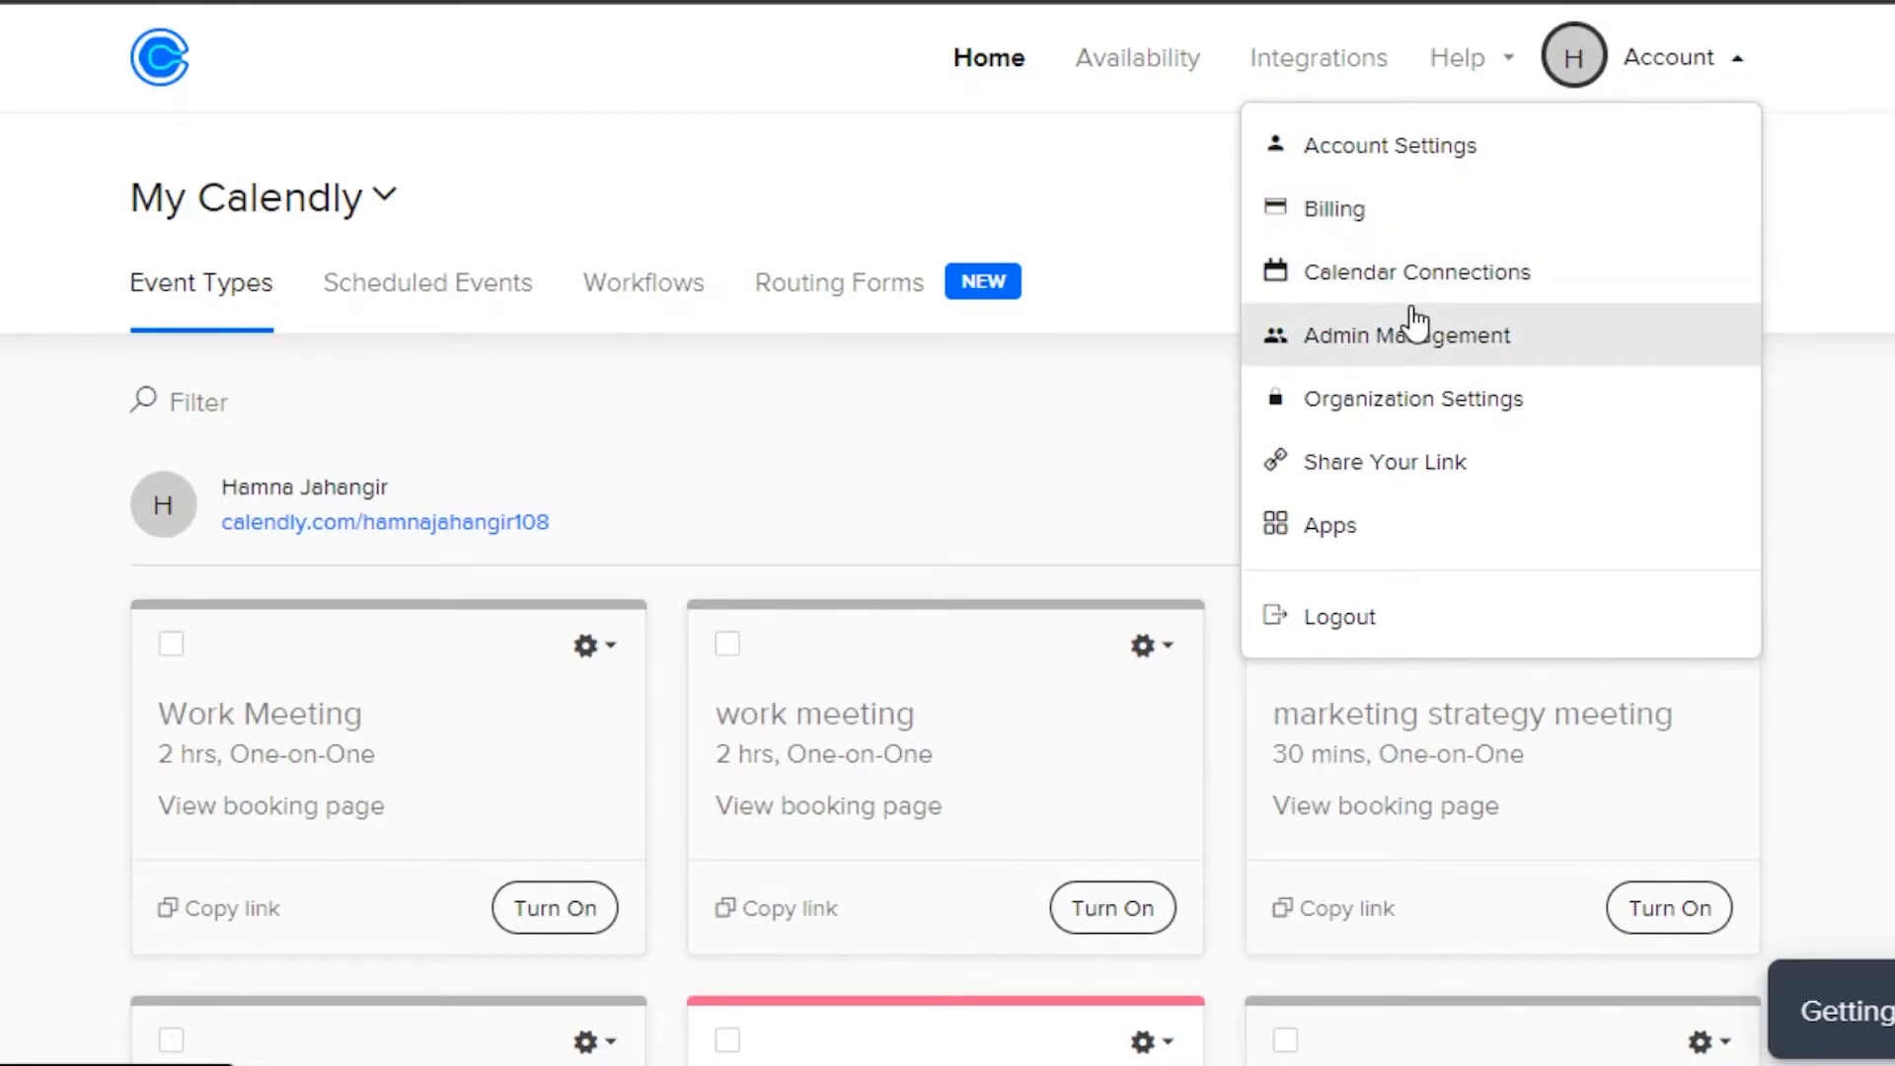
pyautogui.moveTo(1328, 531)
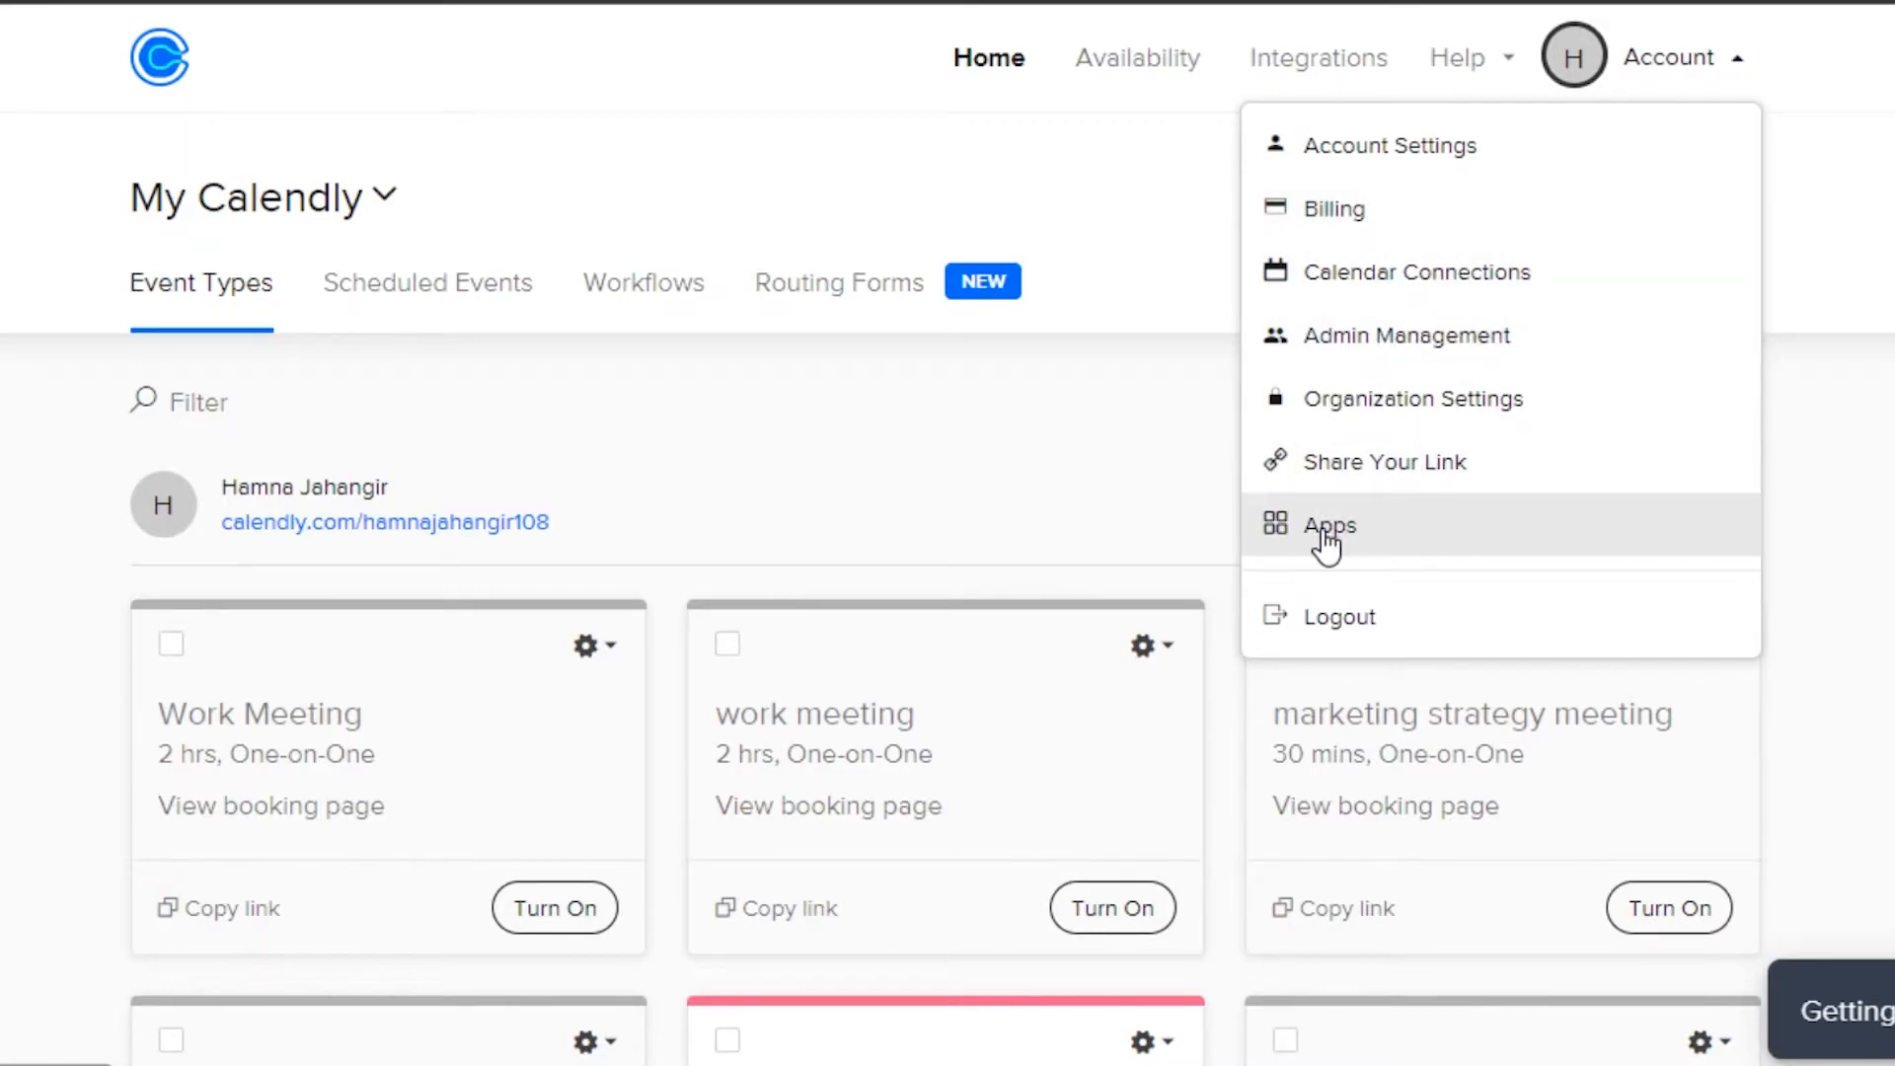
pyautogui.moveTo(1329, 616)
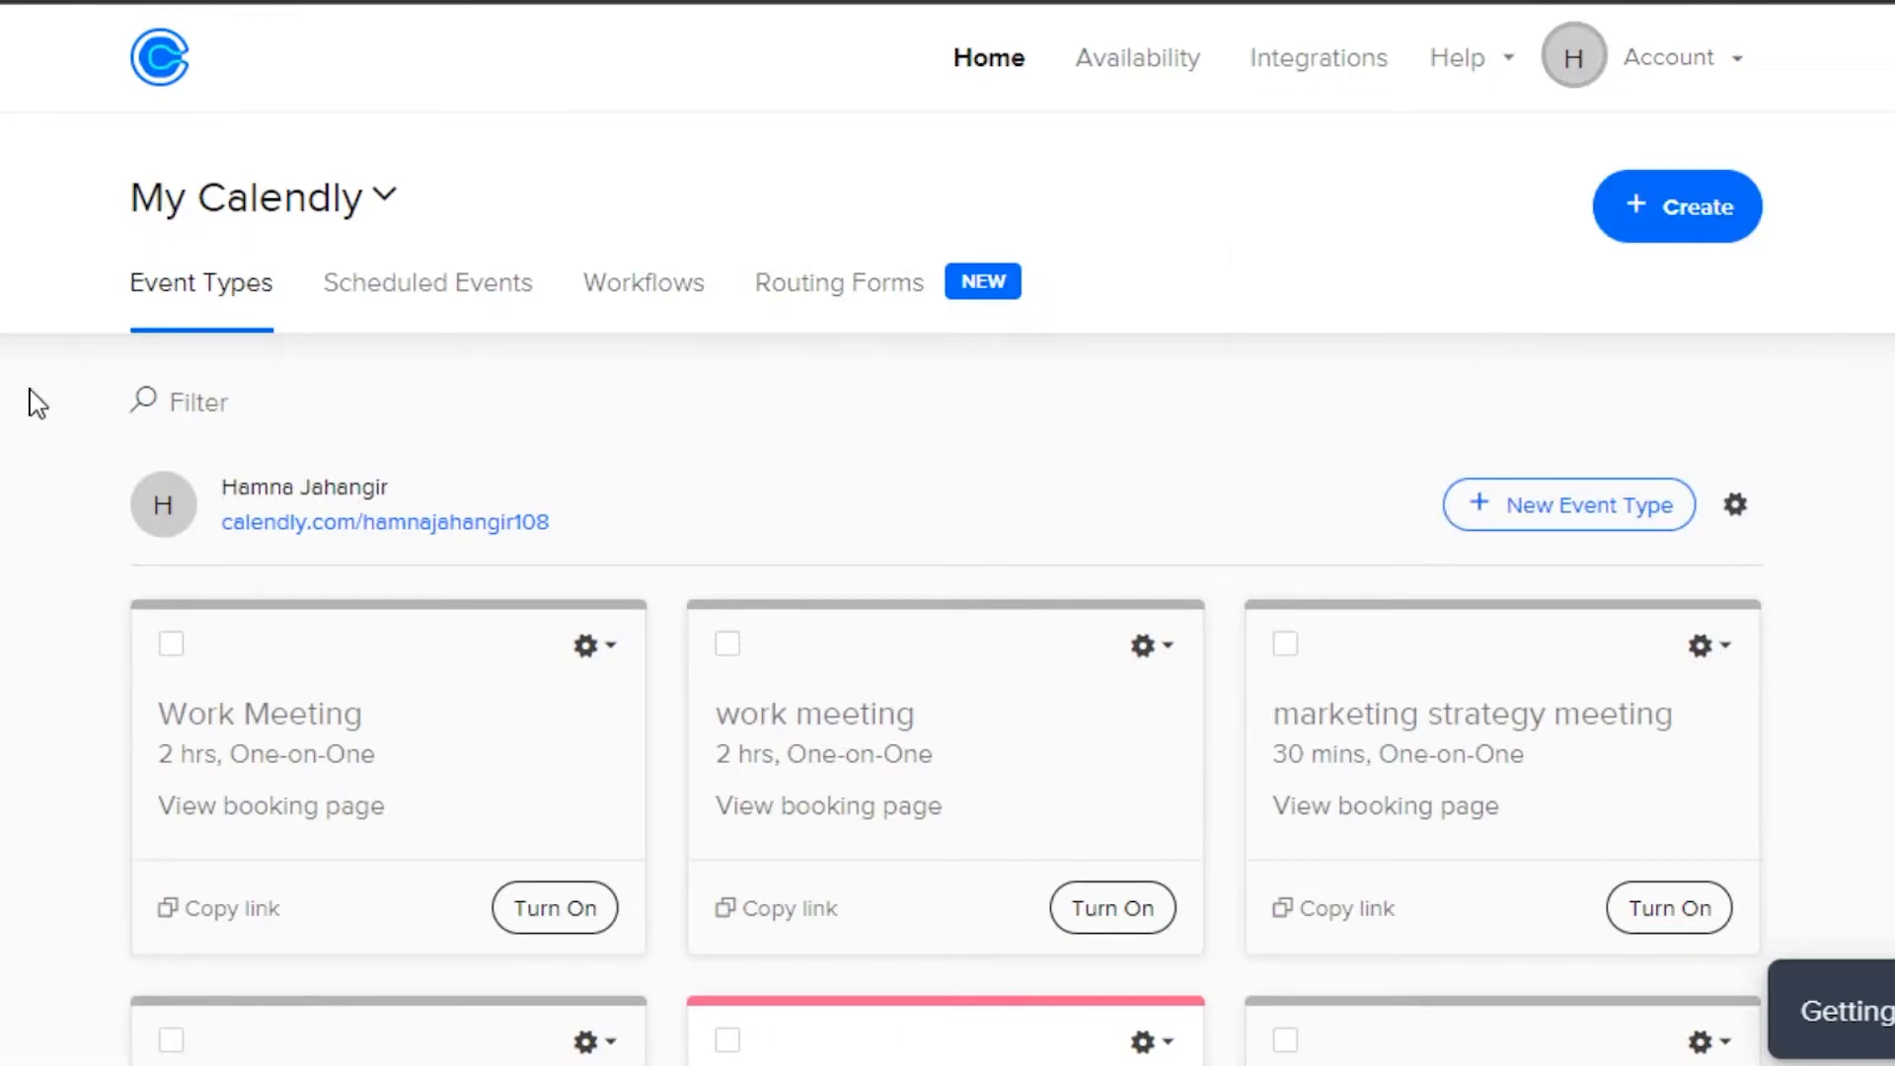
pyautogui.moveTo(1333, 448)
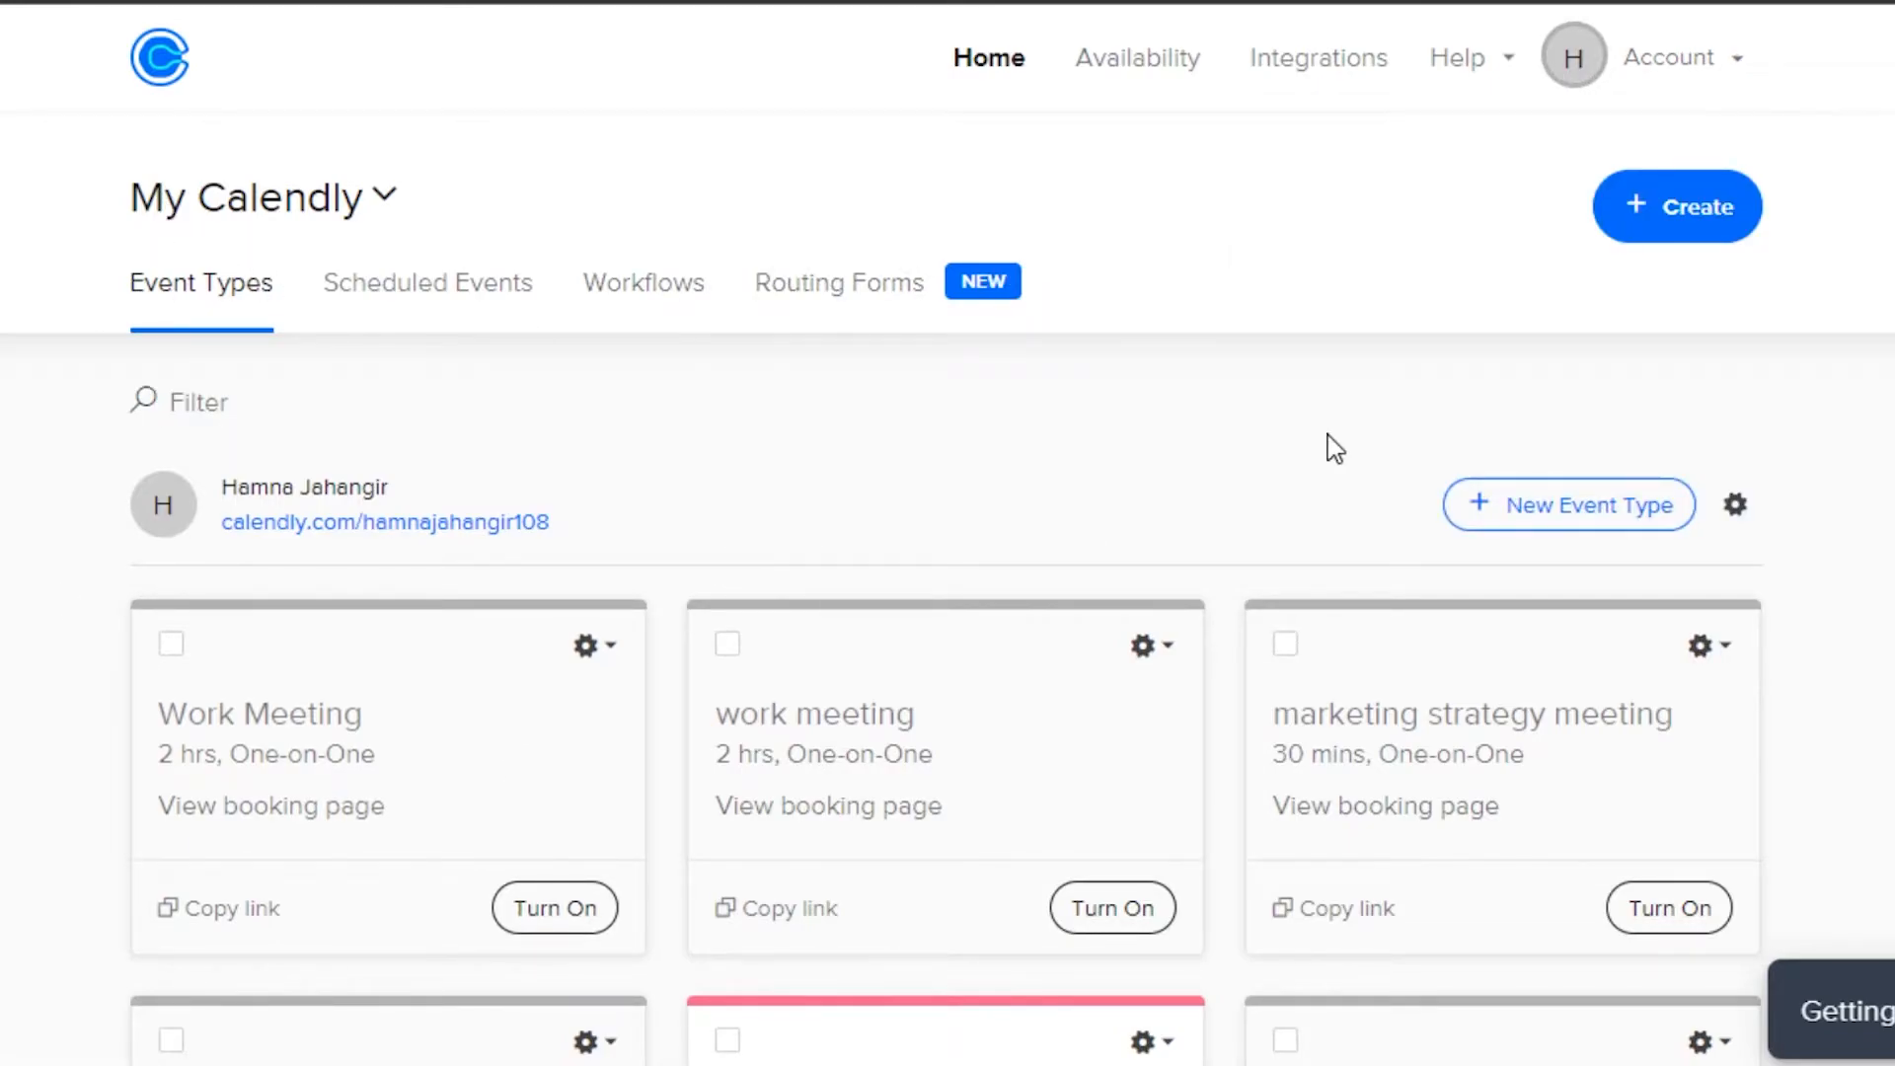
pyautogui.moveTo(1516, 535)
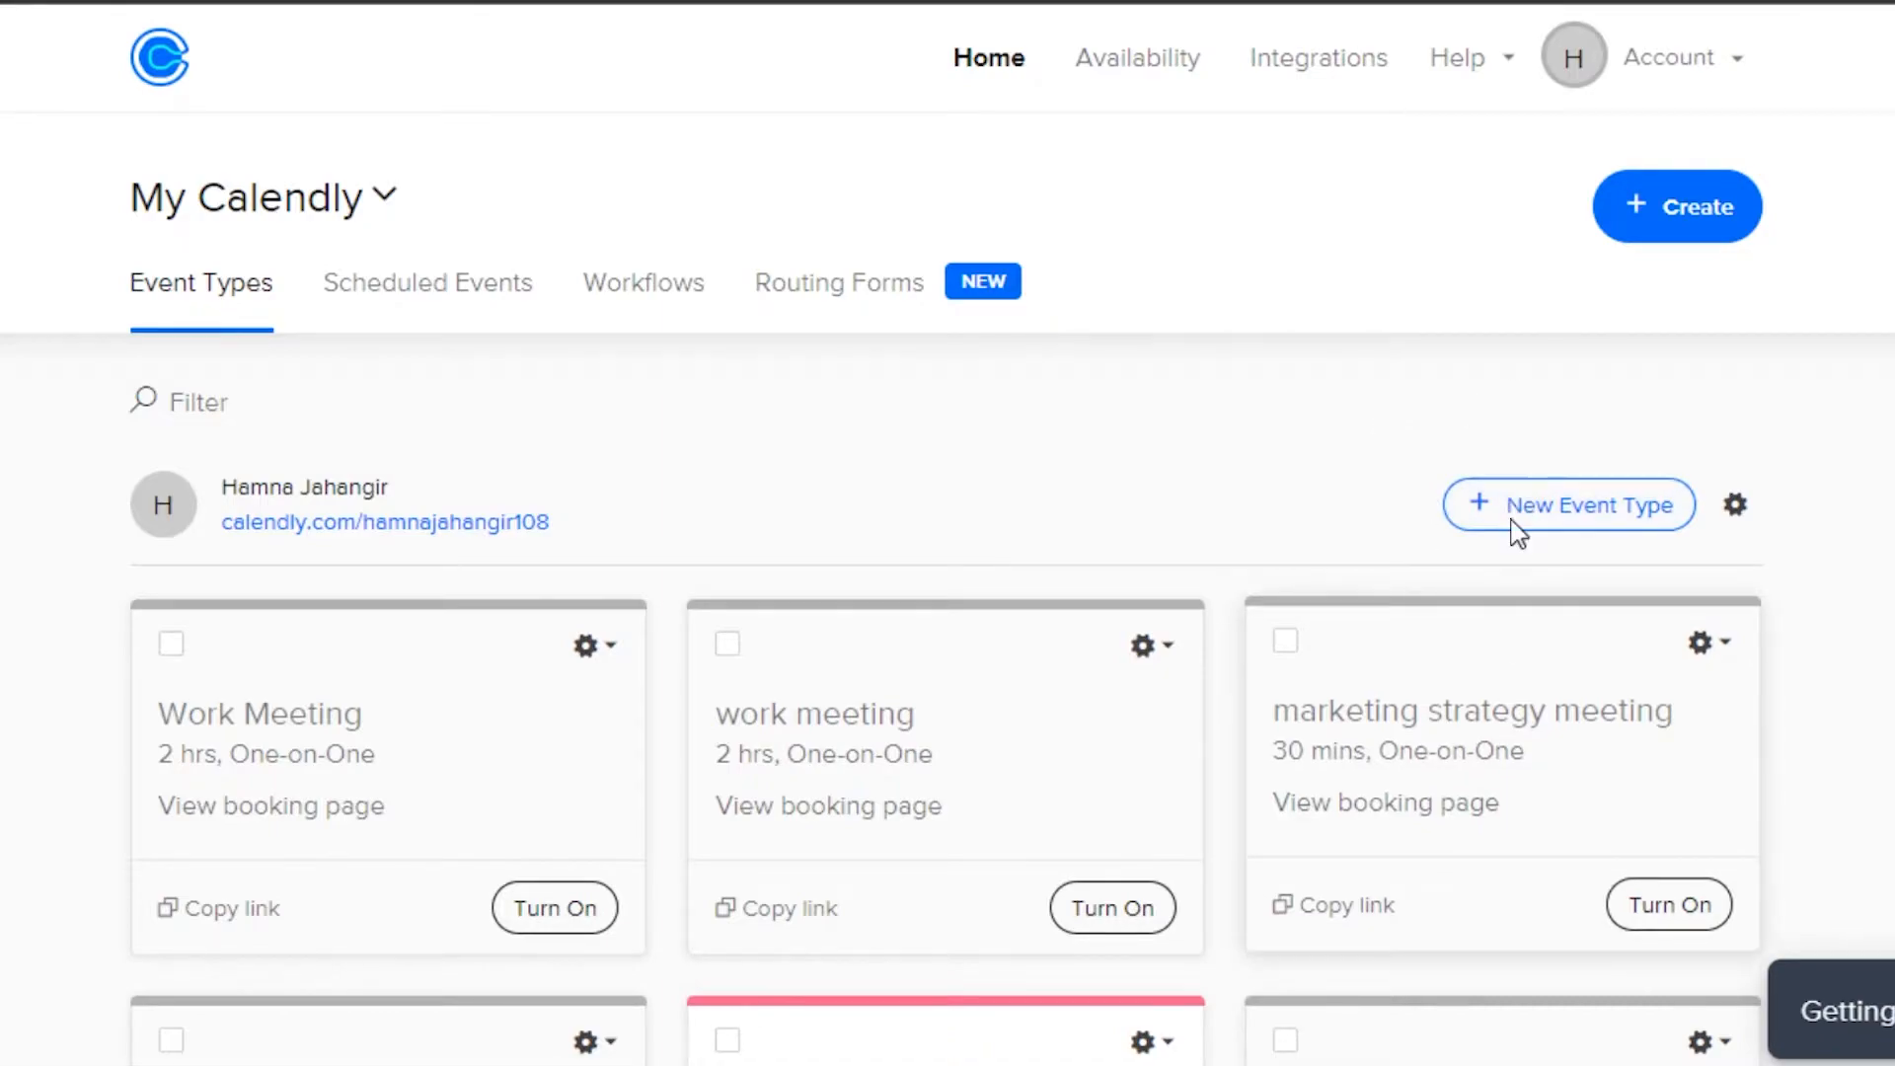
pyautogui.moveTo(1666, 223)
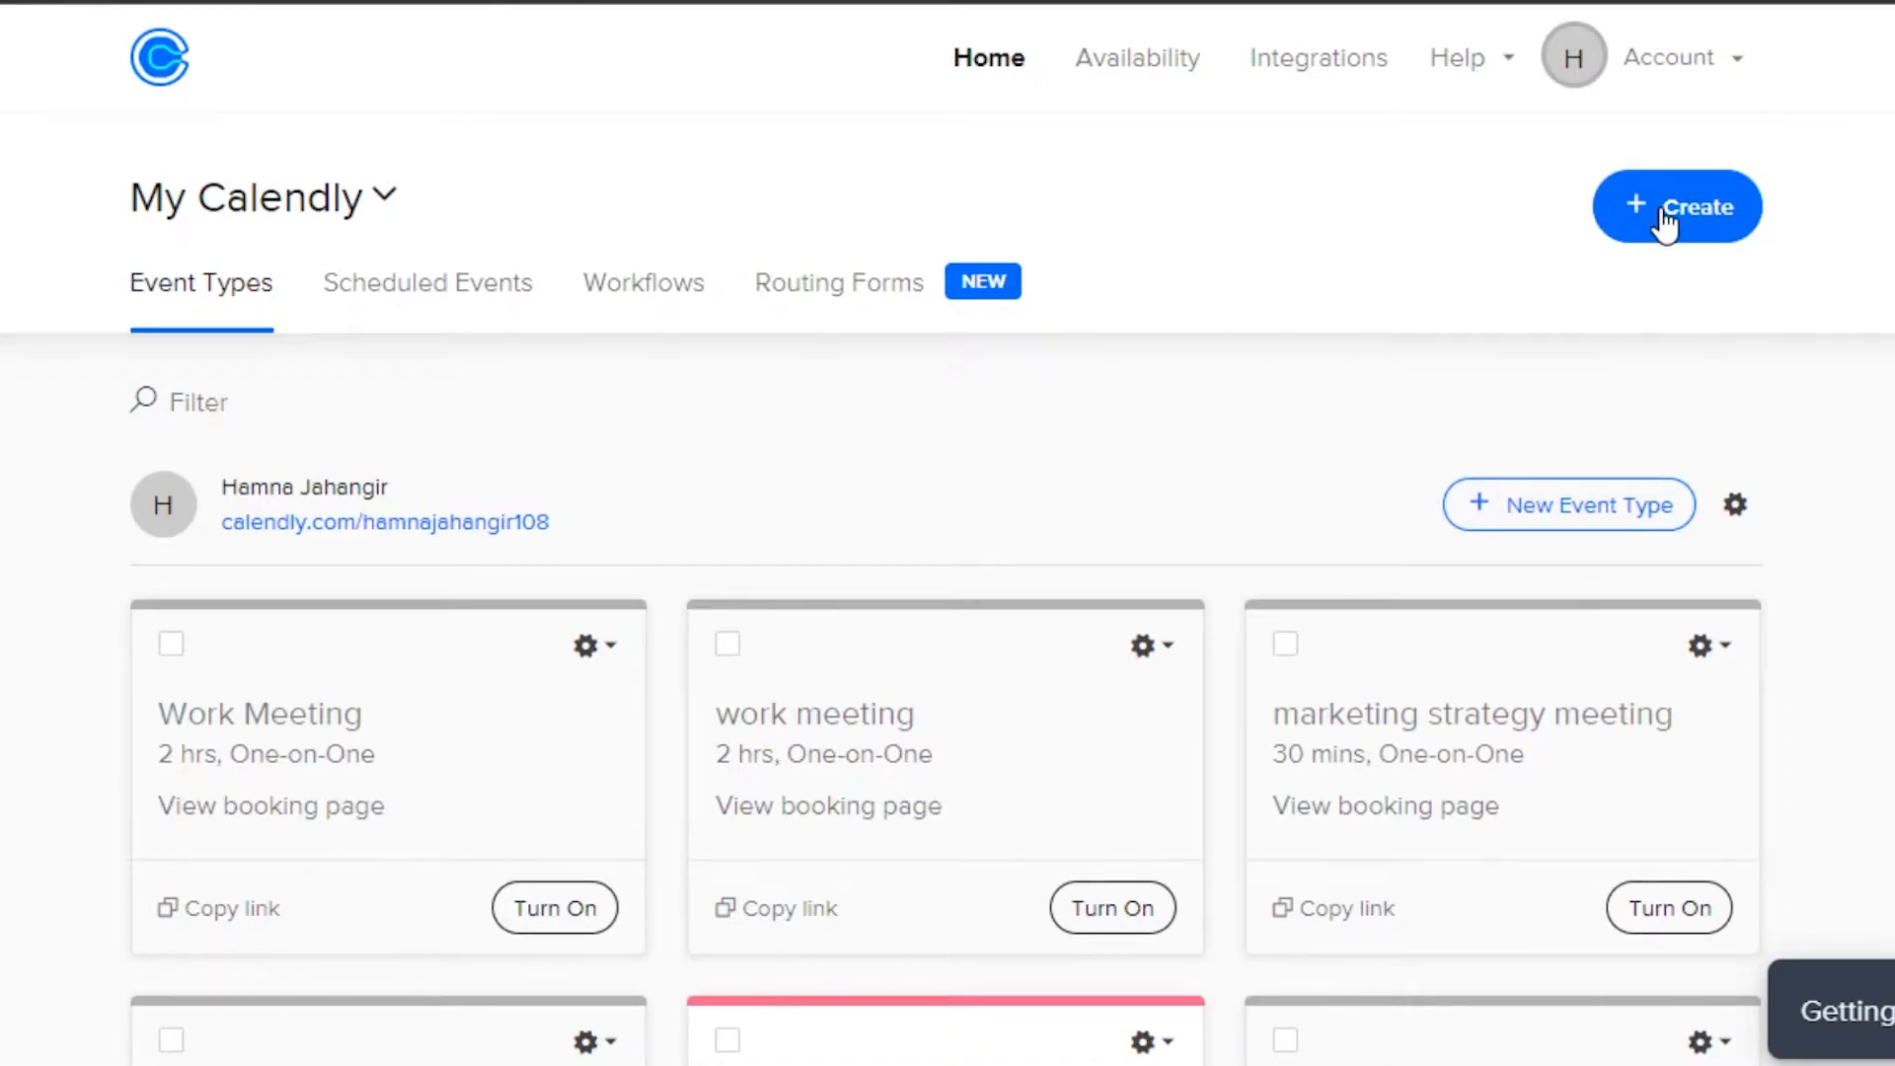
# Review the Create menu and the Scheduled Events and Workflows tabs, returning to Event Types
pyautogui.click(1676, 206)
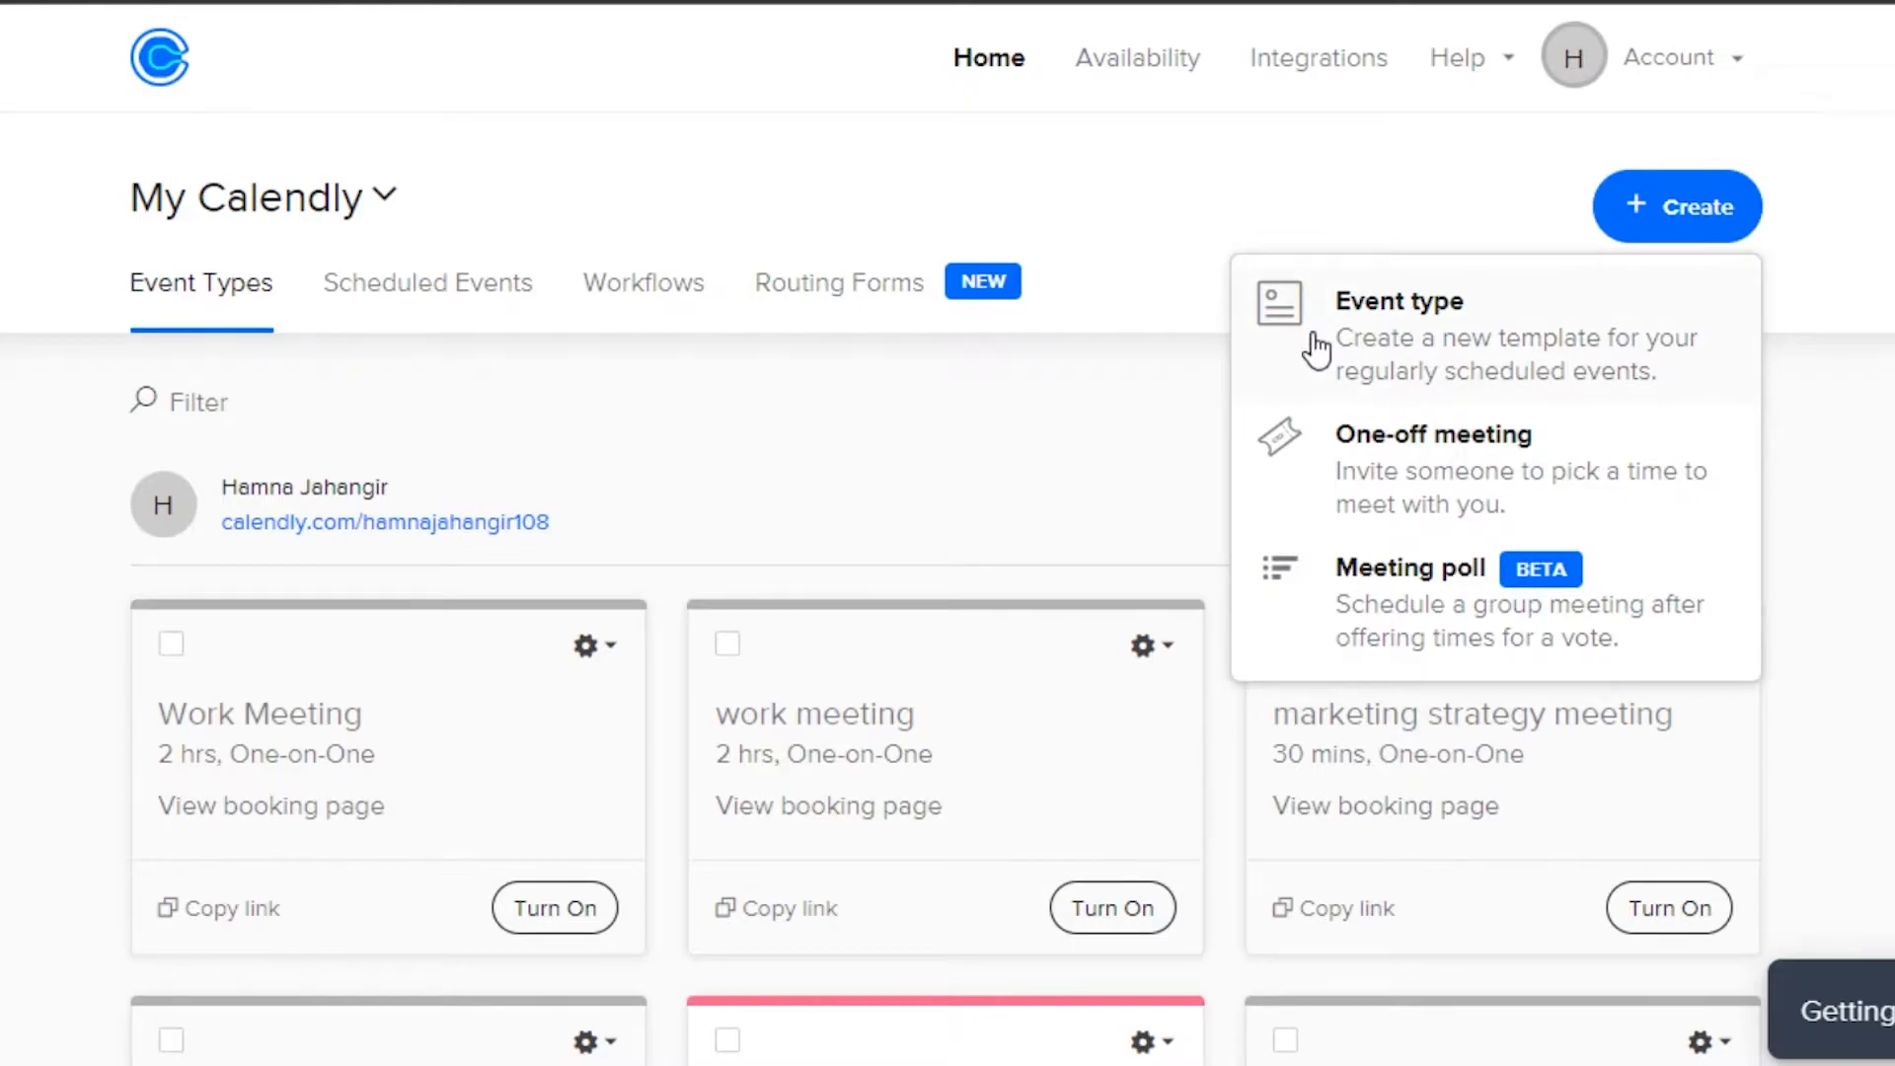
pyautogui.moveTo(1463, 440)
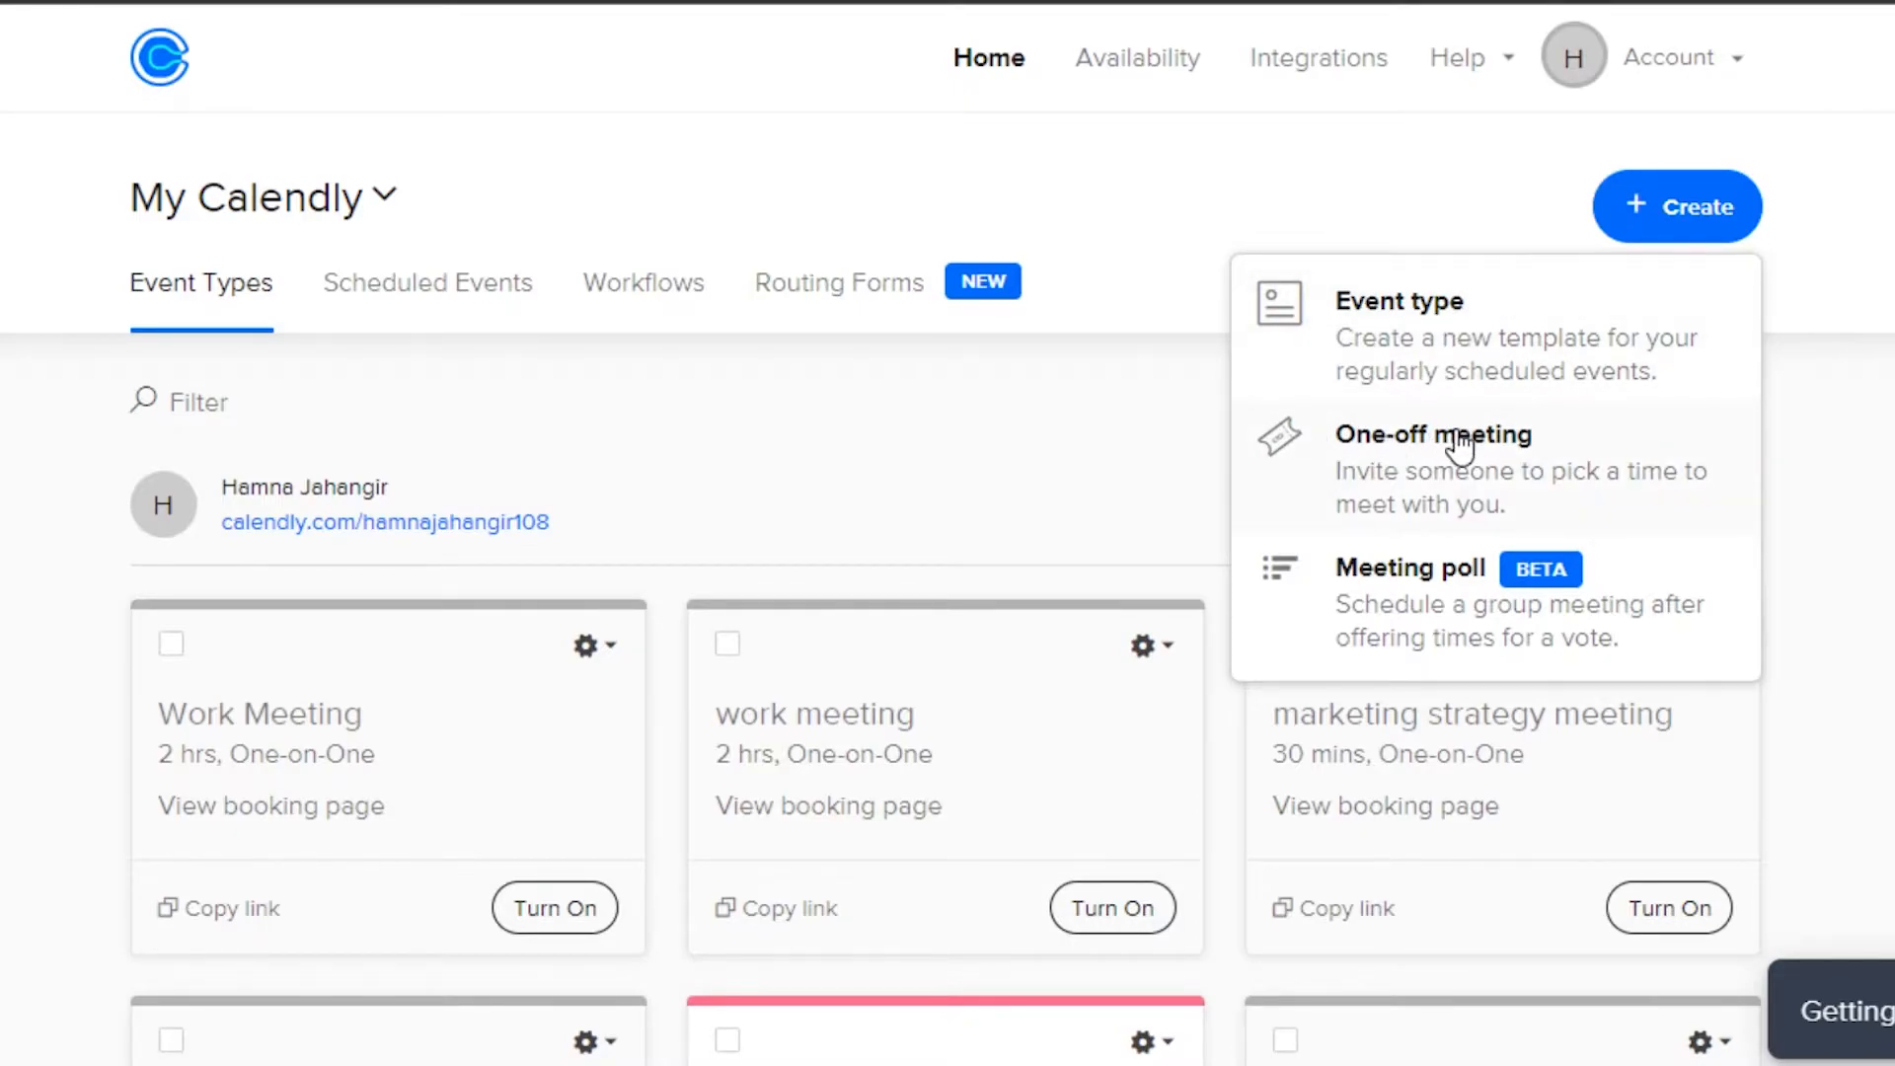
pyautogui.moveTo(1084, 519)
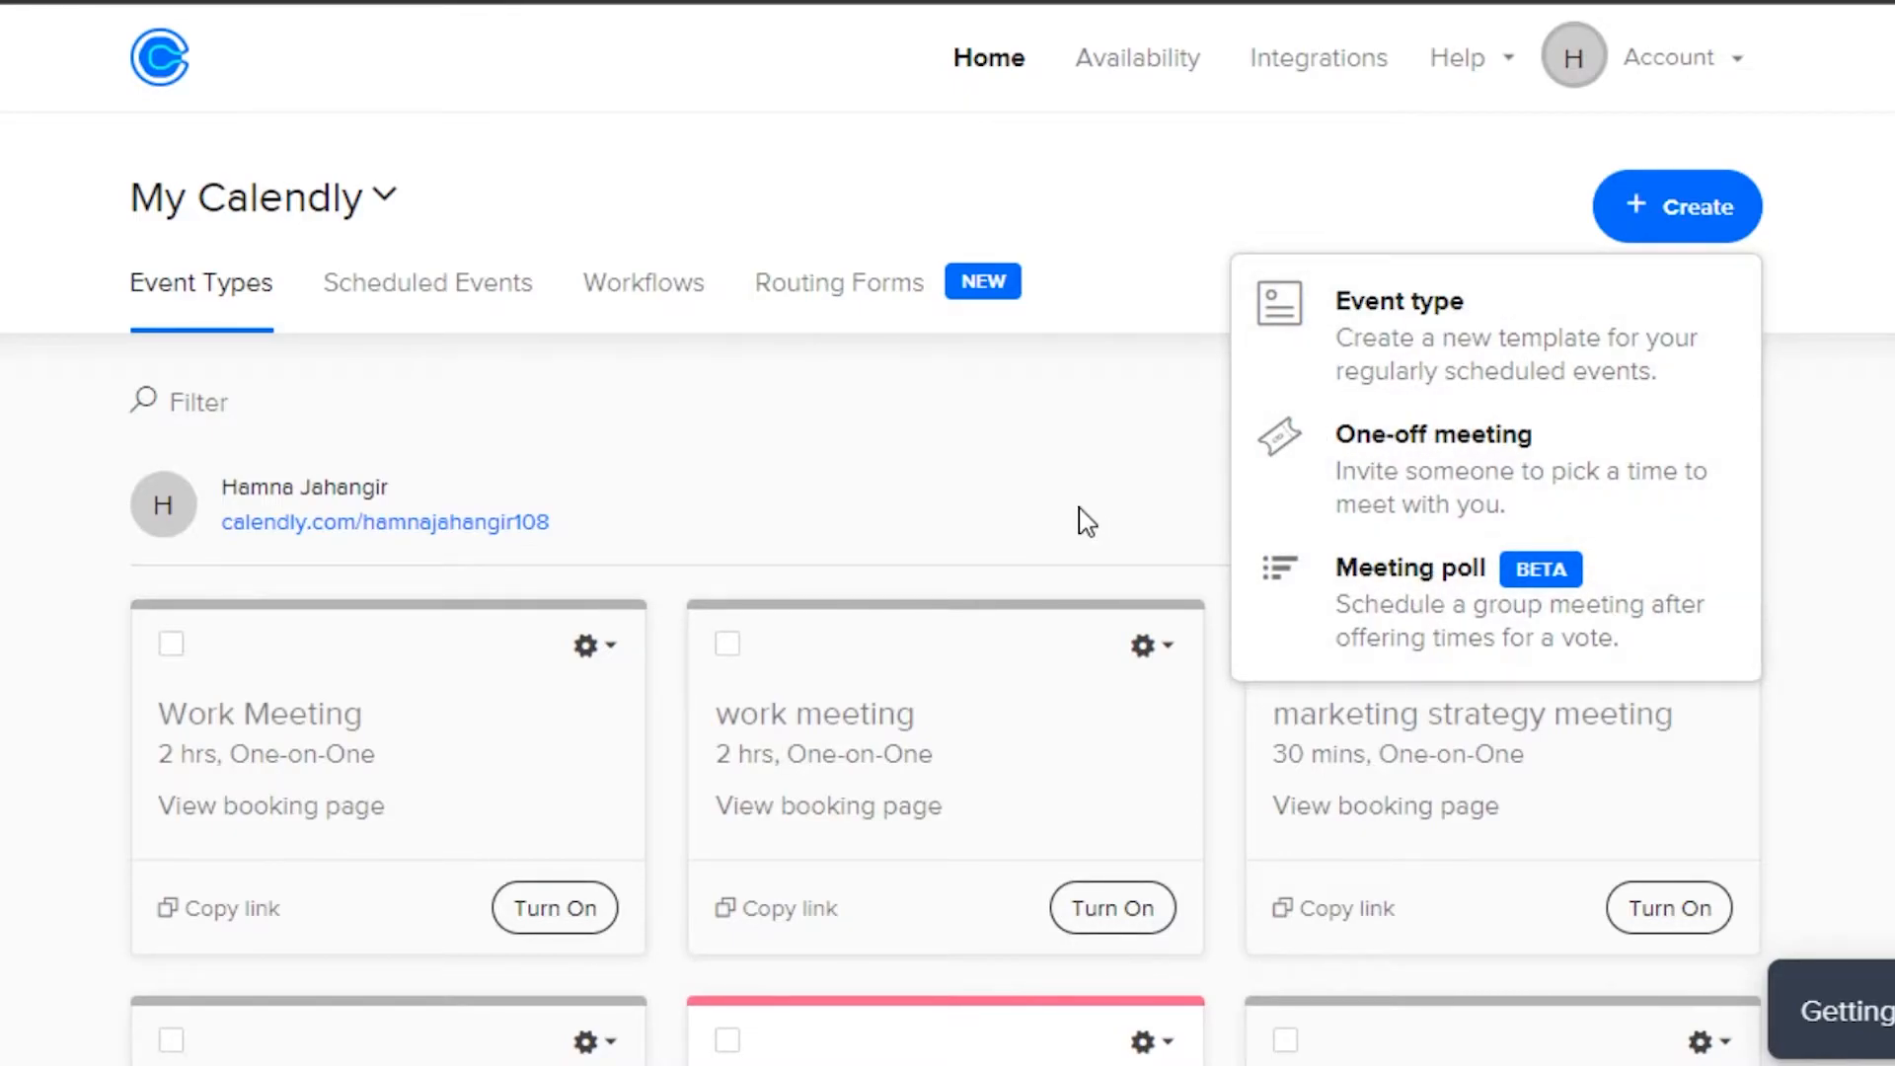
pyautogui.click(411, 296)
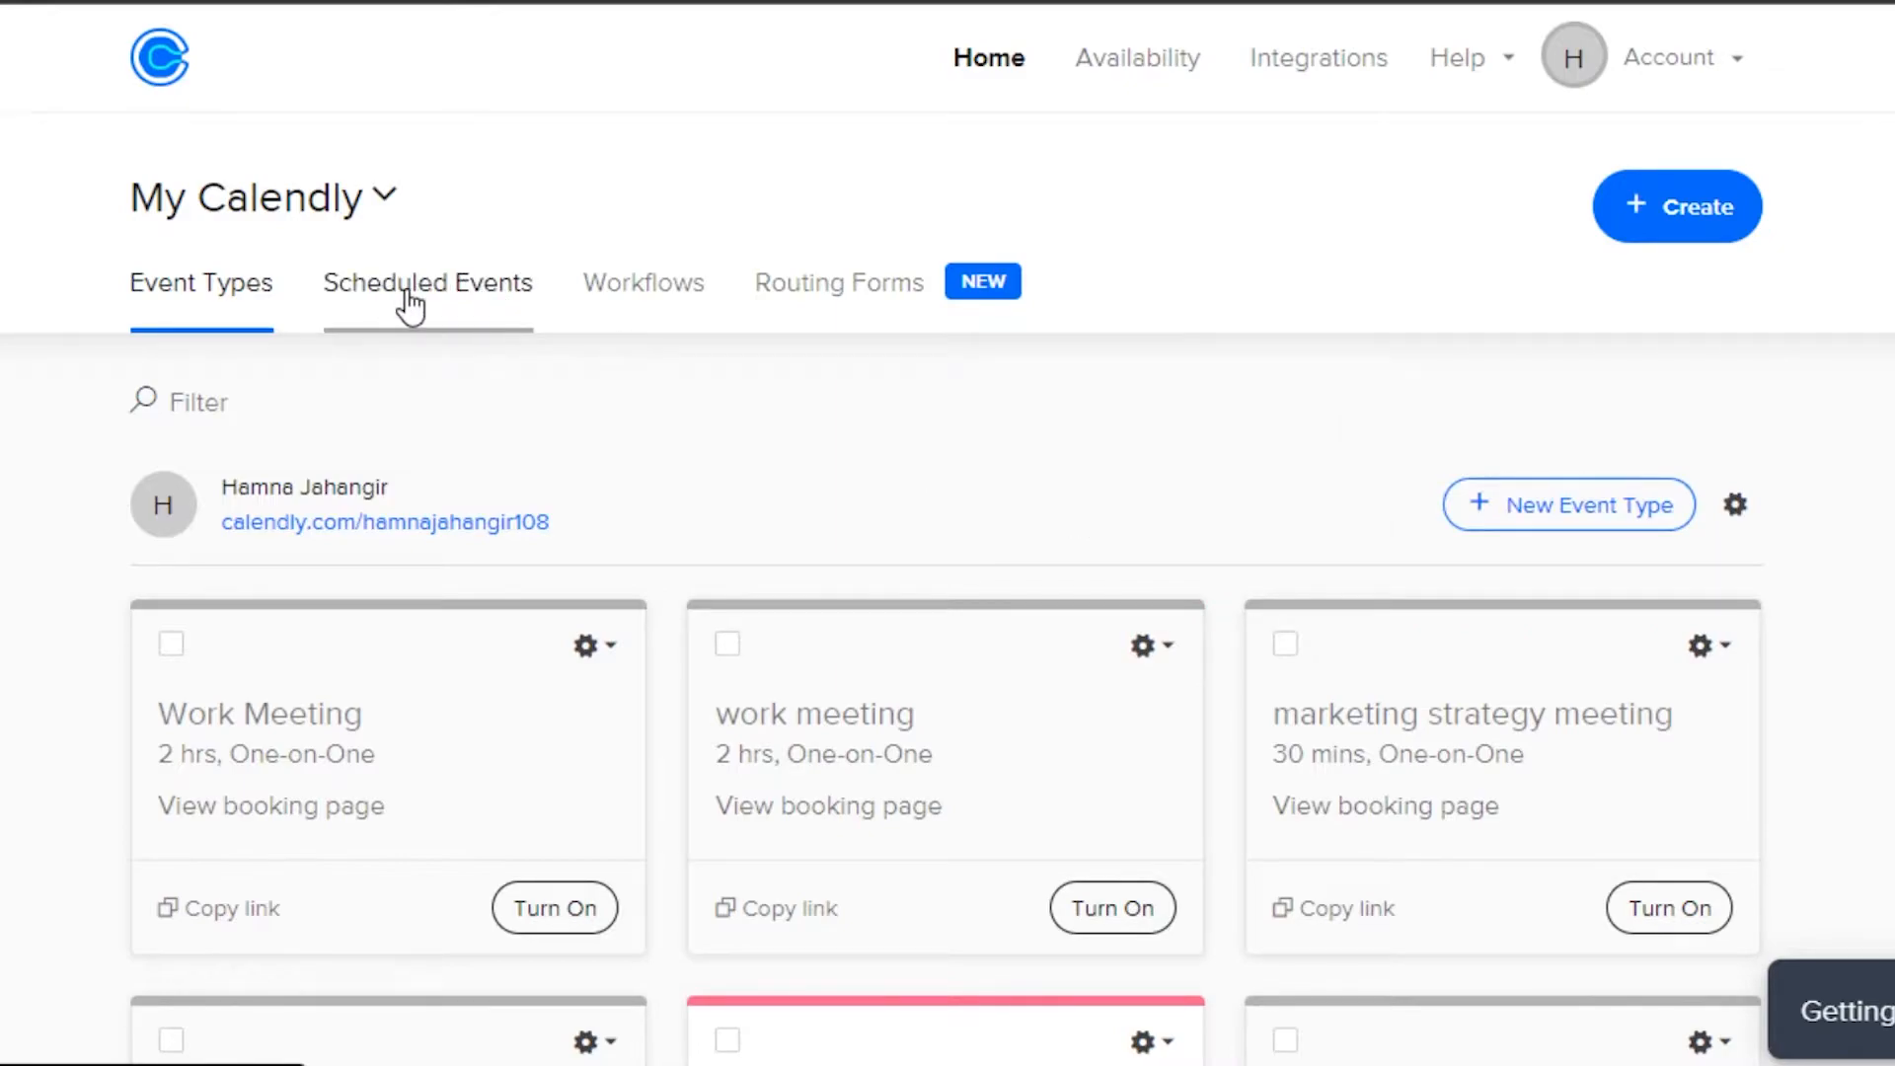
pyautogui.click(426, 282)
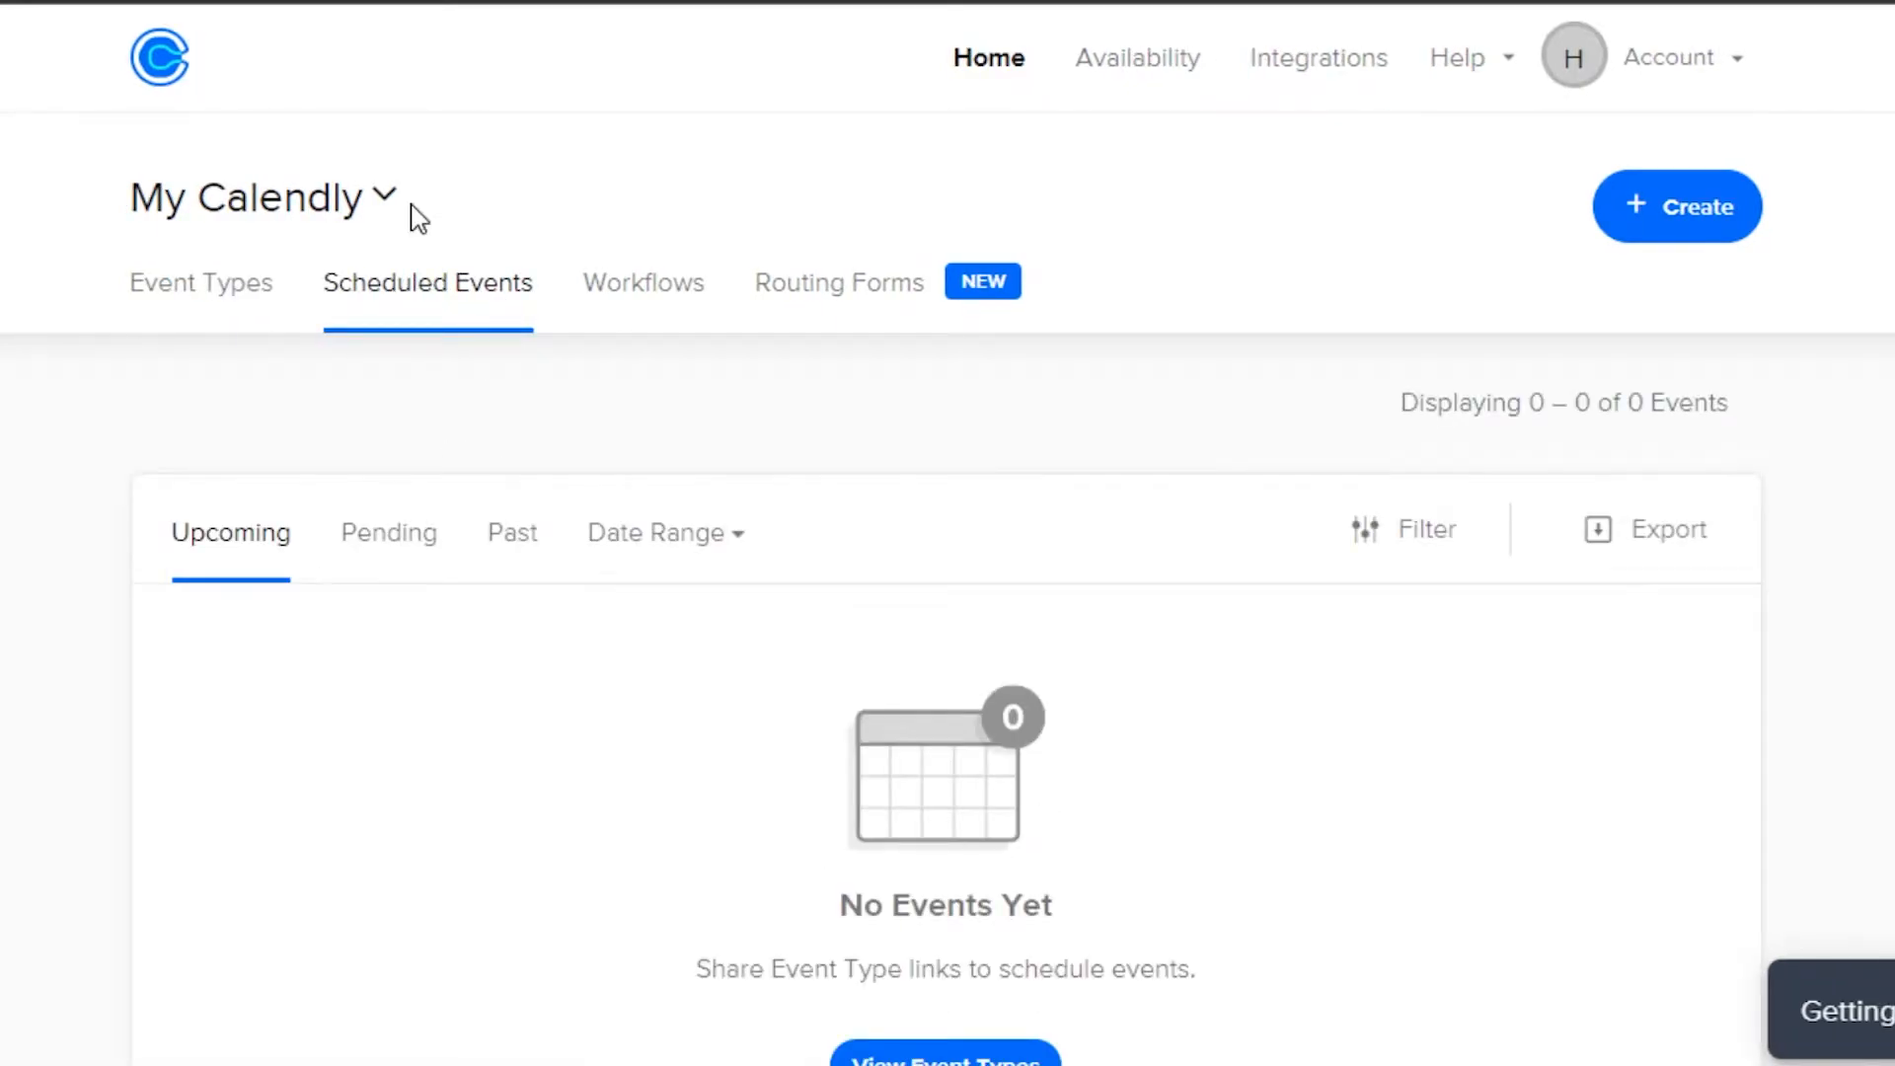
pyautogui.moveTo(476, 535)
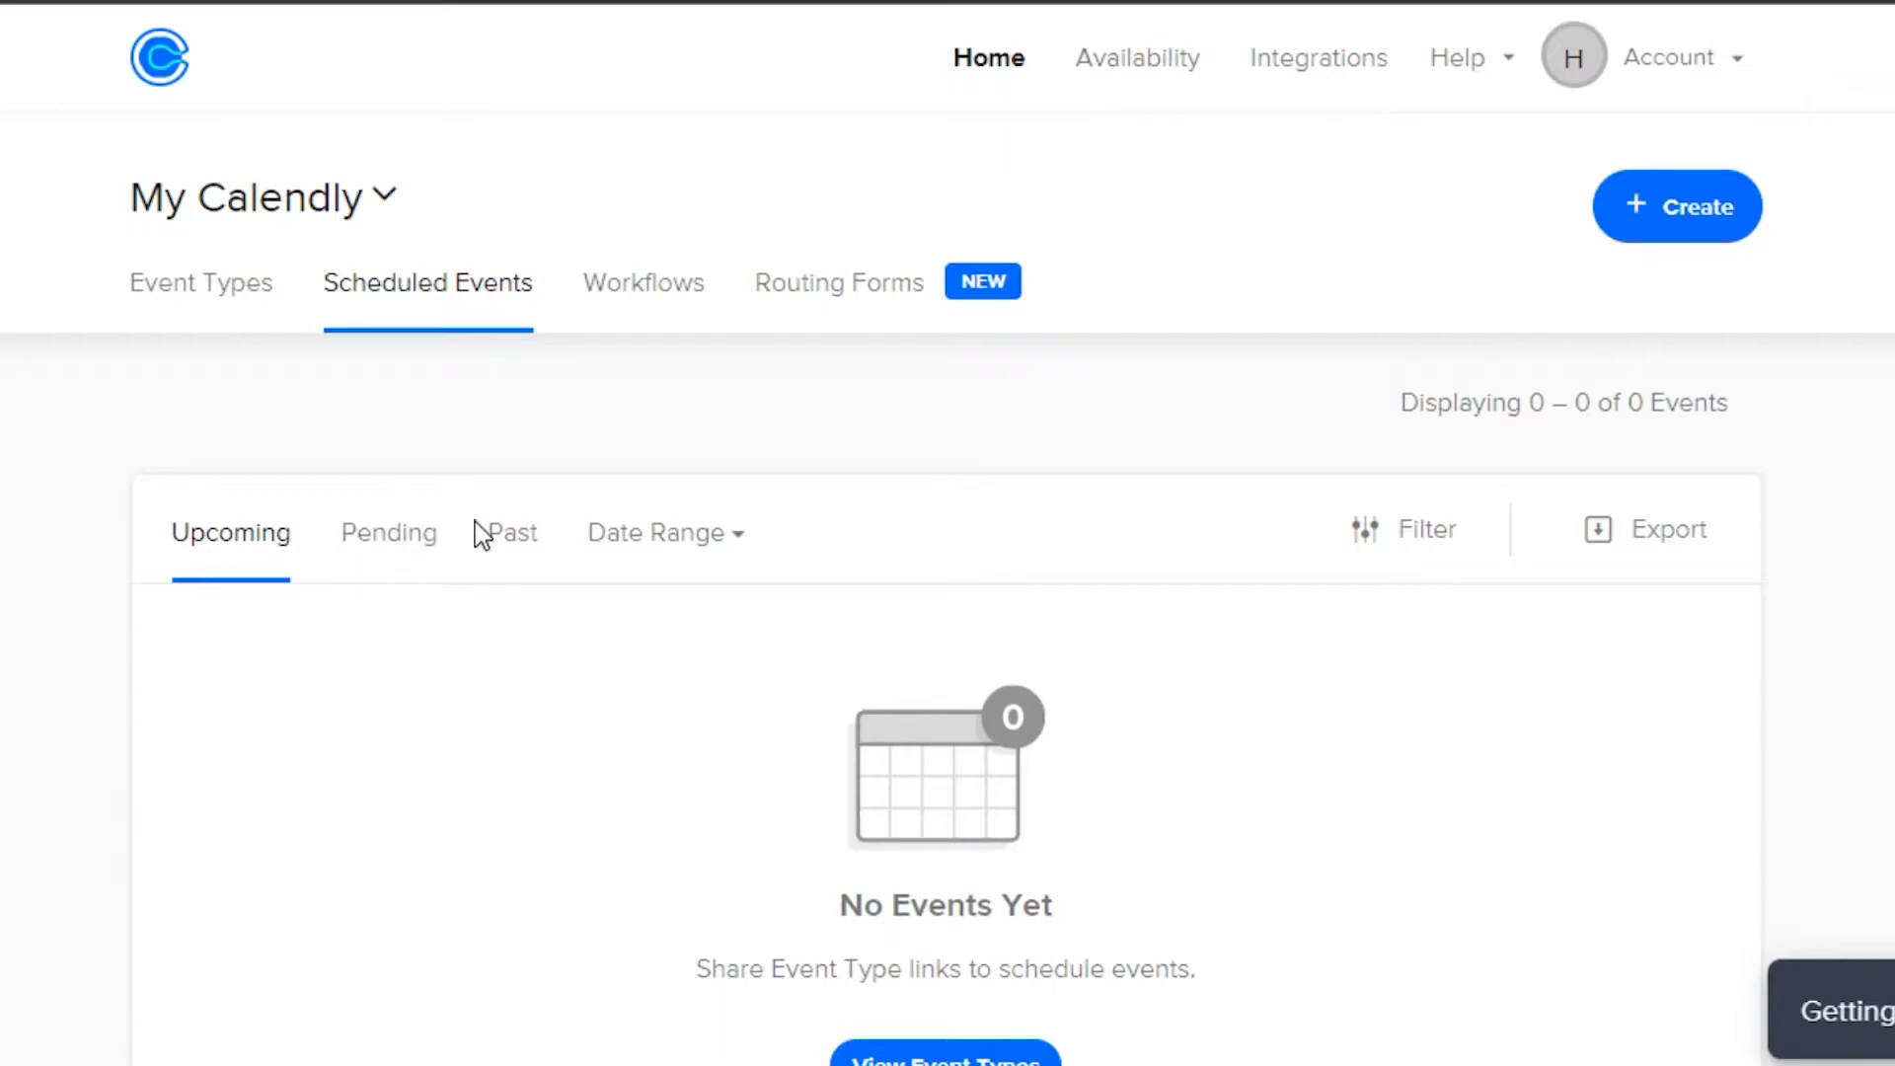
pyautogui.moveTo(381, 815)
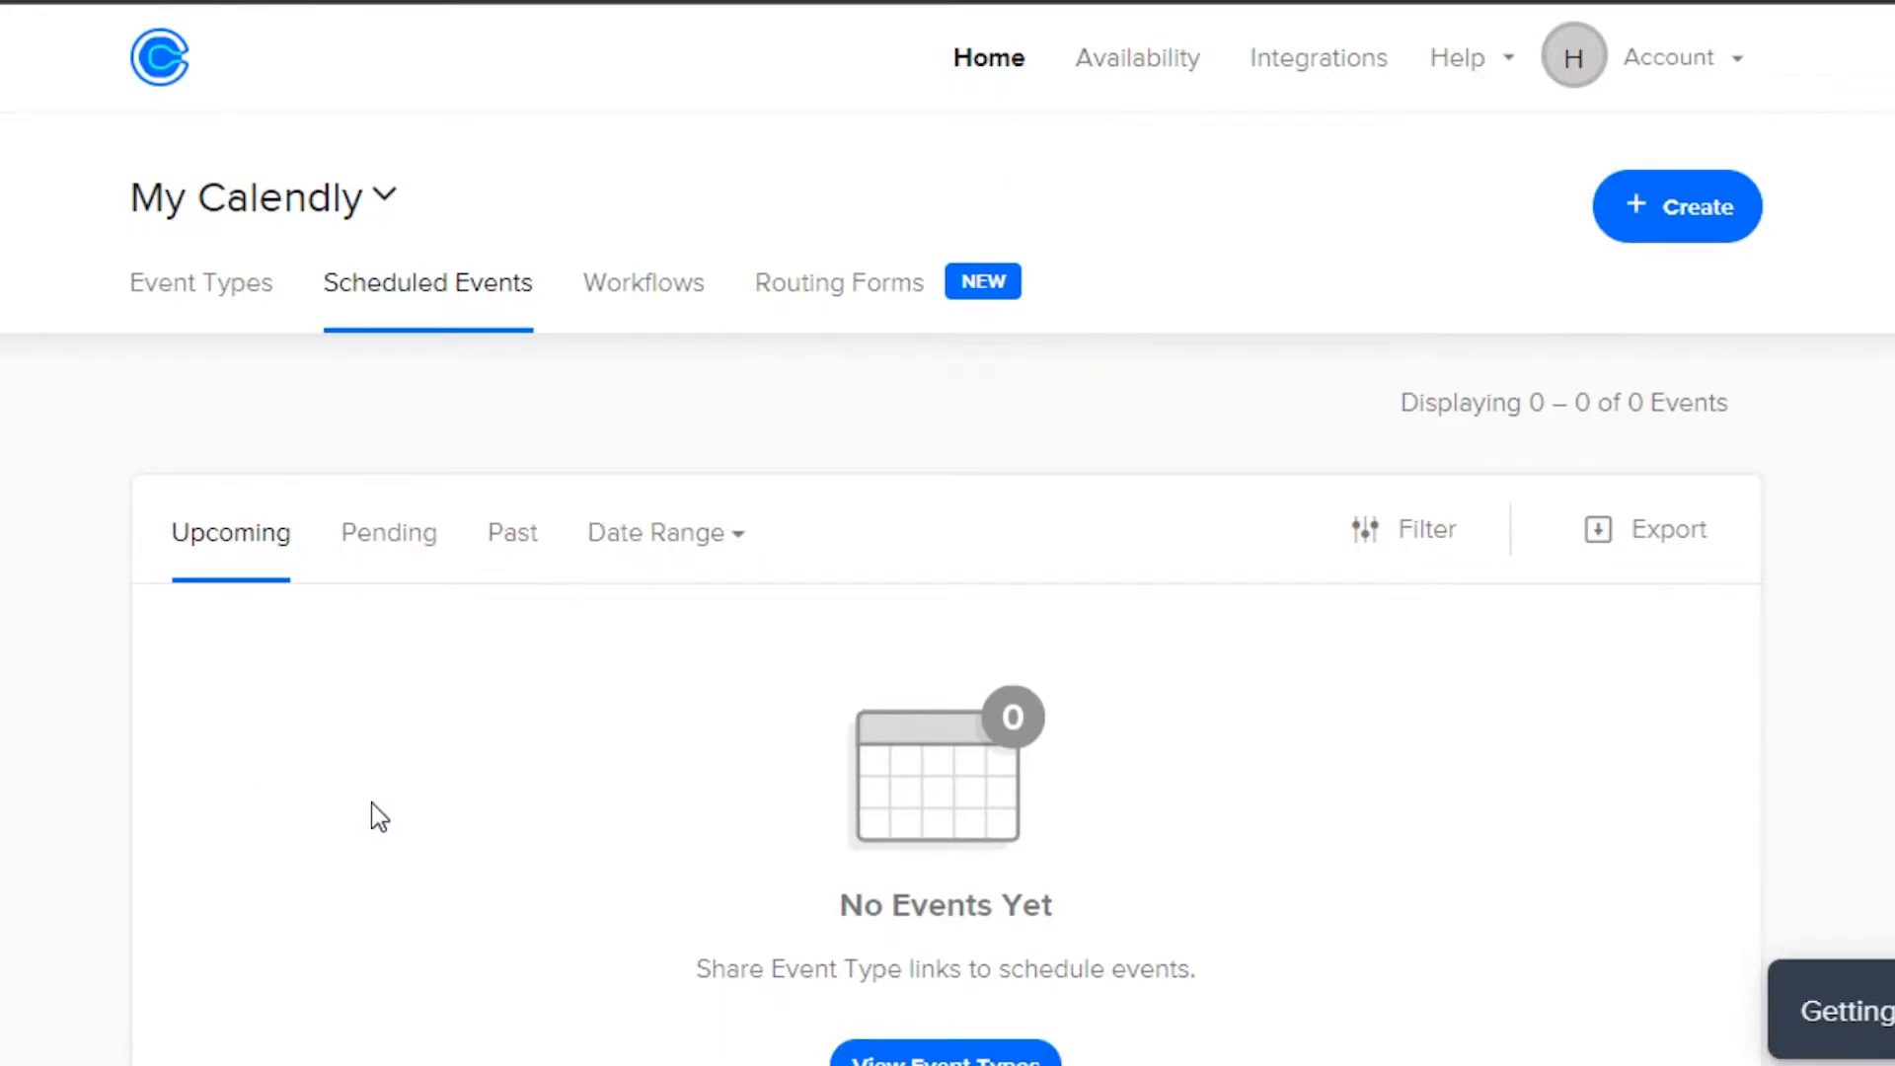
pyautogui.click(641, 282)
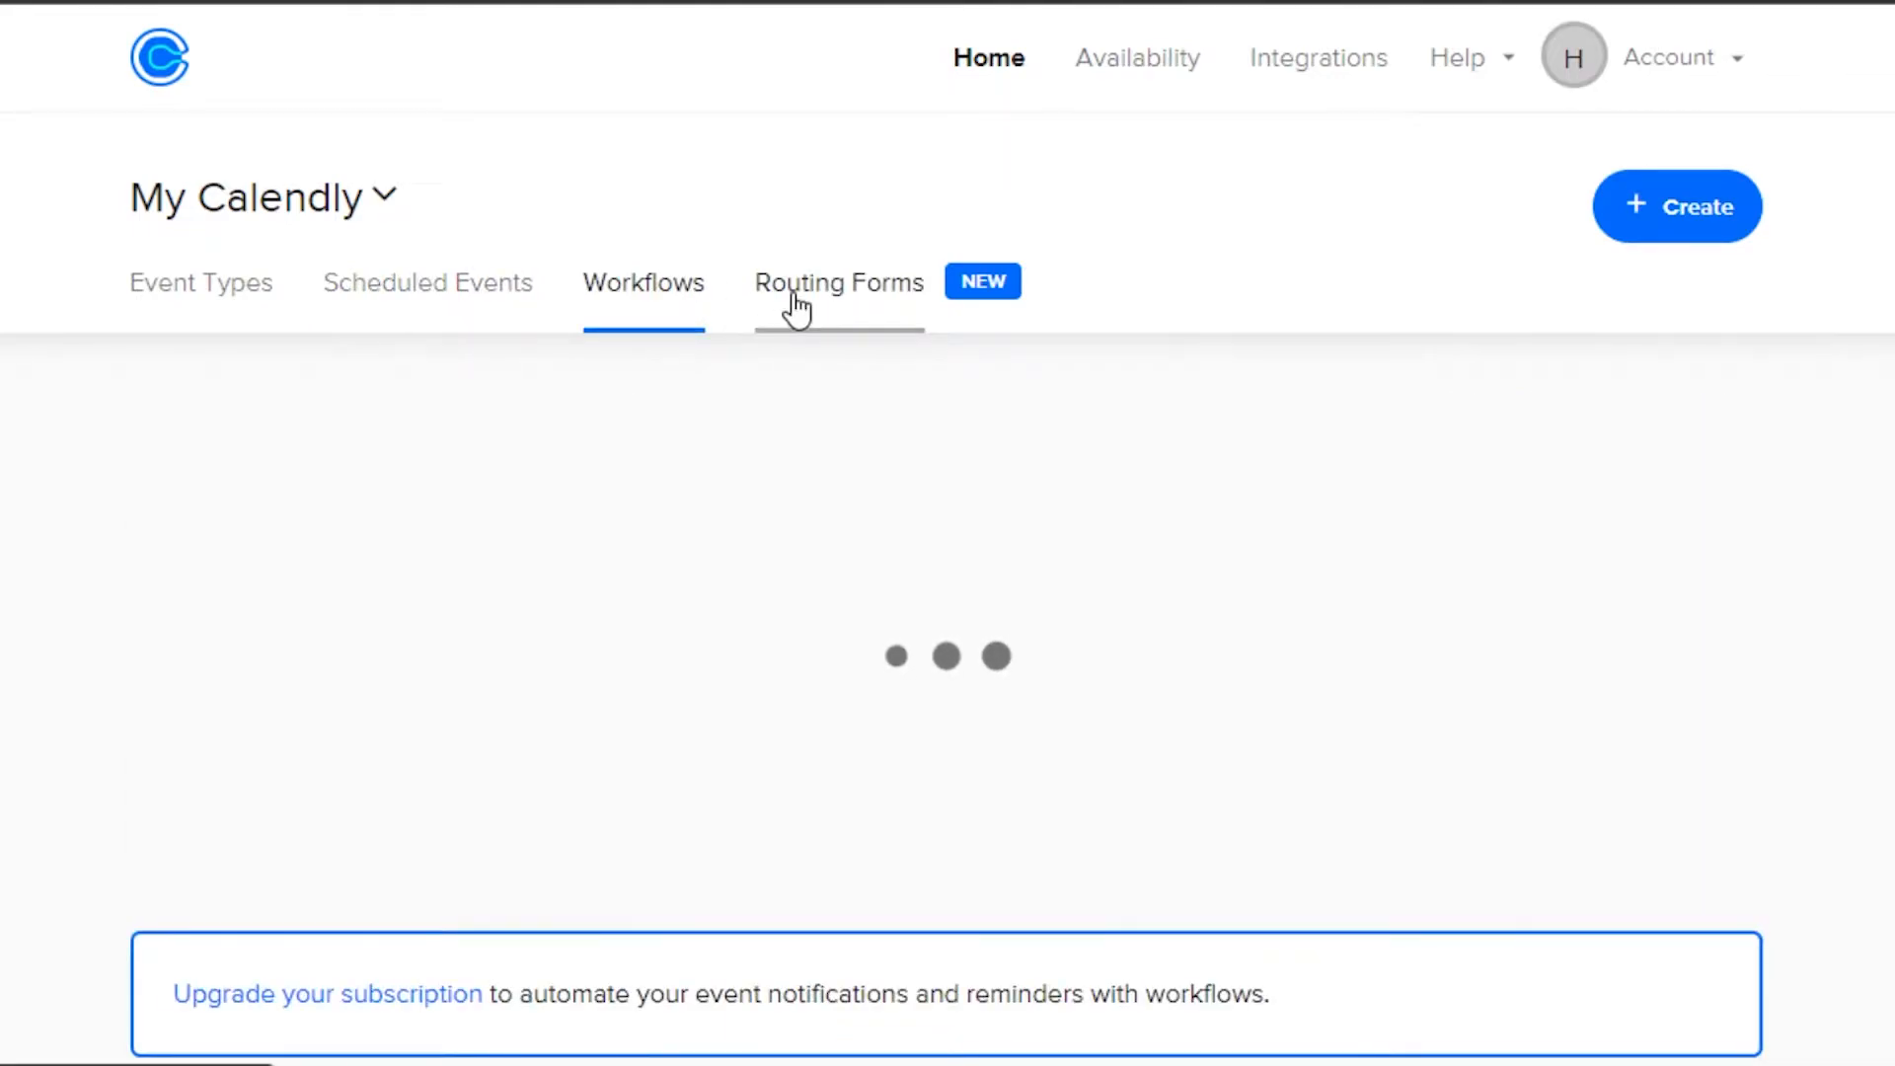
pyautogui.click(201, 283)
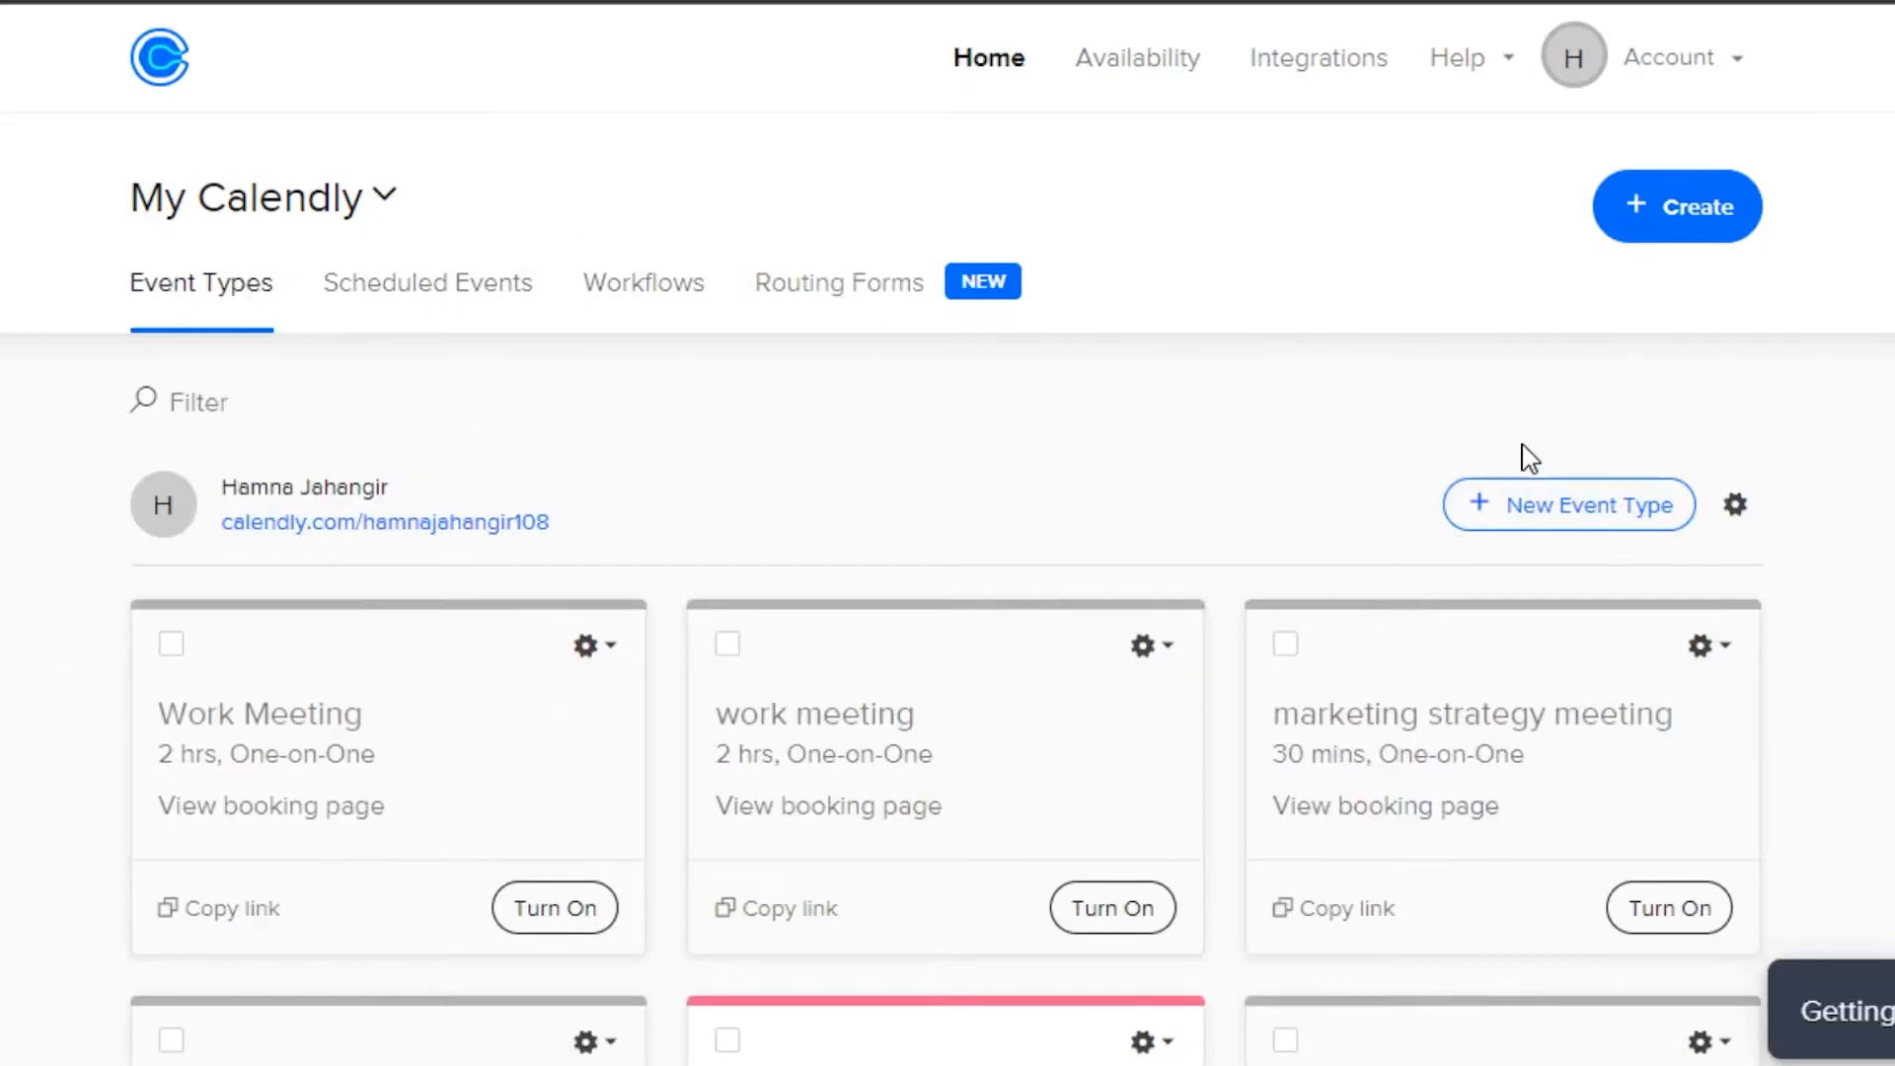
pyautogui.moveTo(499, 975)
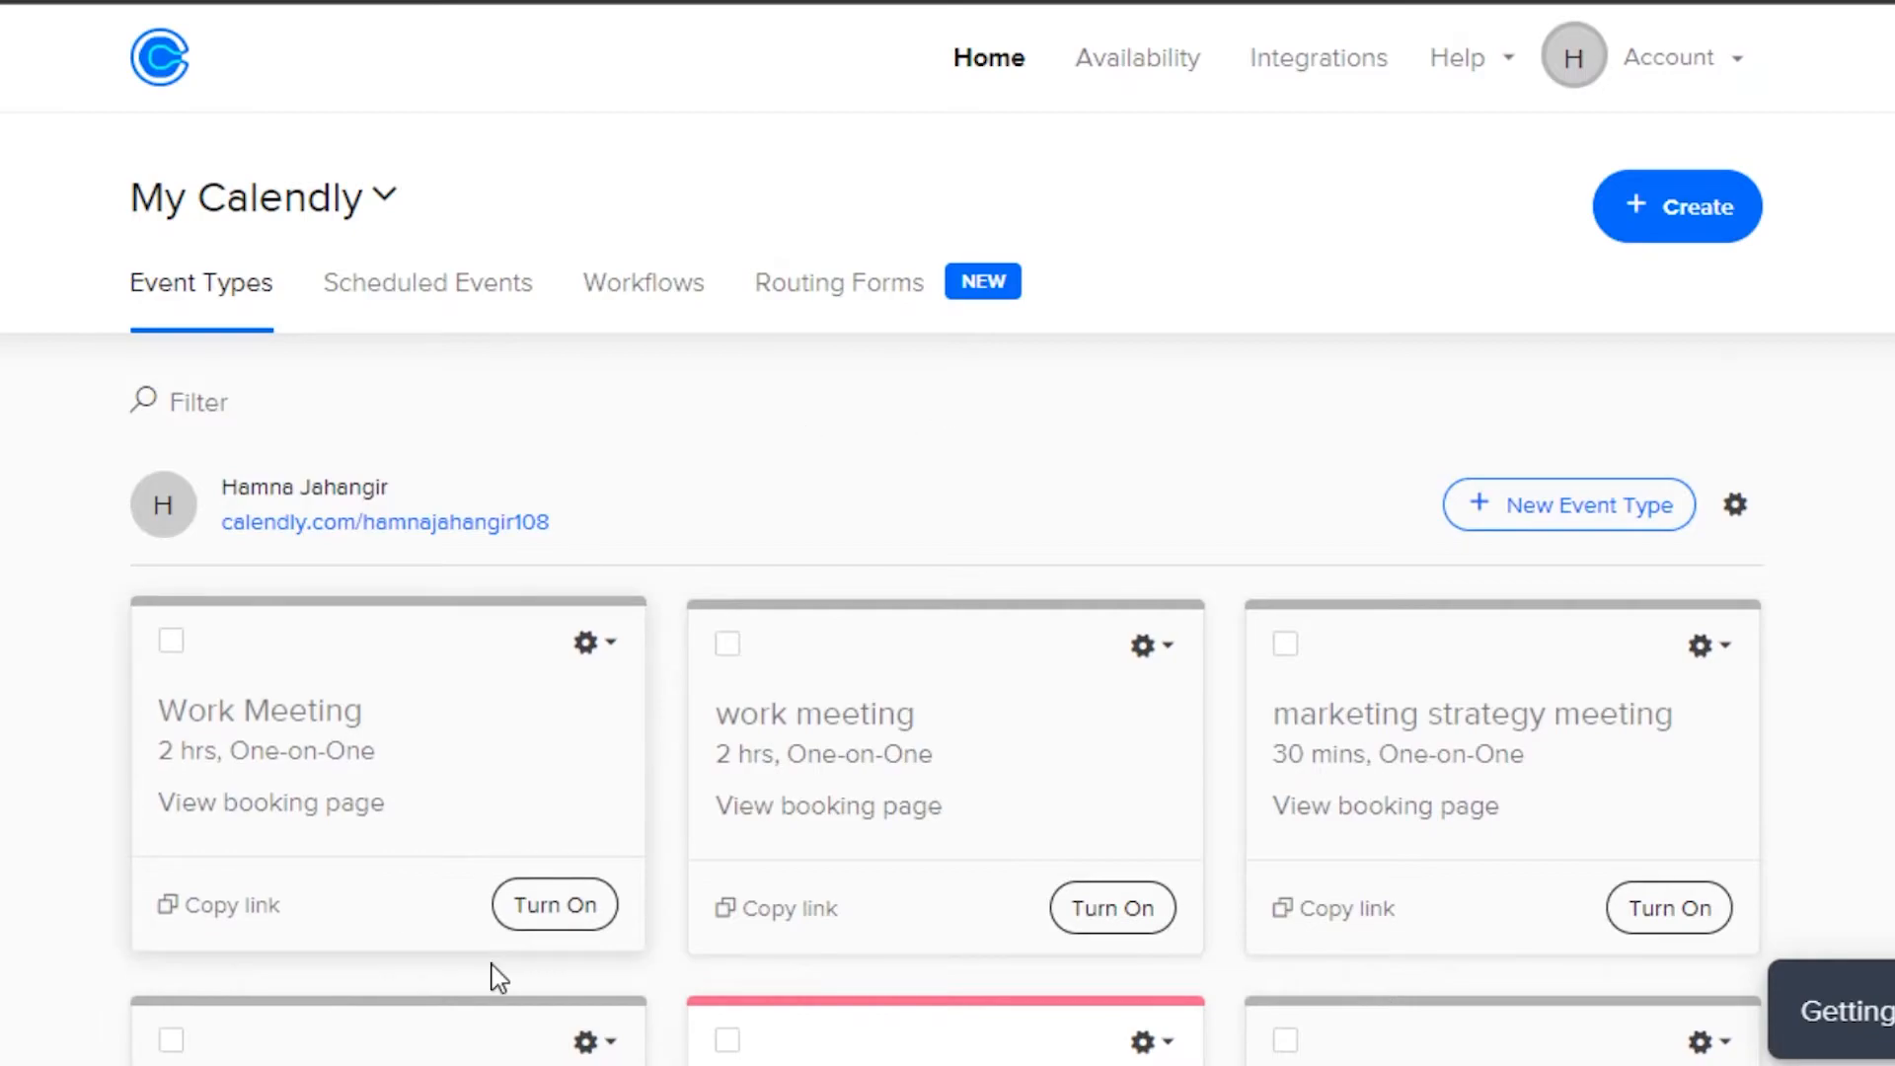
# Go to Availability and cancel out of creating a new schedule
pyautogui.click(1145, 57)
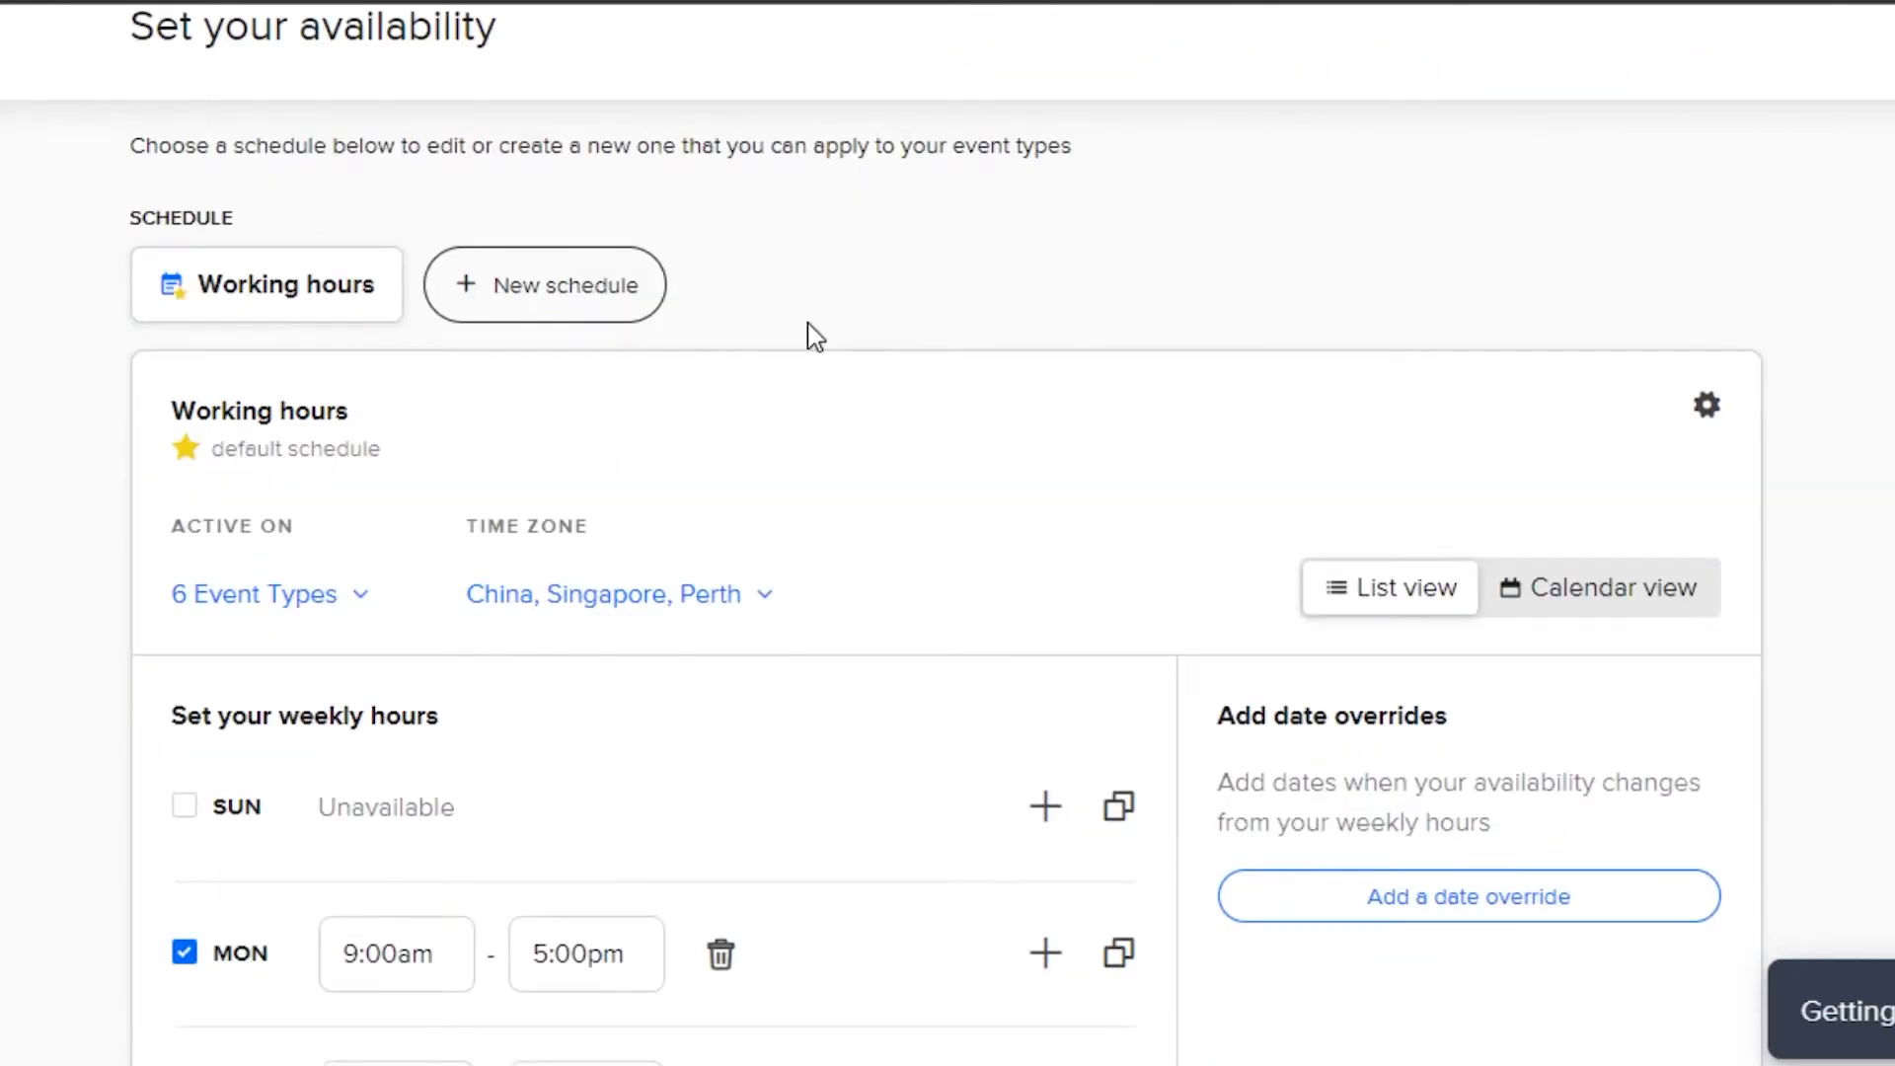
pyautogui.moveTo(466, 299)
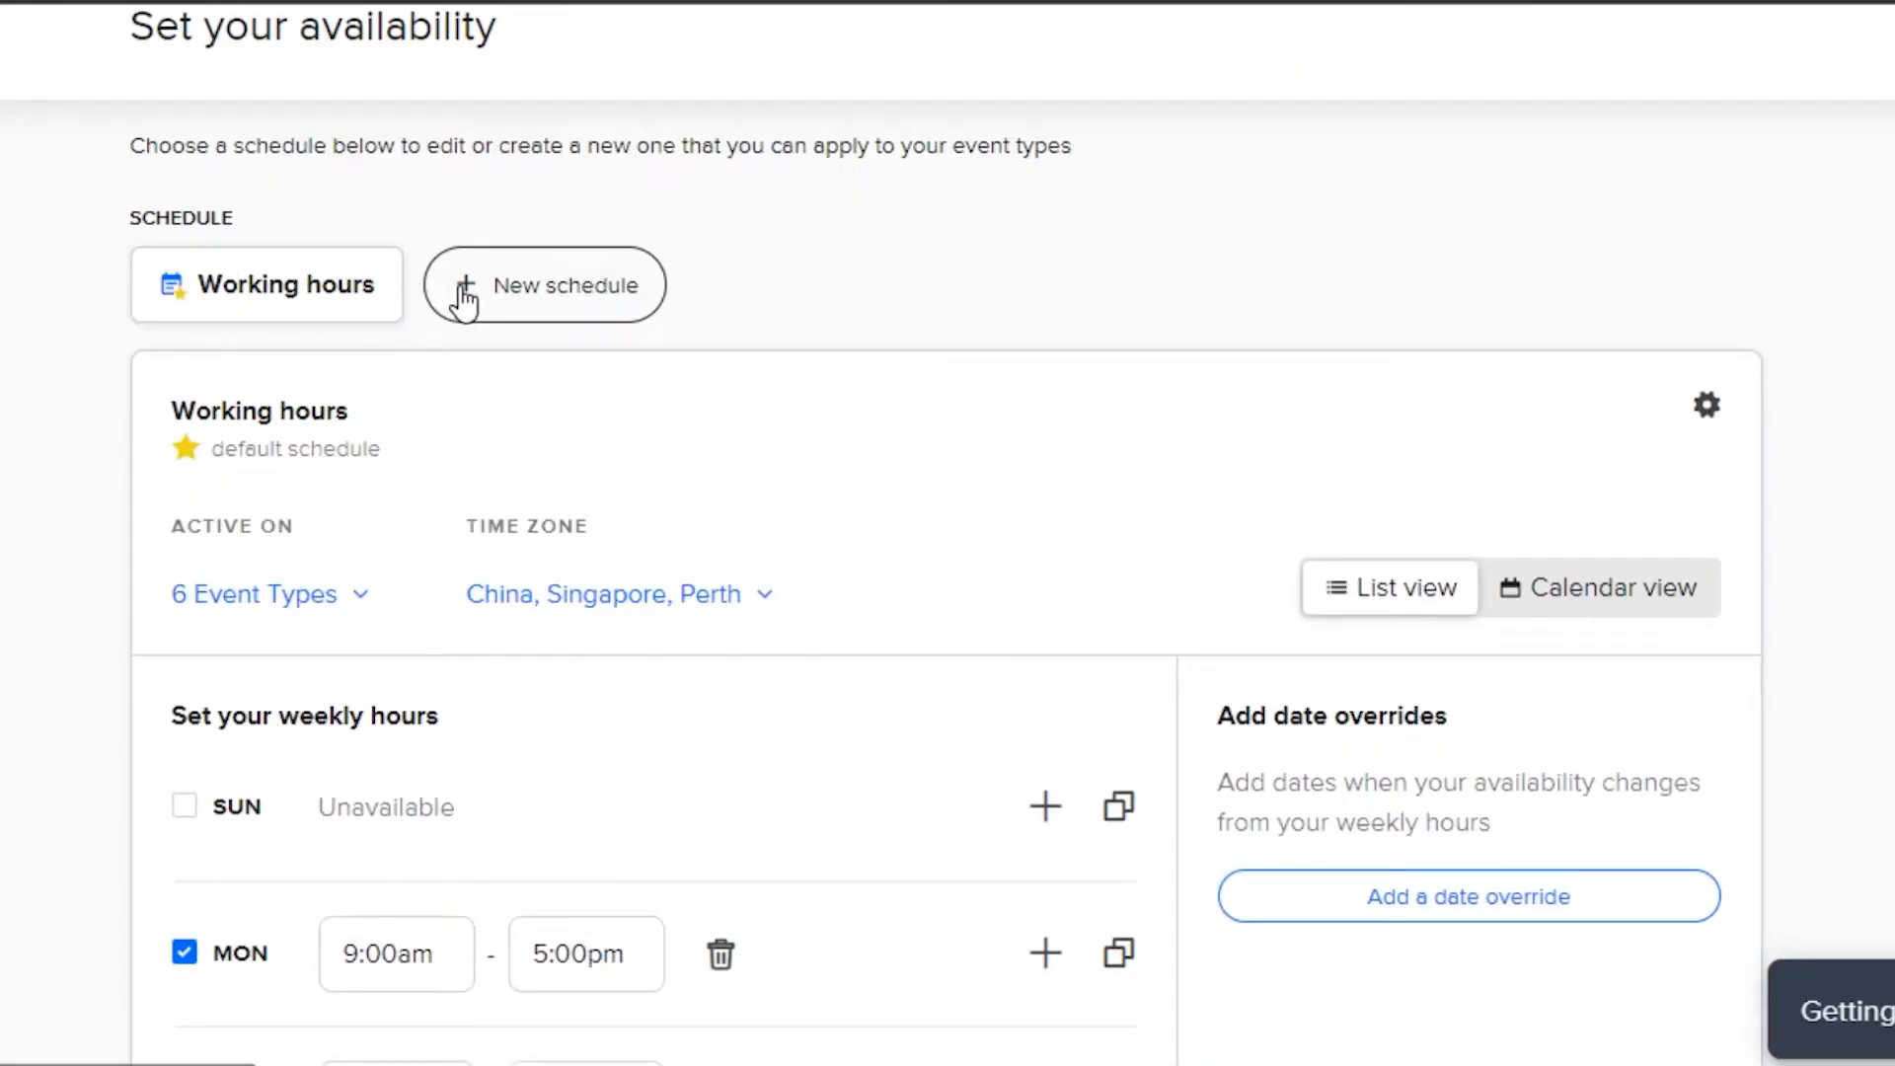
pyautogui.moveTo(308, 267)
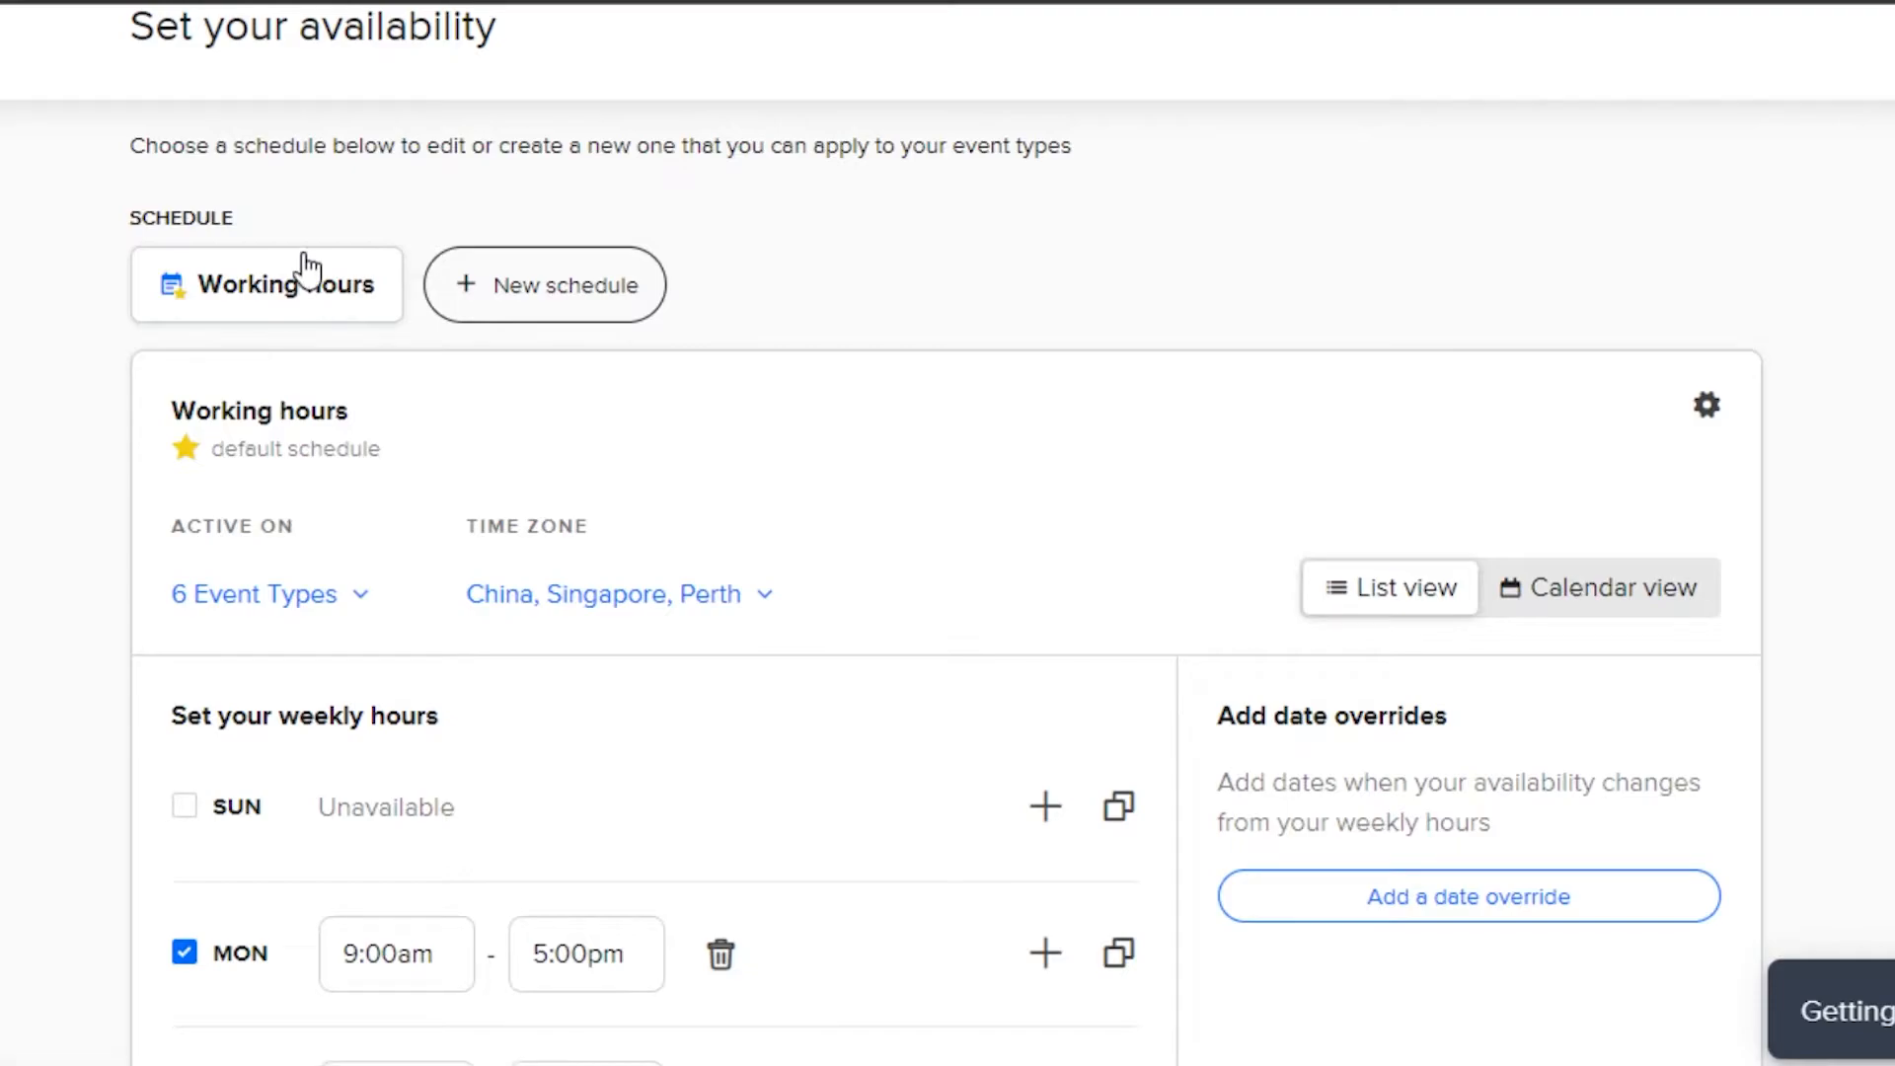
pyautogui.click(545, 284)
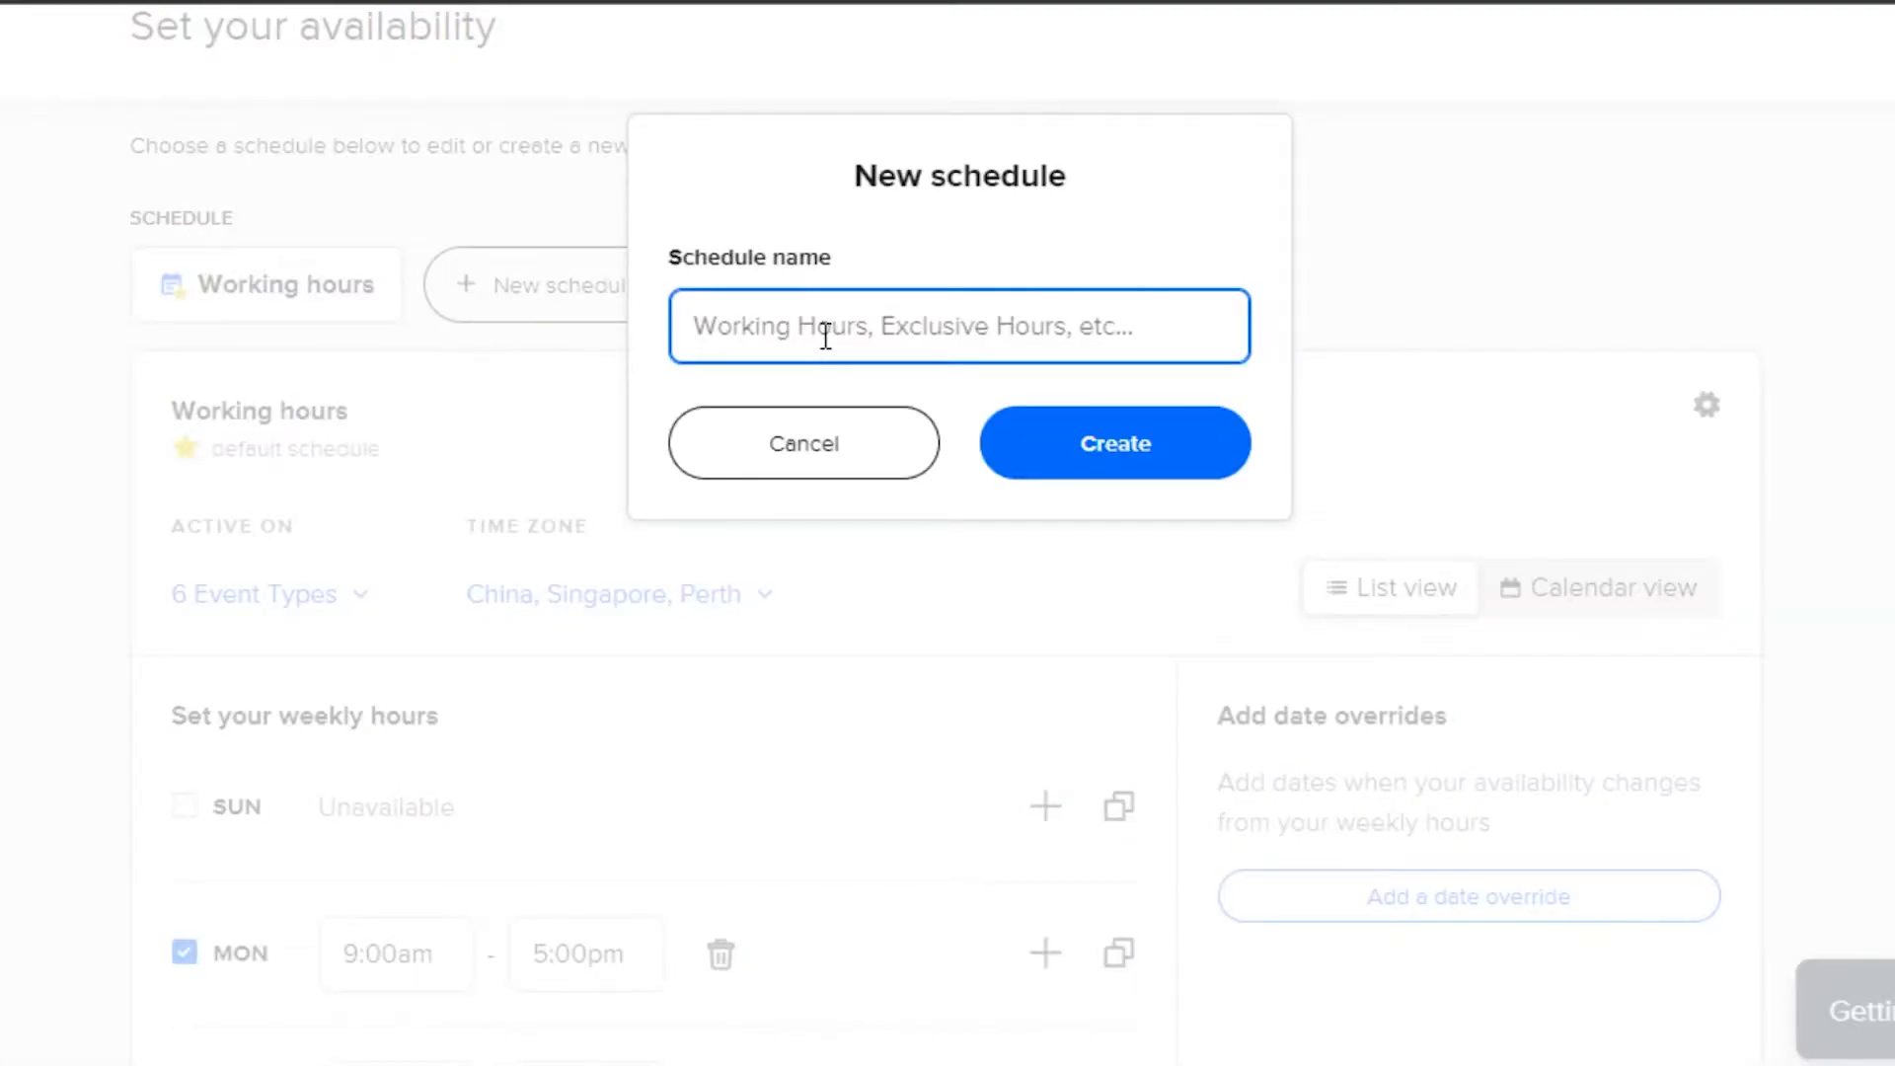
pyautogui.click(803, 442)
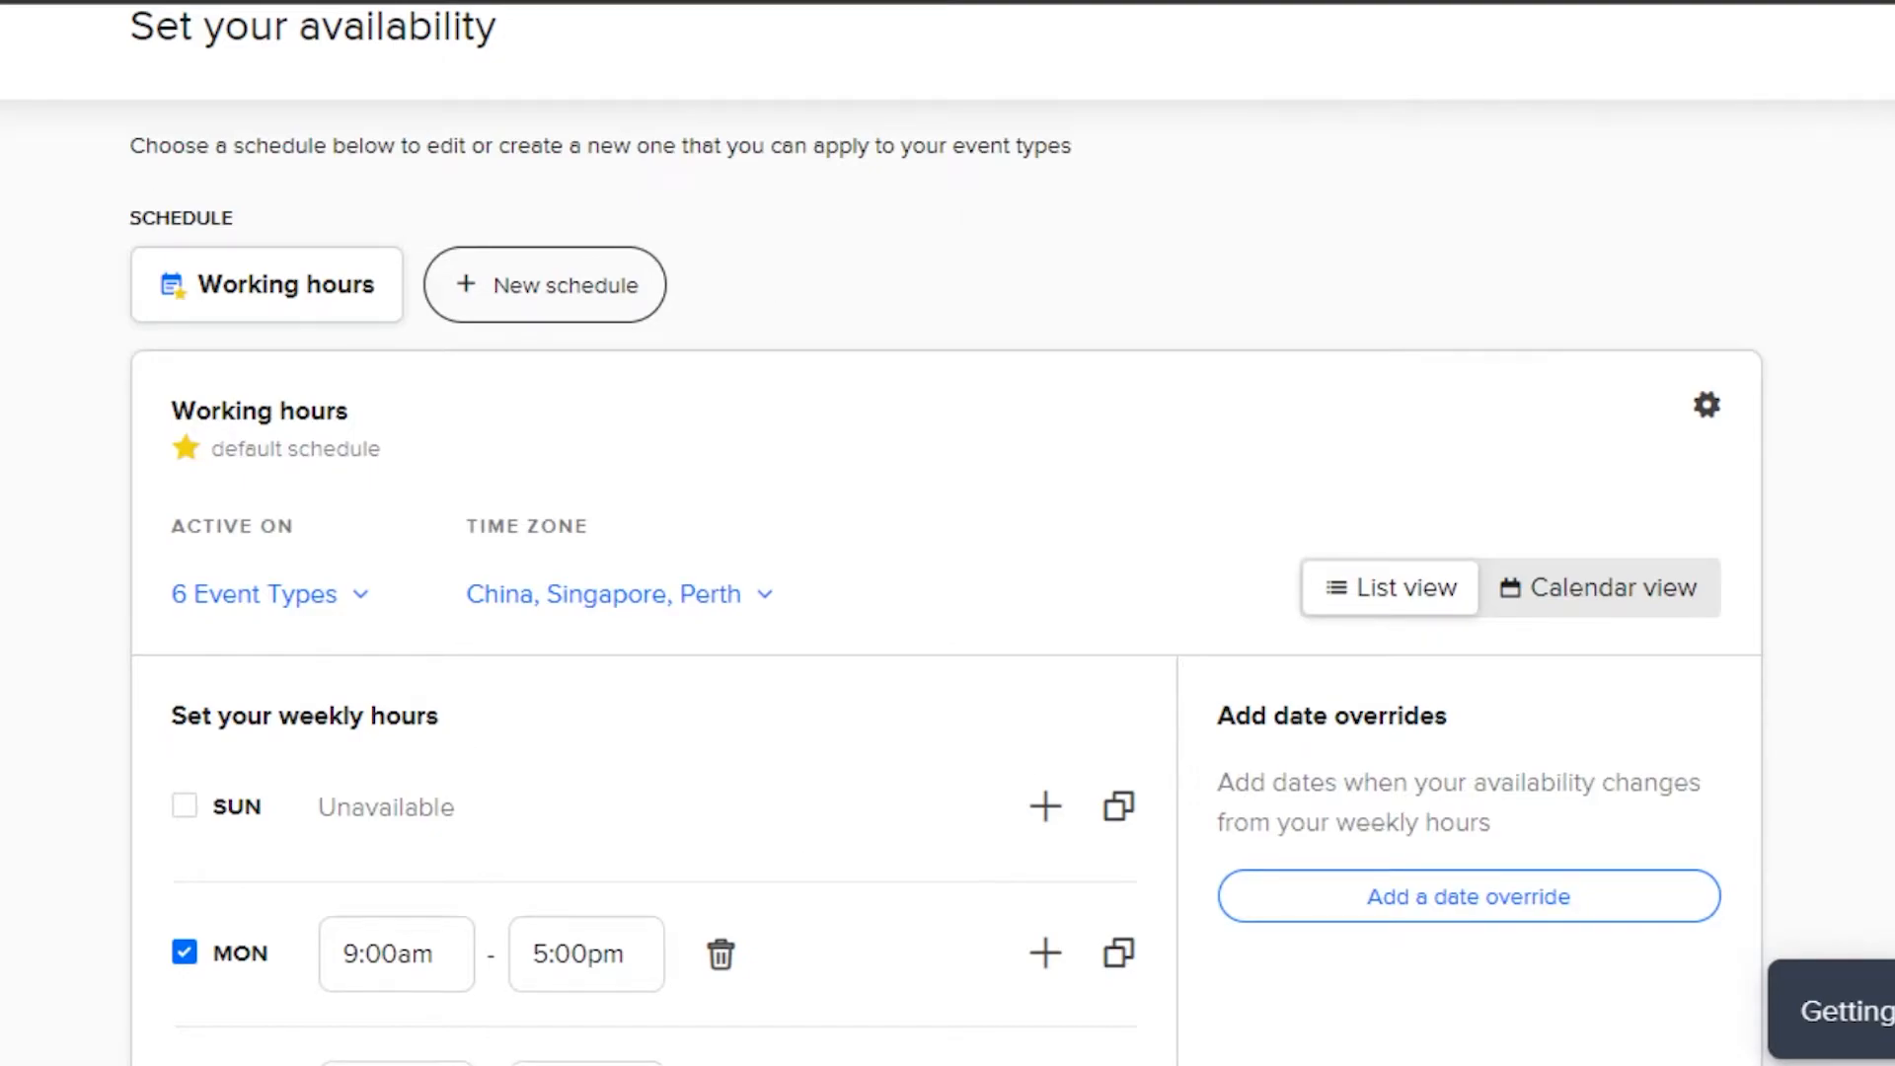
pyautogui.moveTo(324, 308)
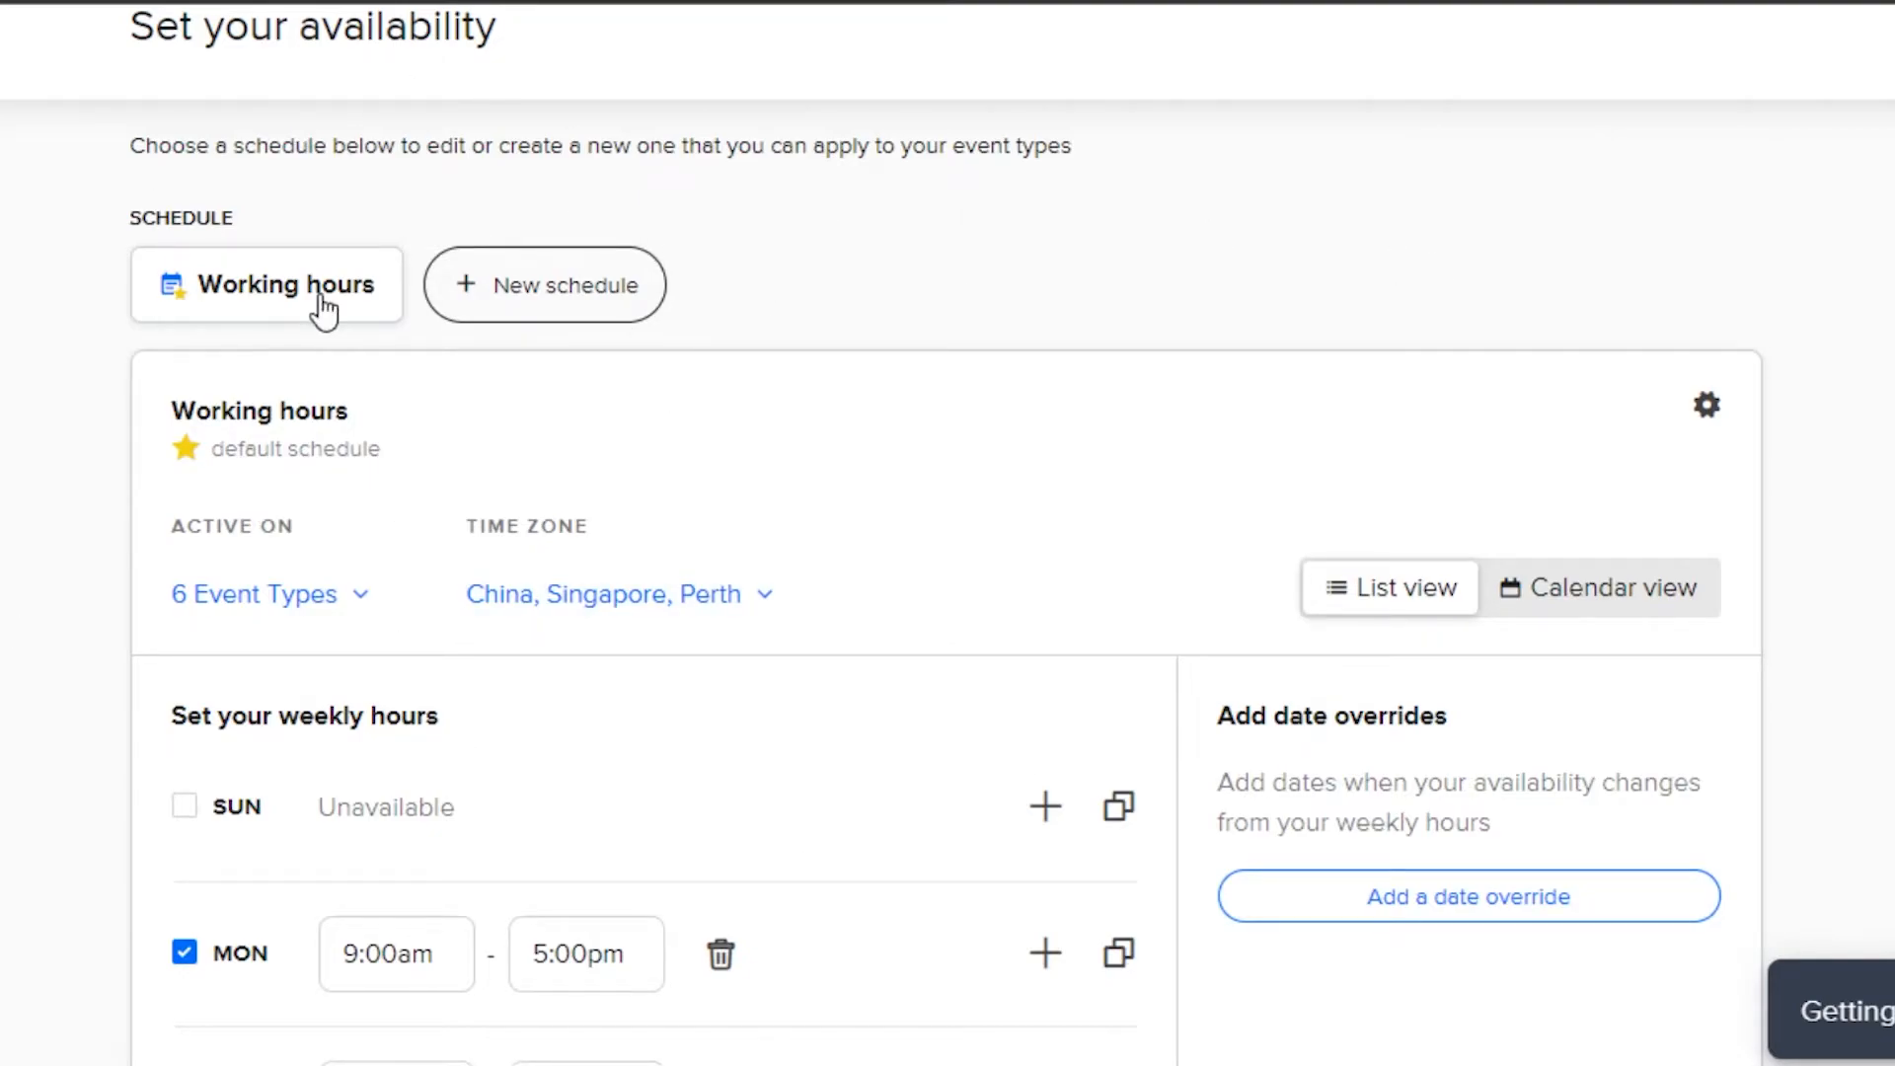
pyautogui.moveTo(256, 294)
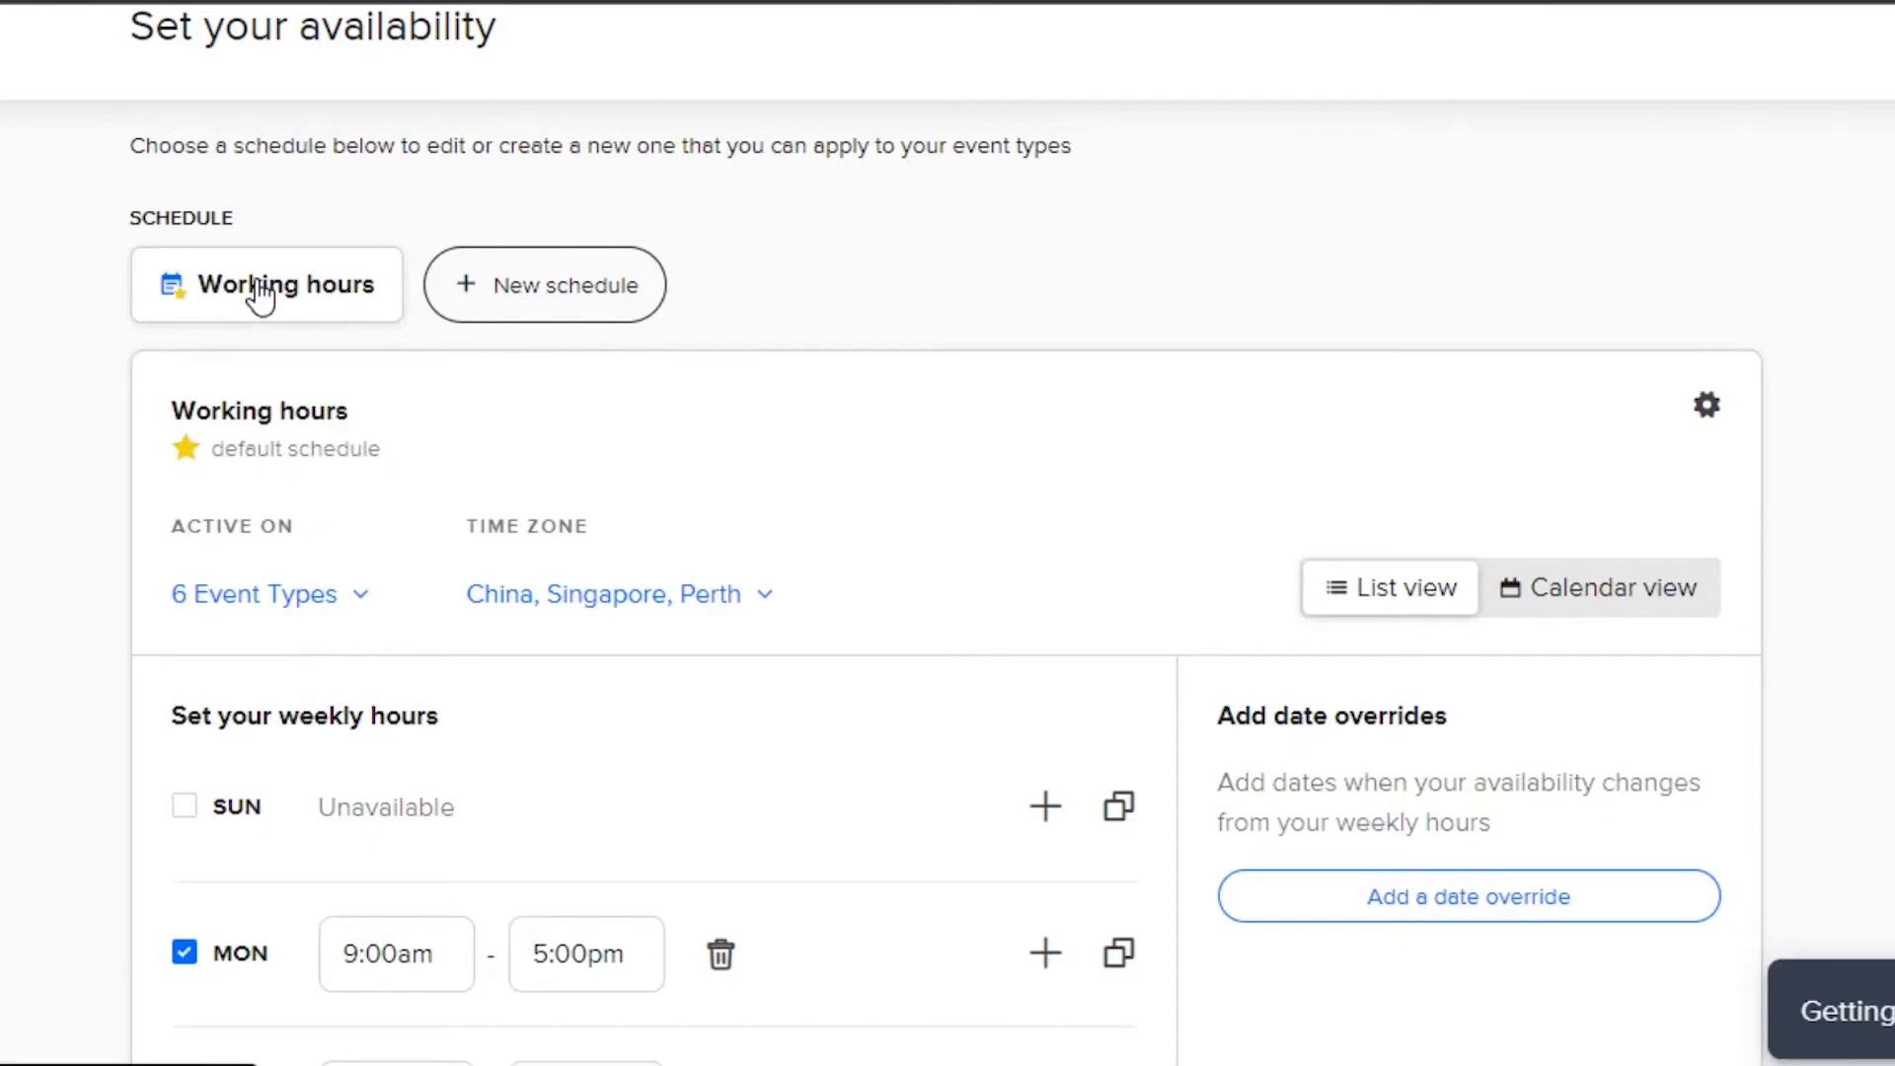
# Check the Working hours schedule's Active On event types and time zone list
pyautogui.click(253, 594)
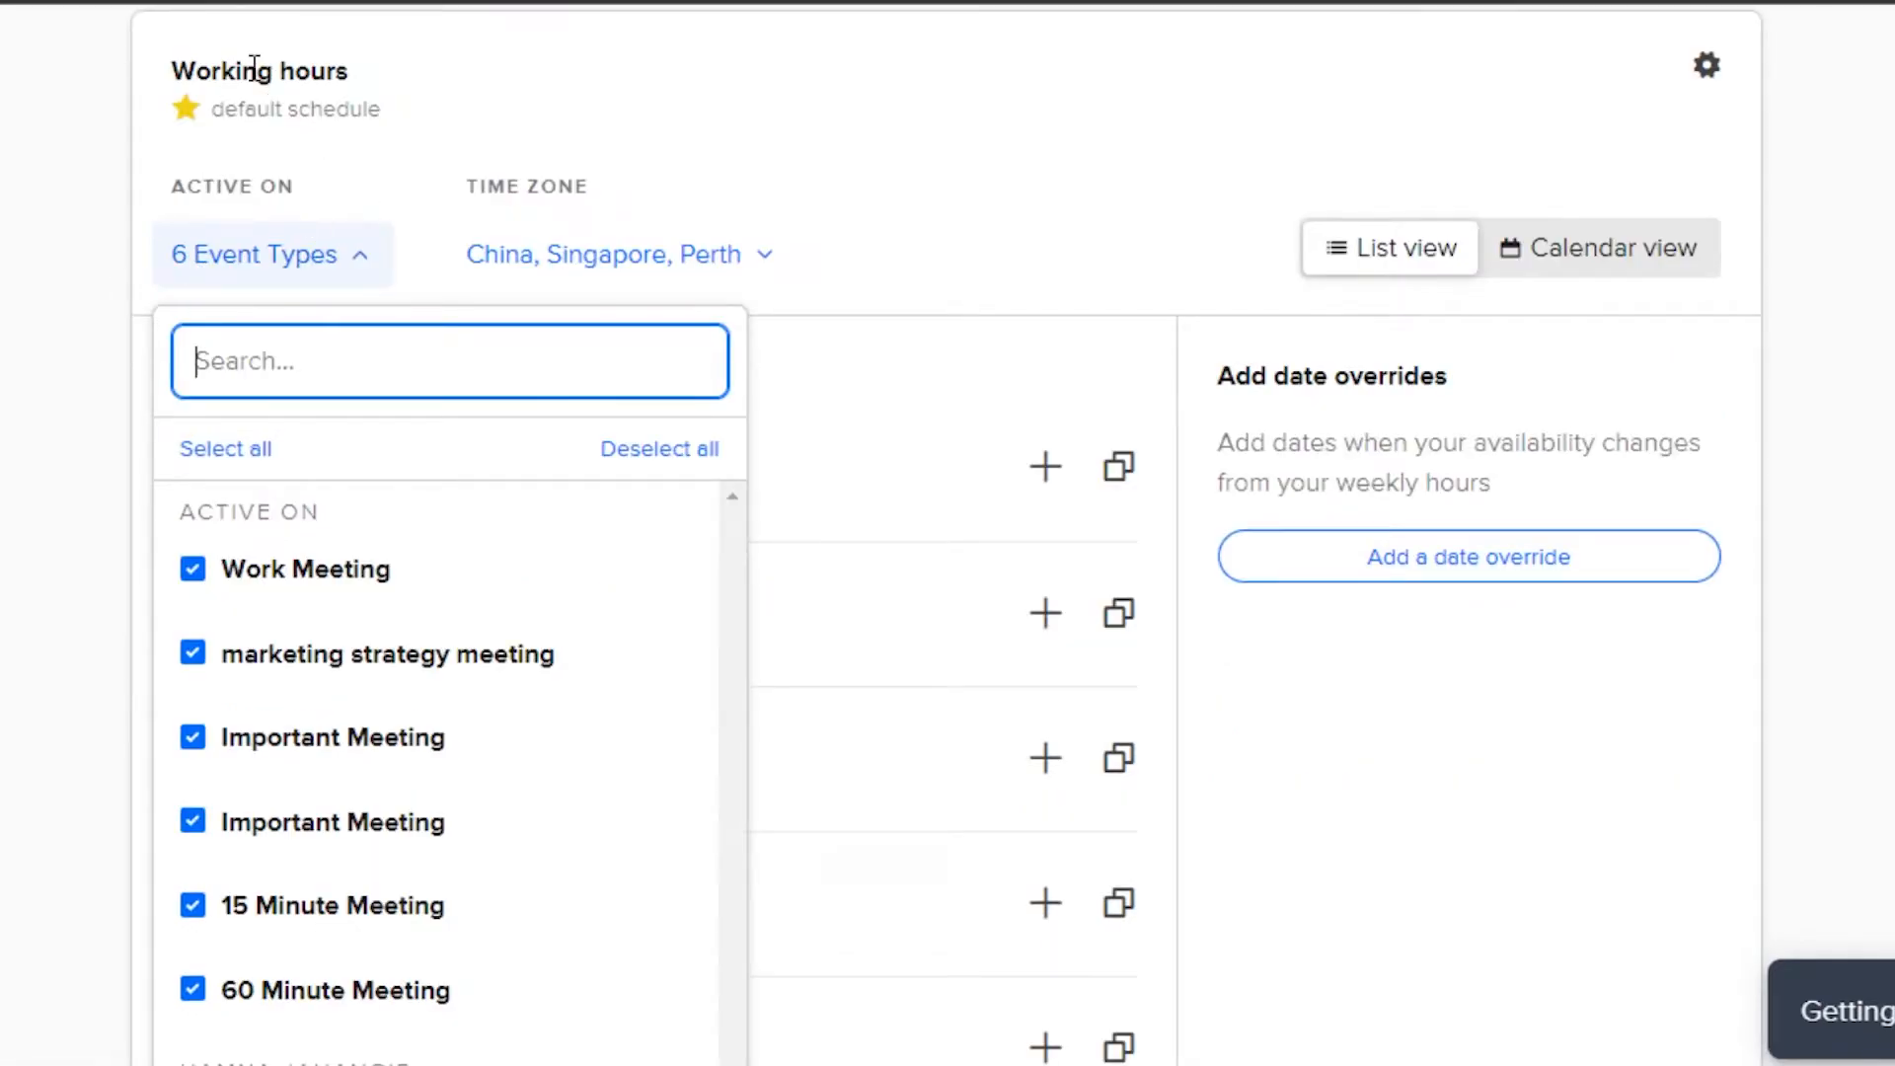
pyautogui.moveTo(586, 596)
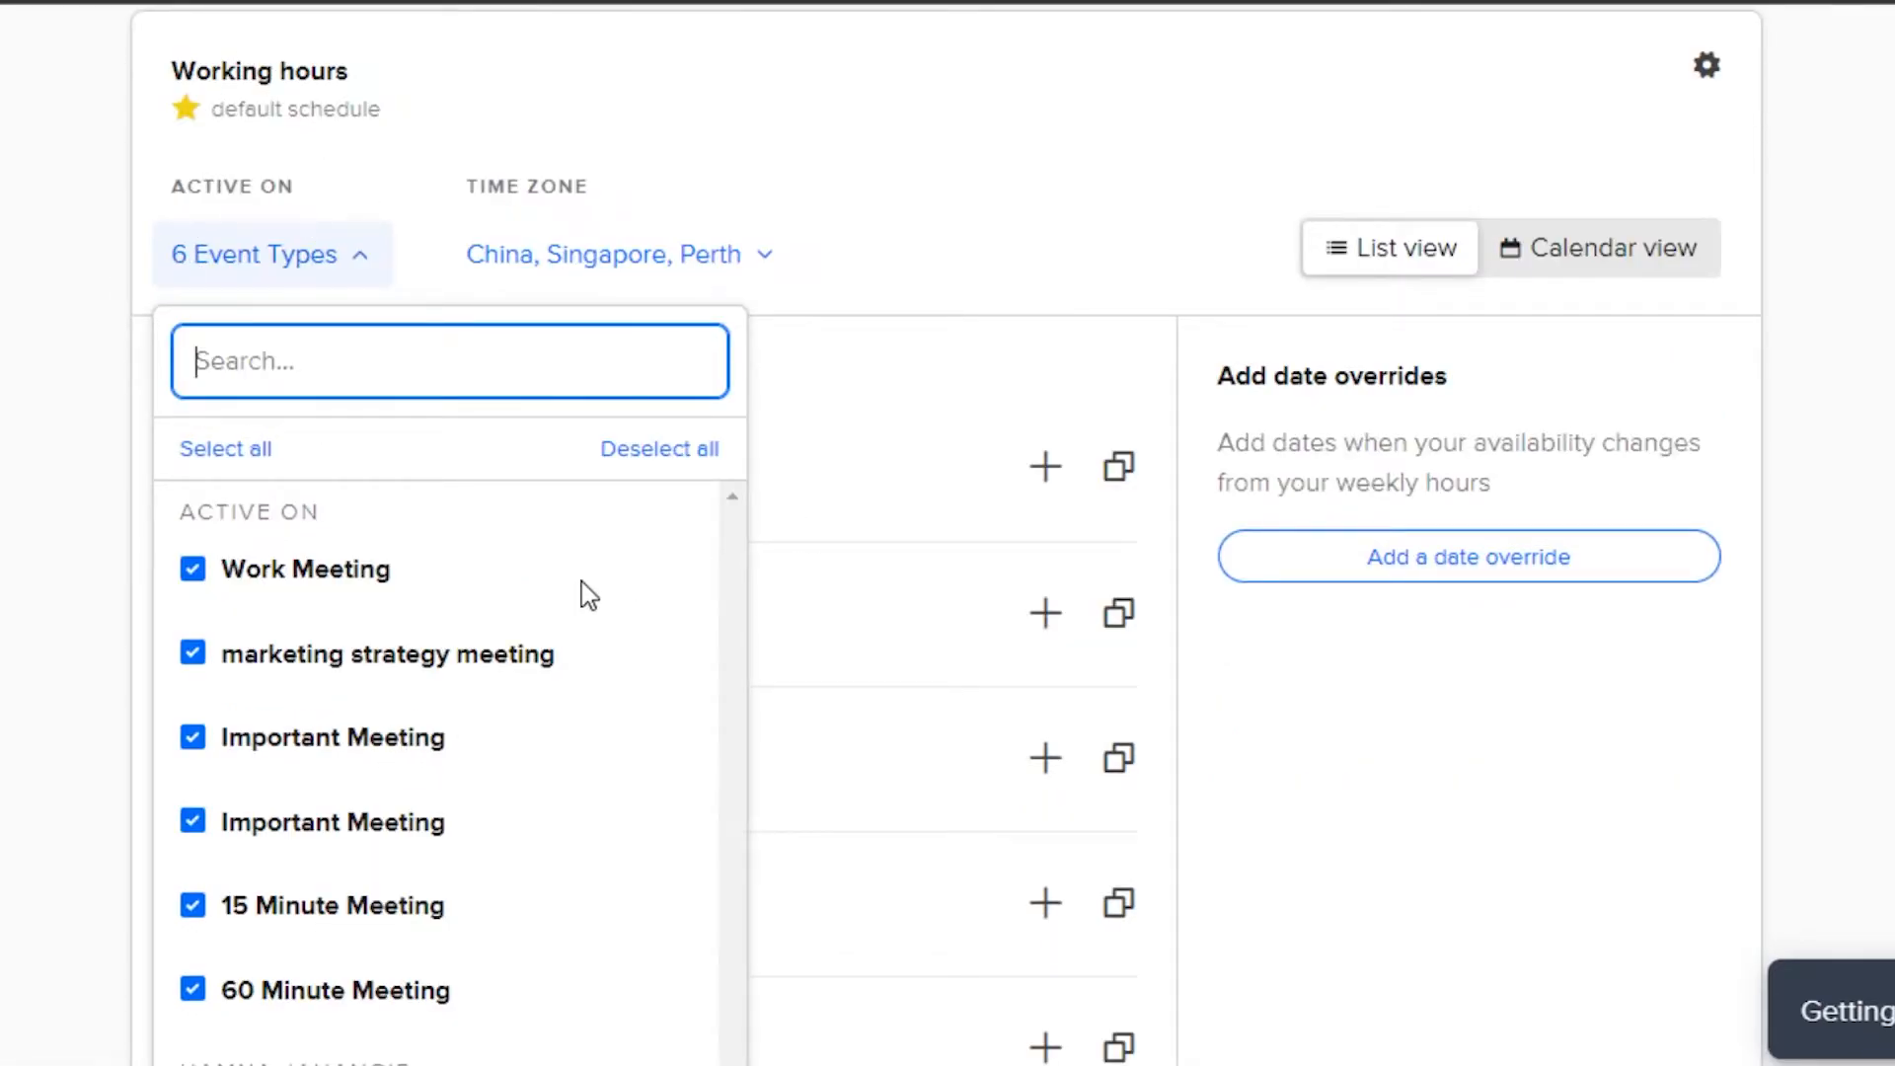
pyautogui.moveTo(71, 556)
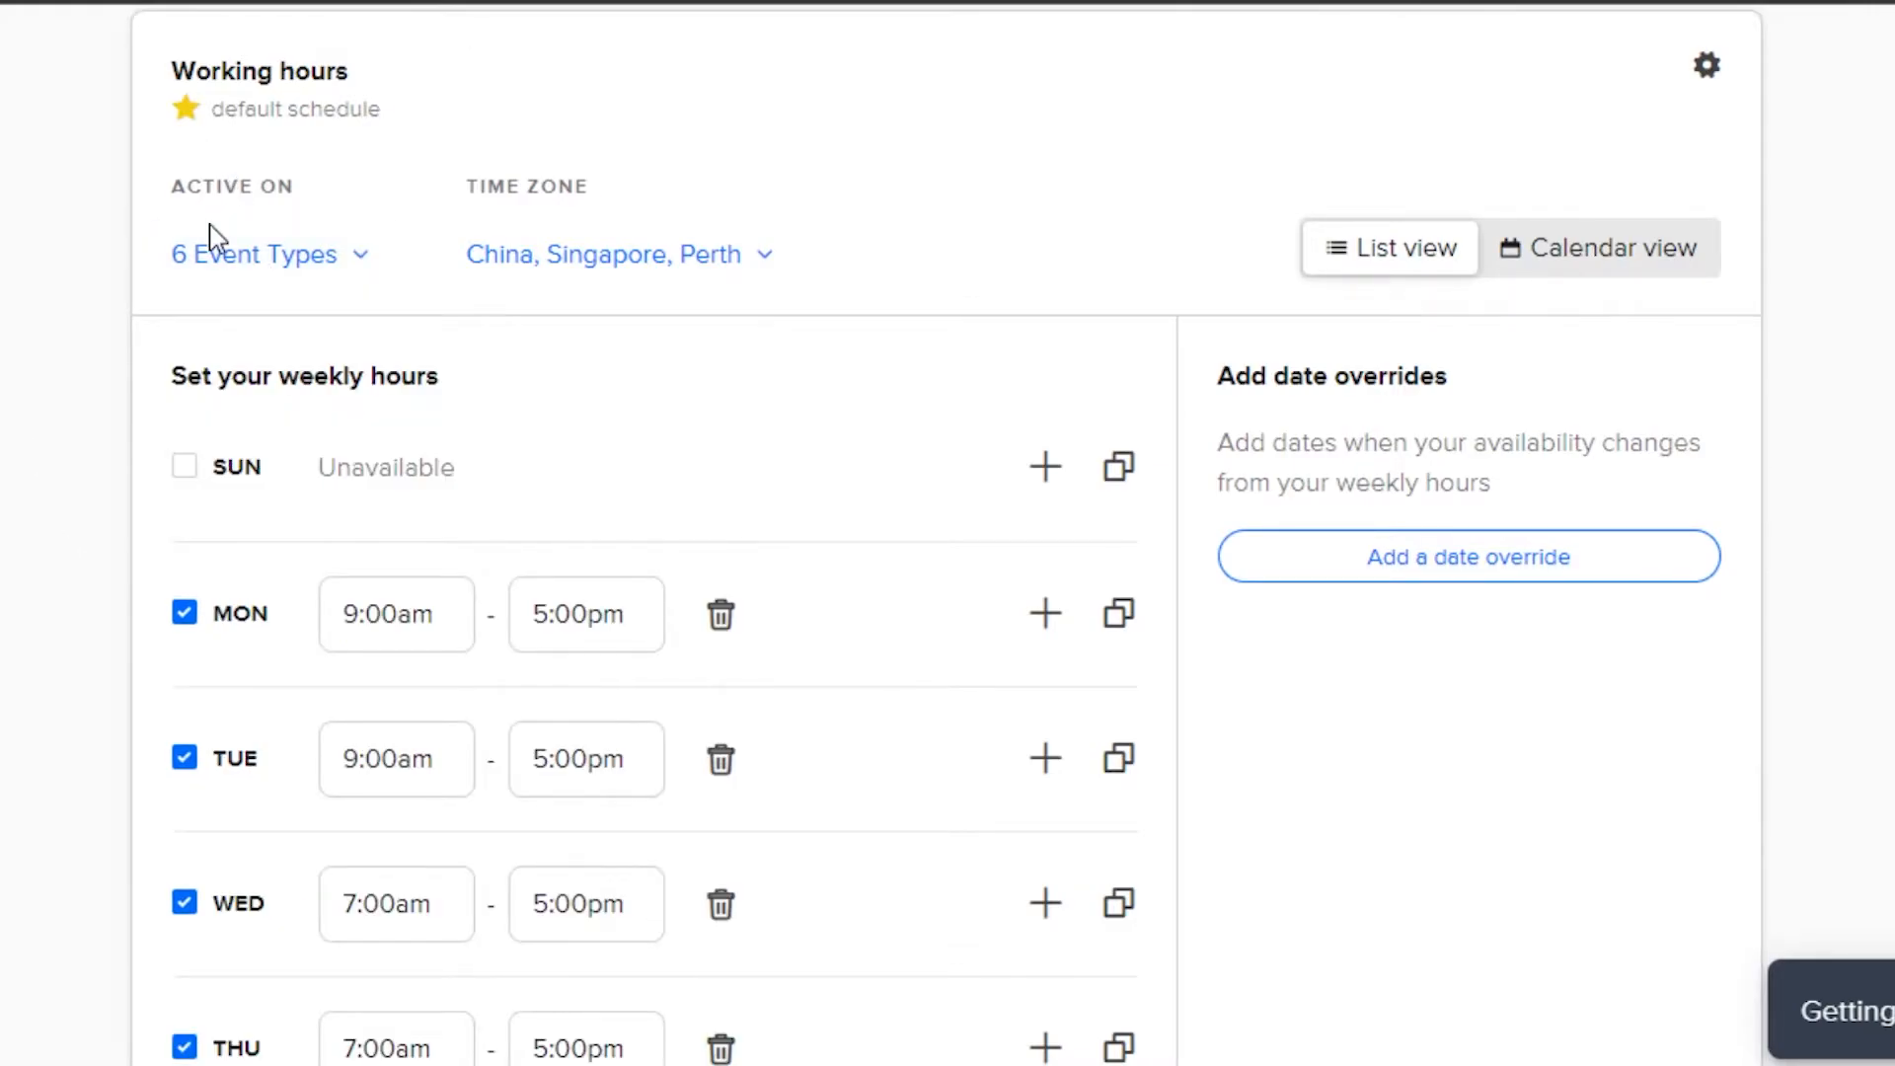
pyautogui.click(604, 254)
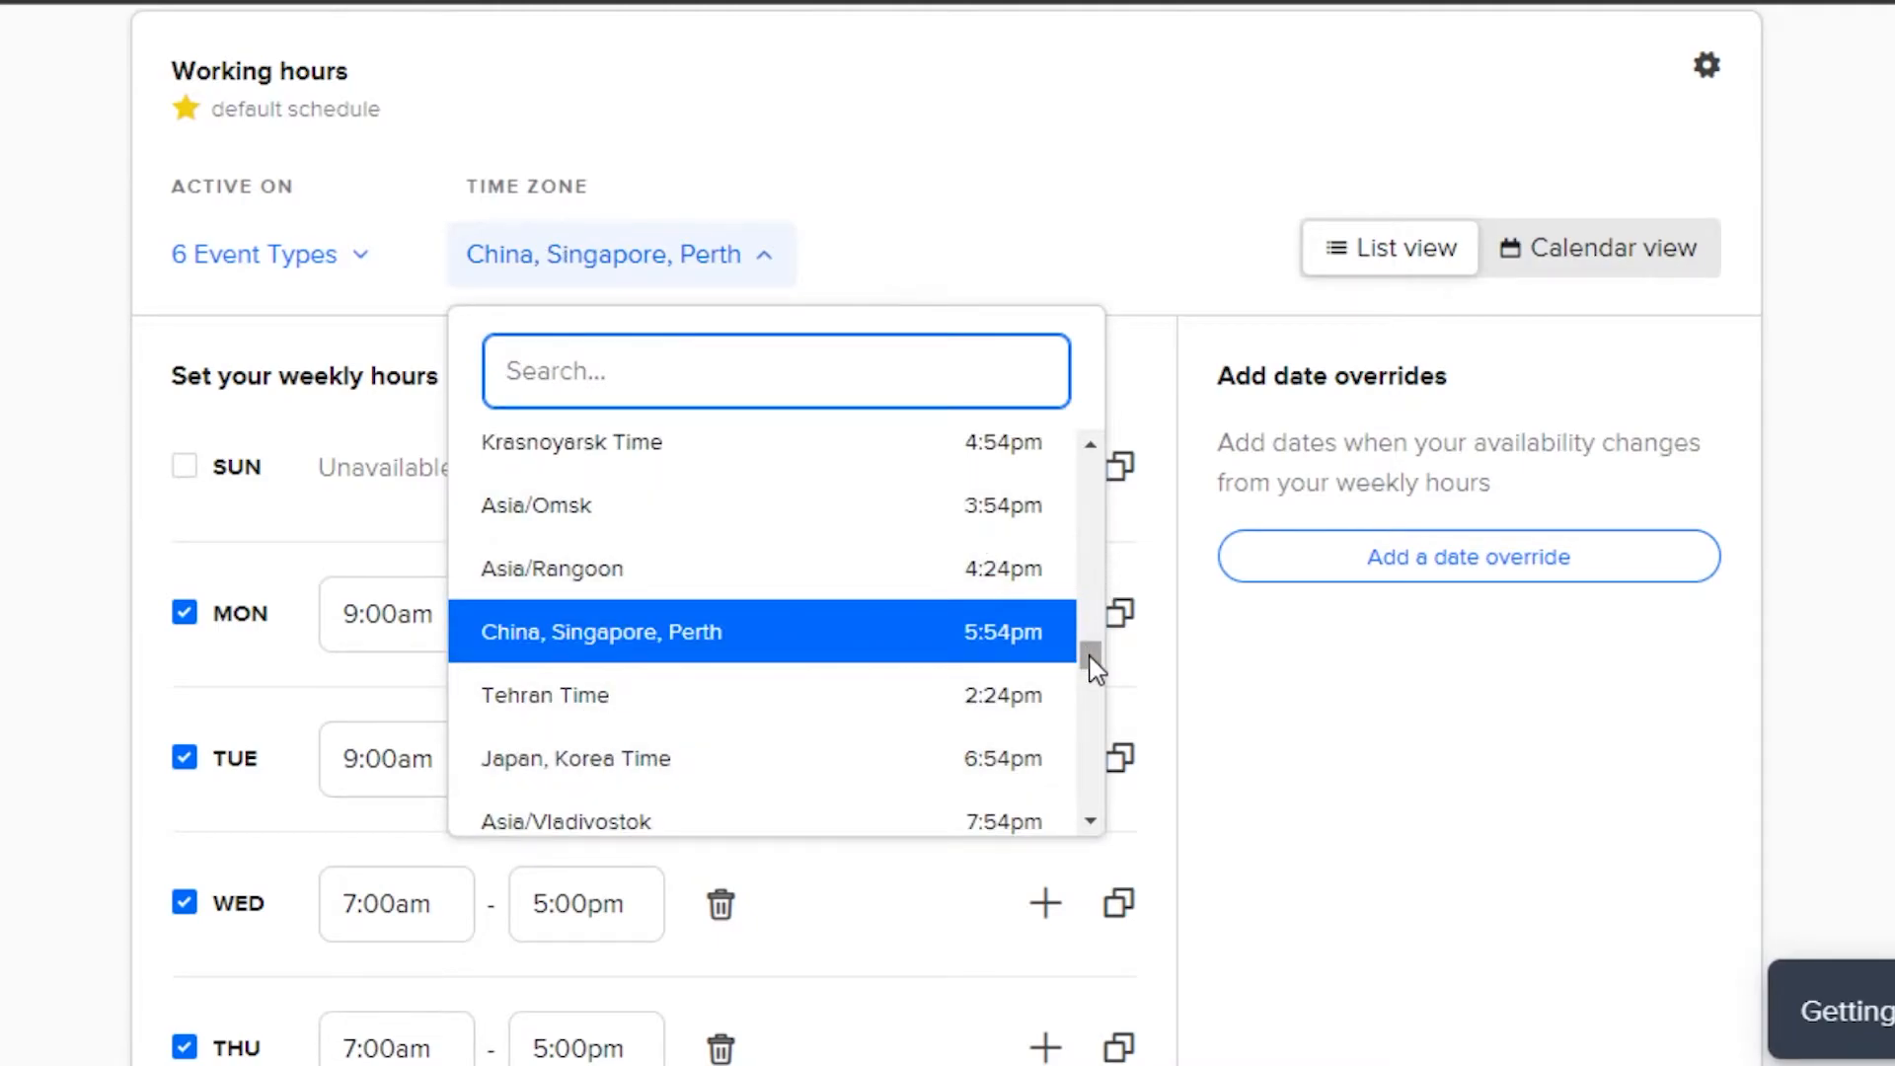
pyautogui.scroll(3)
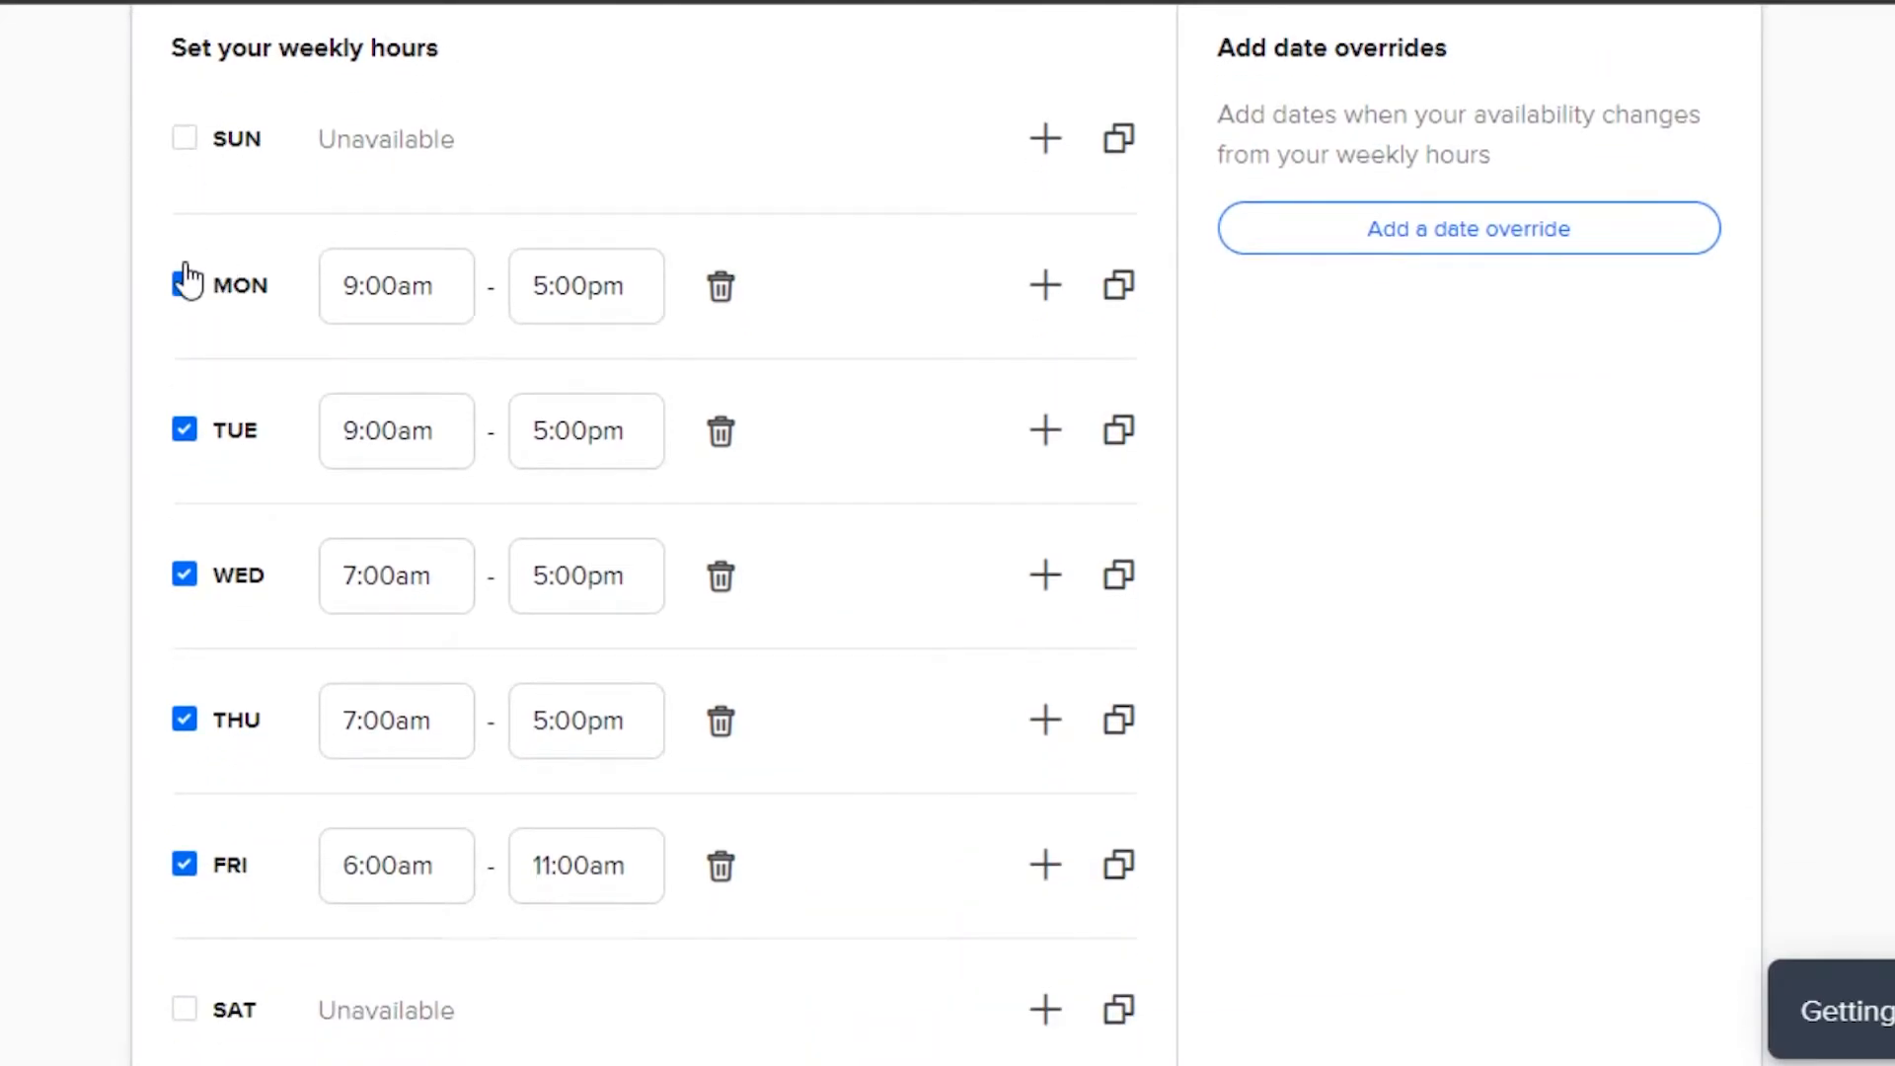
# Set Monday to 7:00am–5:30pm and Wednesday to 6:00am–4:30pm in the weekly hours
pyautogui.click(184, 284)
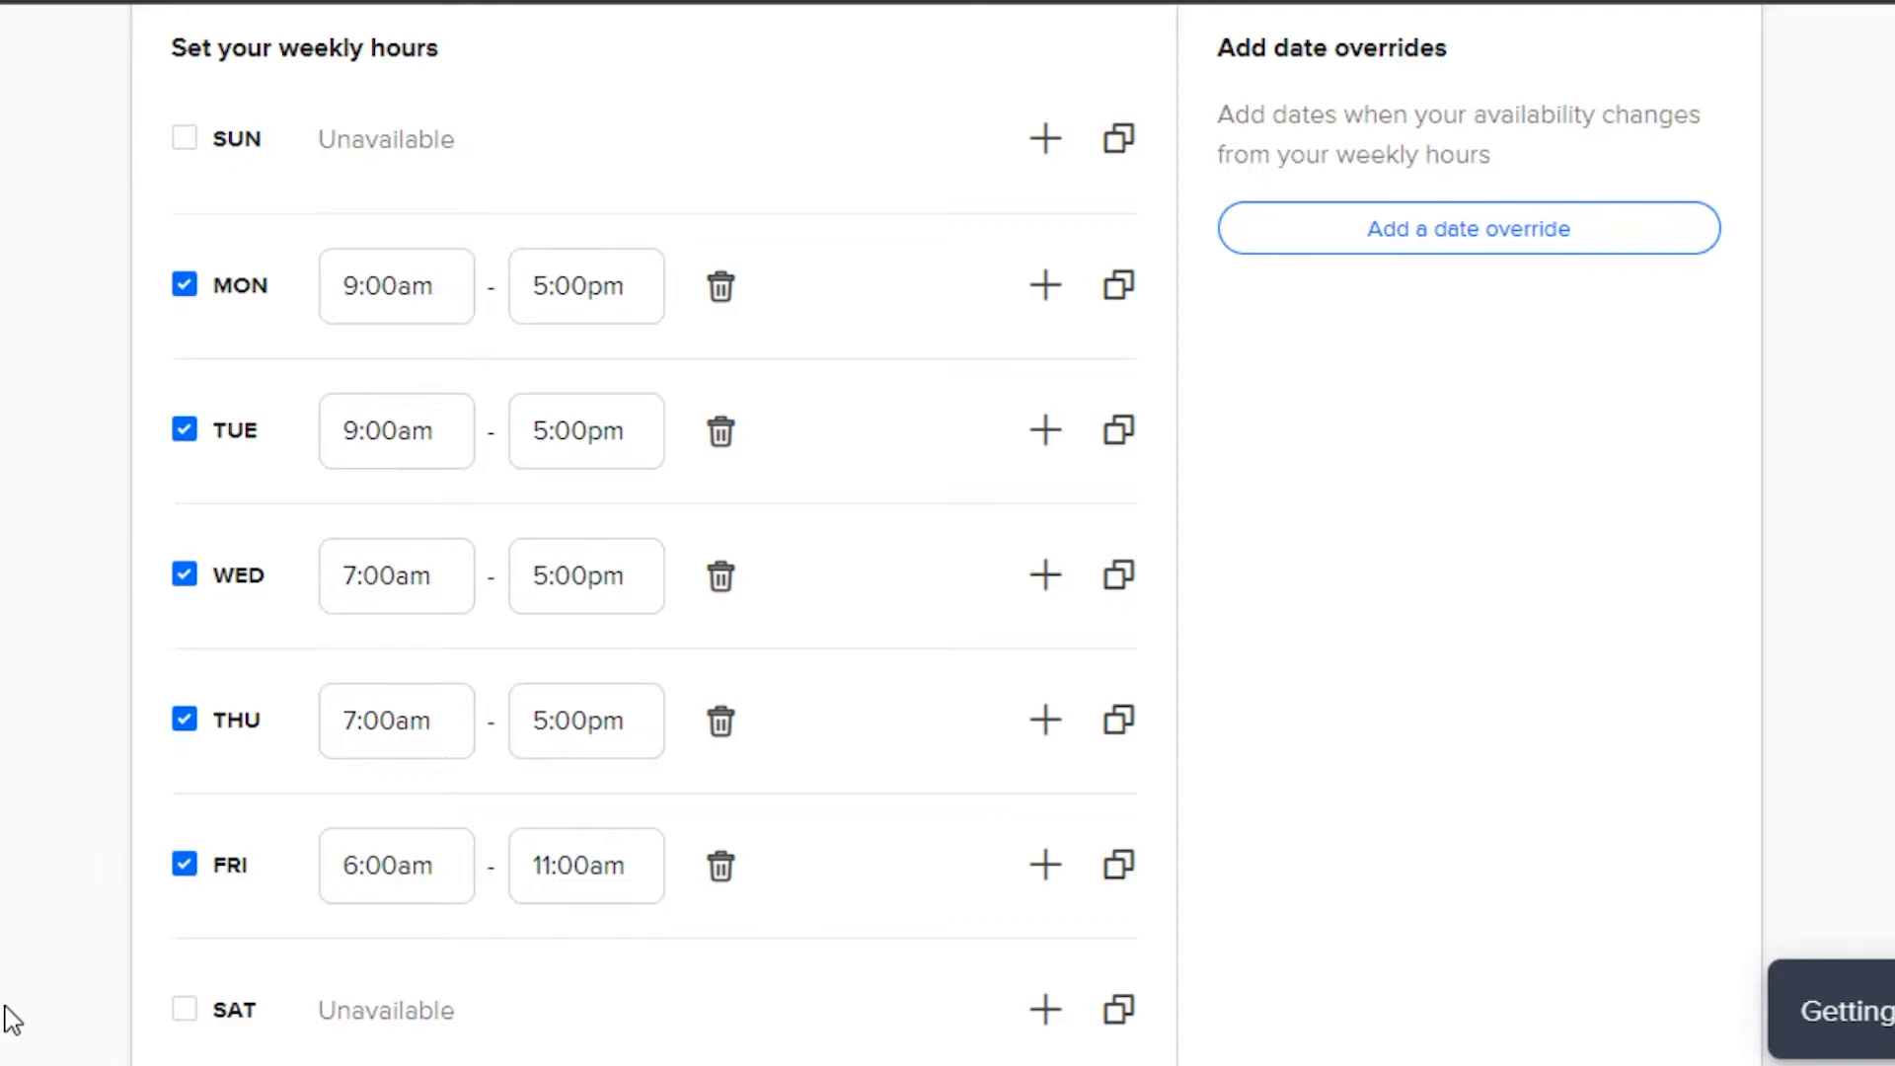
pyautogui.moveTo(440, 490)
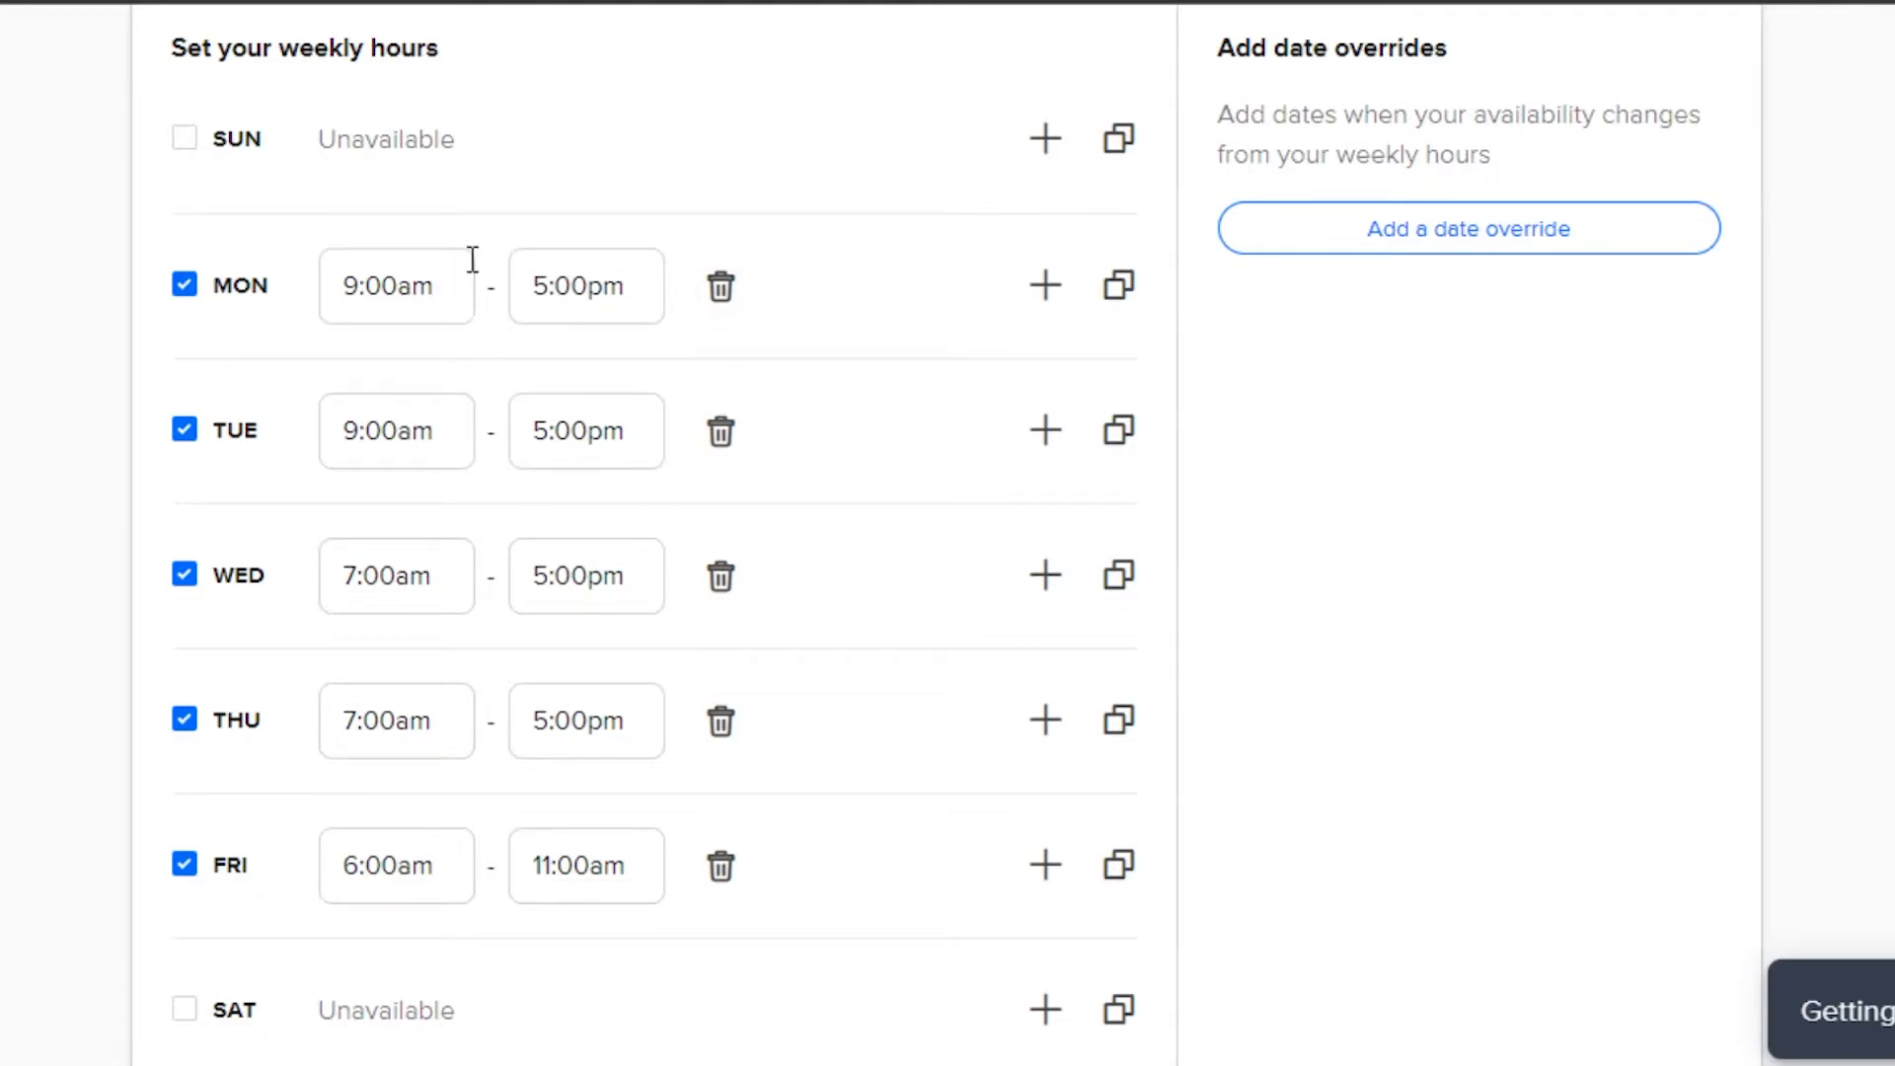
pyautogui.click(395, 284)
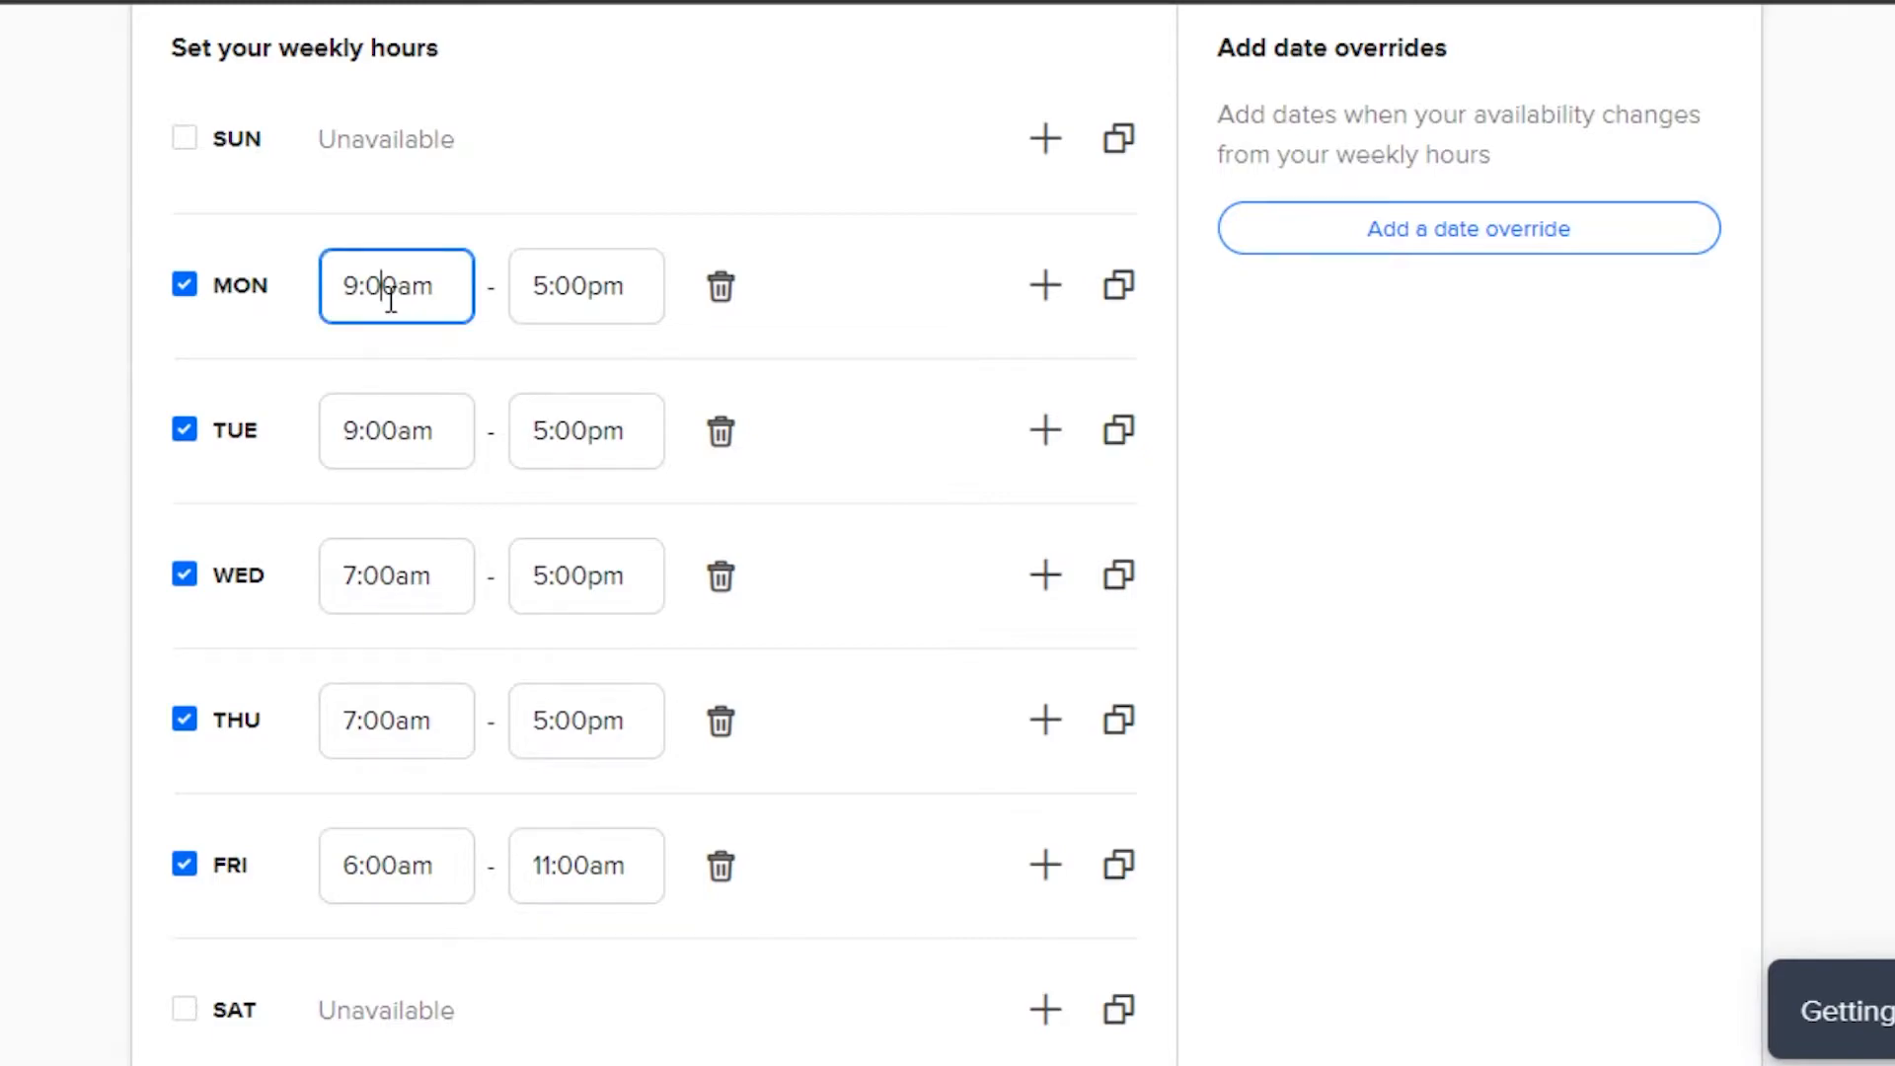
pyautogui.click(395, 284)
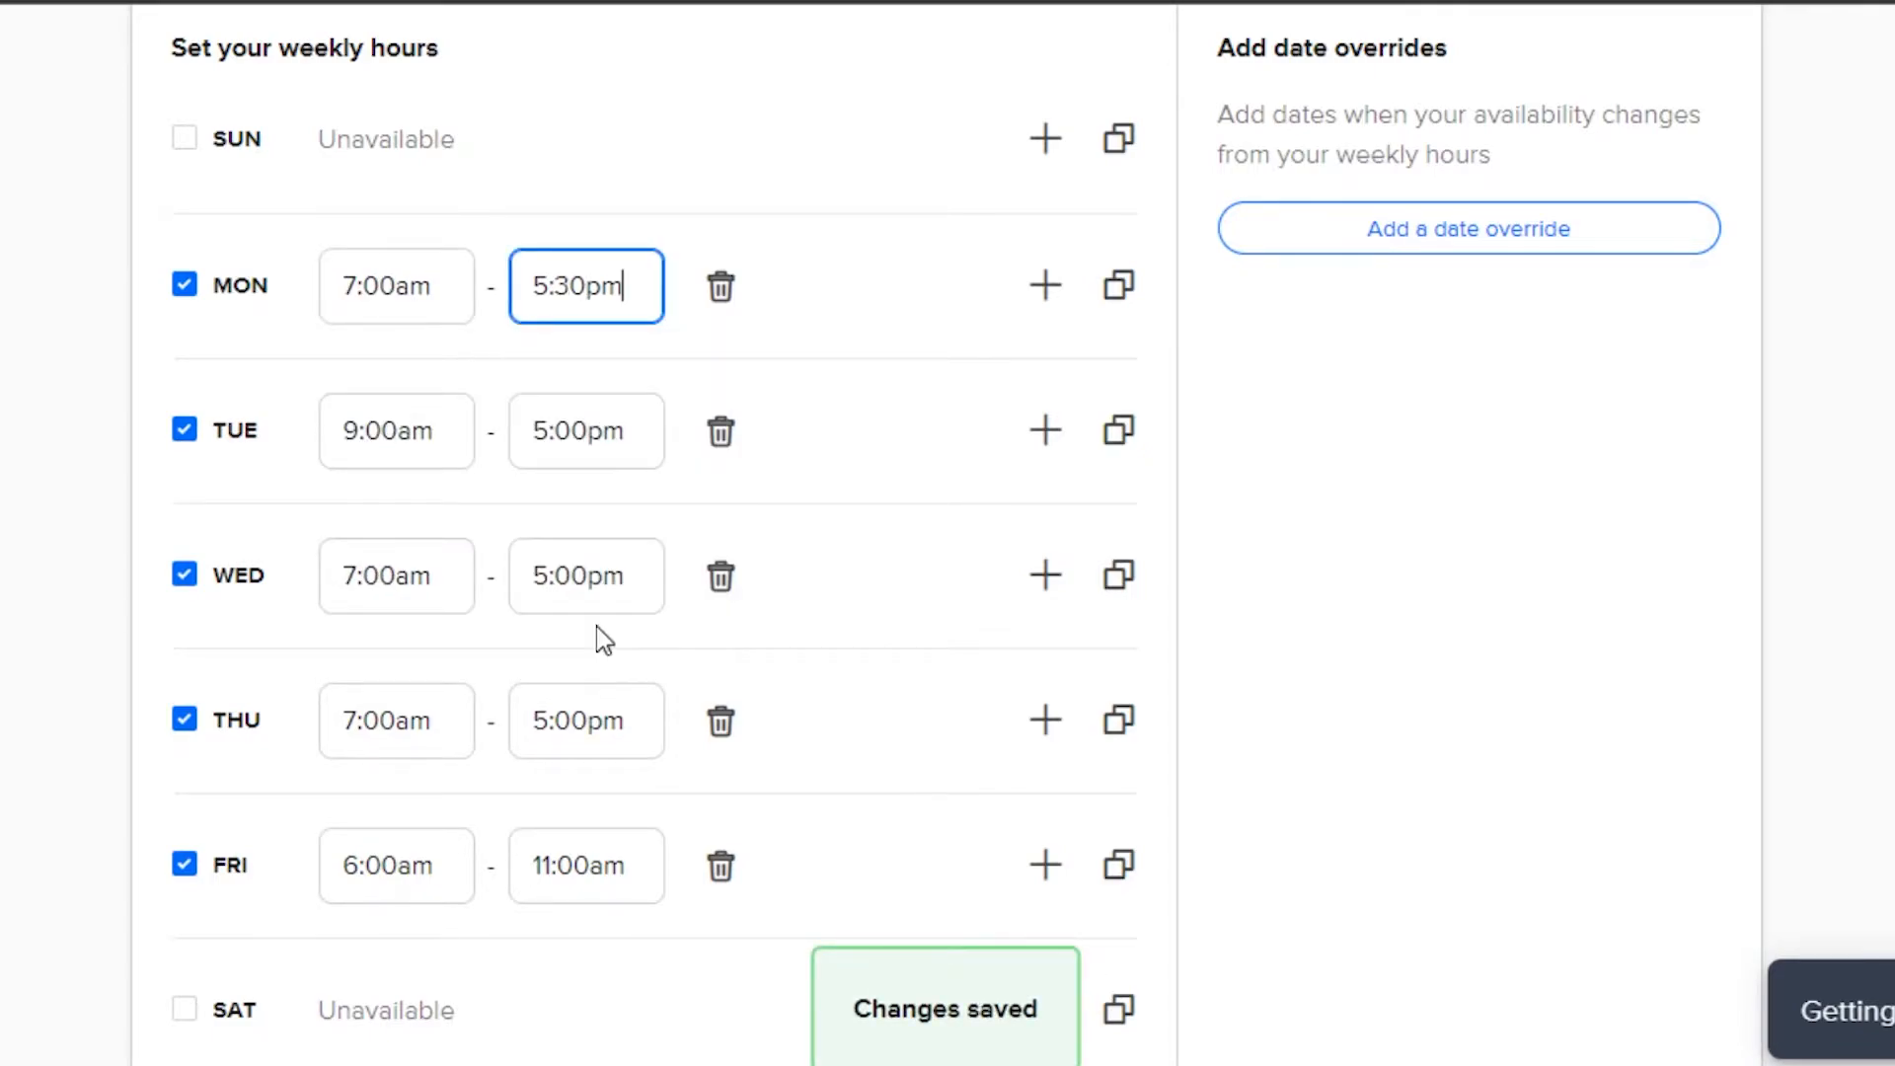
pyautogui.moveTo(1113, 284)
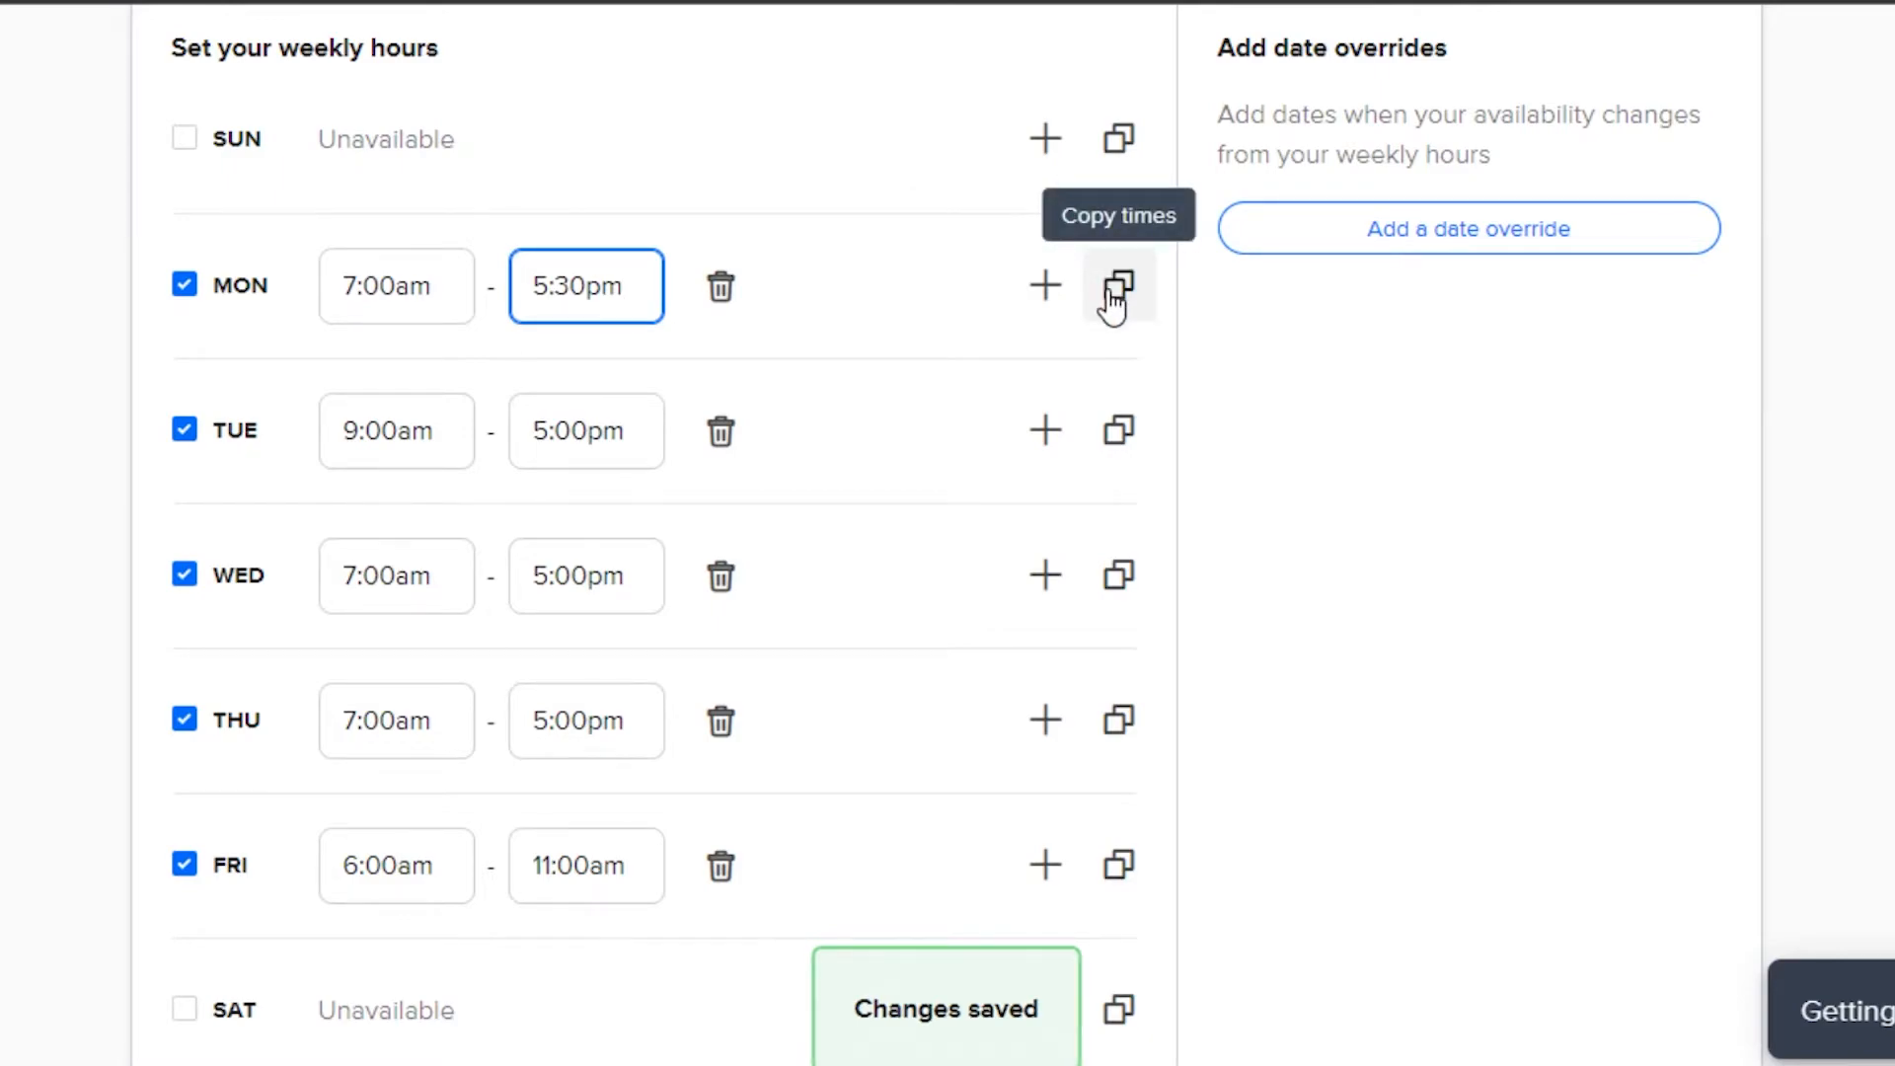
pyautogui.moveTo(1045, 285)
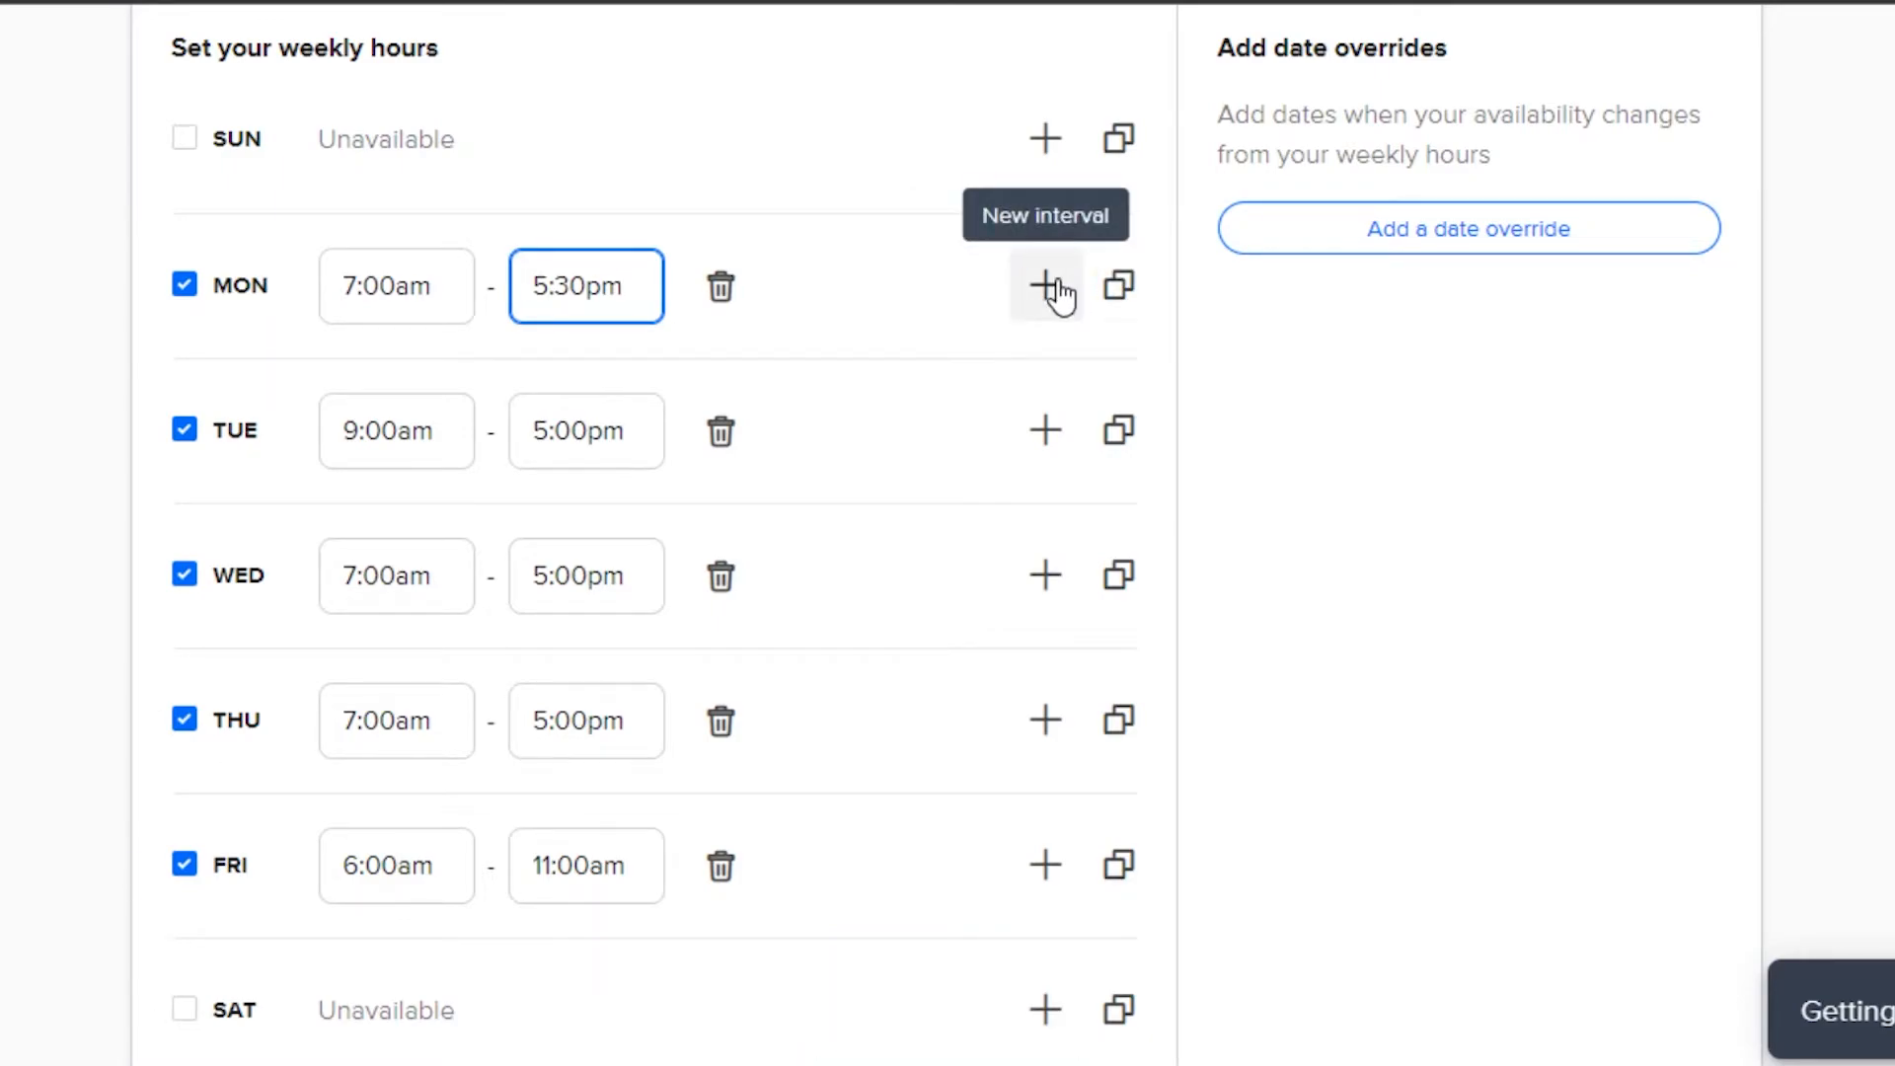
pyautogui.moveTo(725, 319)
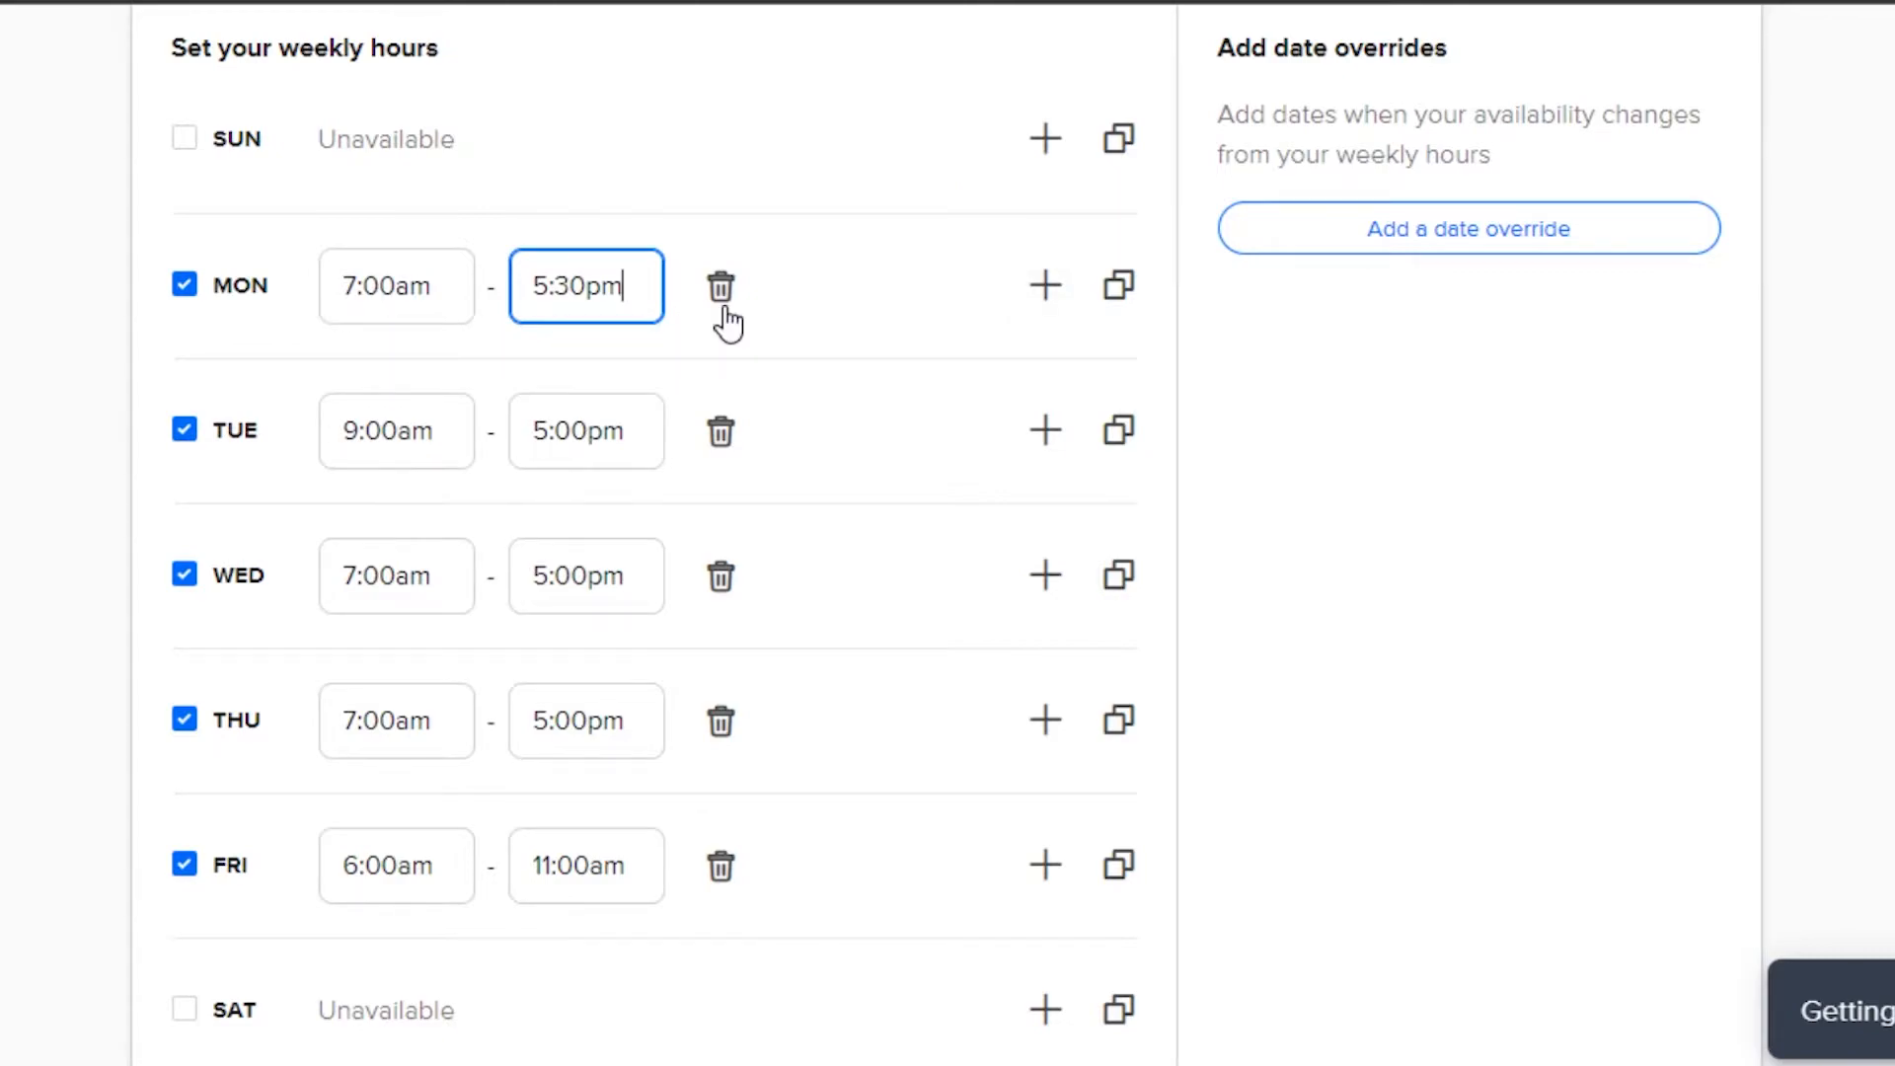
pyautogui.moveTo(535, 357)
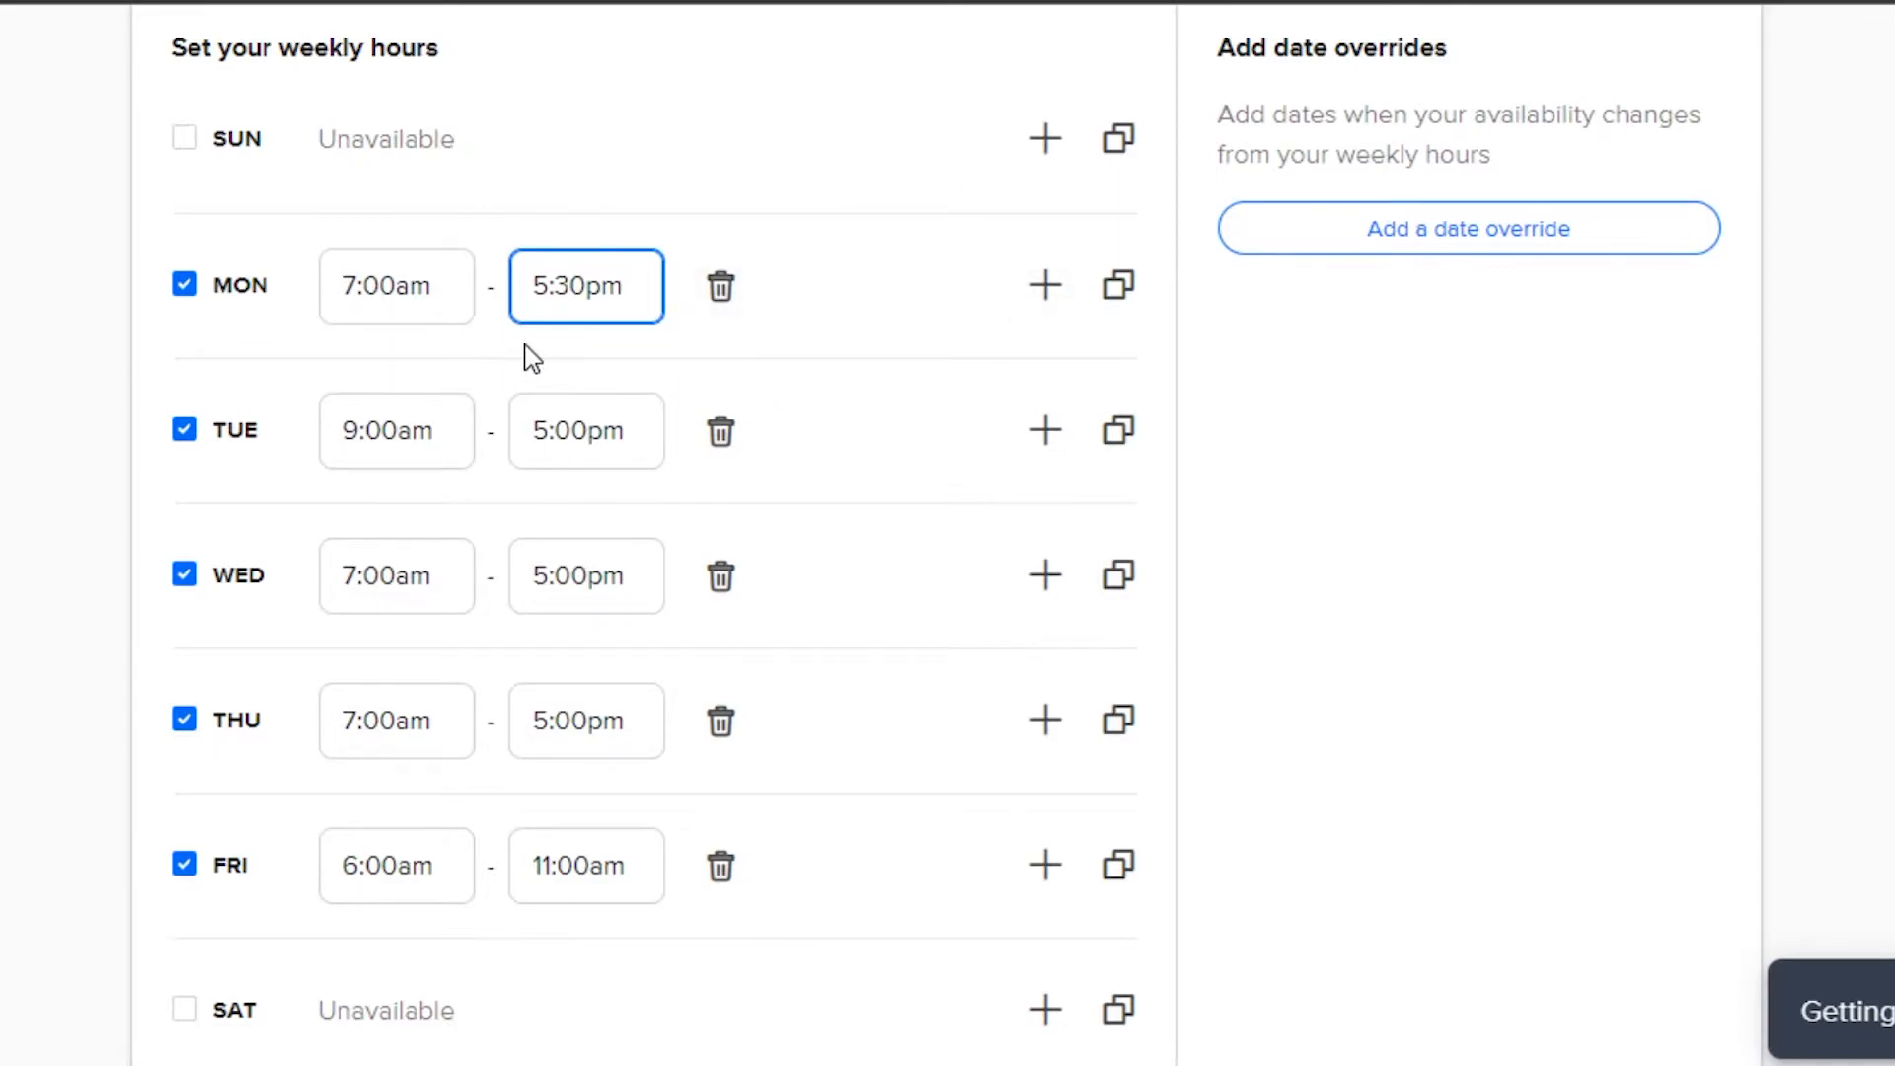
pyautogui.moveTo(720, 286)
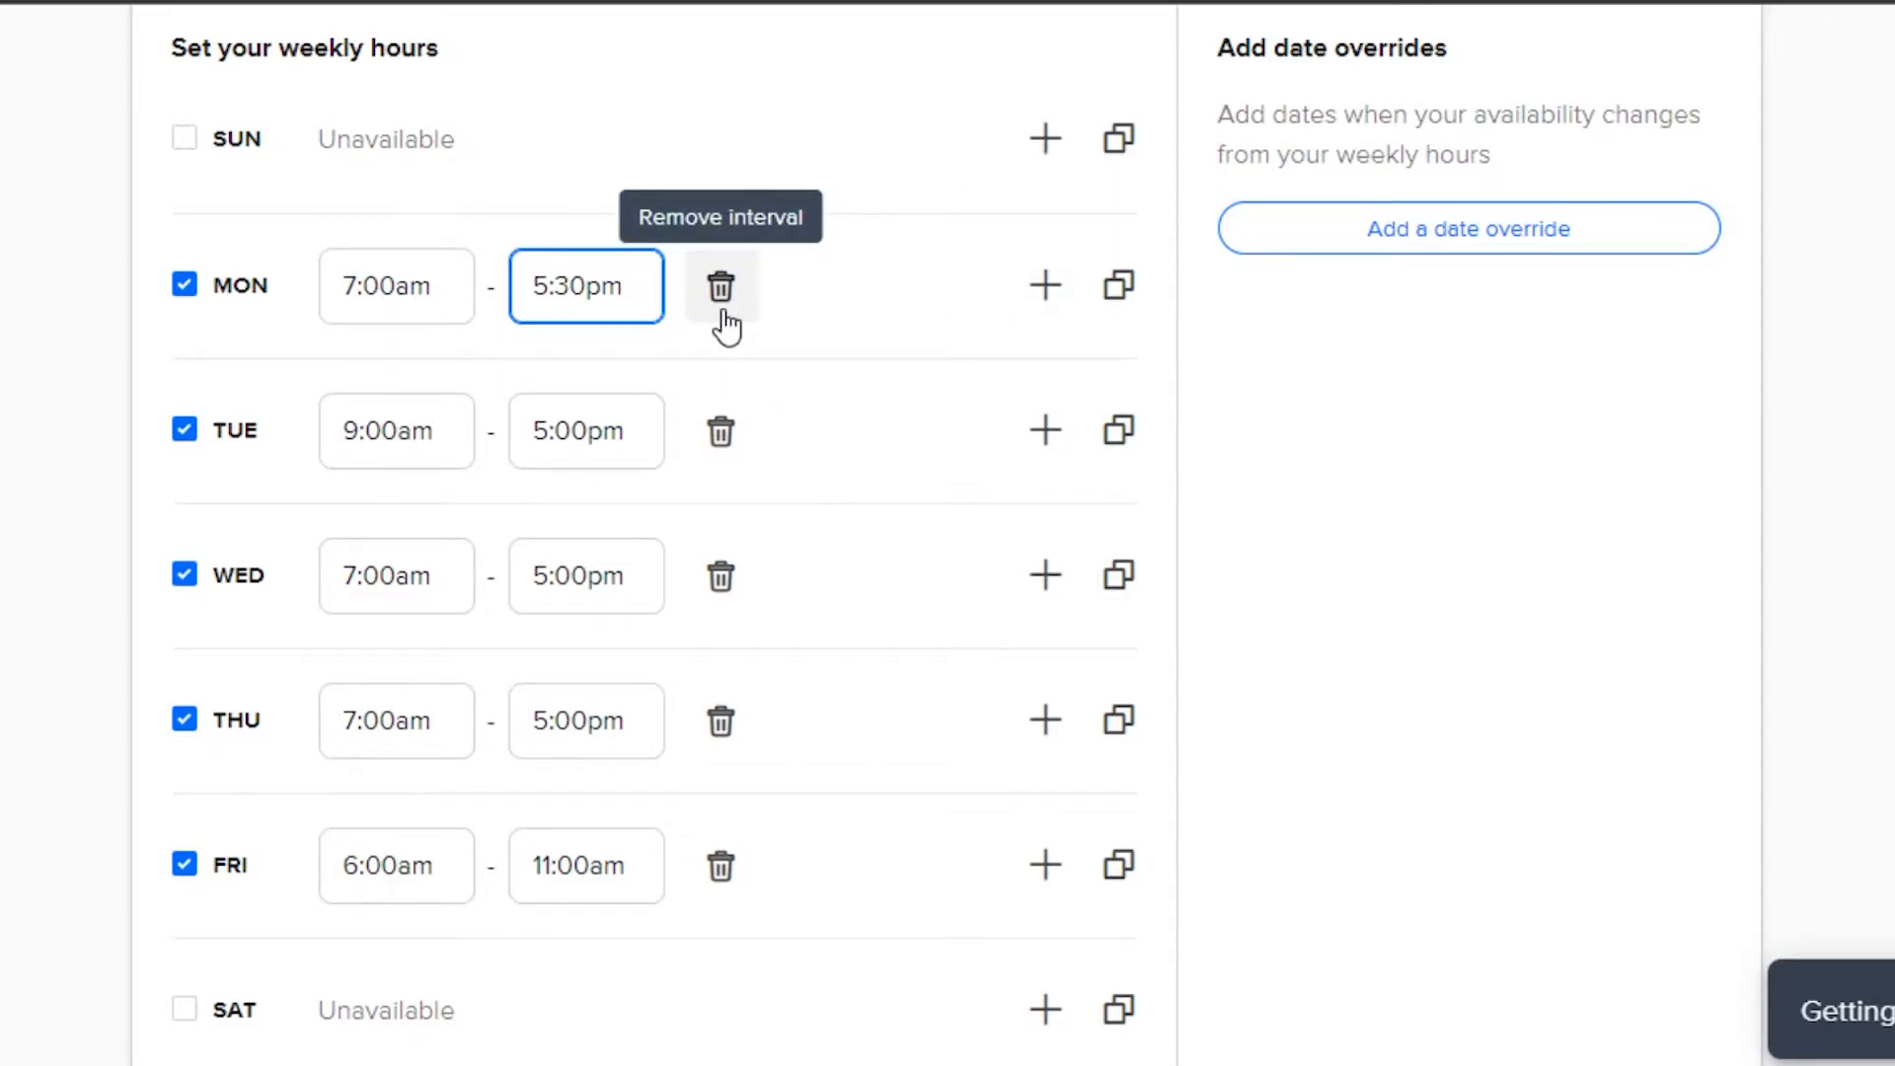
pyautogui.moveTo(500, 590)
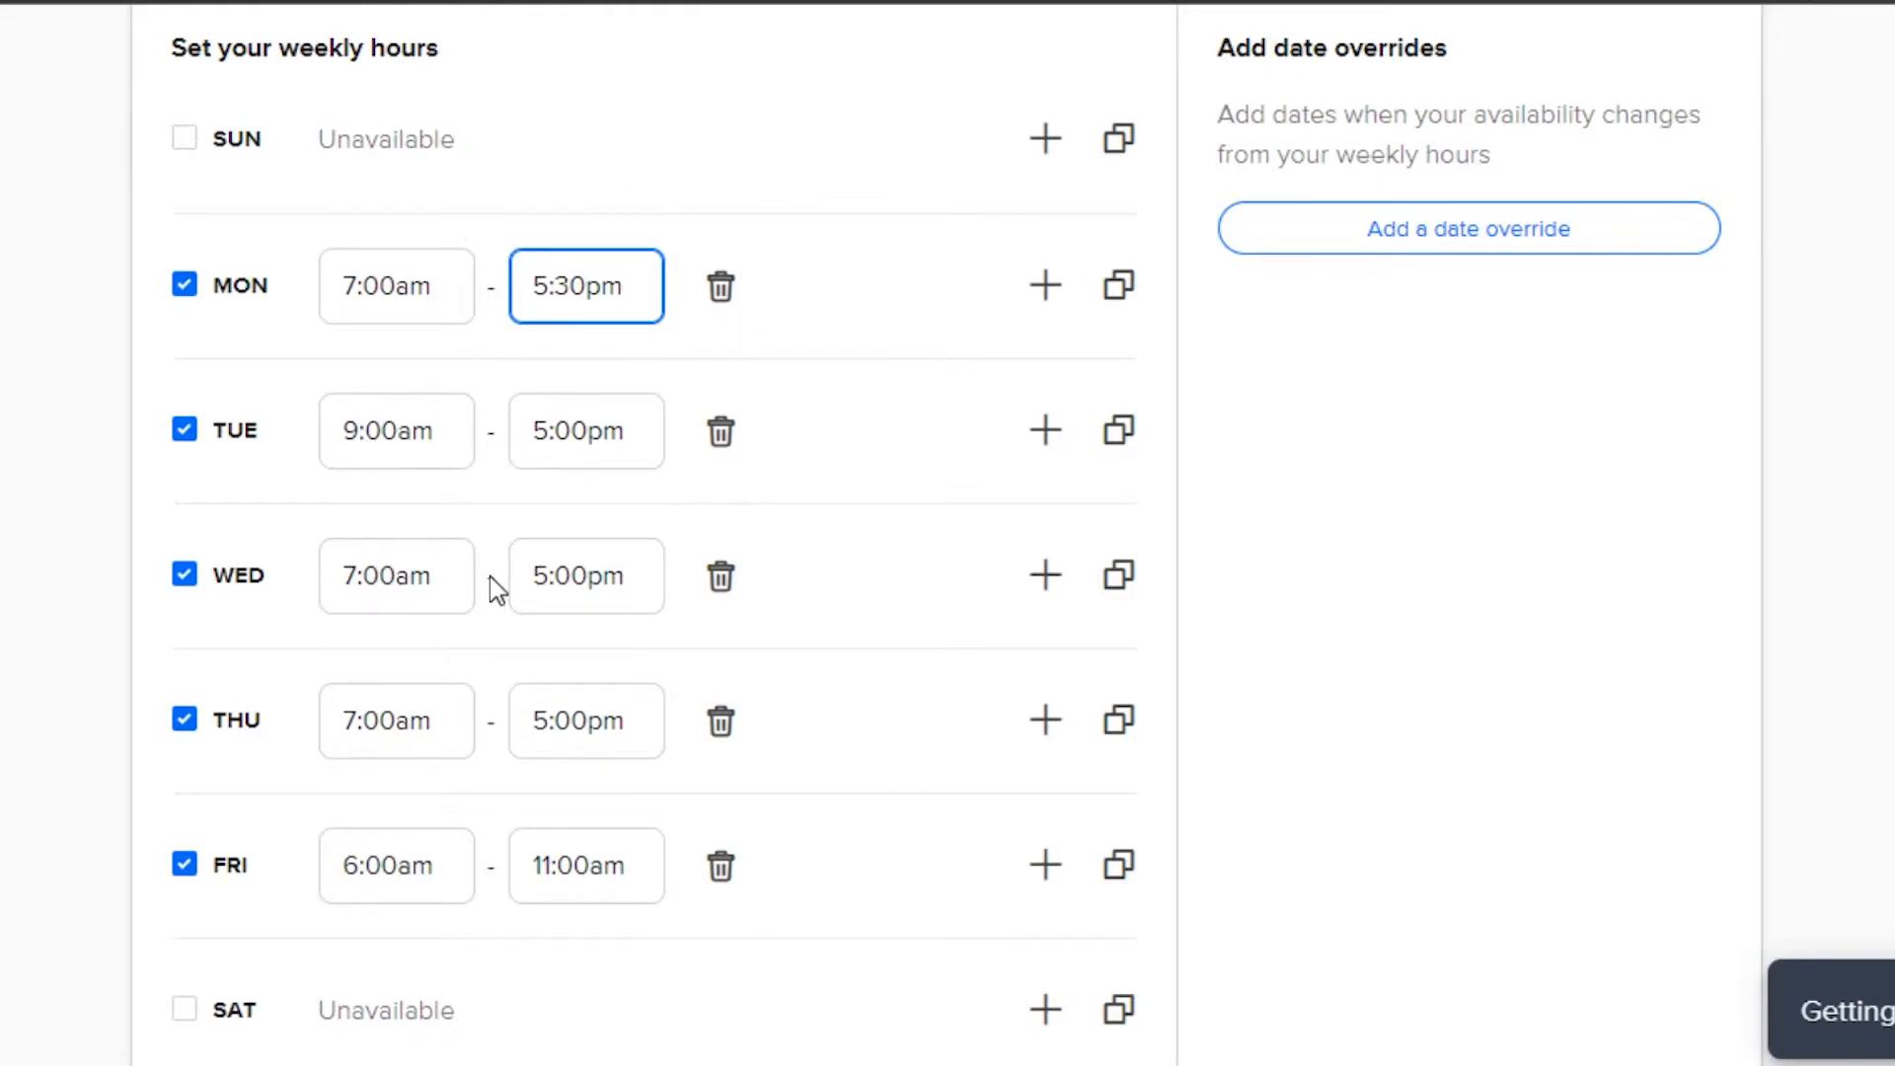
pyautogui.click(395, 574)
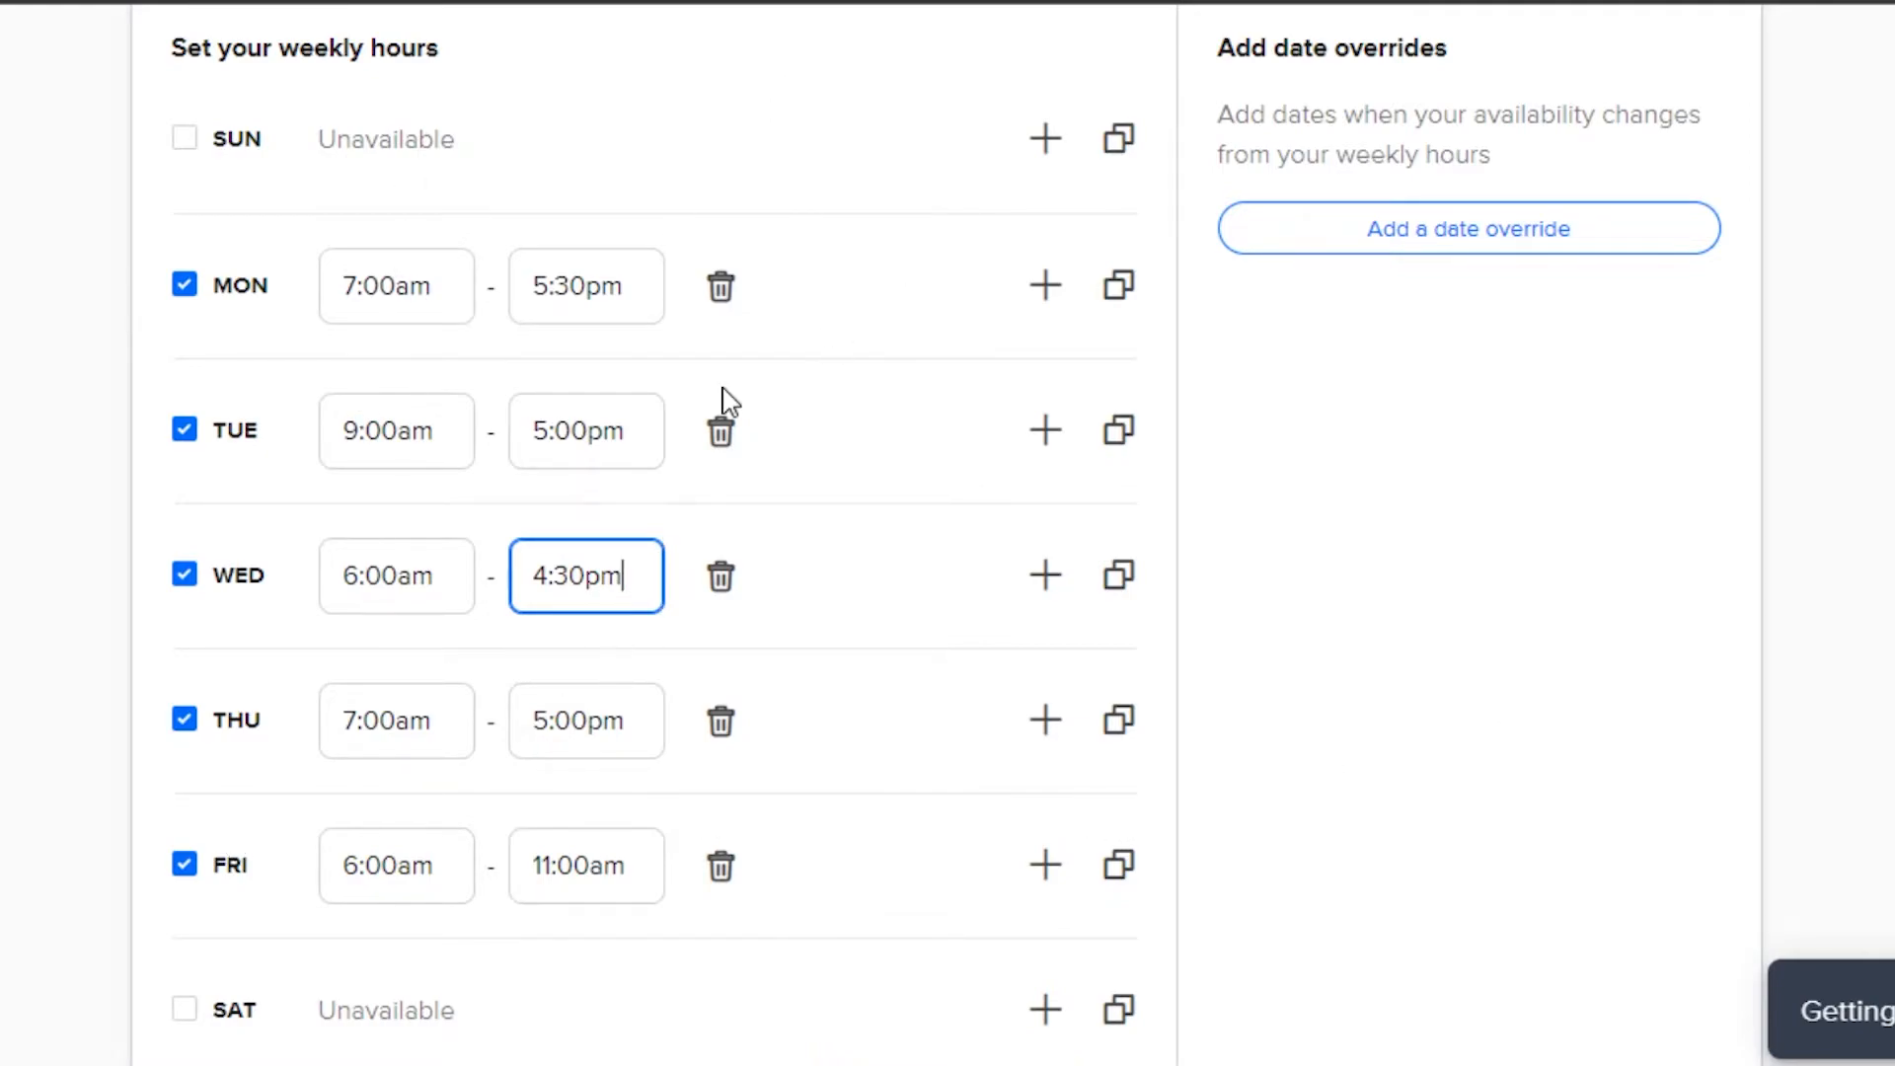
pyautogui.scroll(-3)
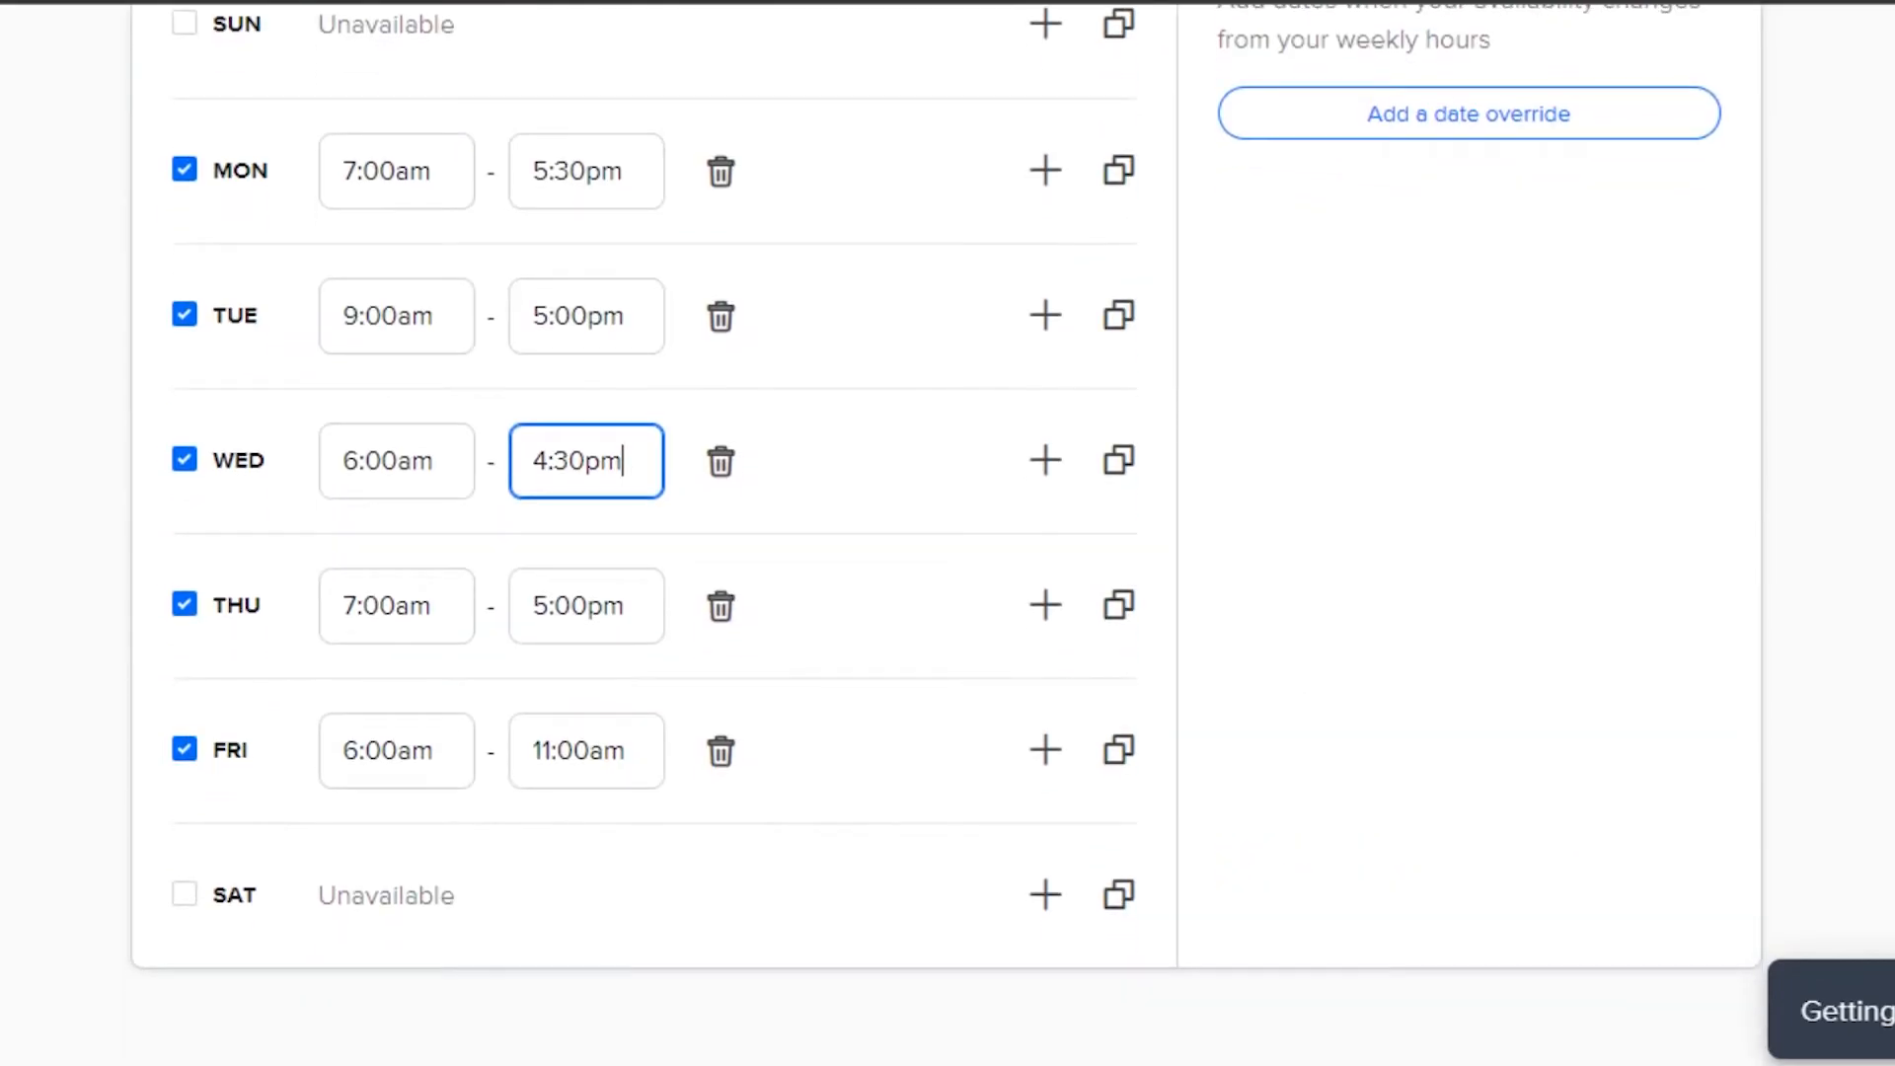
pyautogui.scroll(3)
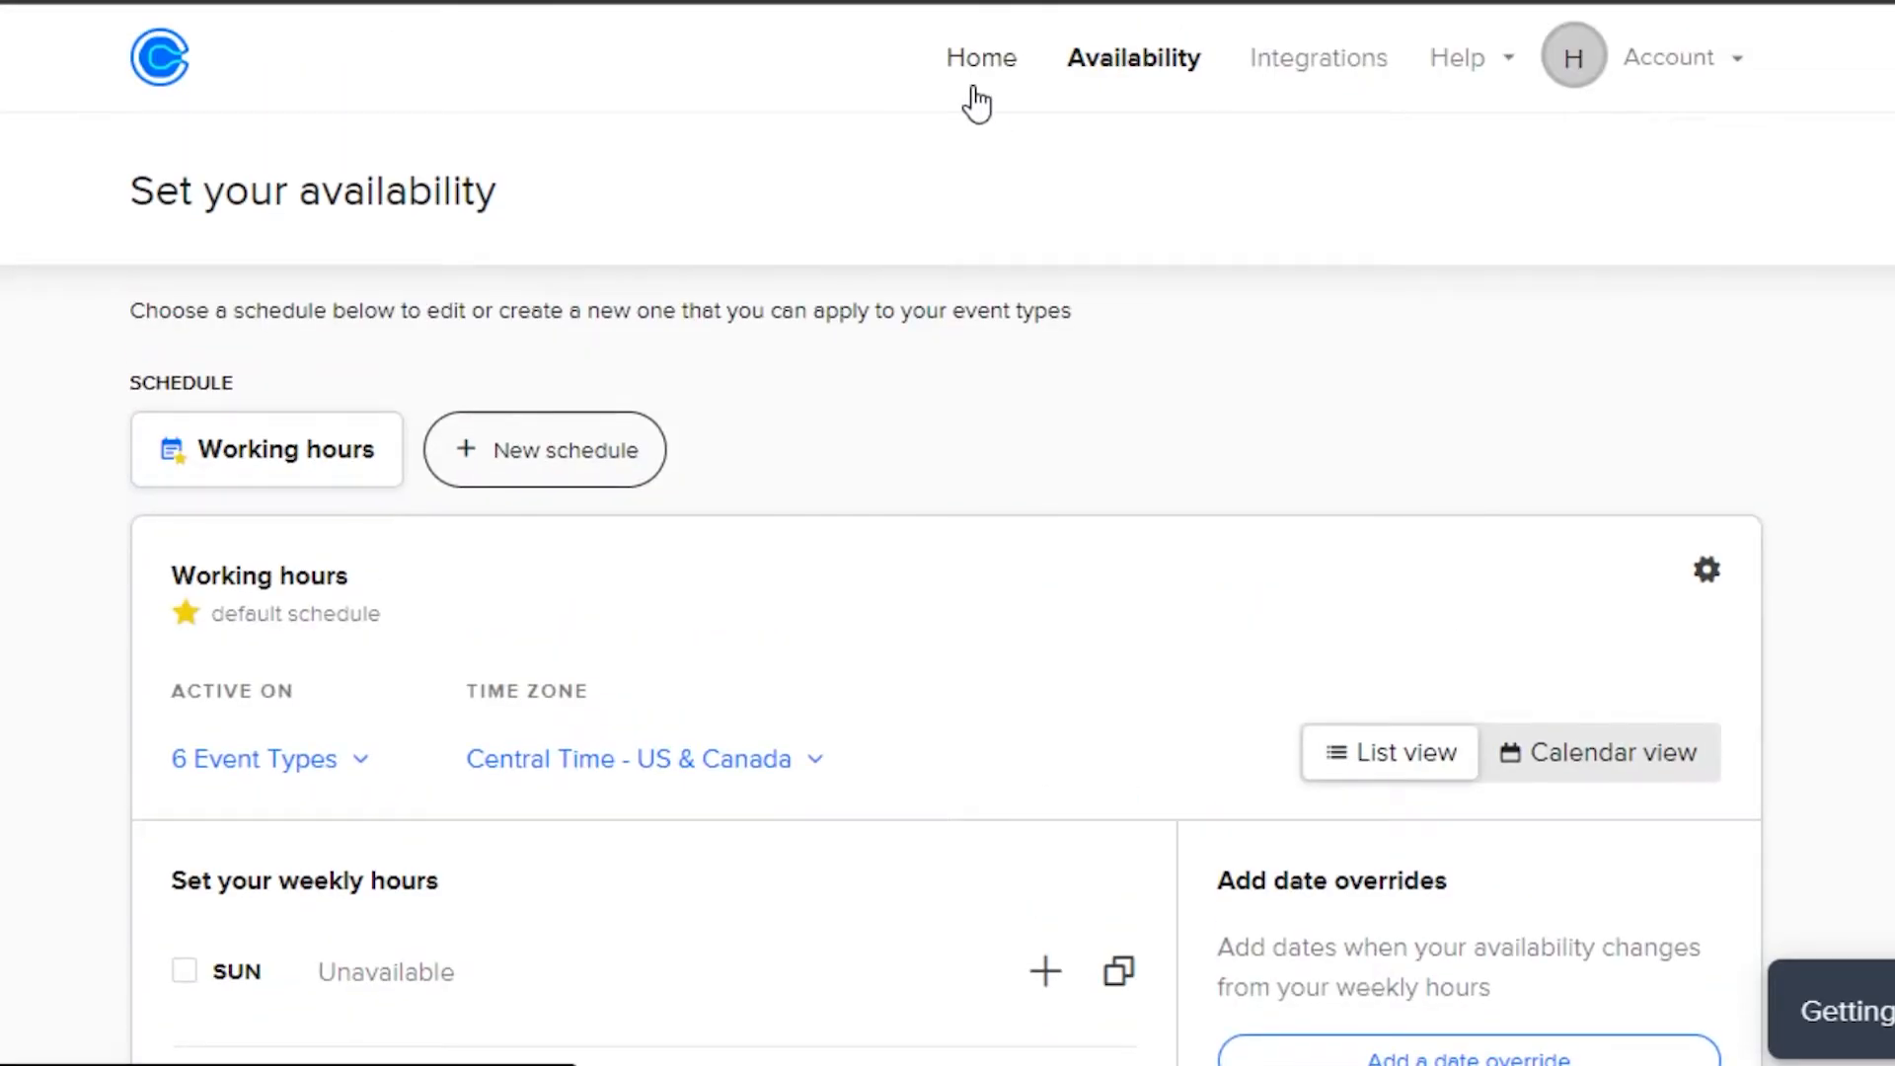
# From the event types dashboard, begin a new One-on-One event type
pyautogui.click(982, 57)
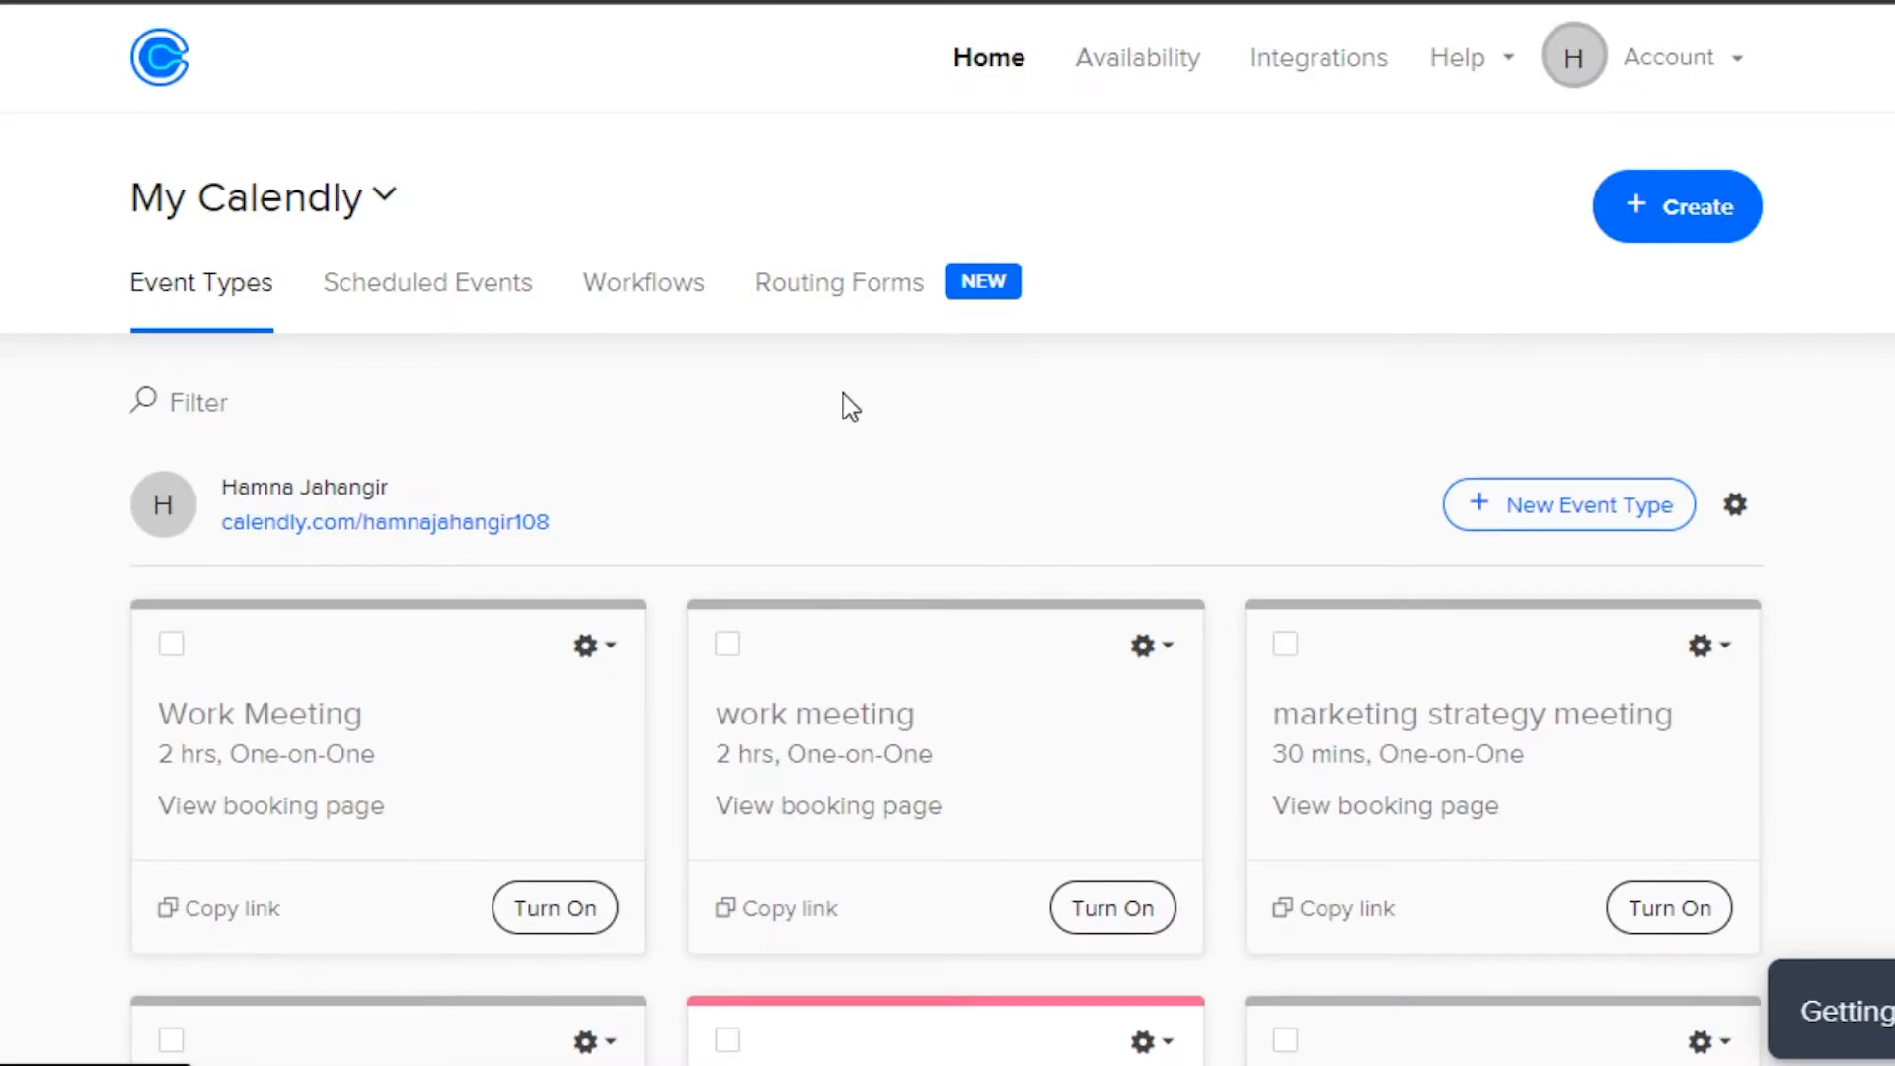
pyautogui.moveTo(1568, 503)
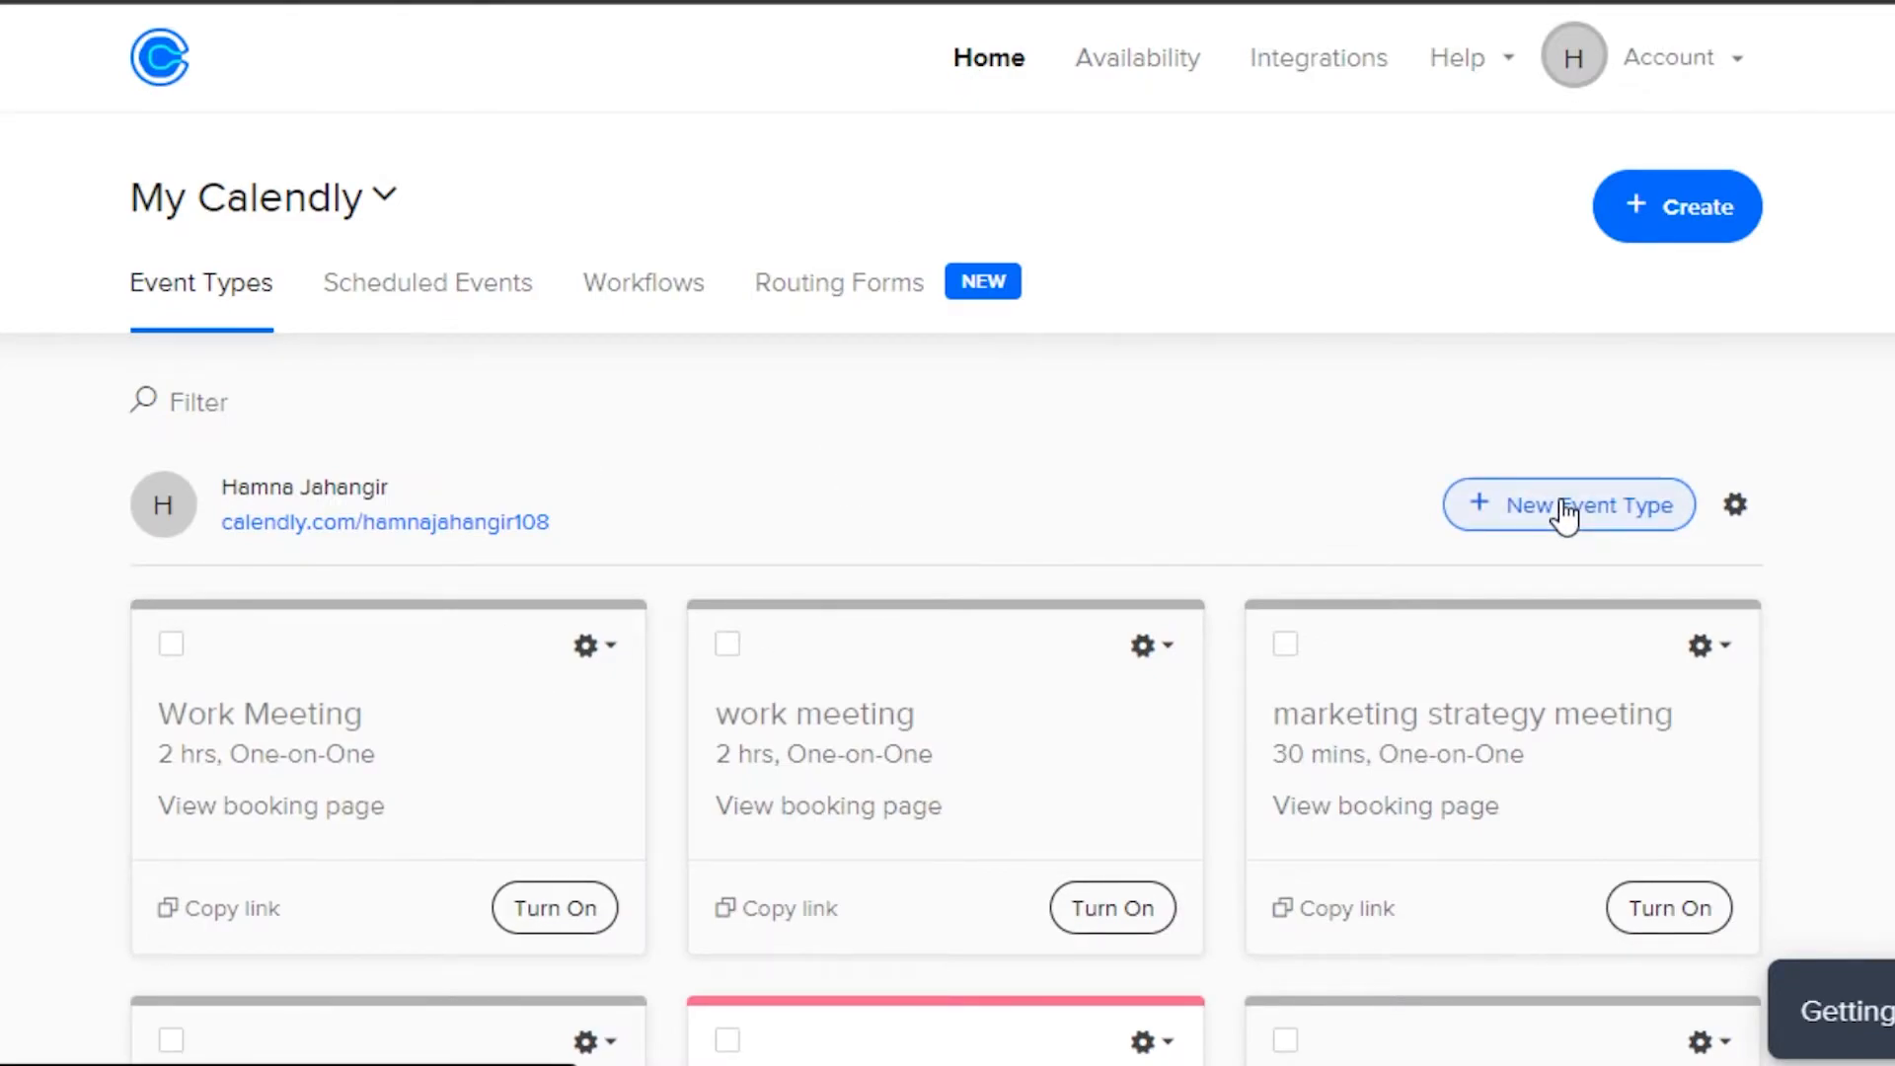
pyautogui.click(1568, 503)
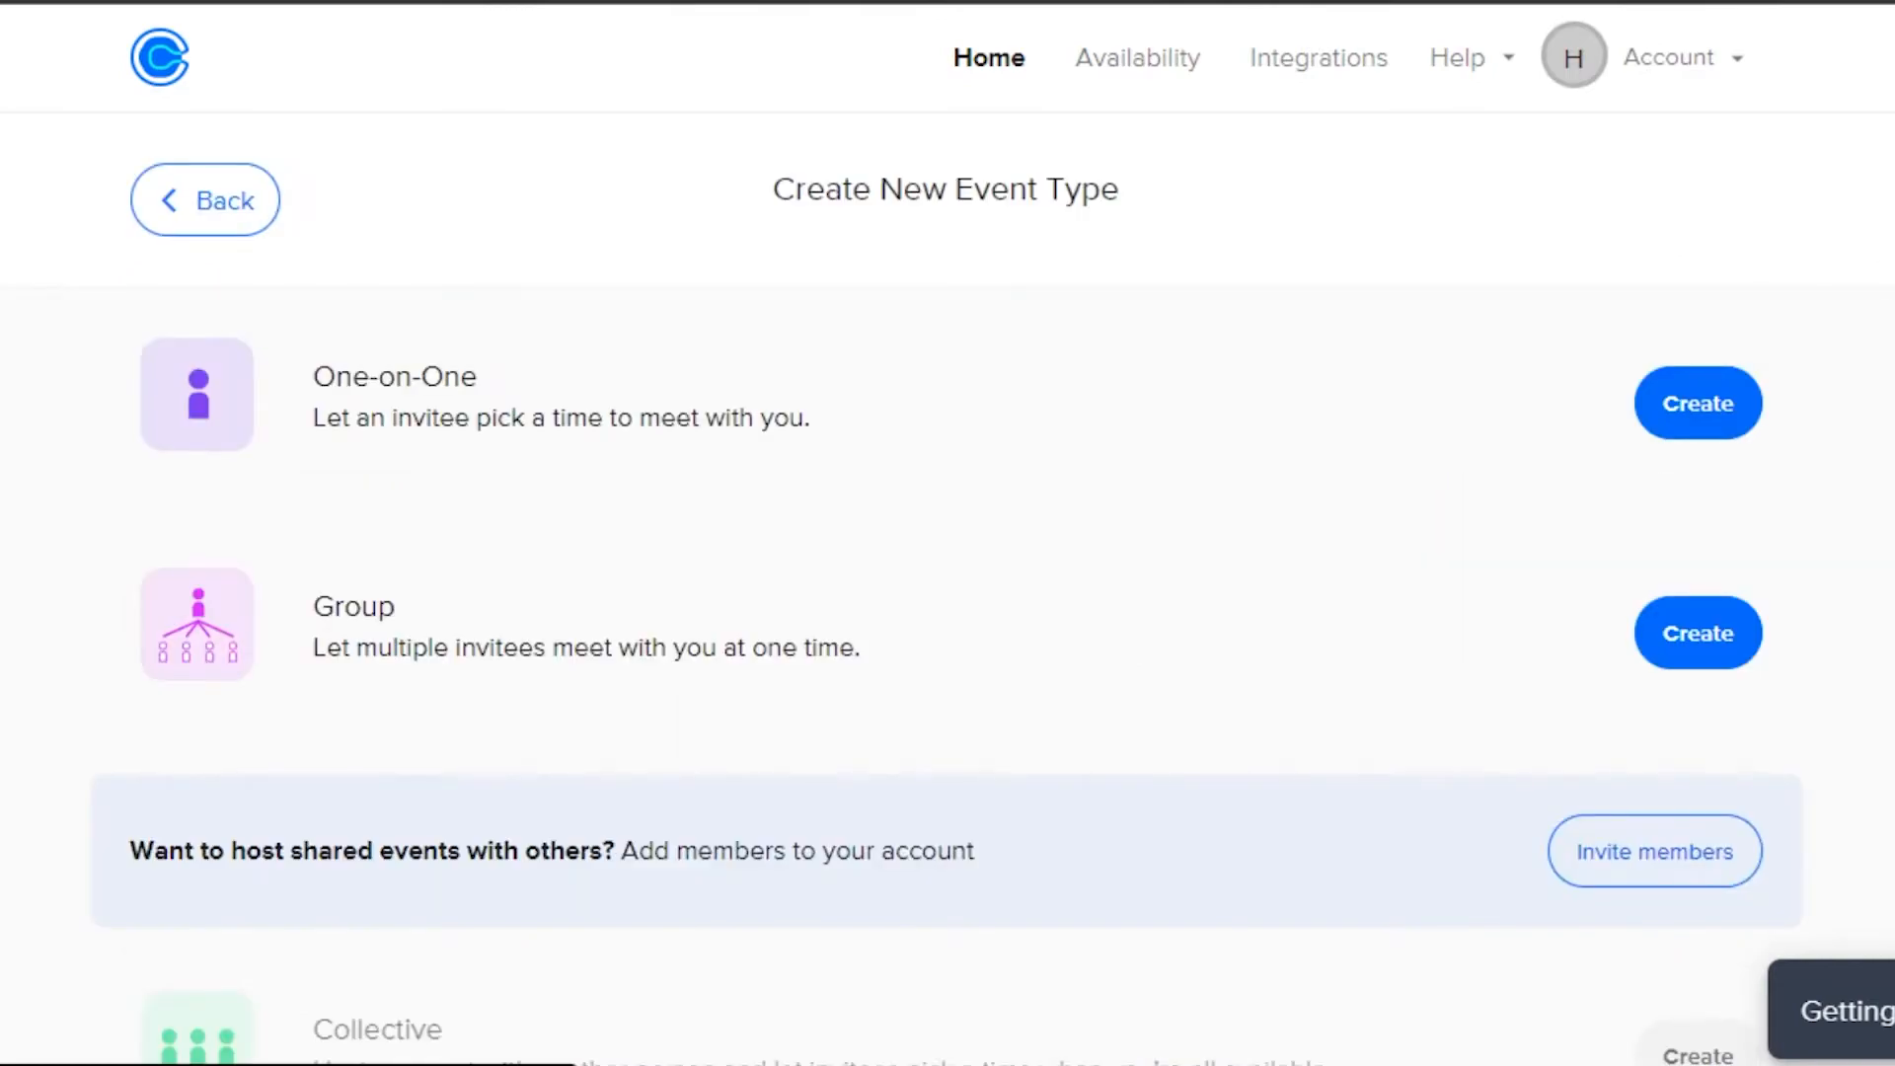
pyautogui.scroll(-3)
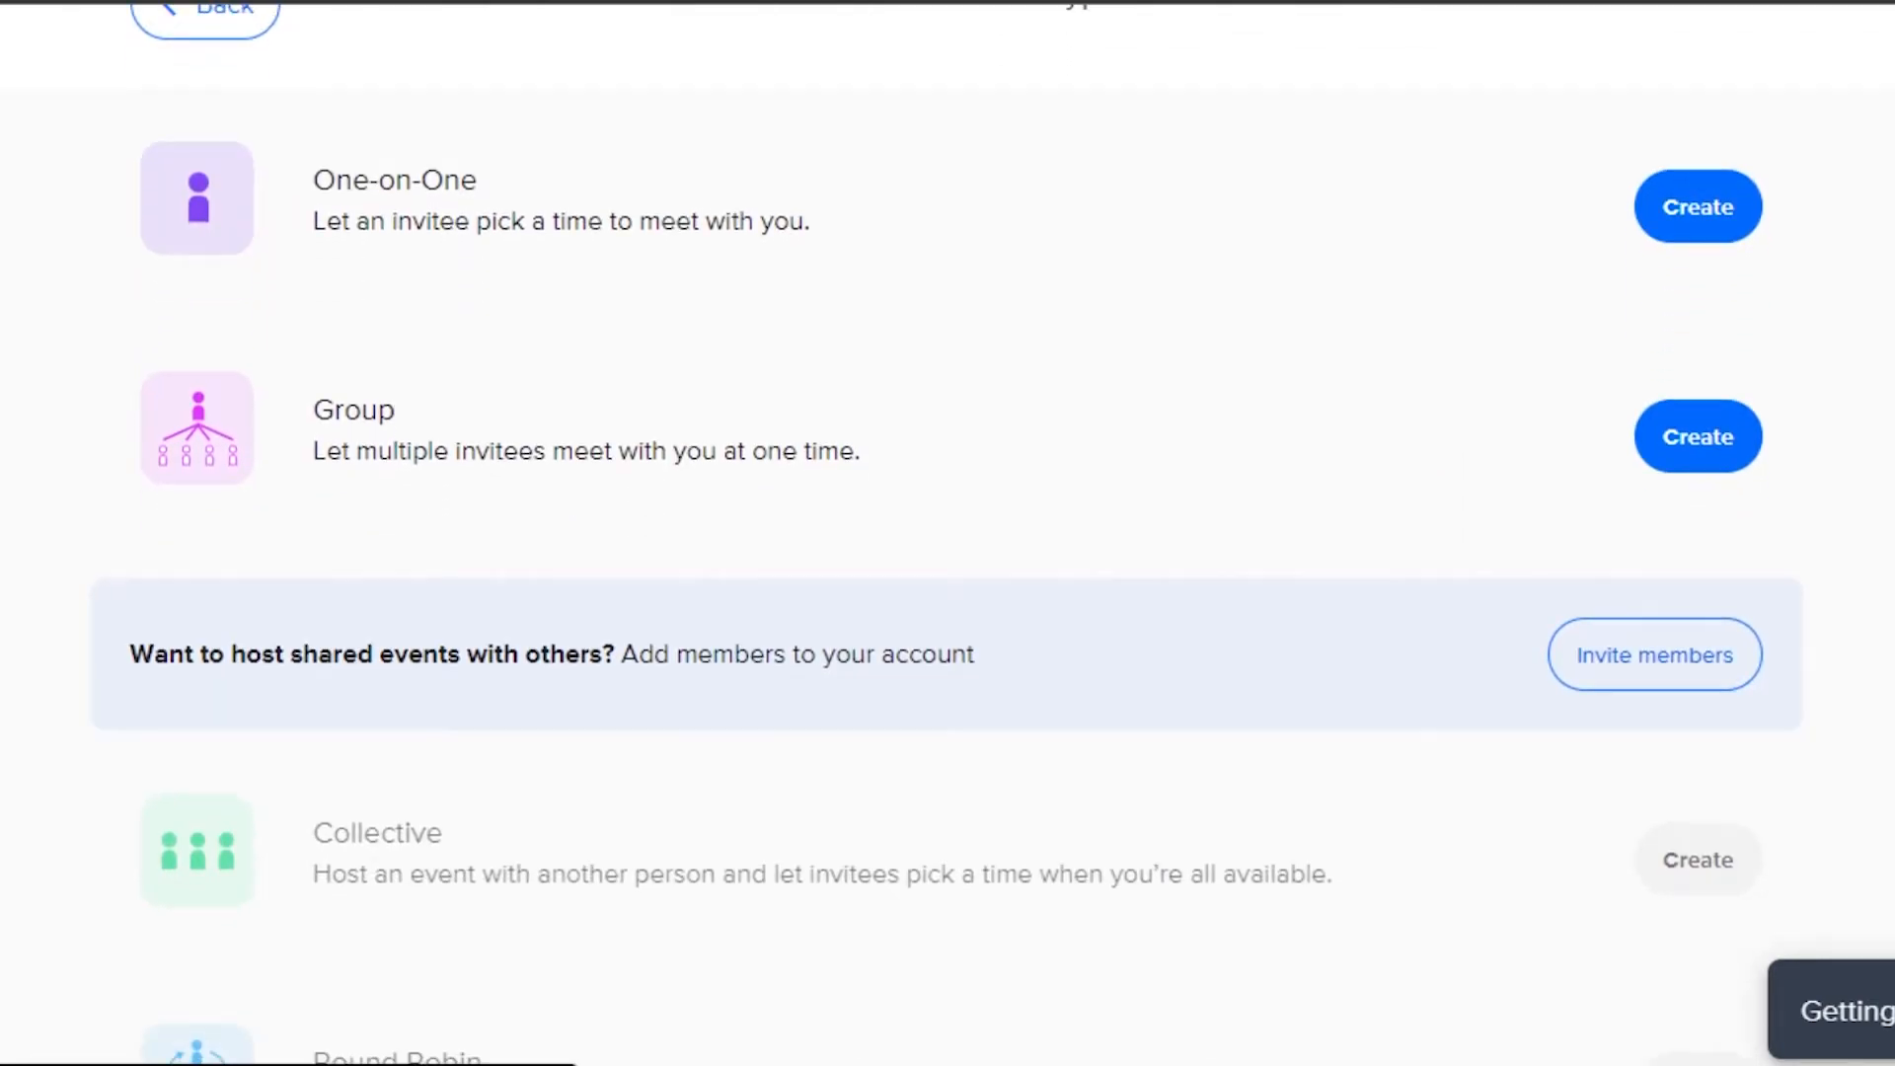
pyautogui.scroll(-3)
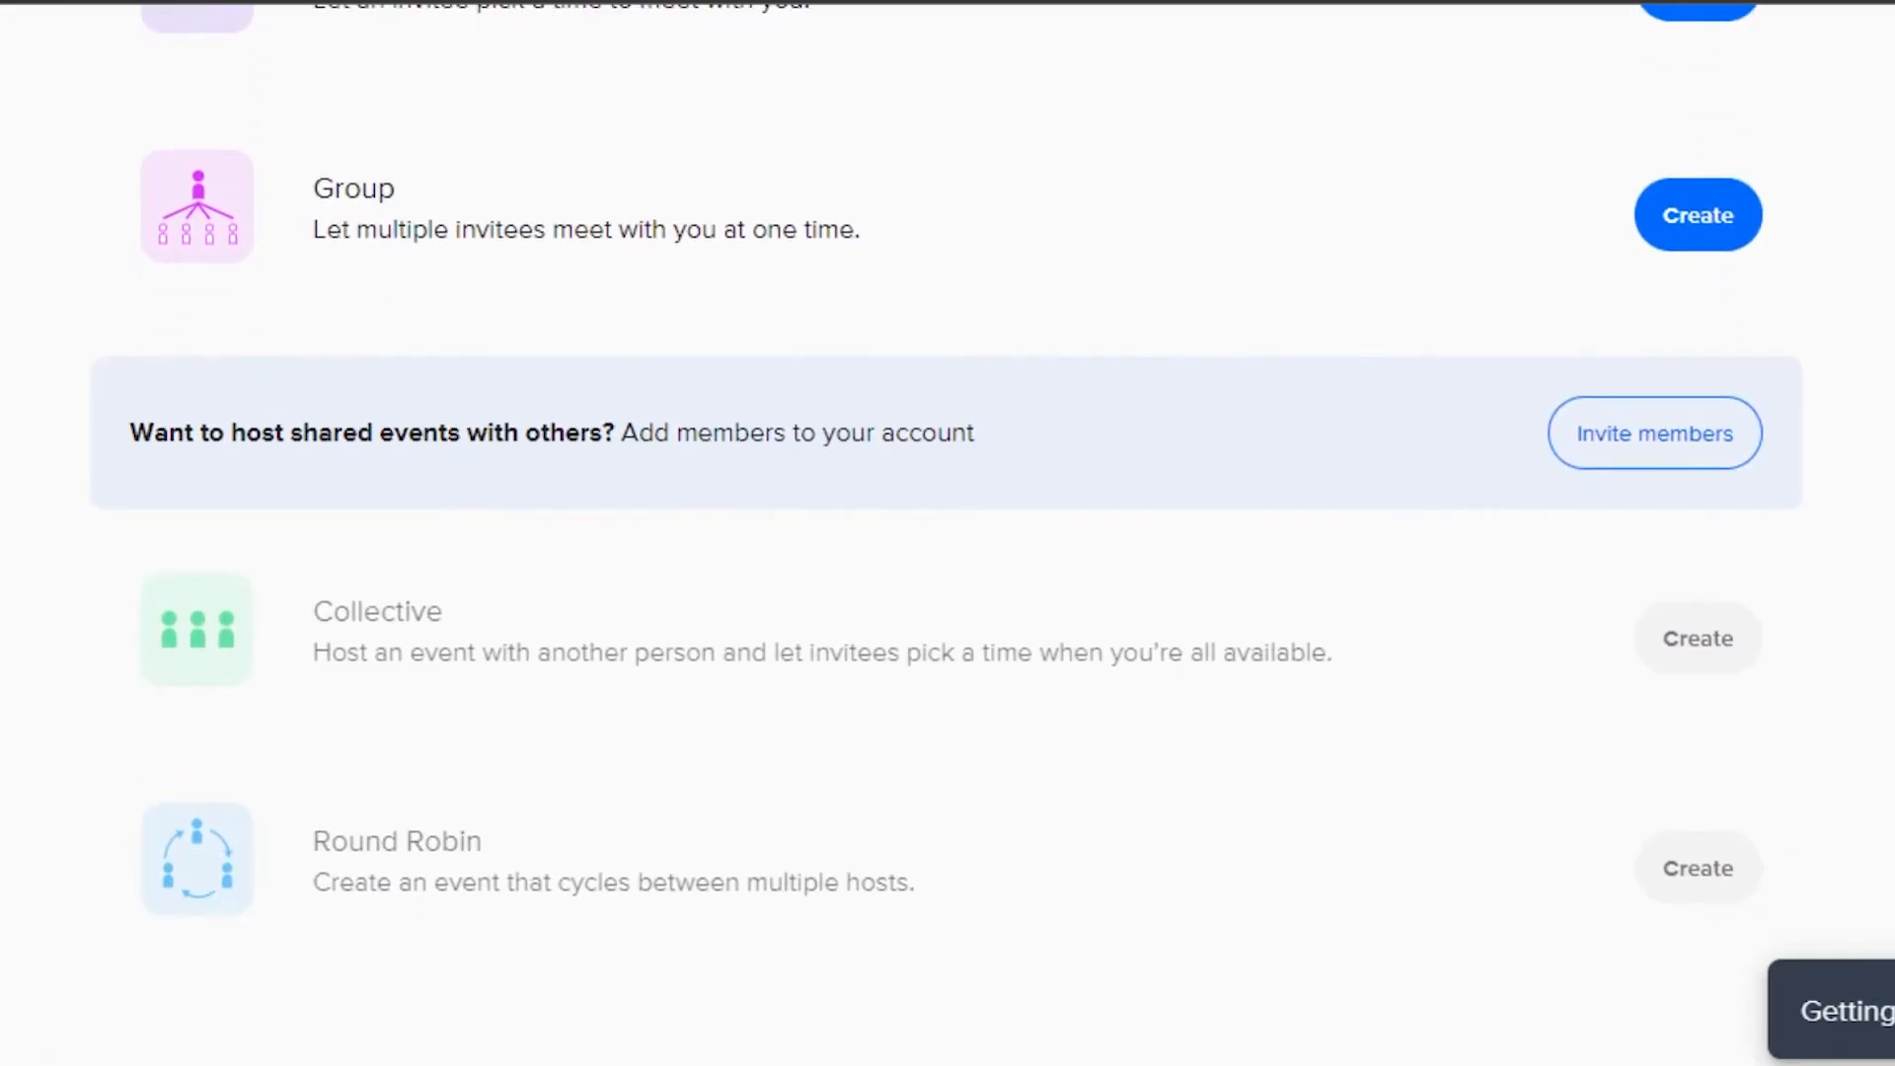
pyautogui.scroll(3)
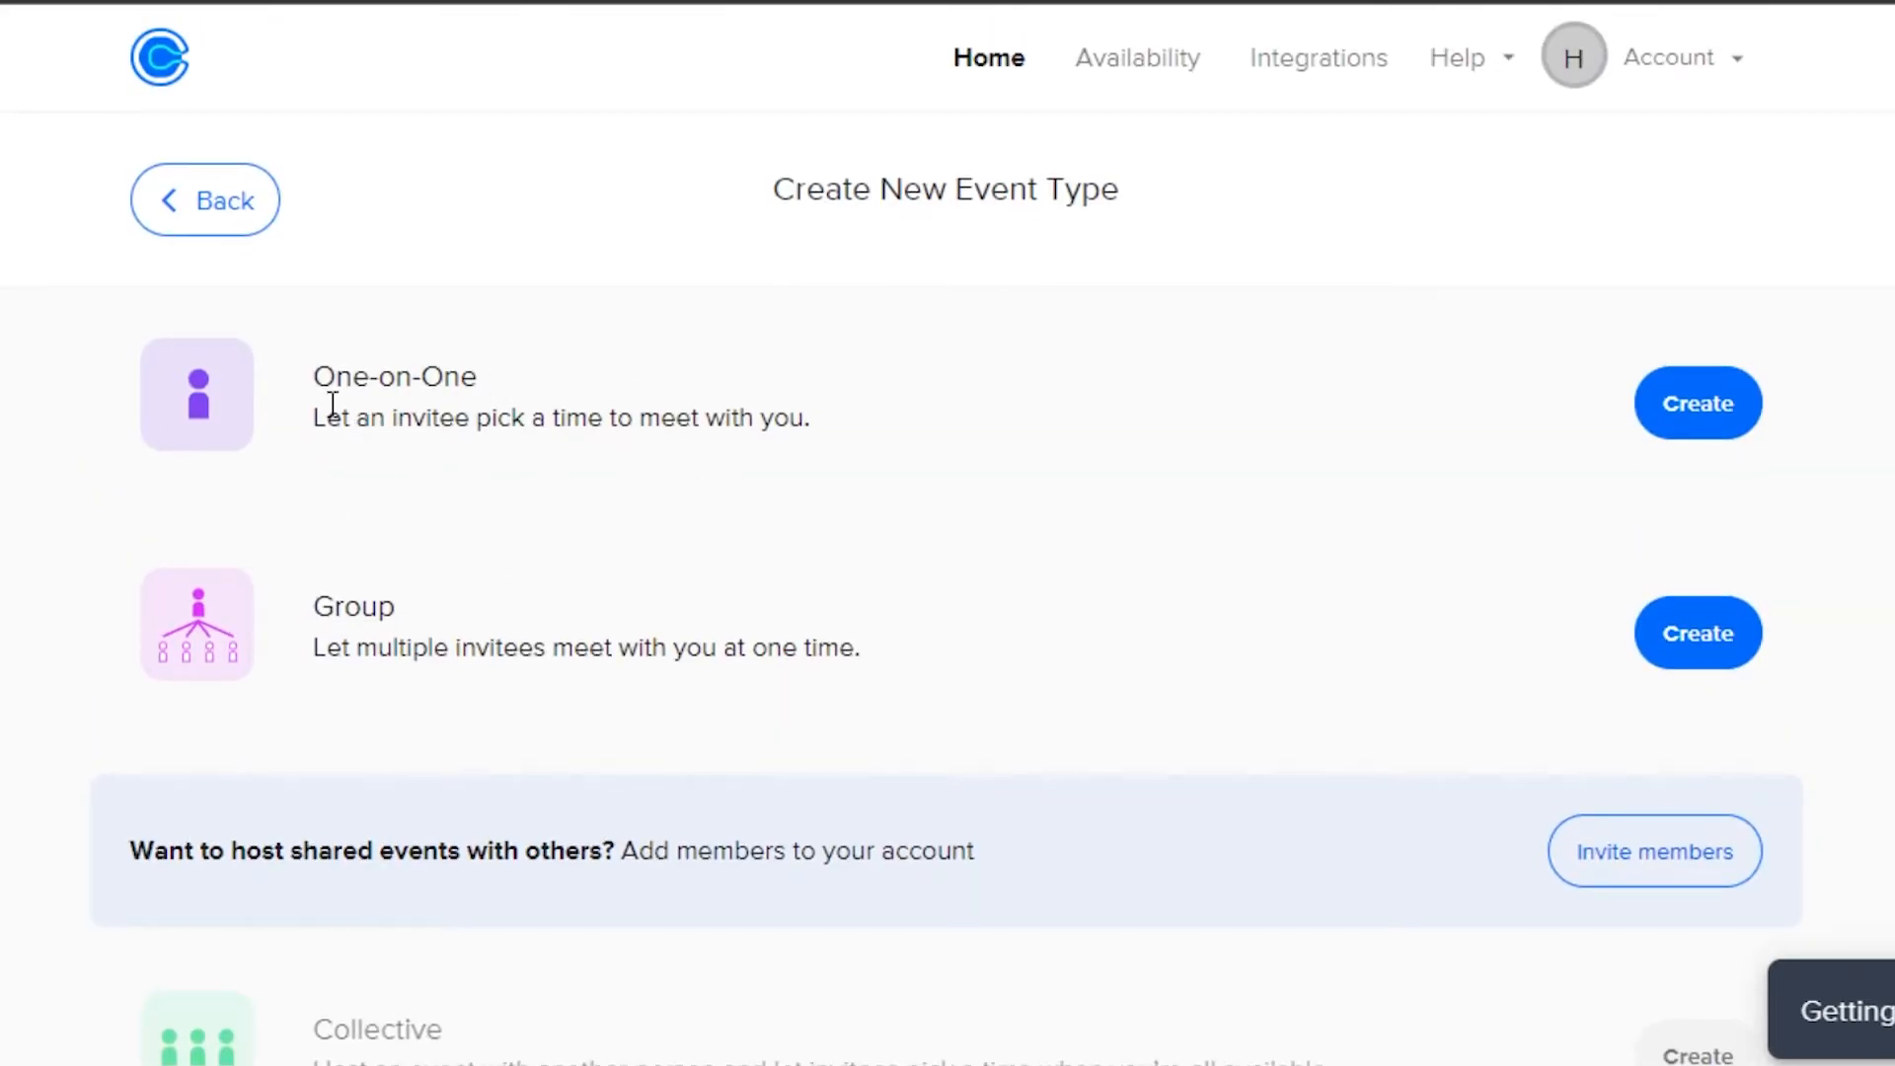
pyautogui.click(1696, 403)
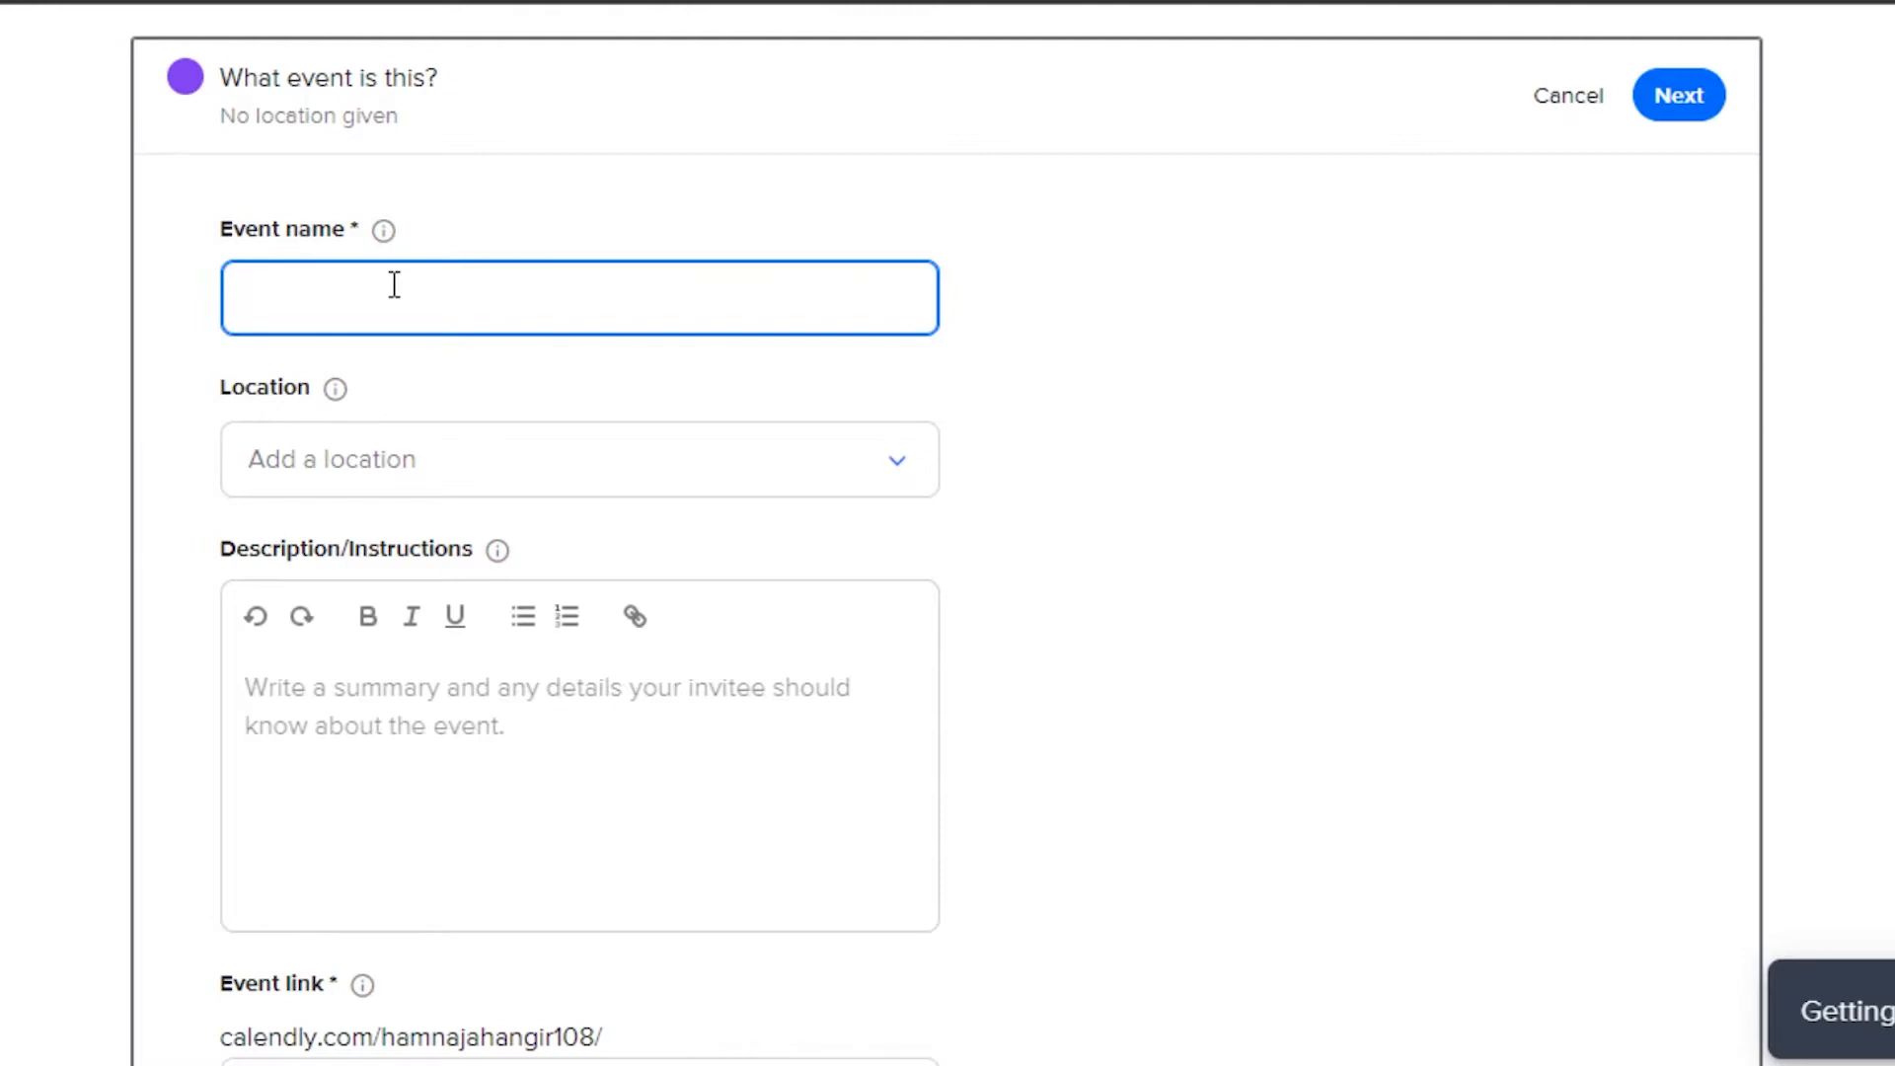
# Name the new event 'marketing meeting'
pyautogui.click(581, 298)
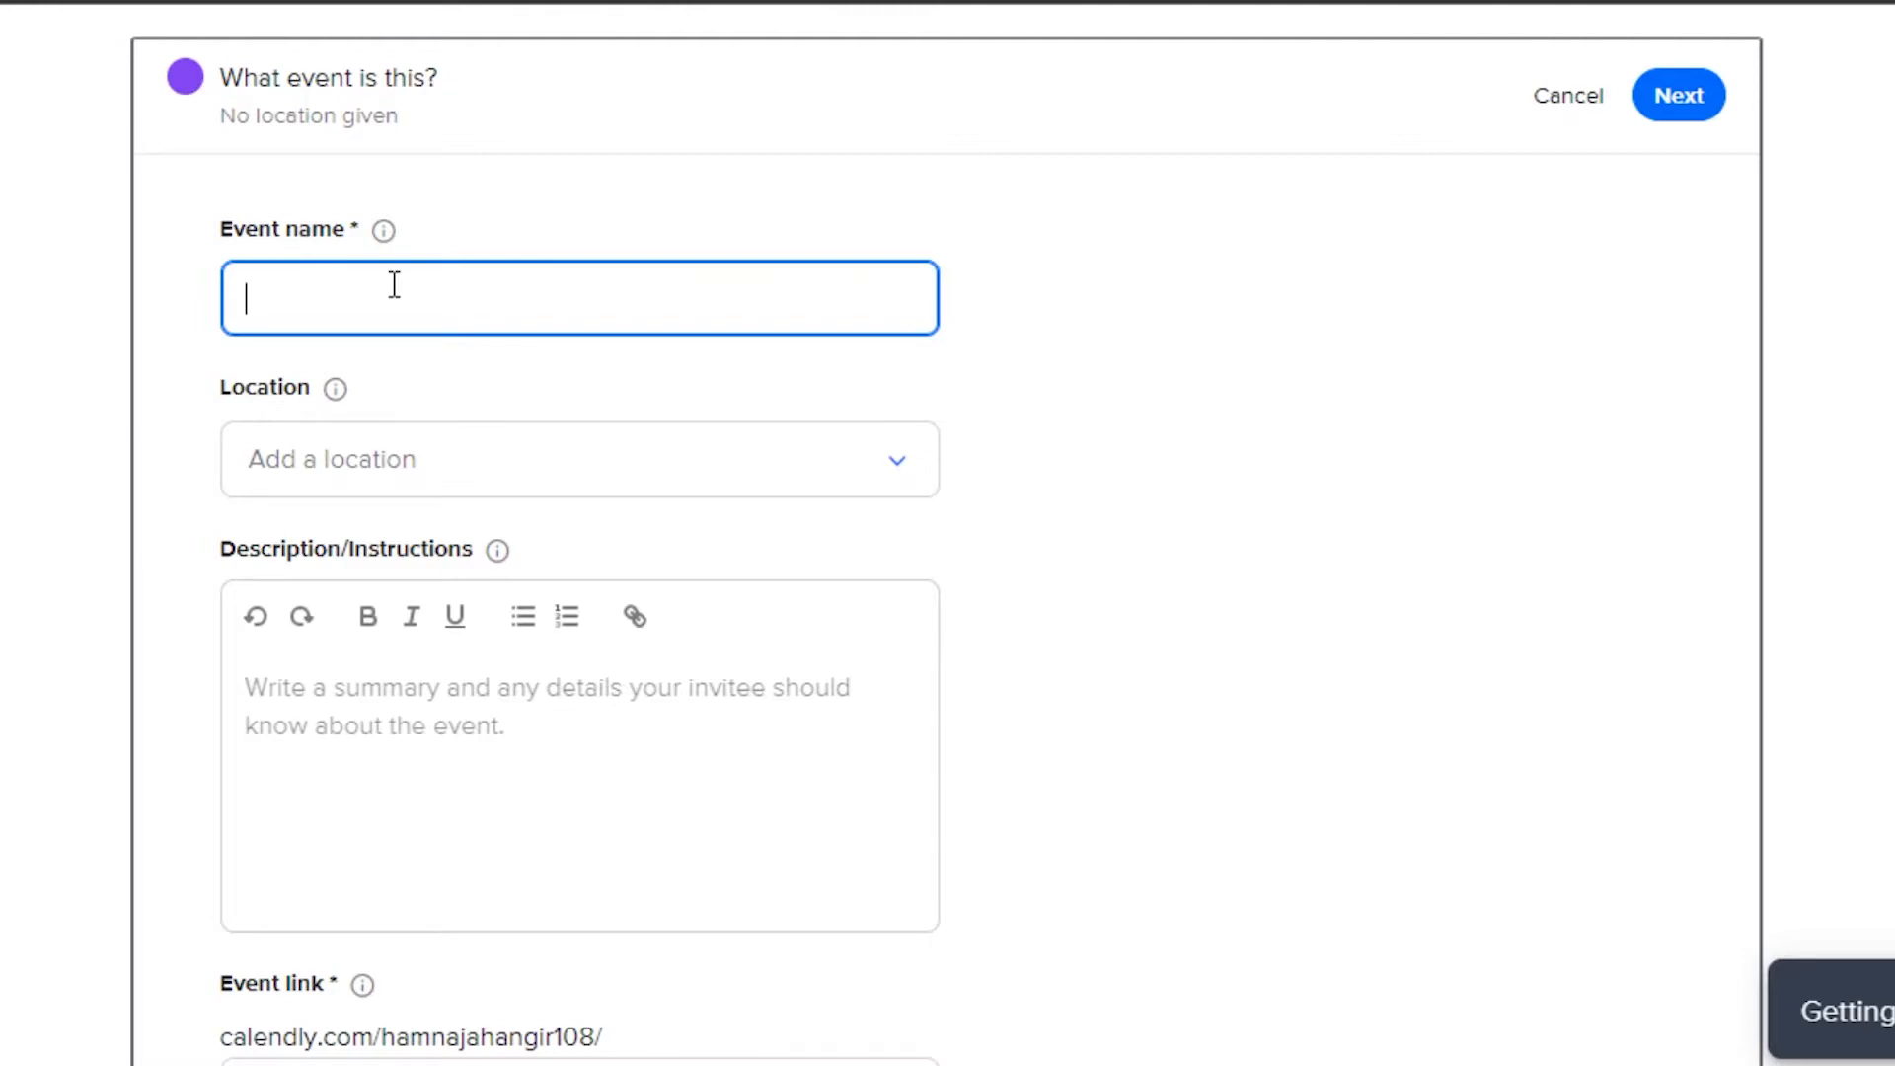
pyautogui.write('mark')
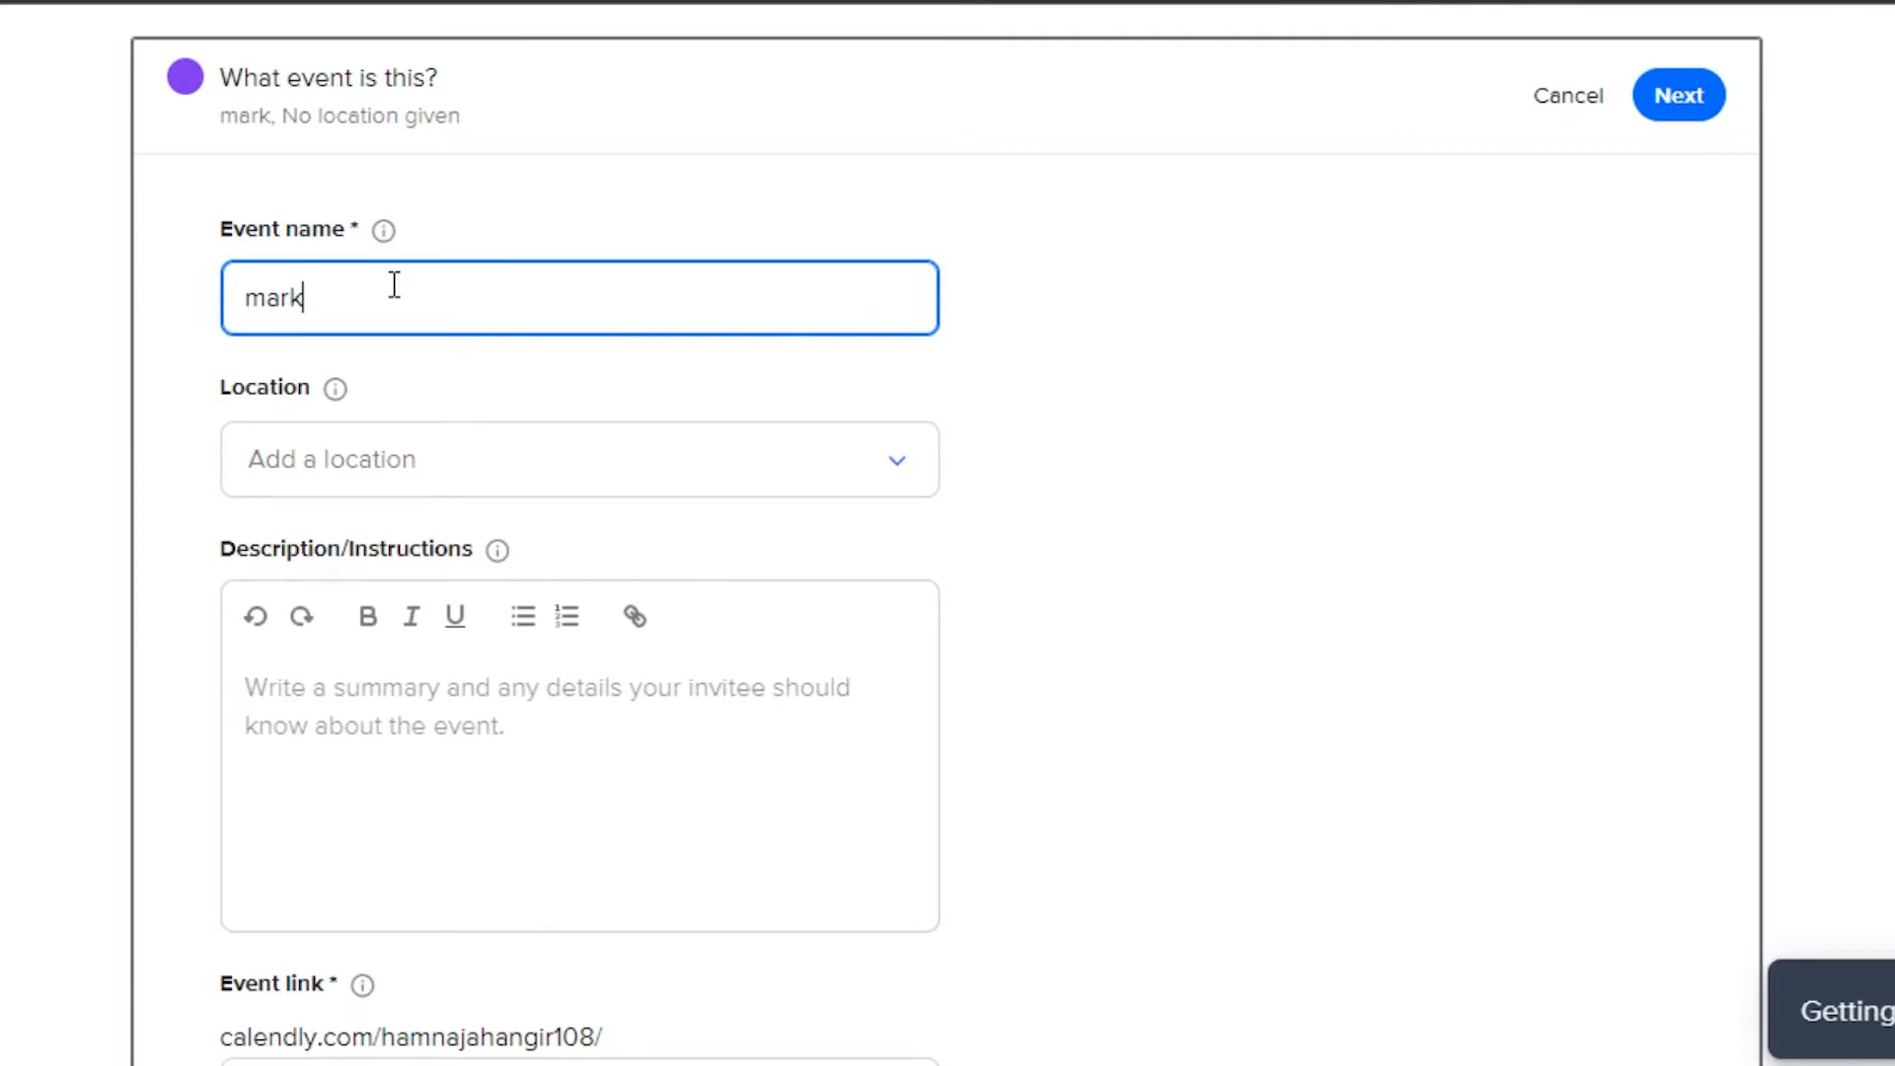
pyautogui.write('eting meeting')
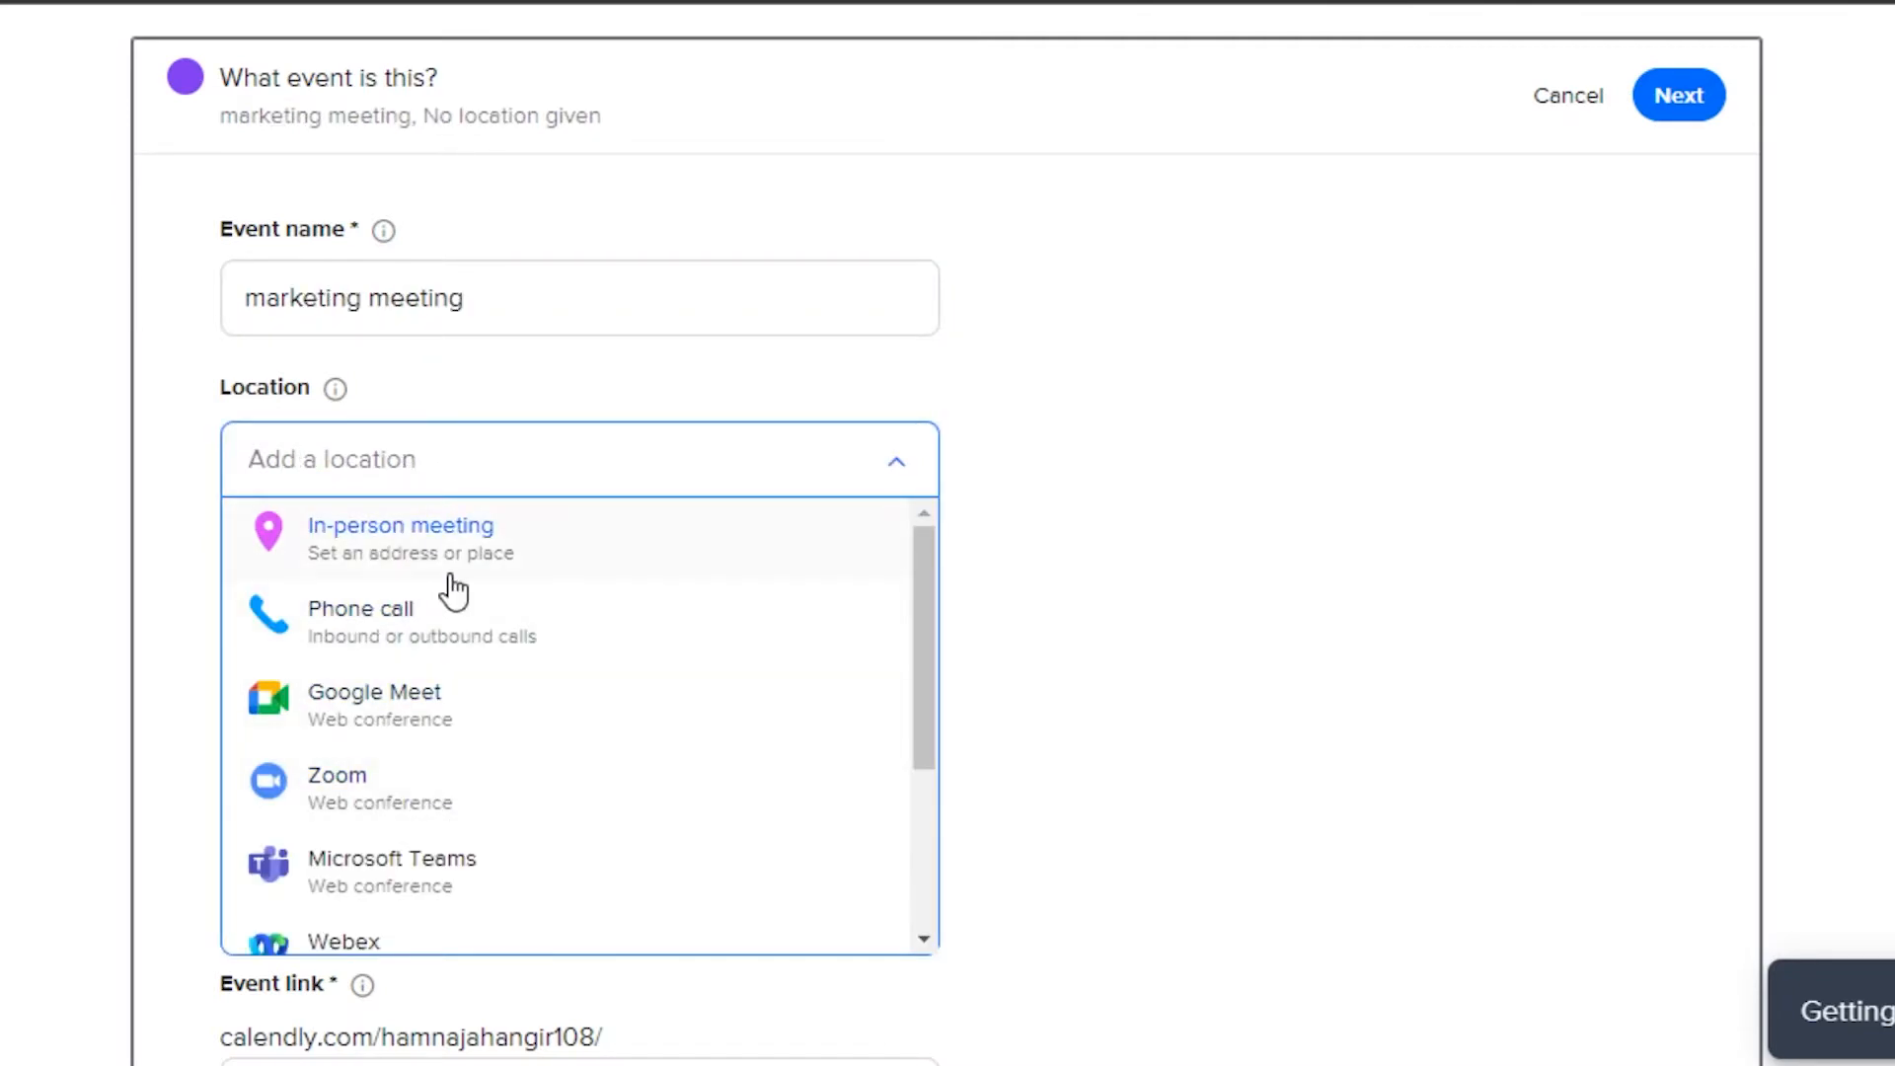
pyautogui.scroll(-3)
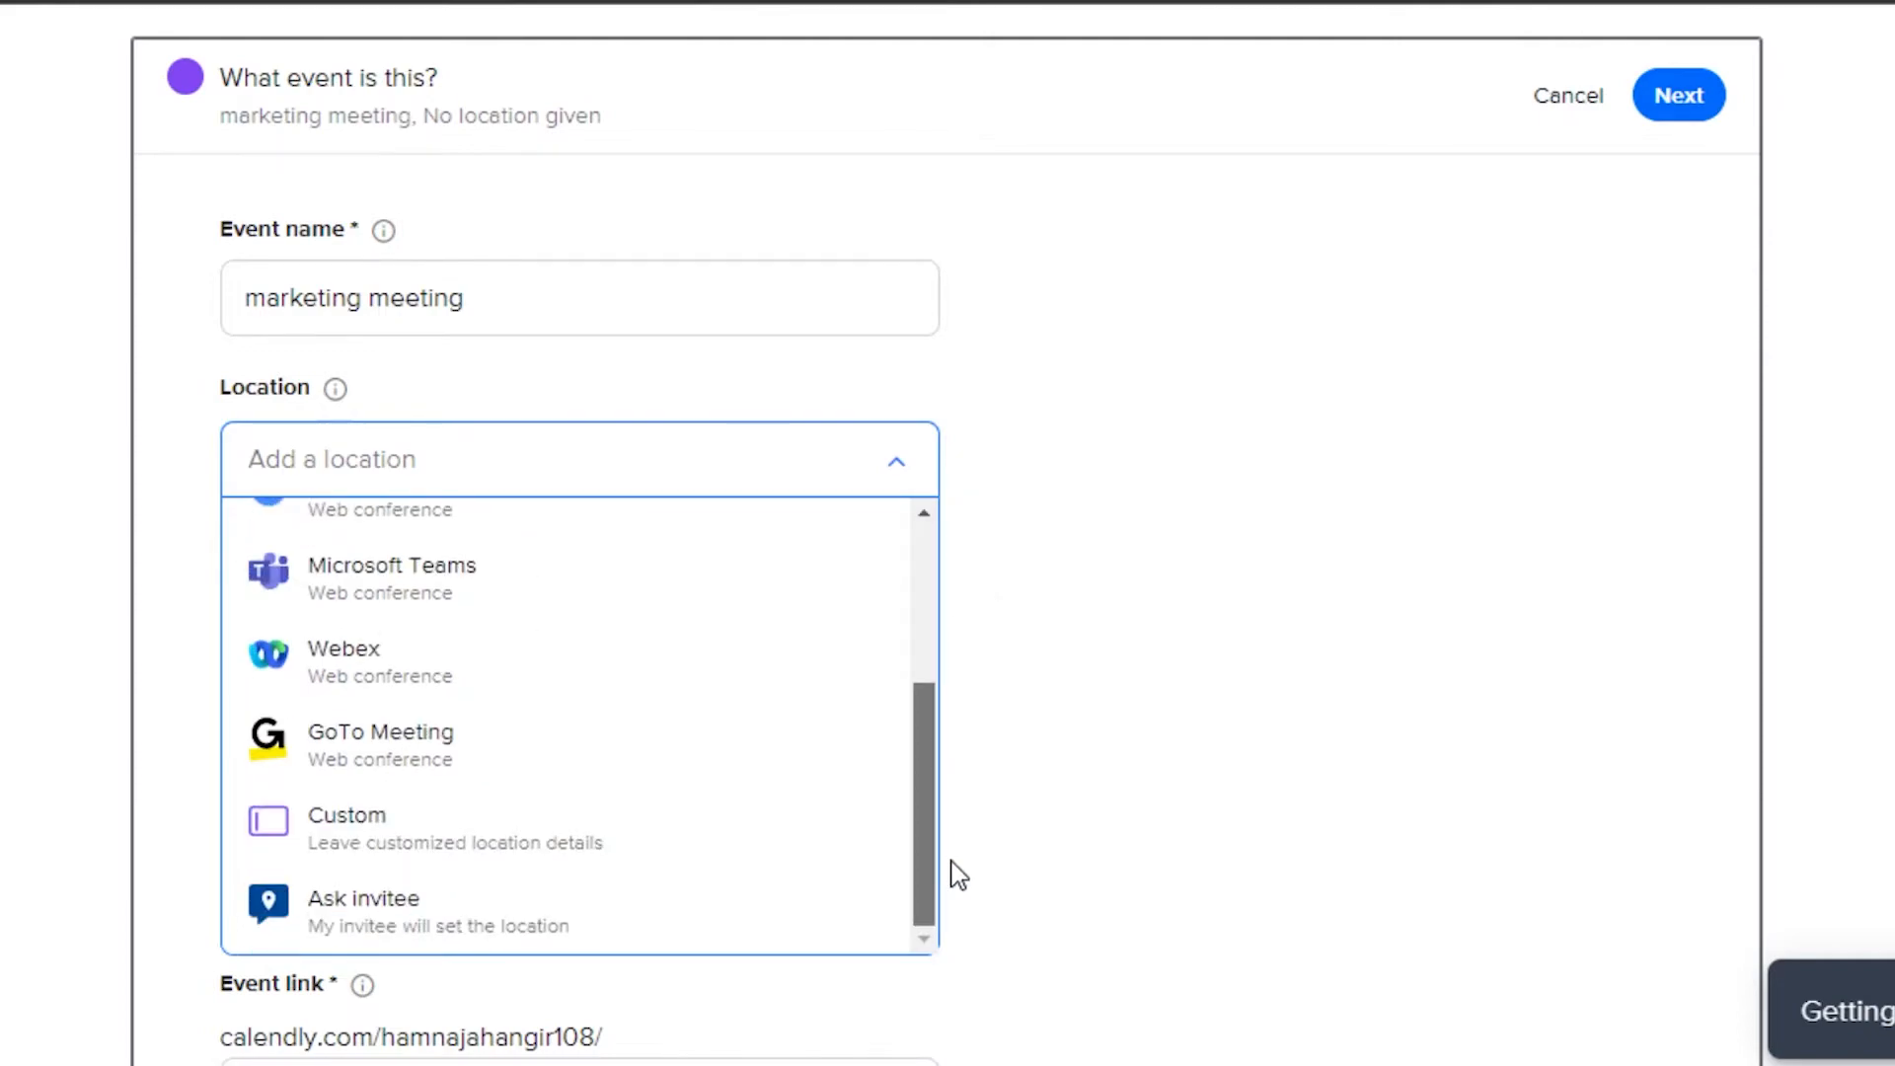
pyautogui.scroll(3)
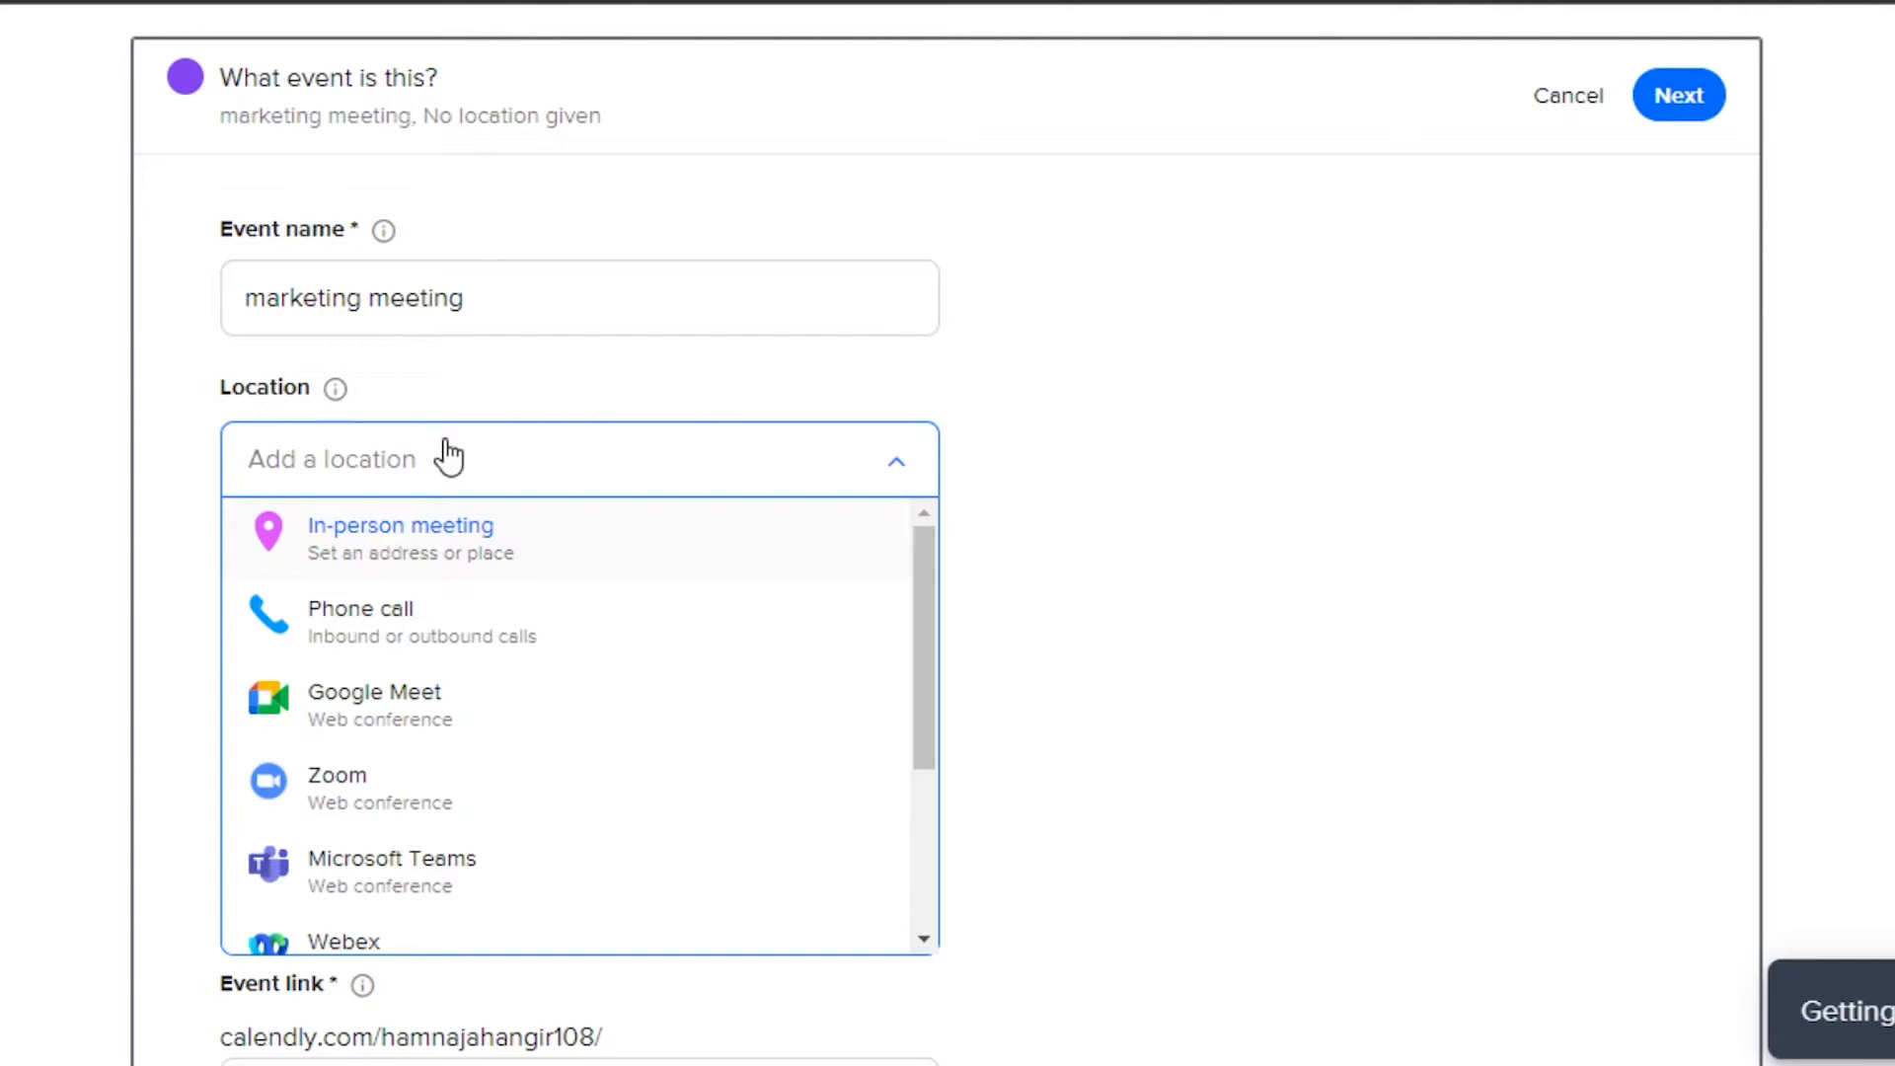
pyautogui.moveTo(897, 255)
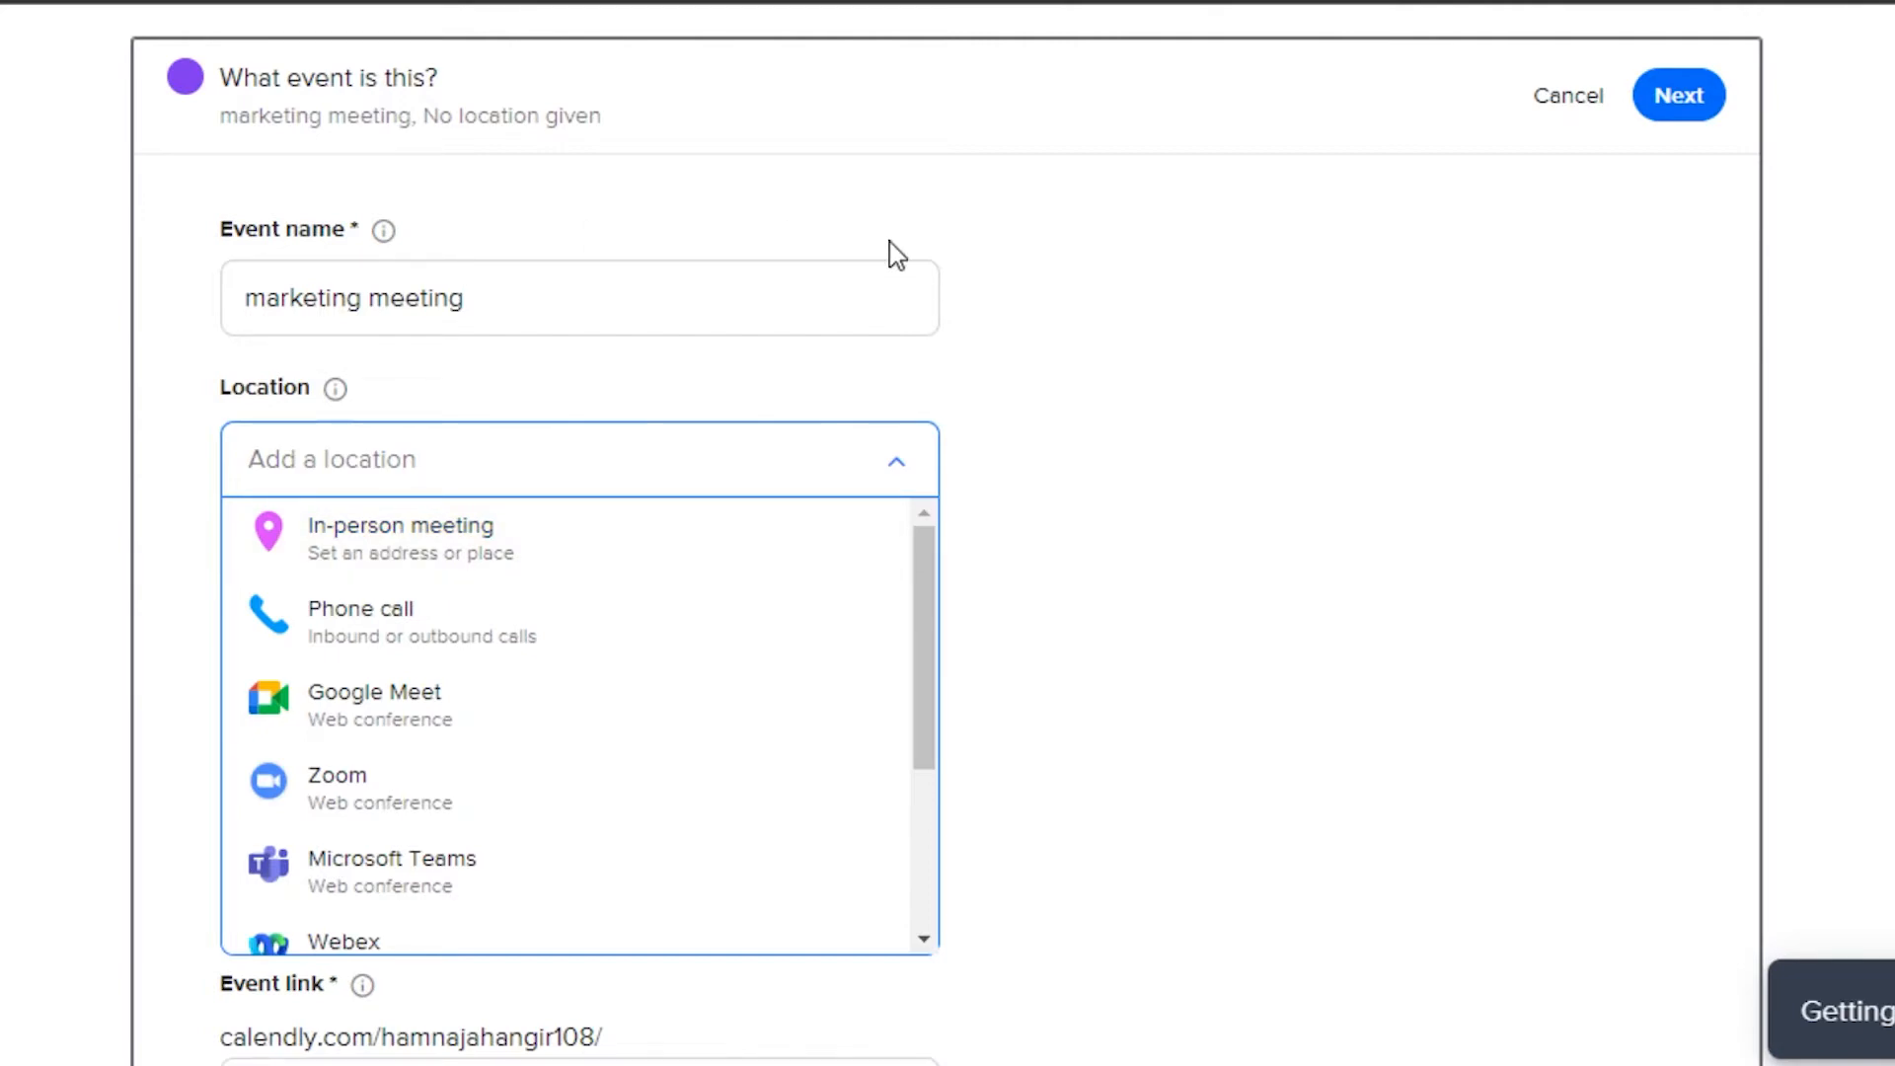
pyautogui.moveTo(974, 545)
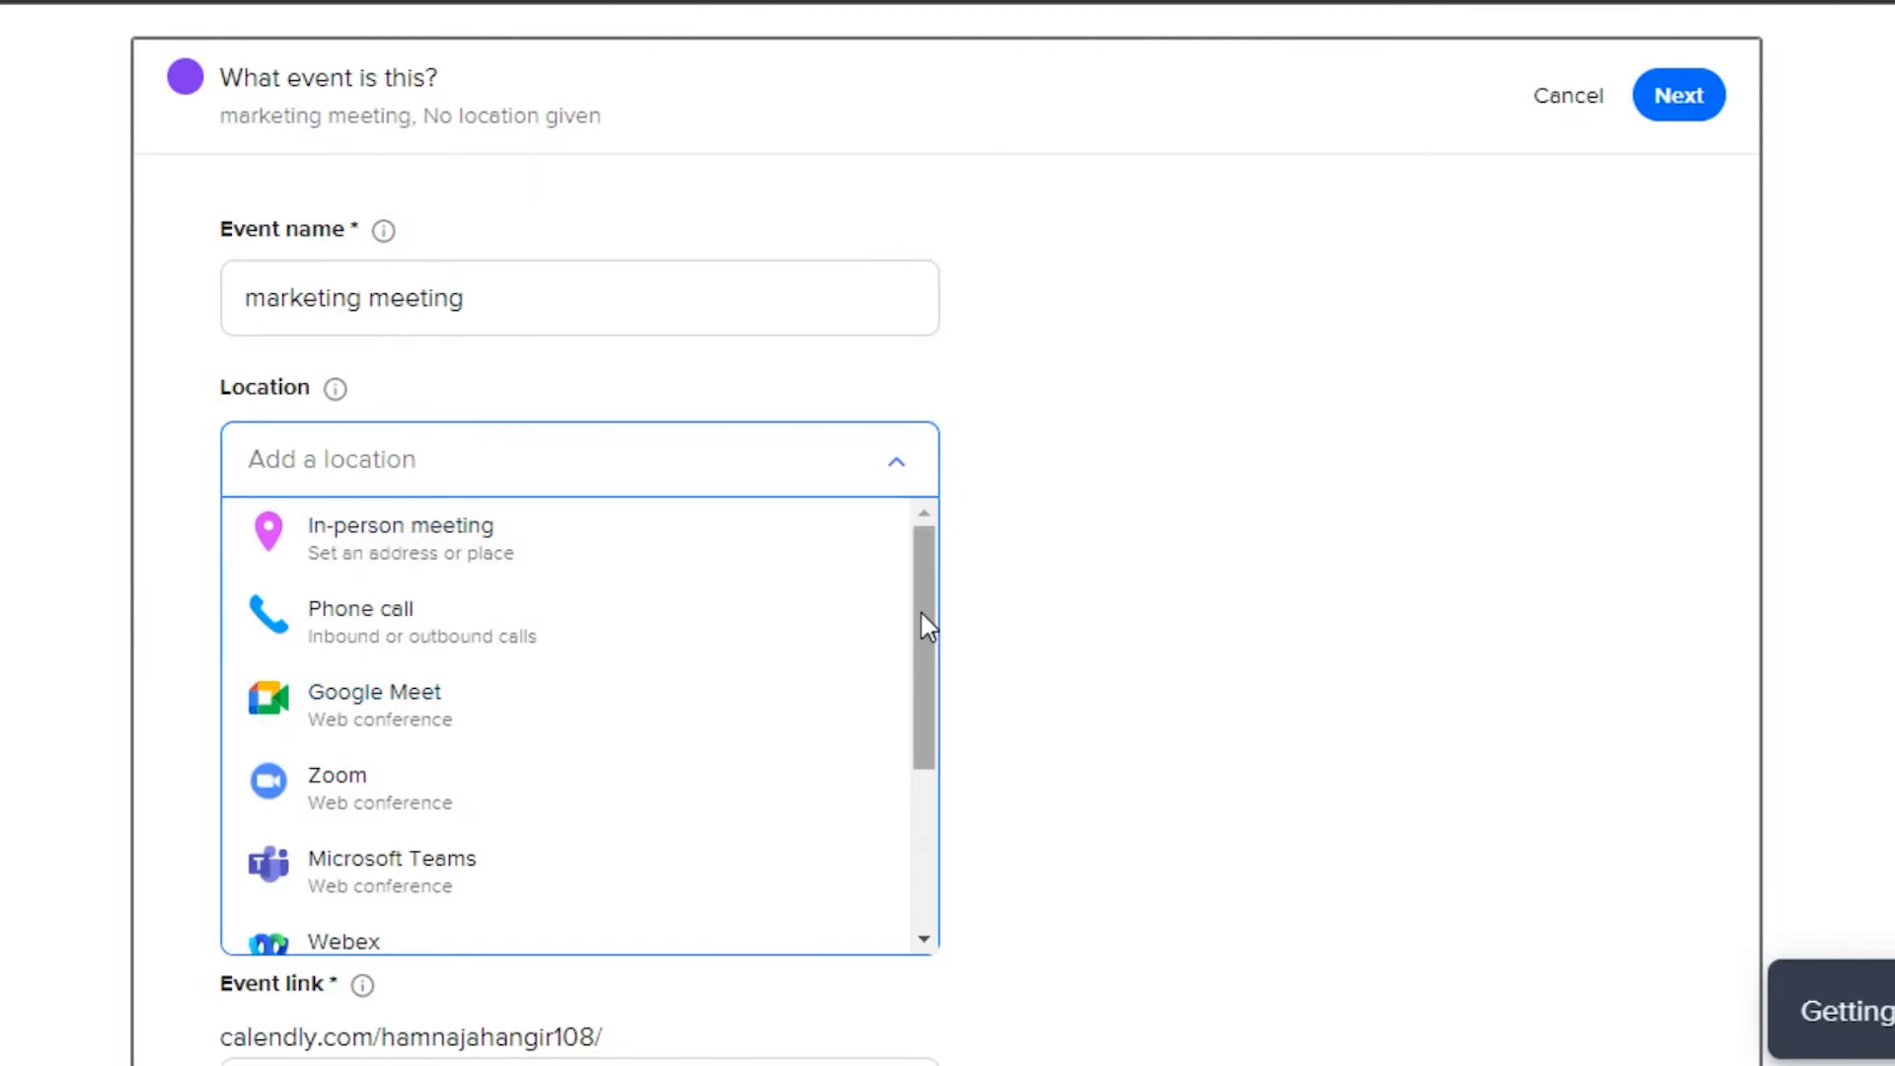
# Set the event location to Google Meet
pyautogui.scroll(-3)
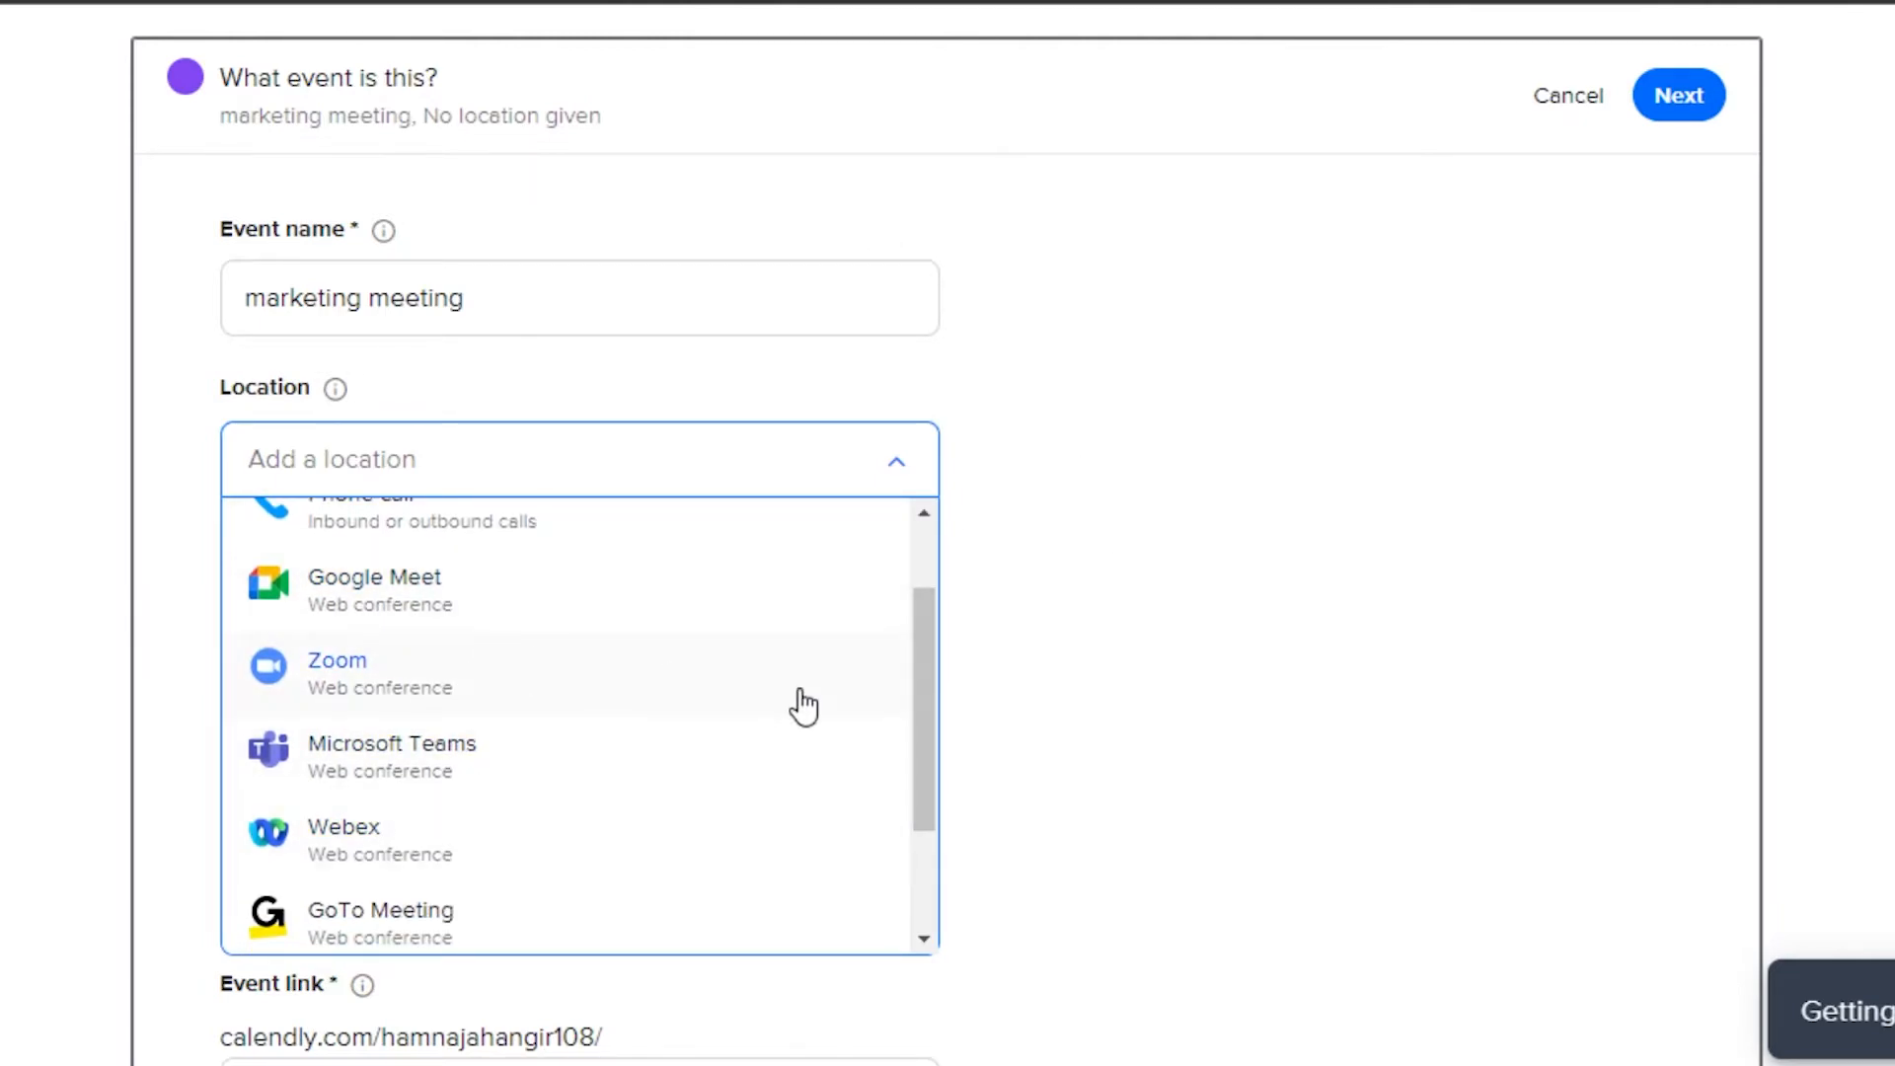
pyautogui.moveTo(916, 707)
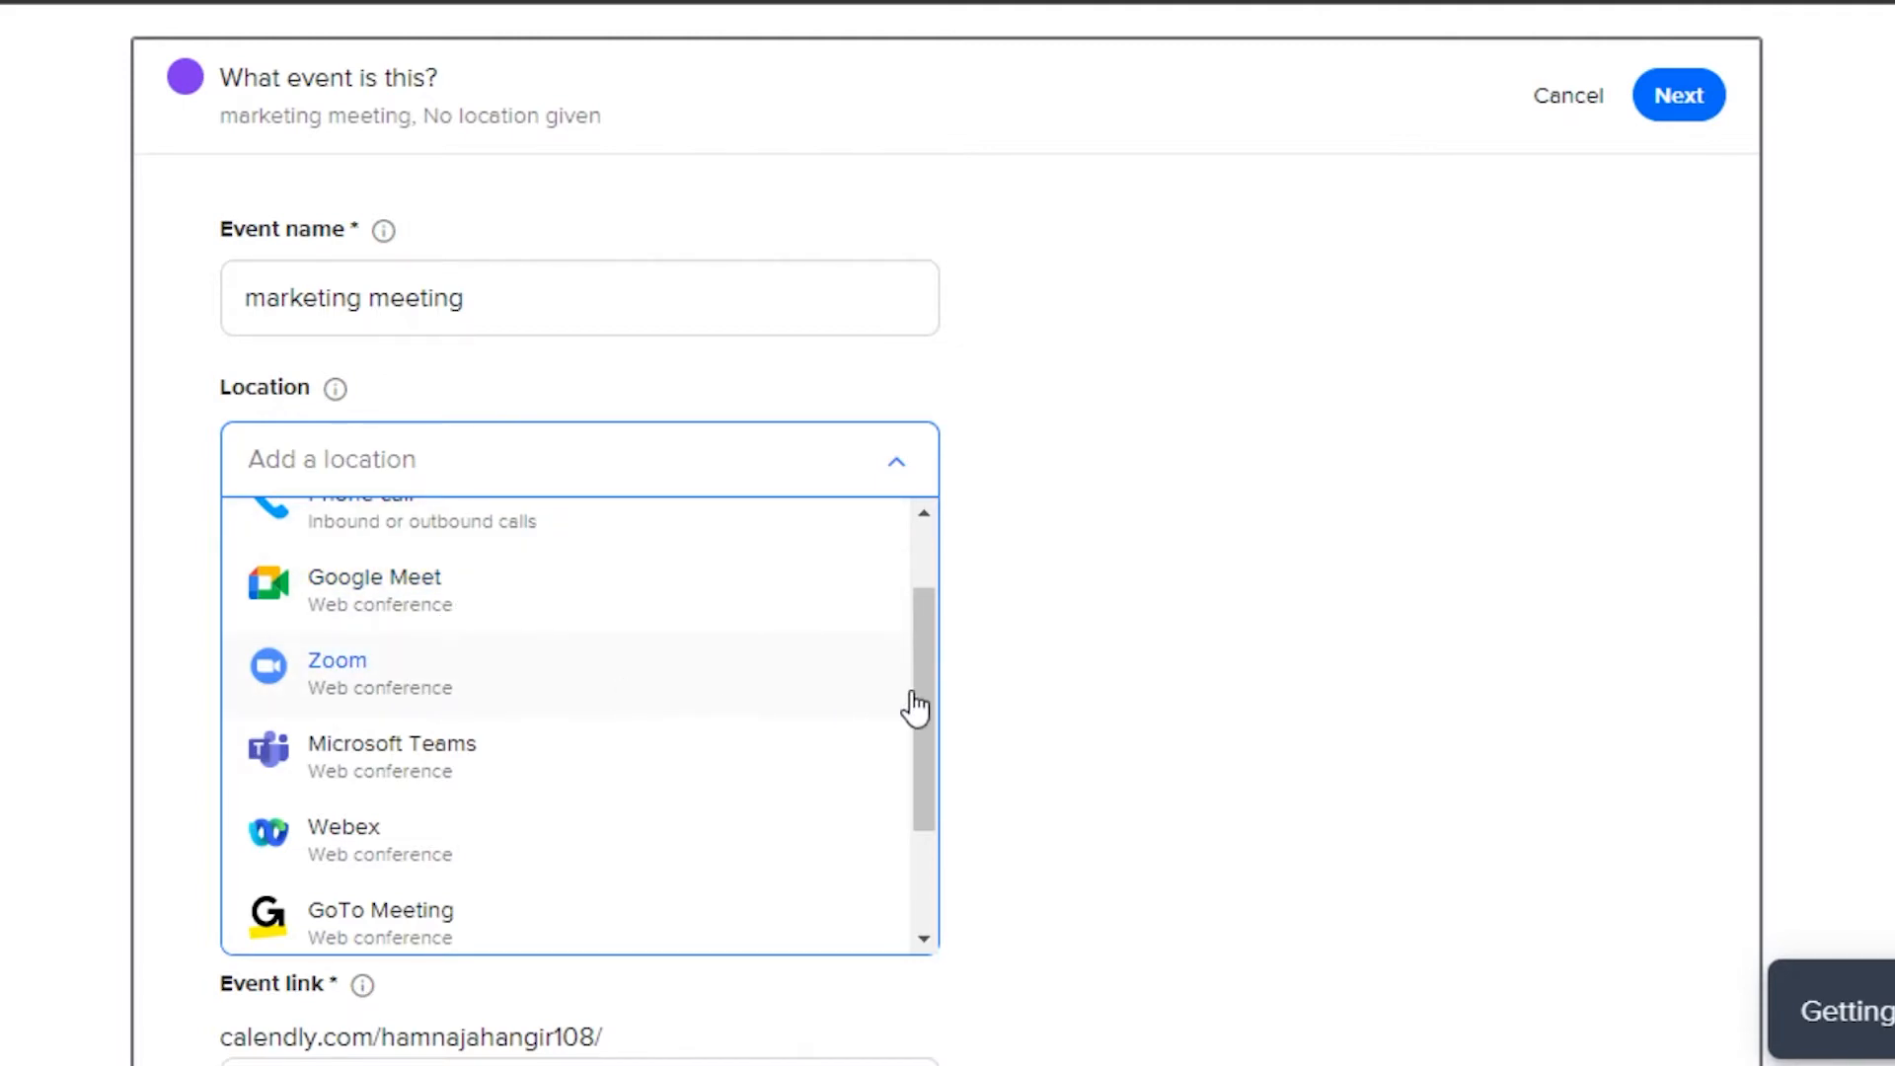
pyautogui.scroll(-3)
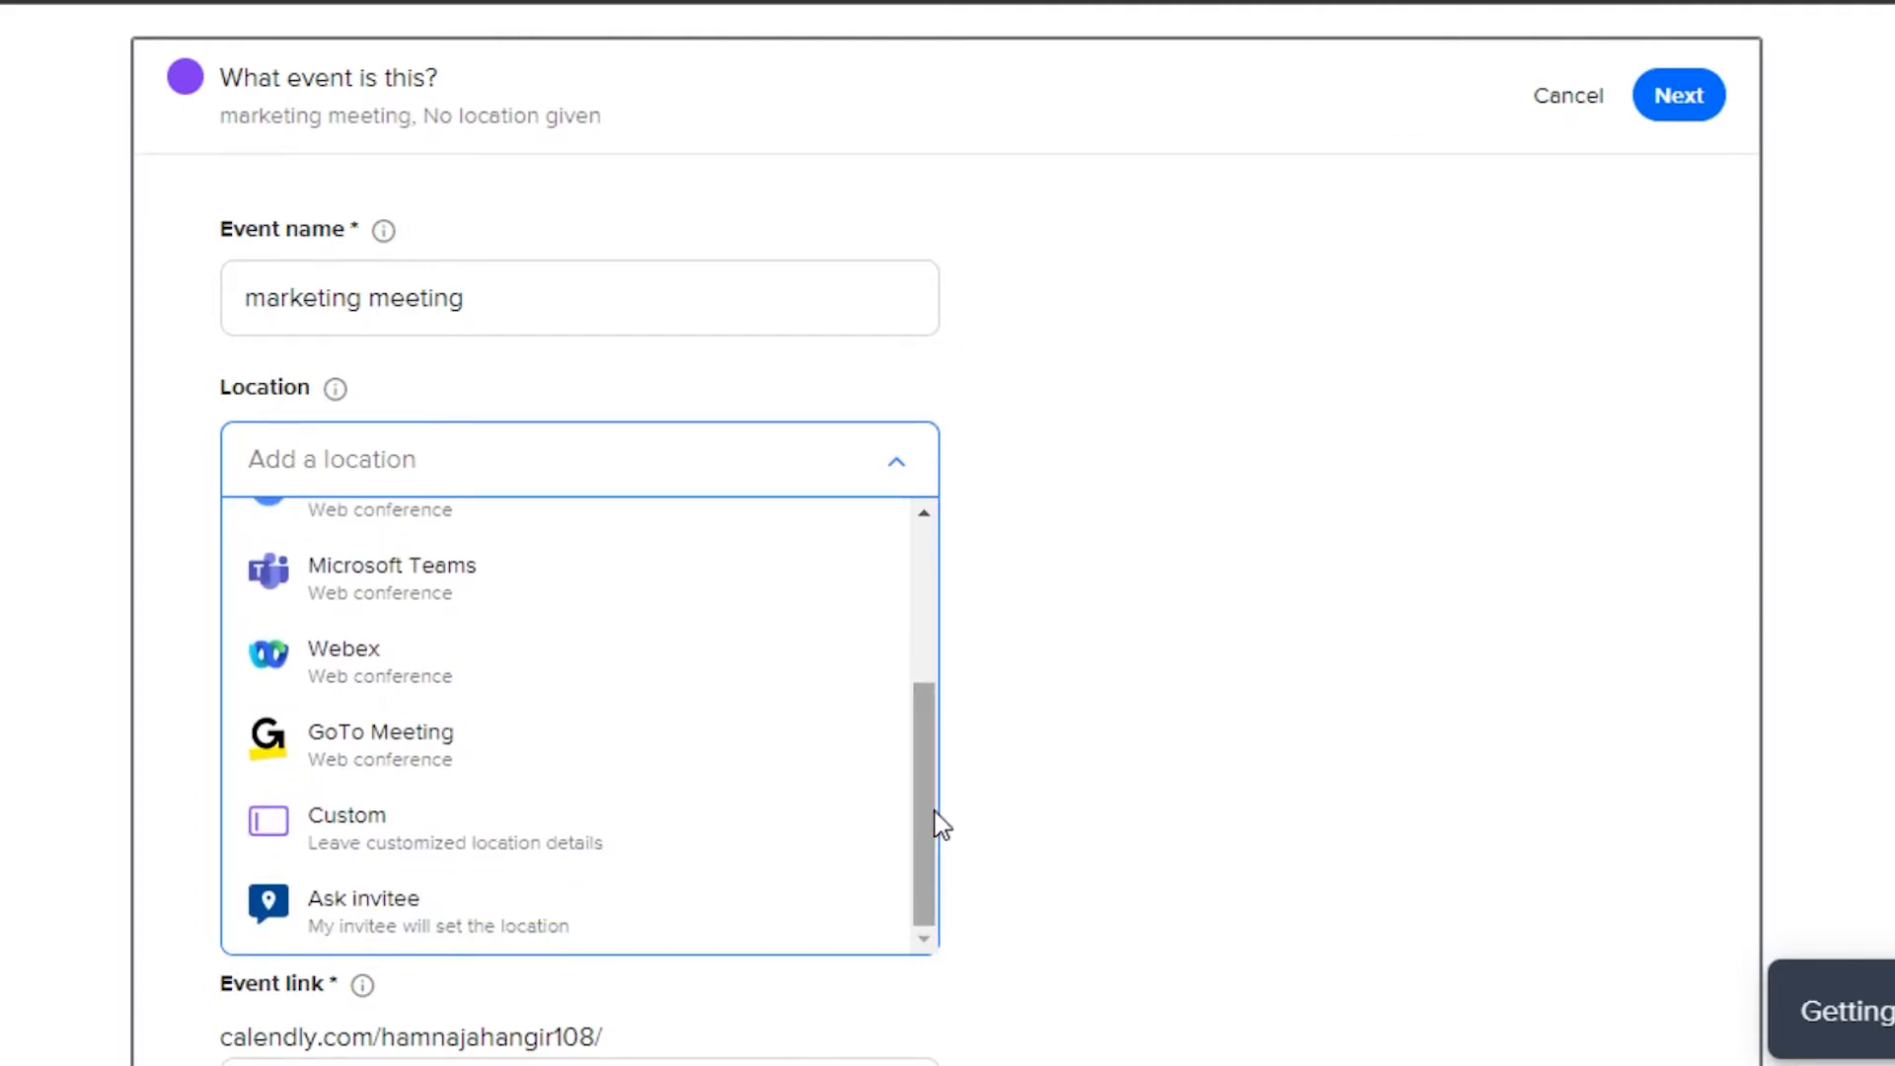
pyautogui.scroll(3)
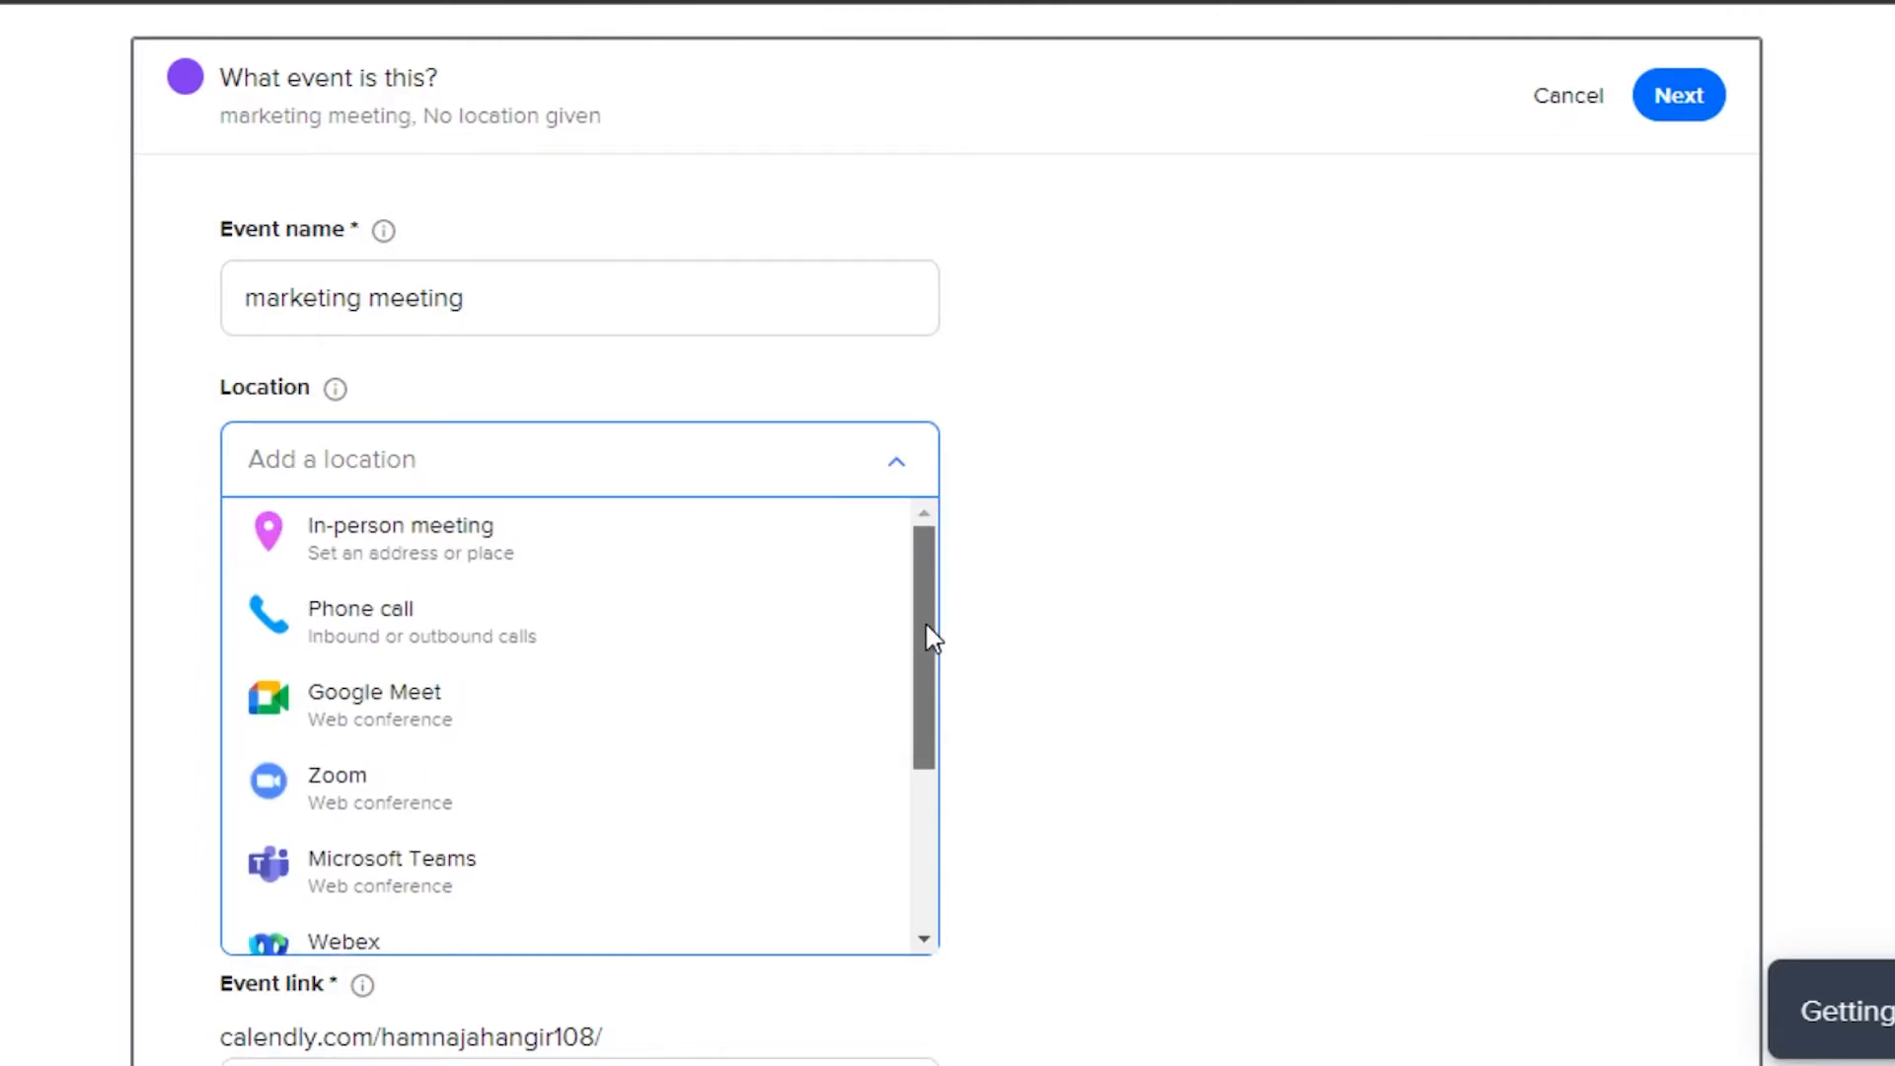
pyautogui.click(373, 691)
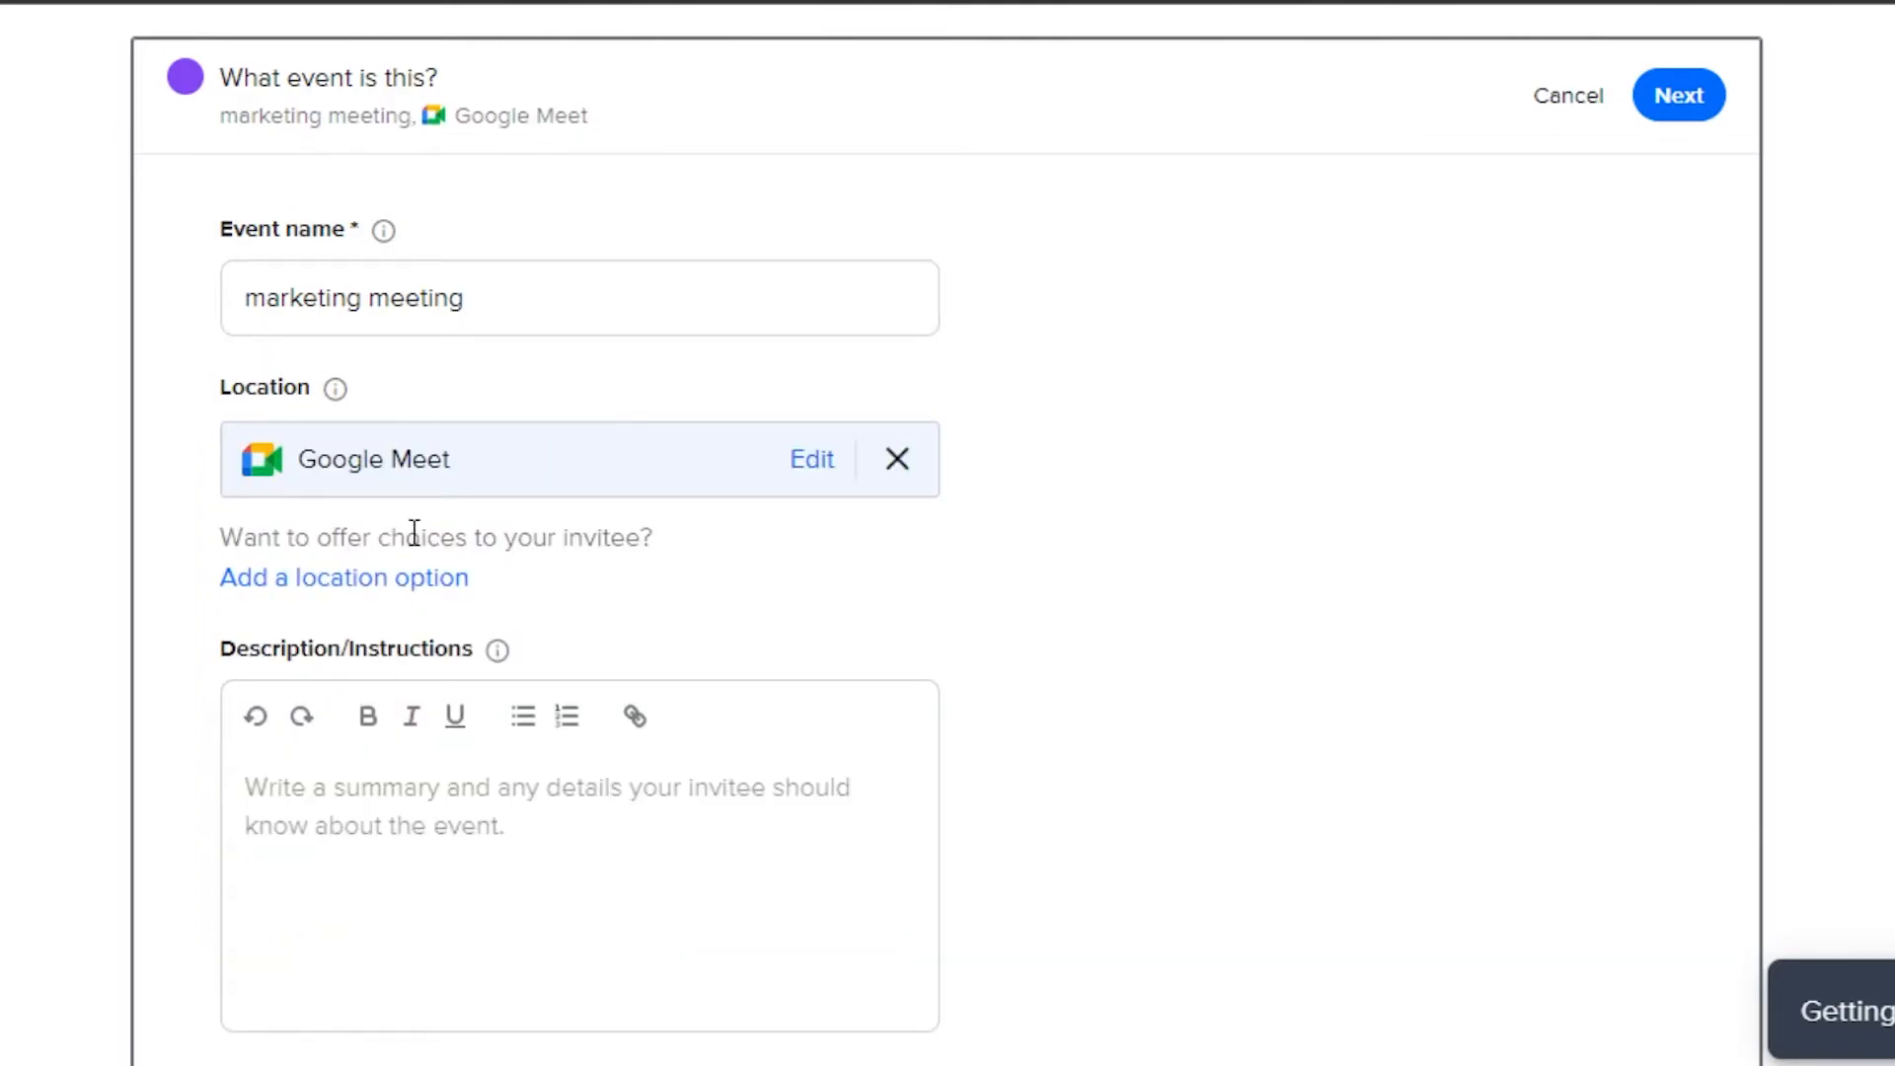
pyautogui.scroll(-3)
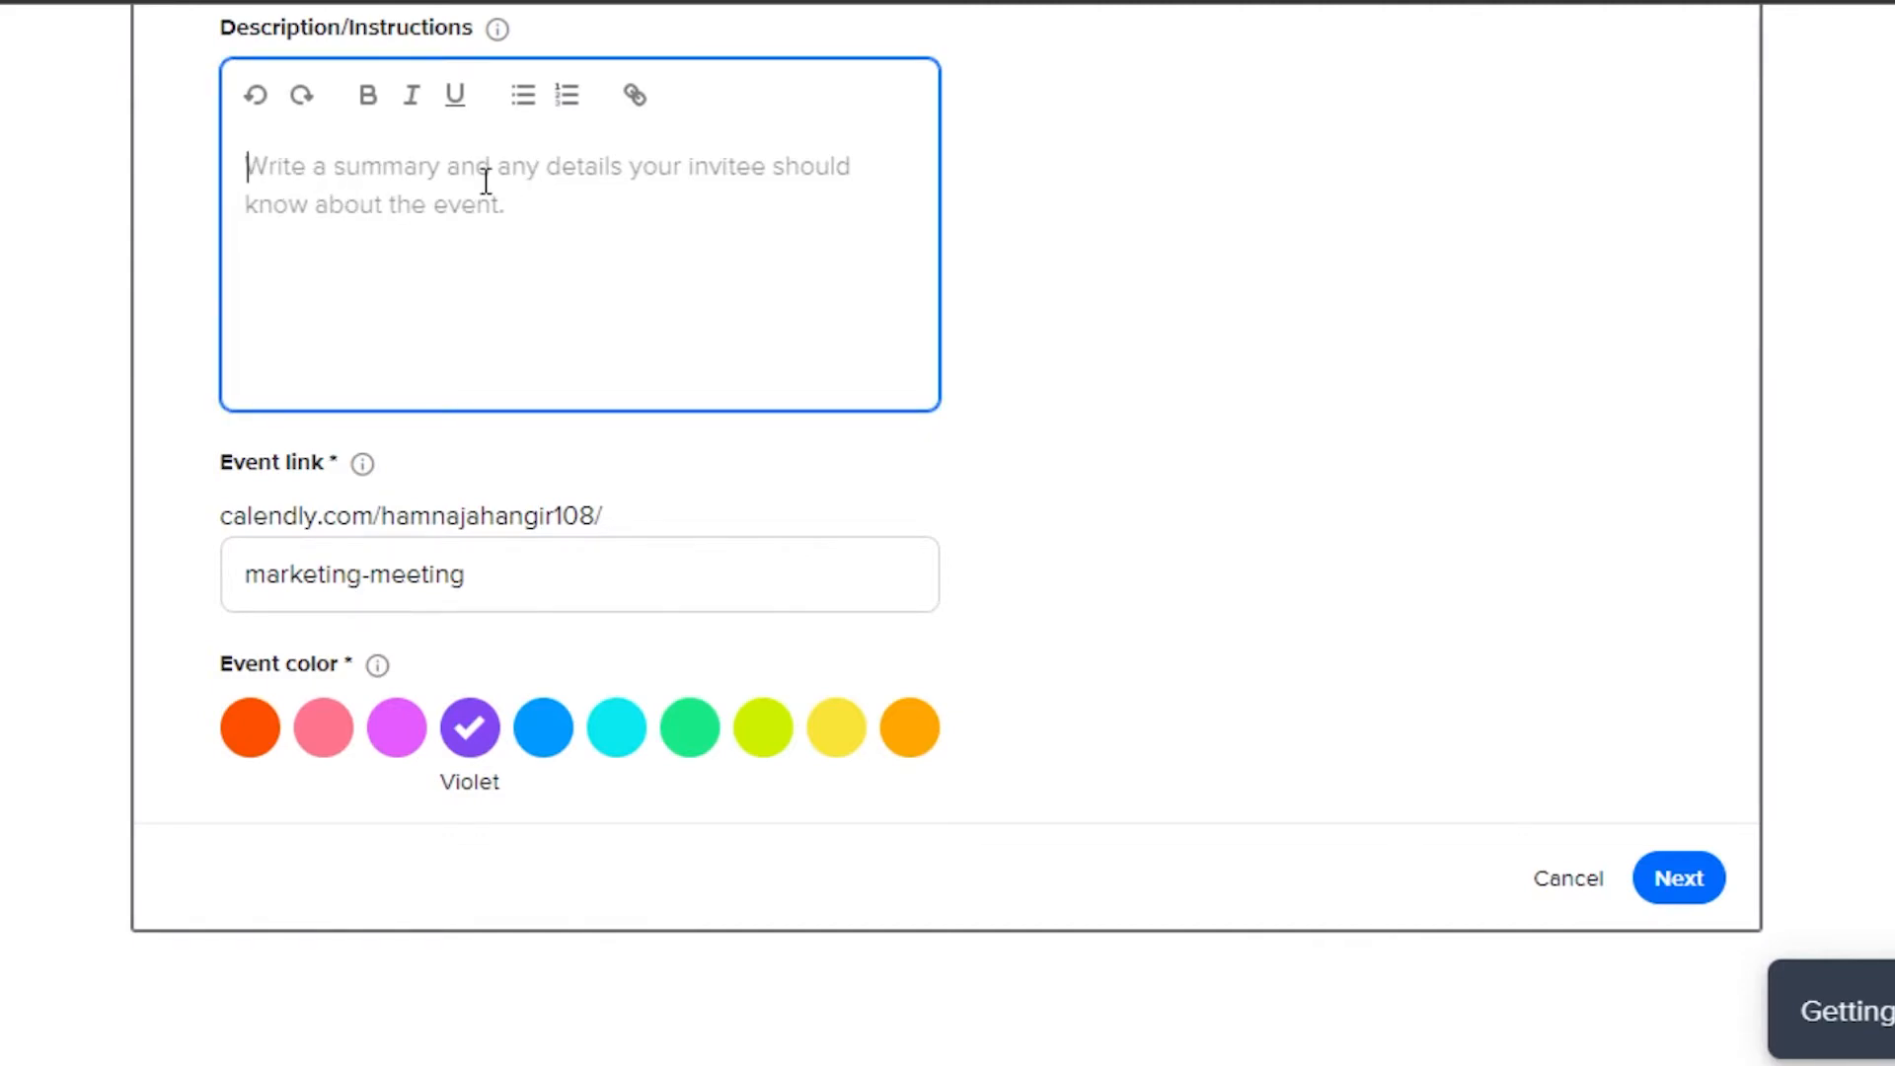
pyautogui.moveTo(267, 517)
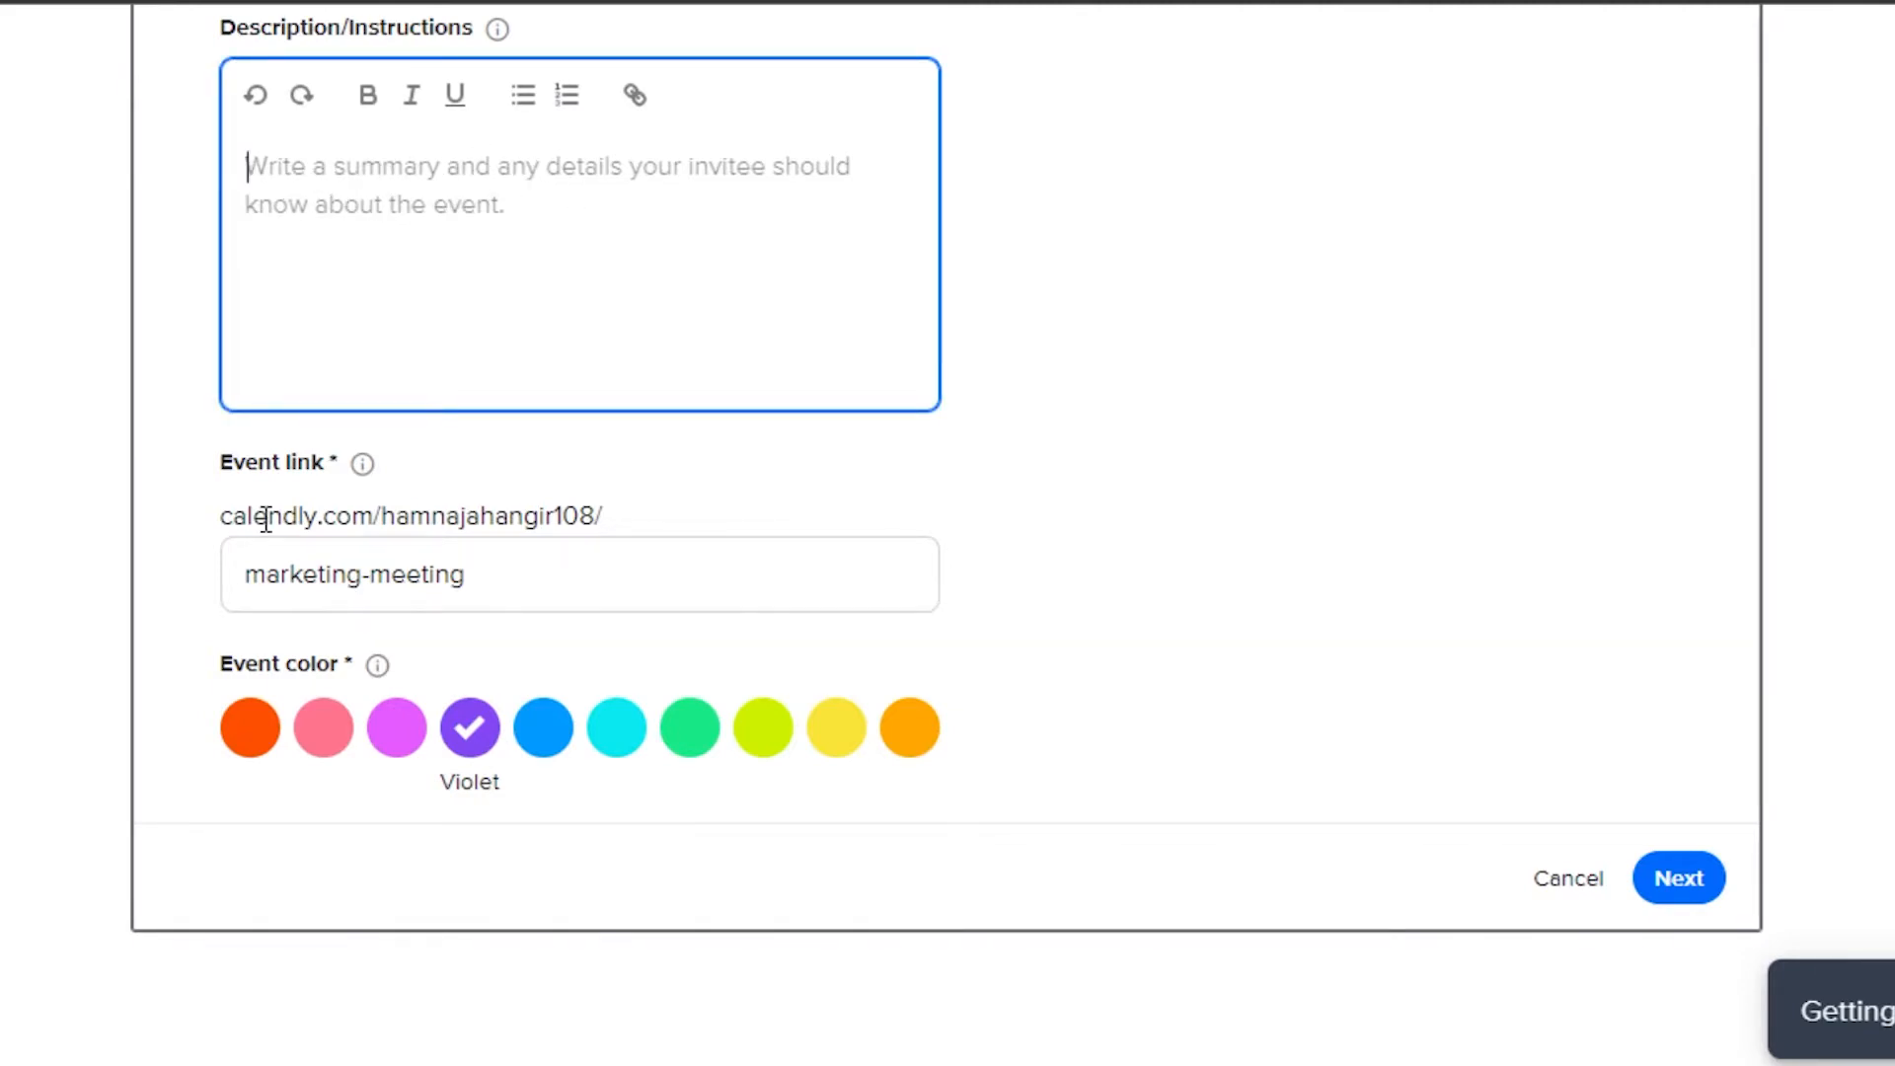
pyautogui.moveTo(381, 41)
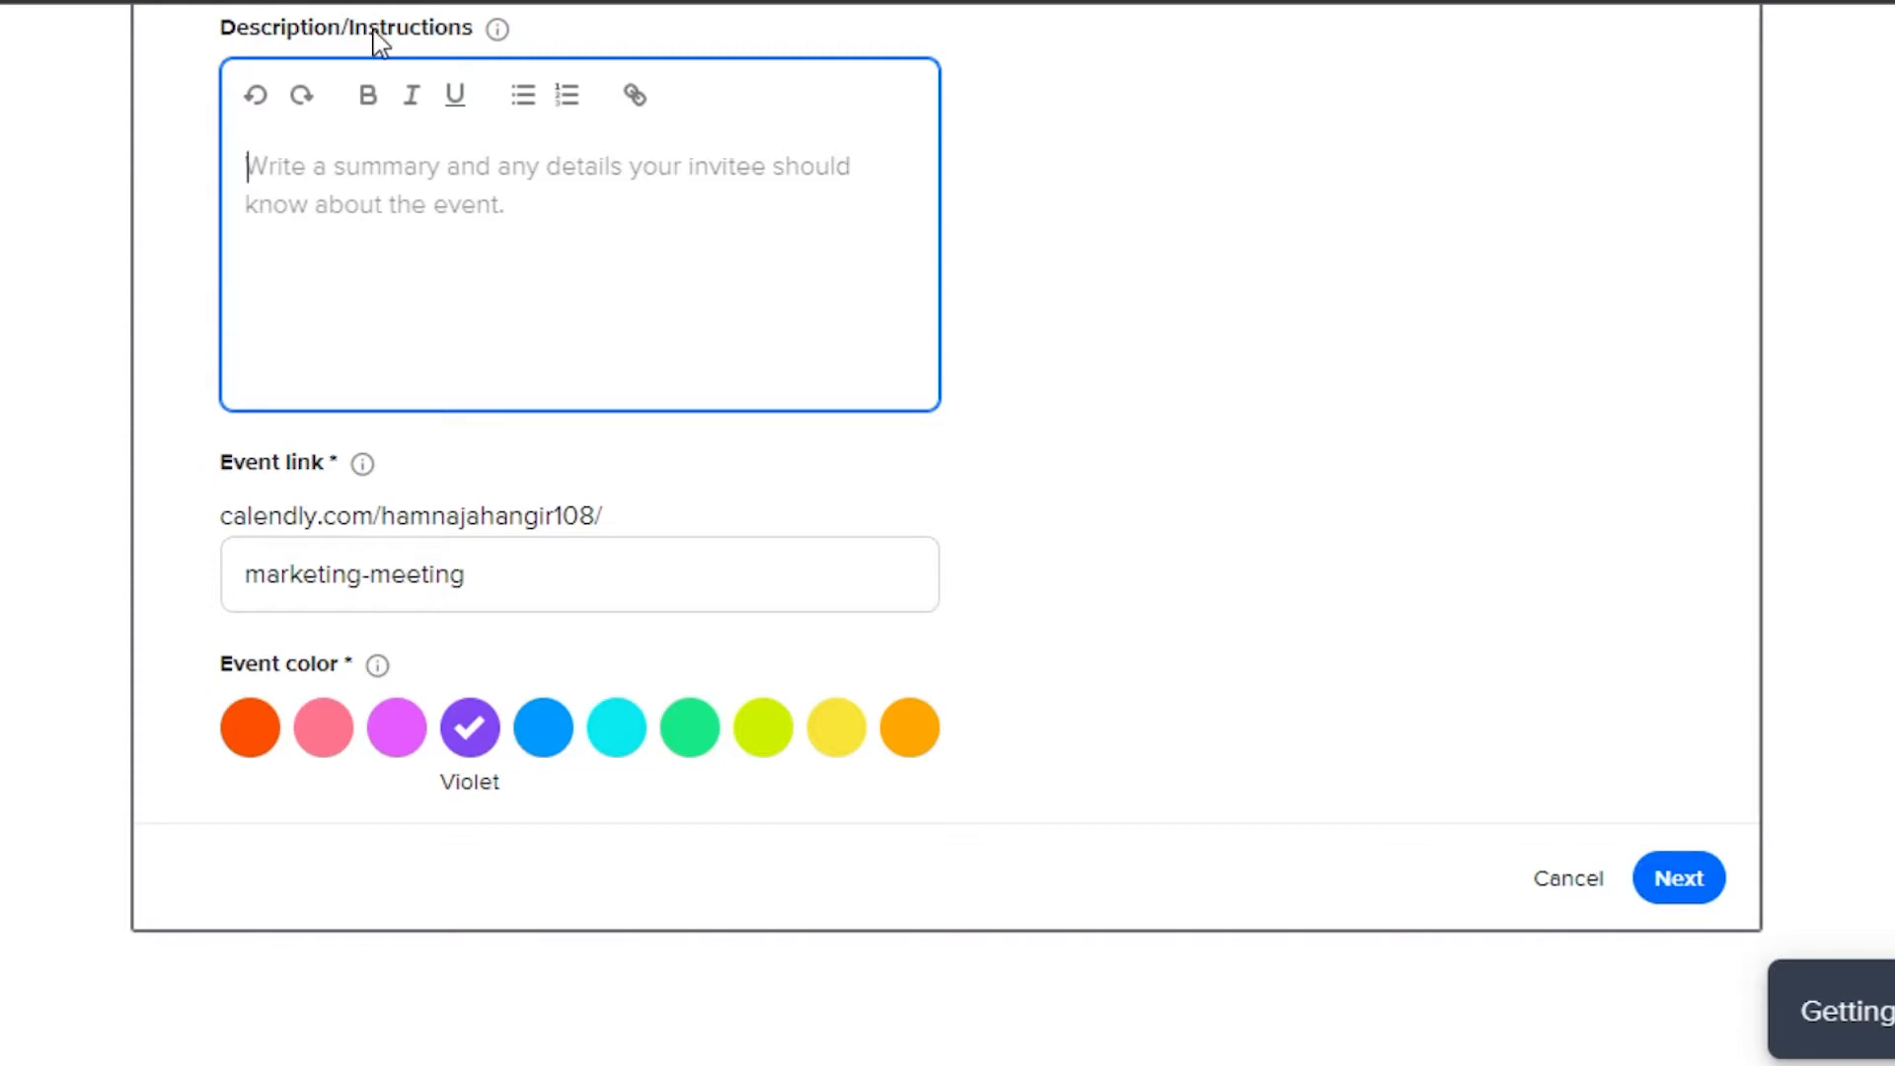
# Describe the event as 'marketing strategy' and give it the Blue color
pyautogui.write('marketing strategy')
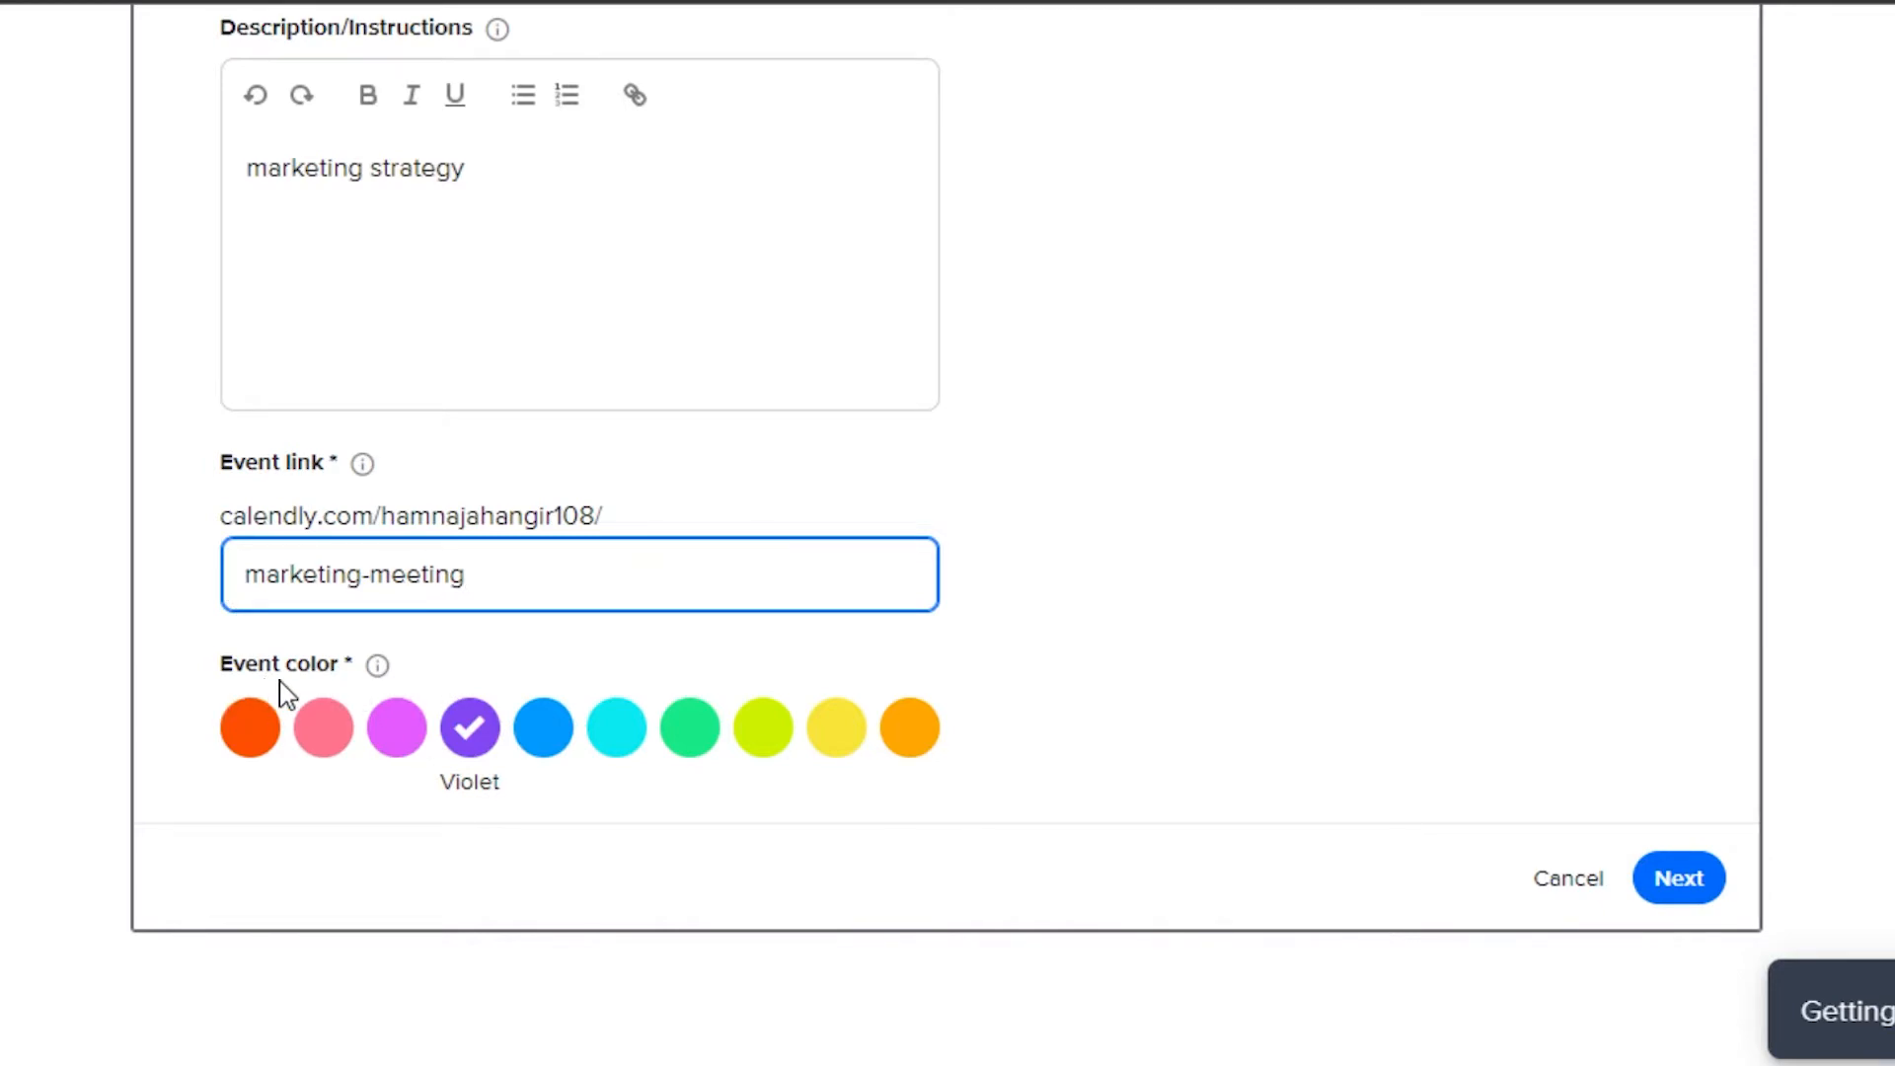
pyautogui.moveTo(397, 726)
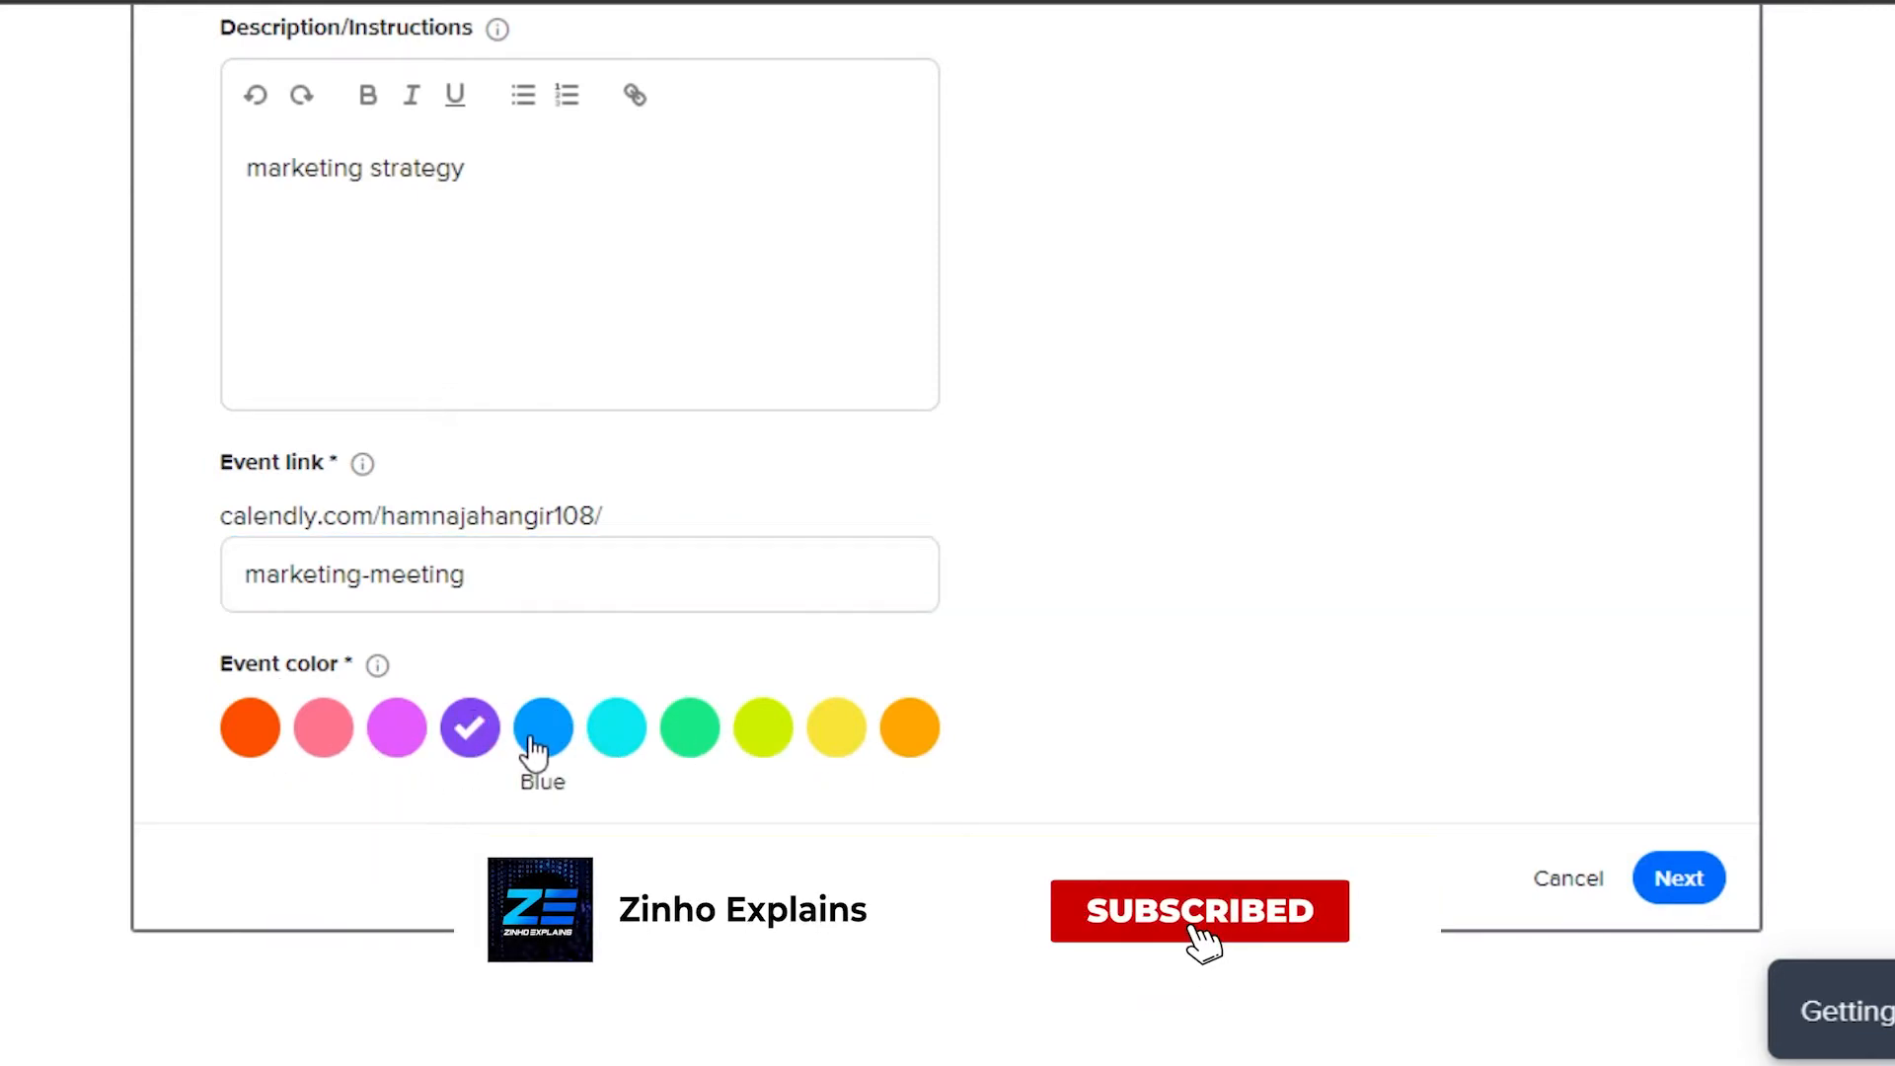
pyautogui.click(1677, 877)
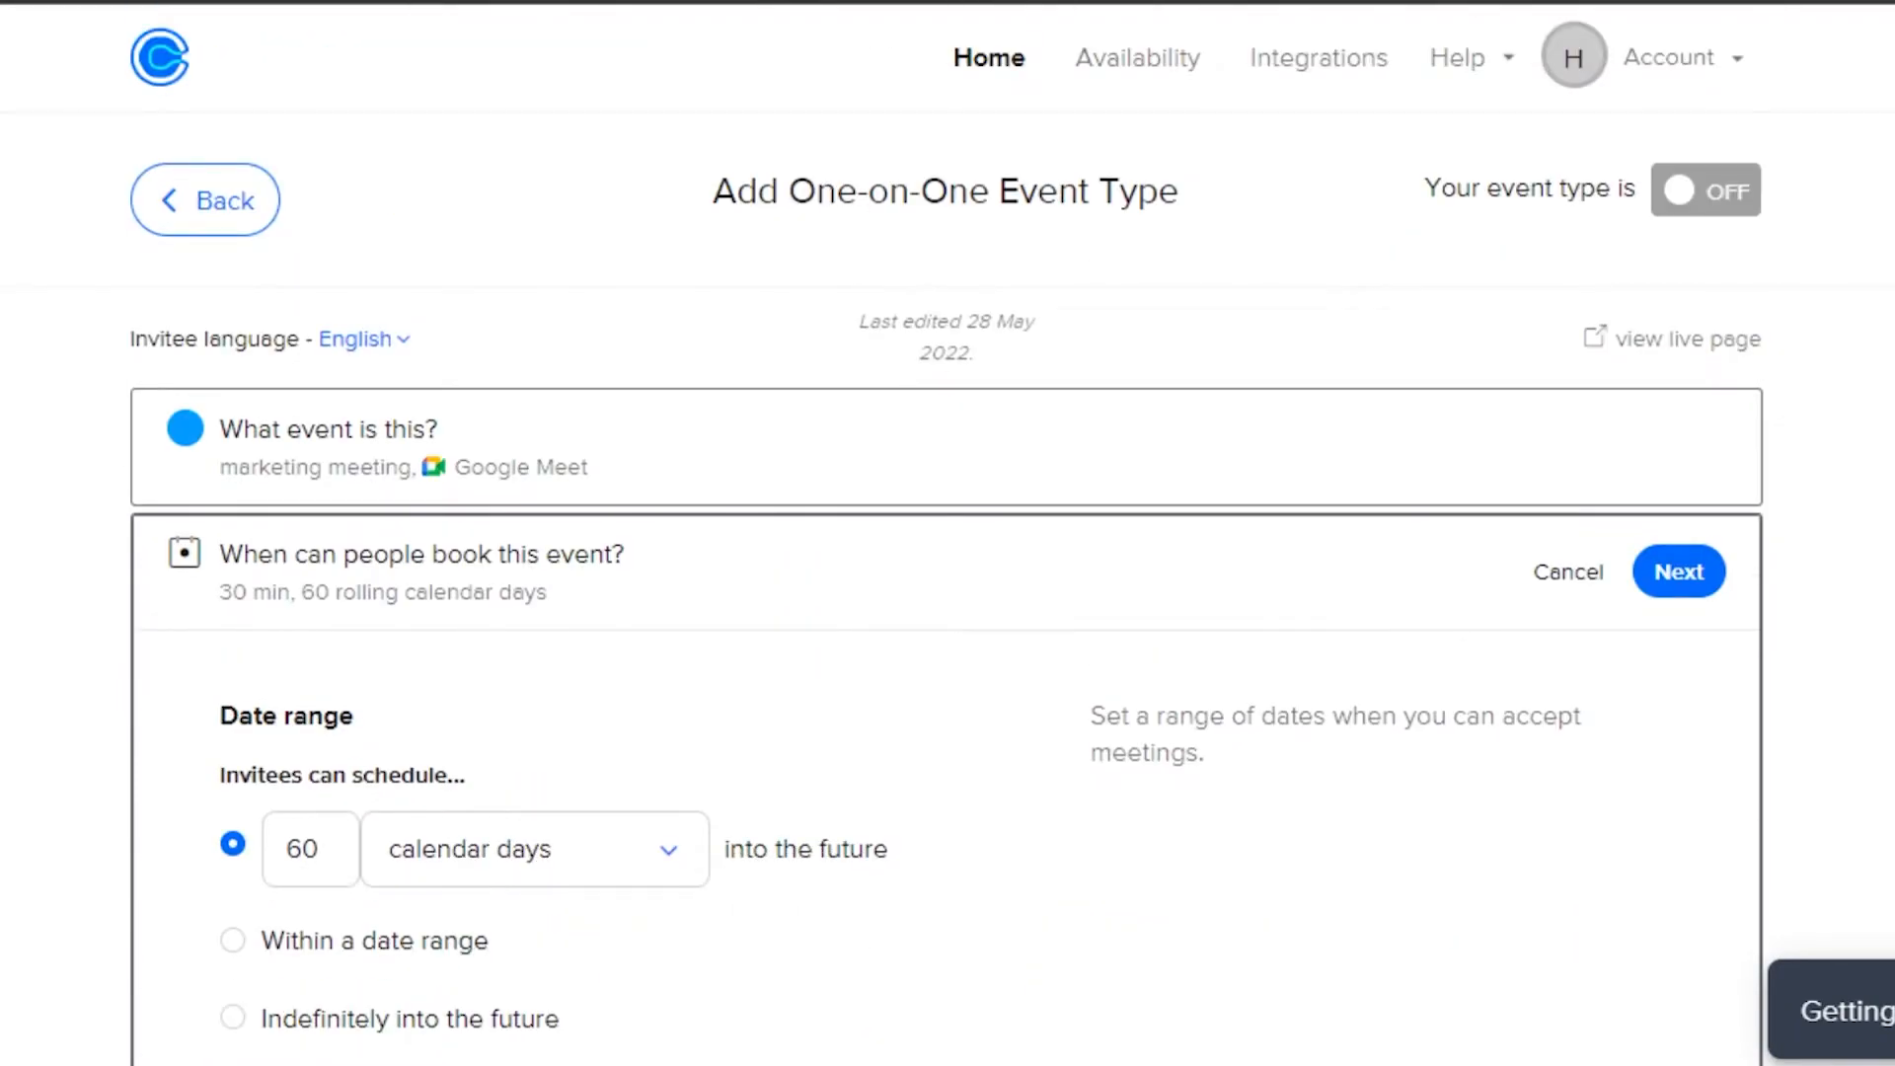
# Limit booking to 7 calendar days into the future
pyautogui.scroll(-3)
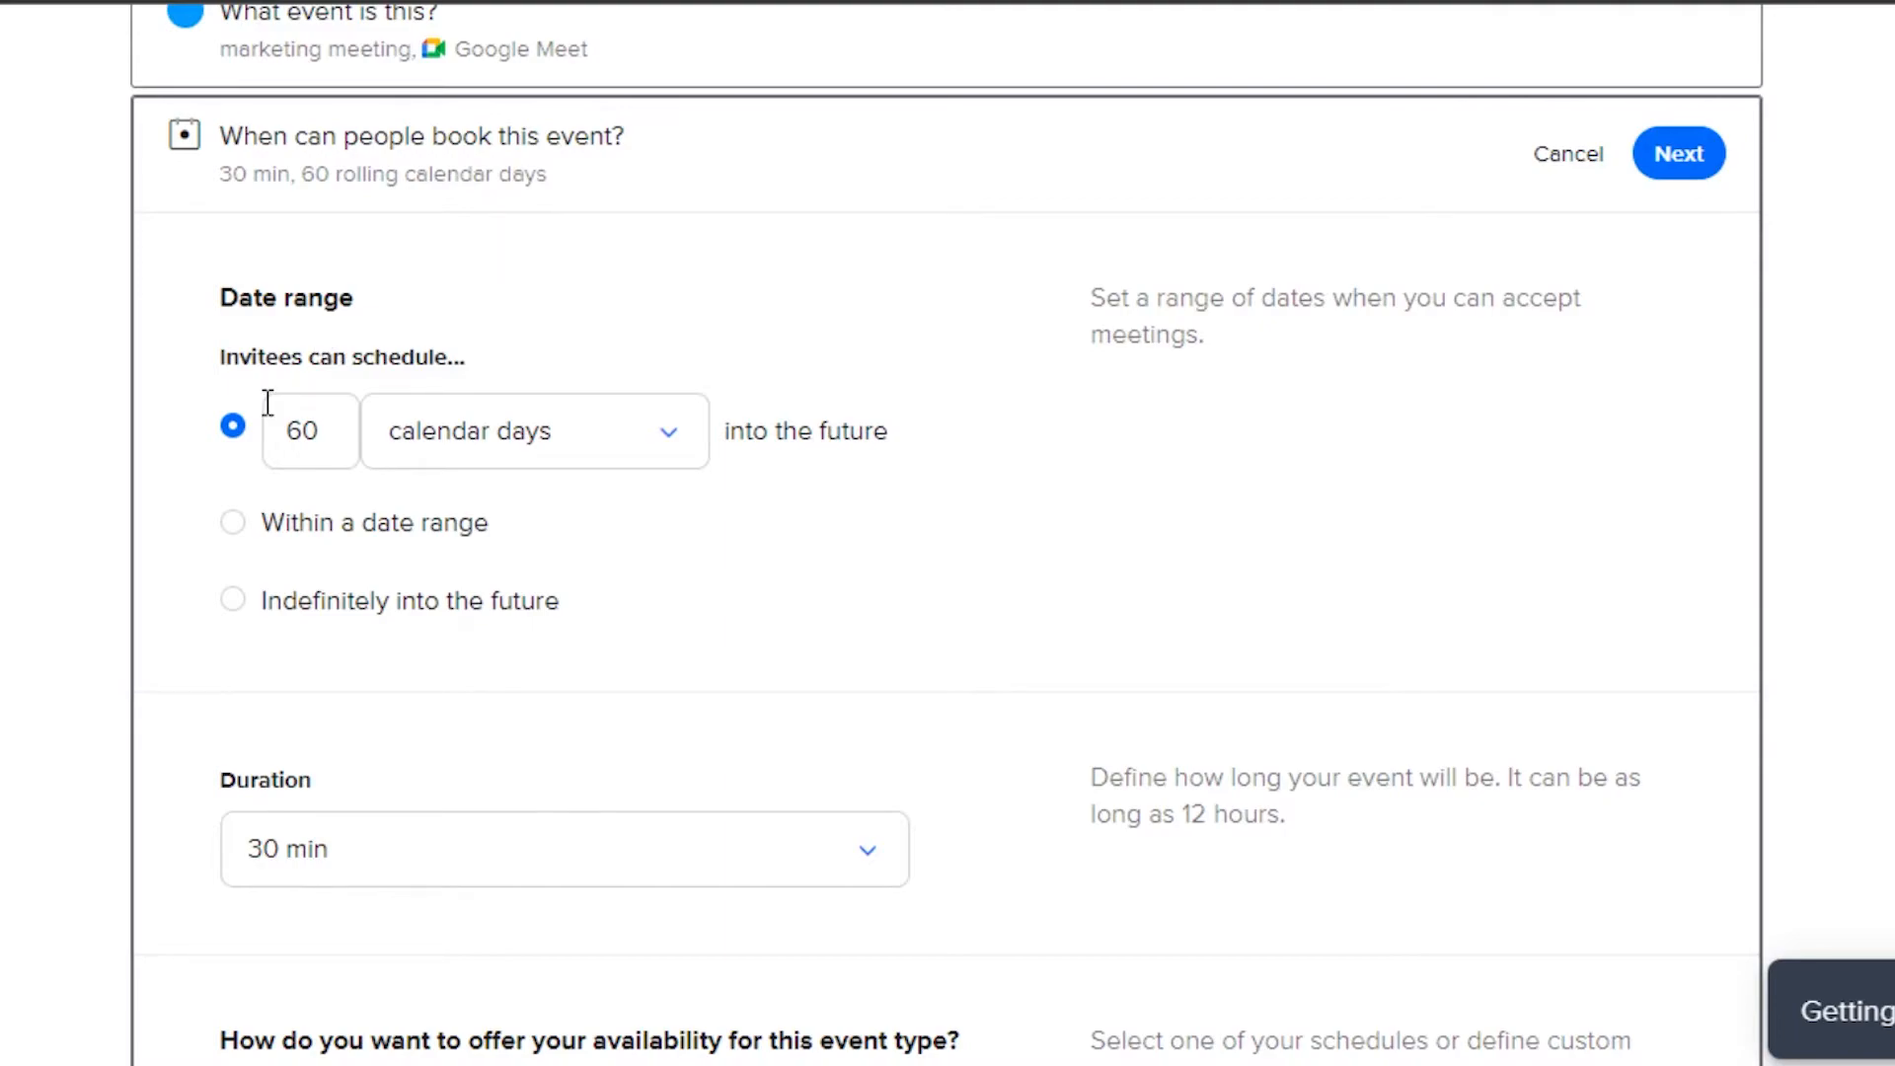
pyautogui.moveTo(371, 448)
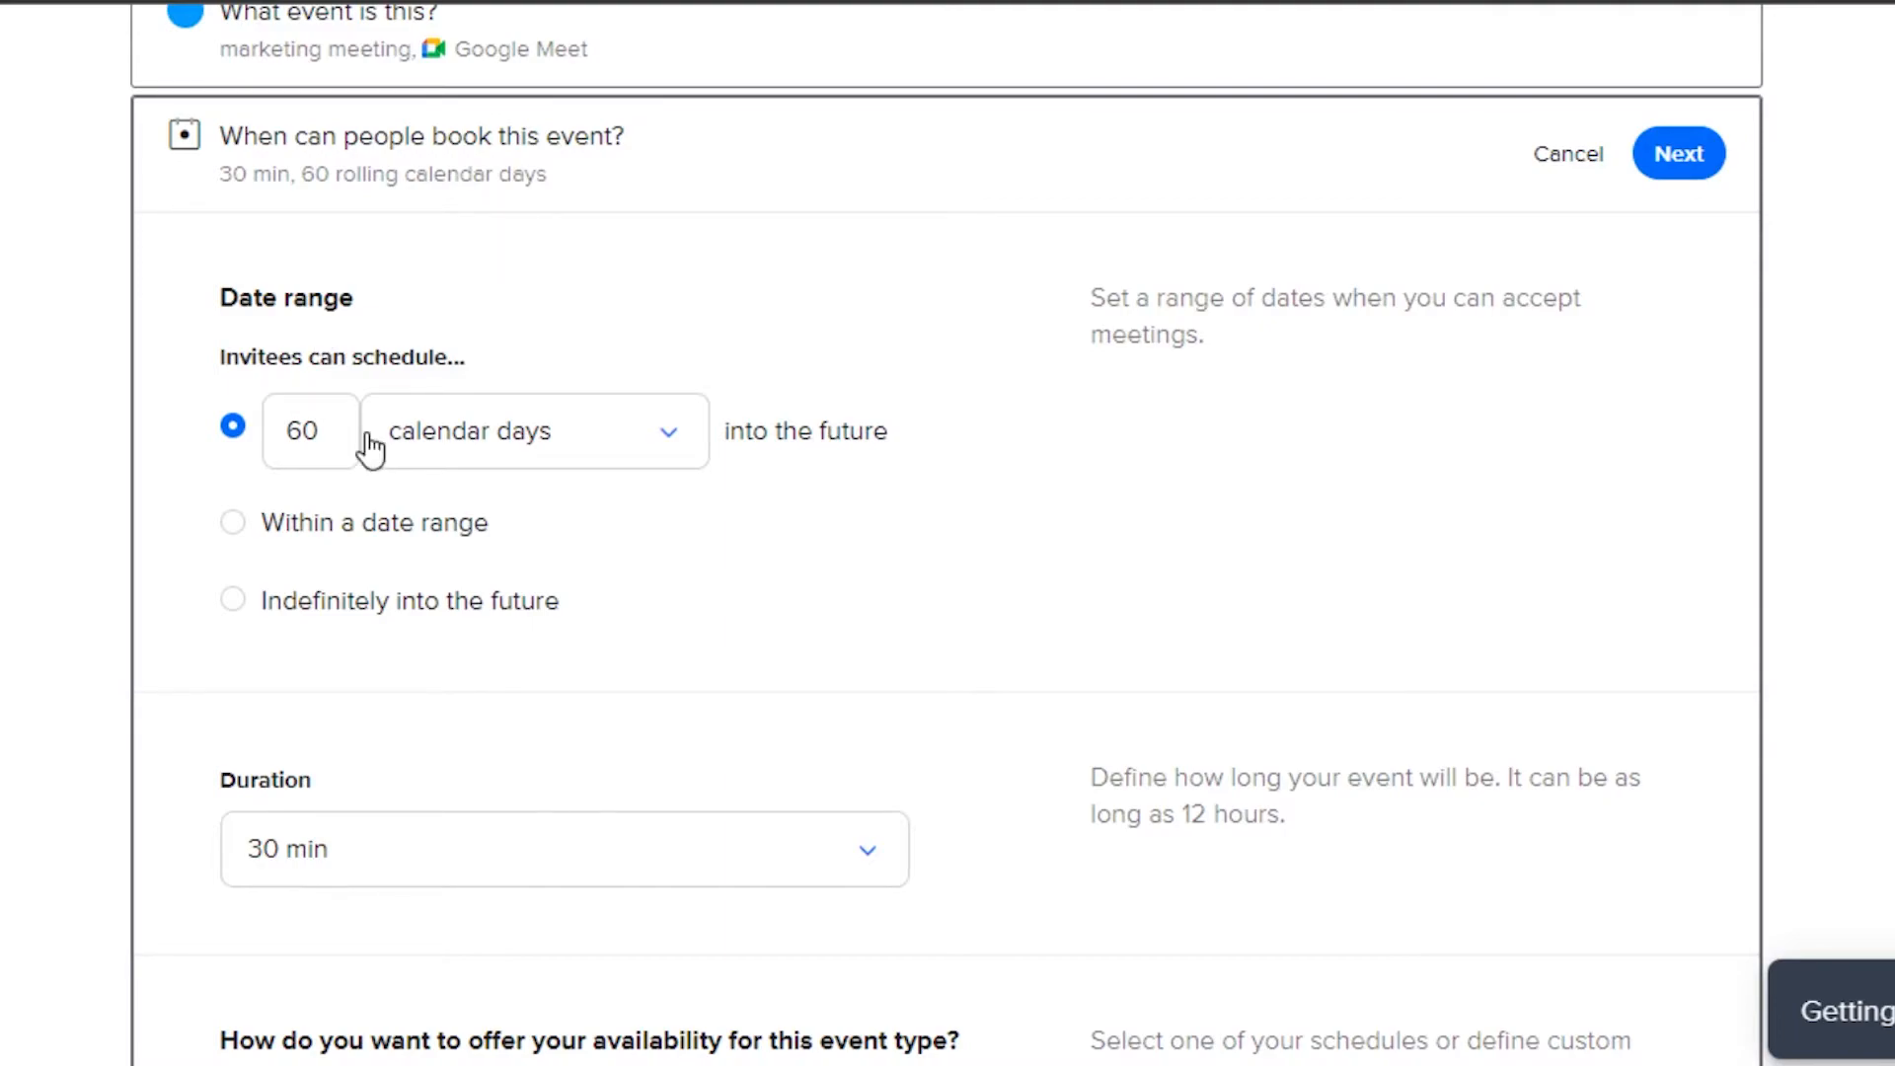
pyautogui.click(535, 433)
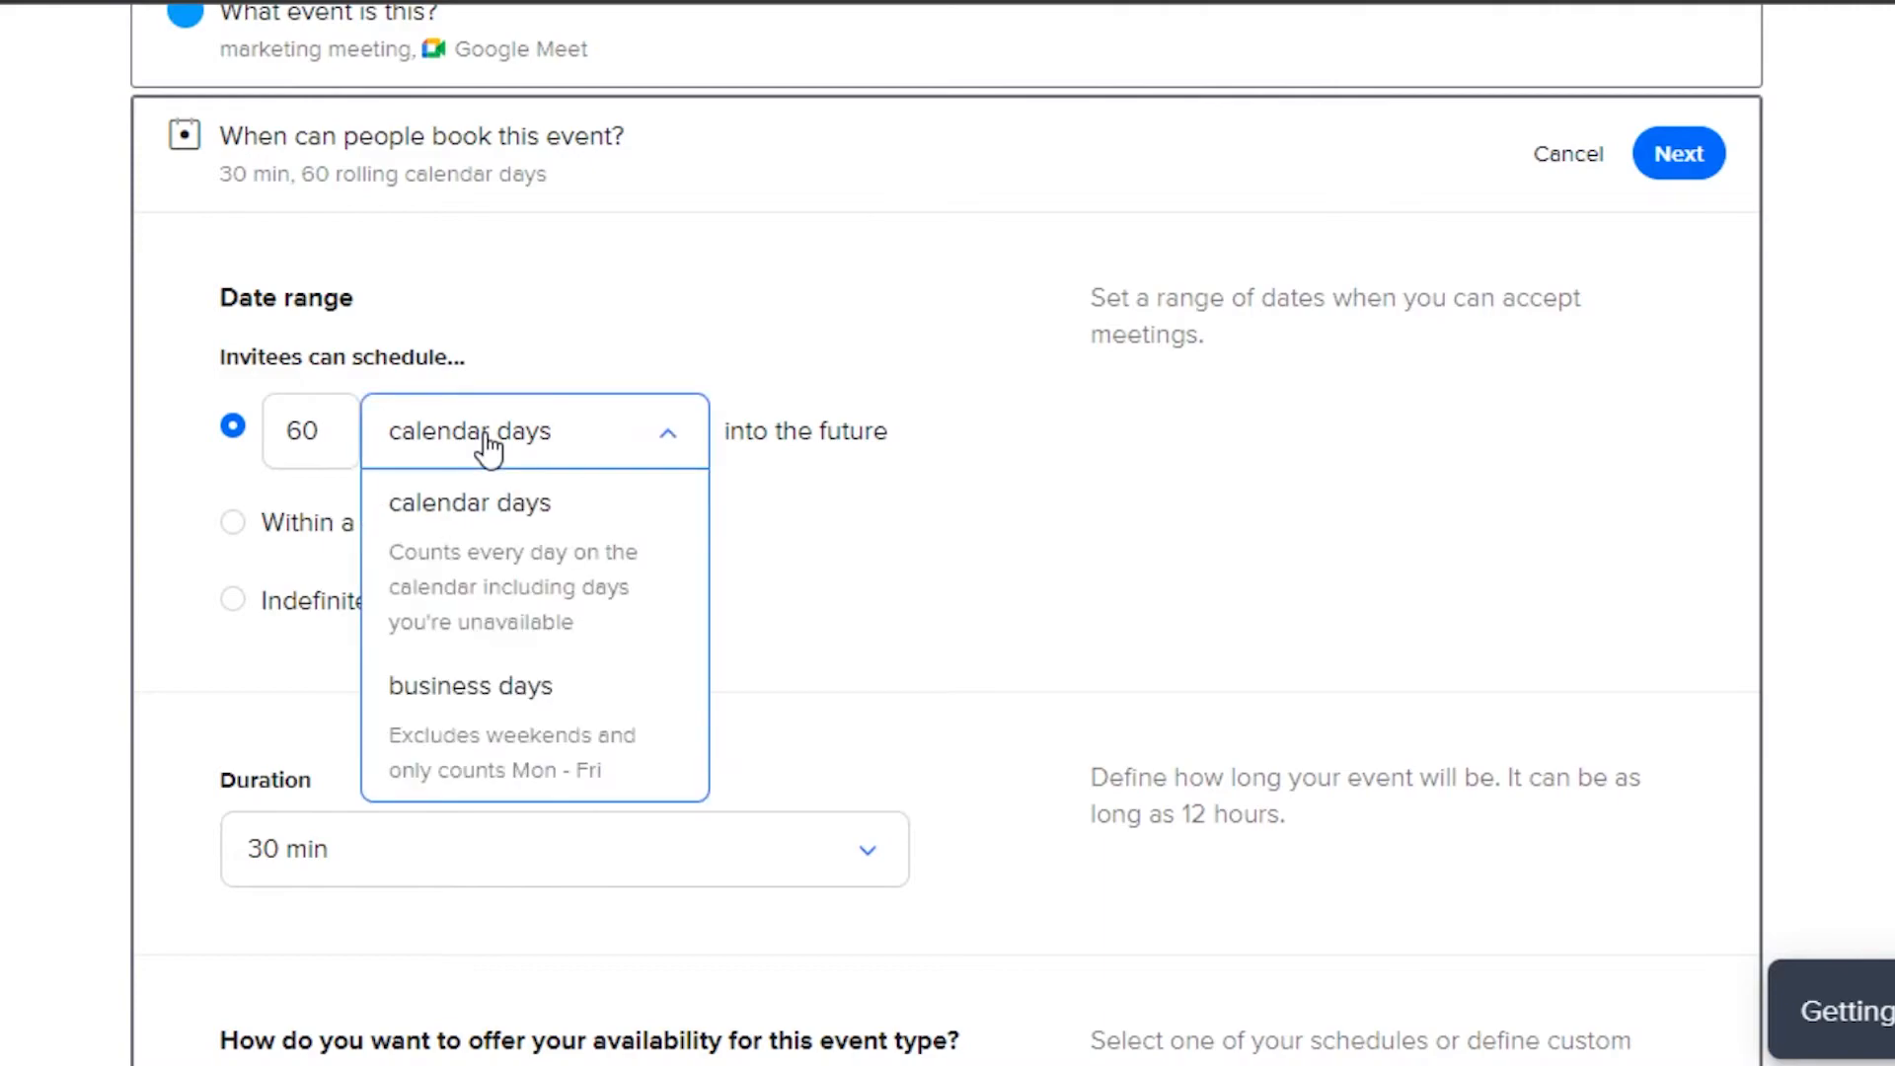
pyautogui.click(470, 504)
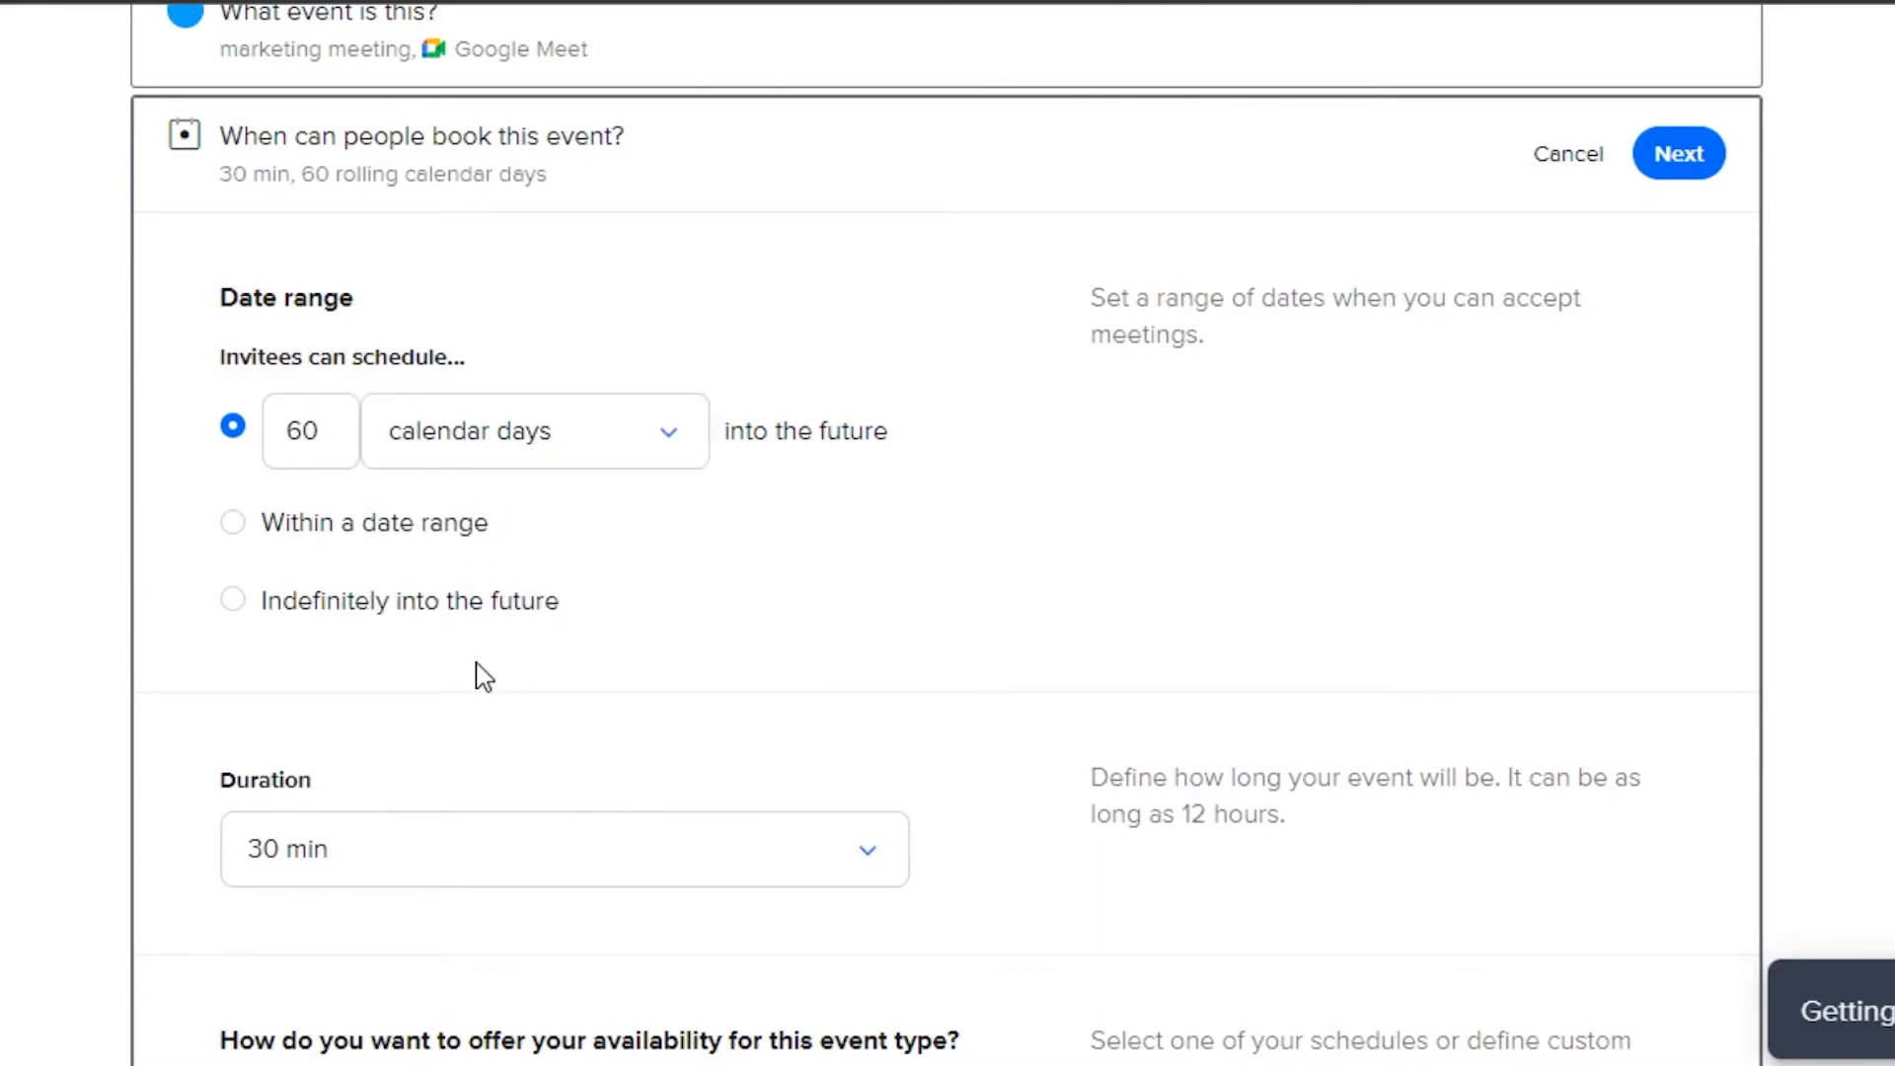
pyautogui.click(308, 430)
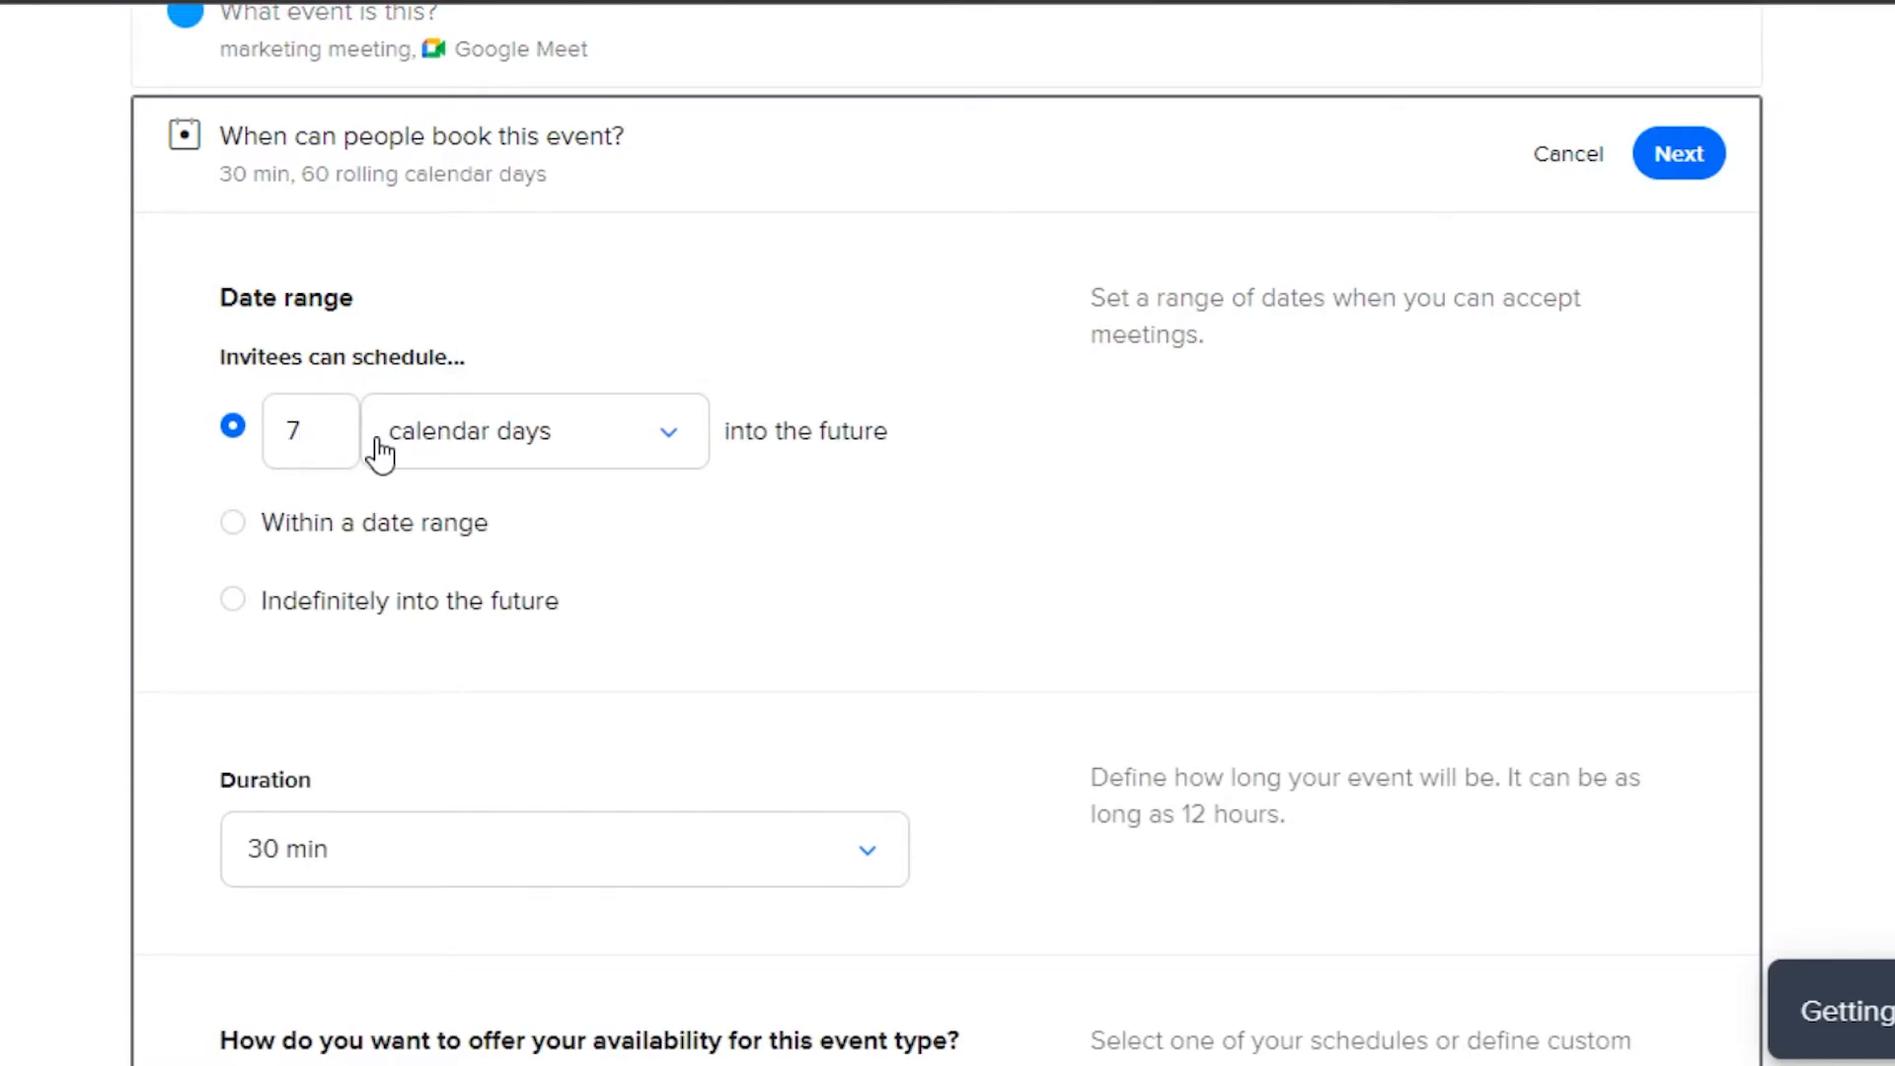
pyautogui.moveTo(282, 373)
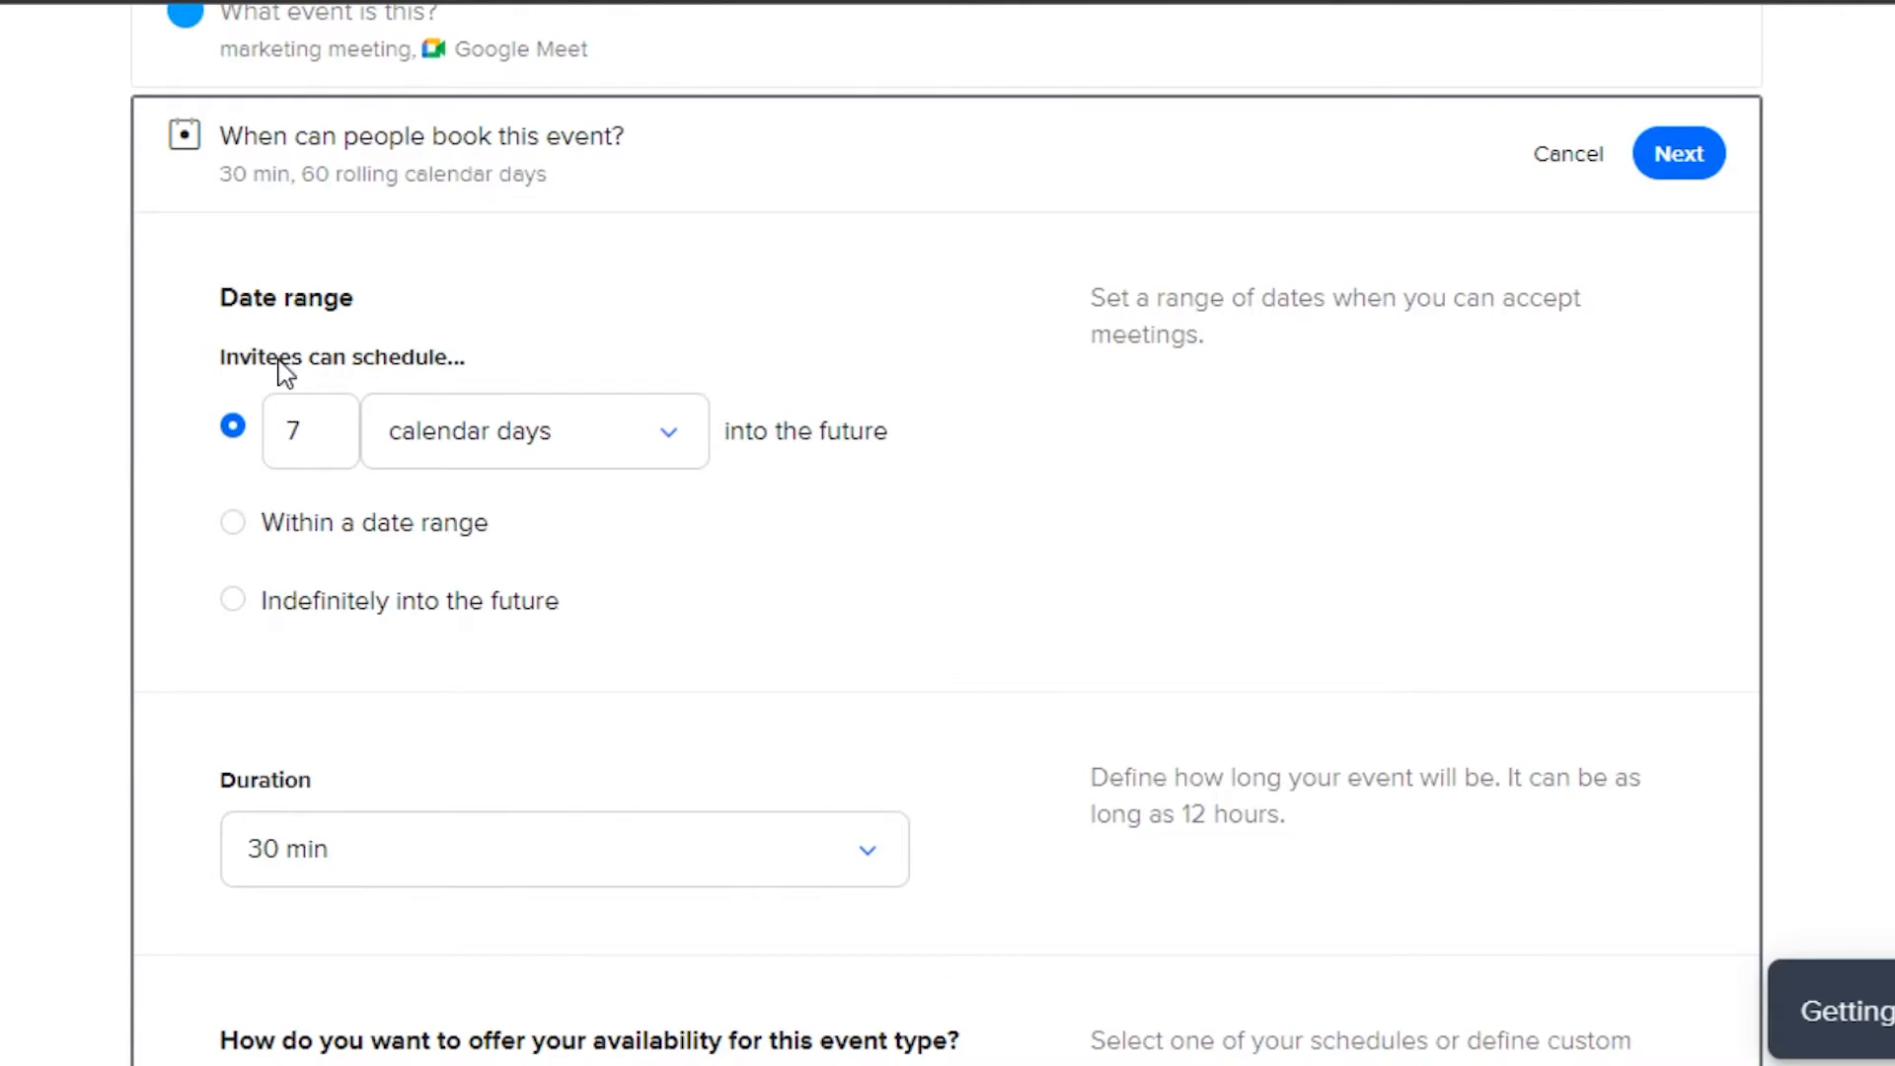
pyautogui.moveTo(407, 271)
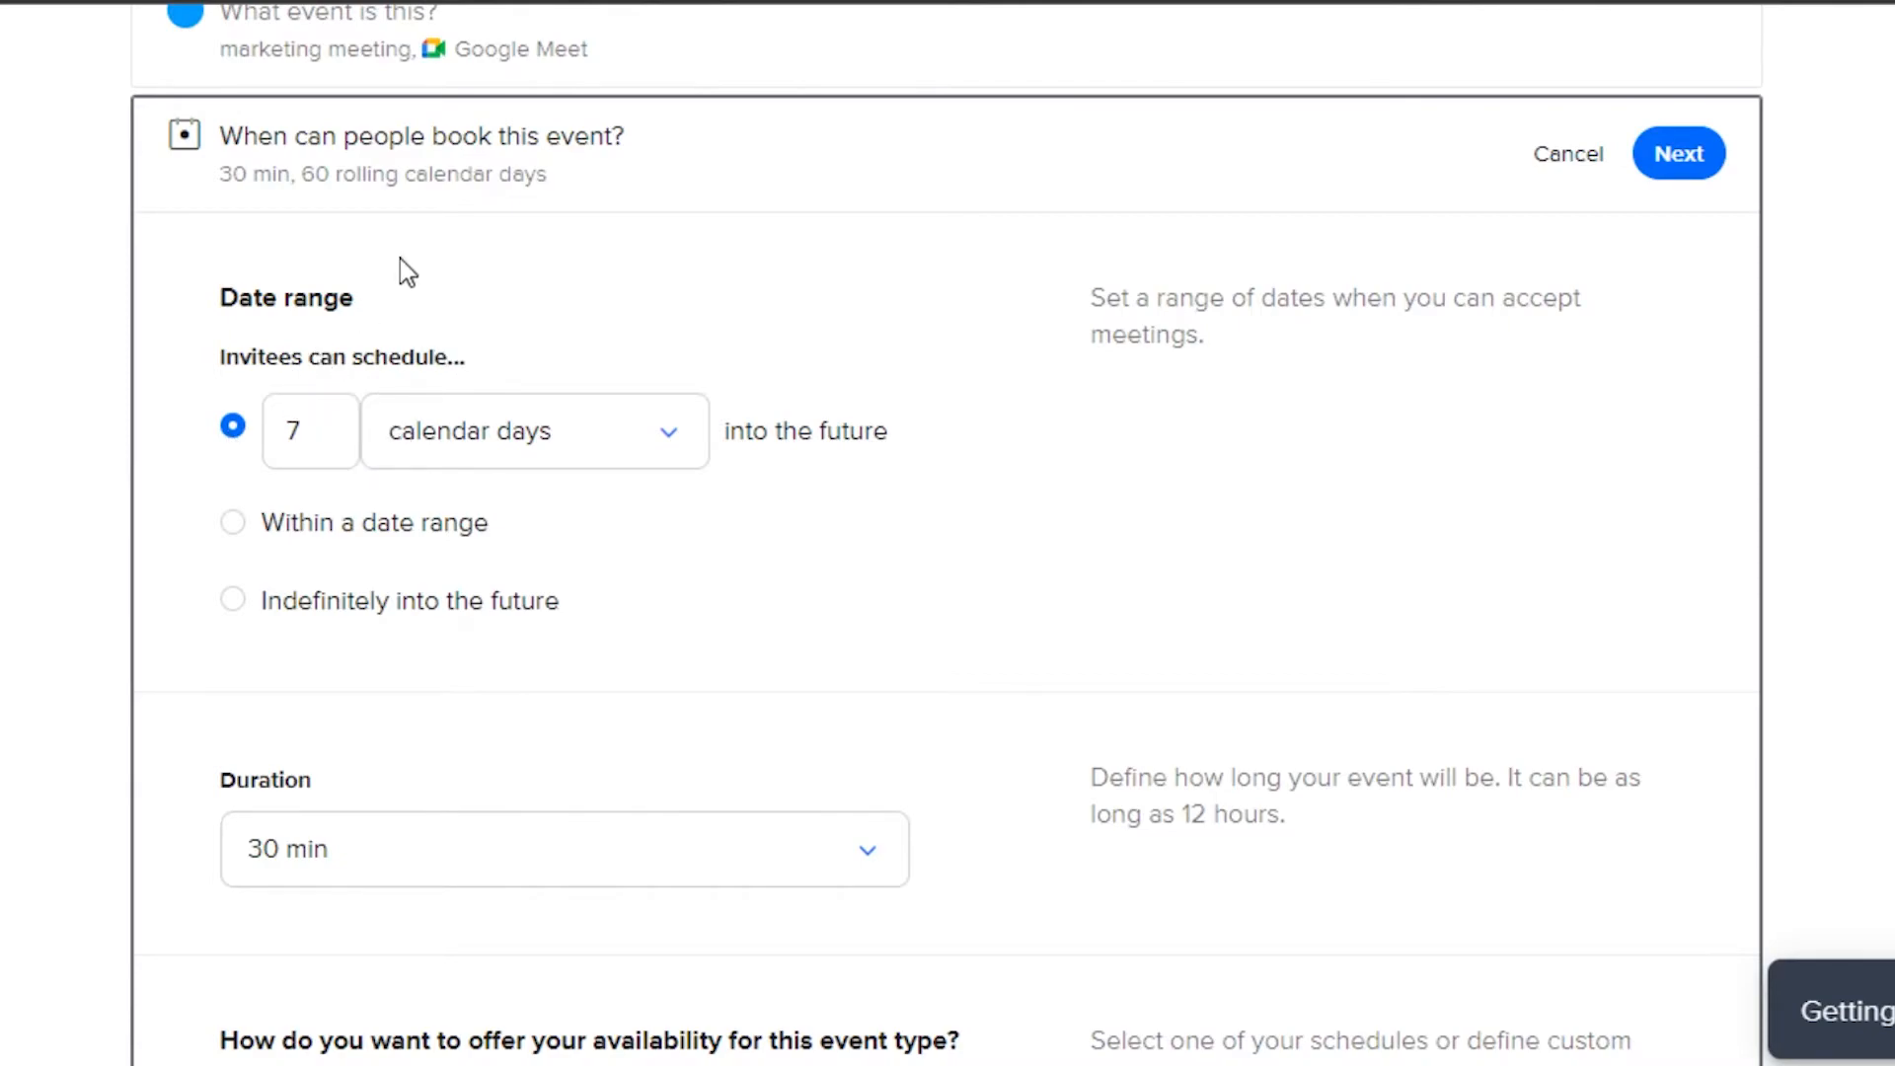
pyautogui.scroll(-3)
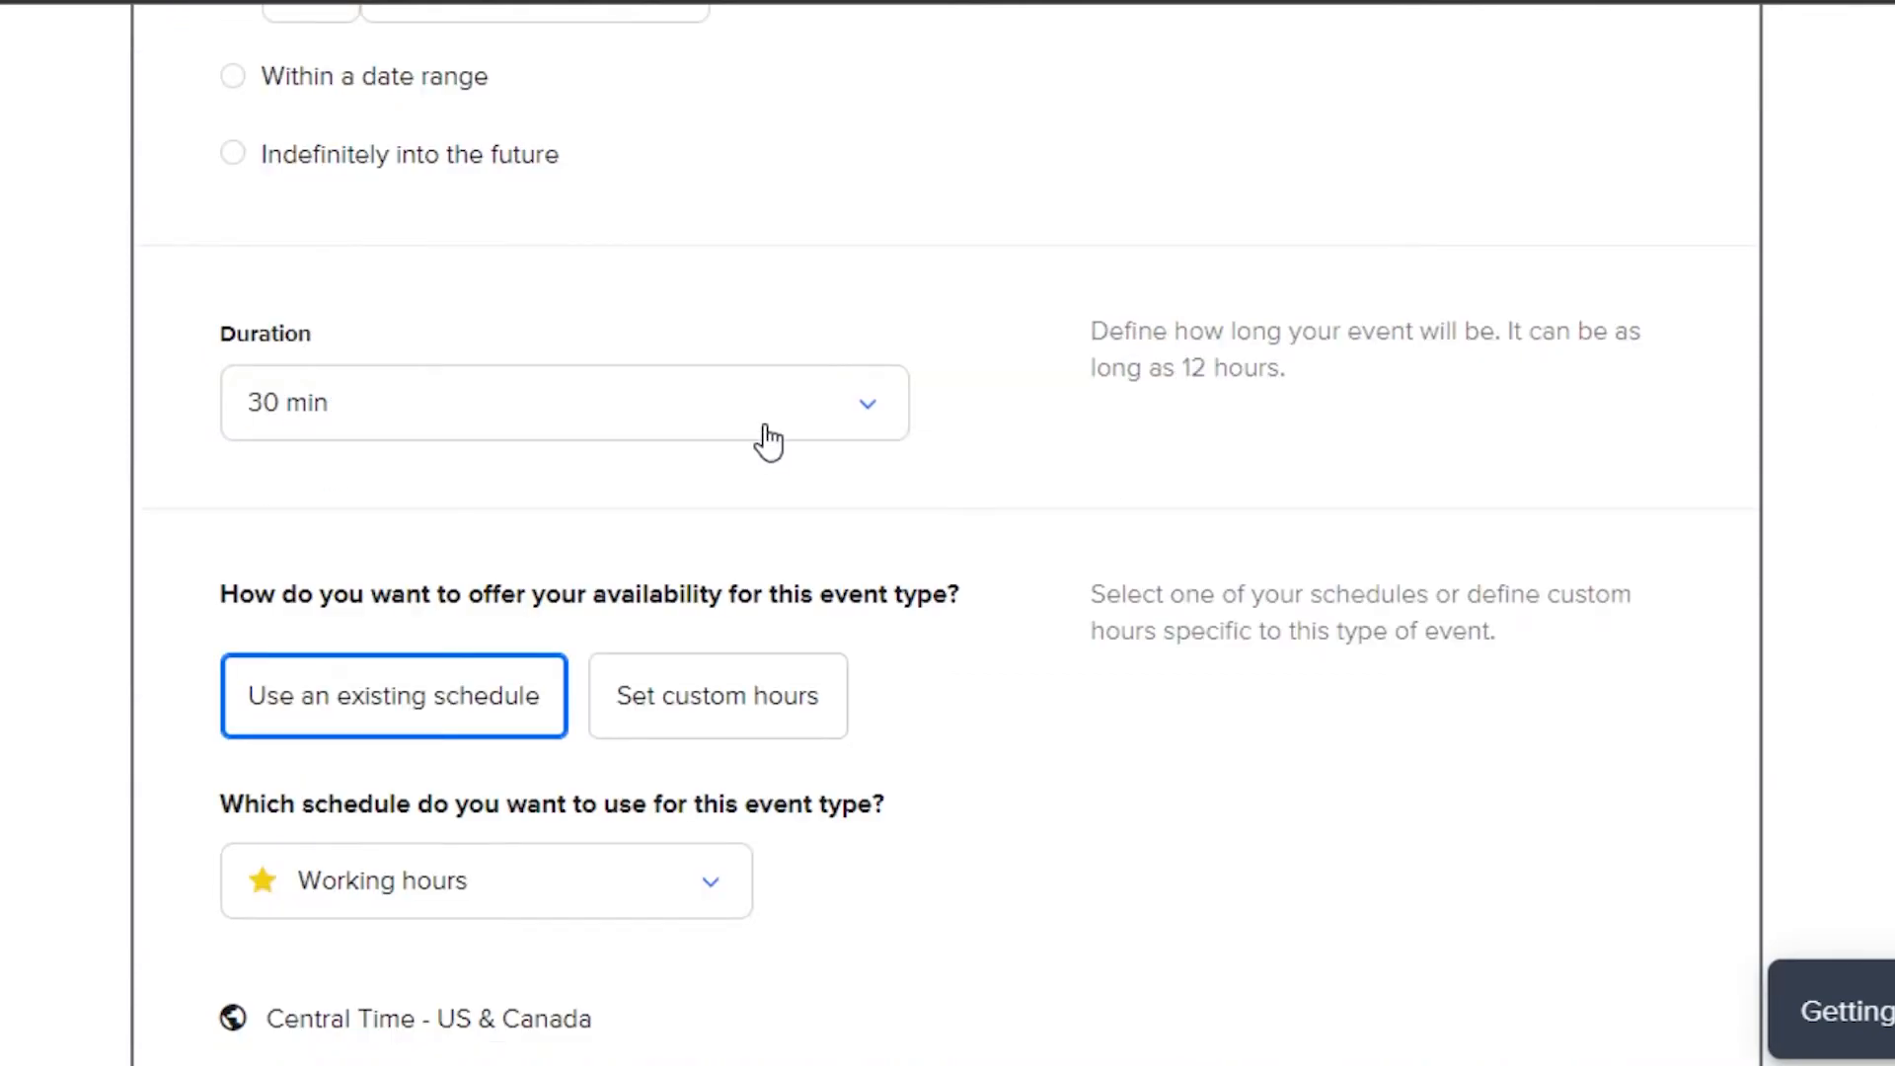
# Give the meeting a custom 2-hour duration, keeping the Working hours schedule
pyautogui.click(563, 402)
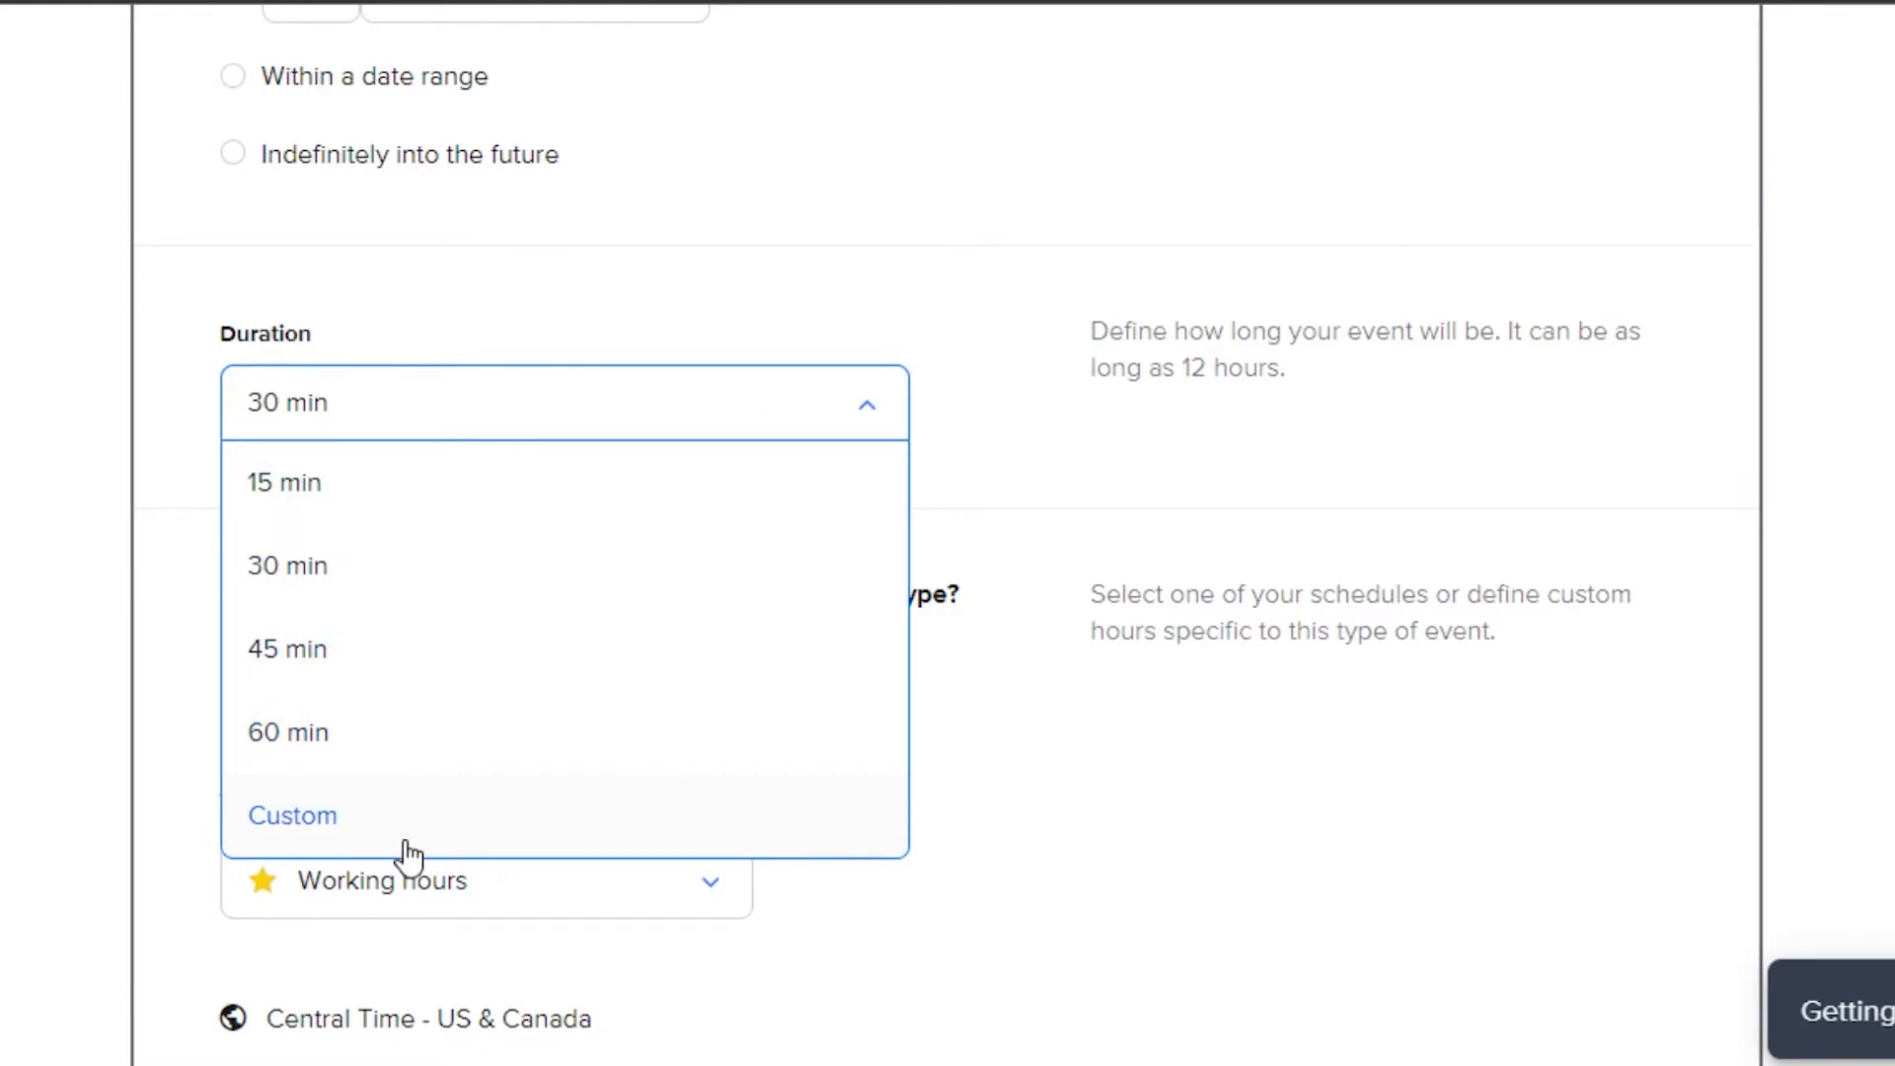
pyautogui.click(292, 815)
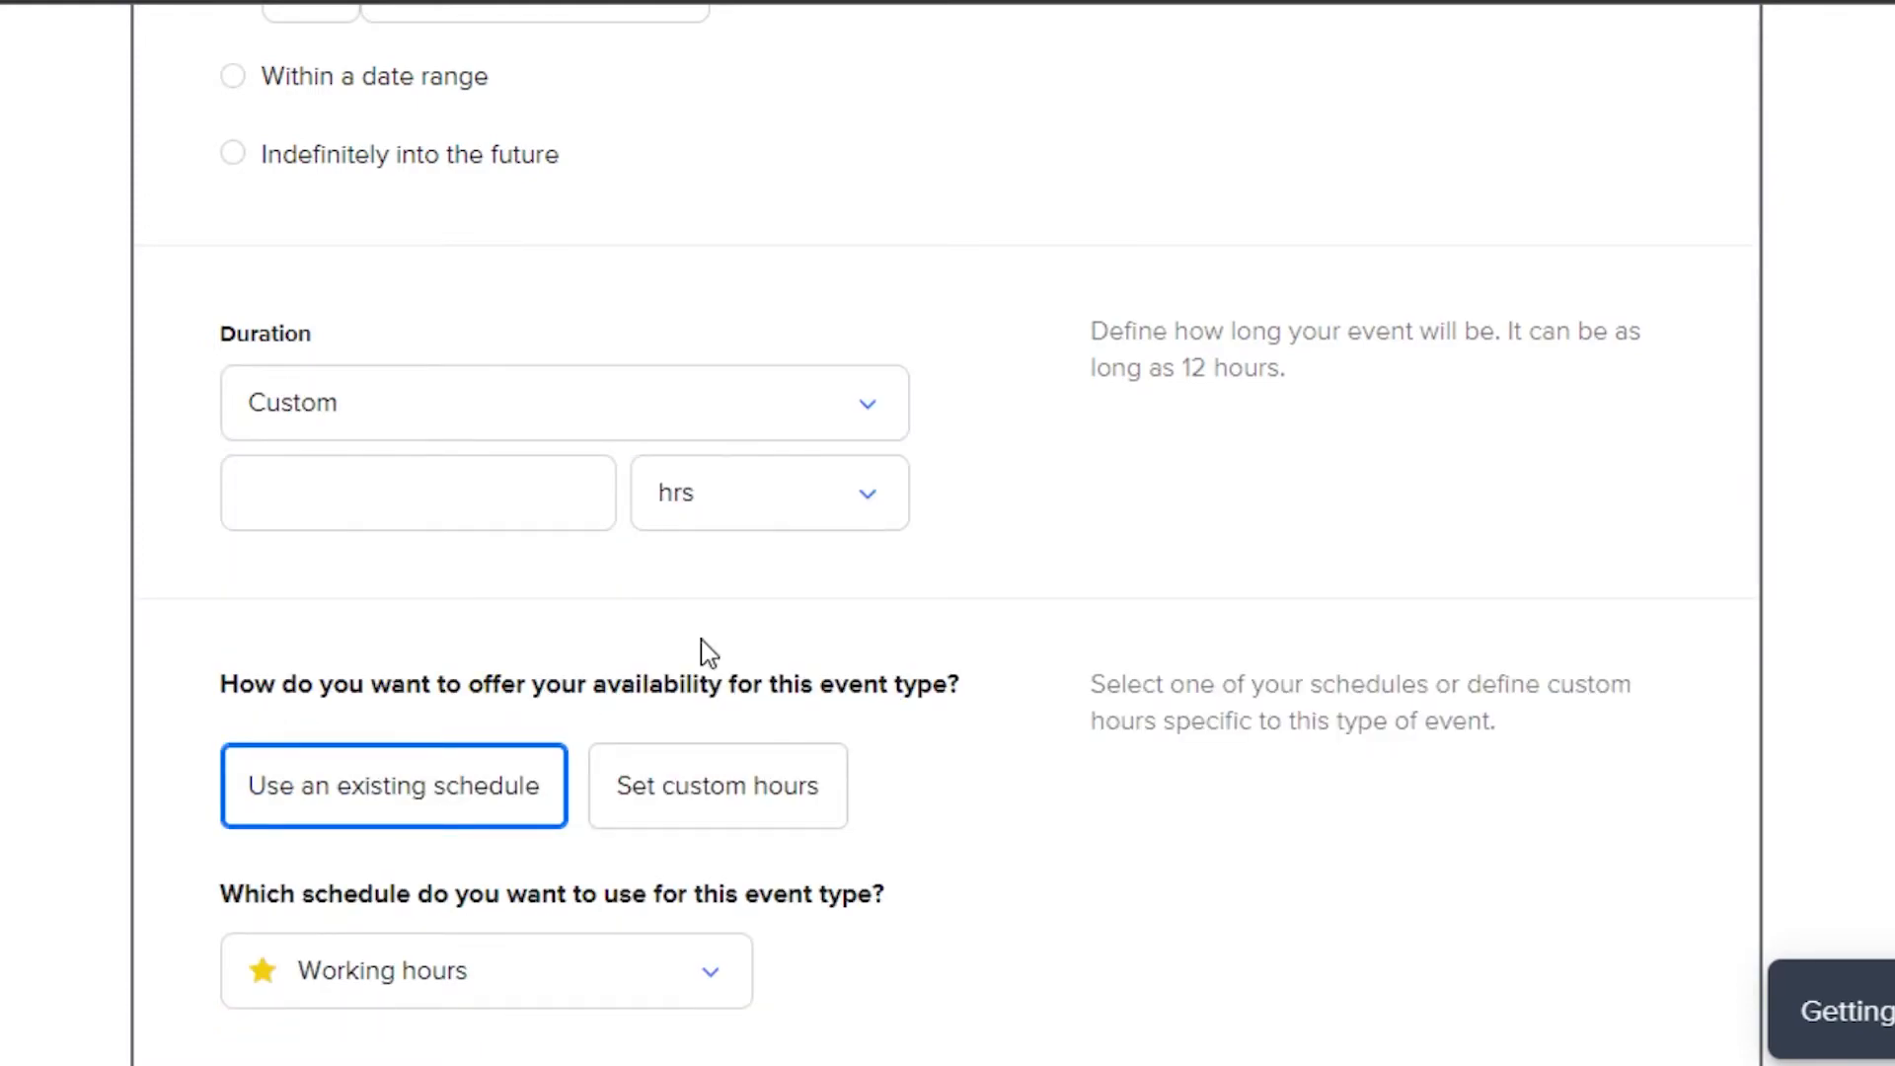
pyautogui.click(417, 491)
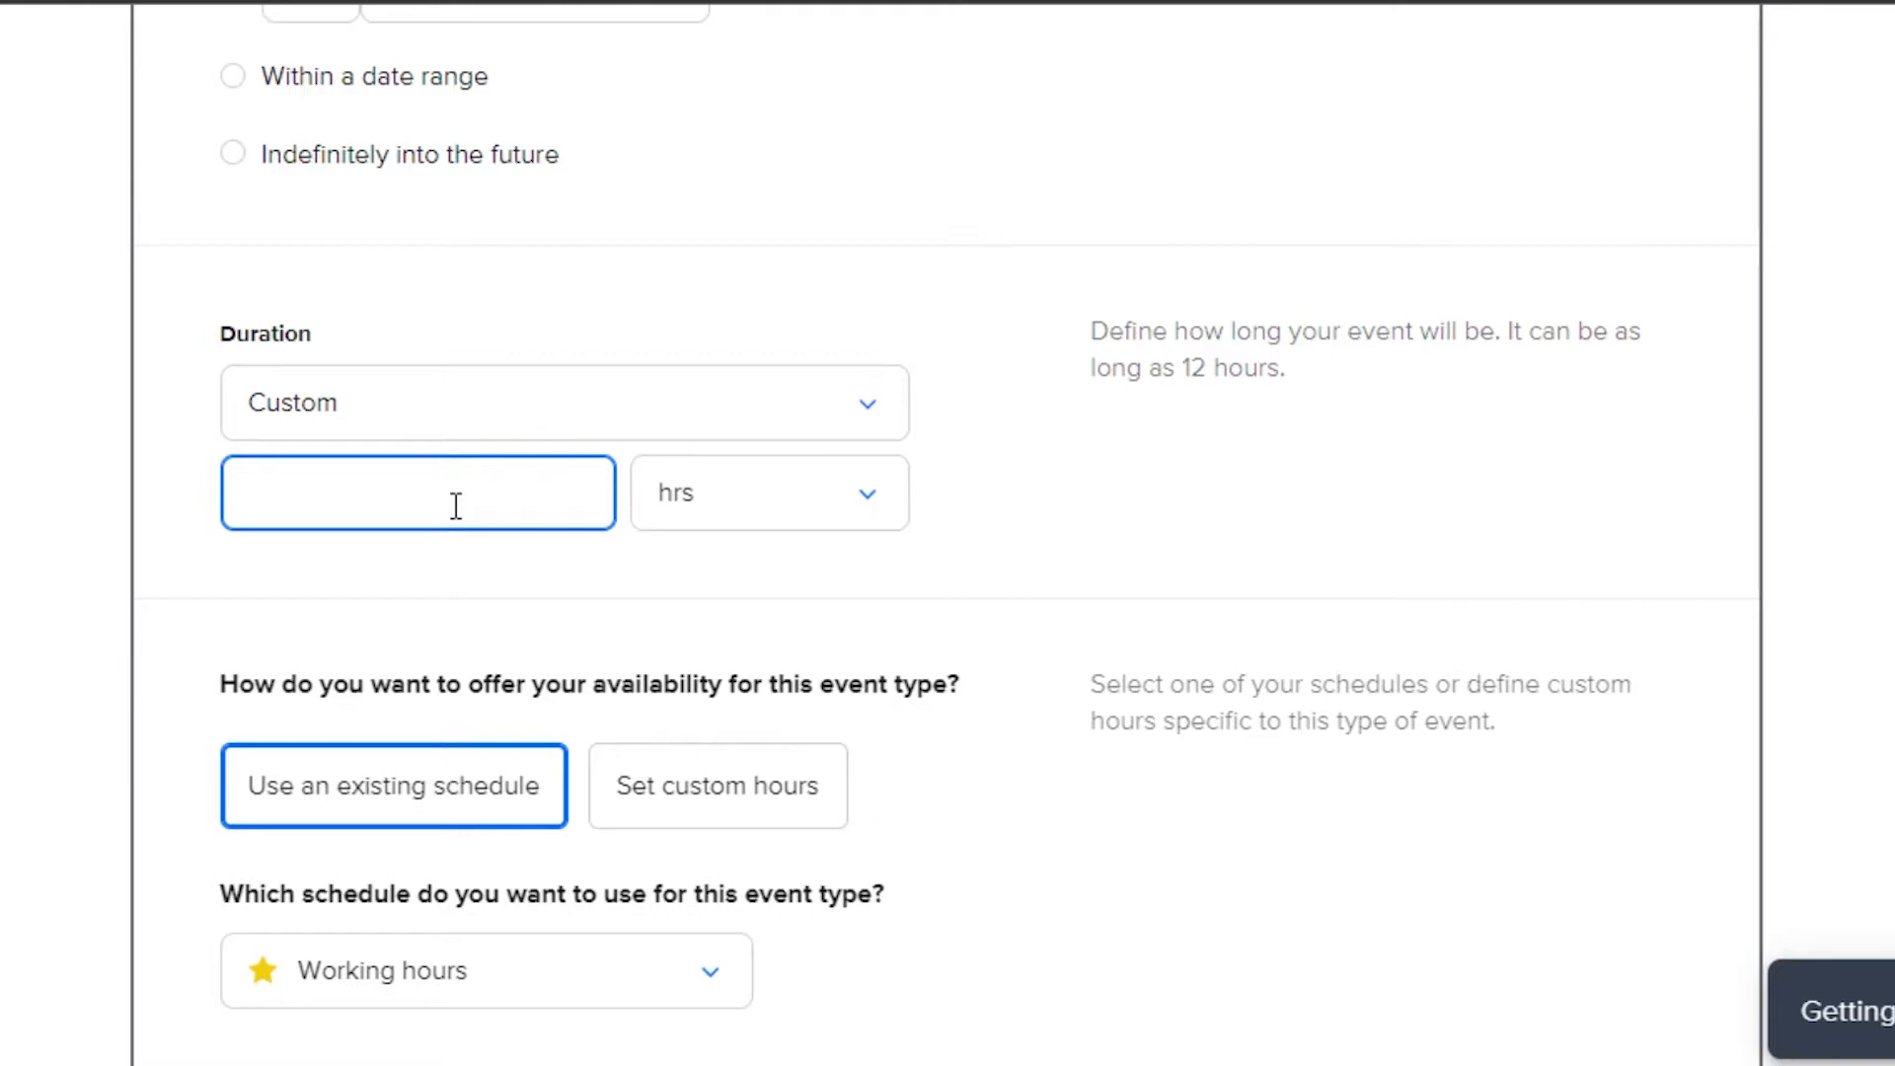
pyautogui.write('2')
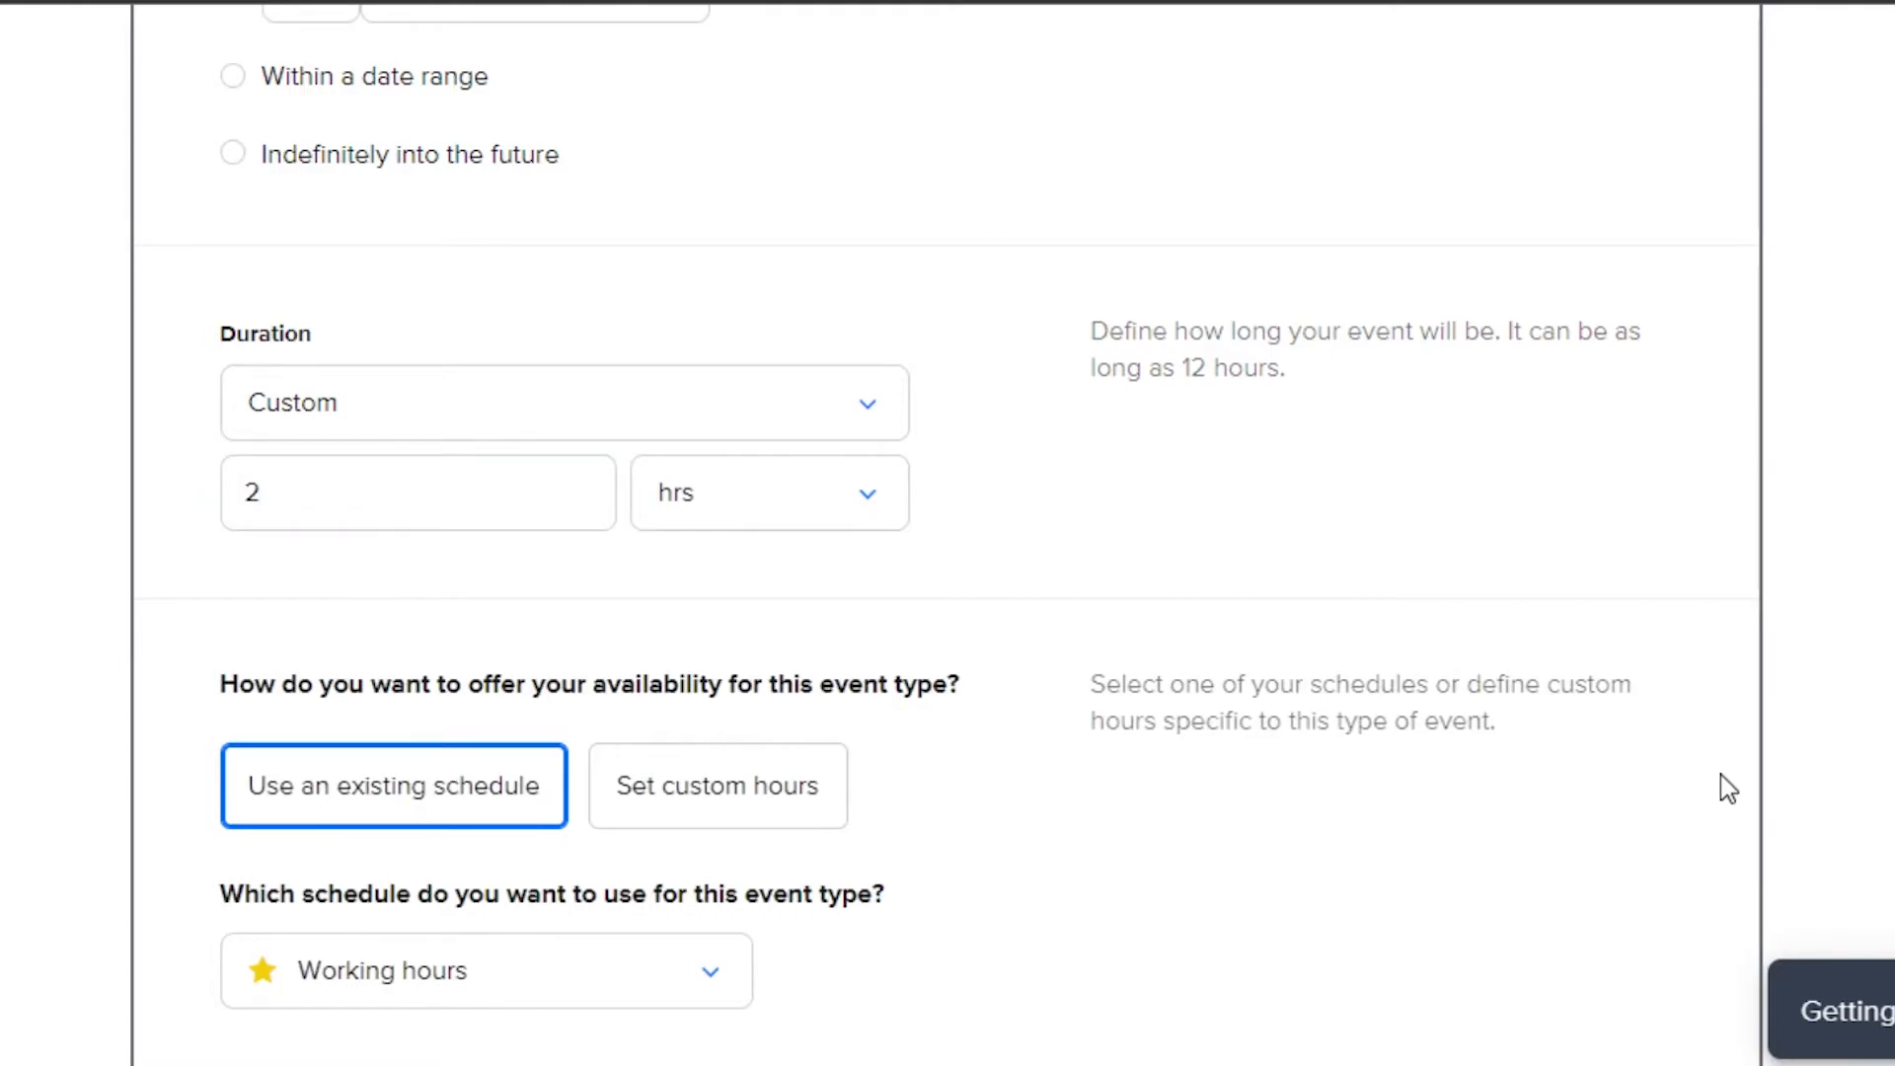
pyautogui.scroll(-3)
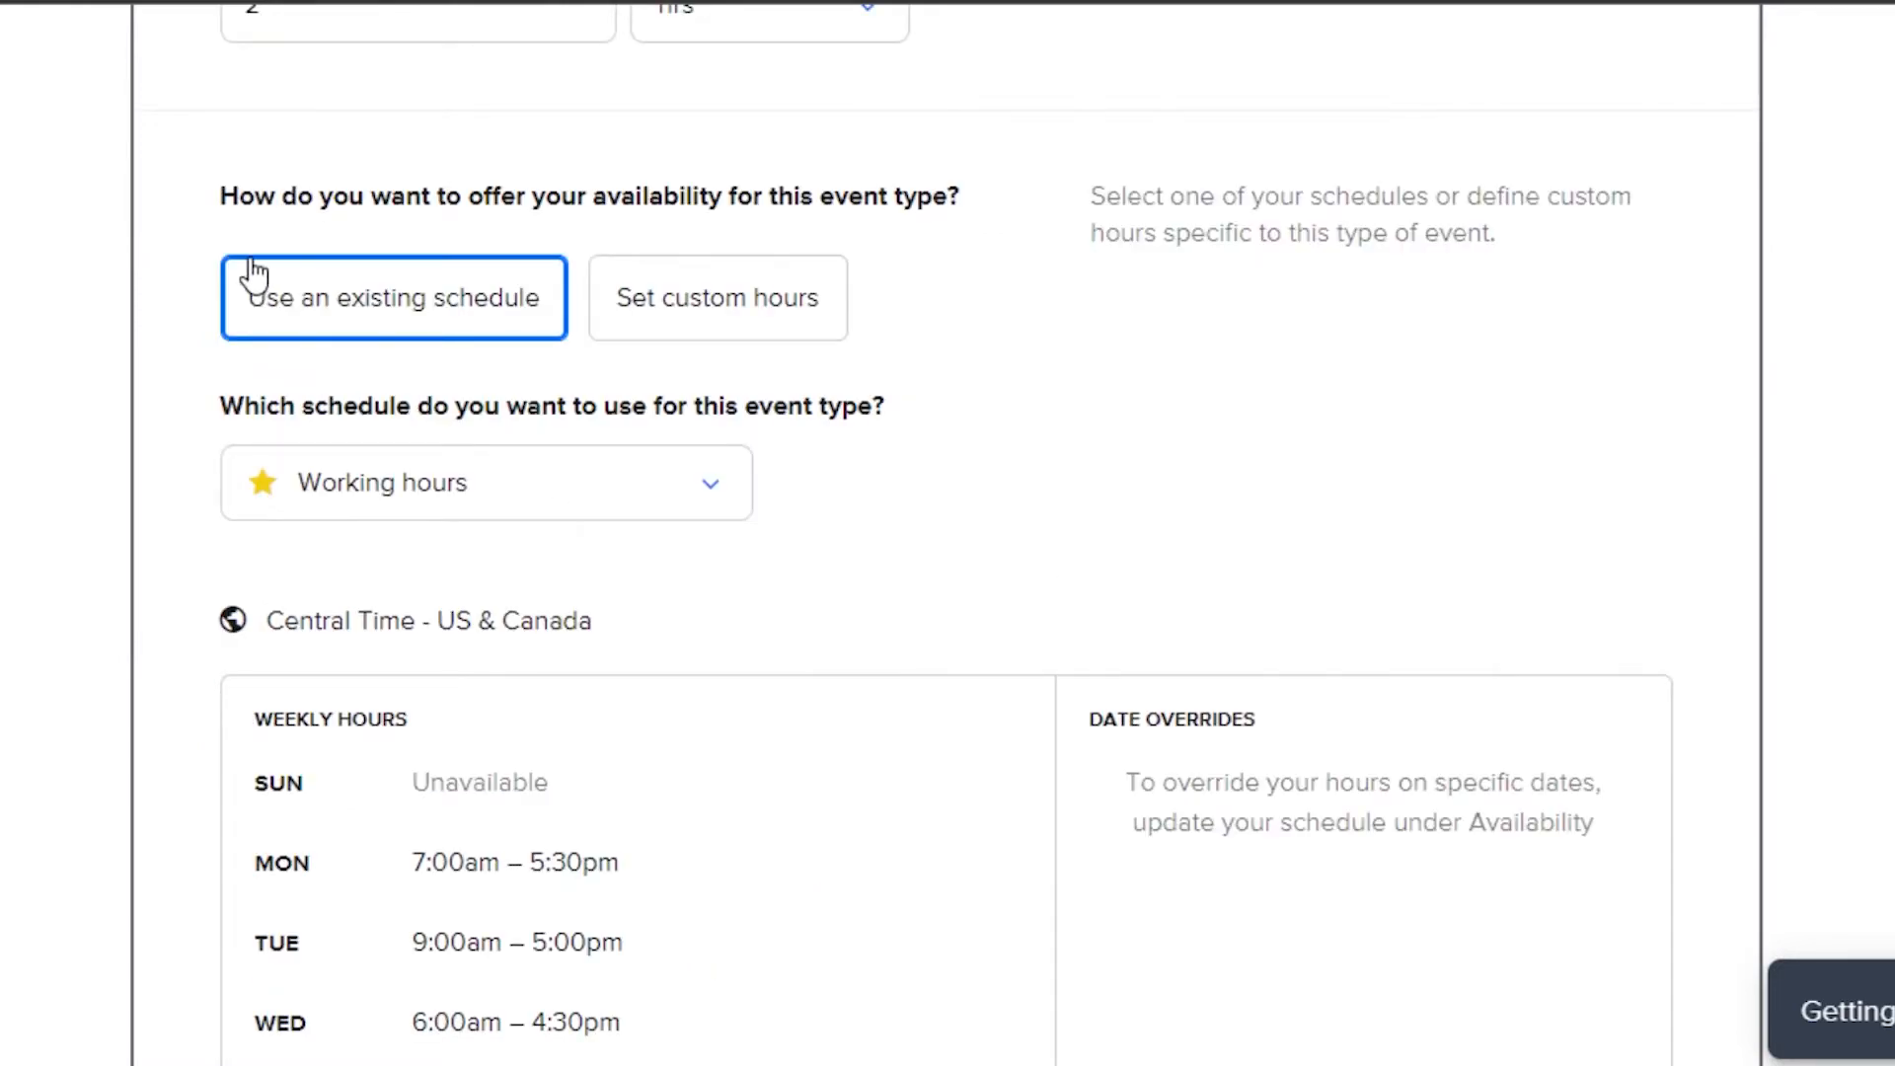
pyautogui.moveTo(332, 288)
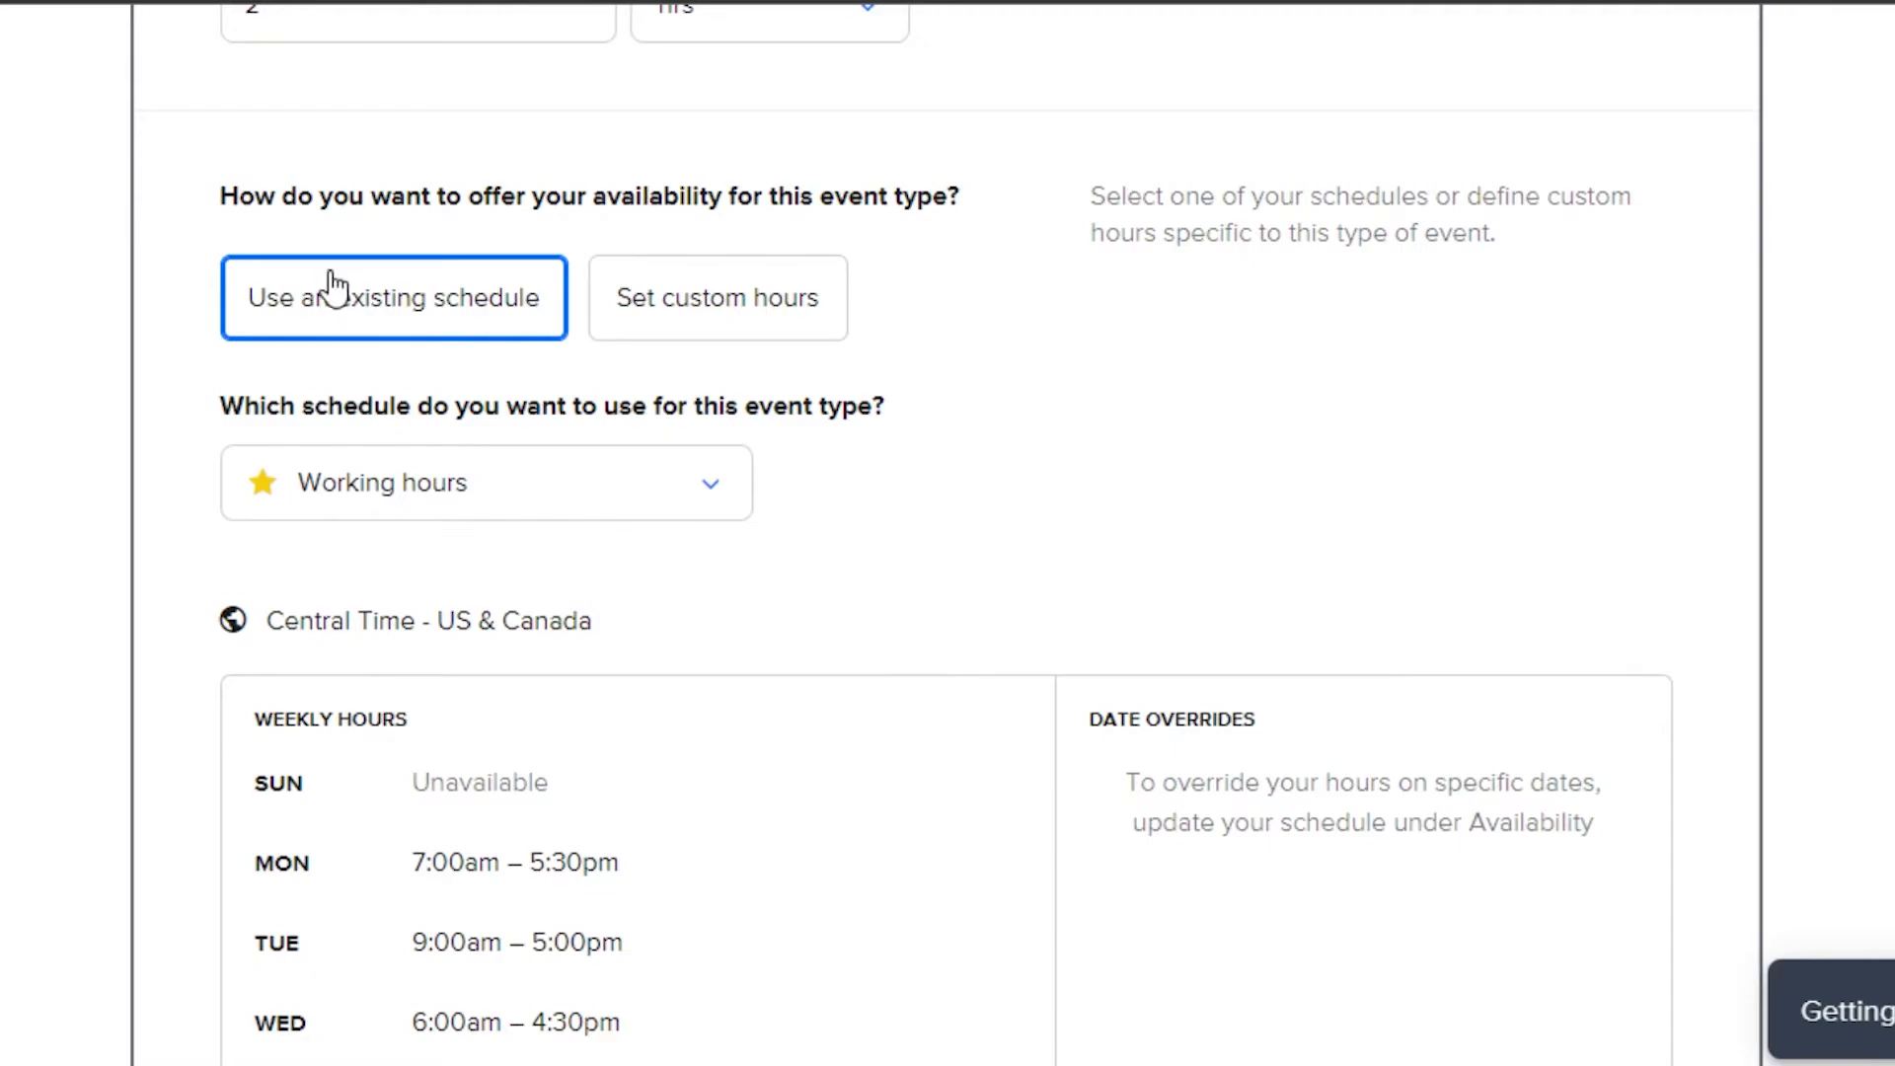
pyautogui.moveTo(499, 247)
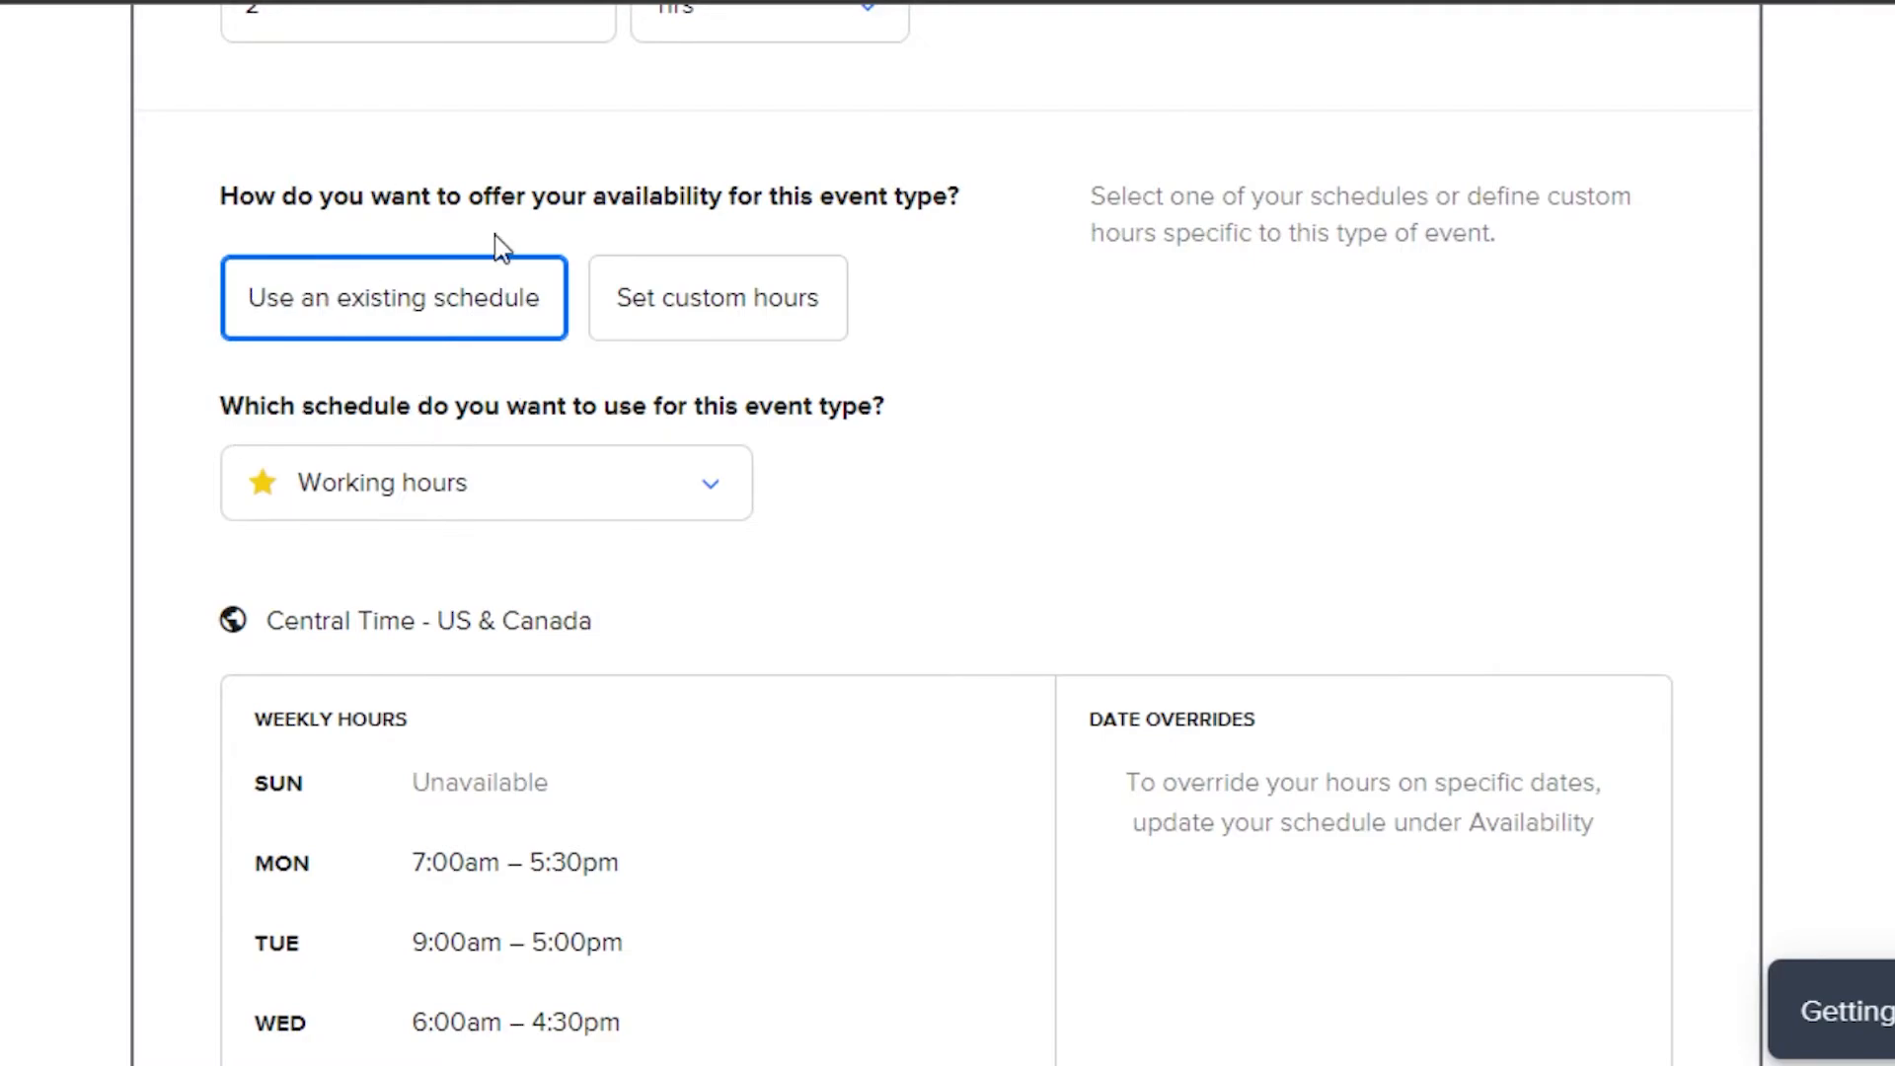
pyautogui.scroll(3)
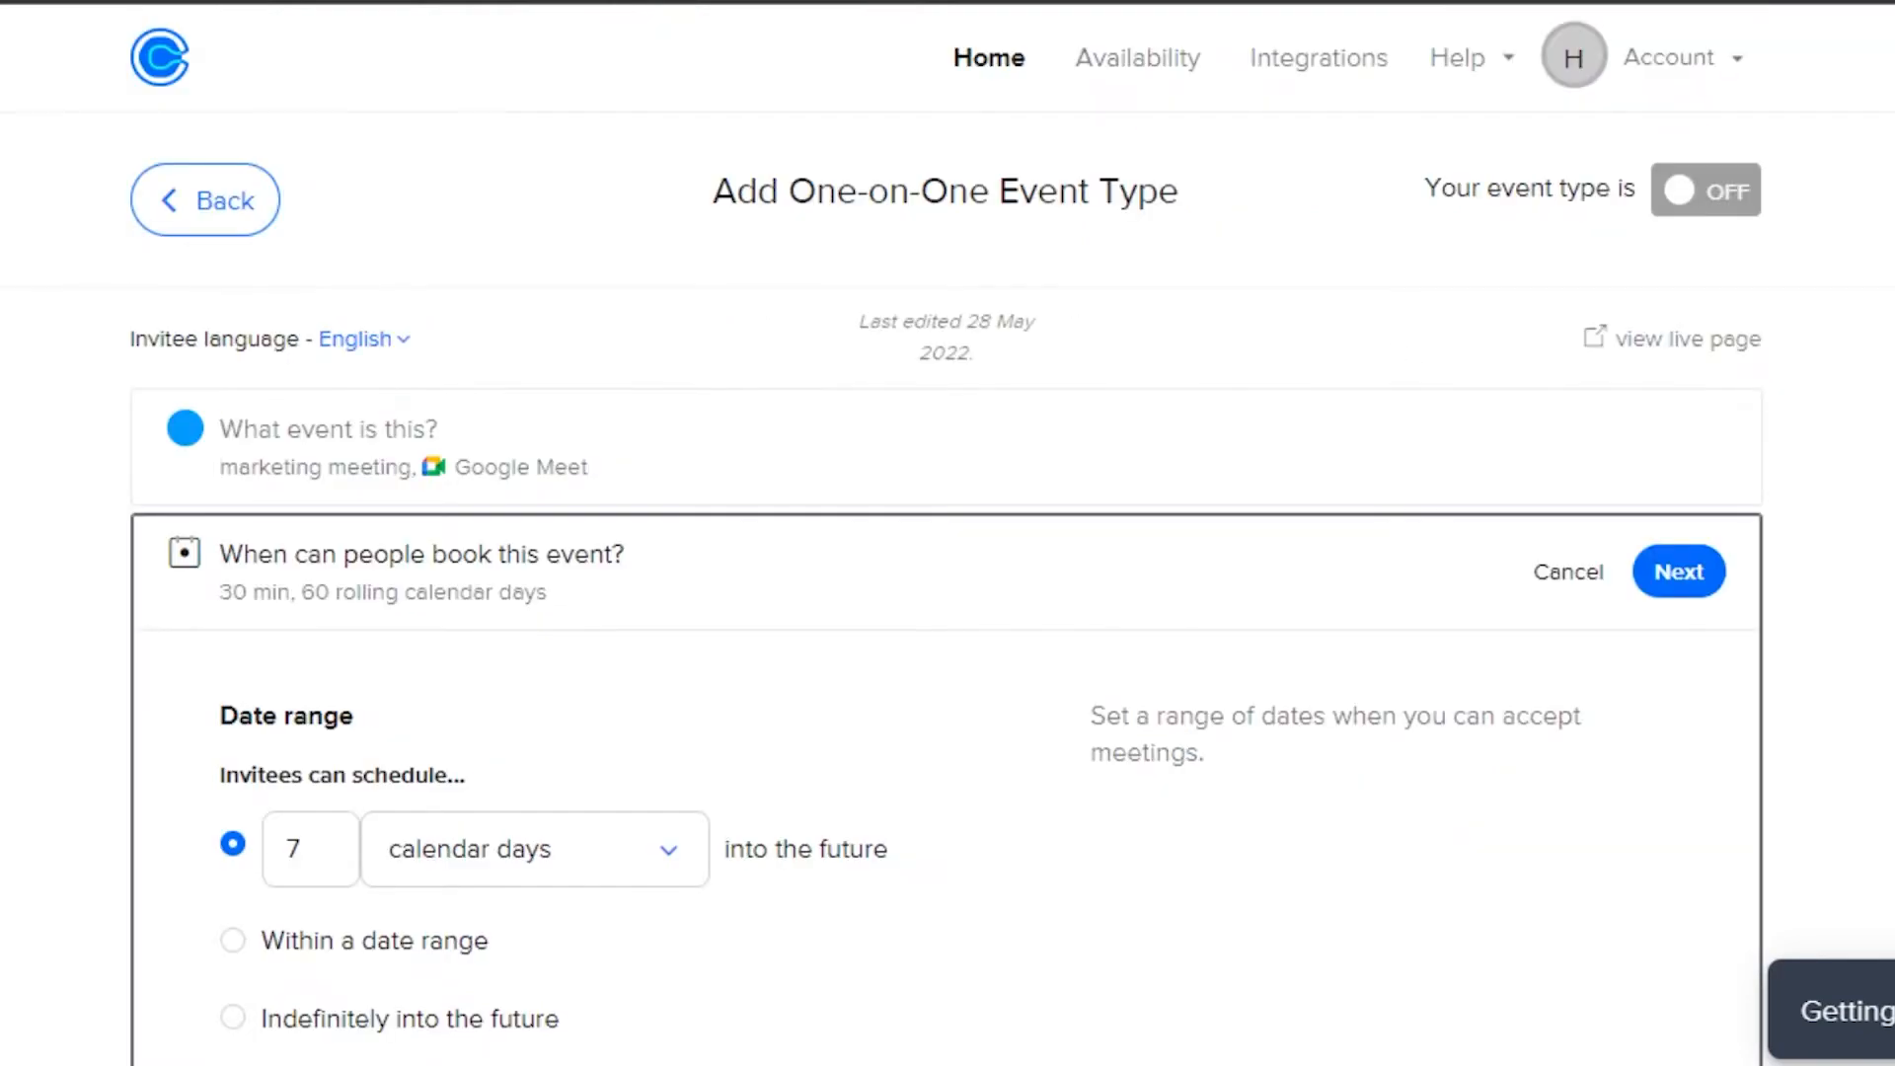
pyautogui.scroll(-3)
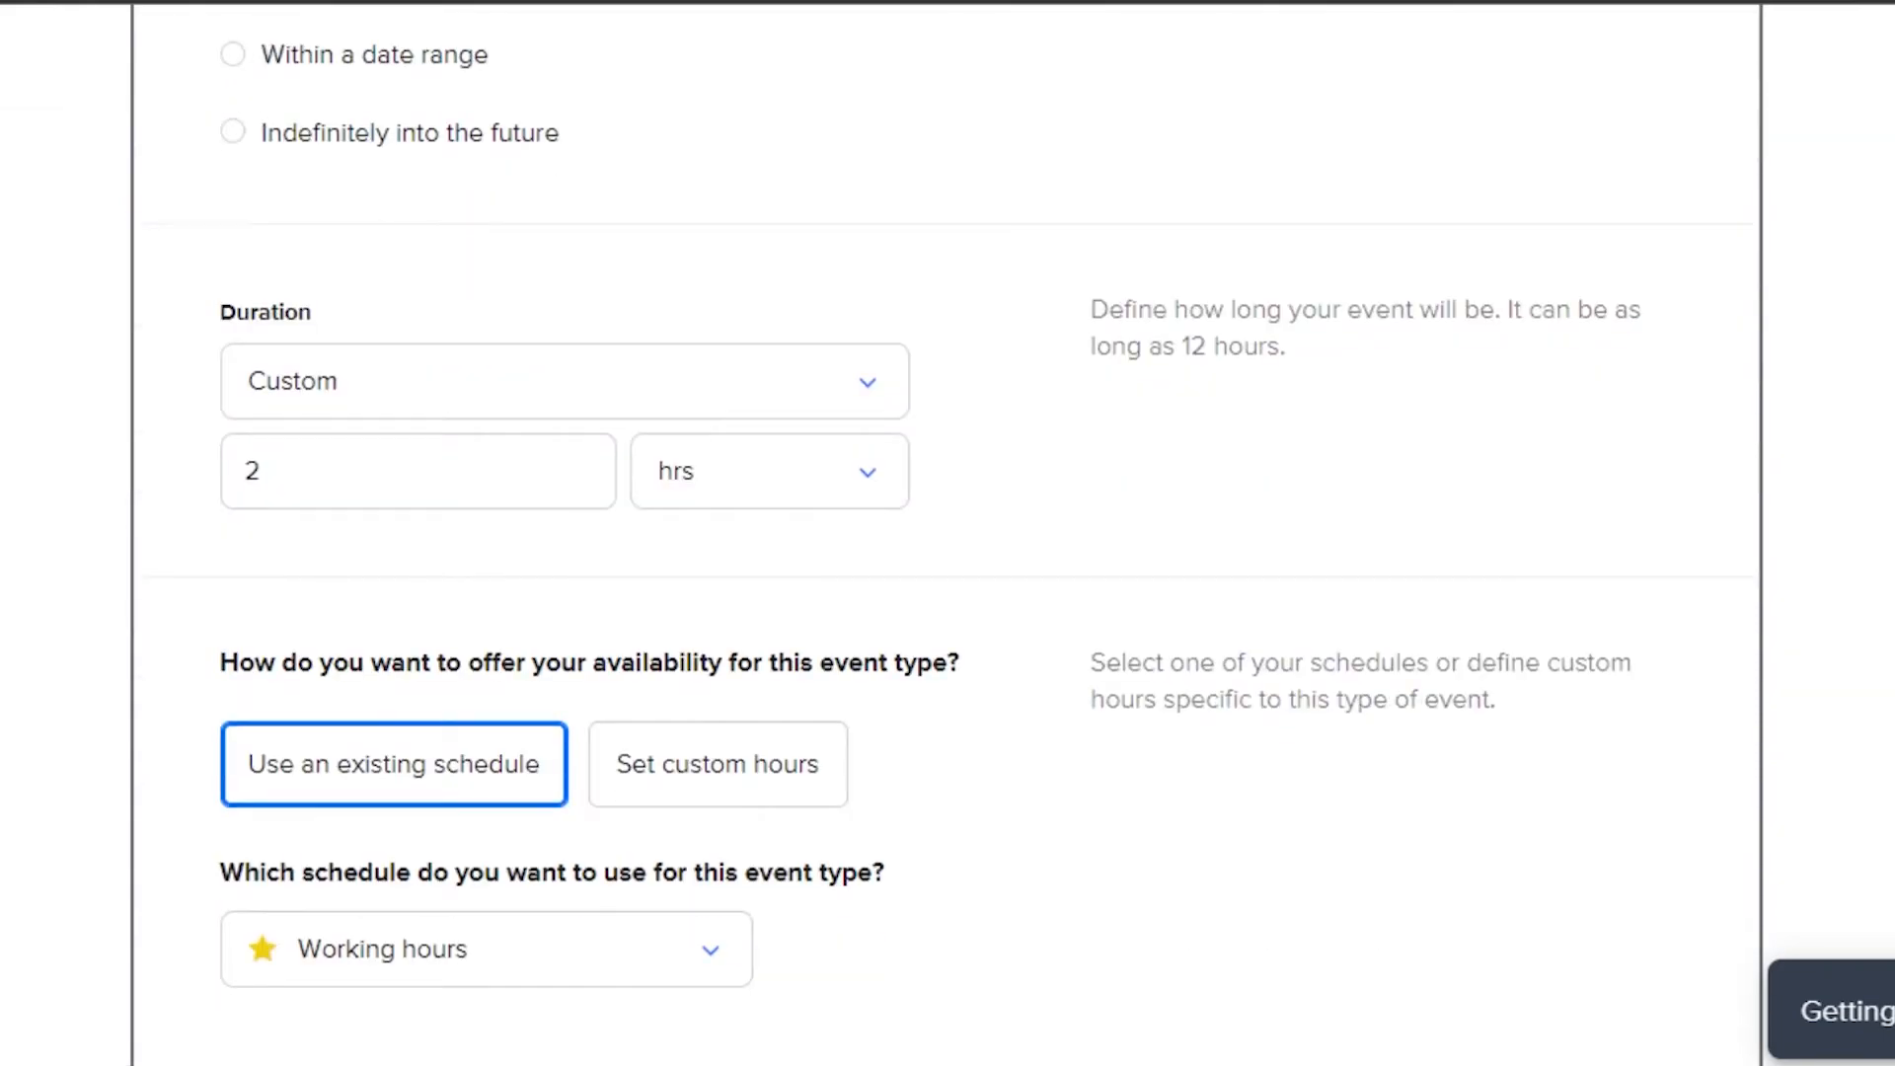
pyautogui.scroll(-3)
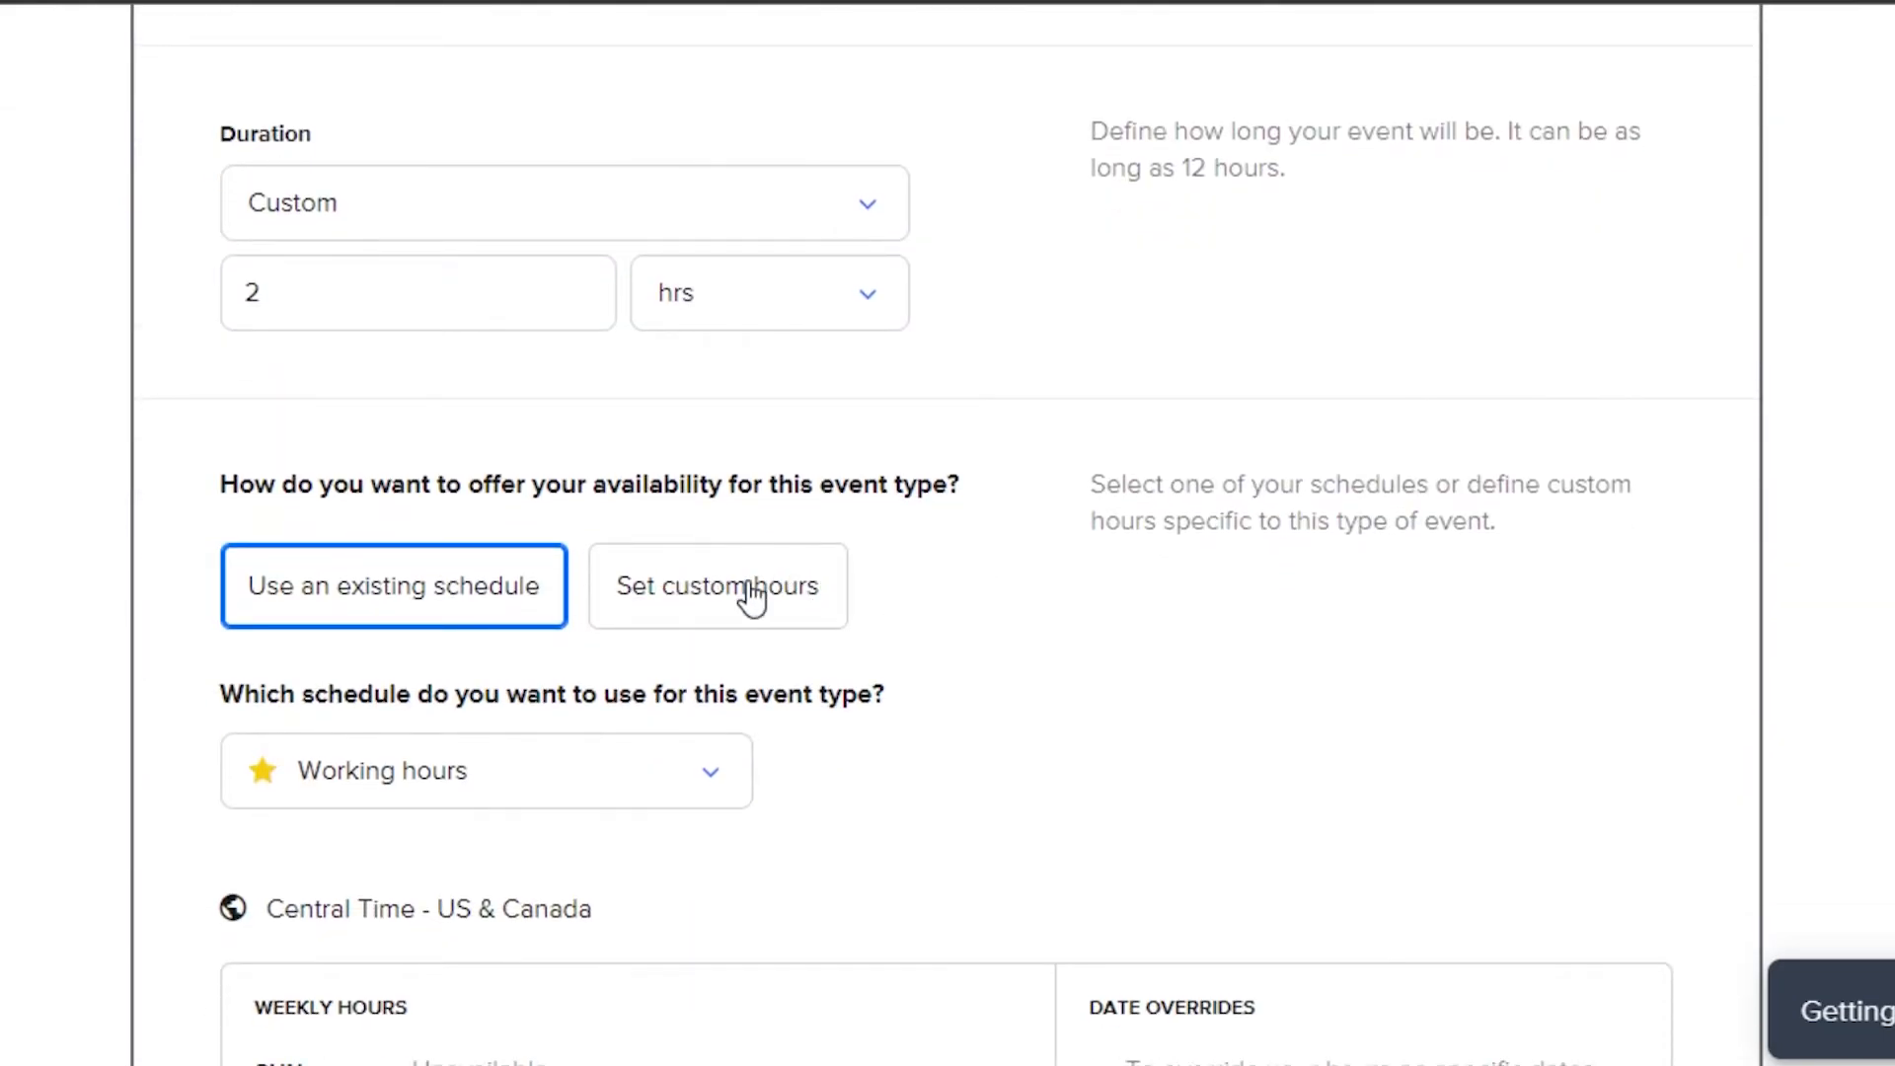
pyautogui.moveTo(572, 666)
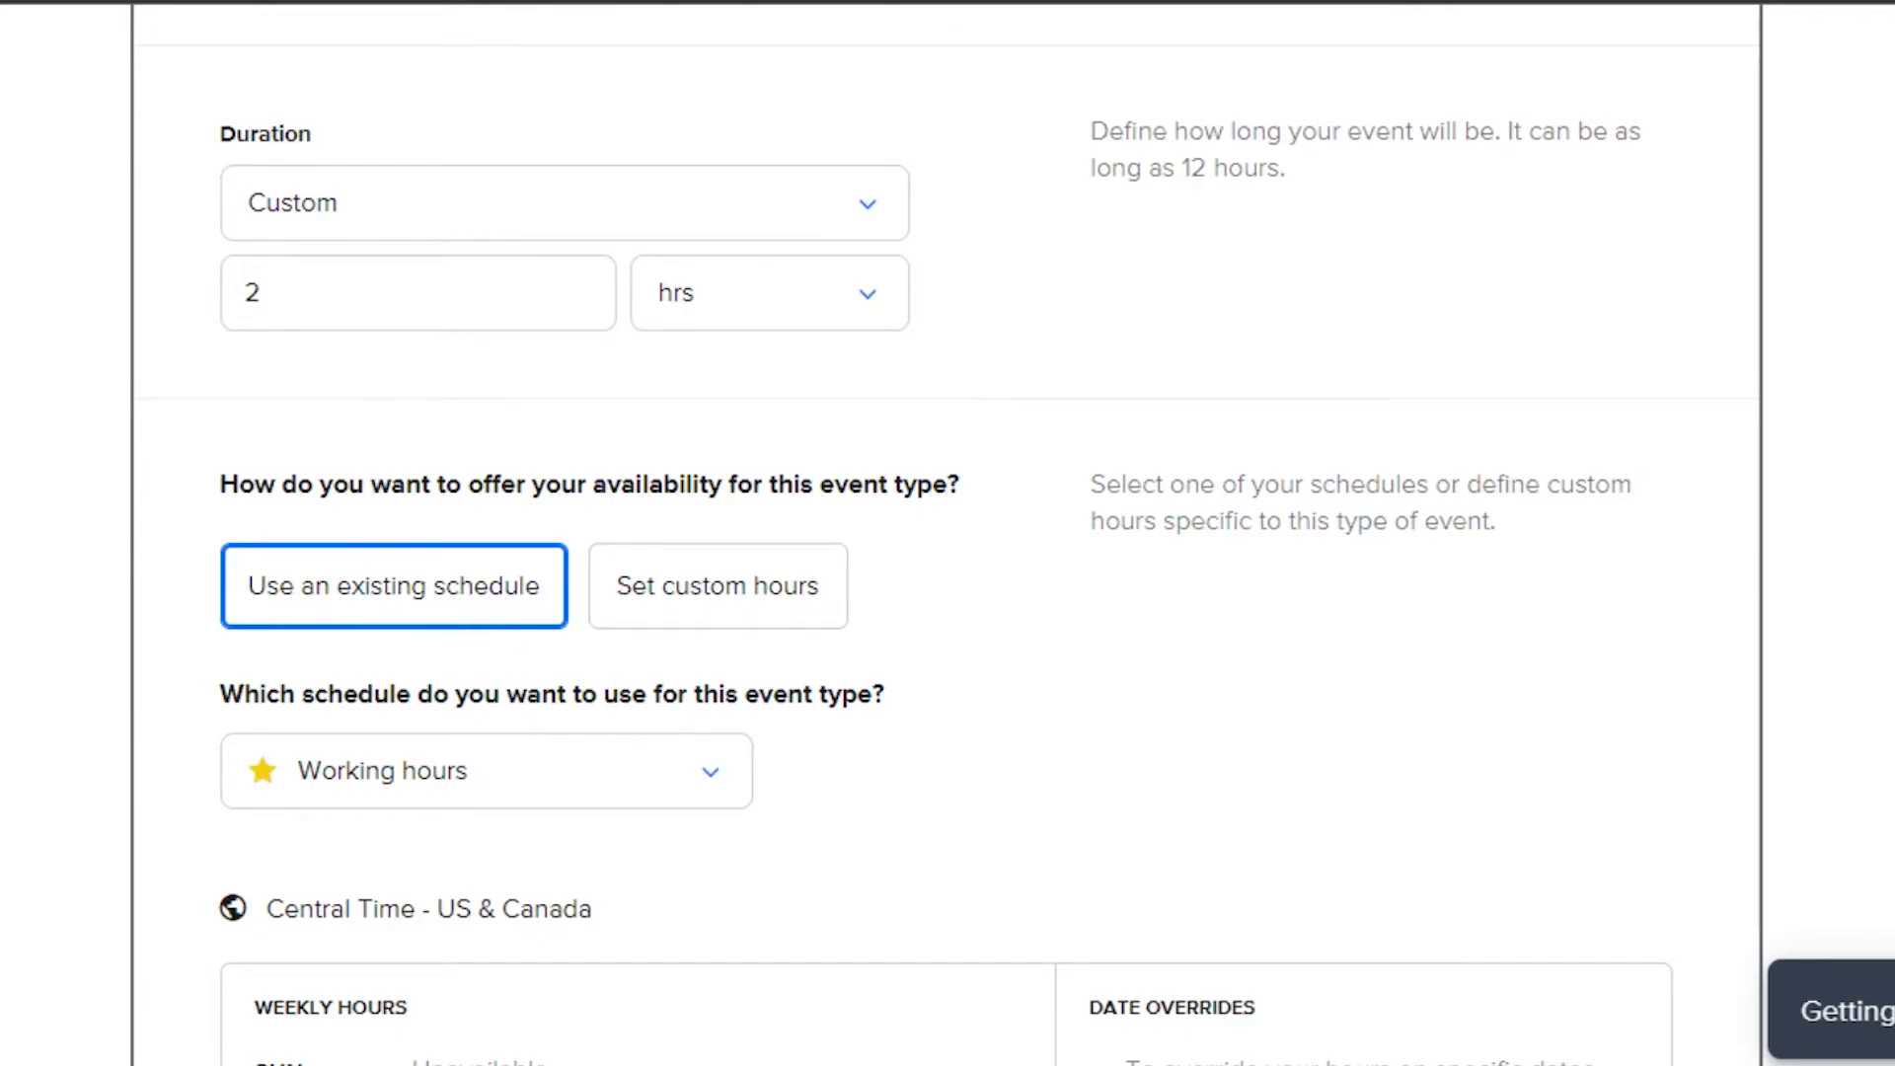
pyautogui.scroll(-3)
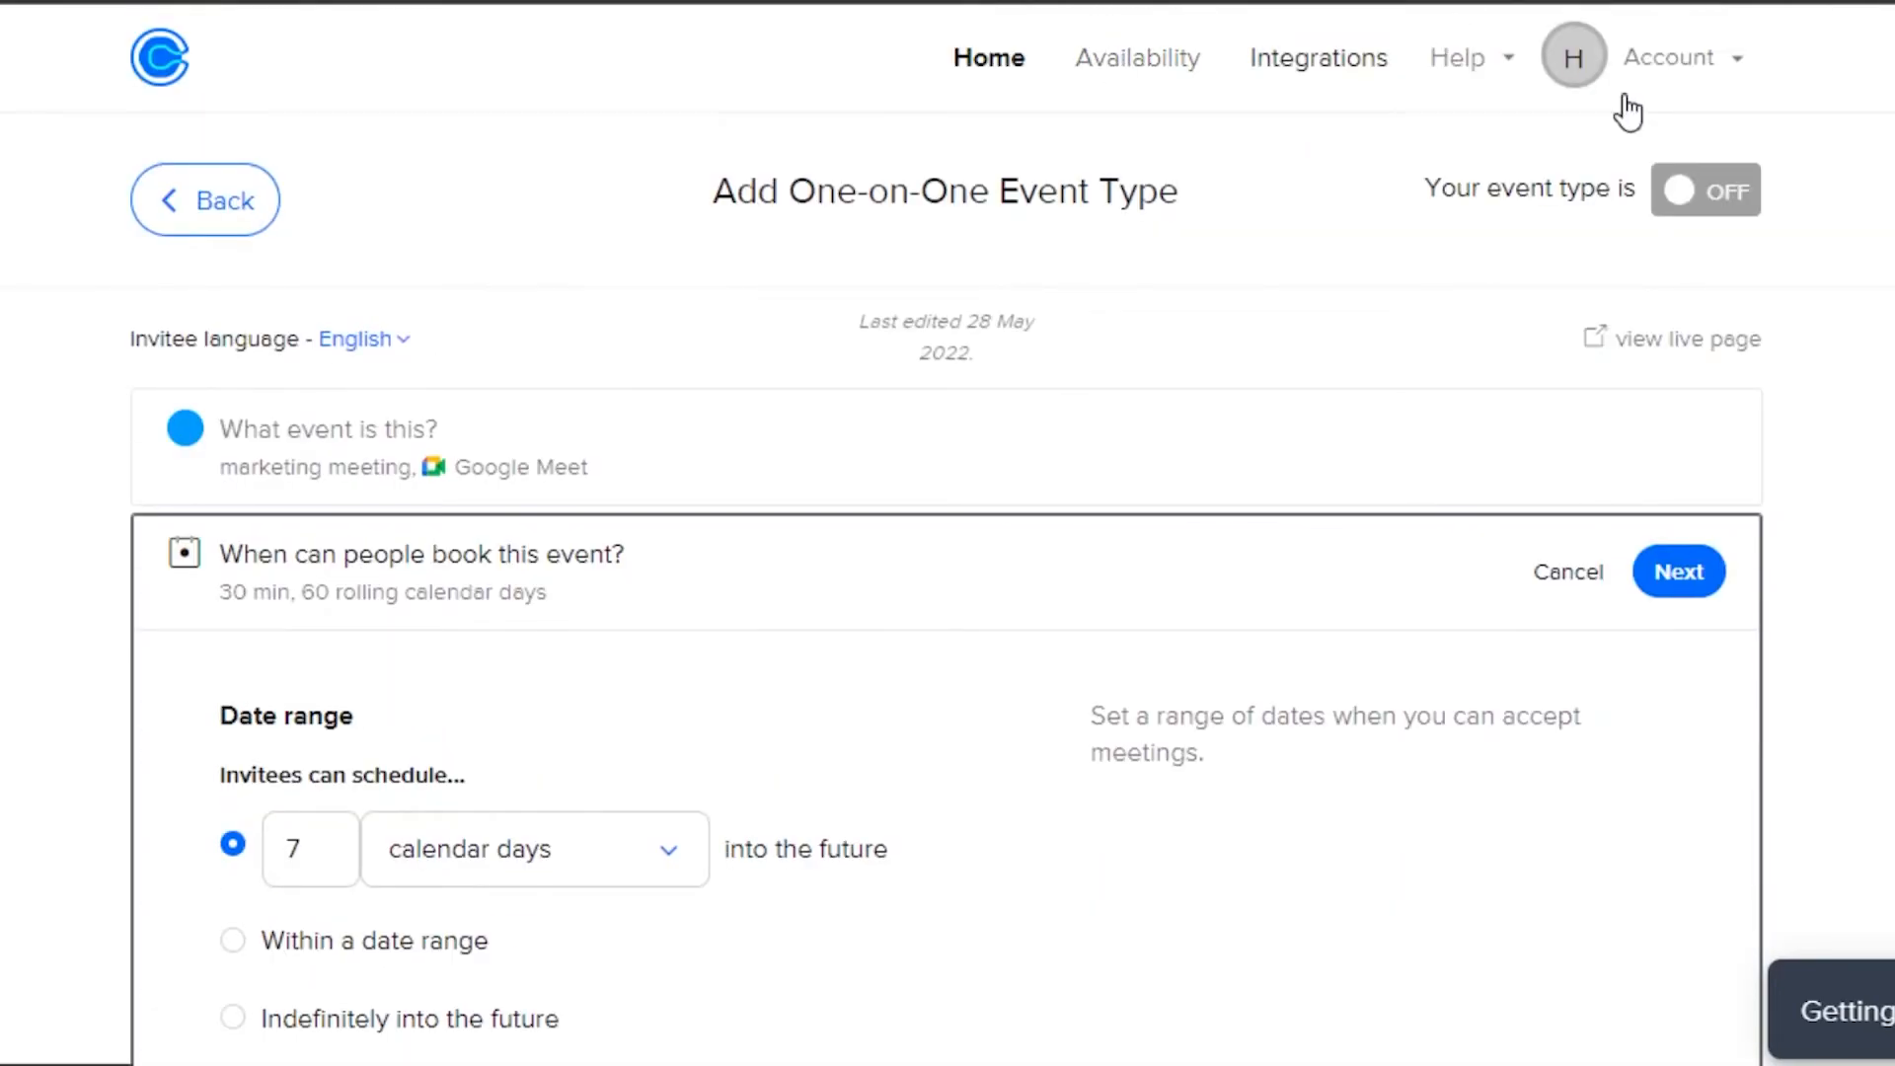
pyautogui.scroll(-3)
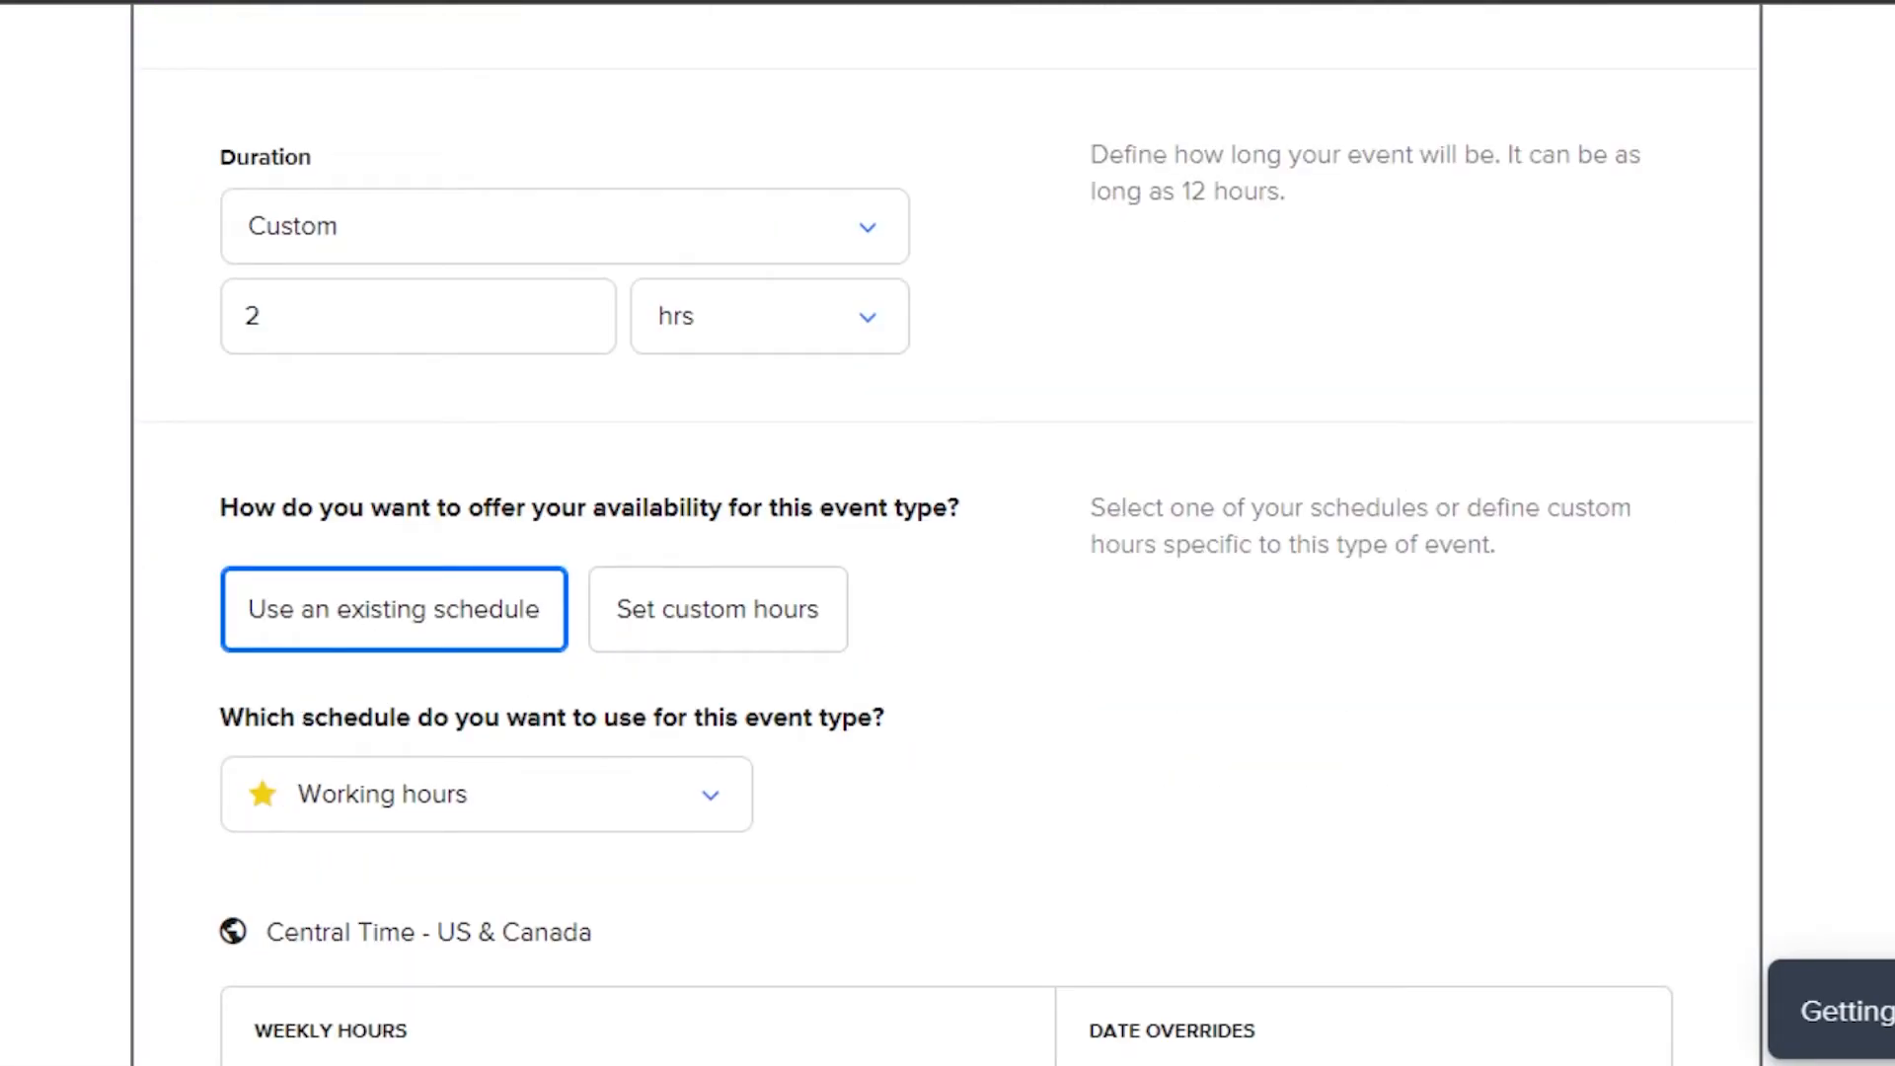
pyautogui.scroll(-3)
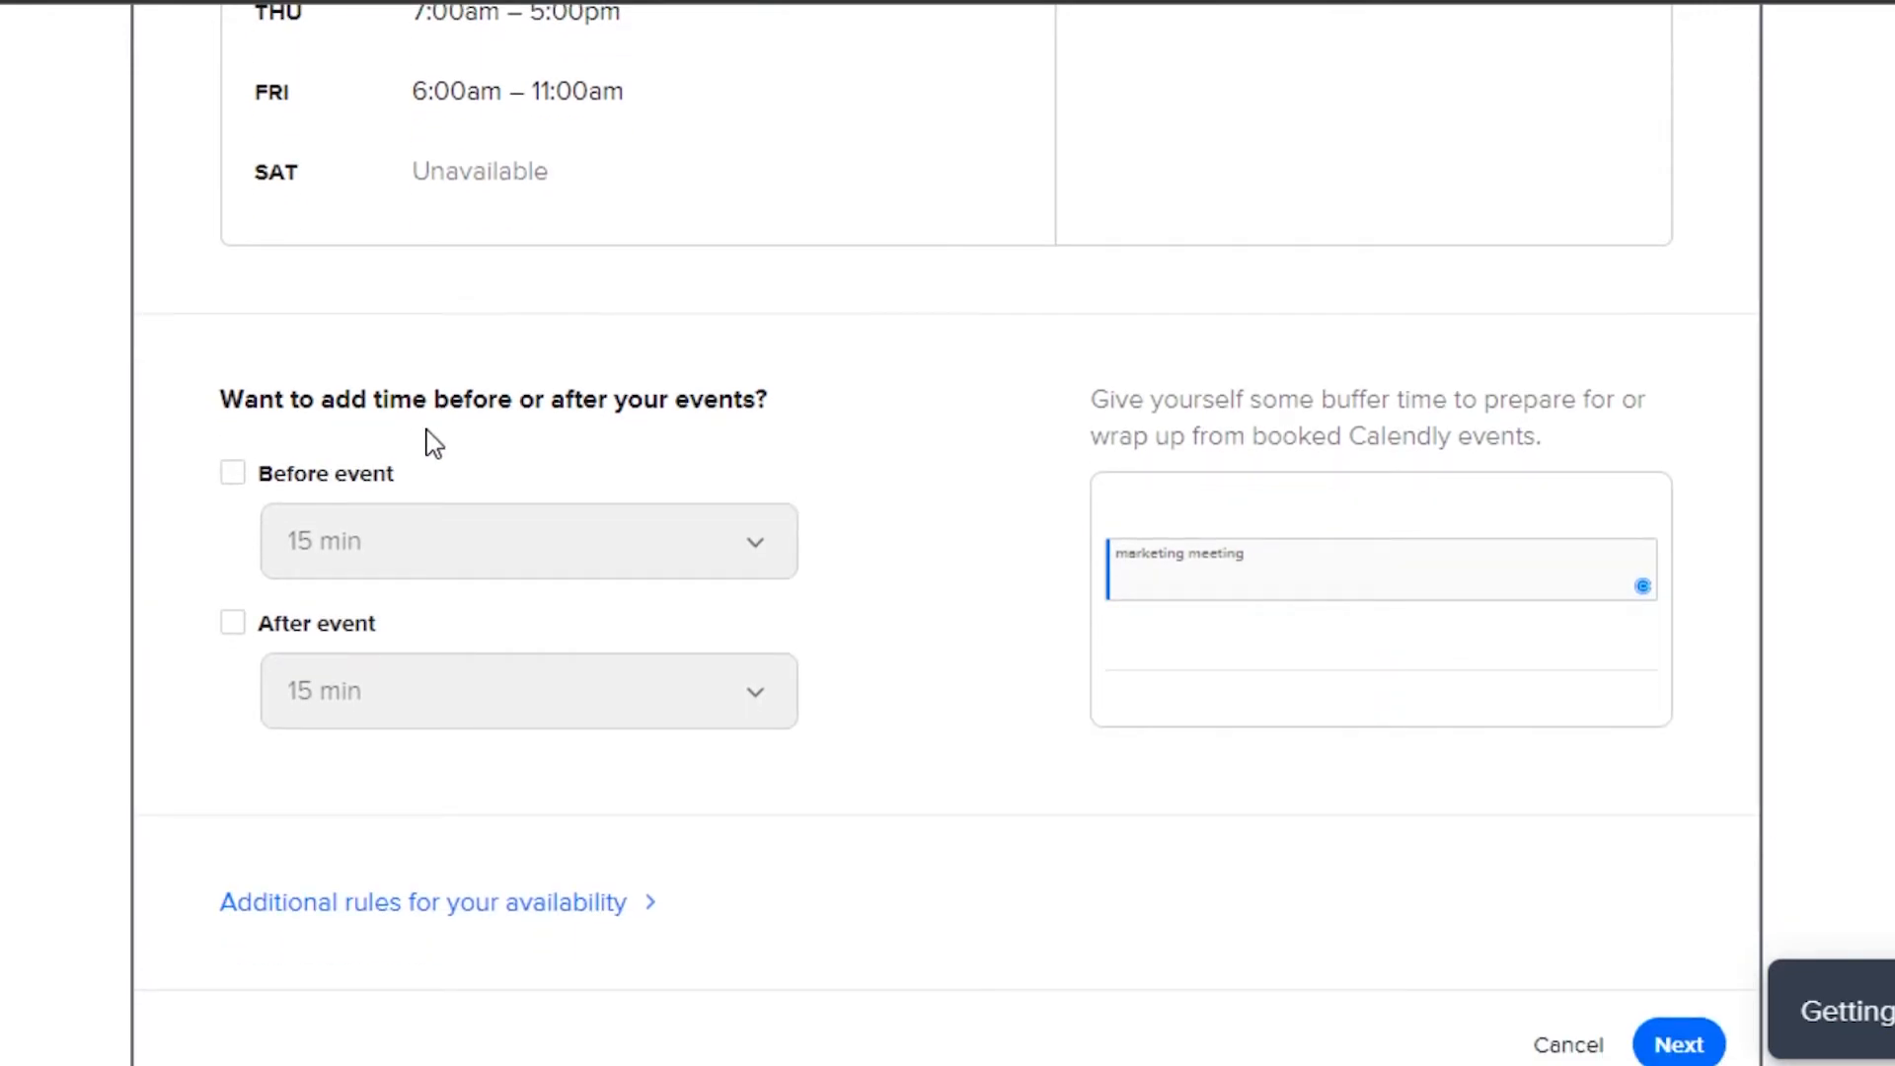
pyautogui.moveTo(590, 517)
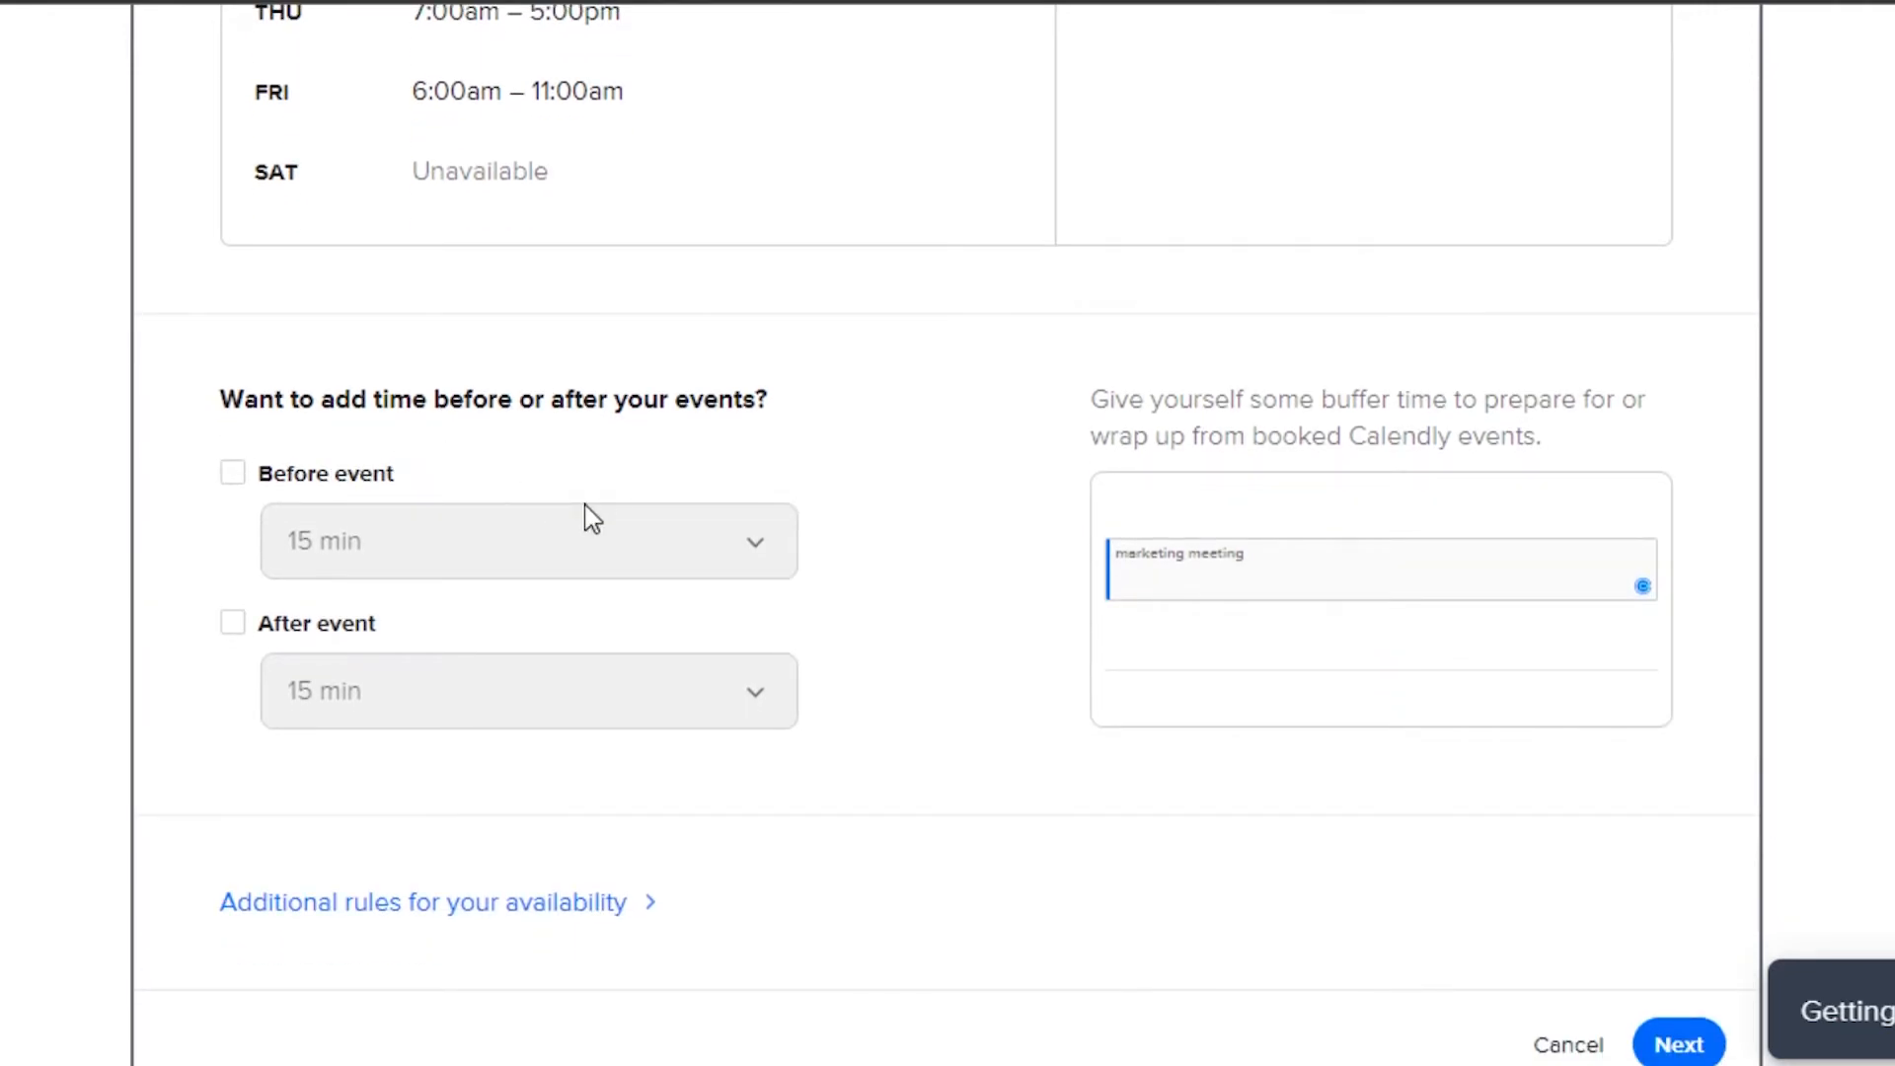
pyautogui.moveTo(215, 450)
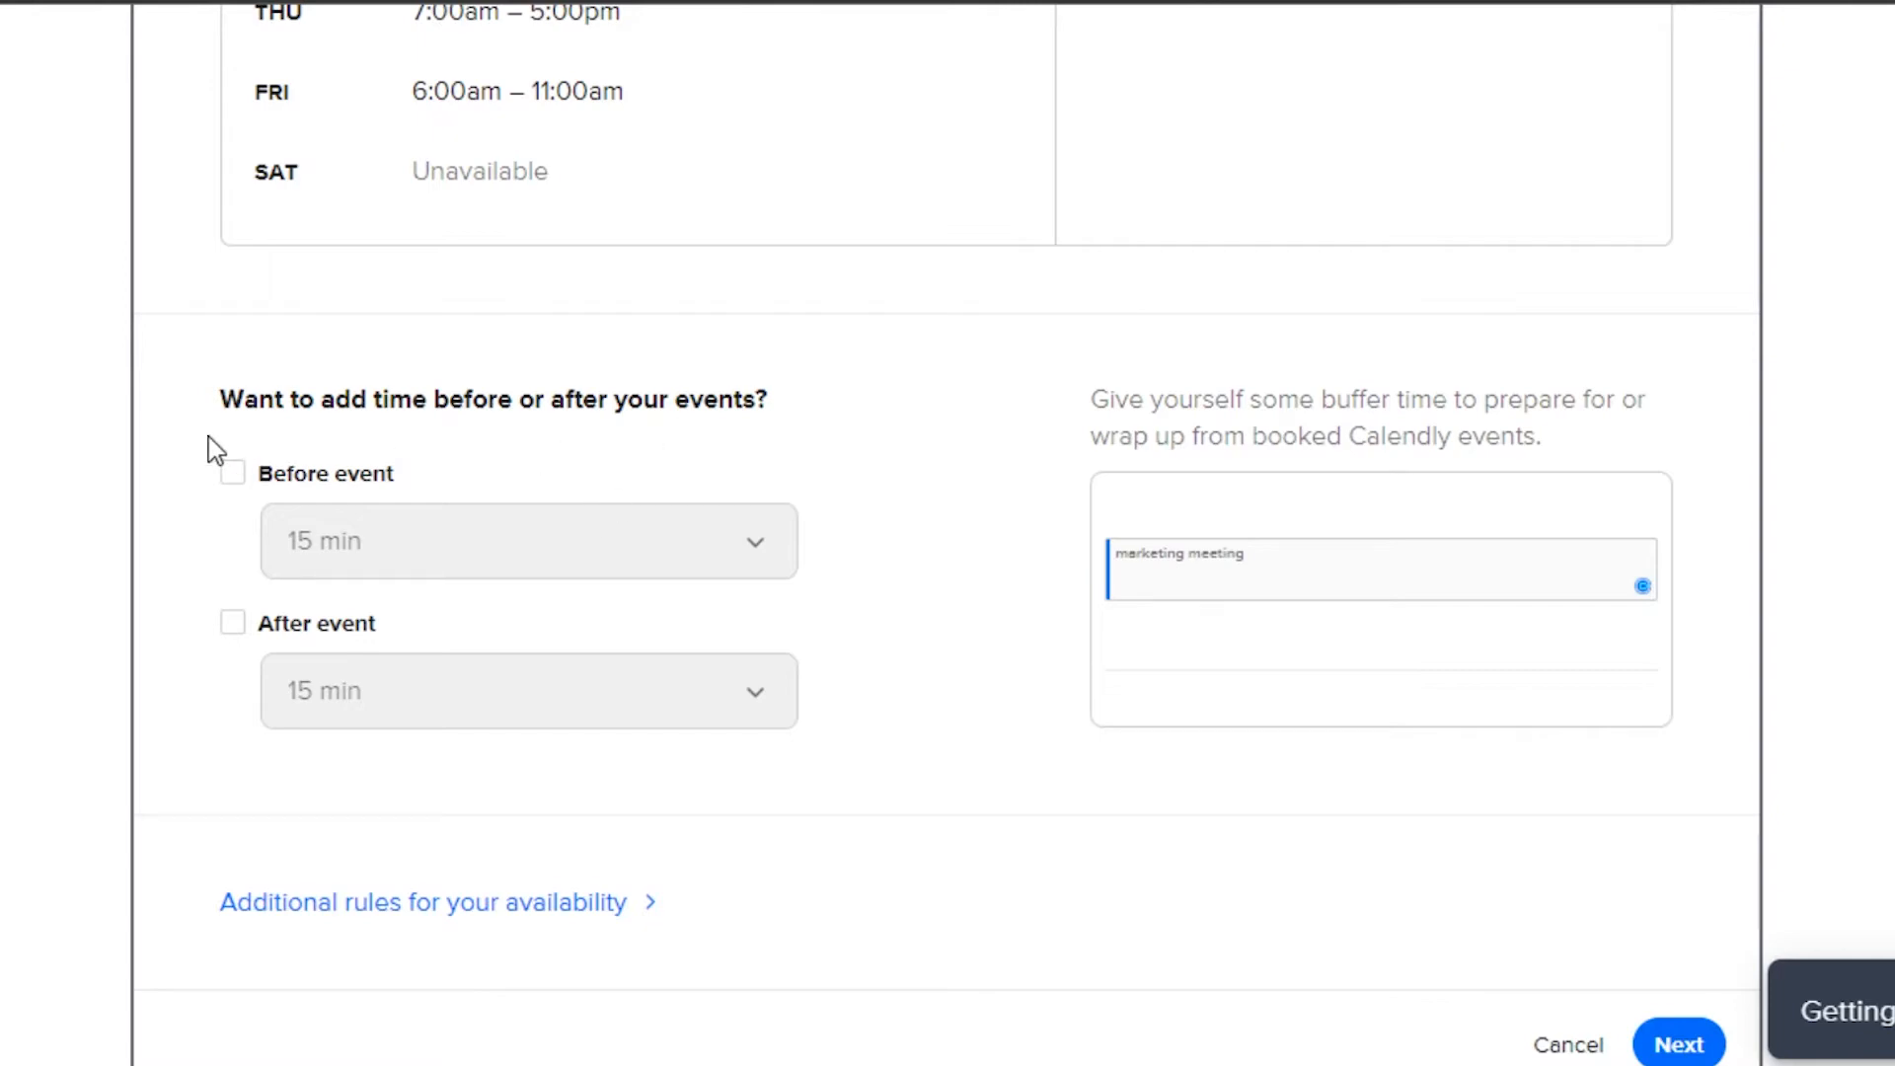
pyautogui.moveTo(375, 495)
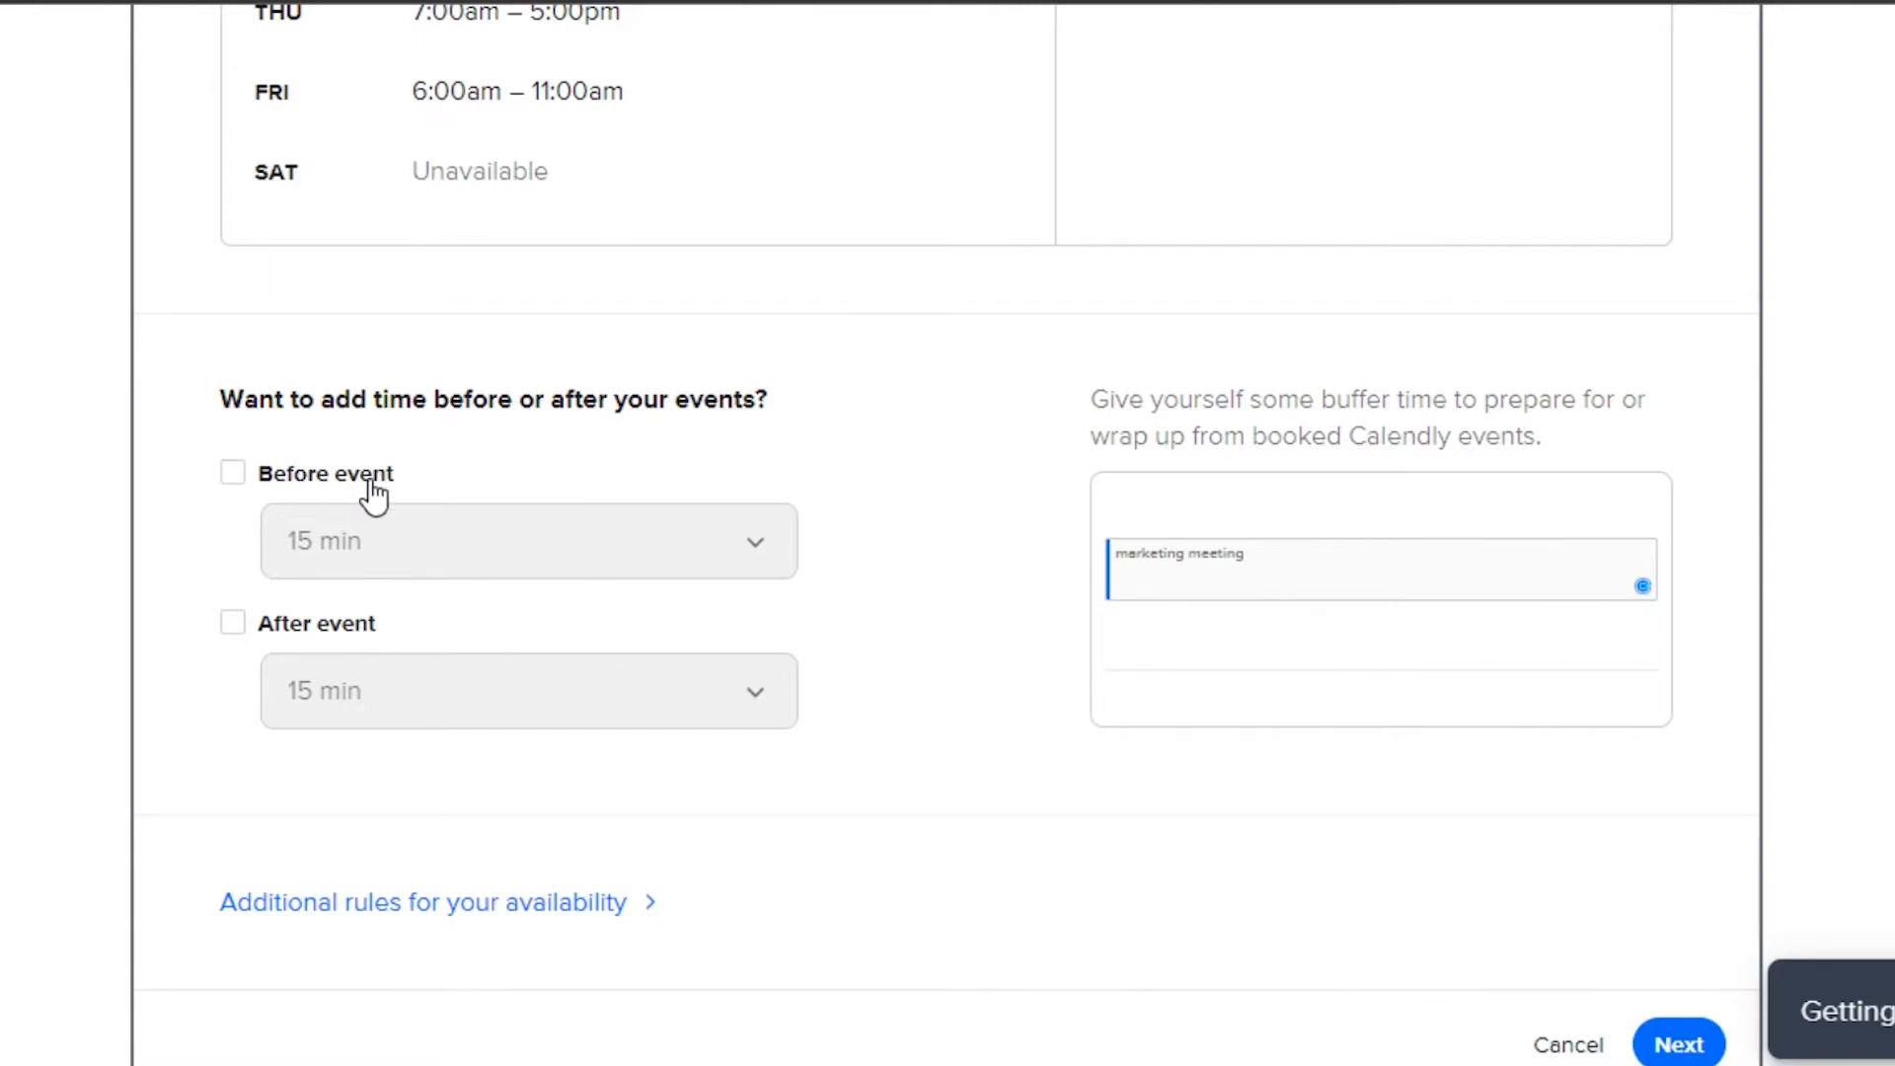
# Add a 15-minute buffer before each event and save the booking availability settings
pyautogui.click(233, 471)
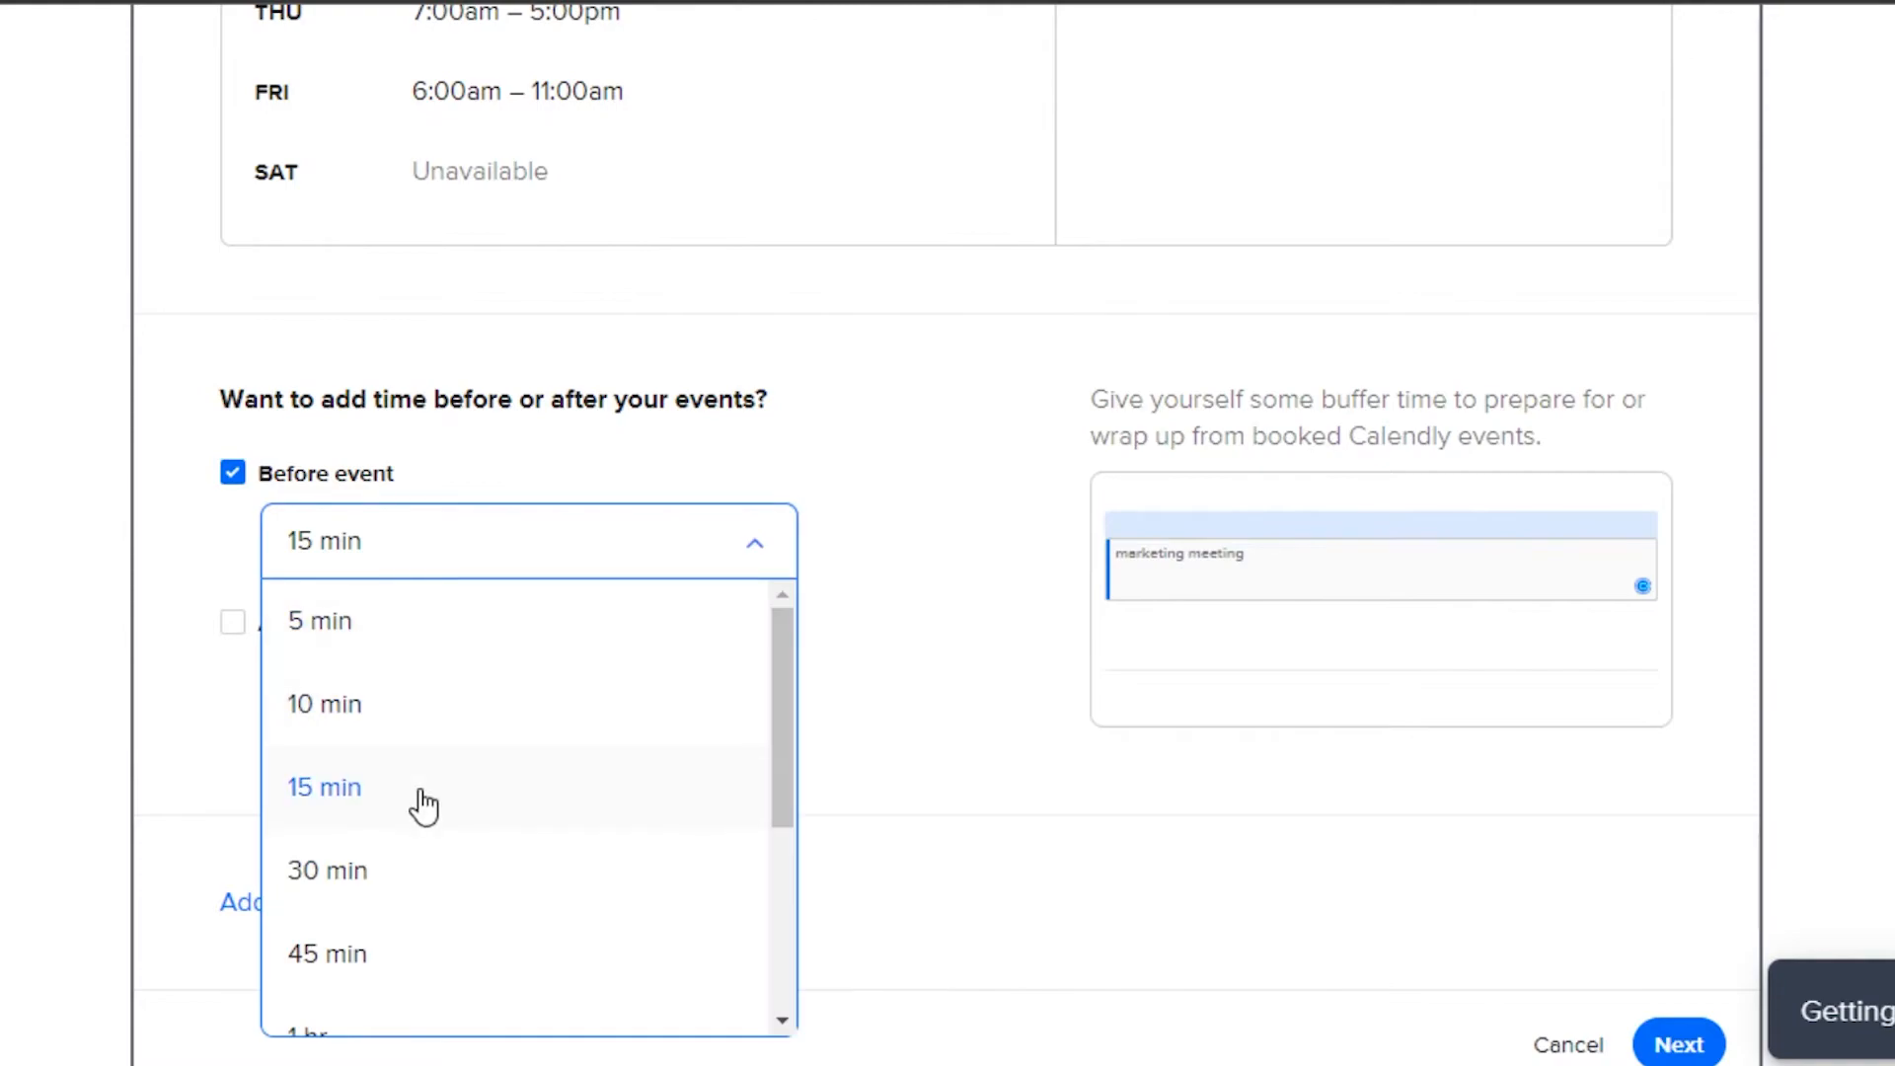
pyautogui.click(323, 787)
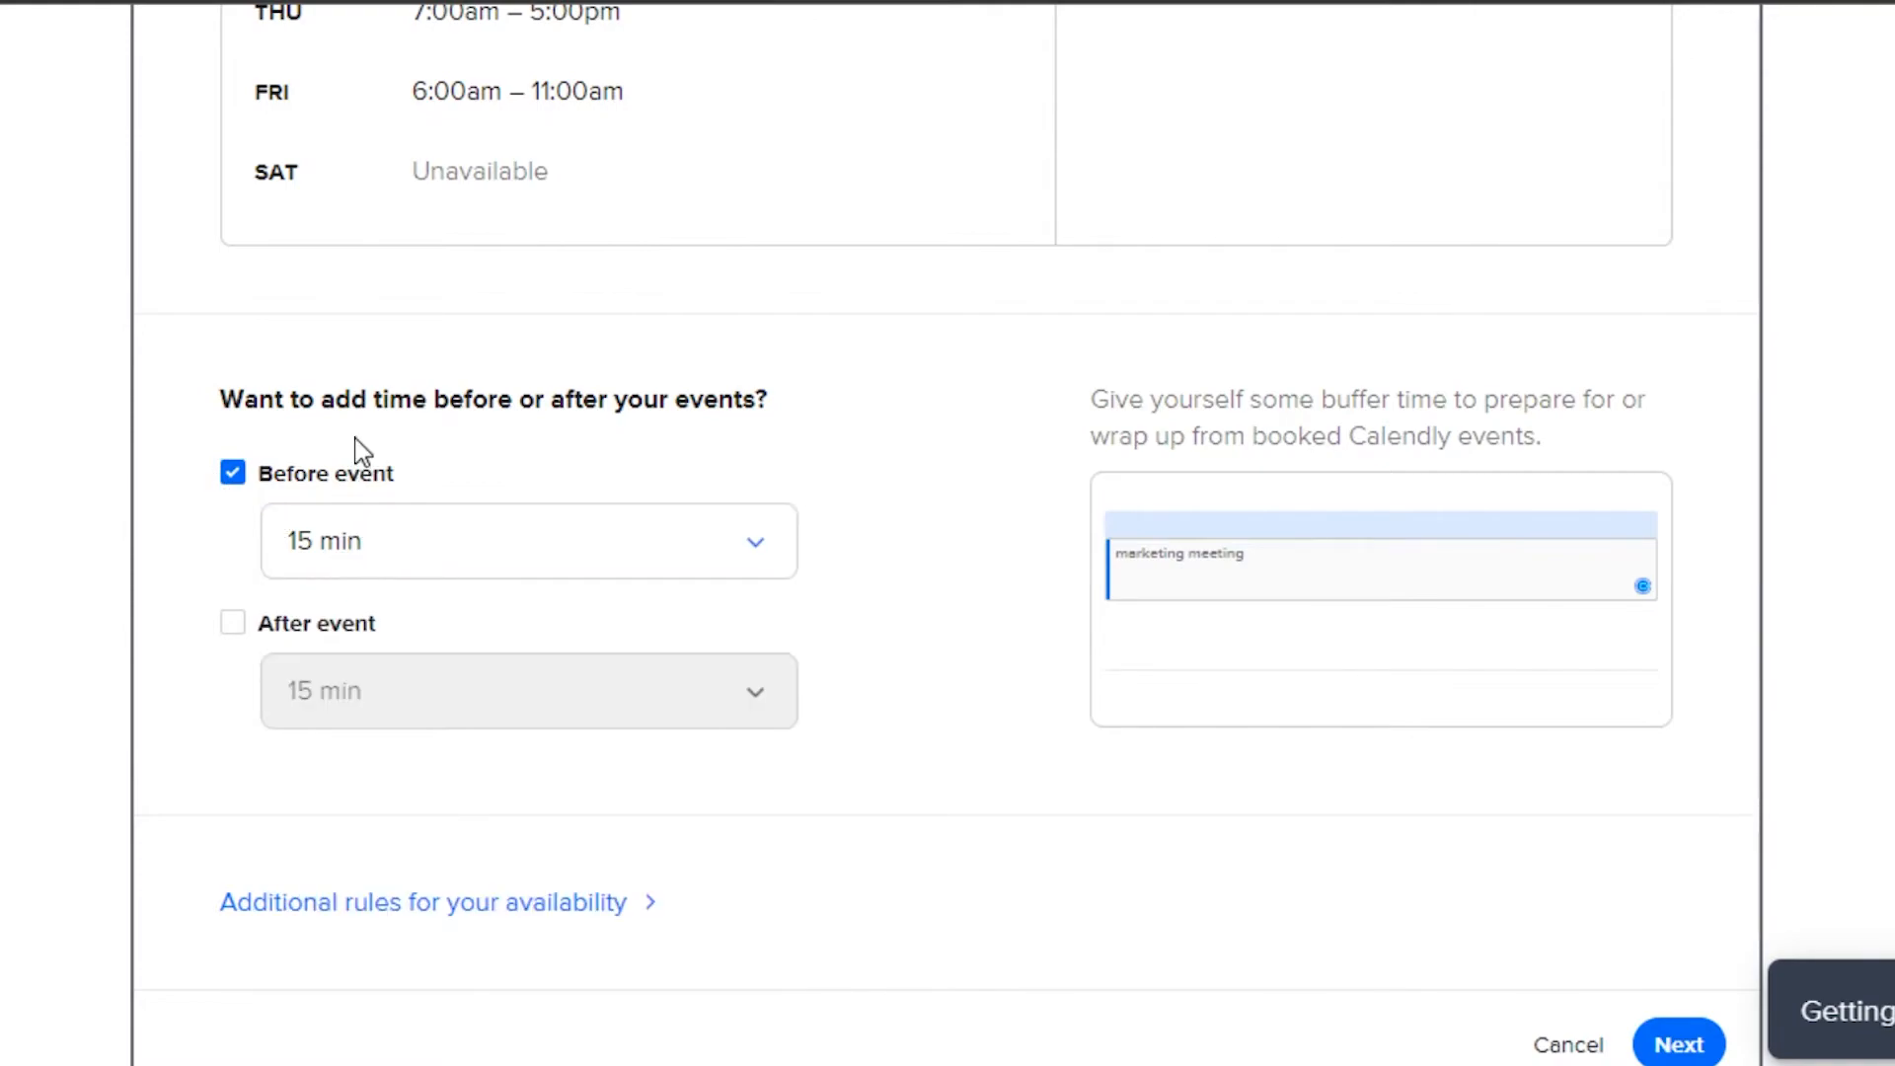
pyautogui.click(1677, 1042)
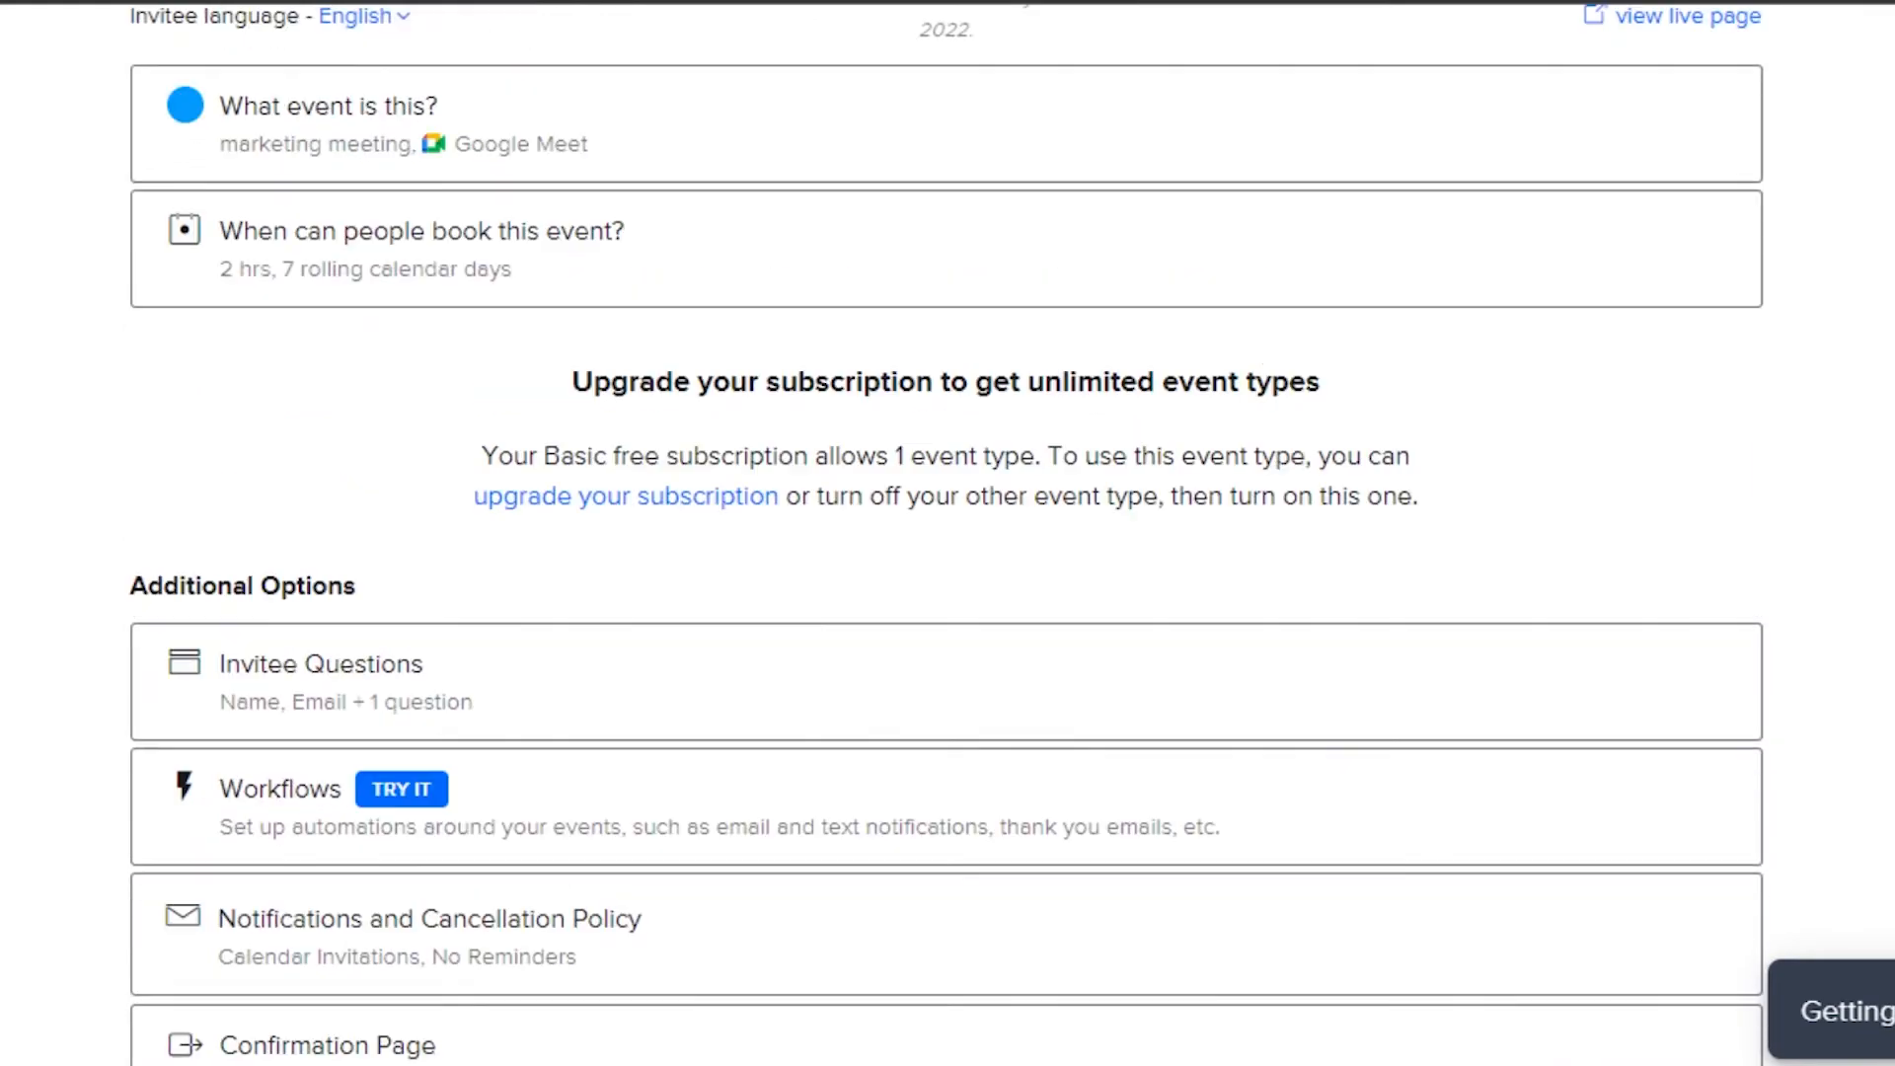
pyautogui.scroll(3)
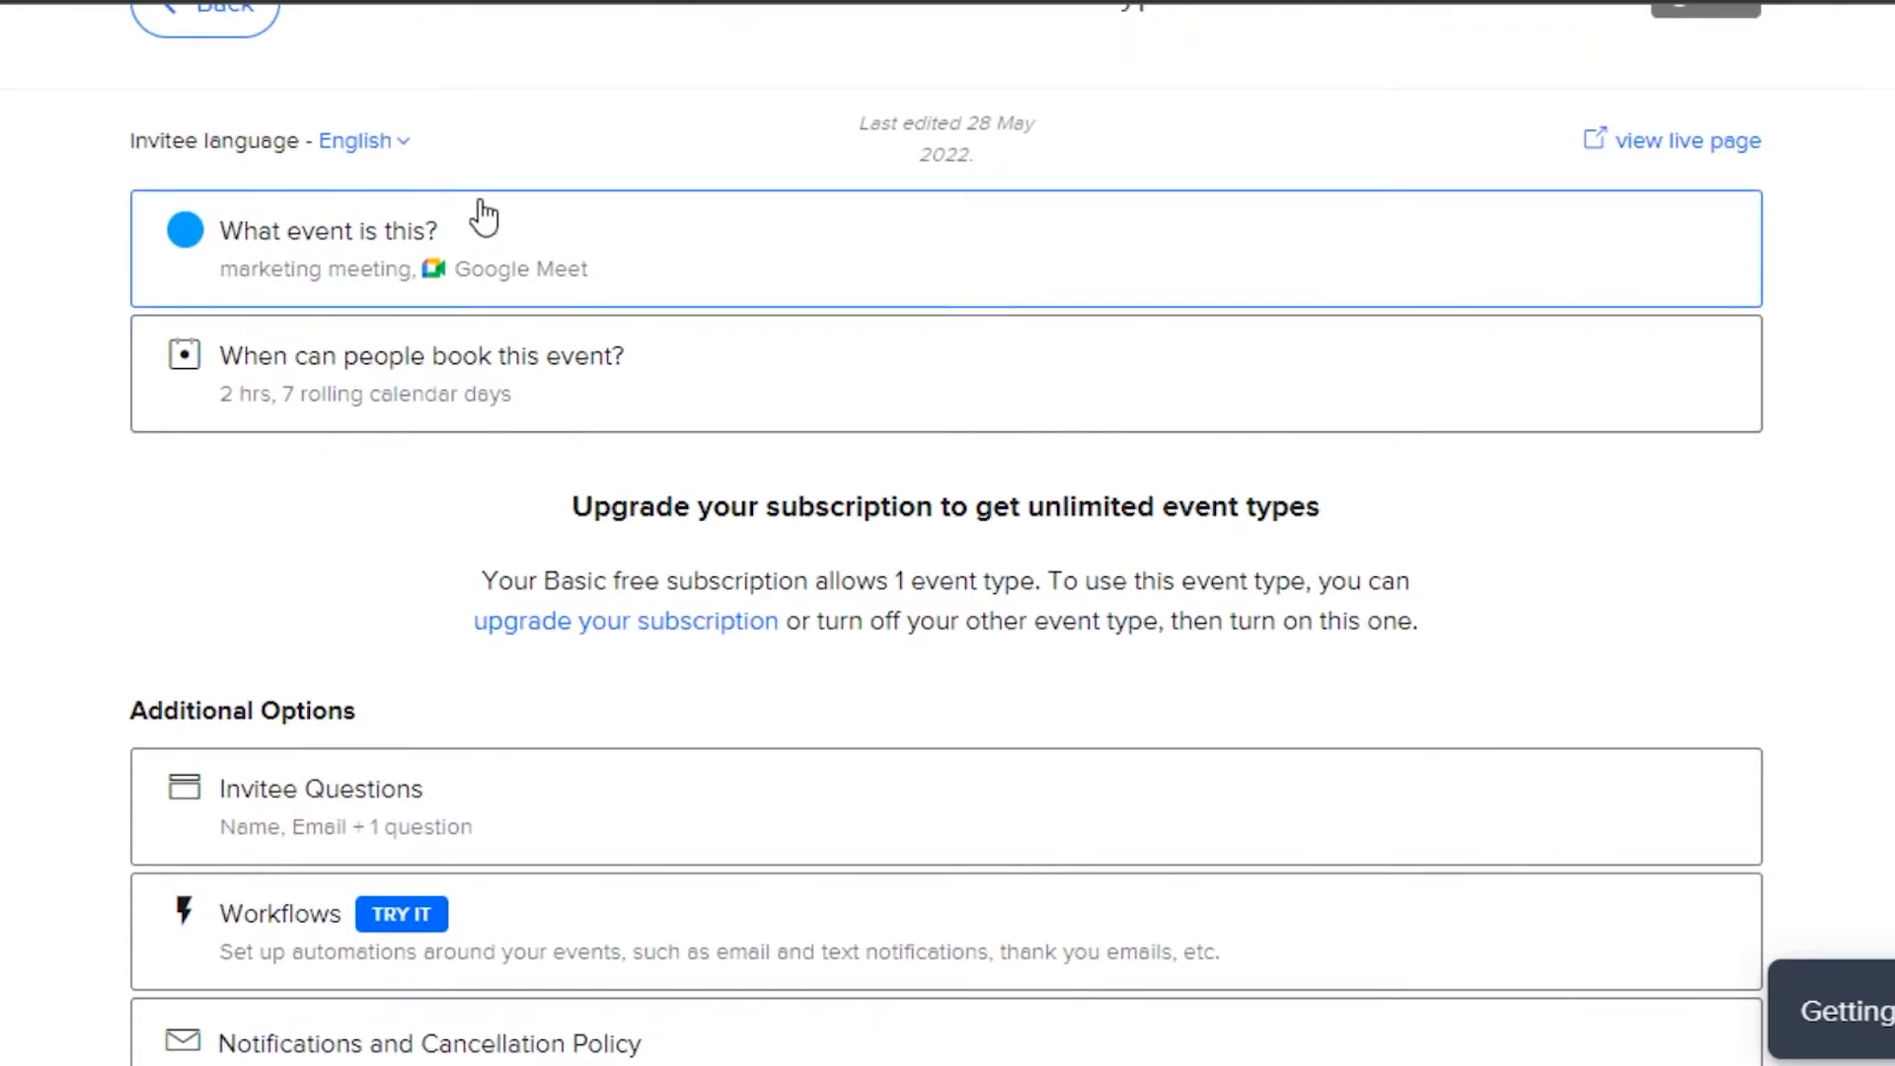
pyautogui.moveTo(508, 282)
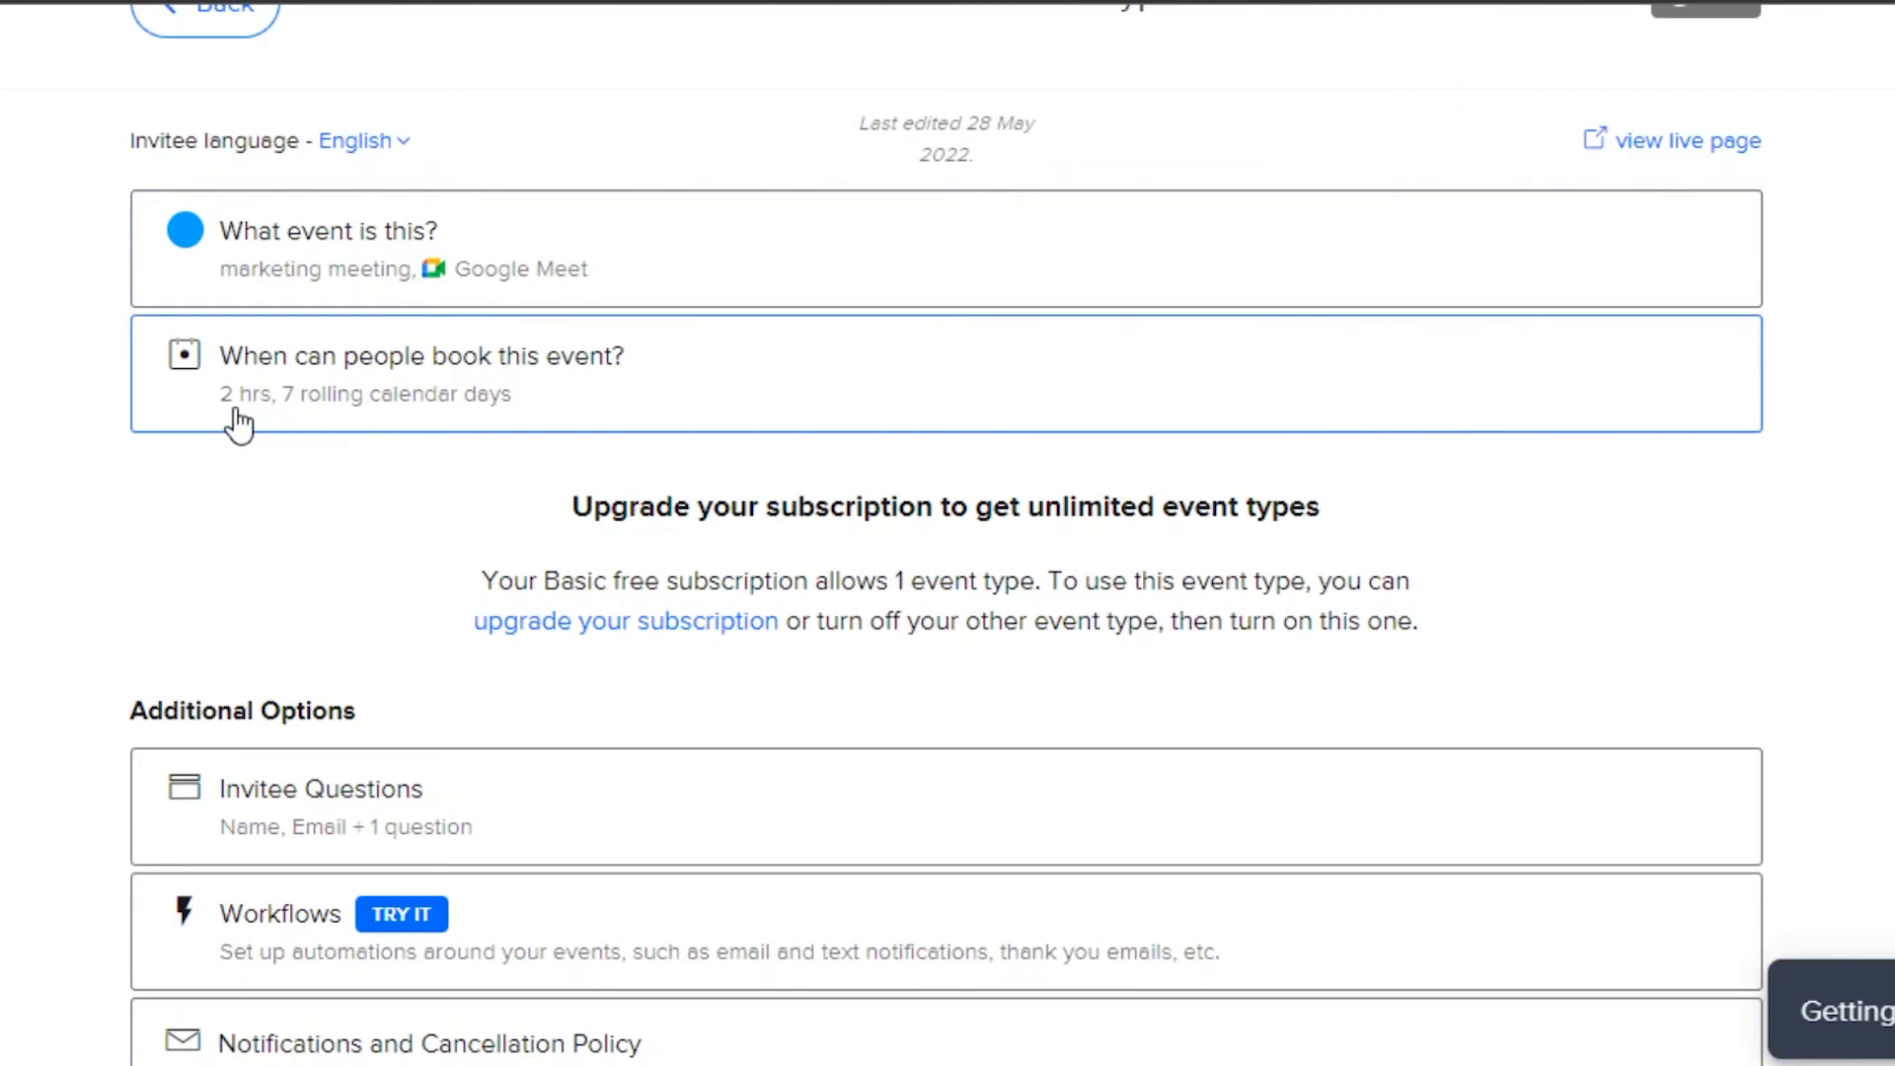
pyautogui.moveTo(304, 445)
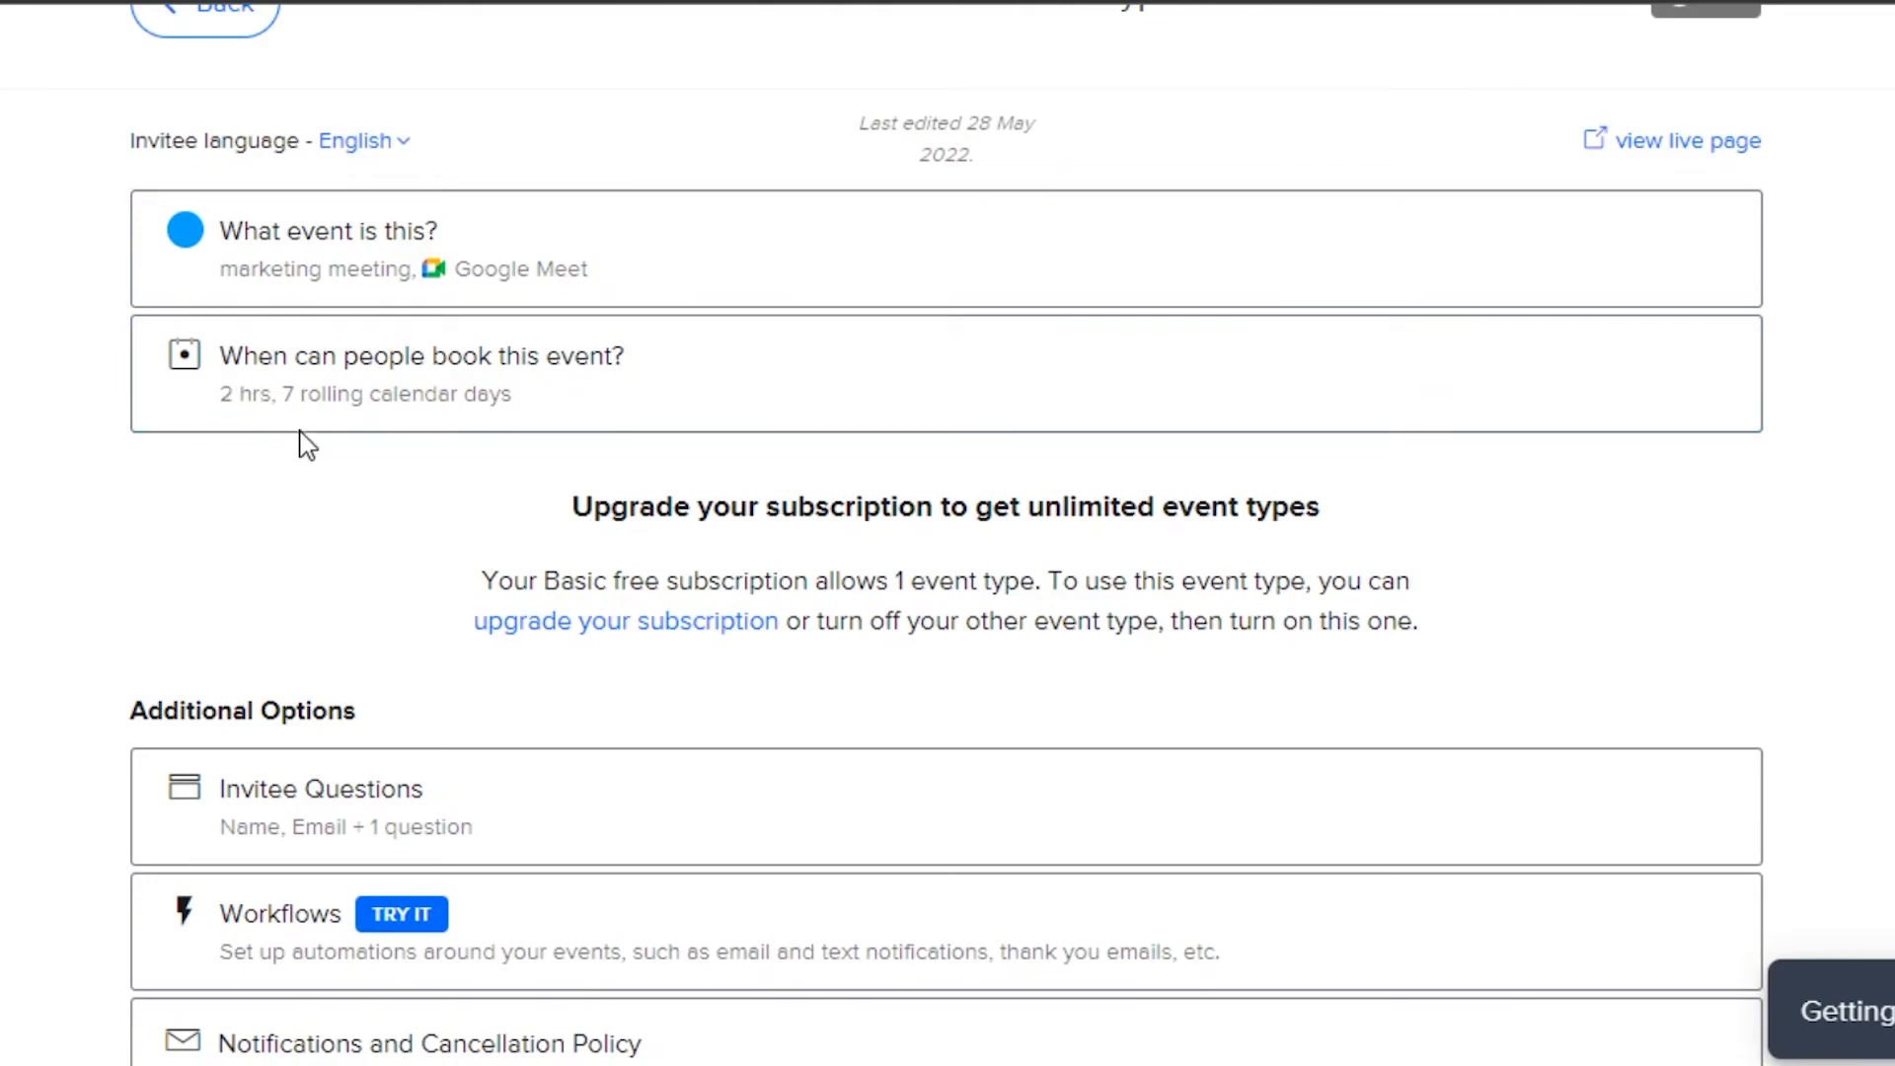
pyautogui.moveTo(1214, 304)
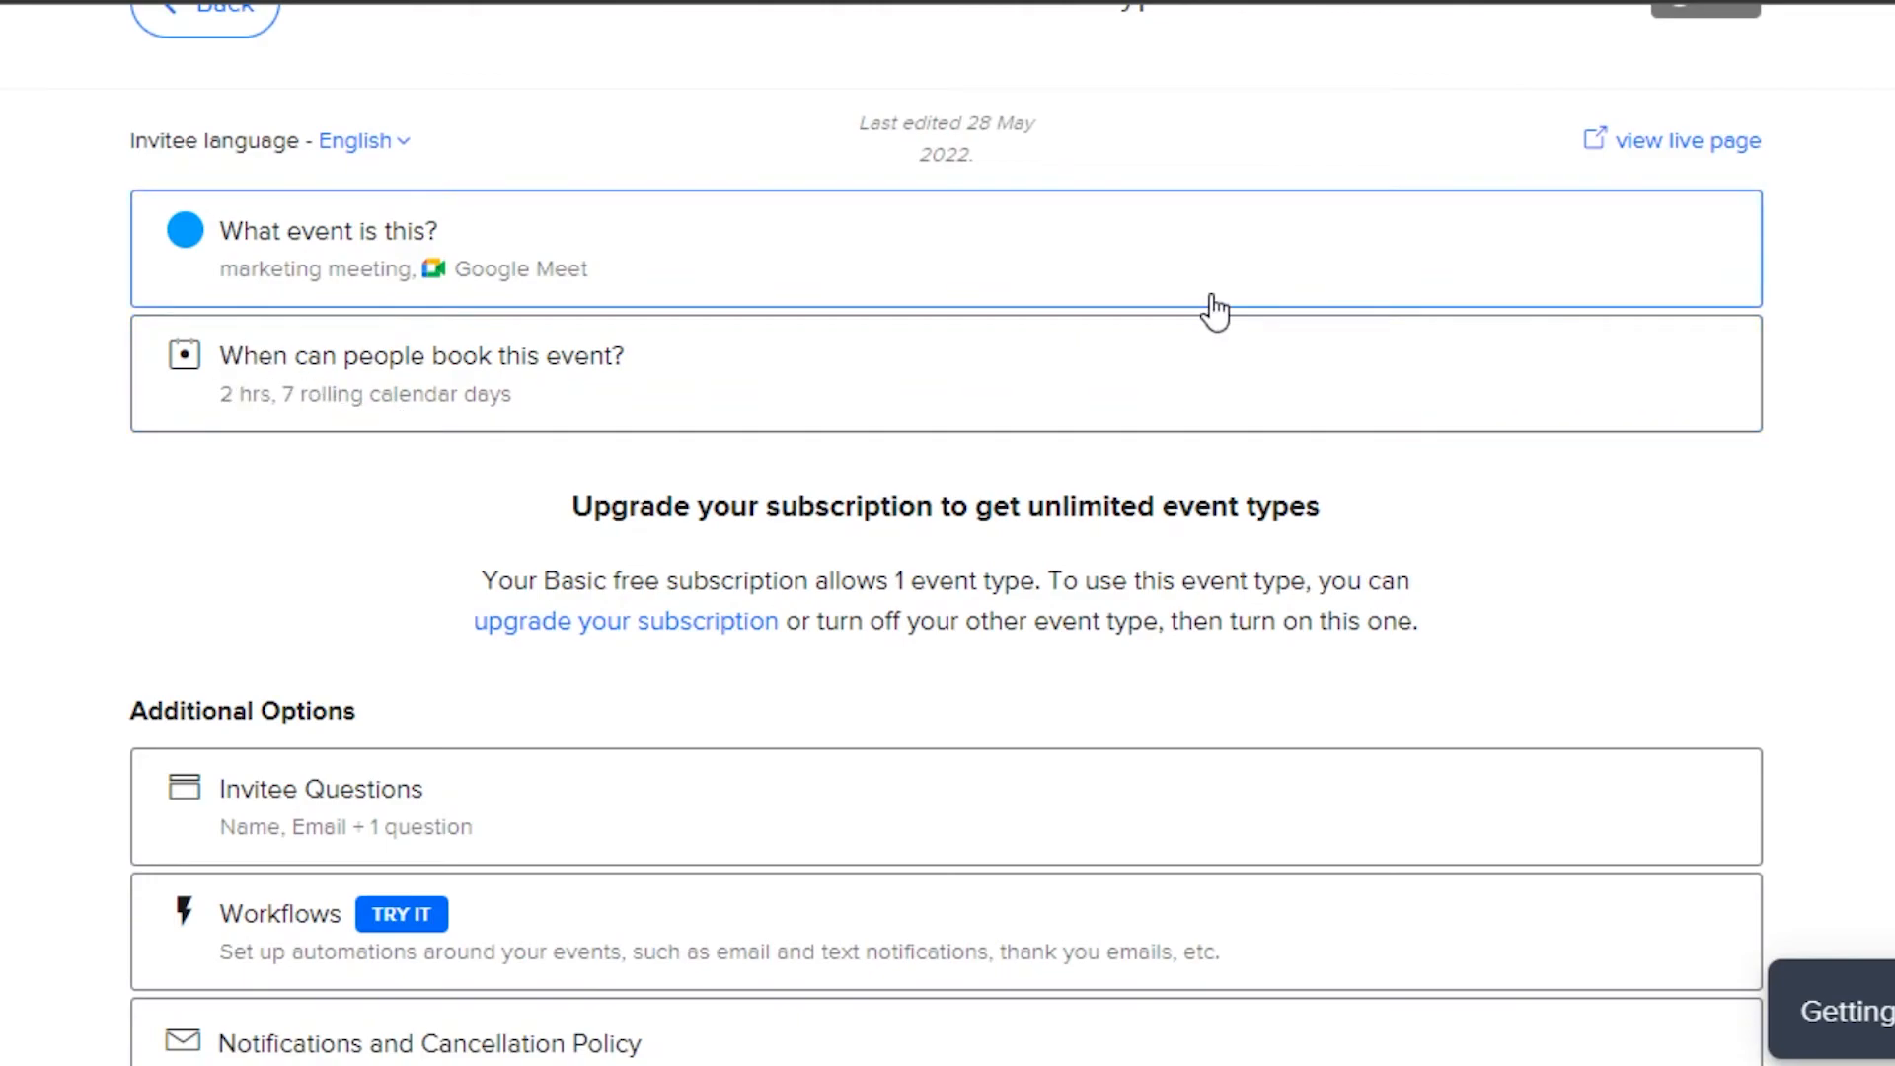
pyautogui.scroll(3)
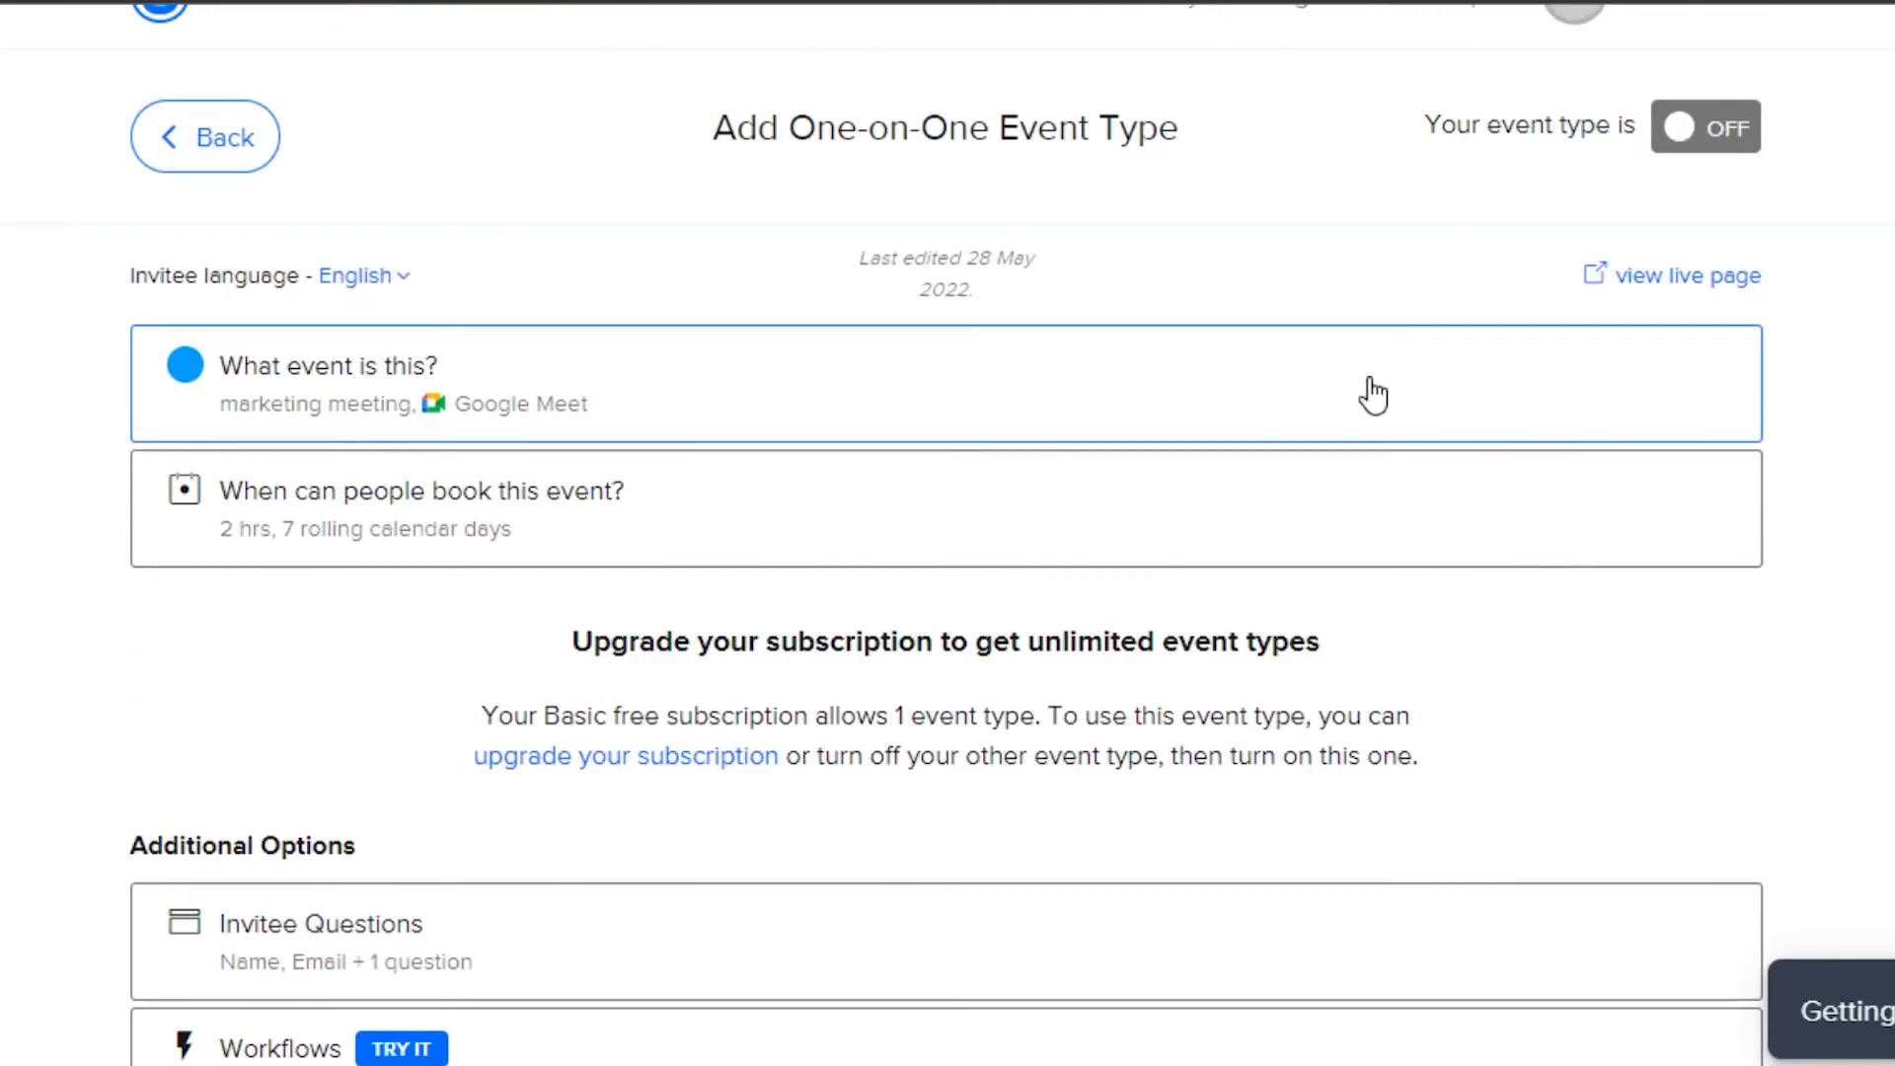
pyautogui.moveTo(1678, 287)
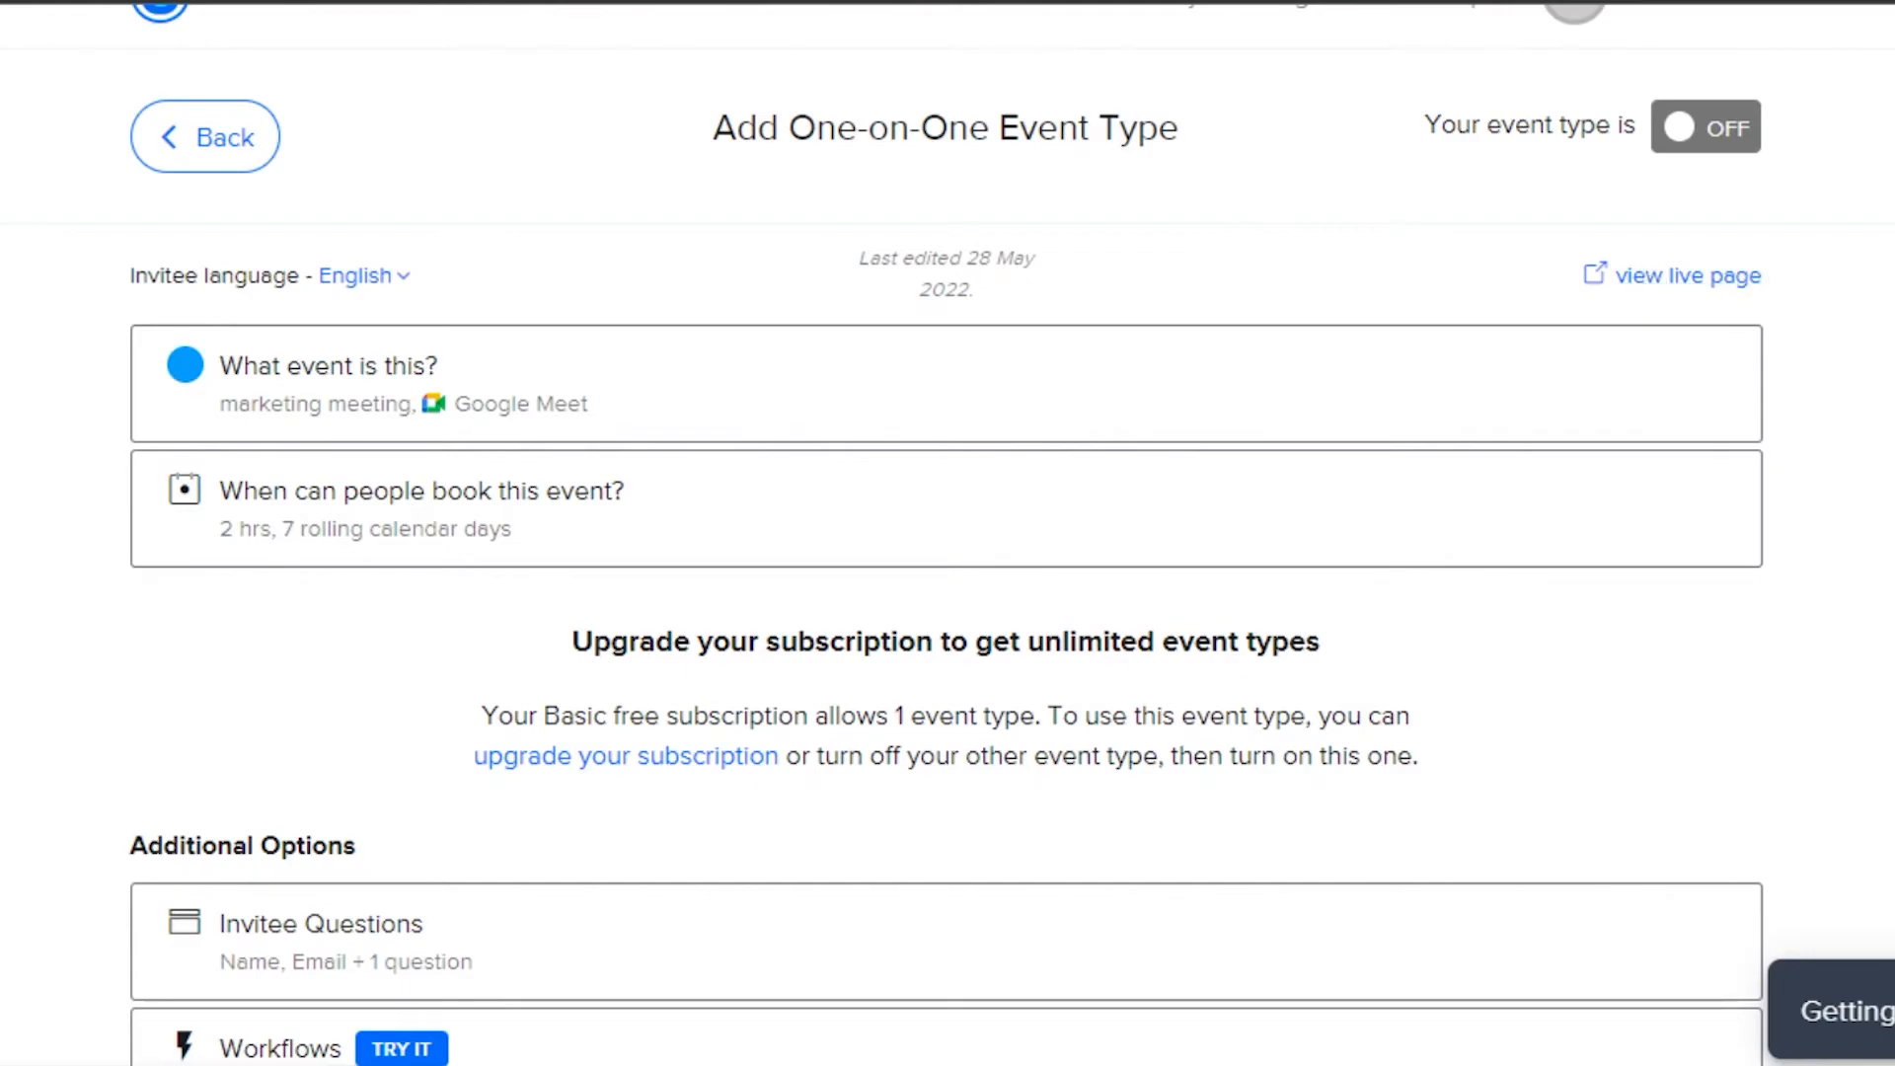
pyautogui.scroll(-3)
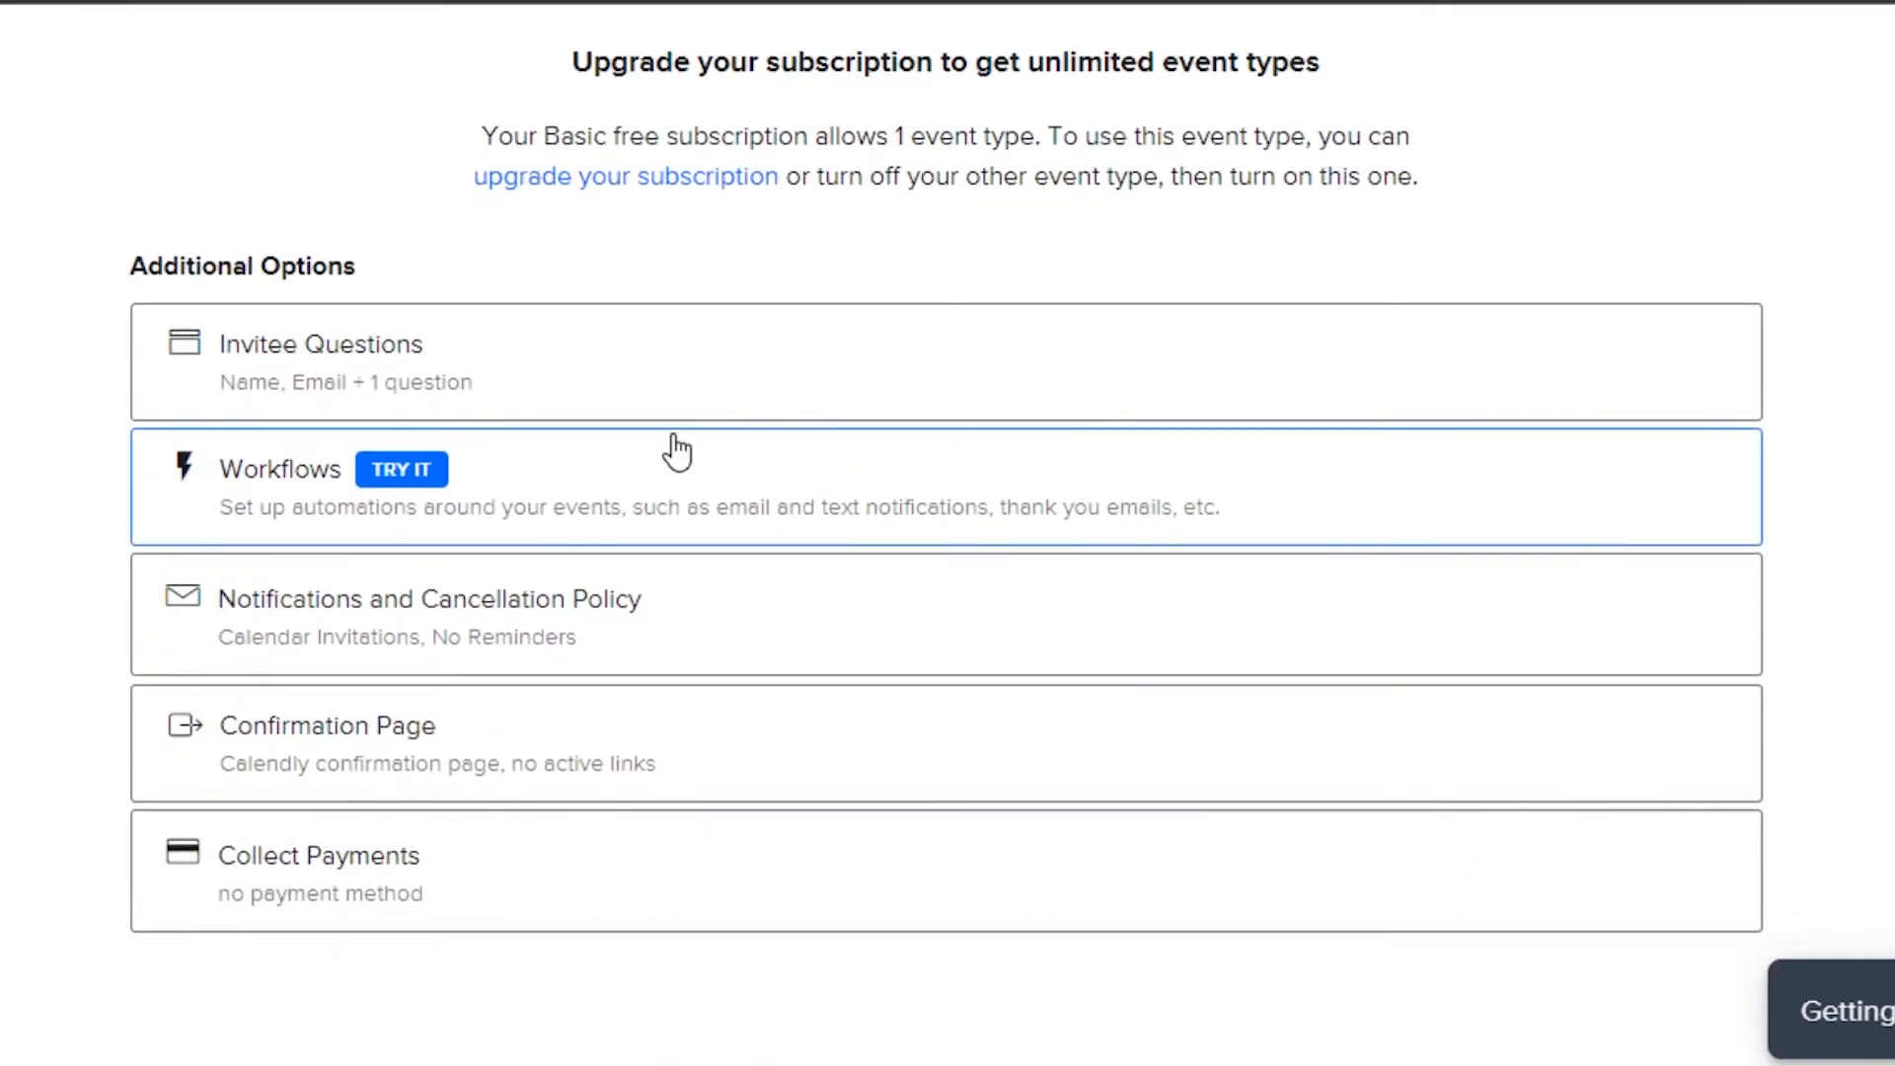
pyautogui.moveTo(247, 377)
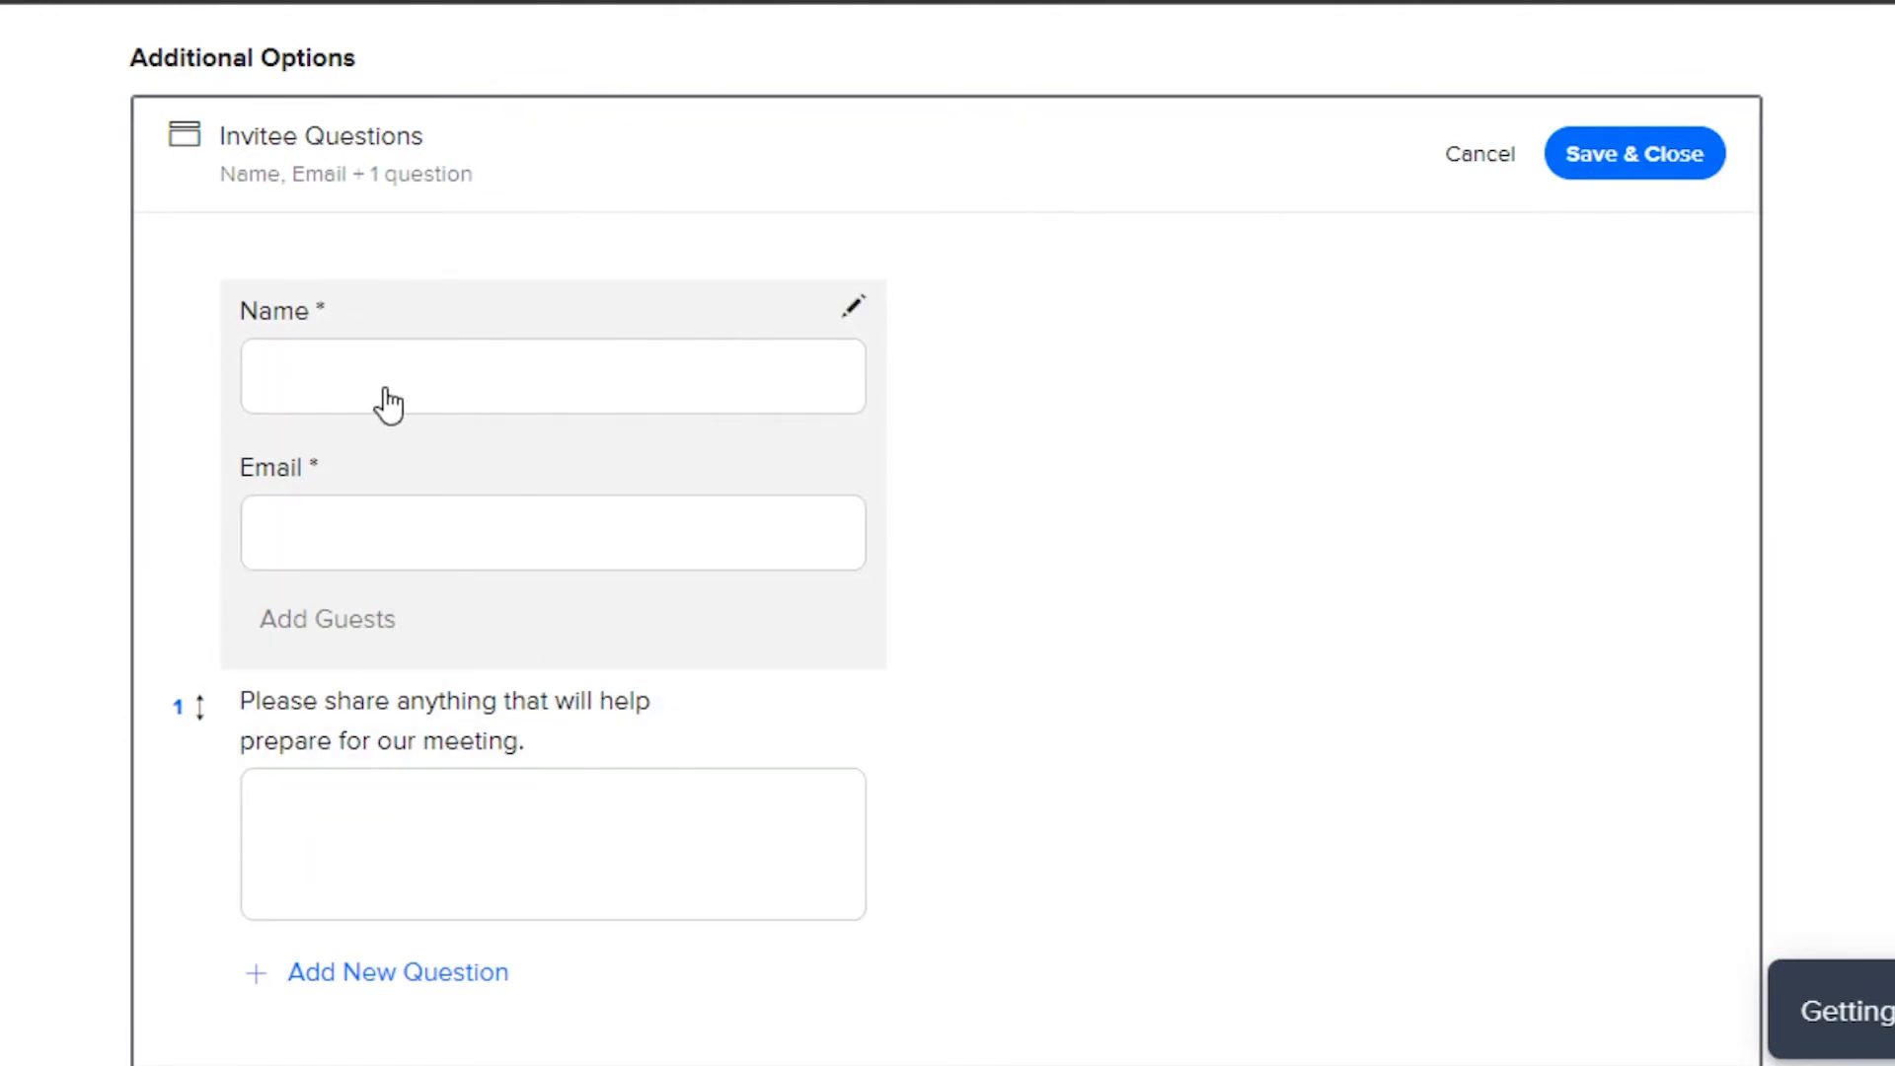
pyautogui.moveTo(396, 971)
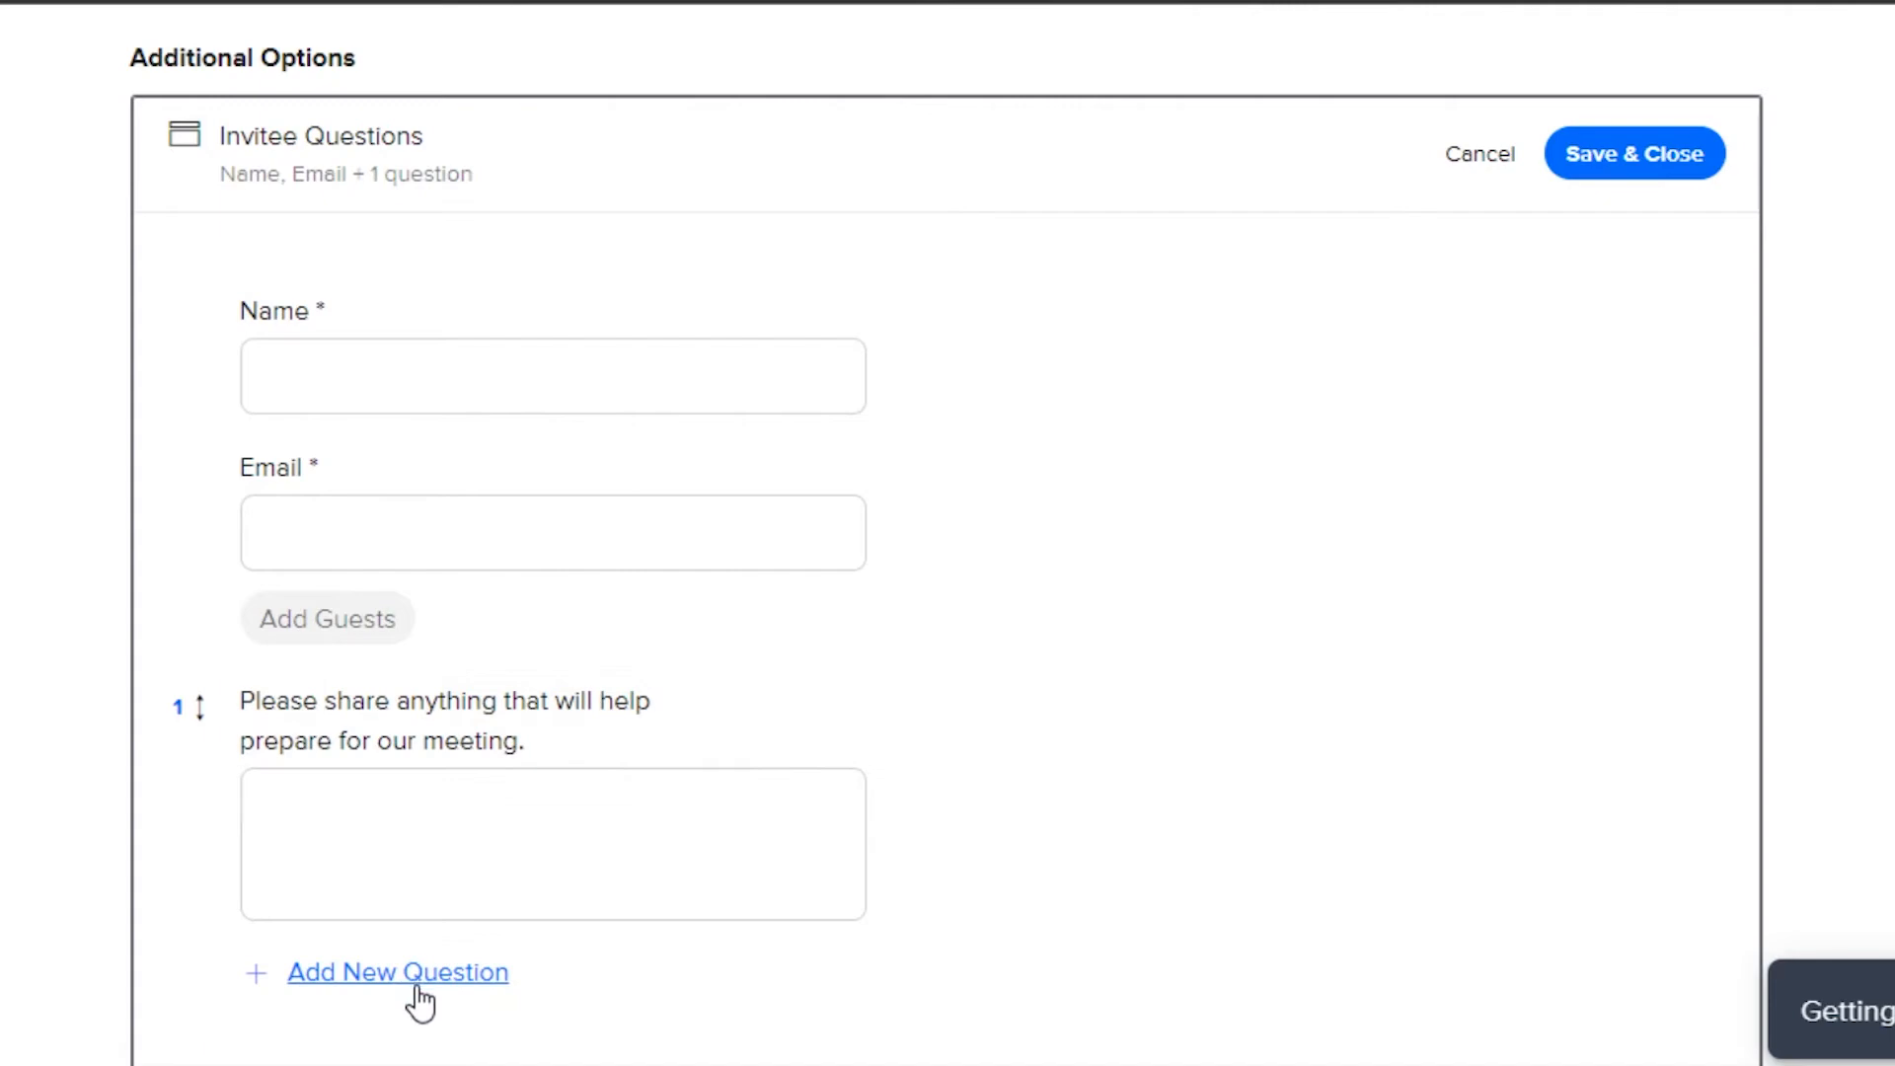
# Start a new invitee question and show its available answer types
pyautogui.click(397, 972)
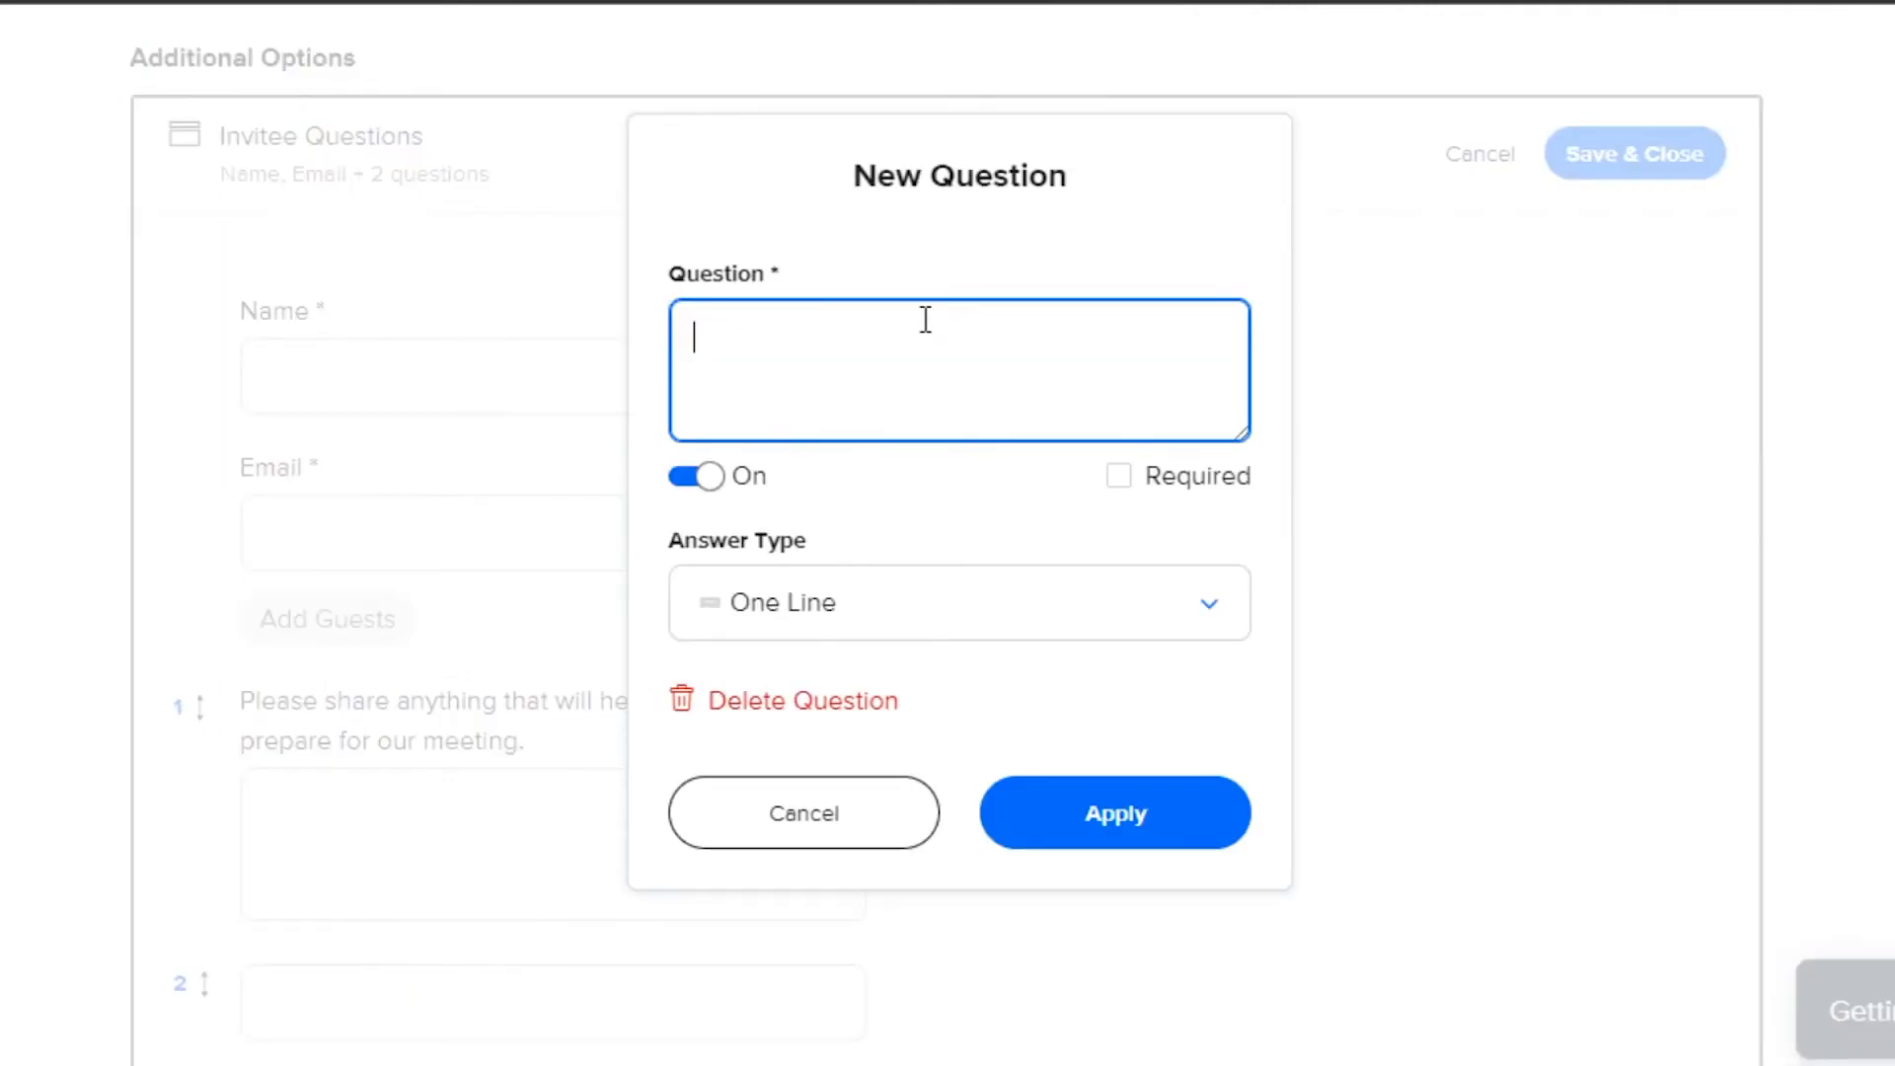
pyautogui.click(960, 602)
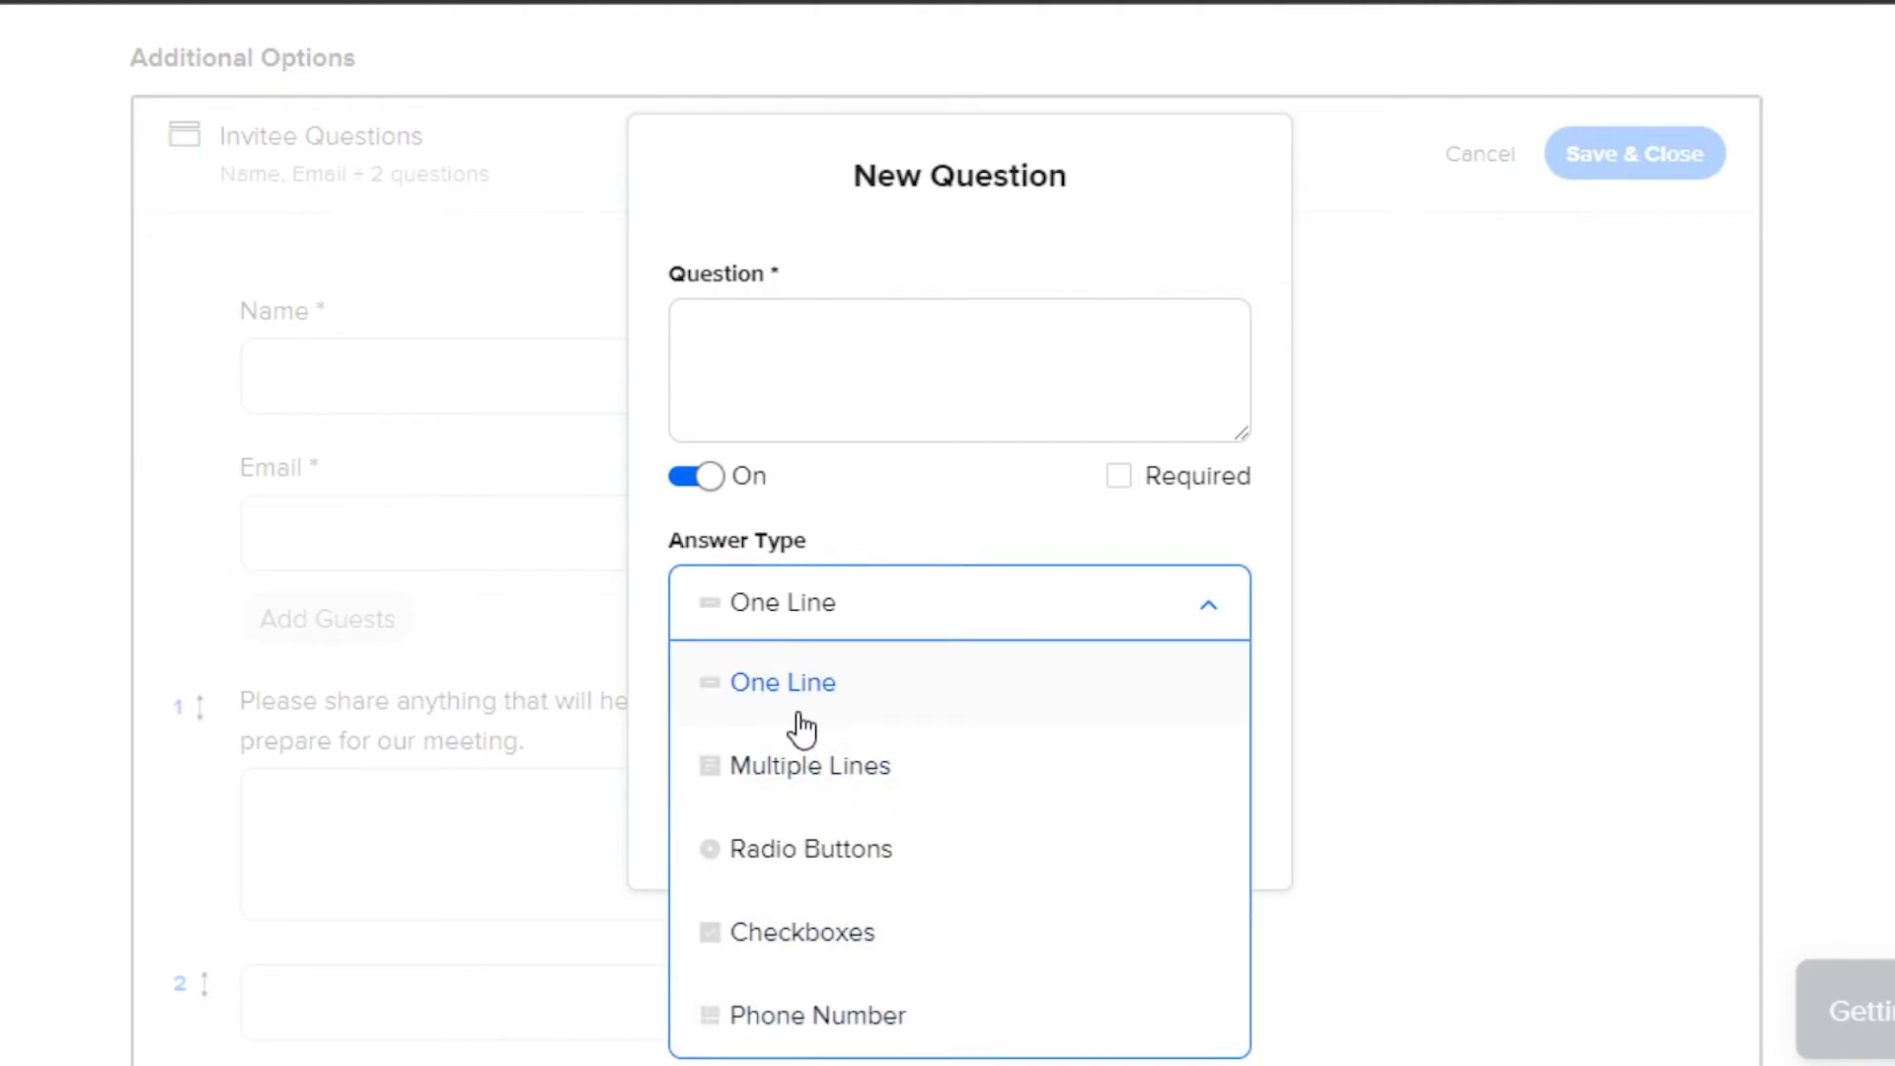
pyautogui.moveTo(906, 933)
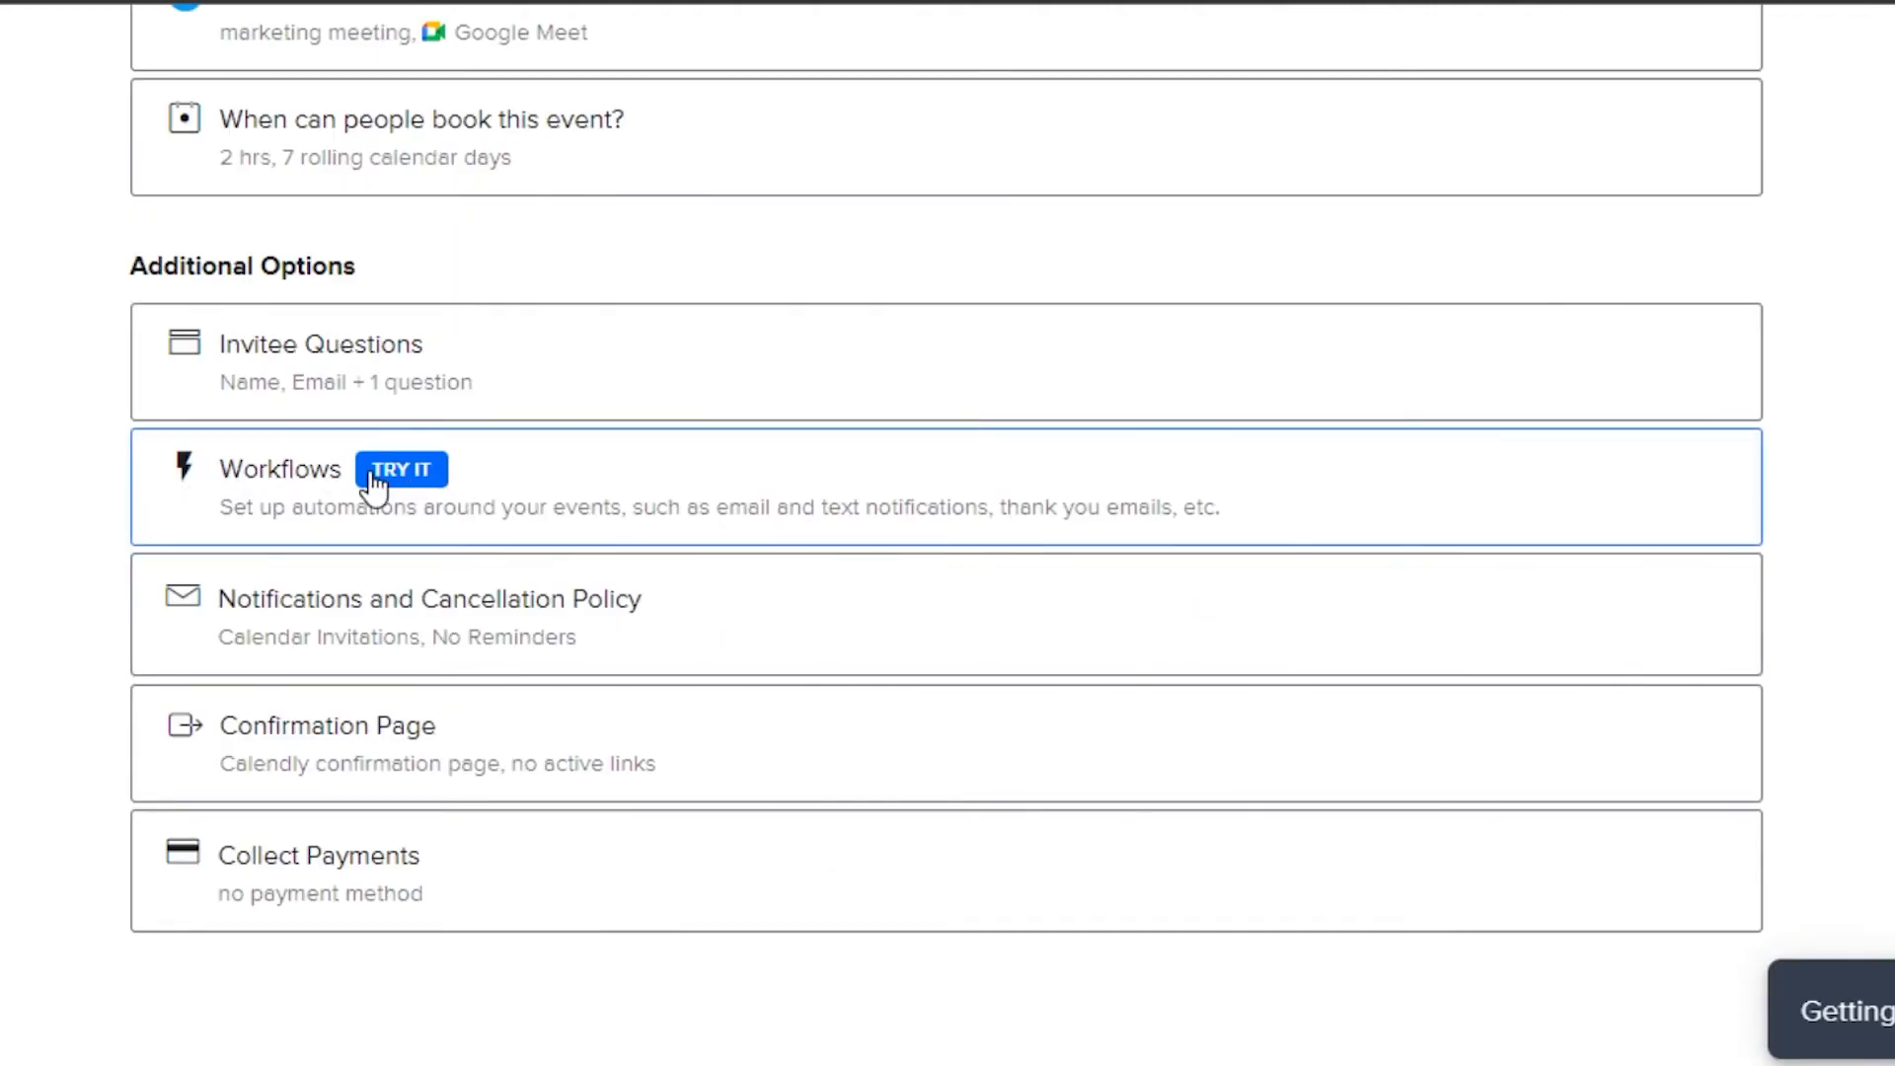
pyautogui.moveTo(479, 575)
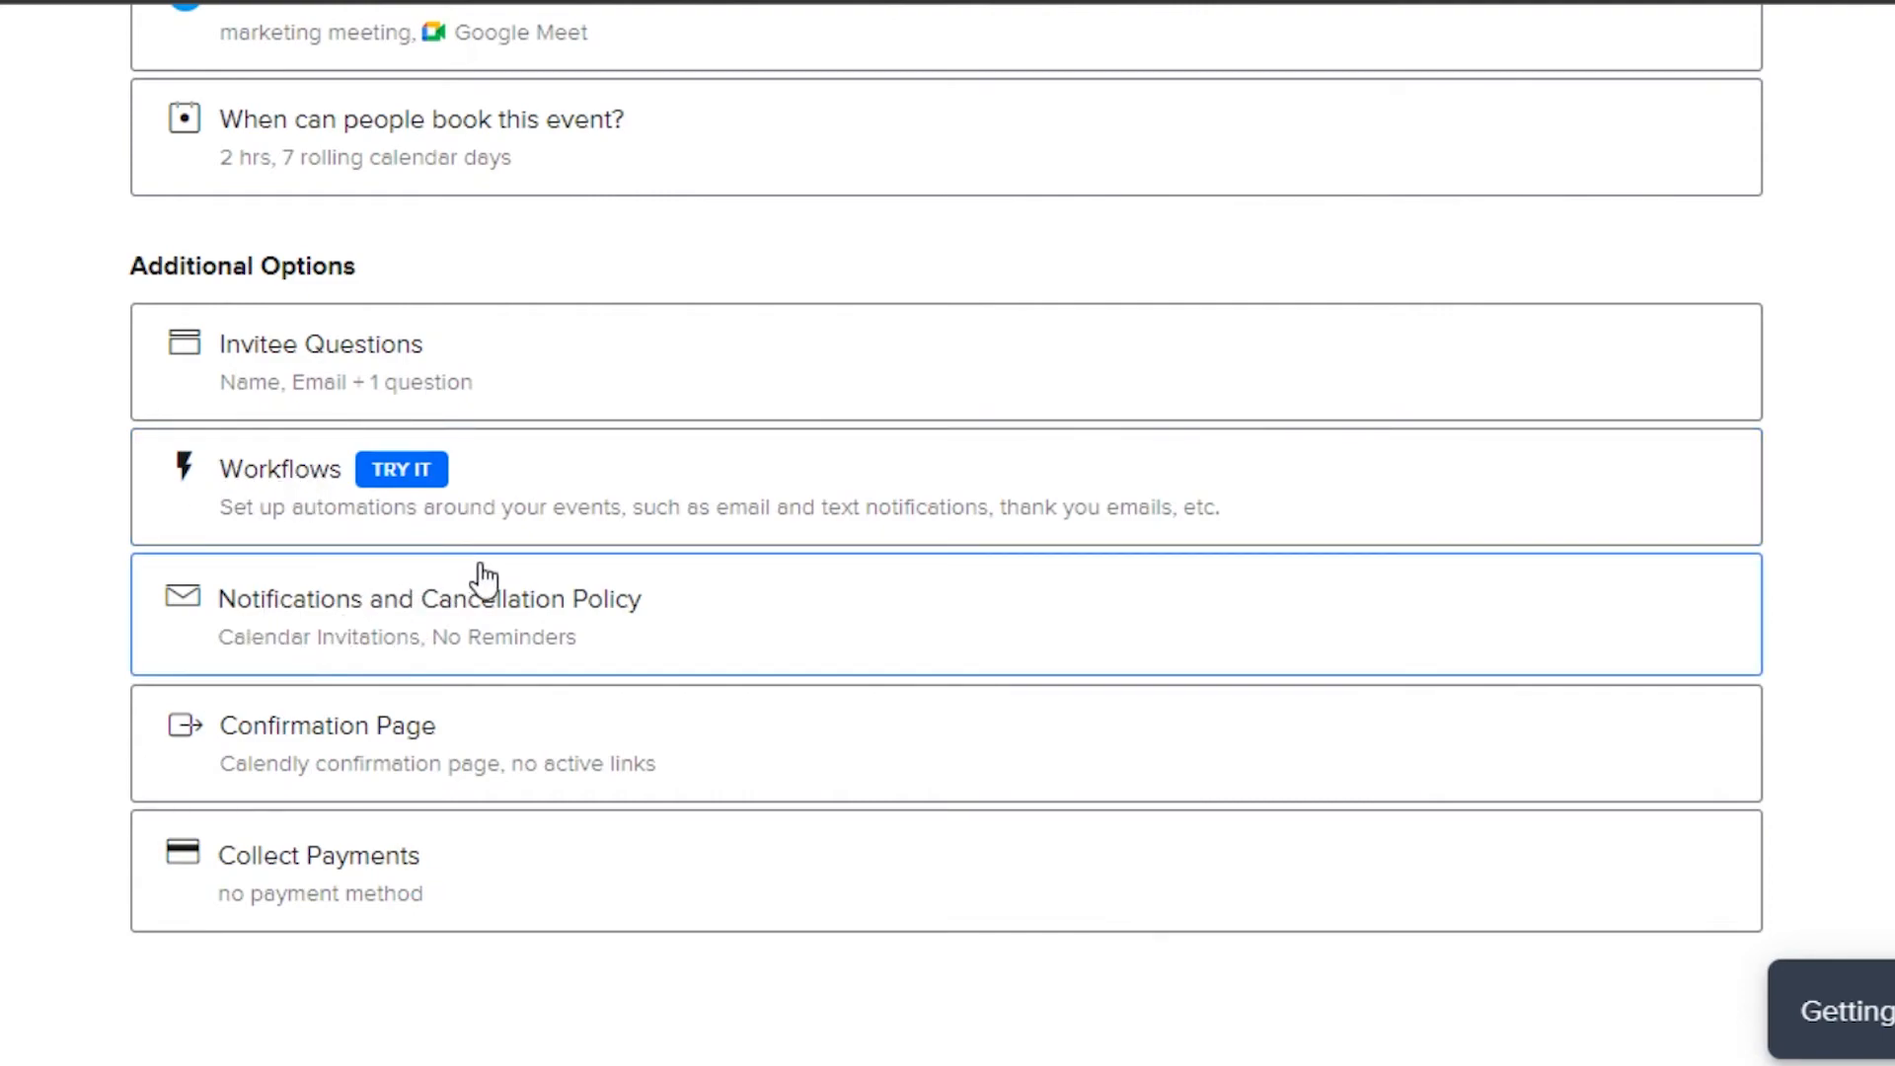
pyautogui.moveTo(347, 756)
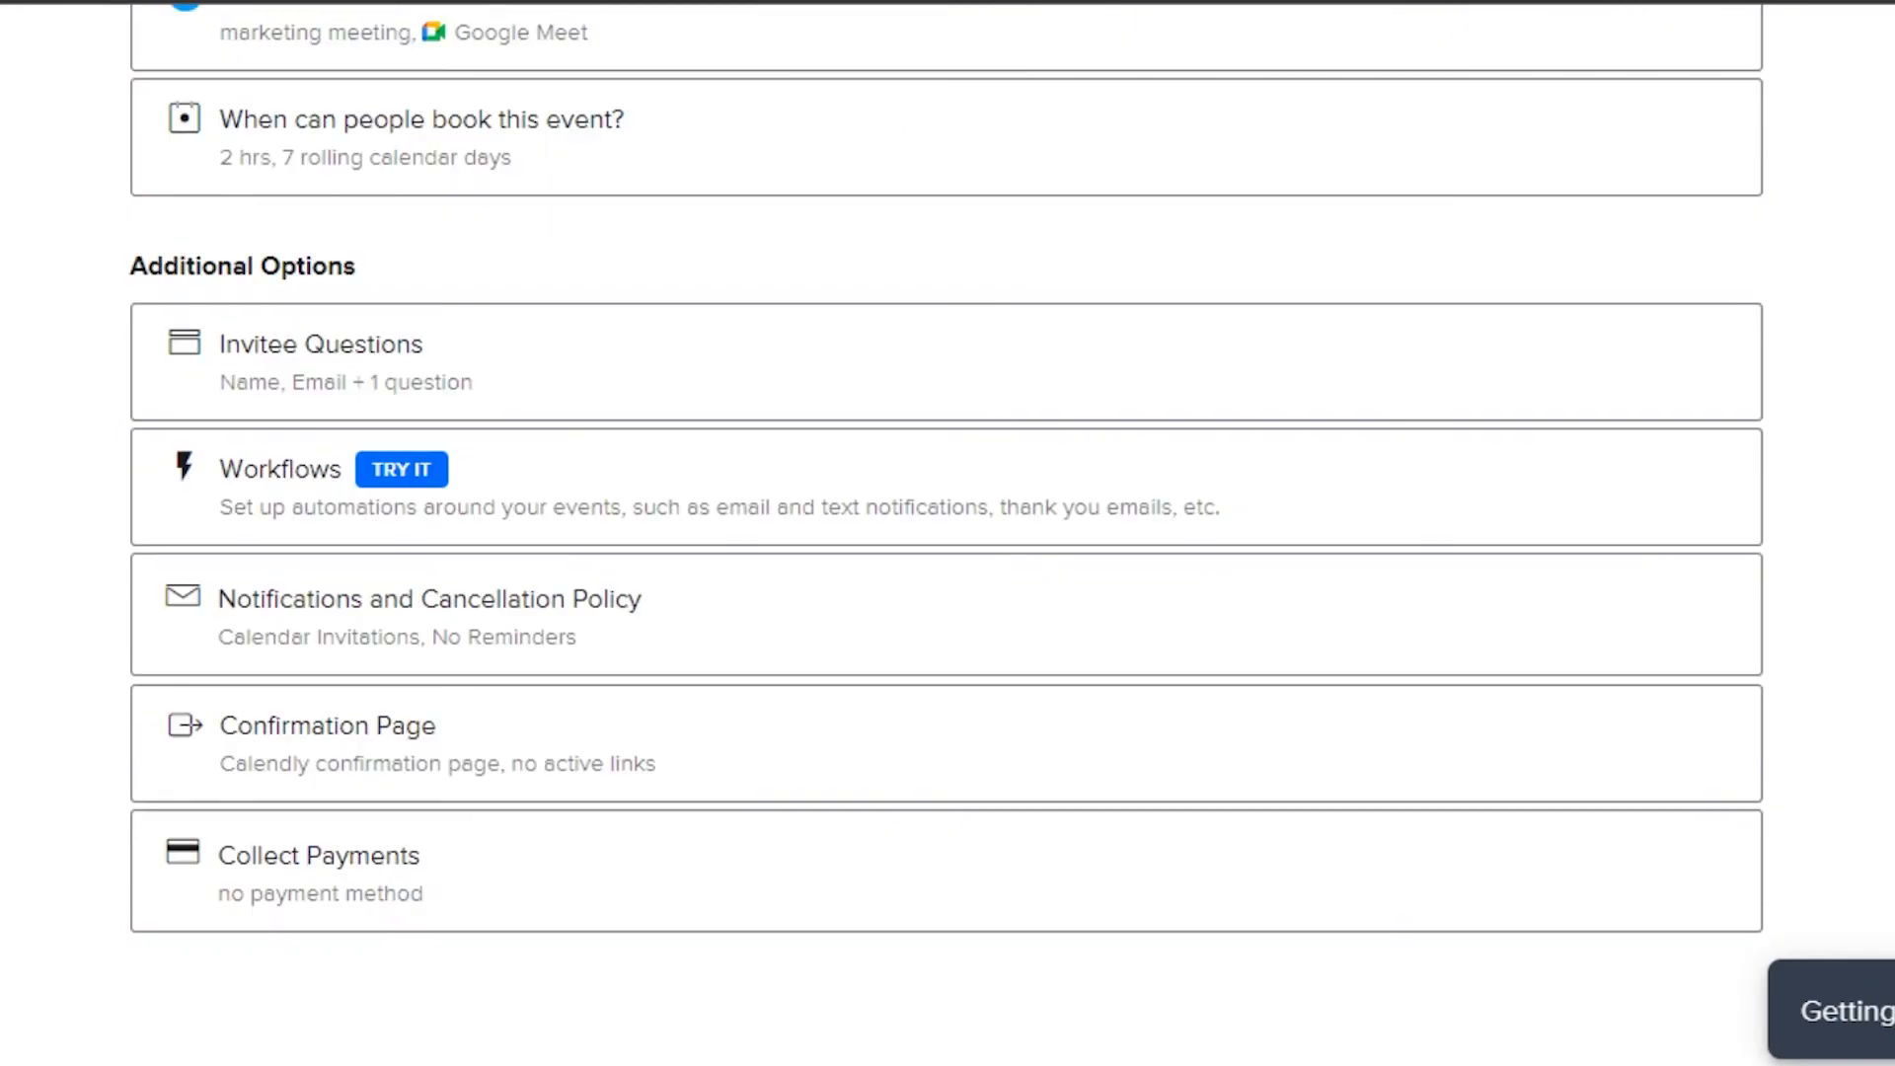
# Scroll back to the top of the Add One-on-One Event Type page
pyautogui.scroll(3)
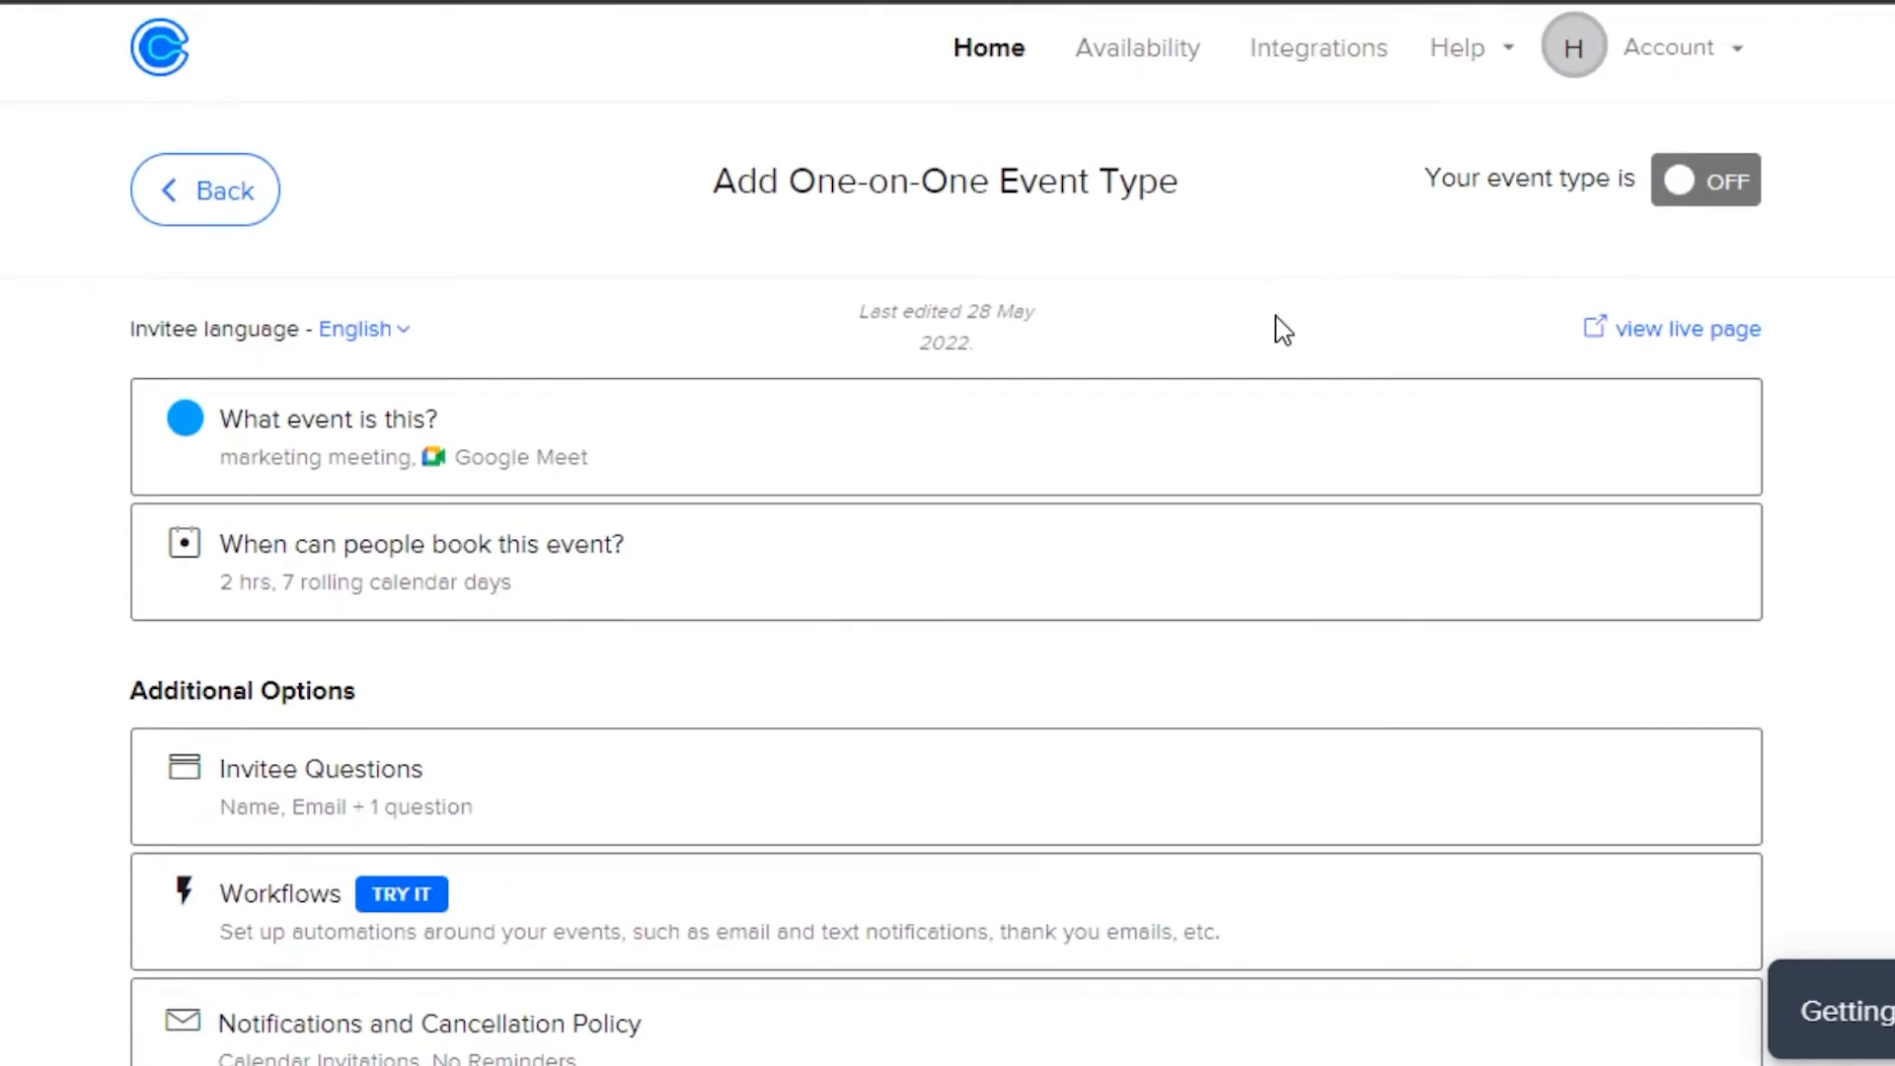
pyautogui.click(1684, 328)
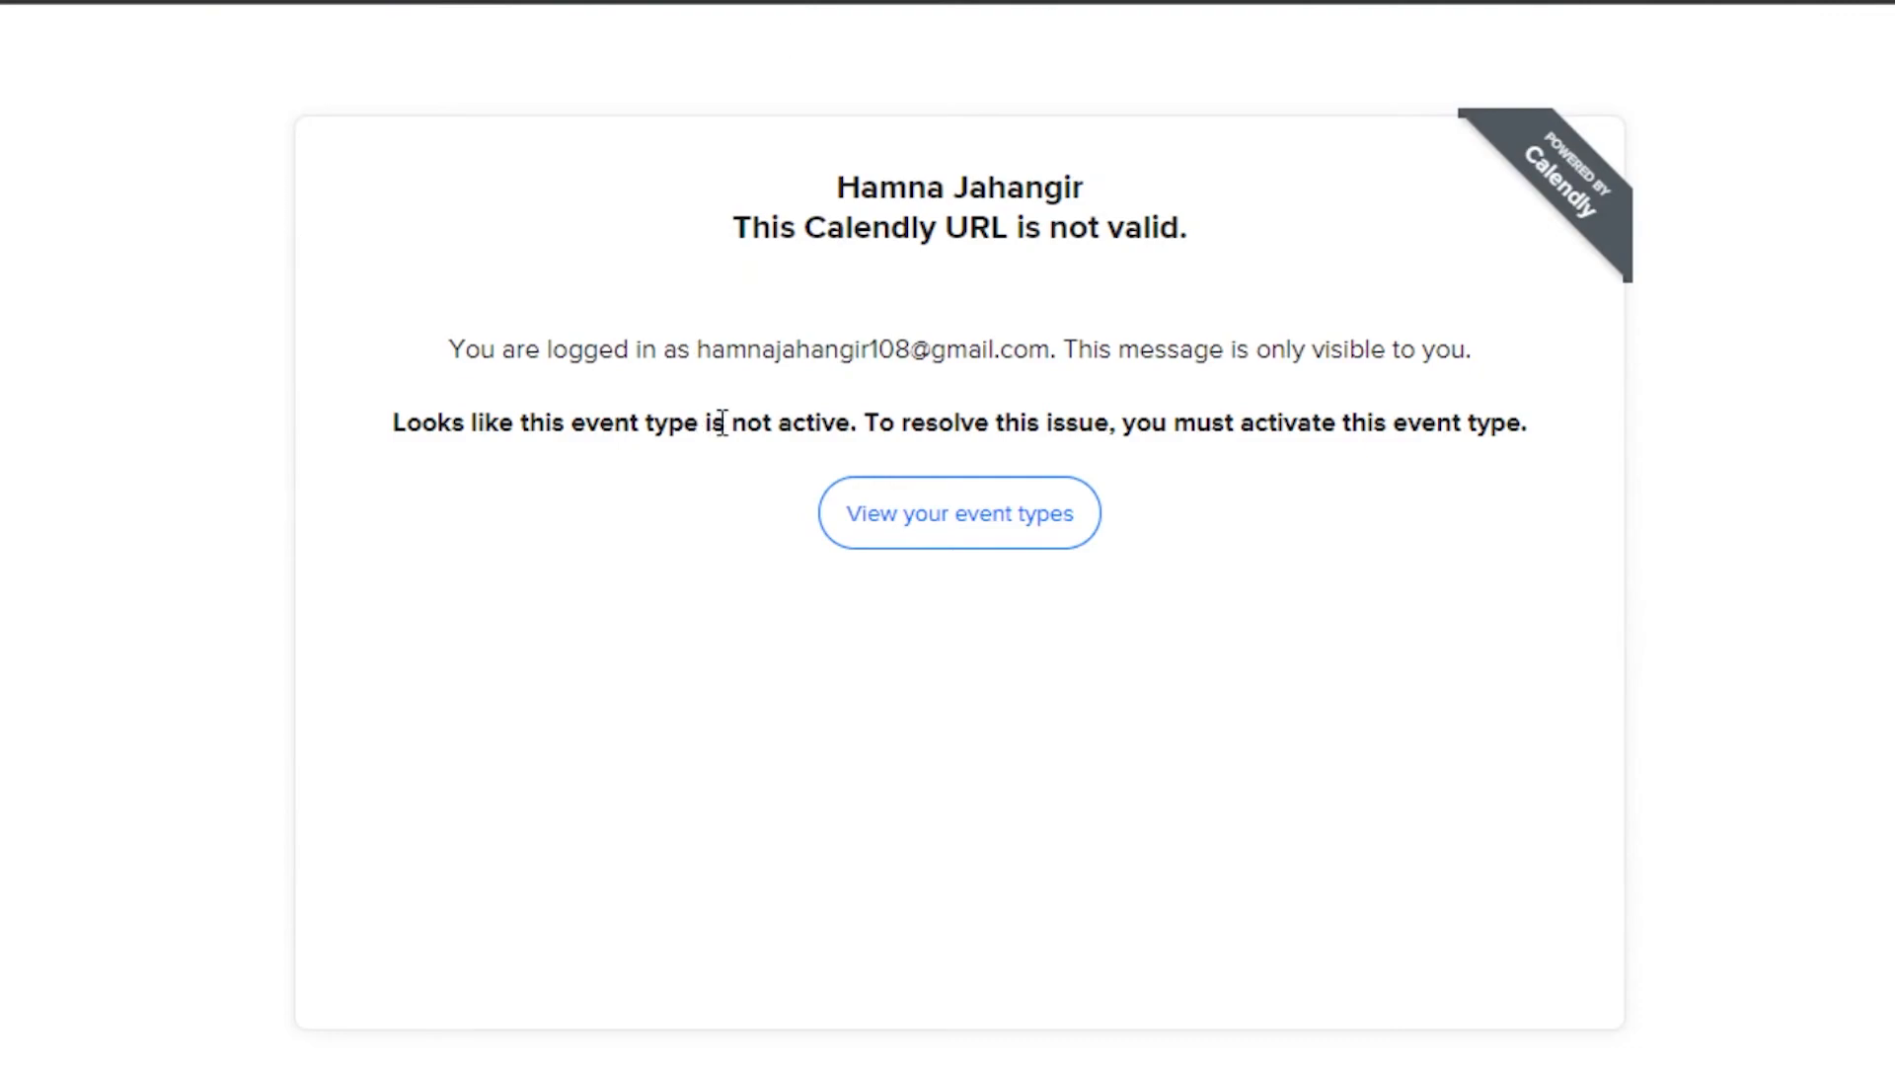
pyautogui.click(960, 514)
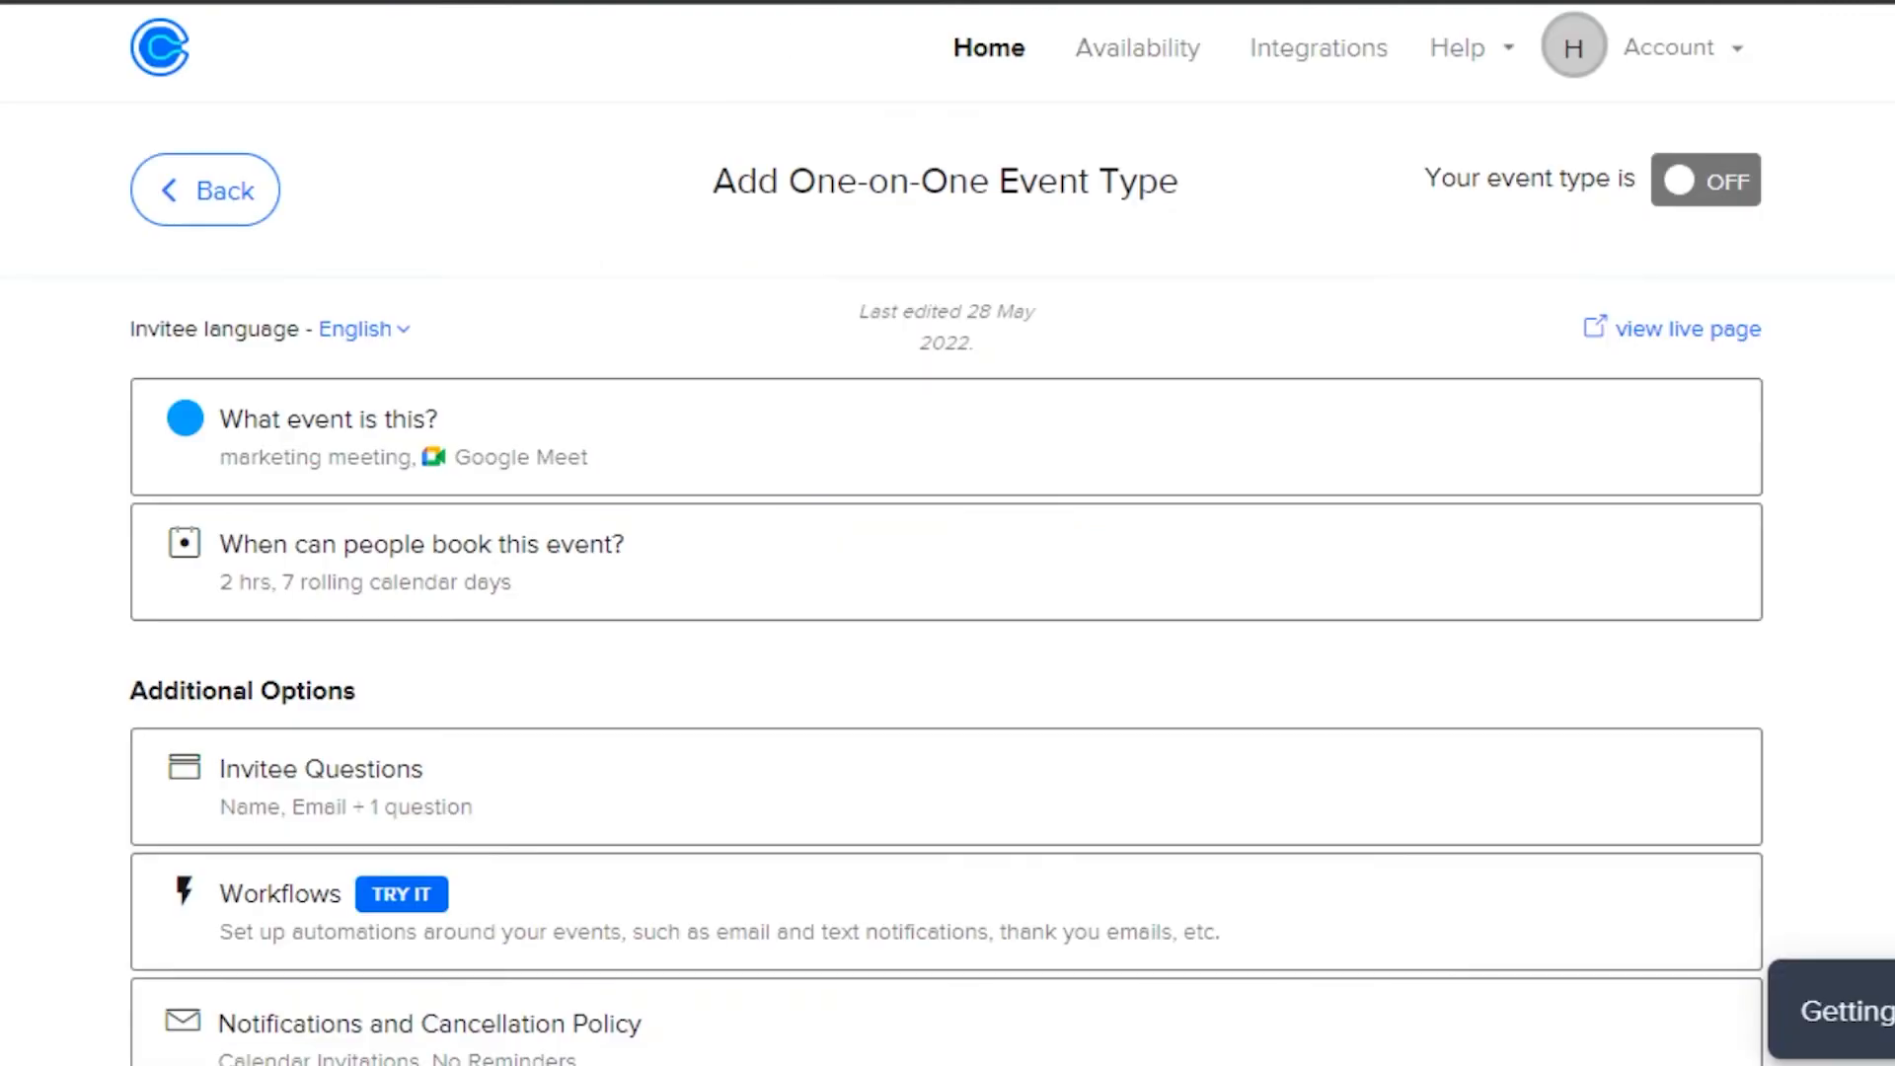
pyautogui.moveTo(1751, 270)
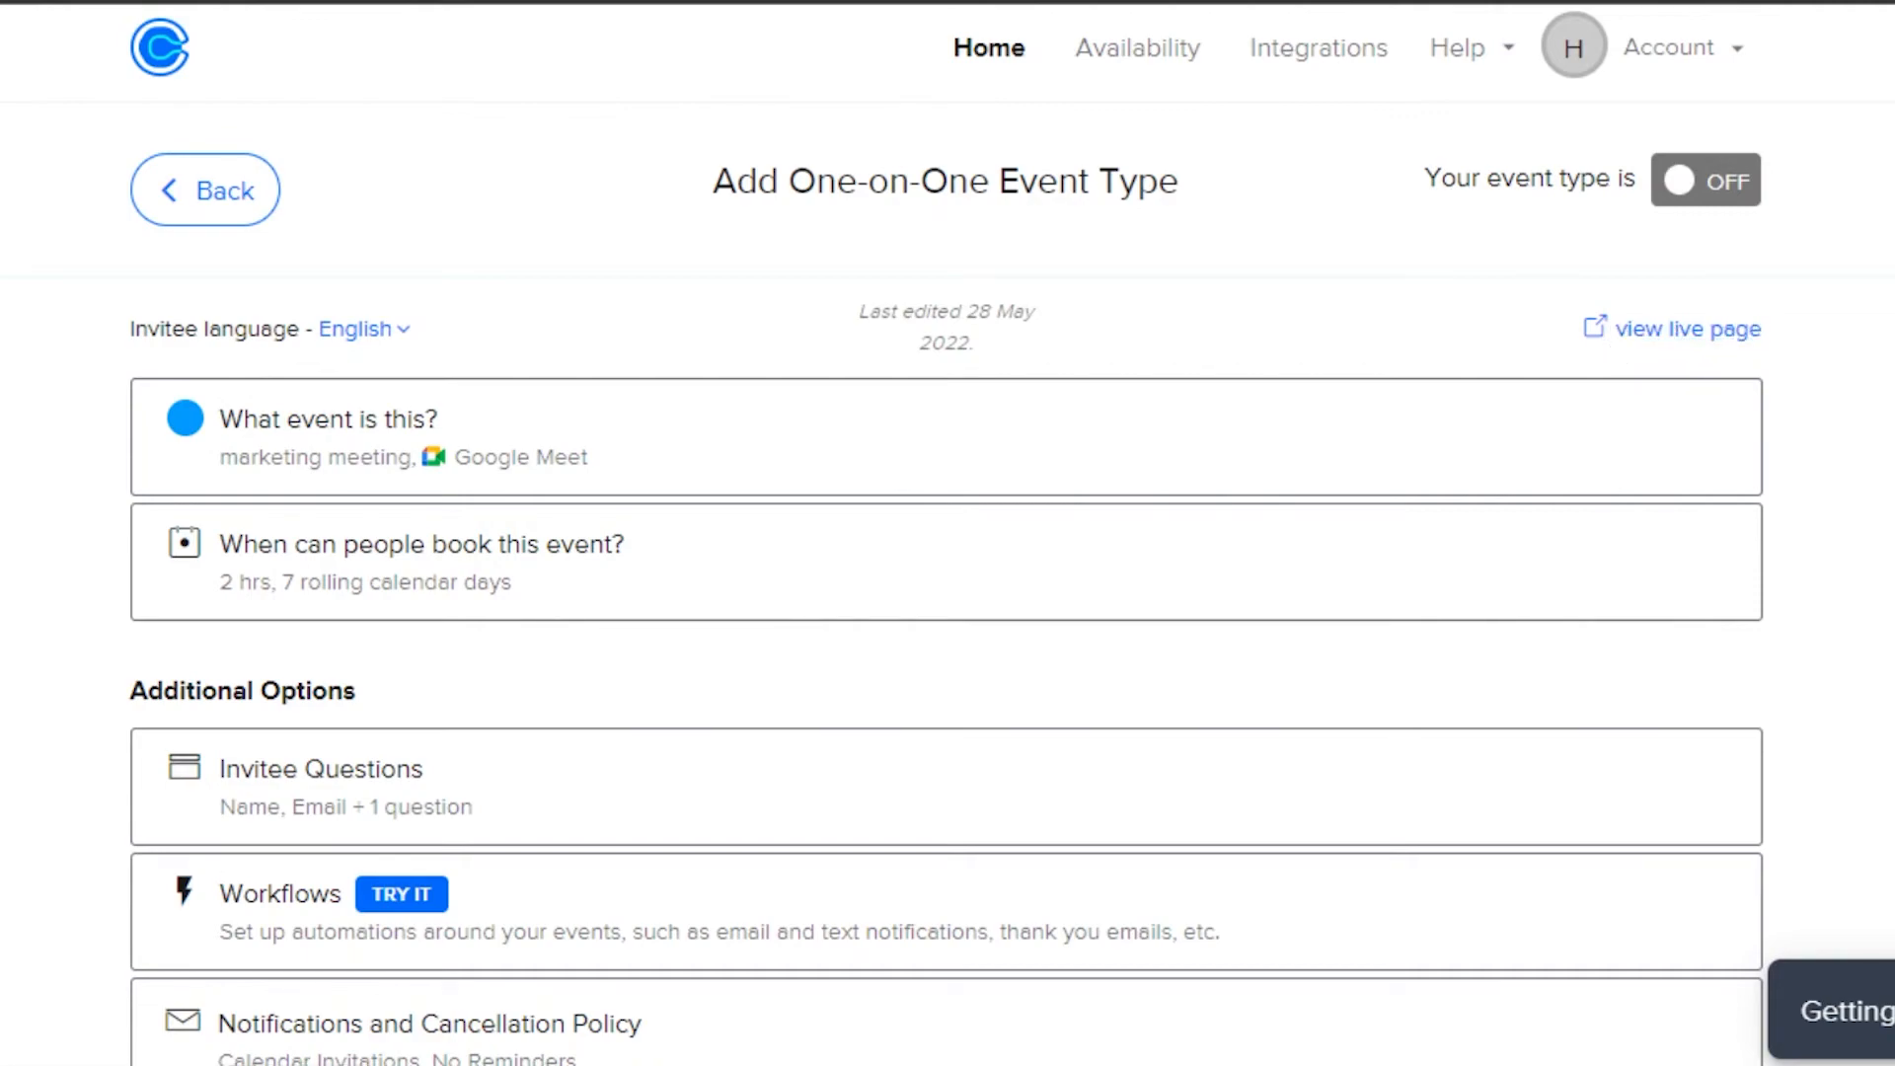
pyautogui.moveTo(770, 300)
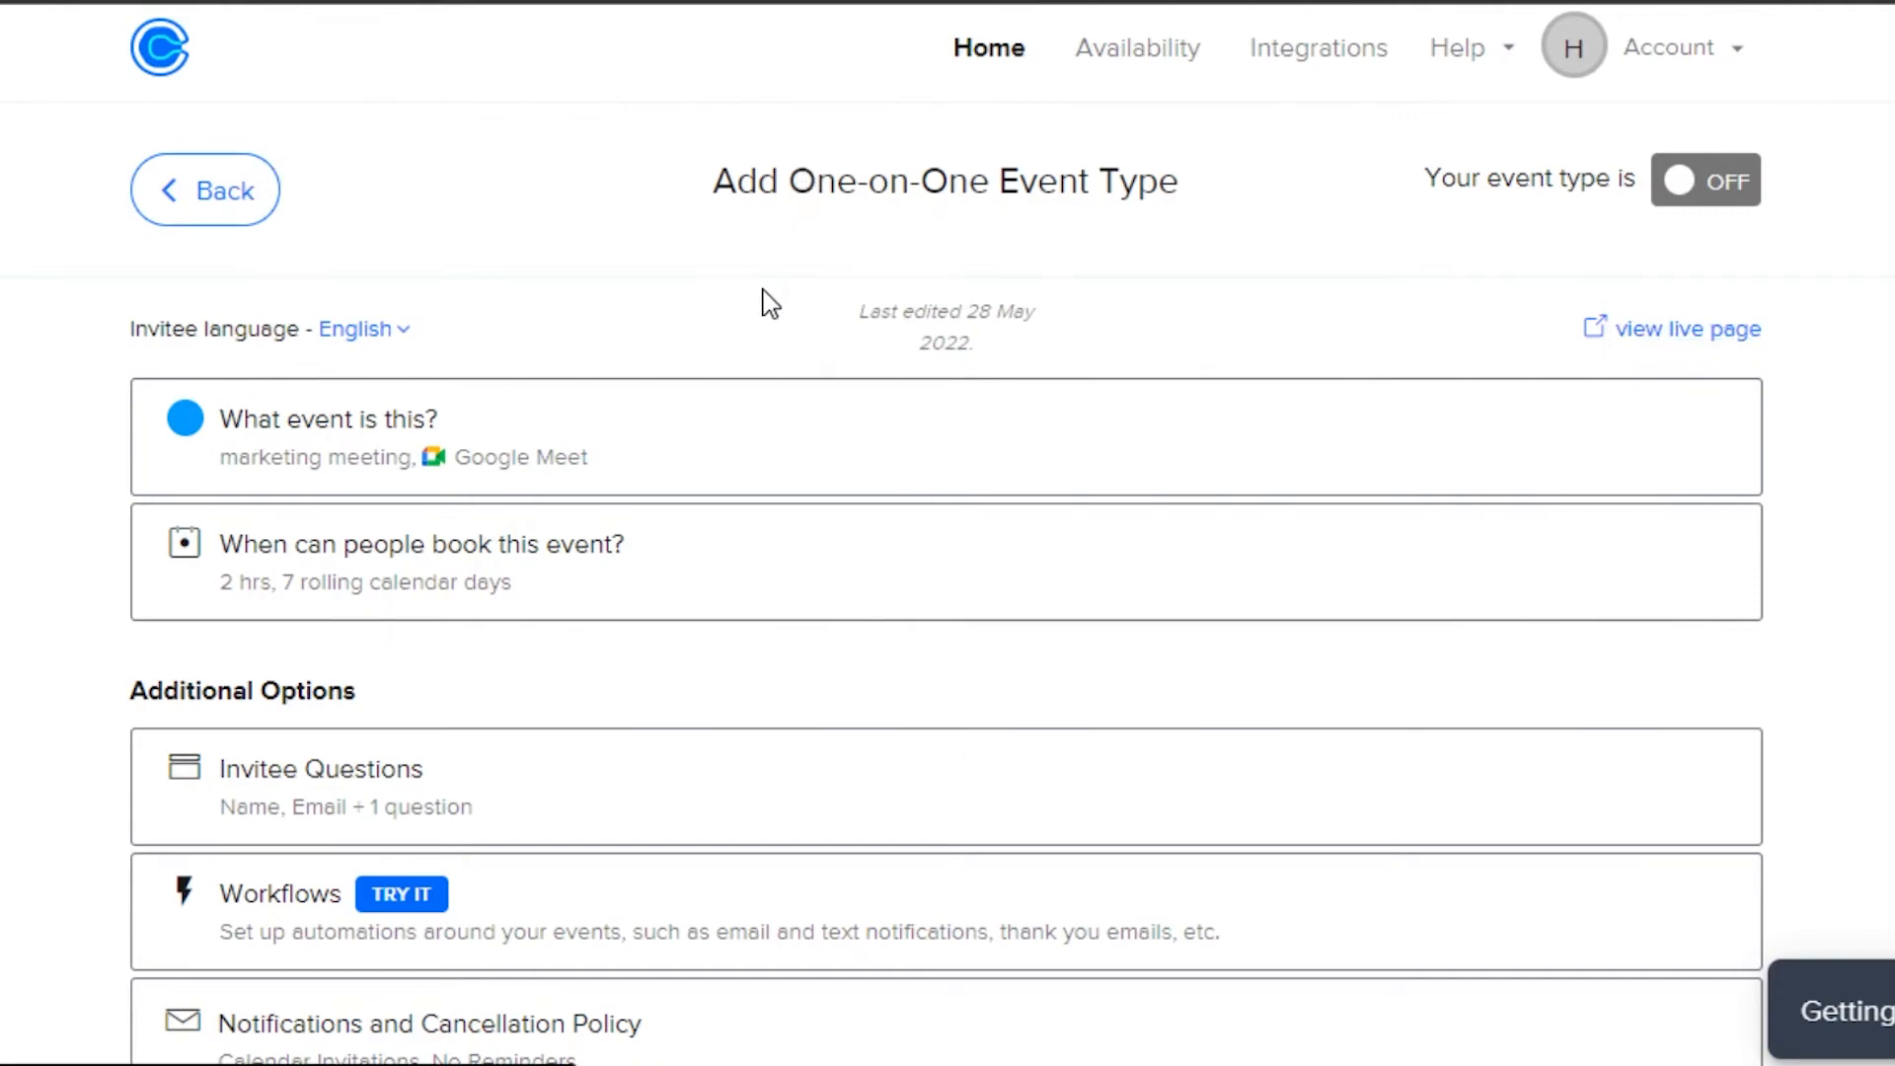
# Return to the event types dashboard and show the marketing meeting card's options menu
pyautogui.click(203, 189)
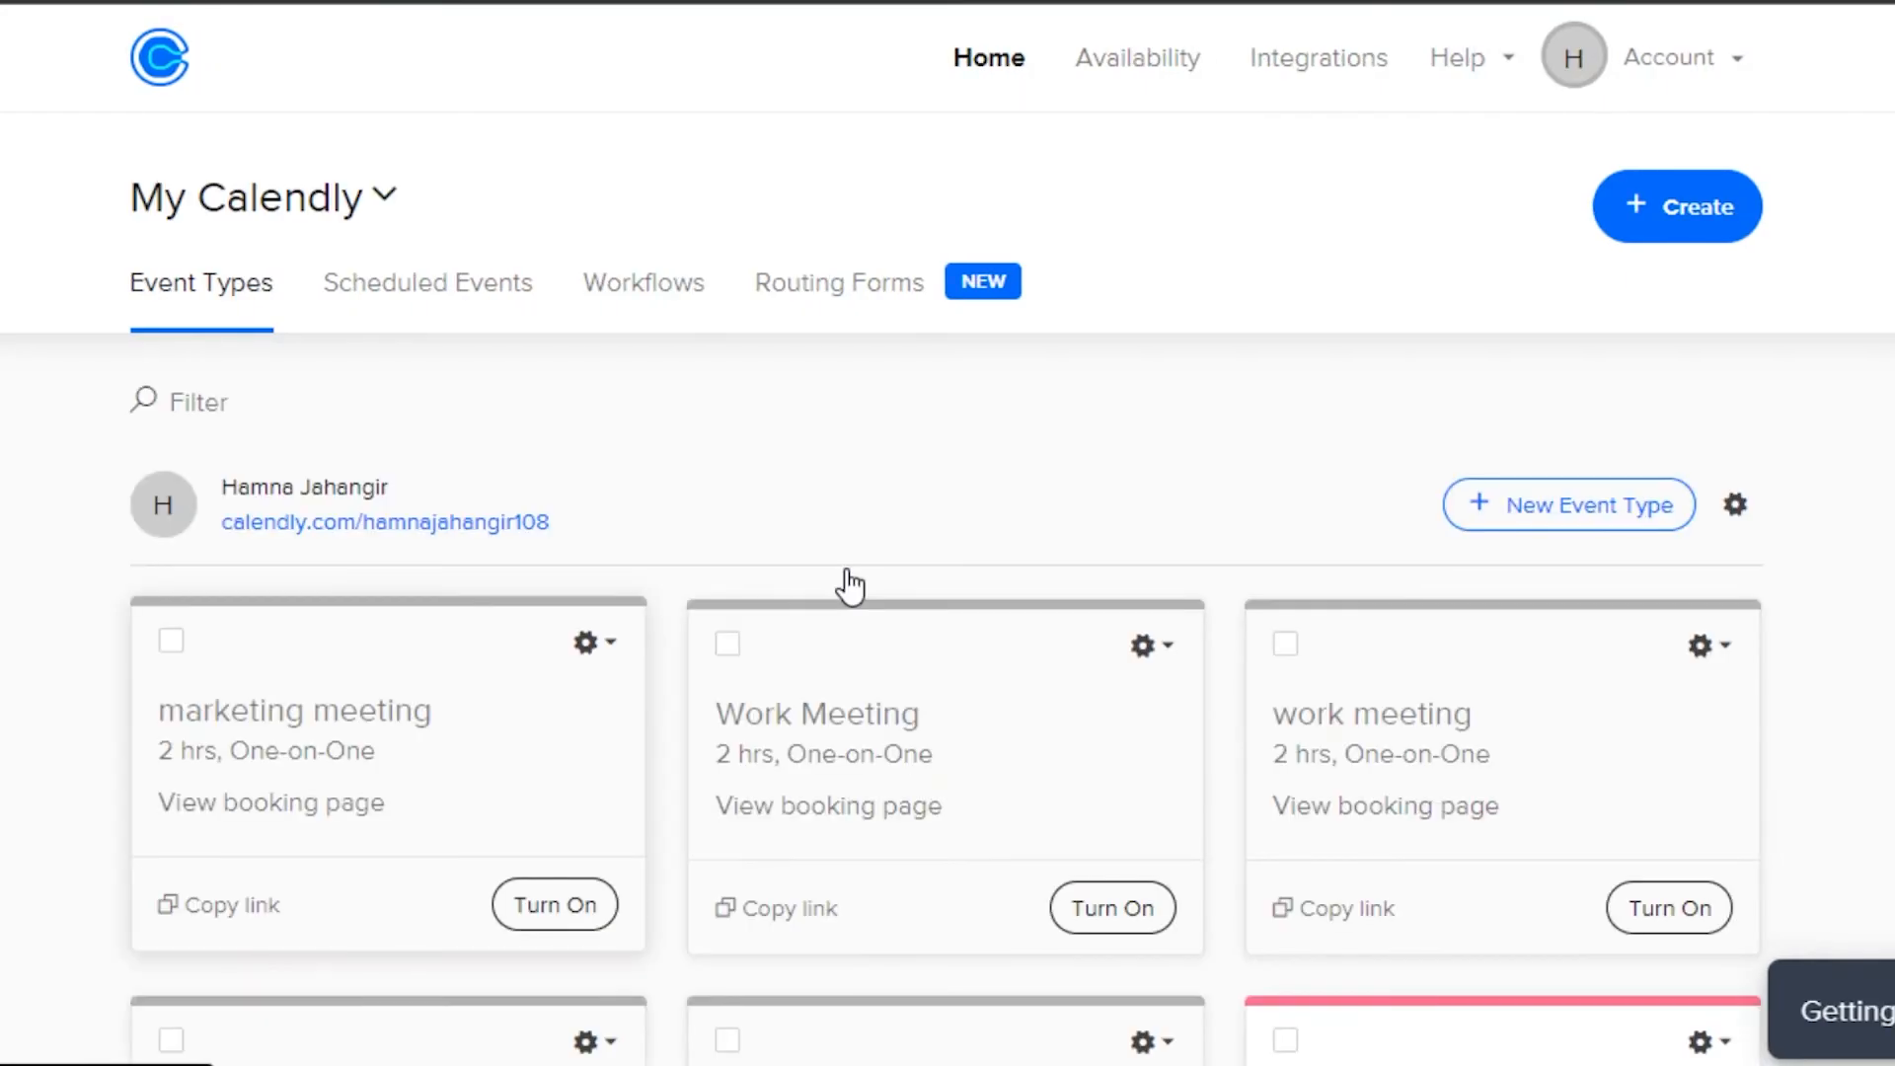
pyautogui.scroll(-3)
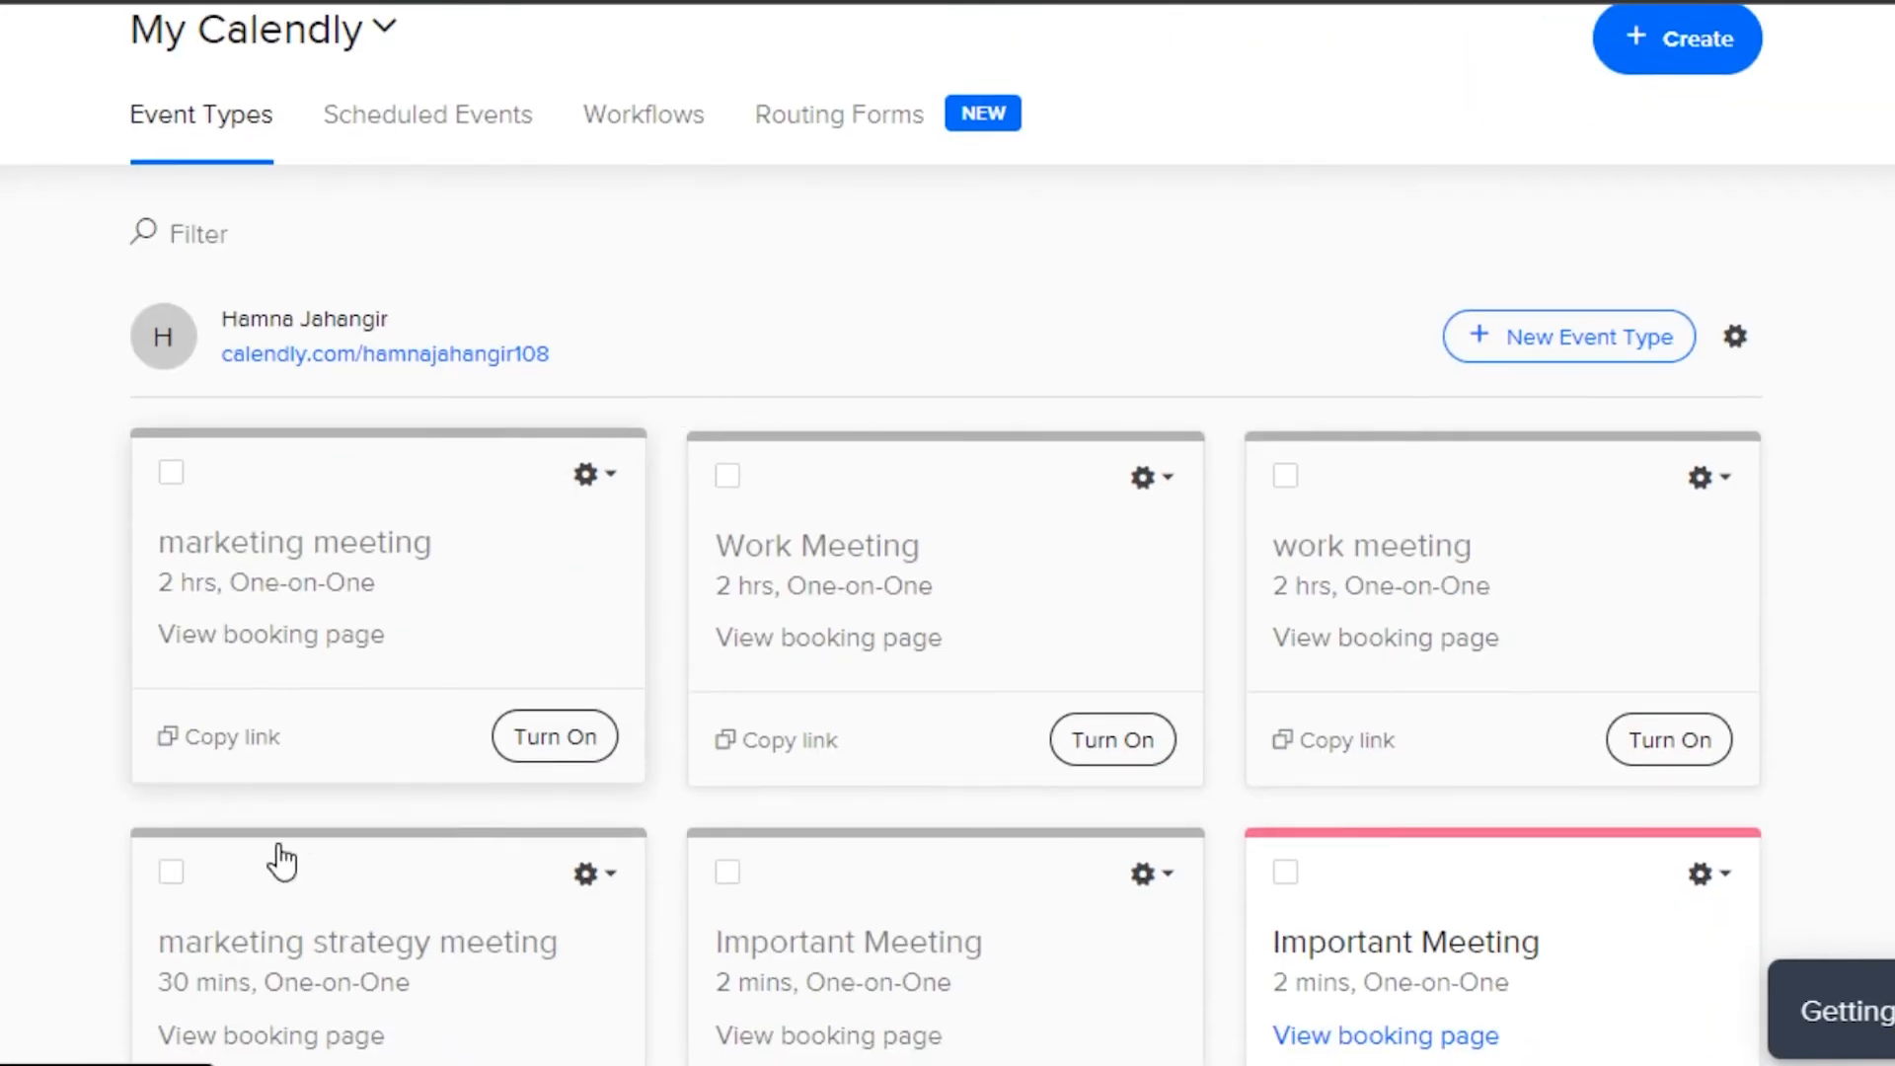
pyautogui.click(233, 737)
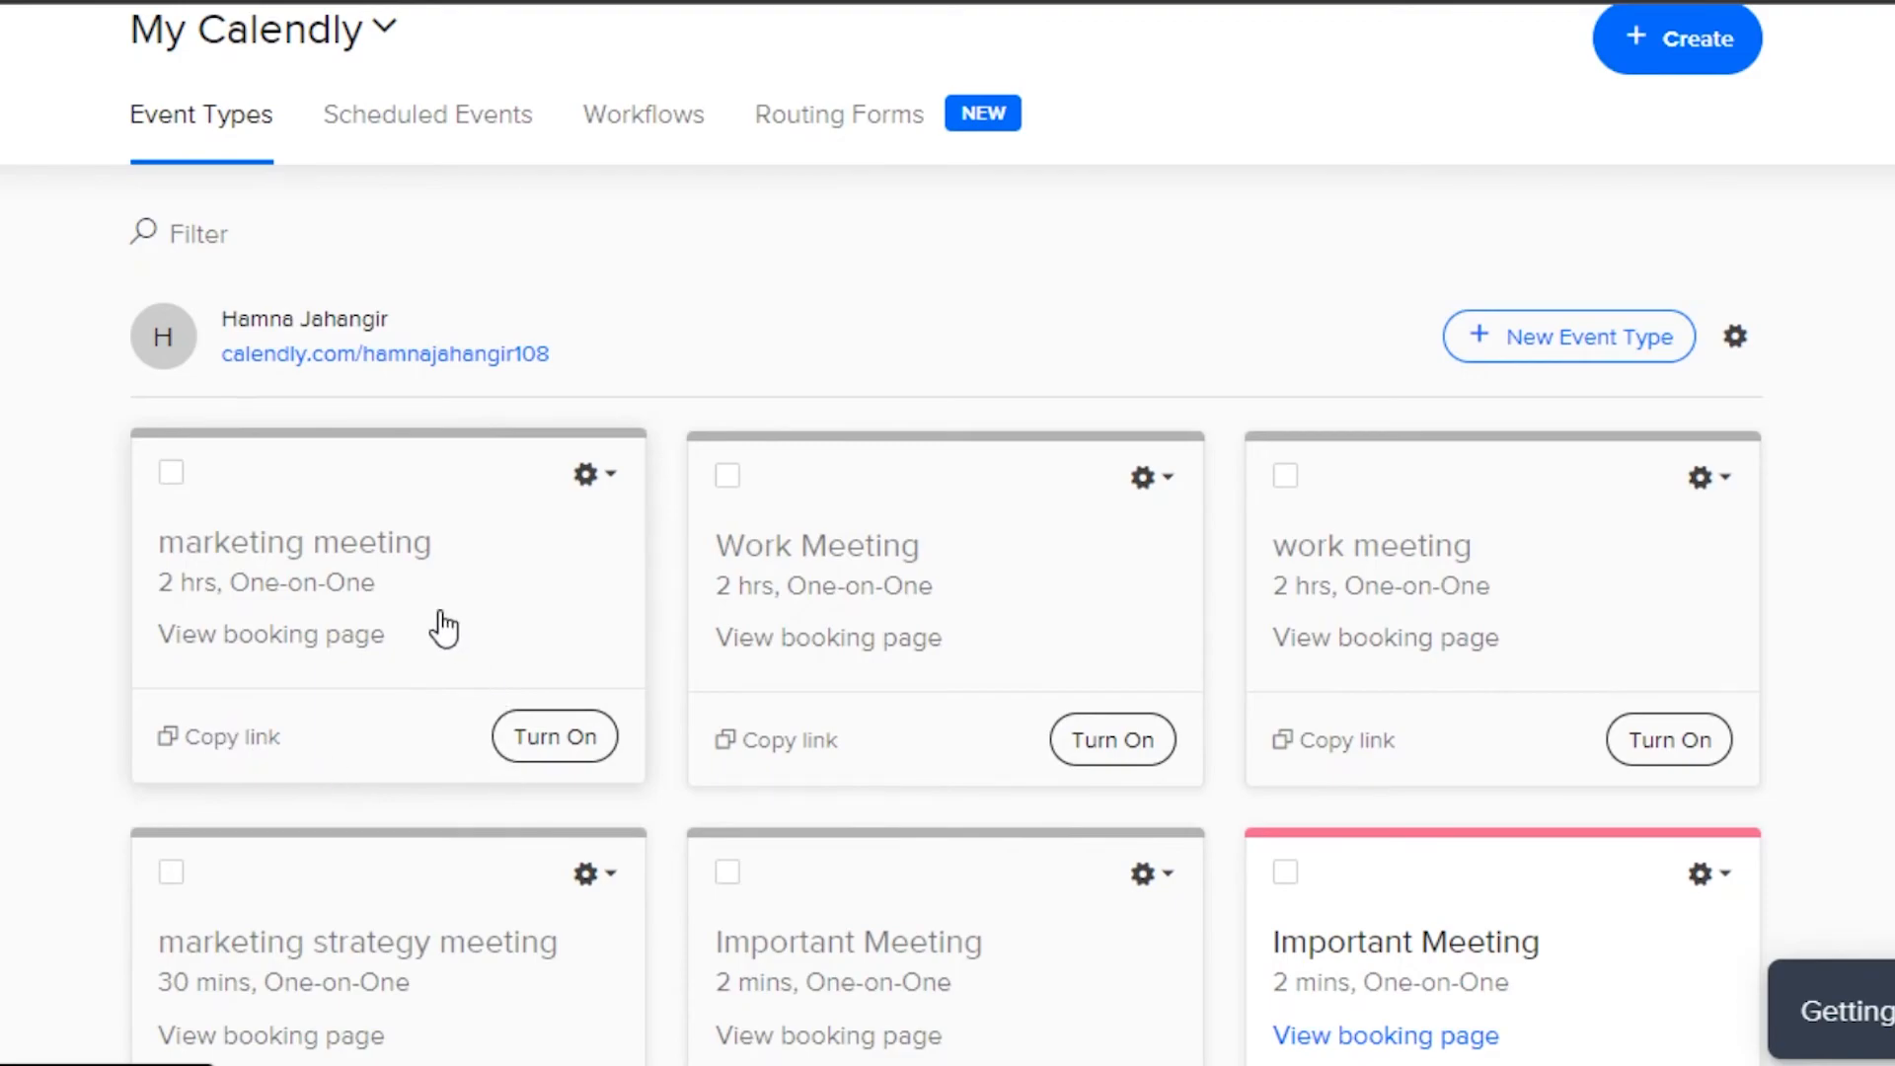
pyautogui.click(594, 472)
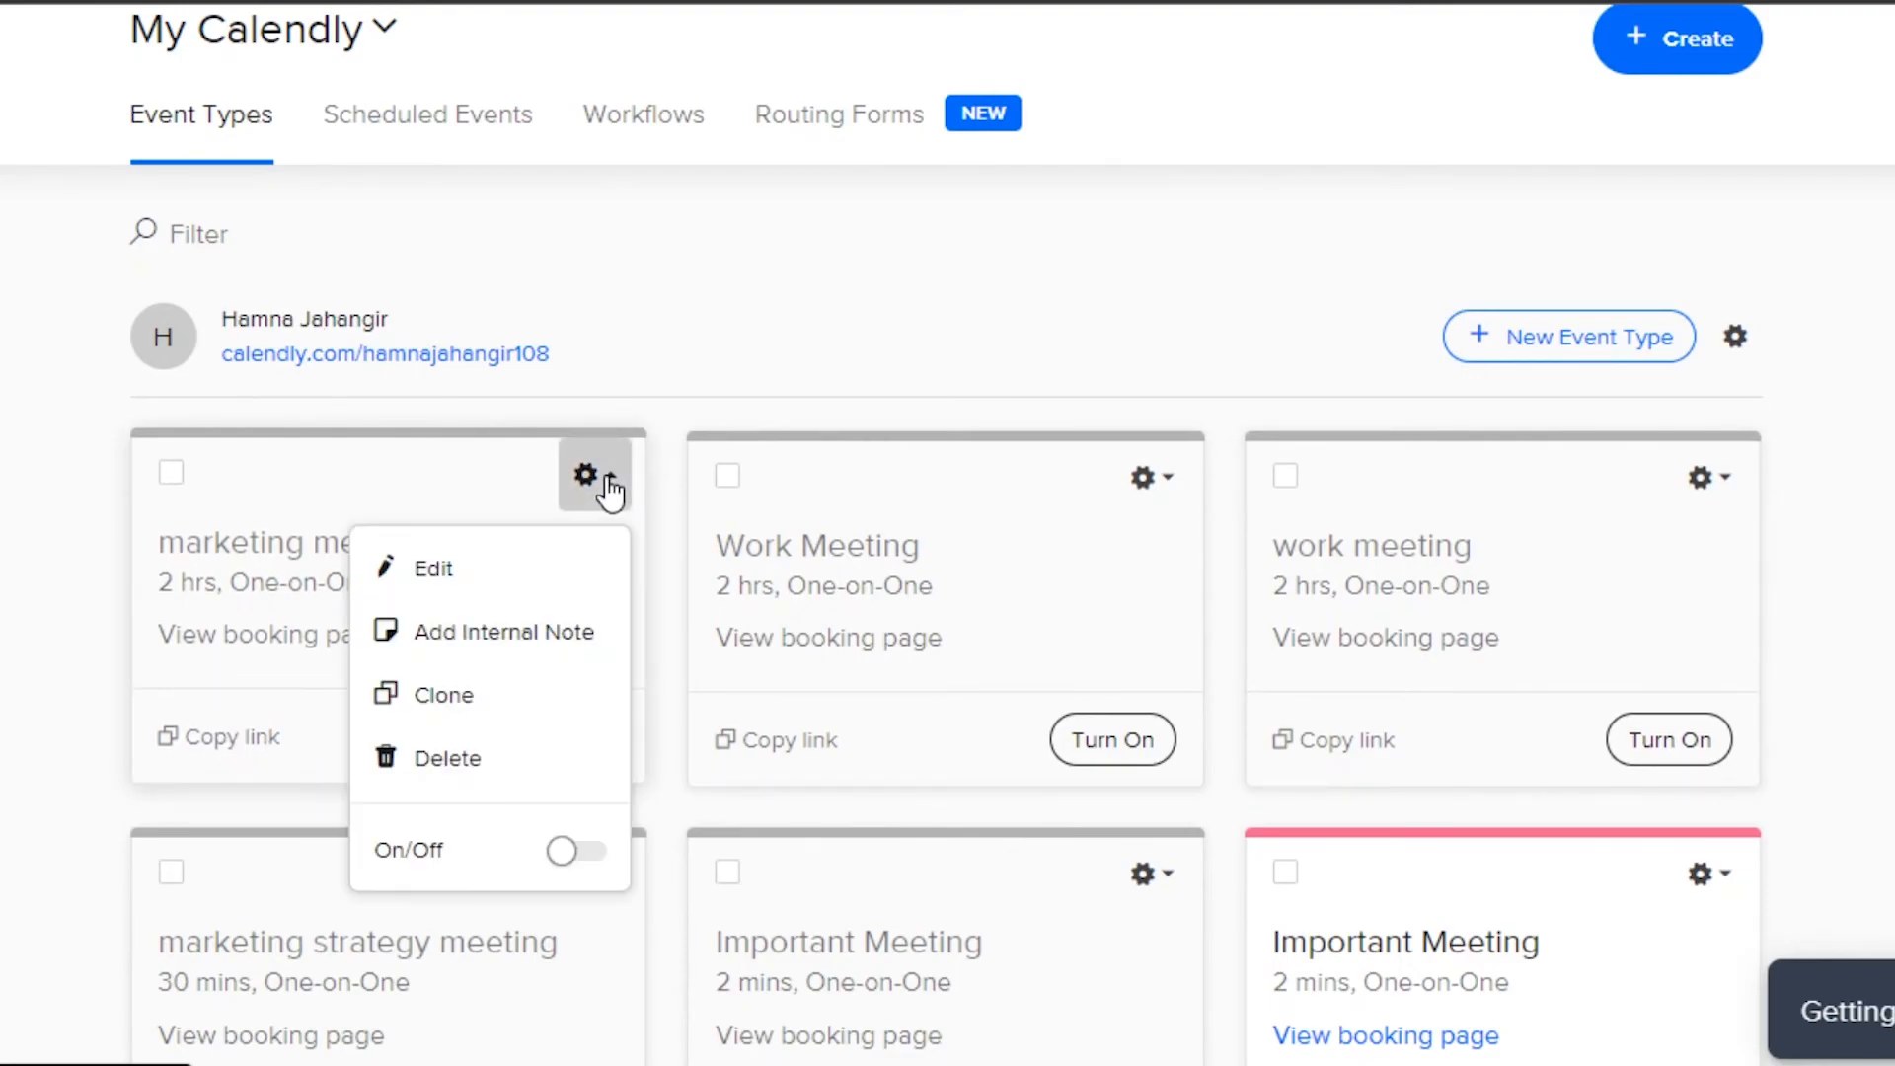
pyautogui.moveTo(488, 632)
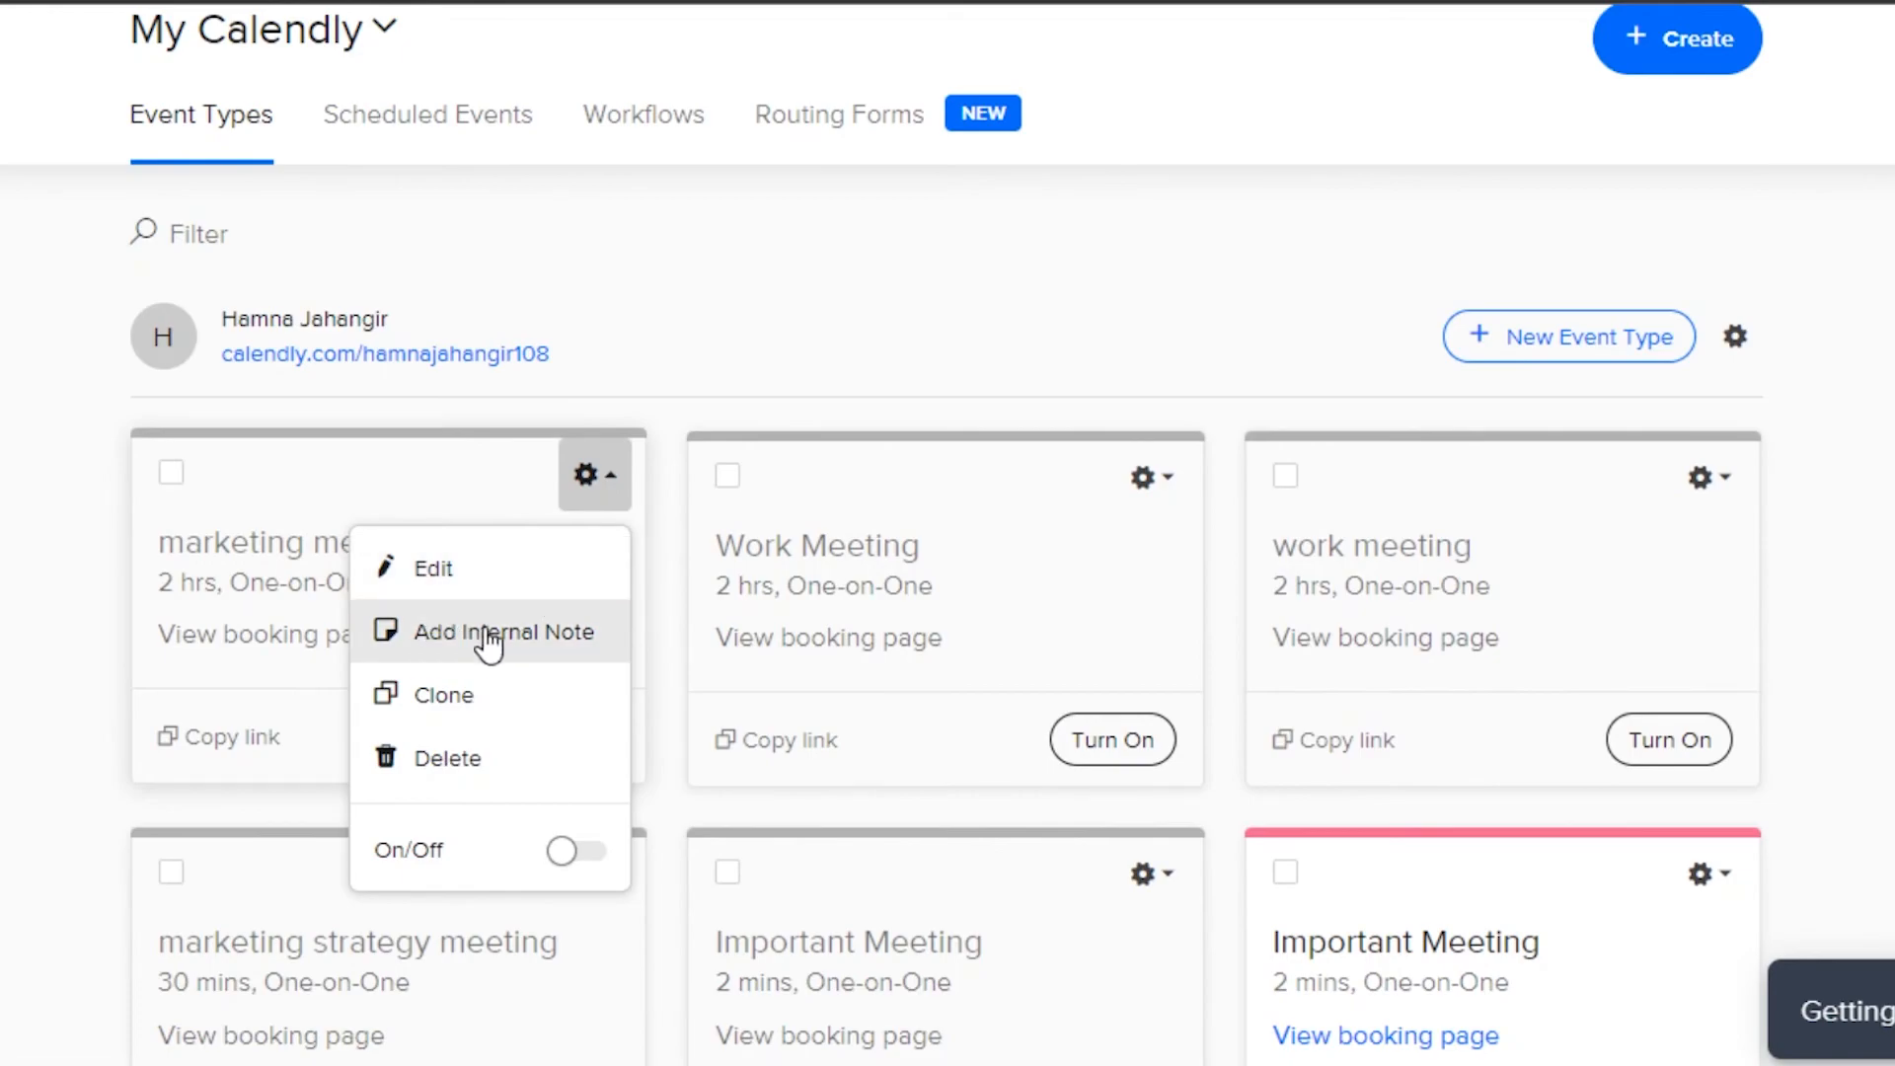
pyautogui.moveTo(549, 779)
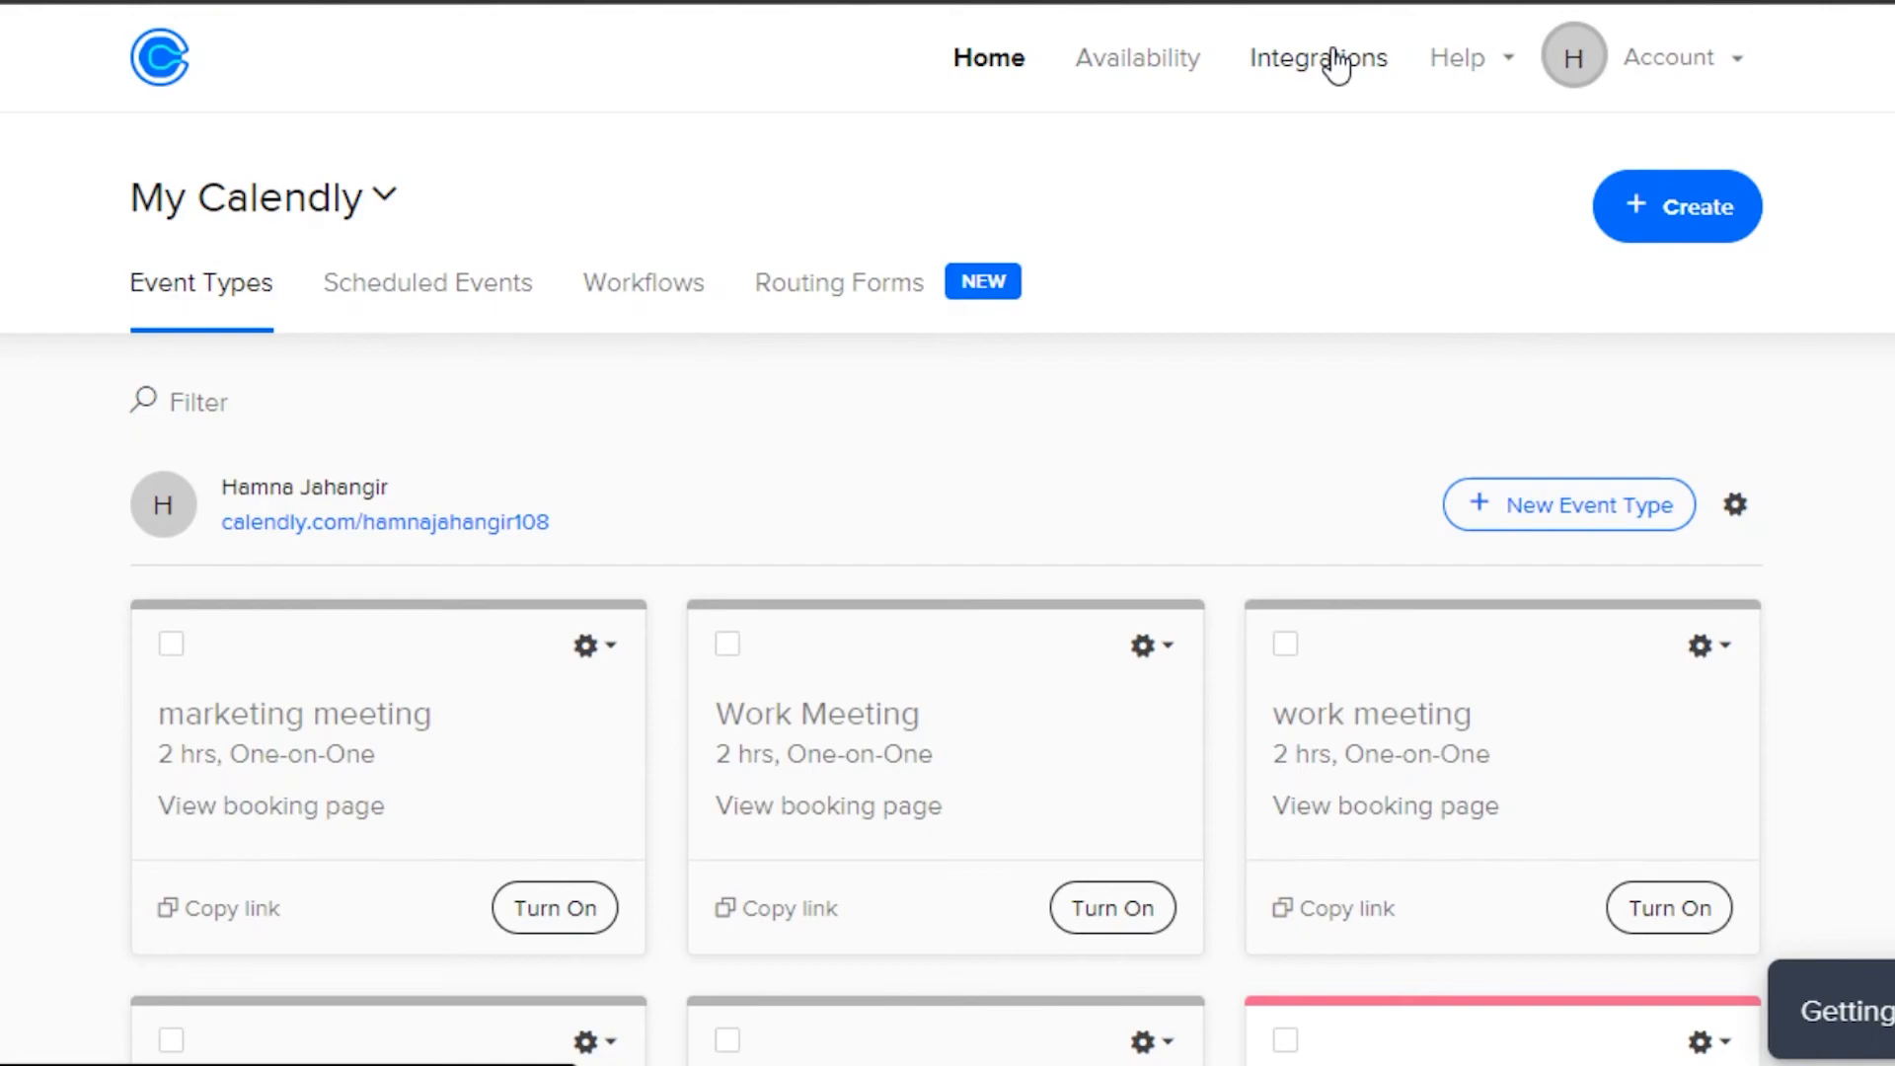
# Browse the full All integrations catalogue and return to its top
pyautogui.click(1318, 58)
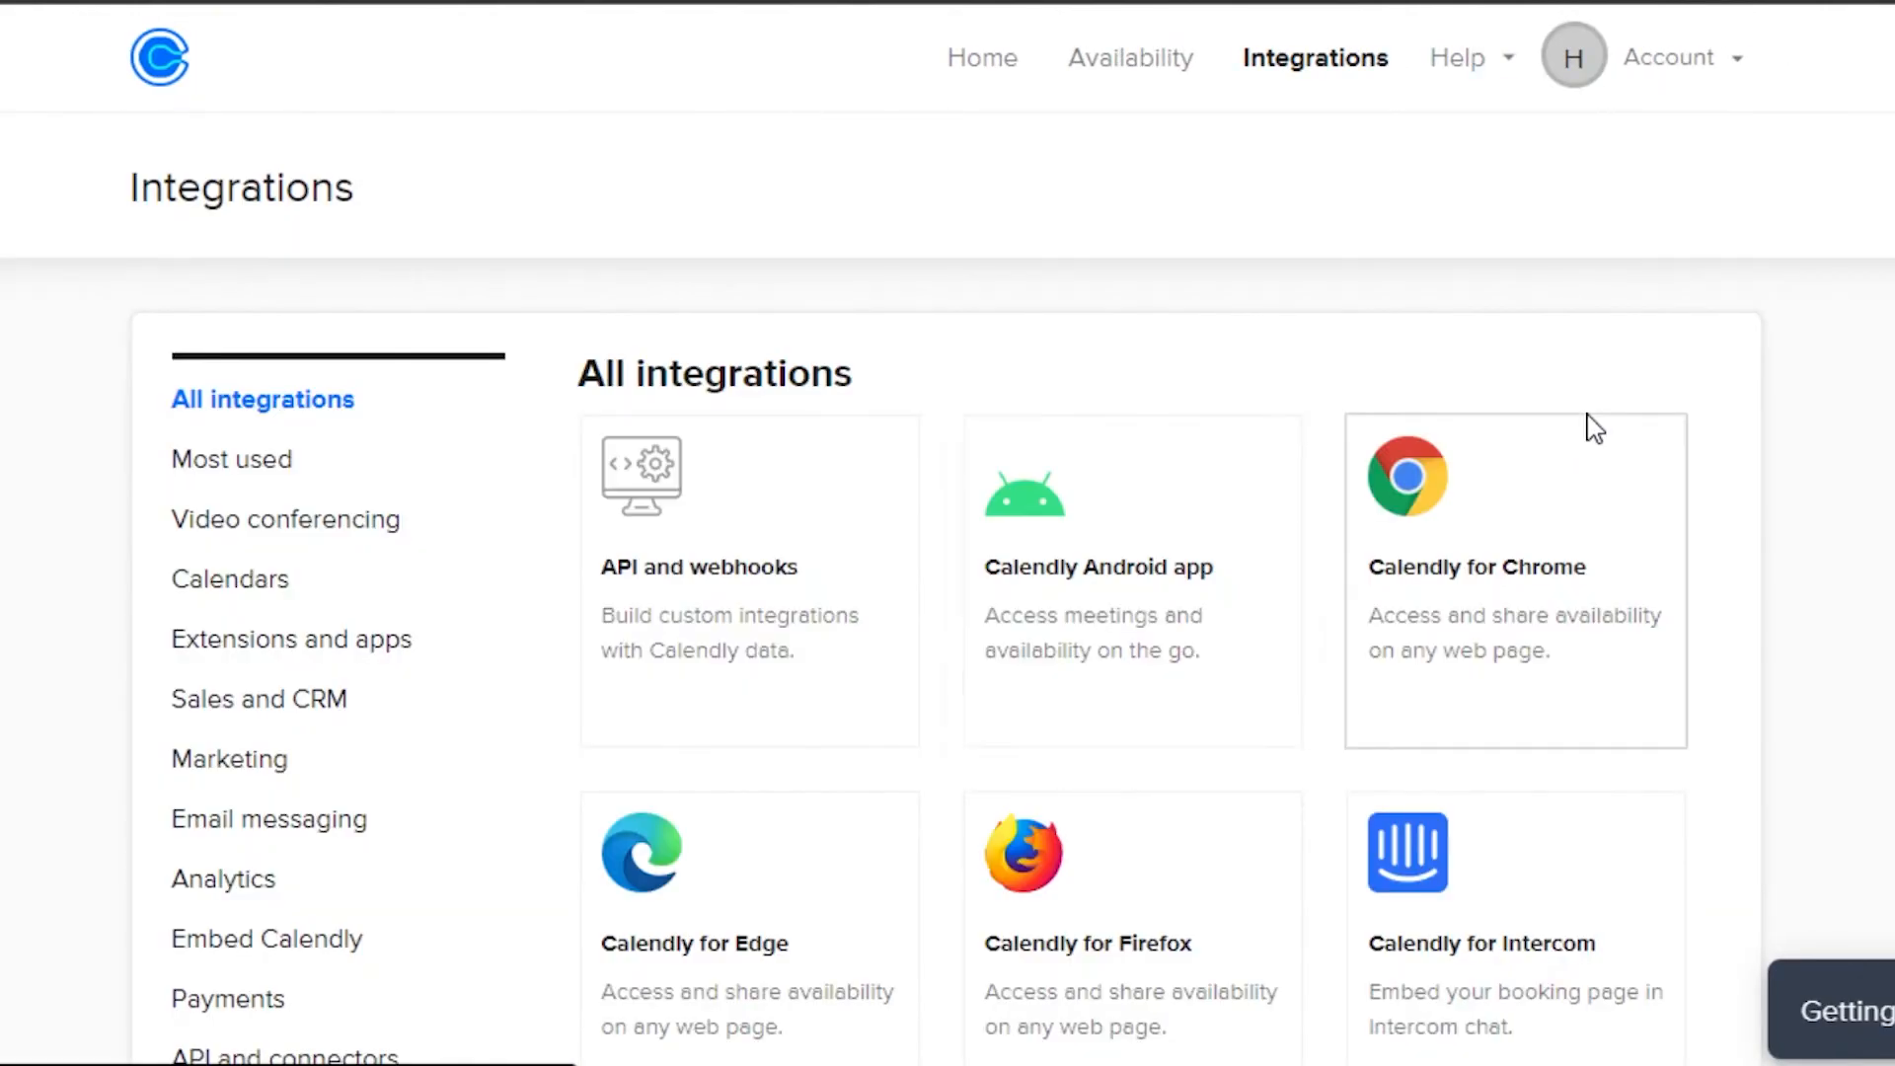
pyautogui.scroll(-3)
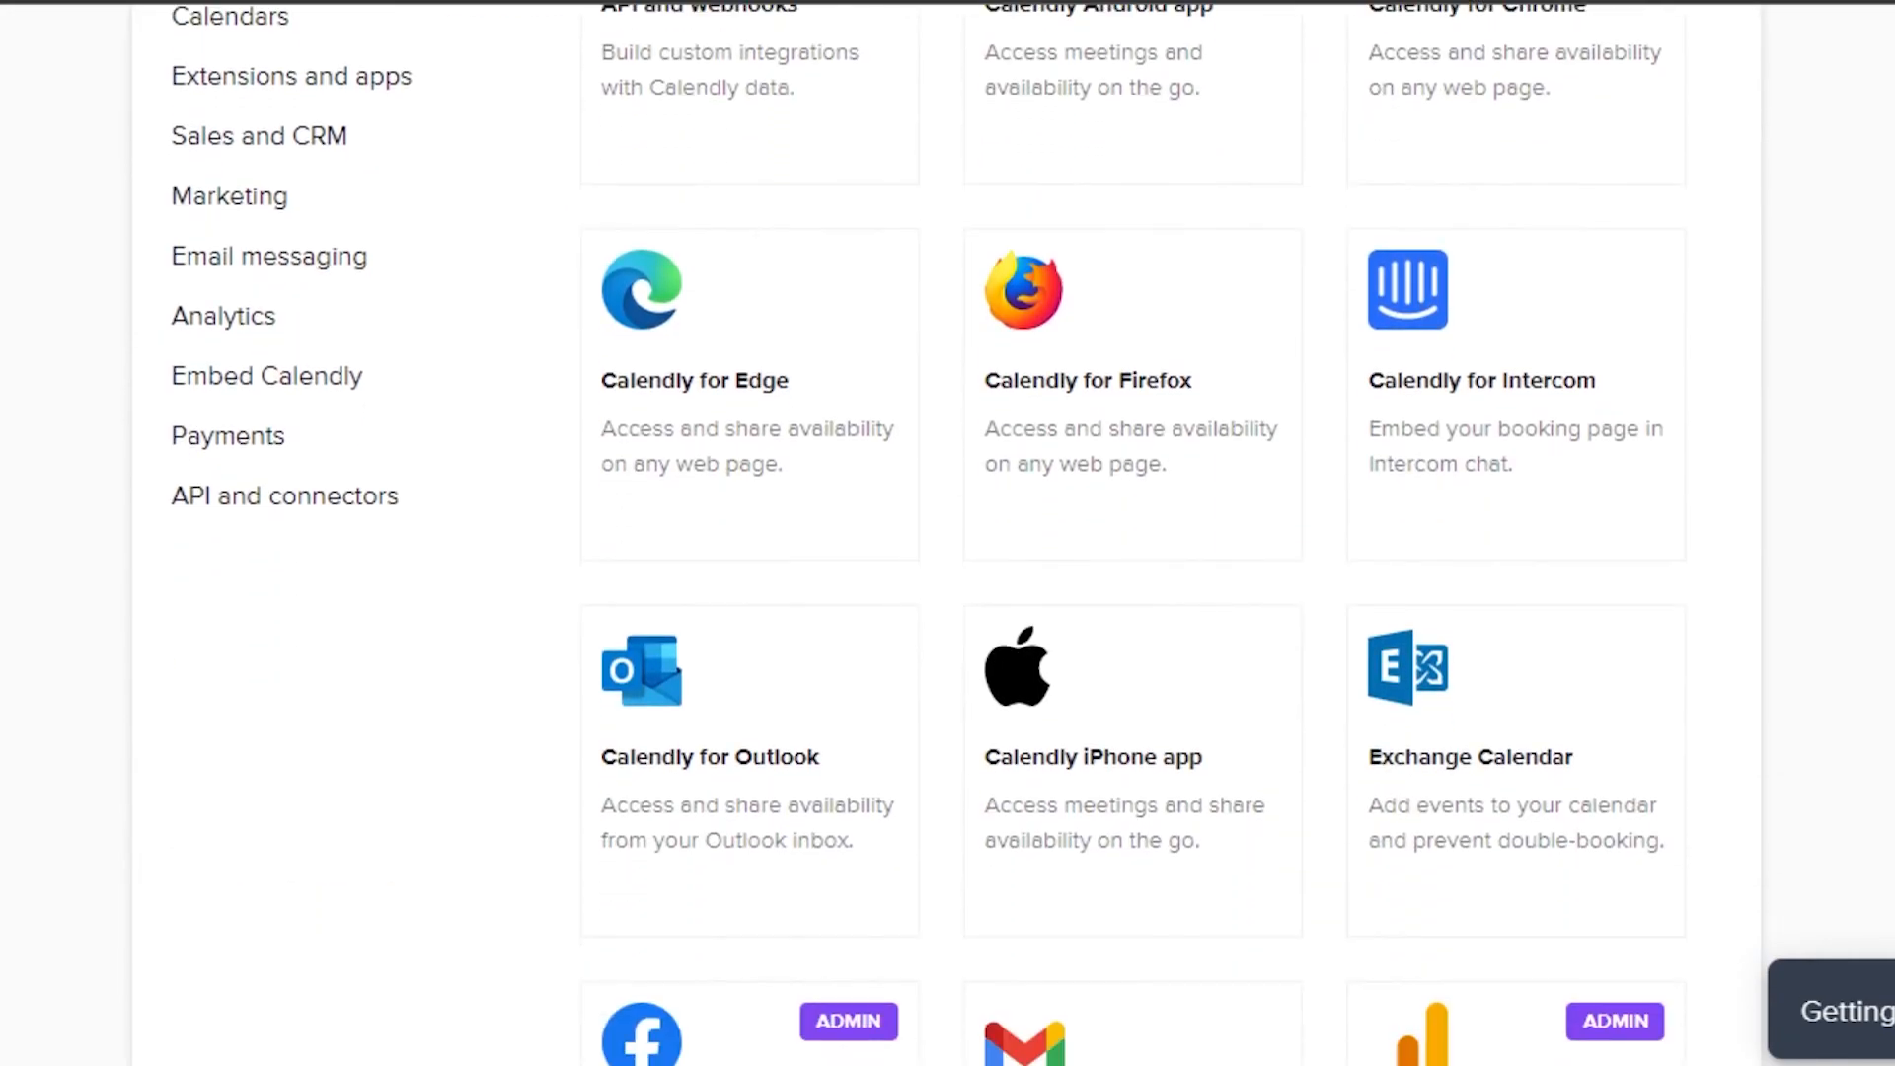
pyautogui.scroll(-3)
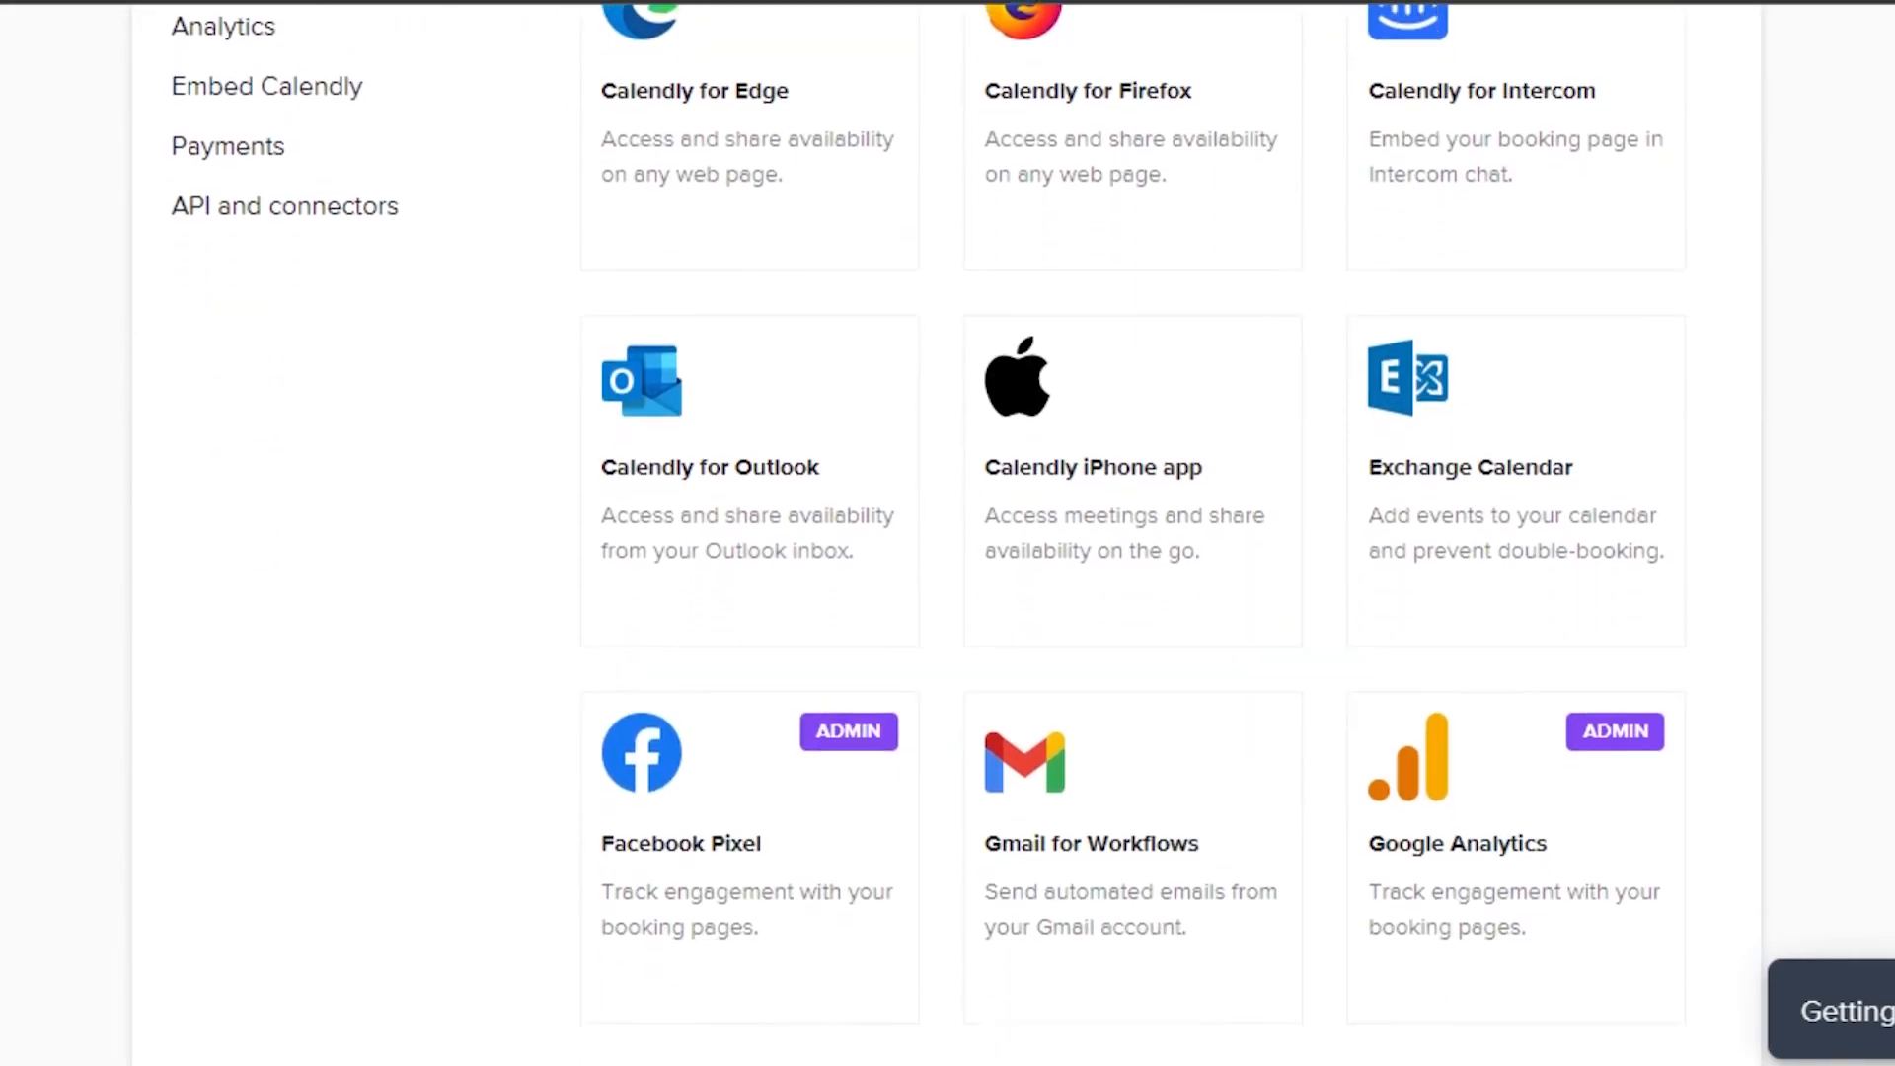
pyautogui.scroll(-3)
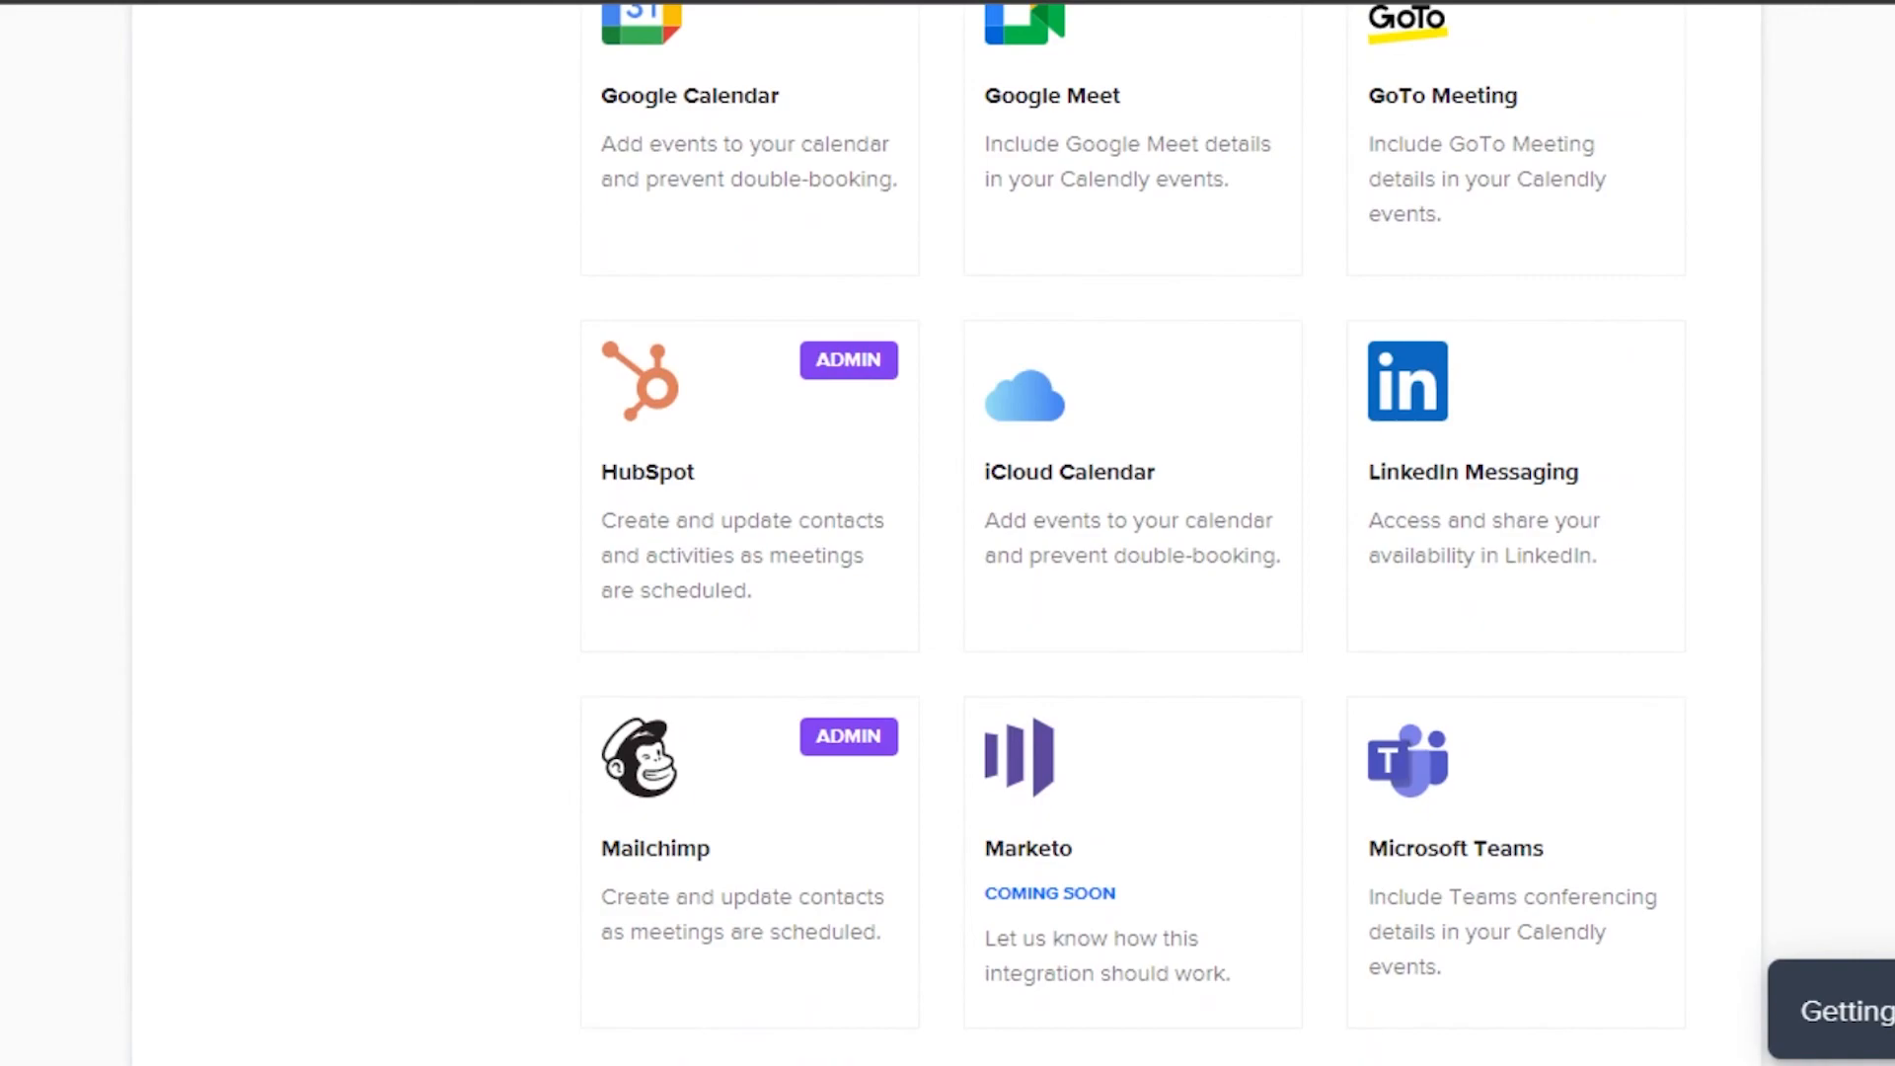
pyautogui.scroll(-3)
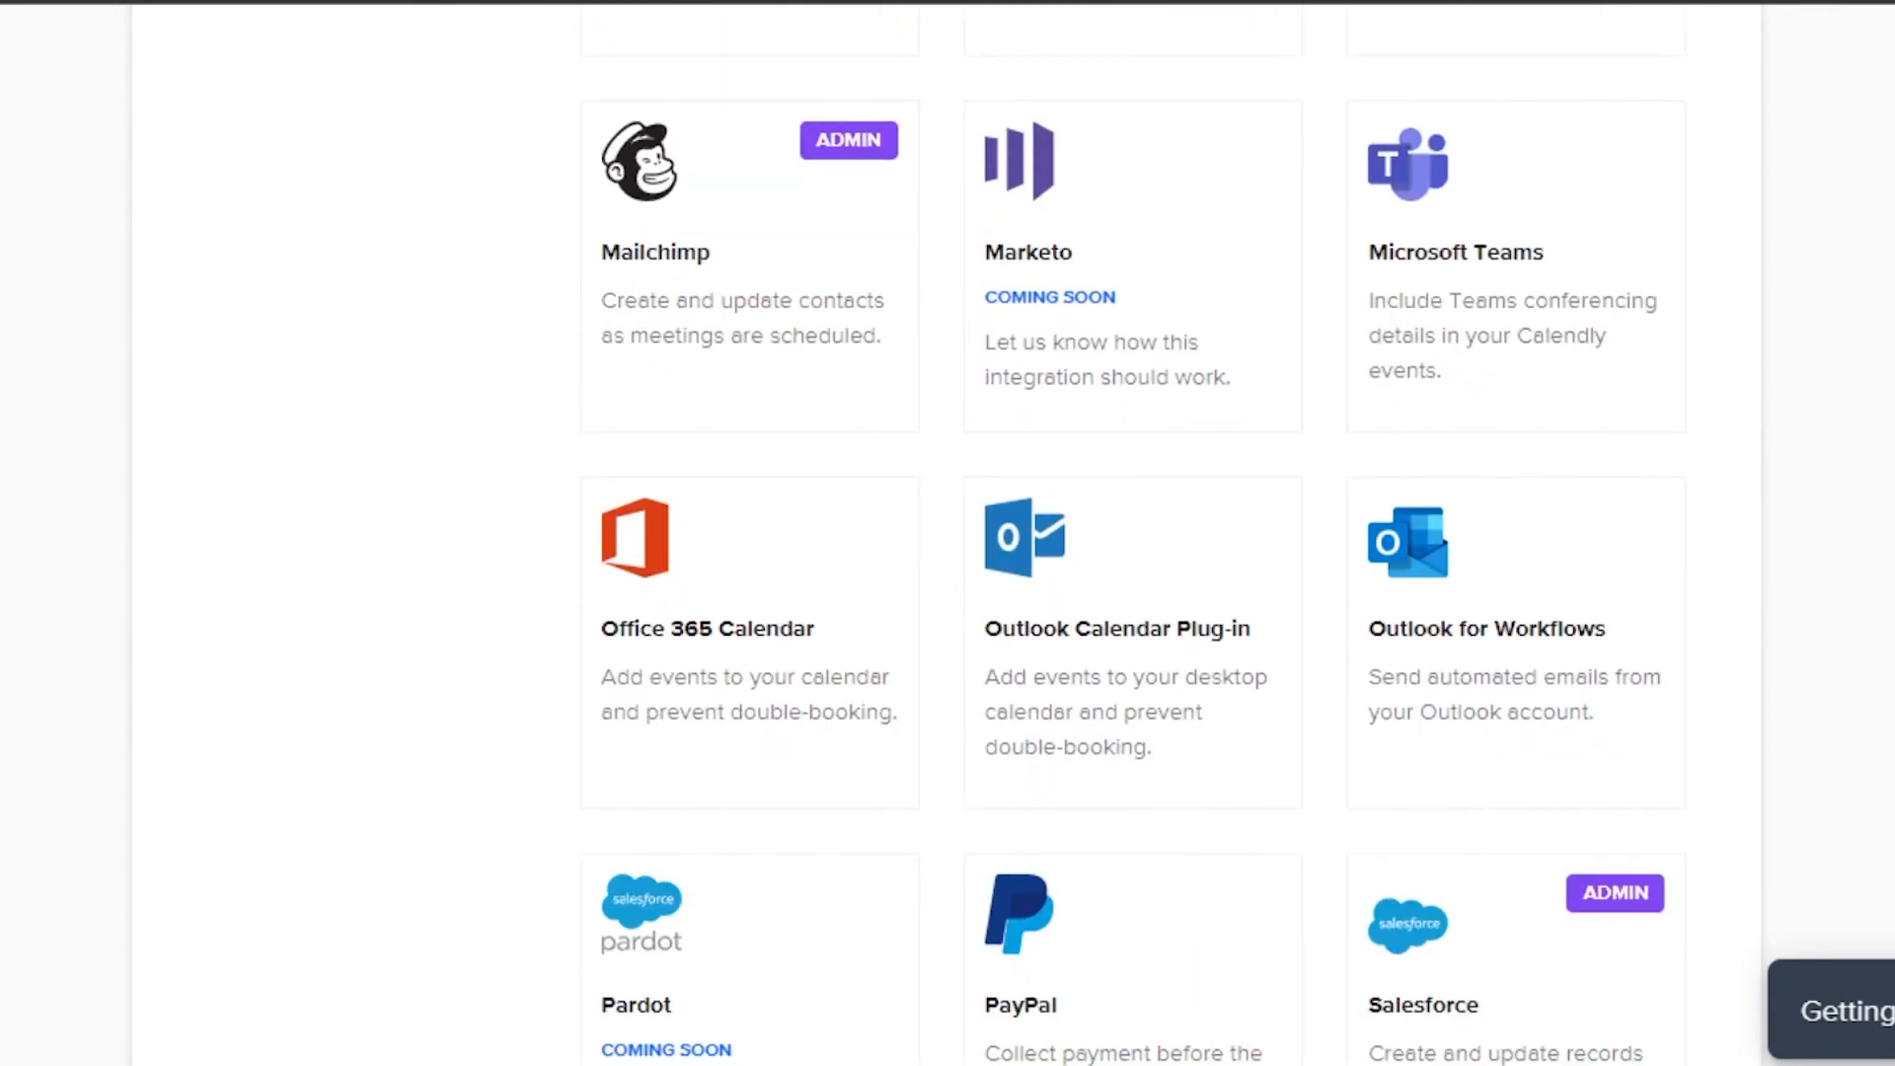
pyautogui.scroll(-3)
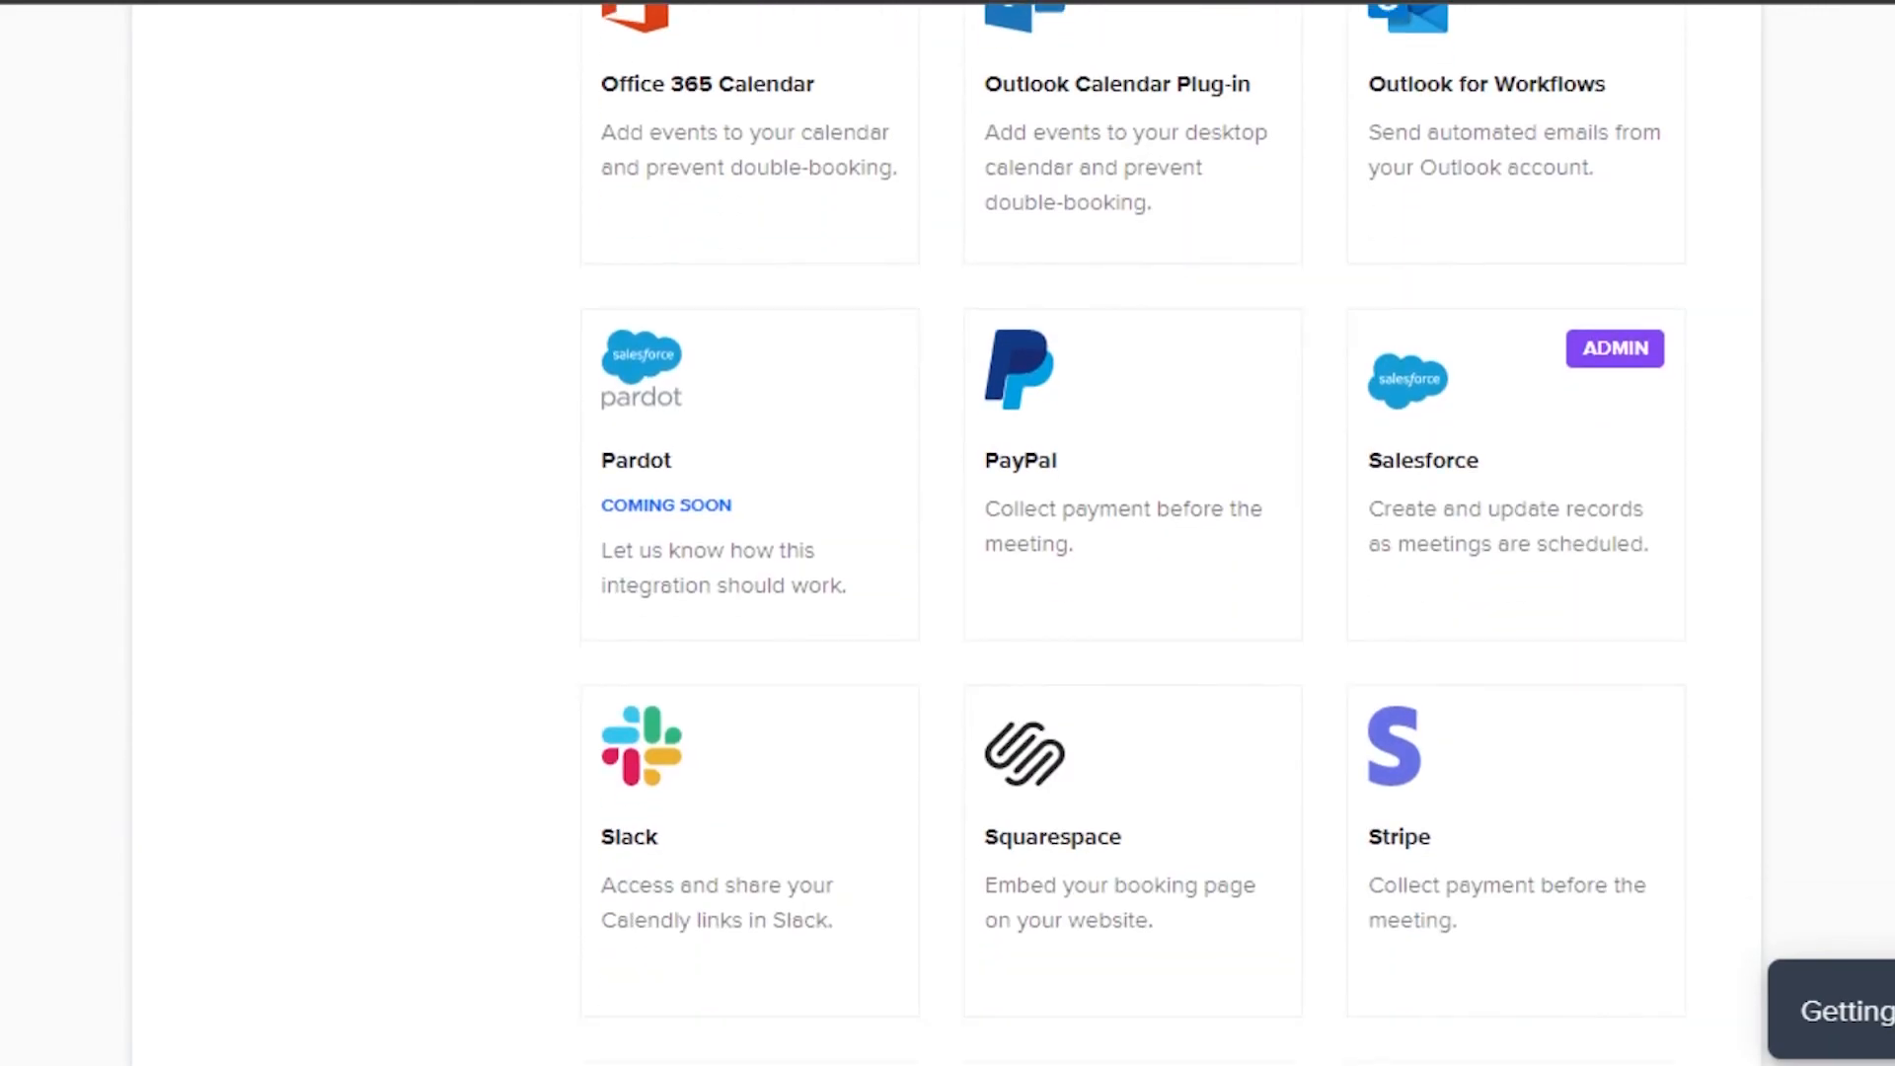
pyautogui.scroll(-3)
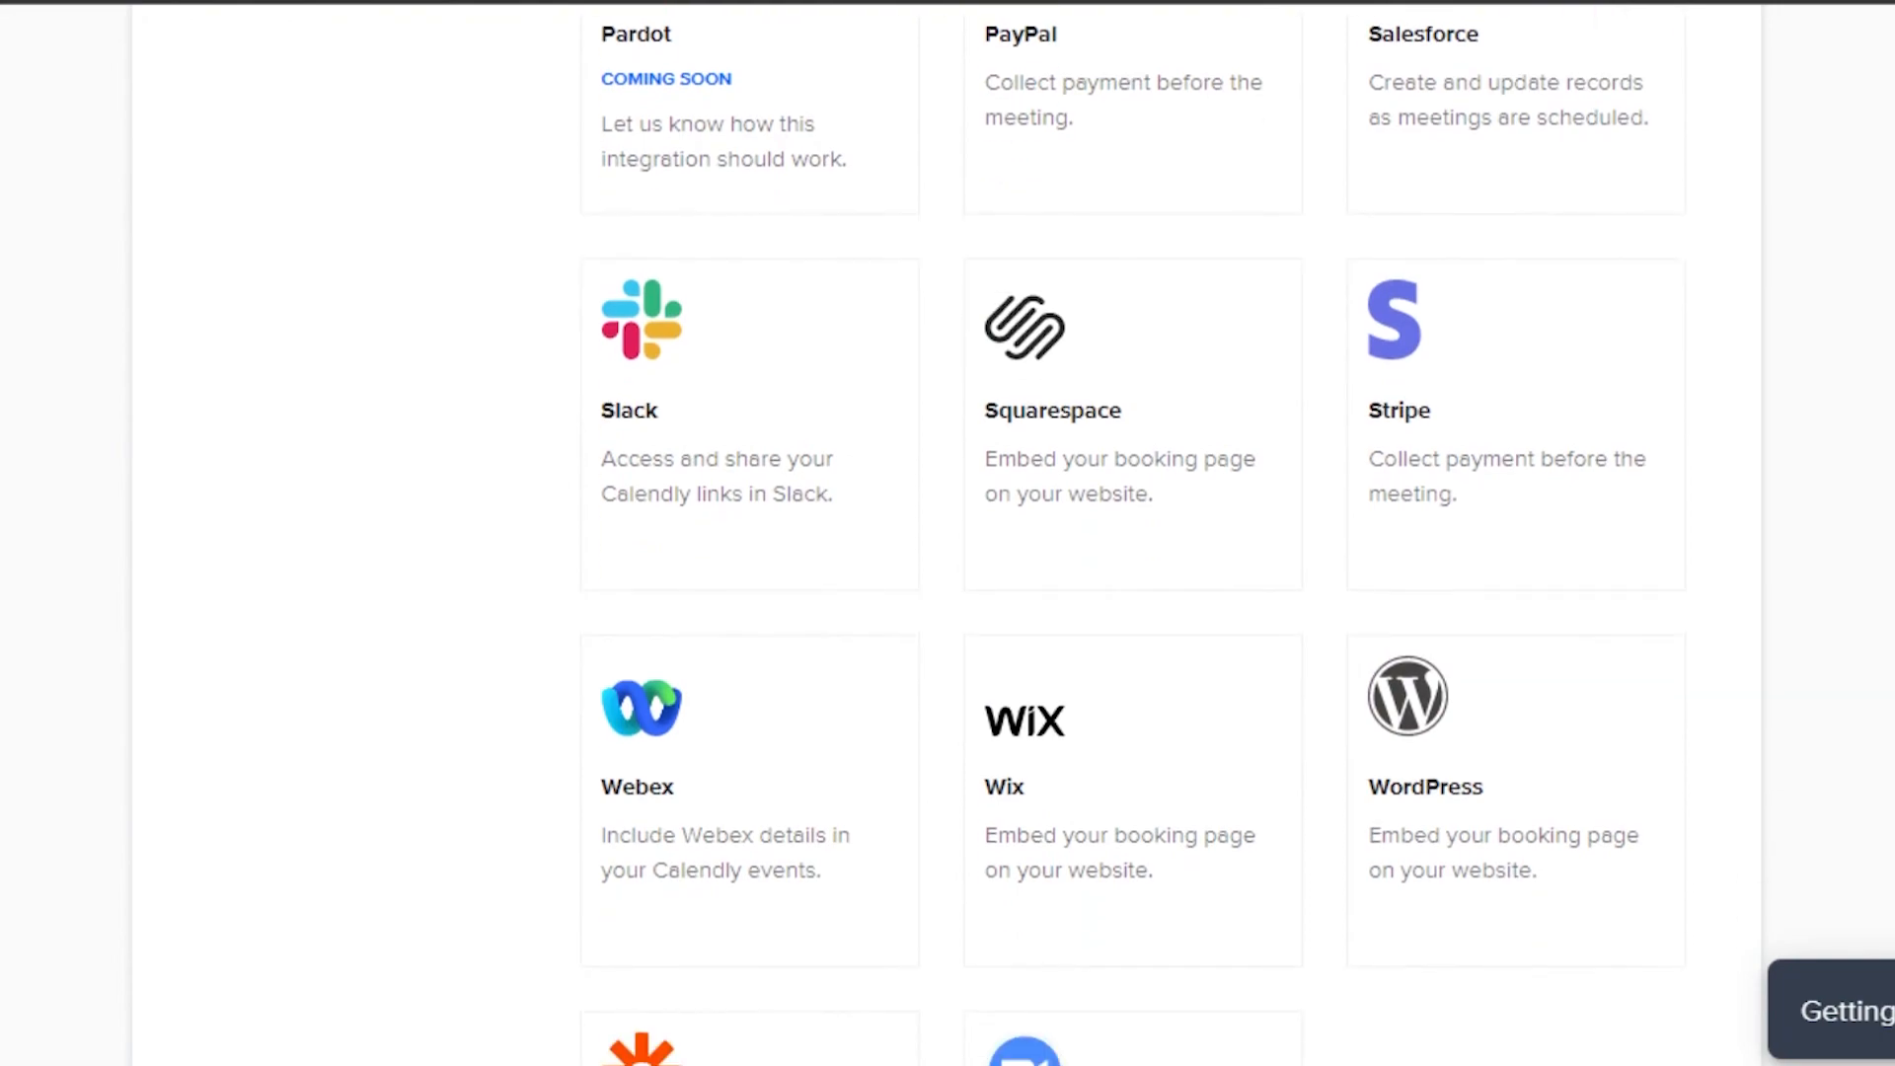
pyautogui.scroll(-3)
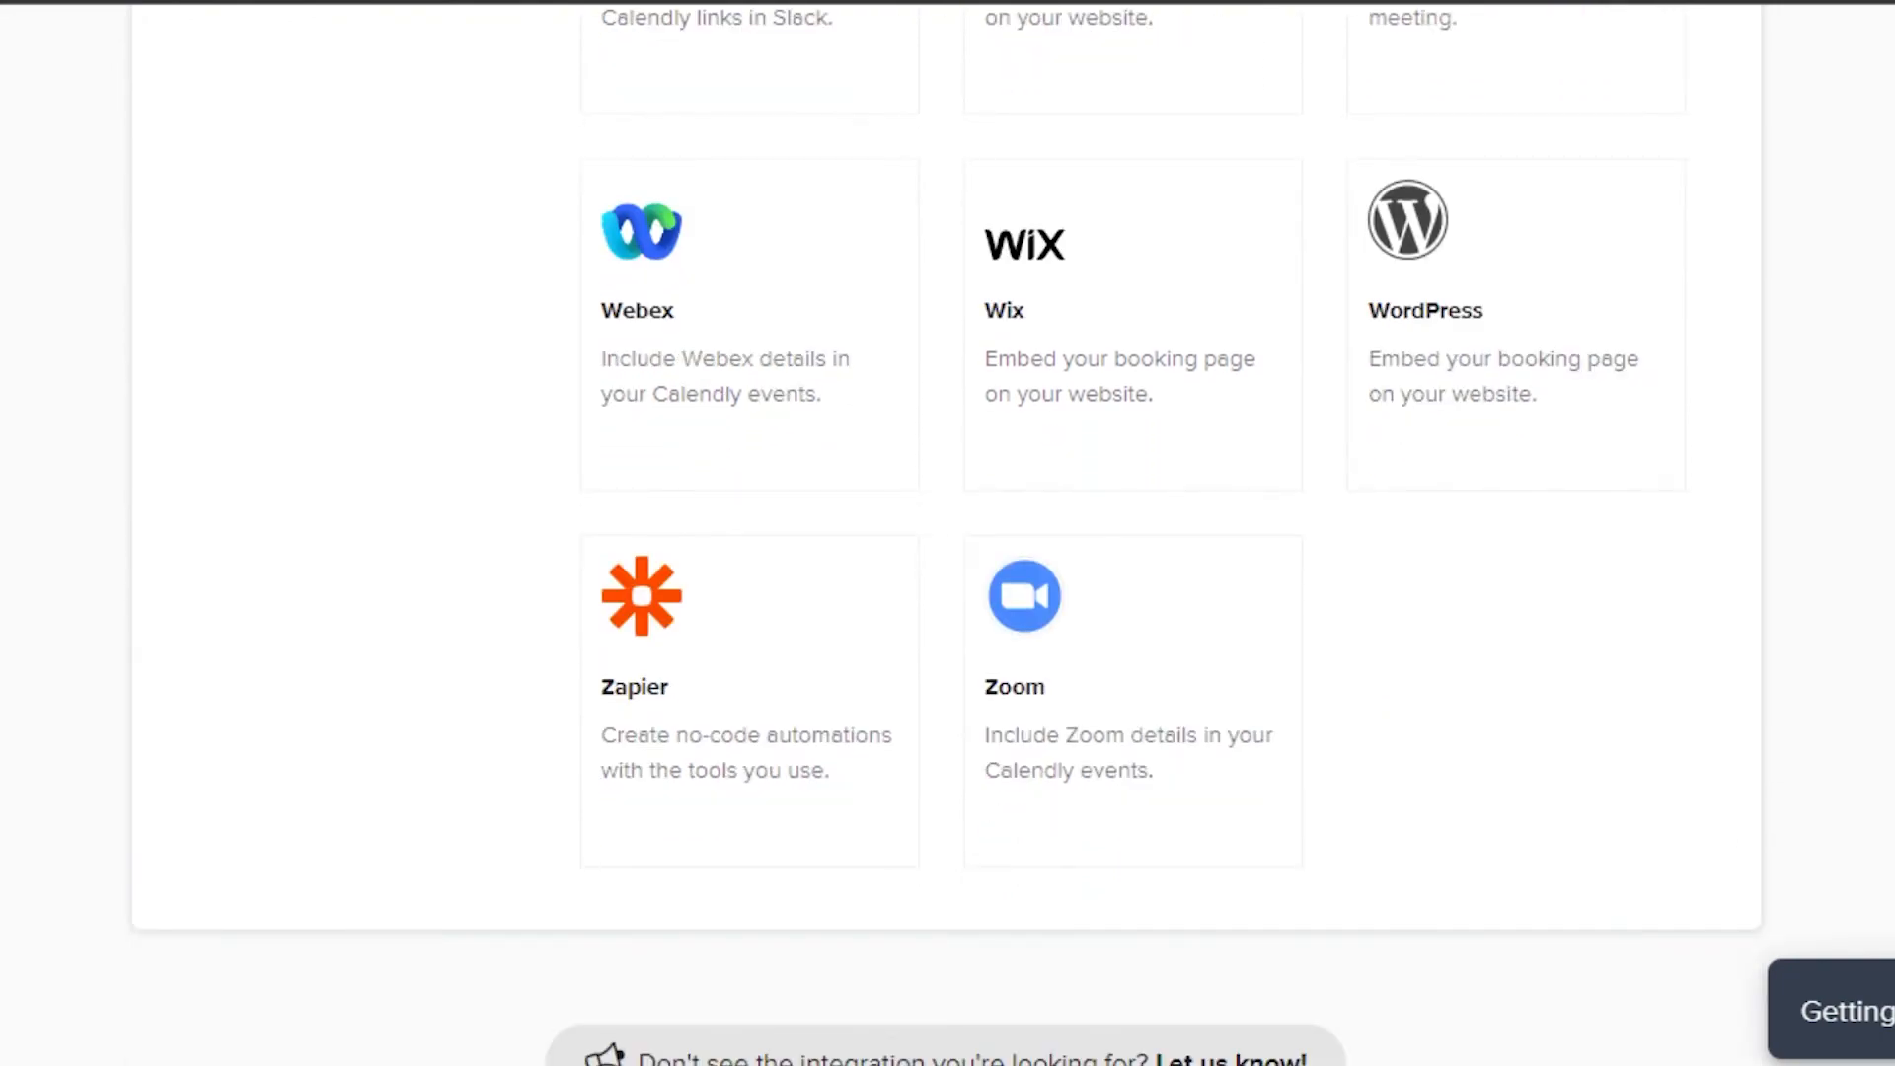
pyautogui.scroll(3)
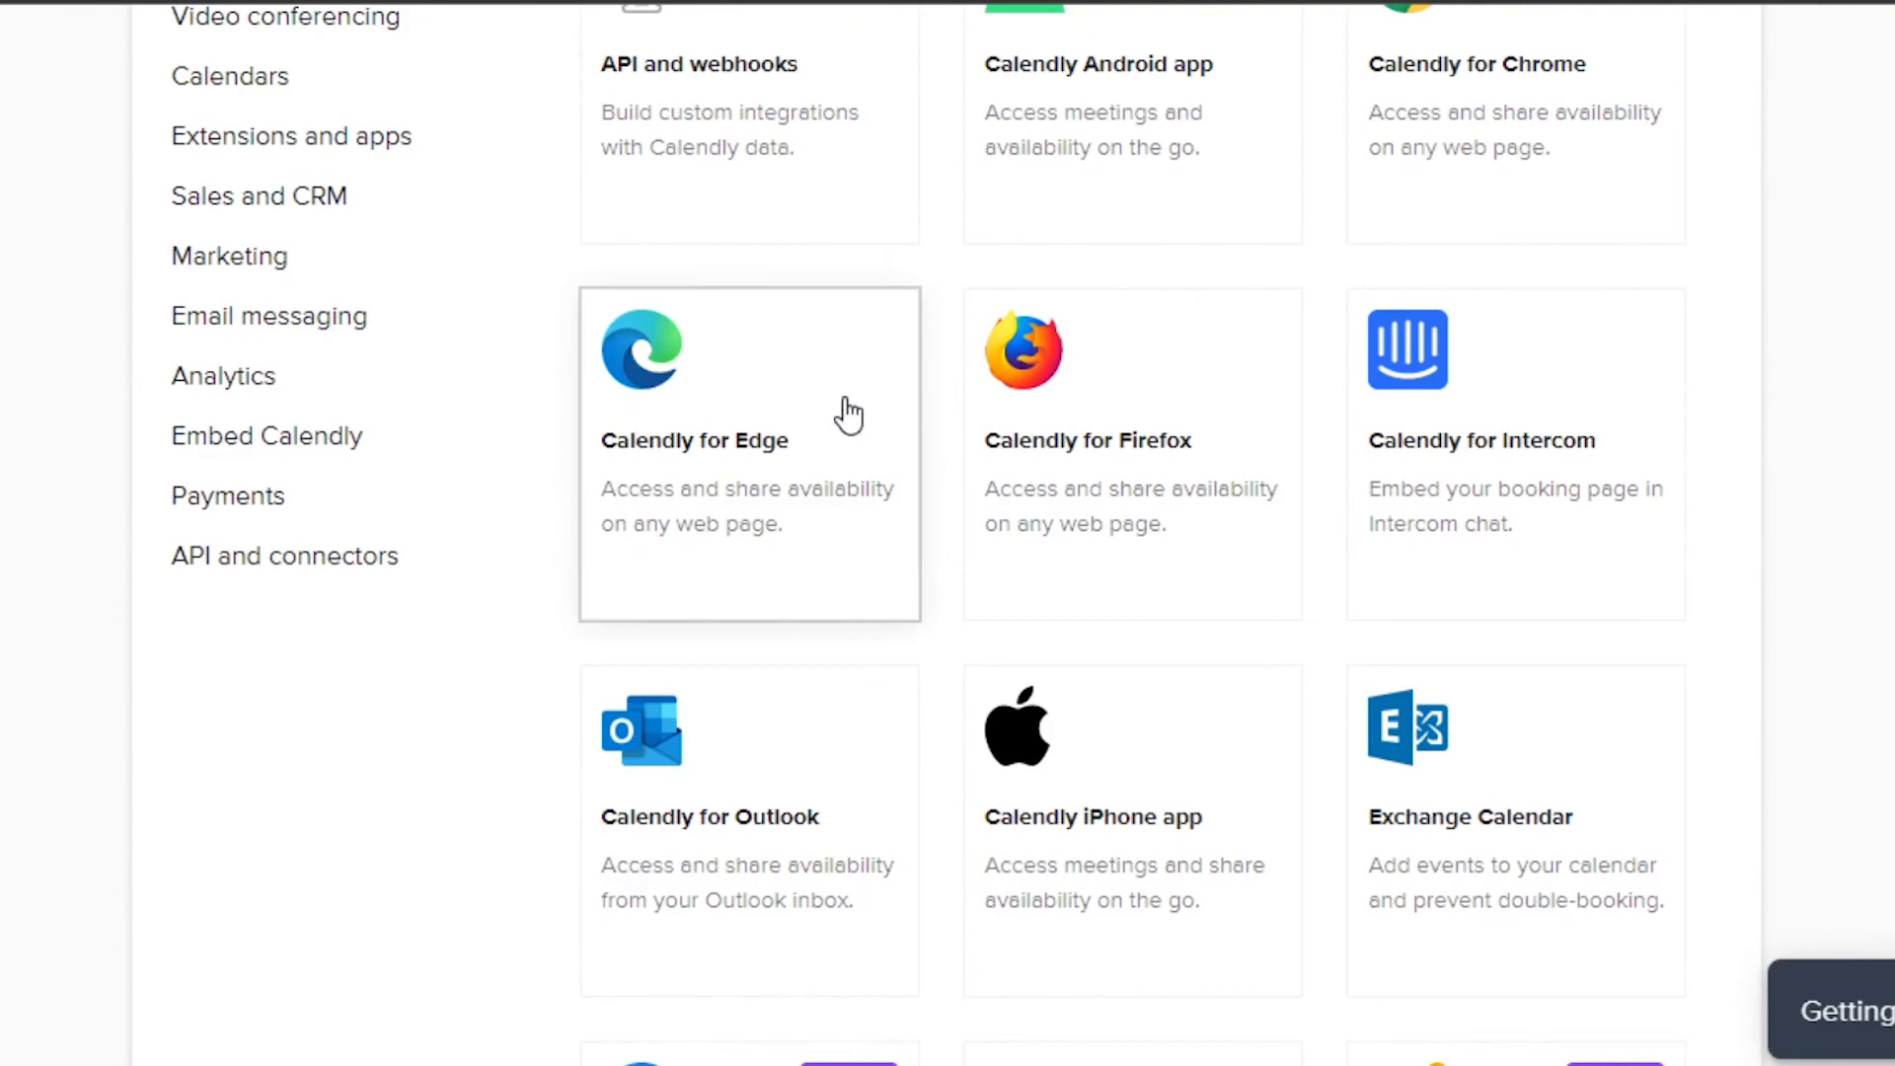
pyautogui.moveTo(908, 543)
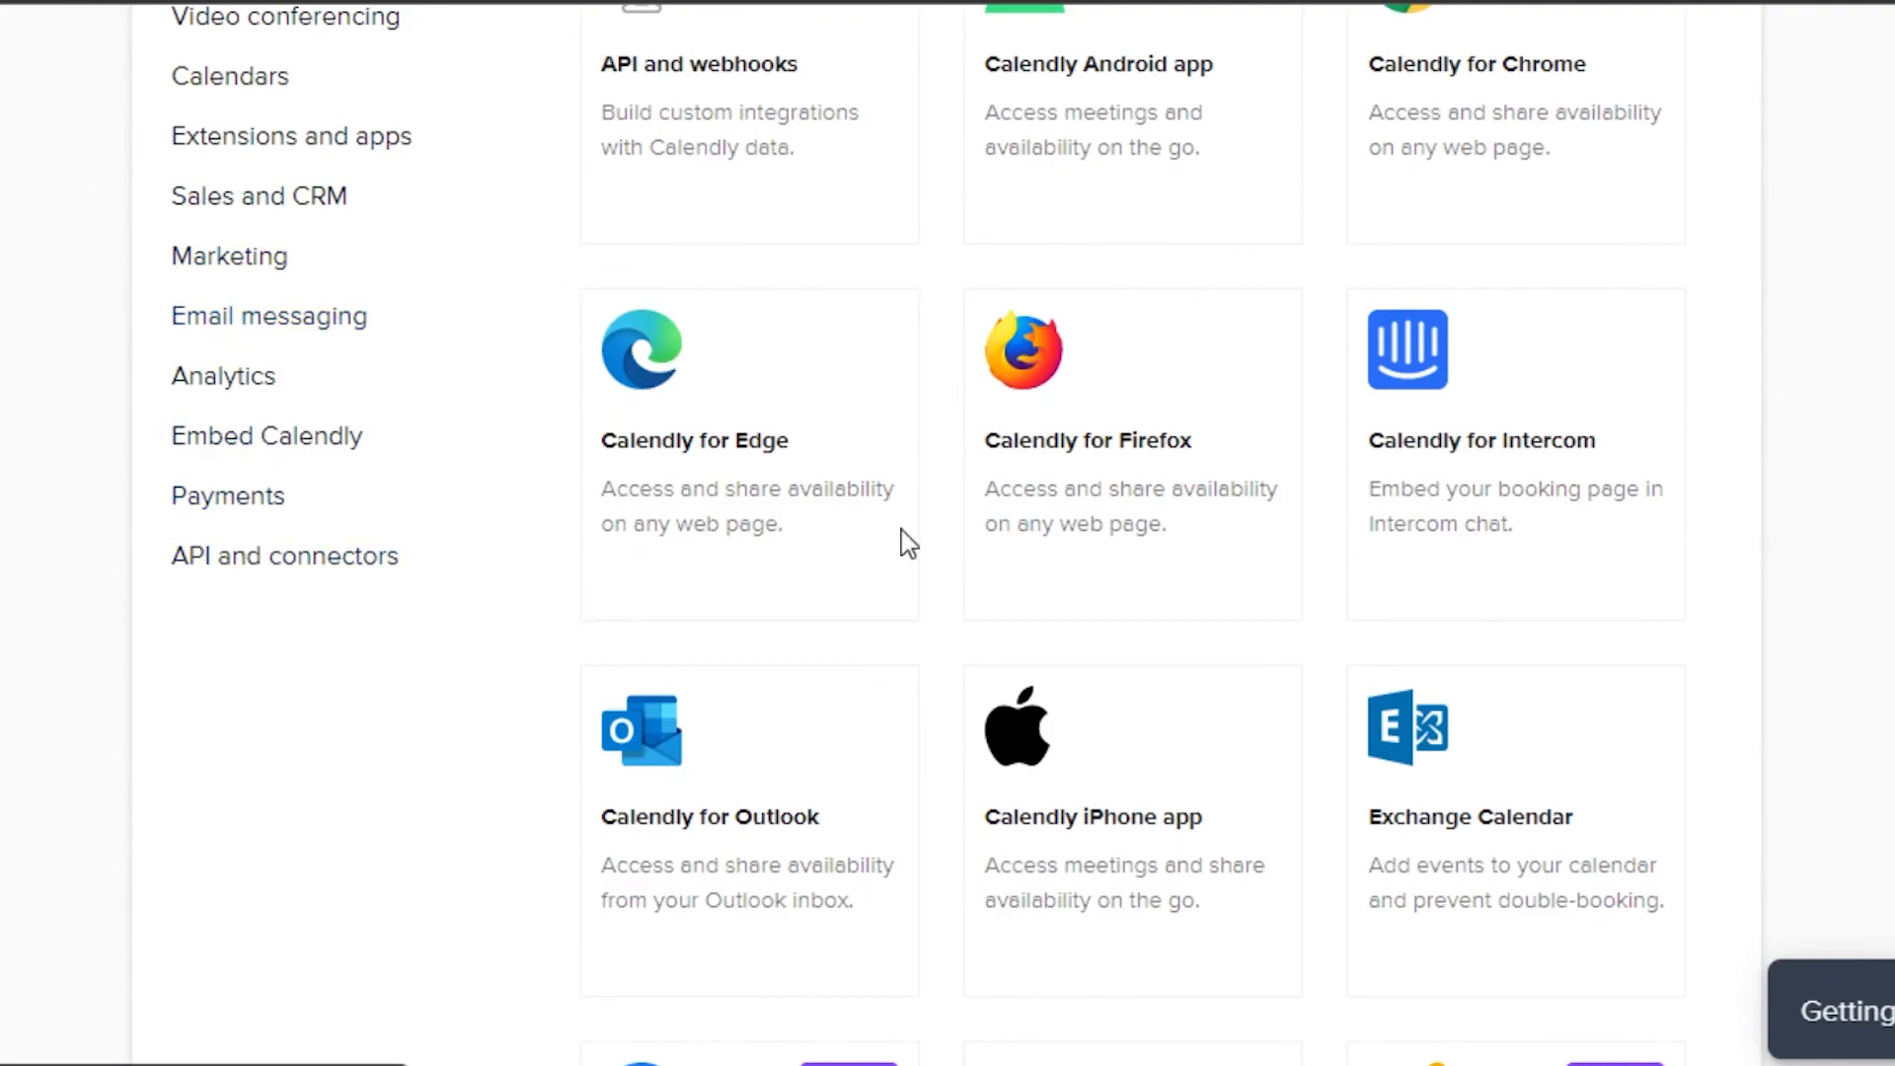
pyautogui.scroll(3)
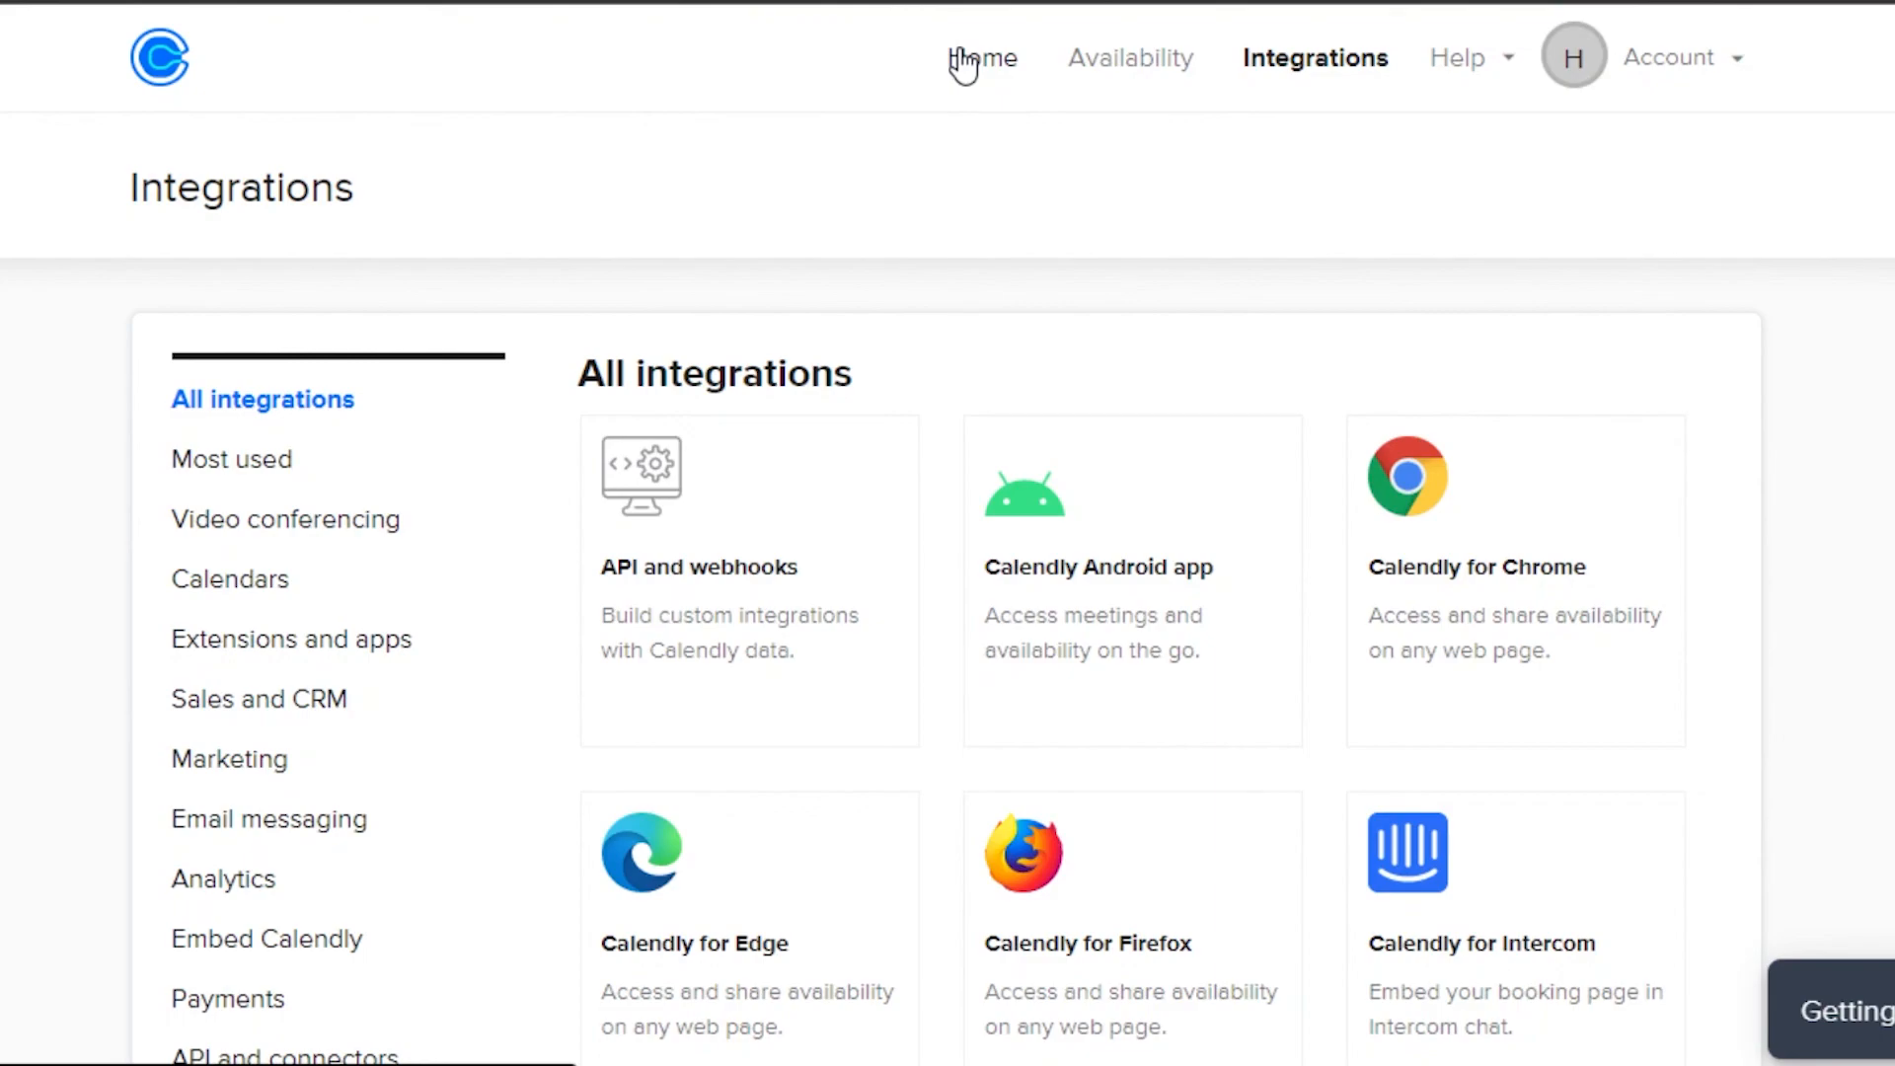
# Return Home and review the Event Types list including marketing meeting
pyautogui.click(981, 57)
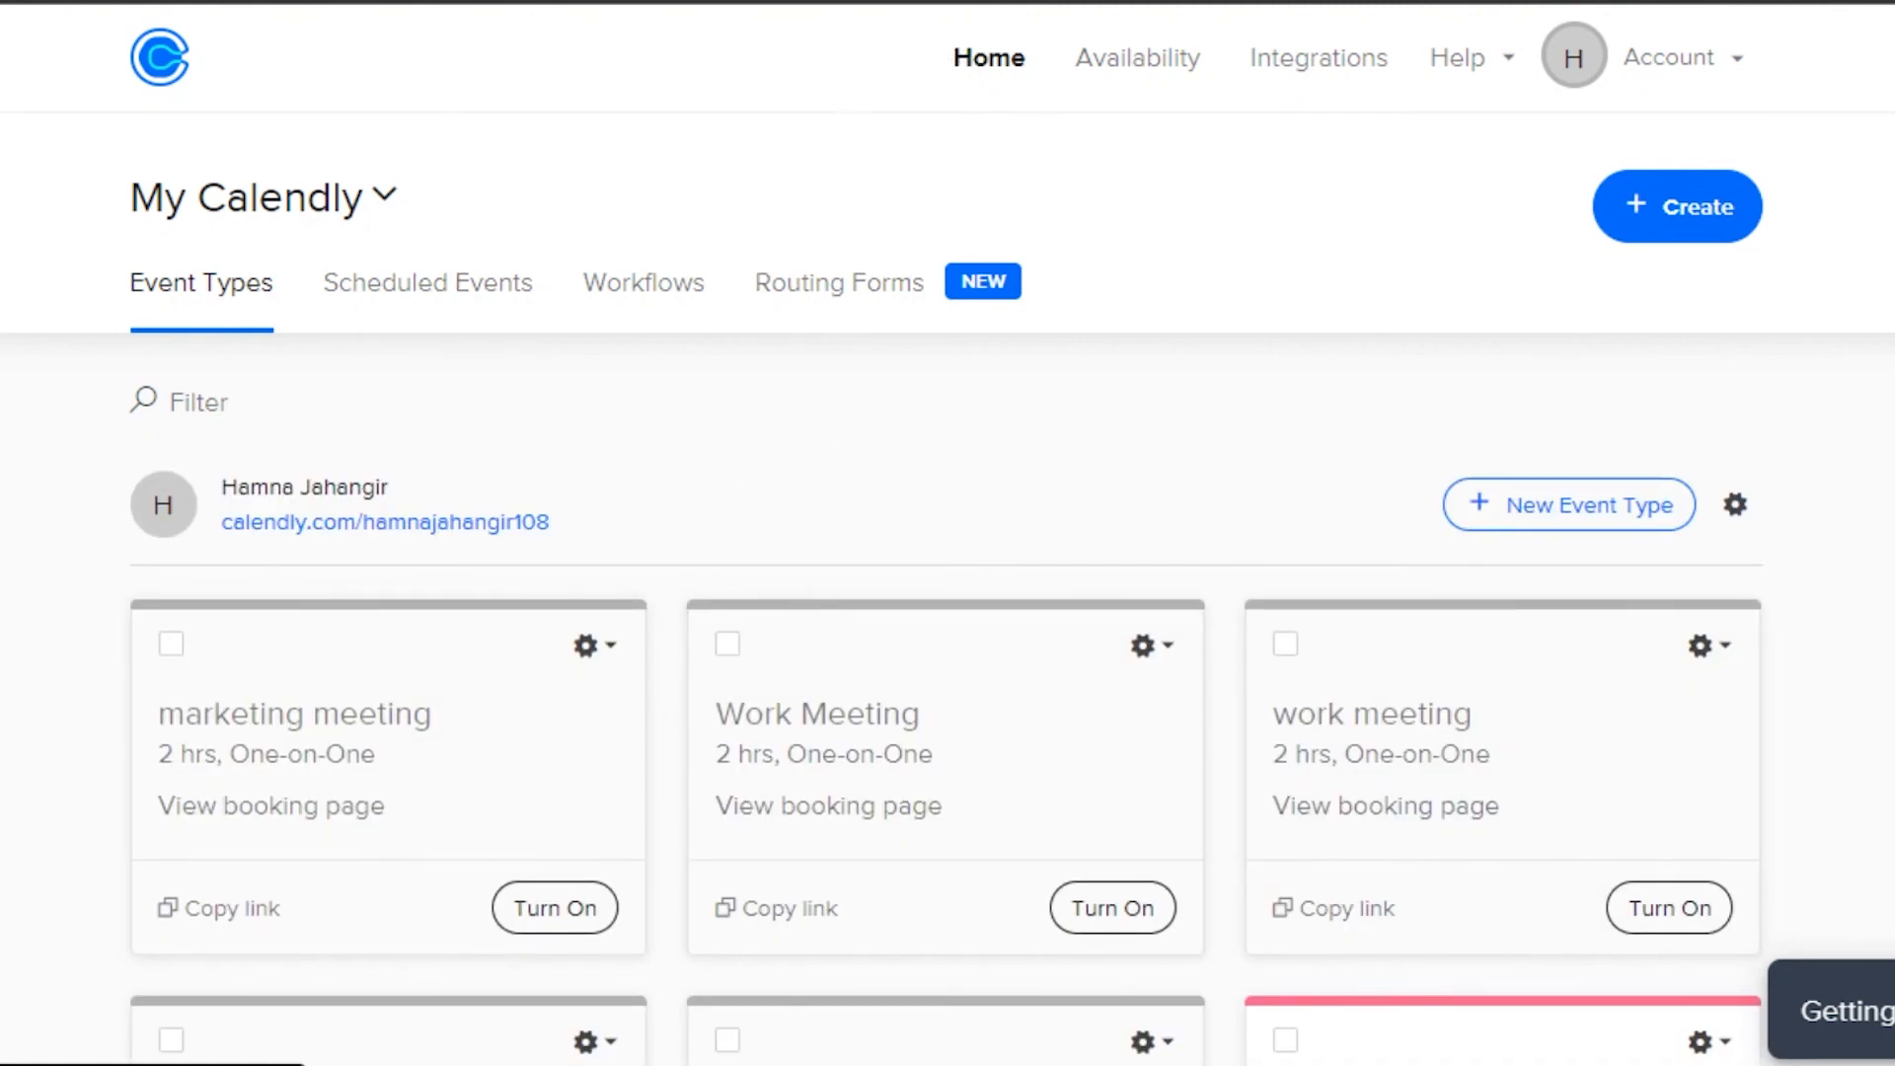
pyautogui.scroll(-3)
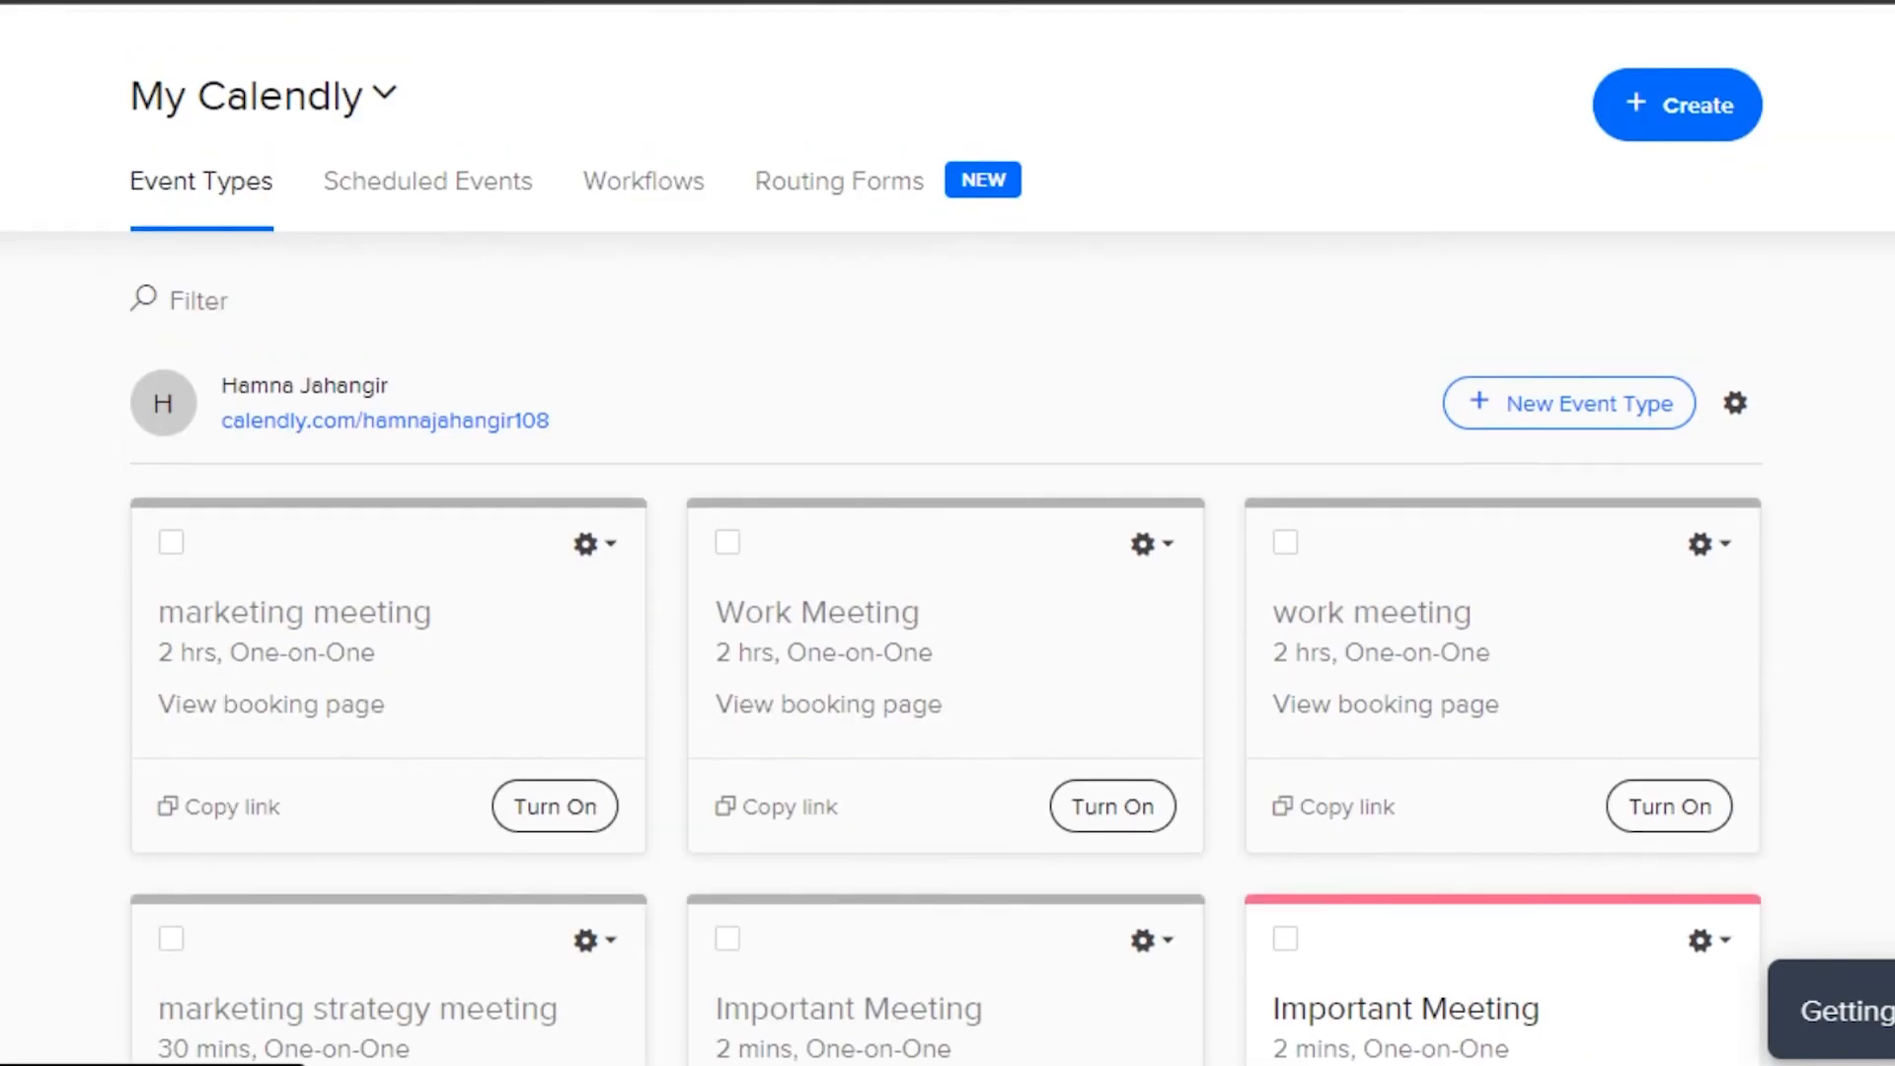
pyautogui.scroll(3)
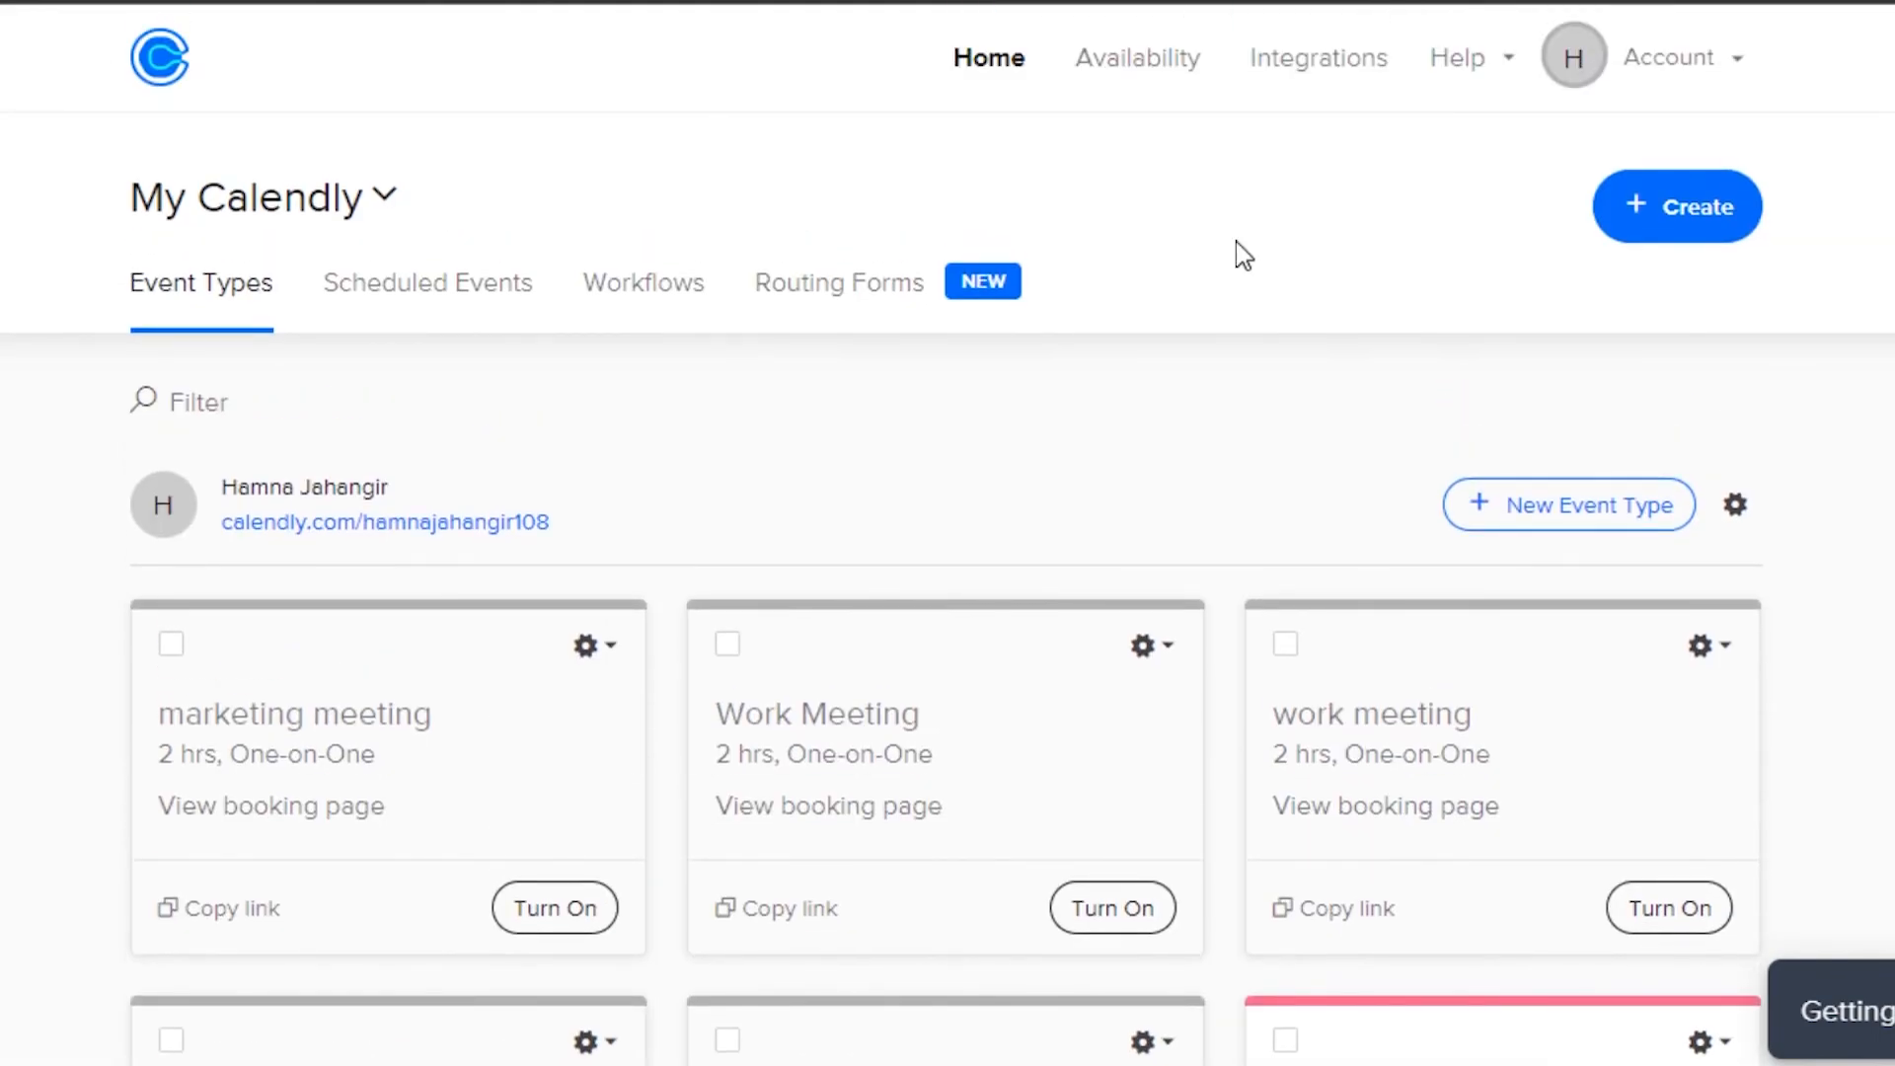
pyautogui.moveTo(1259, 442)
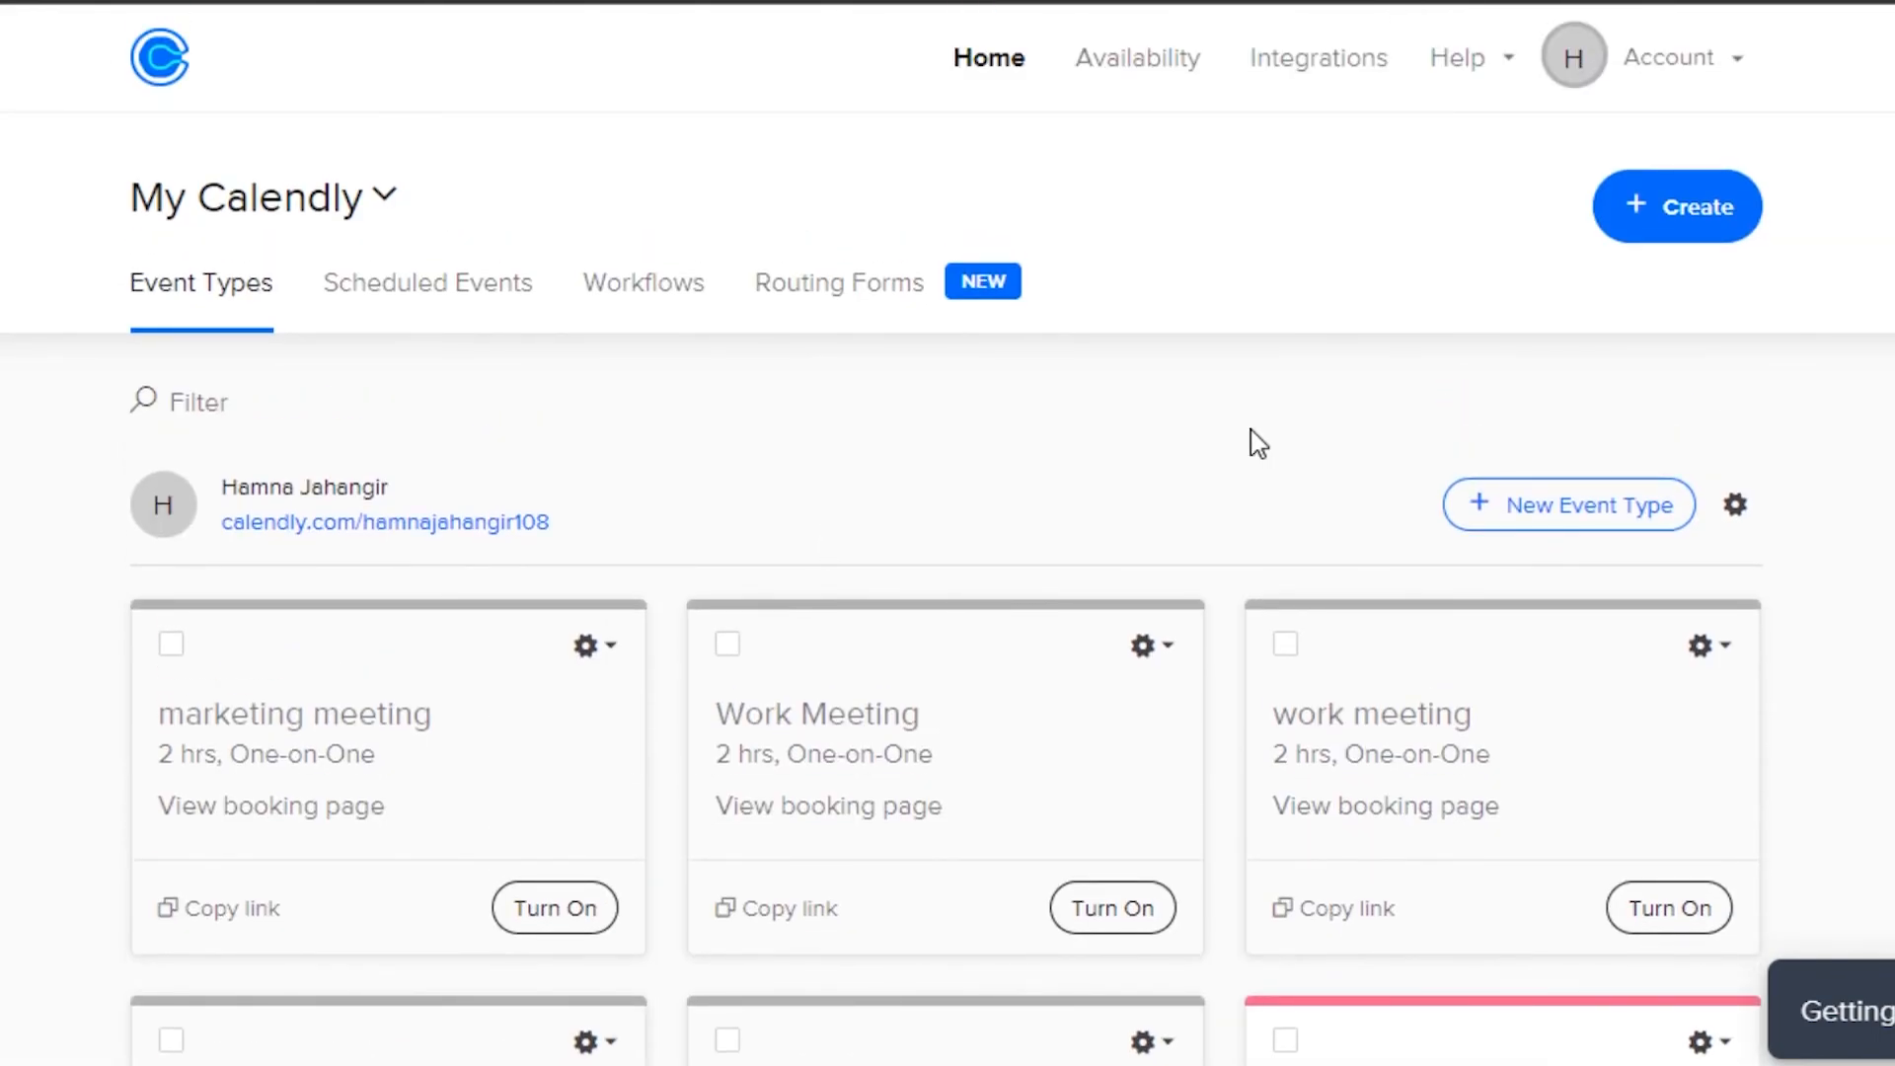
pyautogui.moveTo(1099, 563)
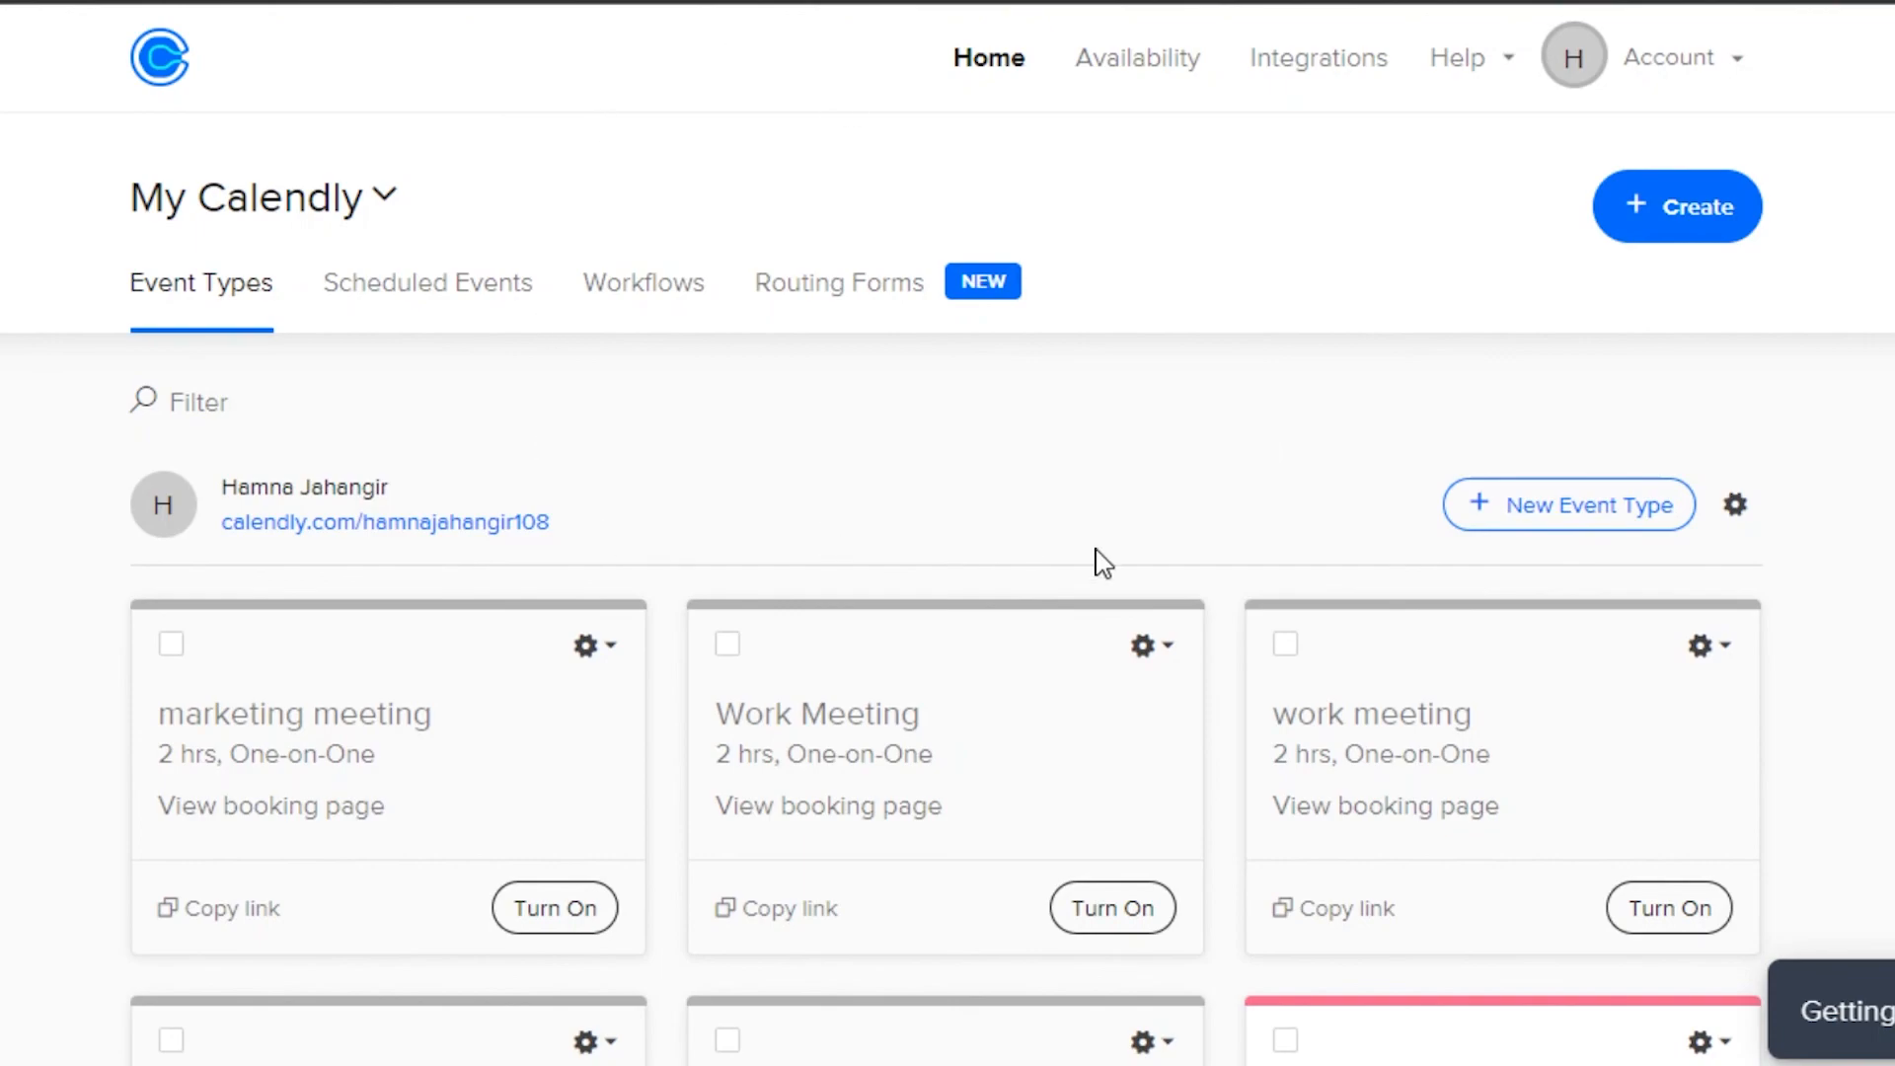
pyautogui.scroll(-3)
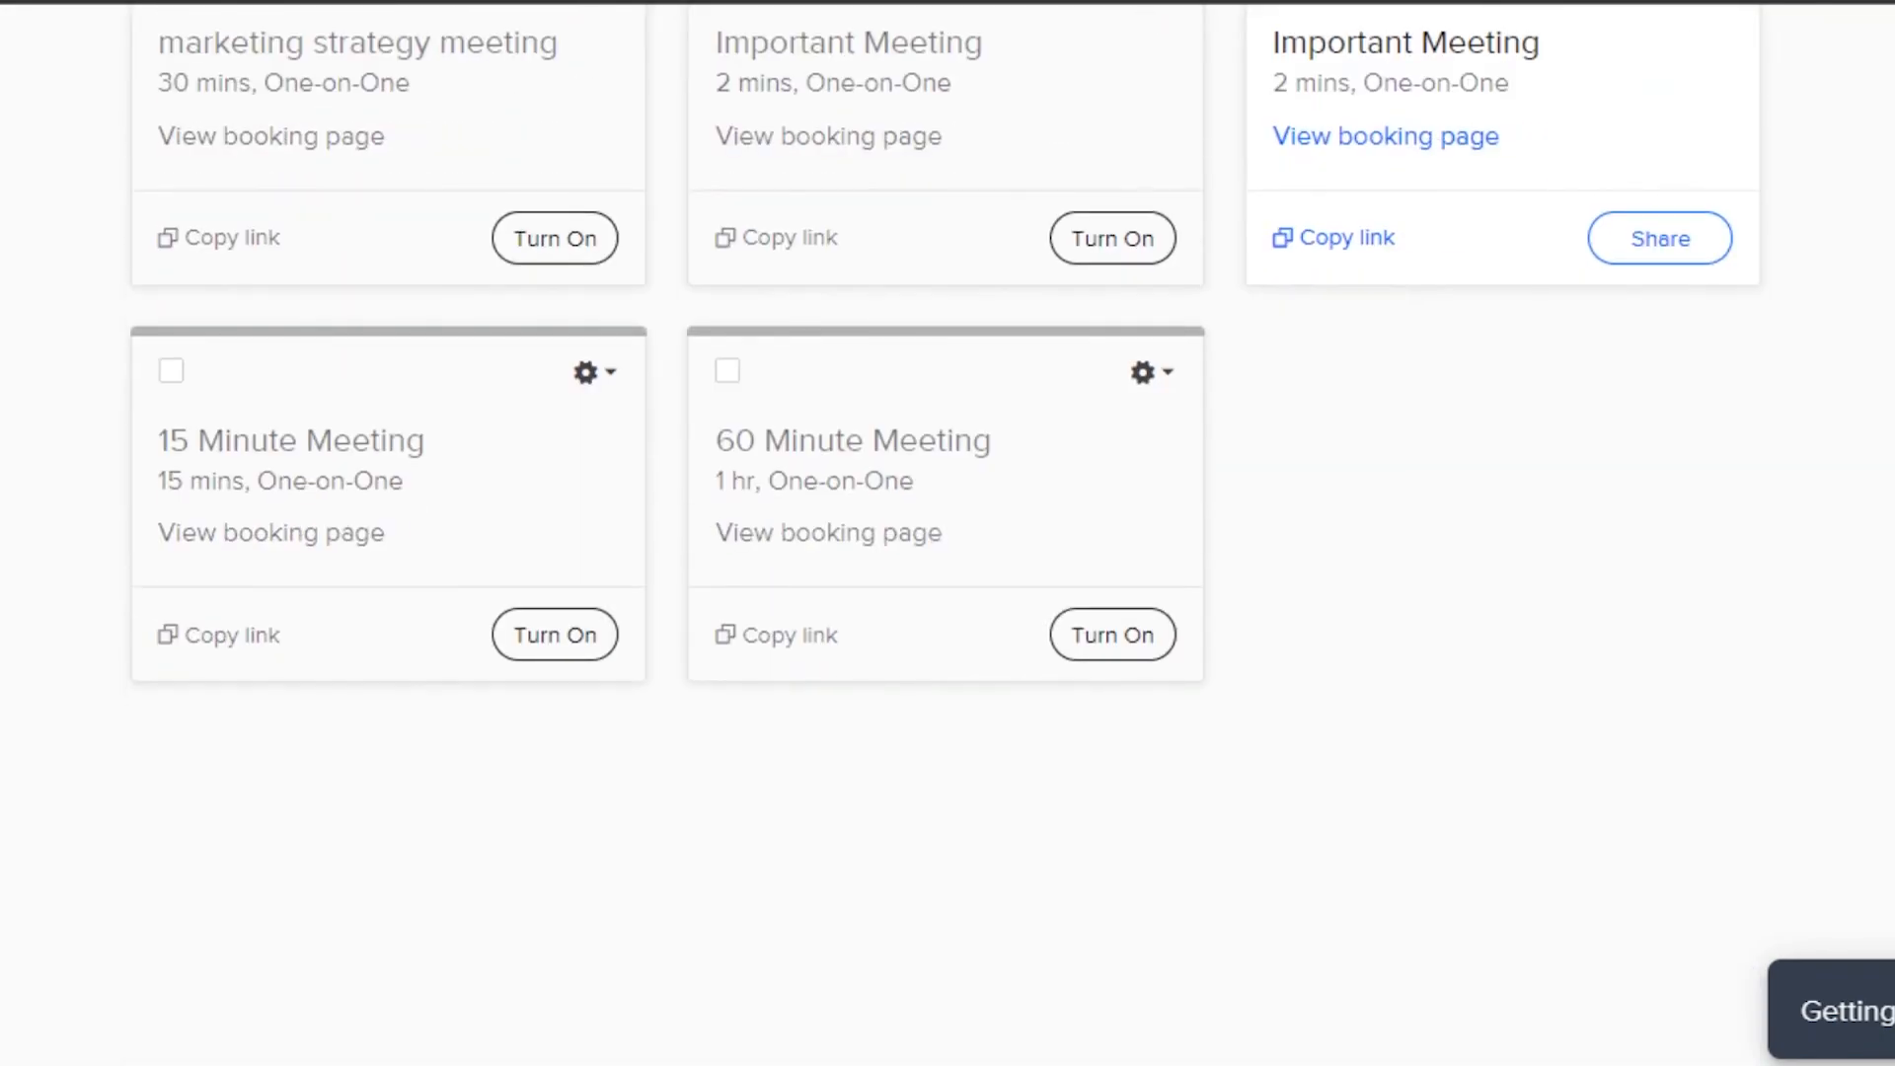
pyautogui.scroll(3)
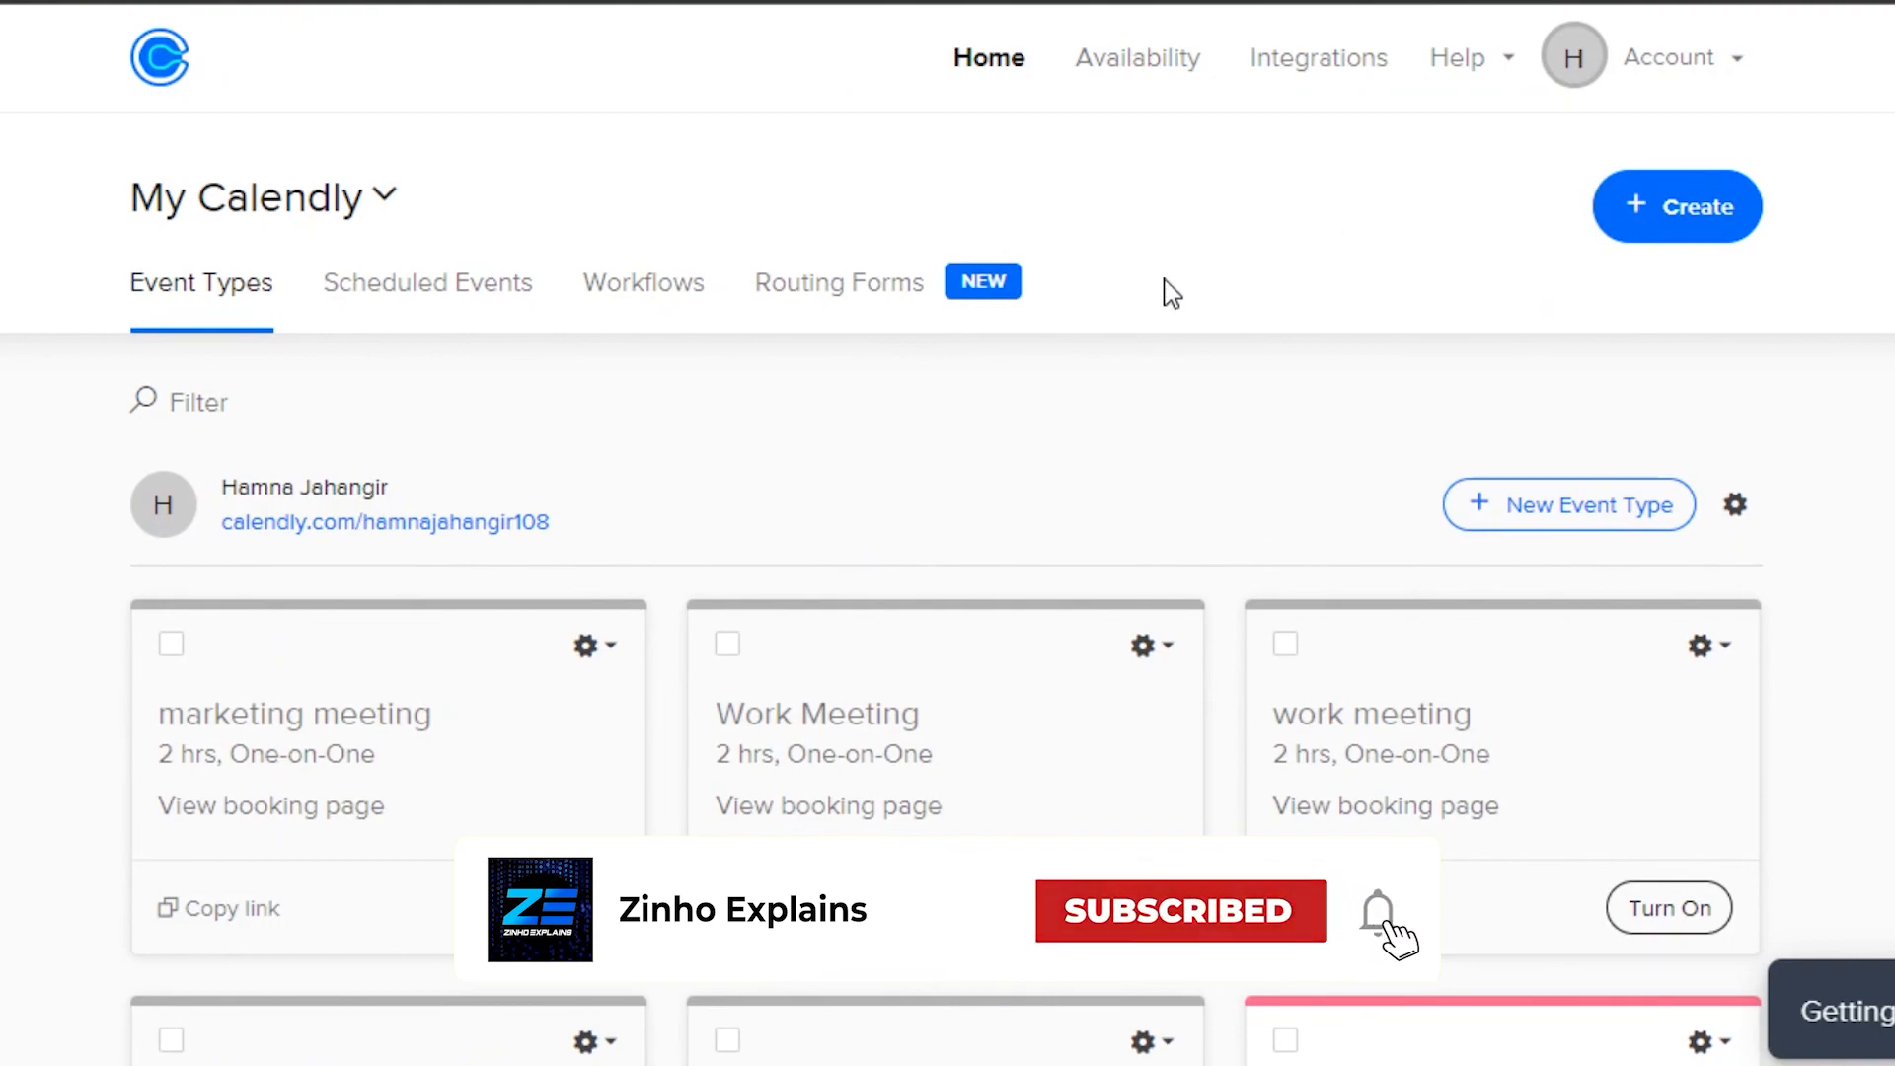